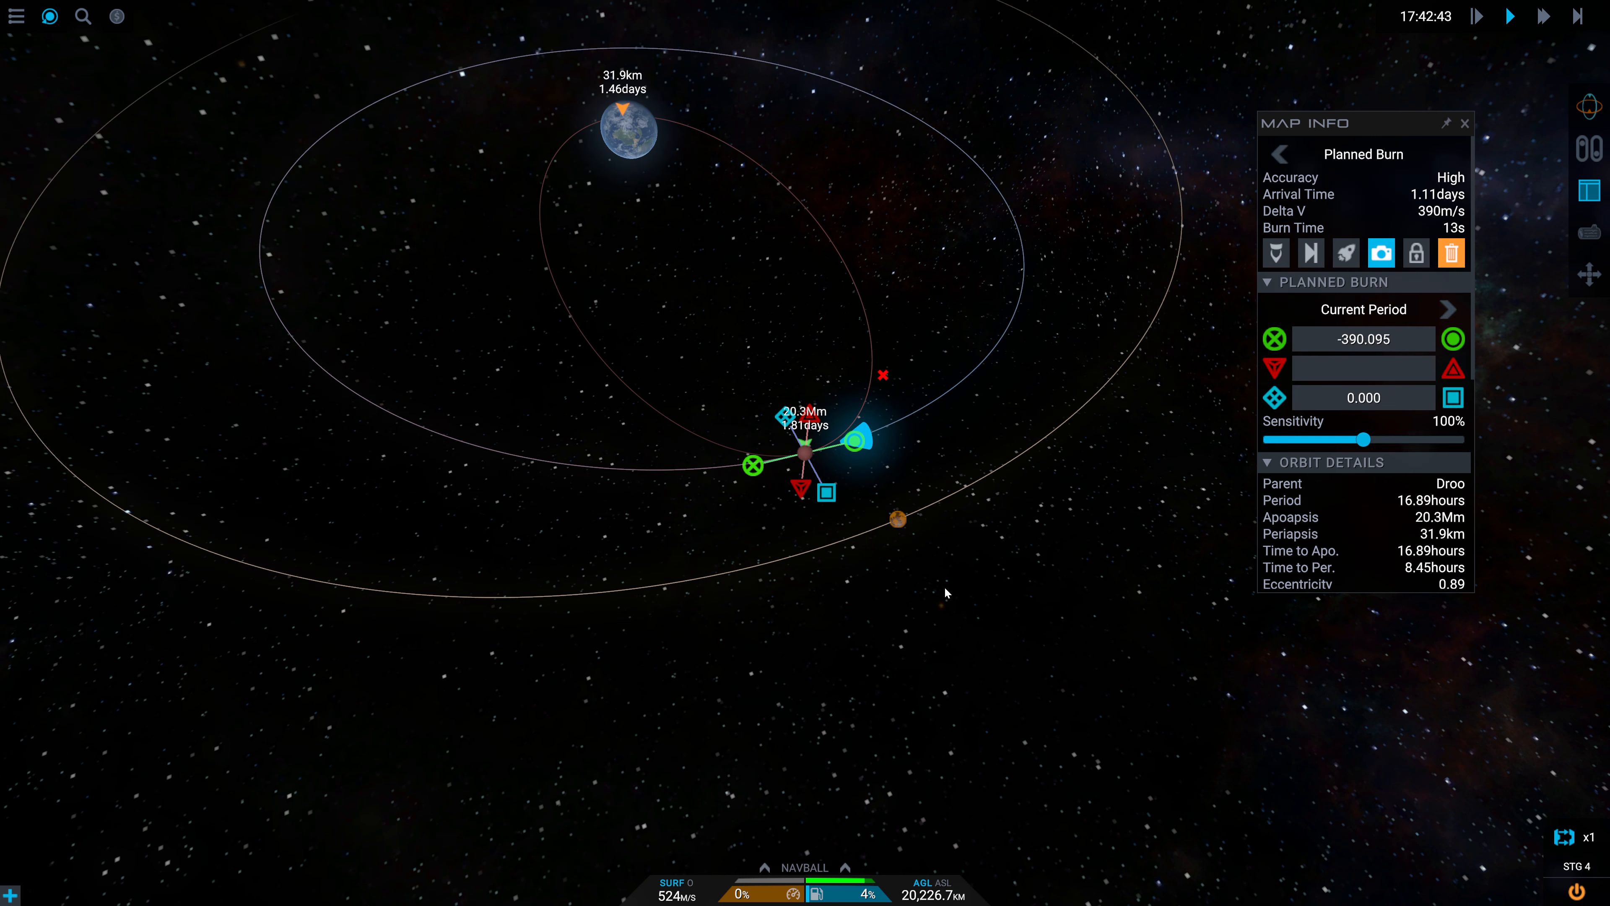
mouse_move(773, 555)
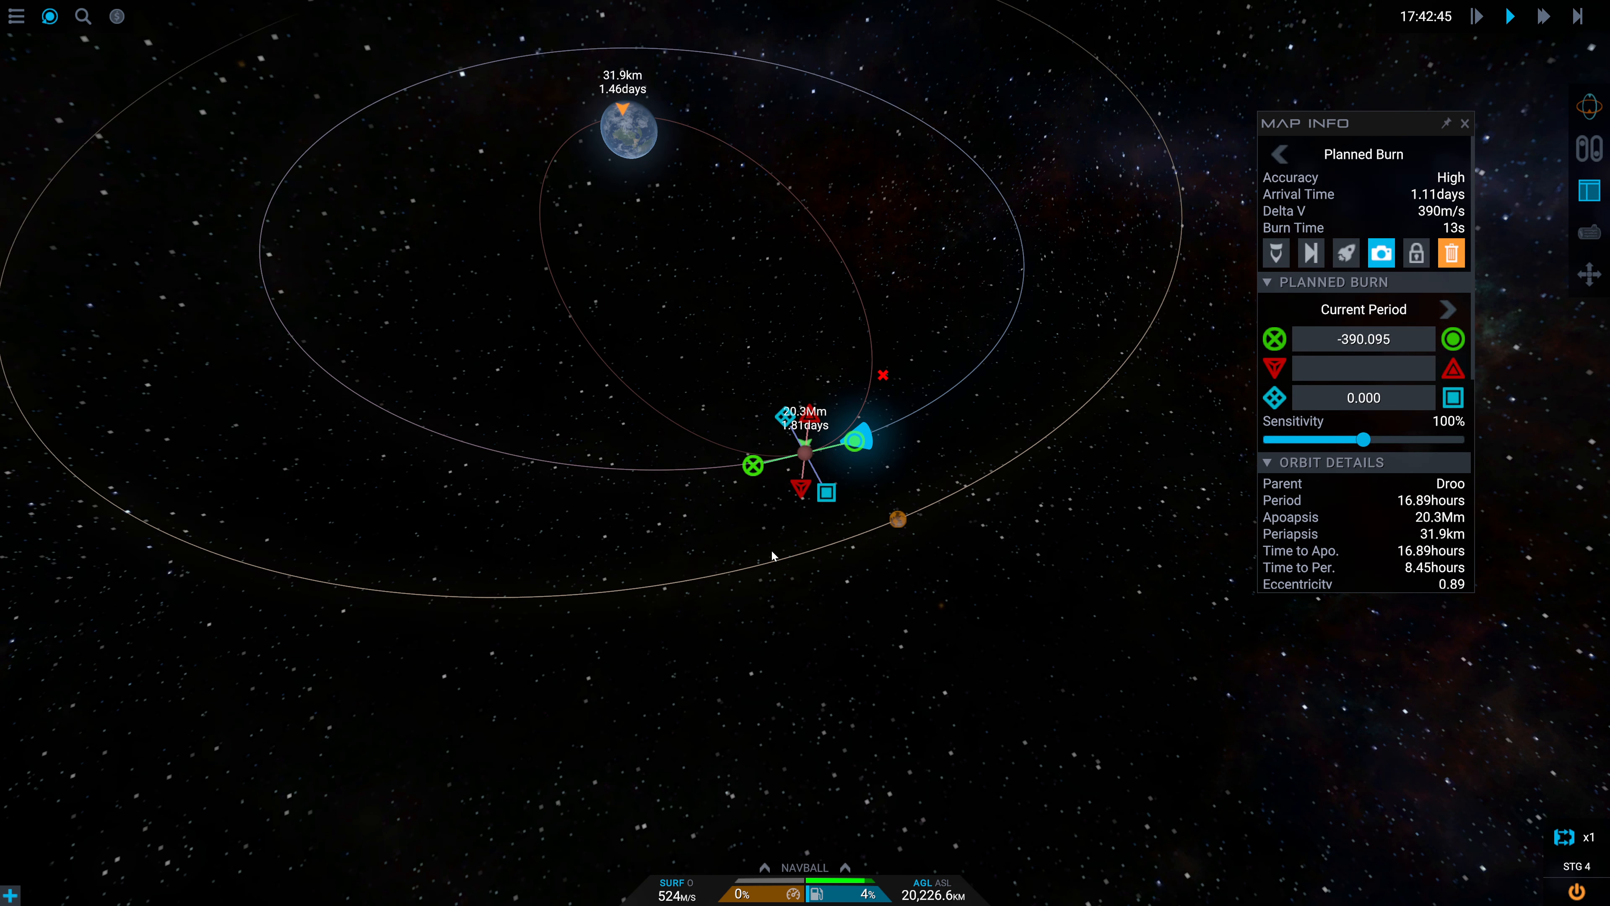
mouse_move(616, 511)
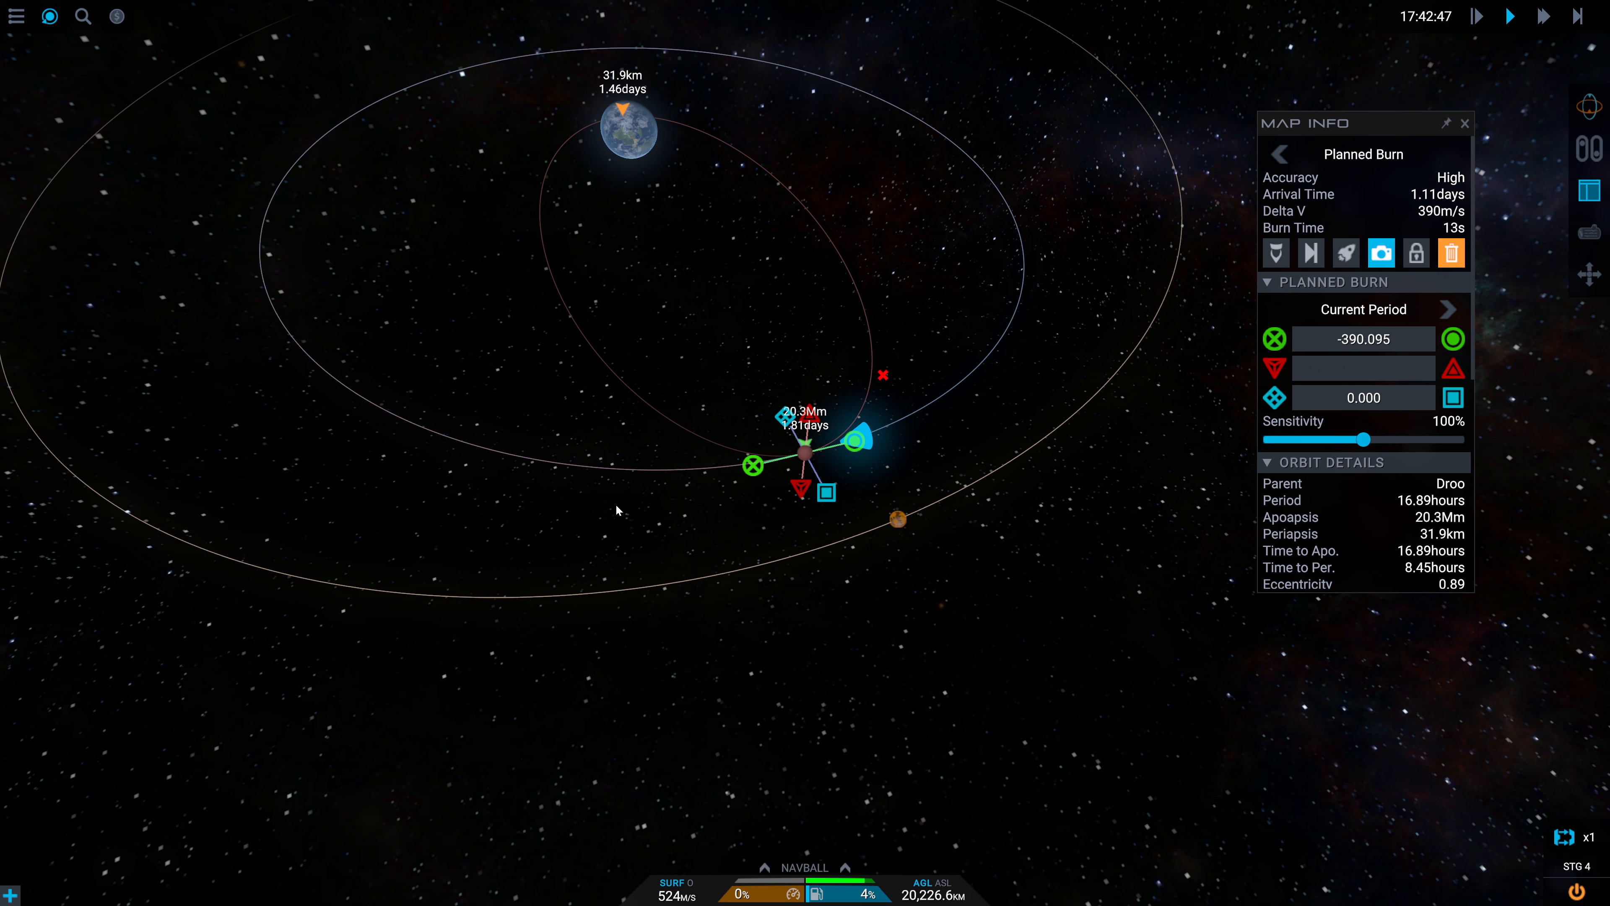
mouse_move(512, 468)
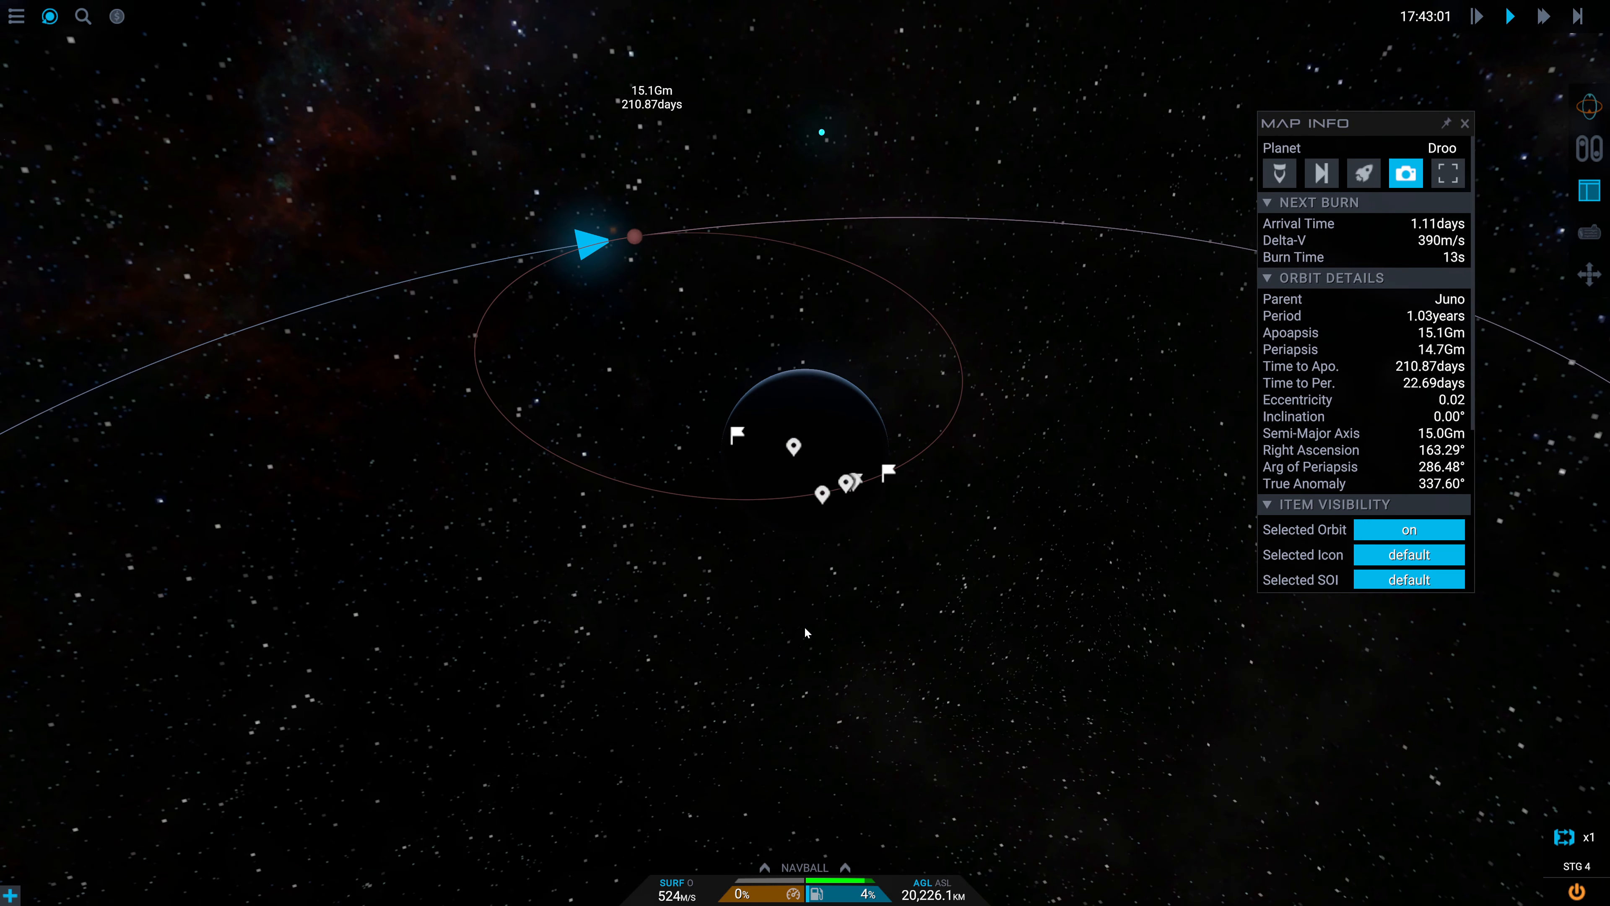
mouse_move(634, 244)
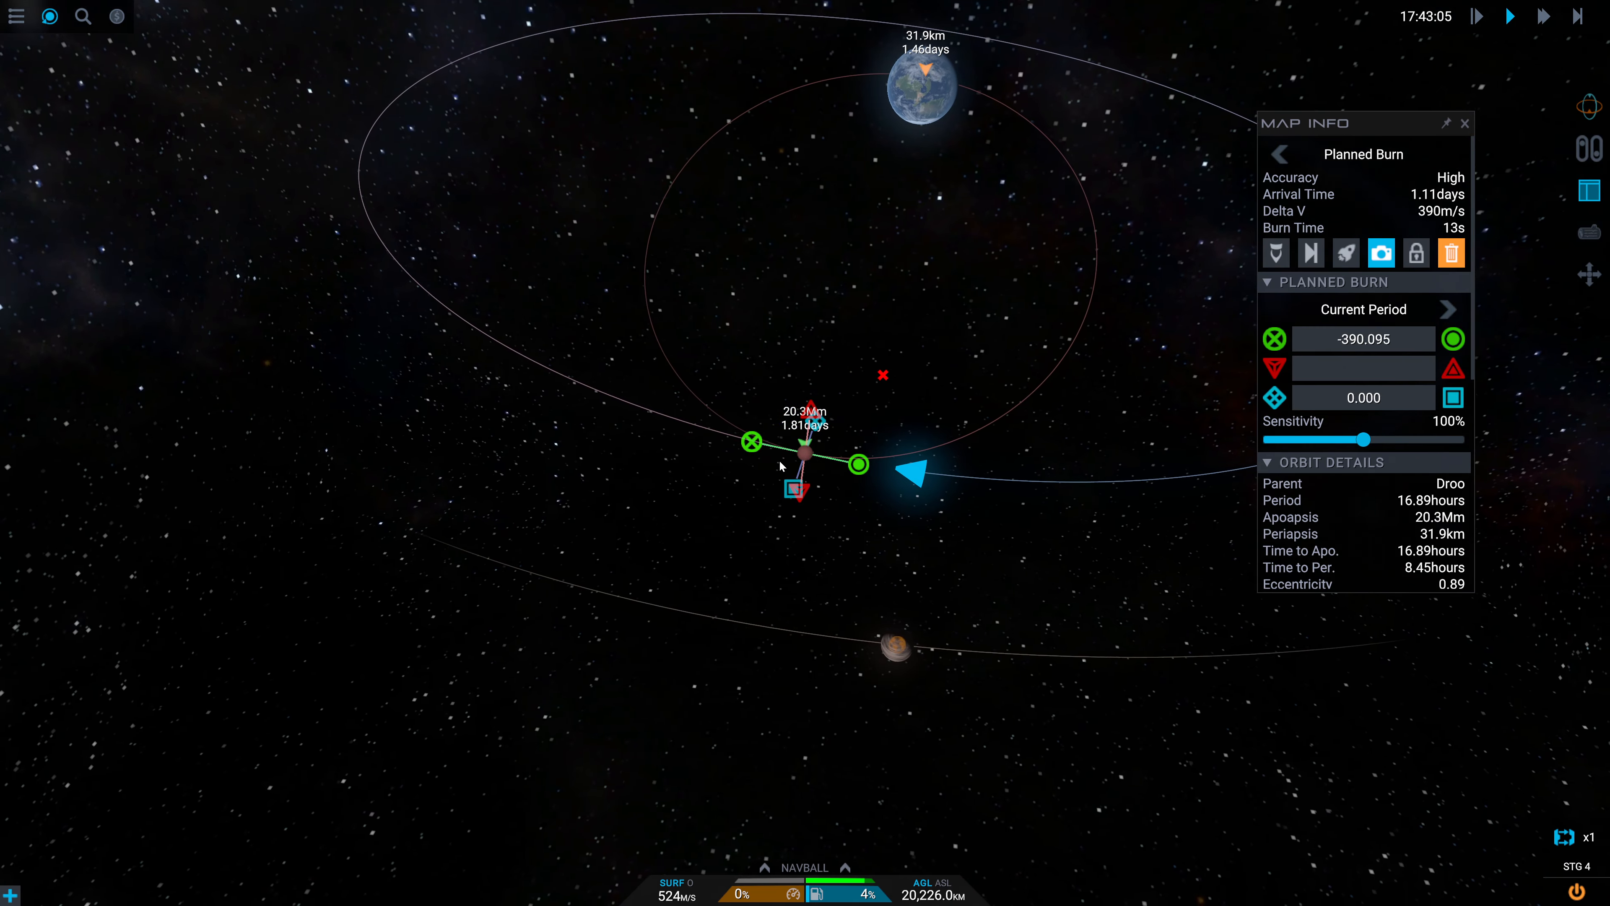
Rotate the map around Droo to view the existing retrograde planned burn
left_click_drag(857, 464, 983, 490)
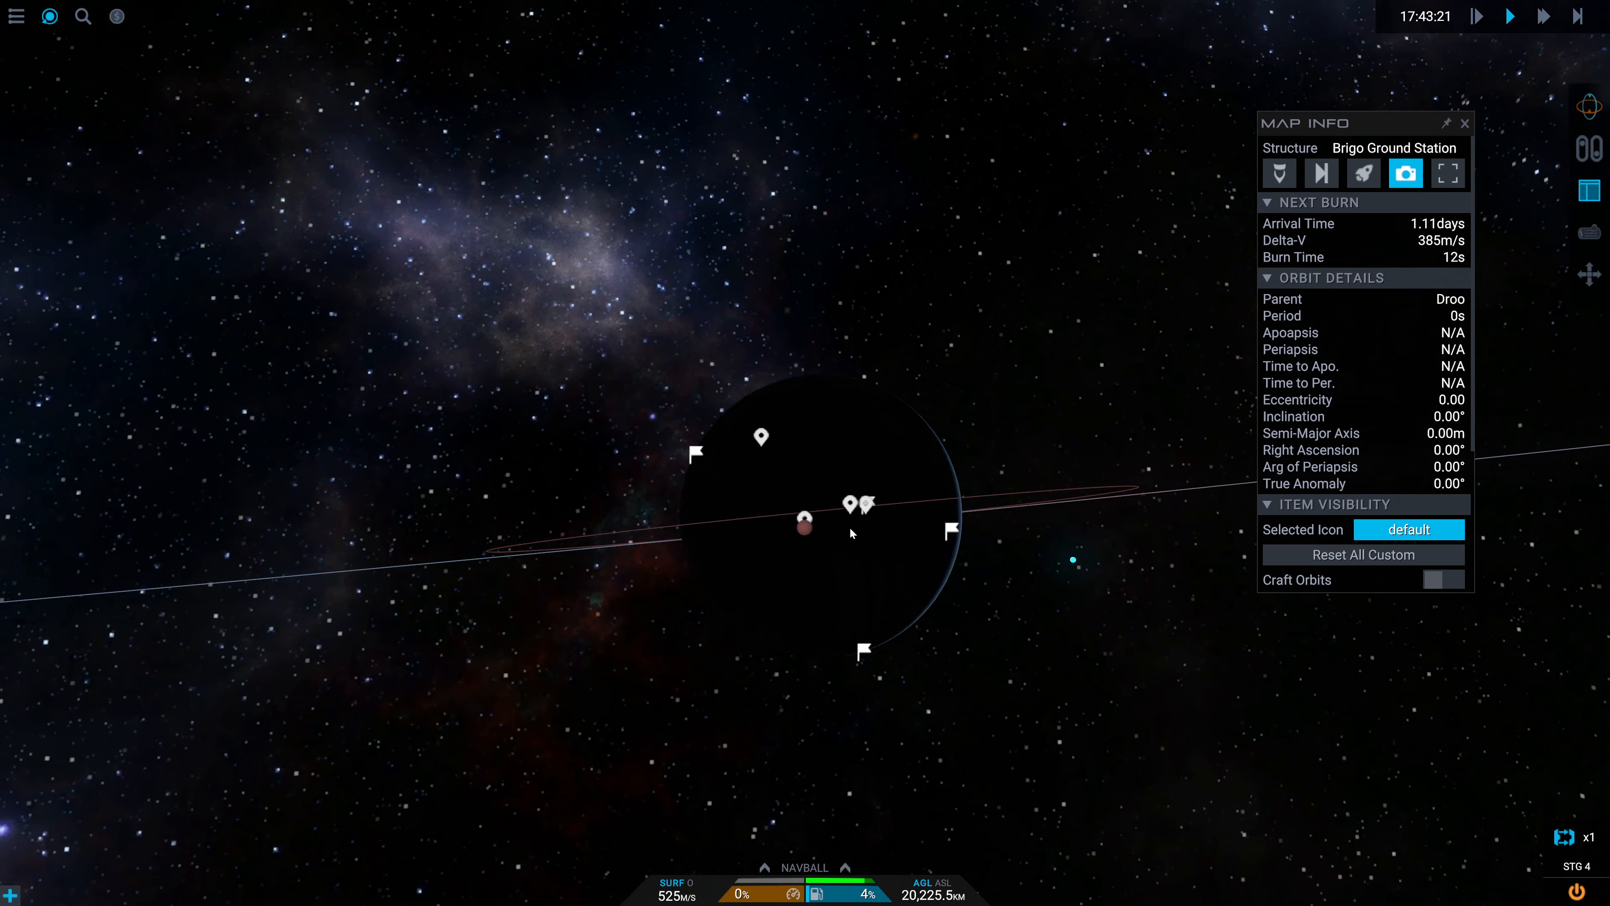
Add a planned burn at the 1.46-day point and drag it to about 389 m/s retrograde
right_click(804, 525)
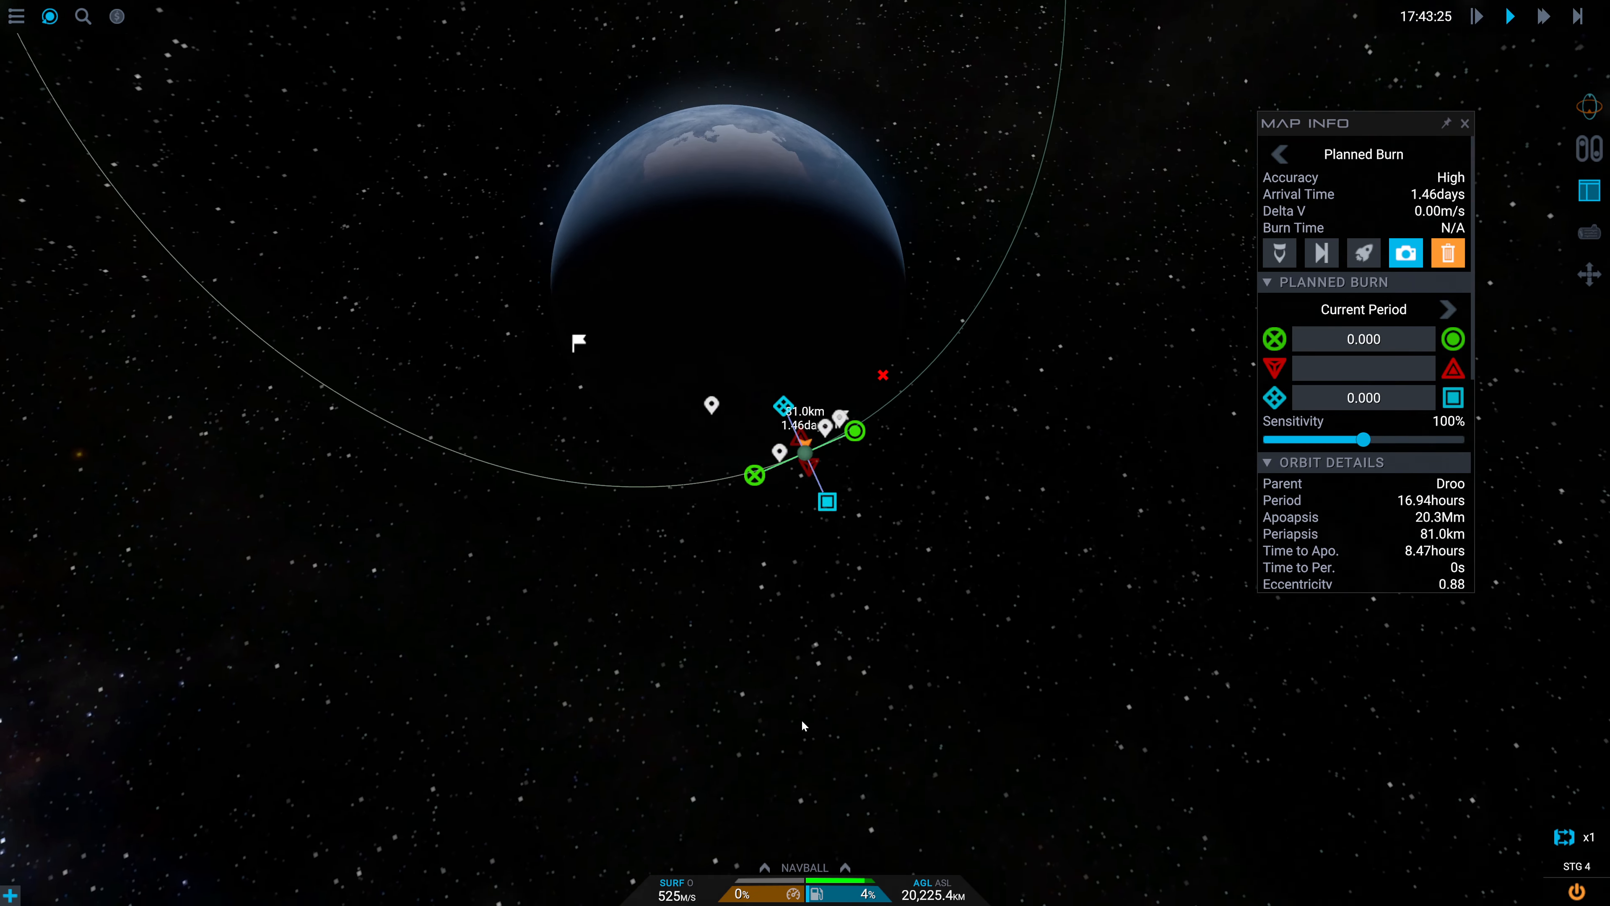
scroll("down", 3)
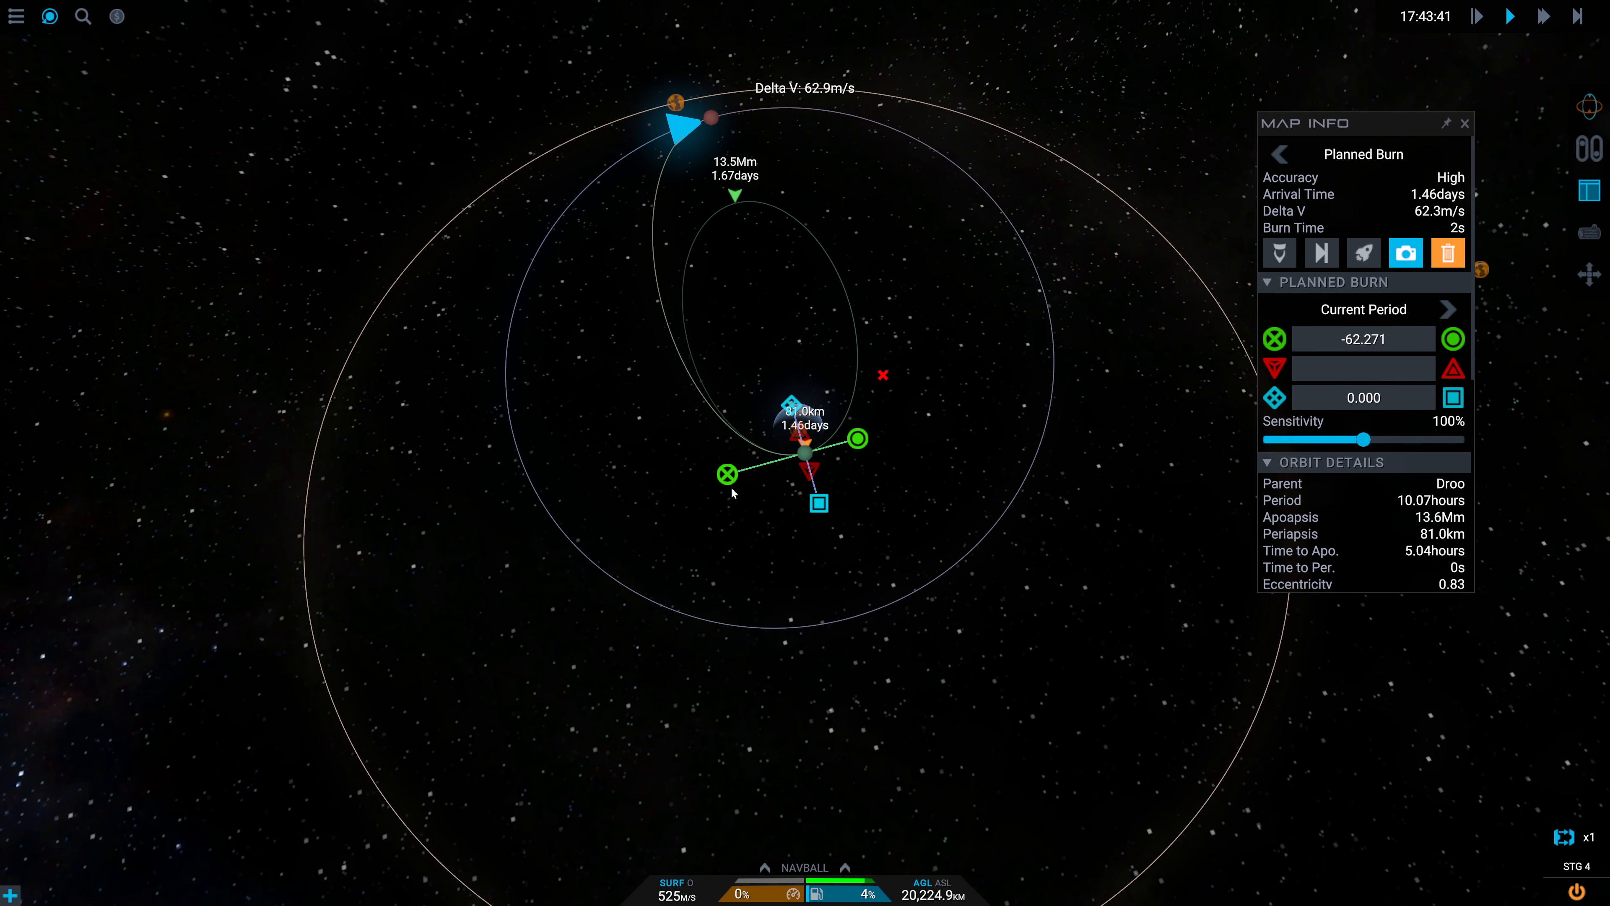
left_click_drag(726, 475, 741, 470)
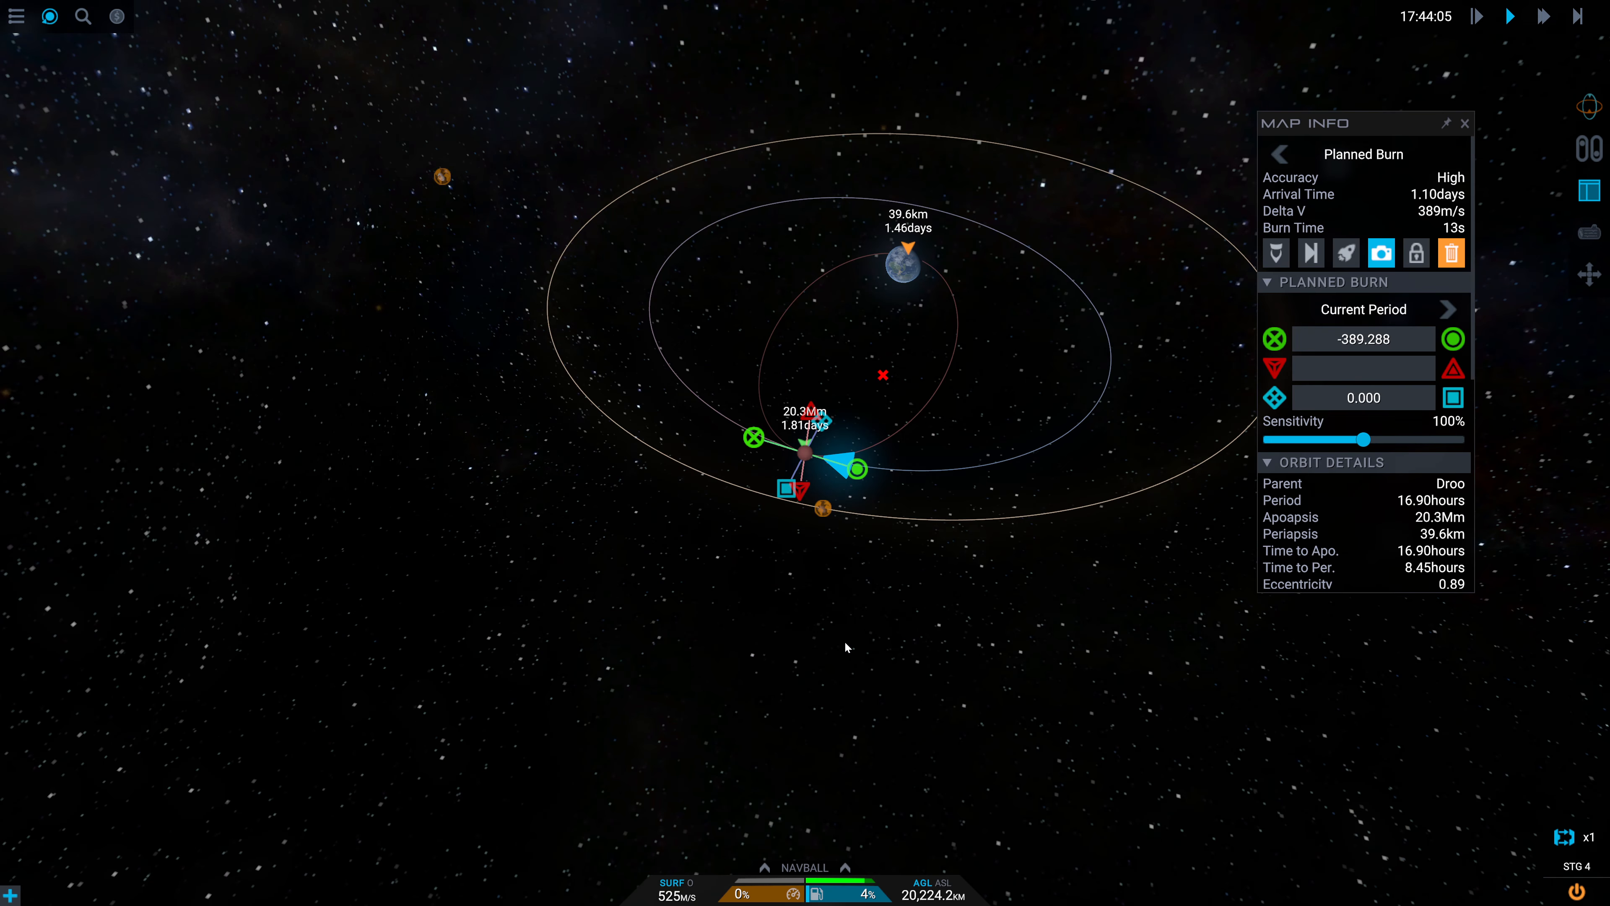
left_click(1274, 253)
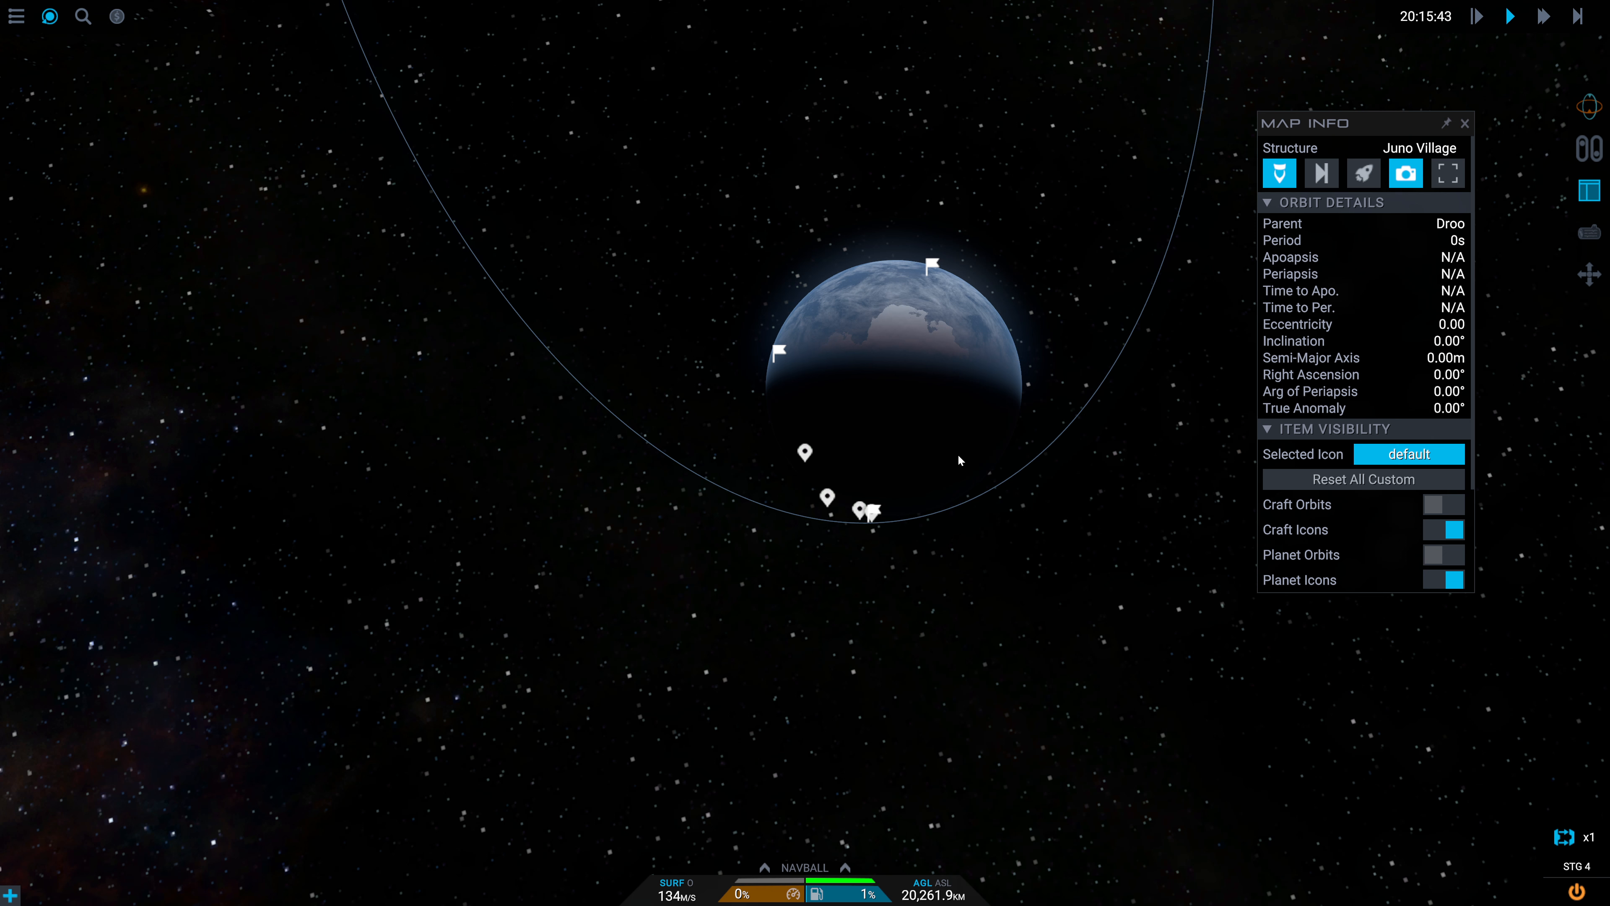
mouse_move(964, 630)
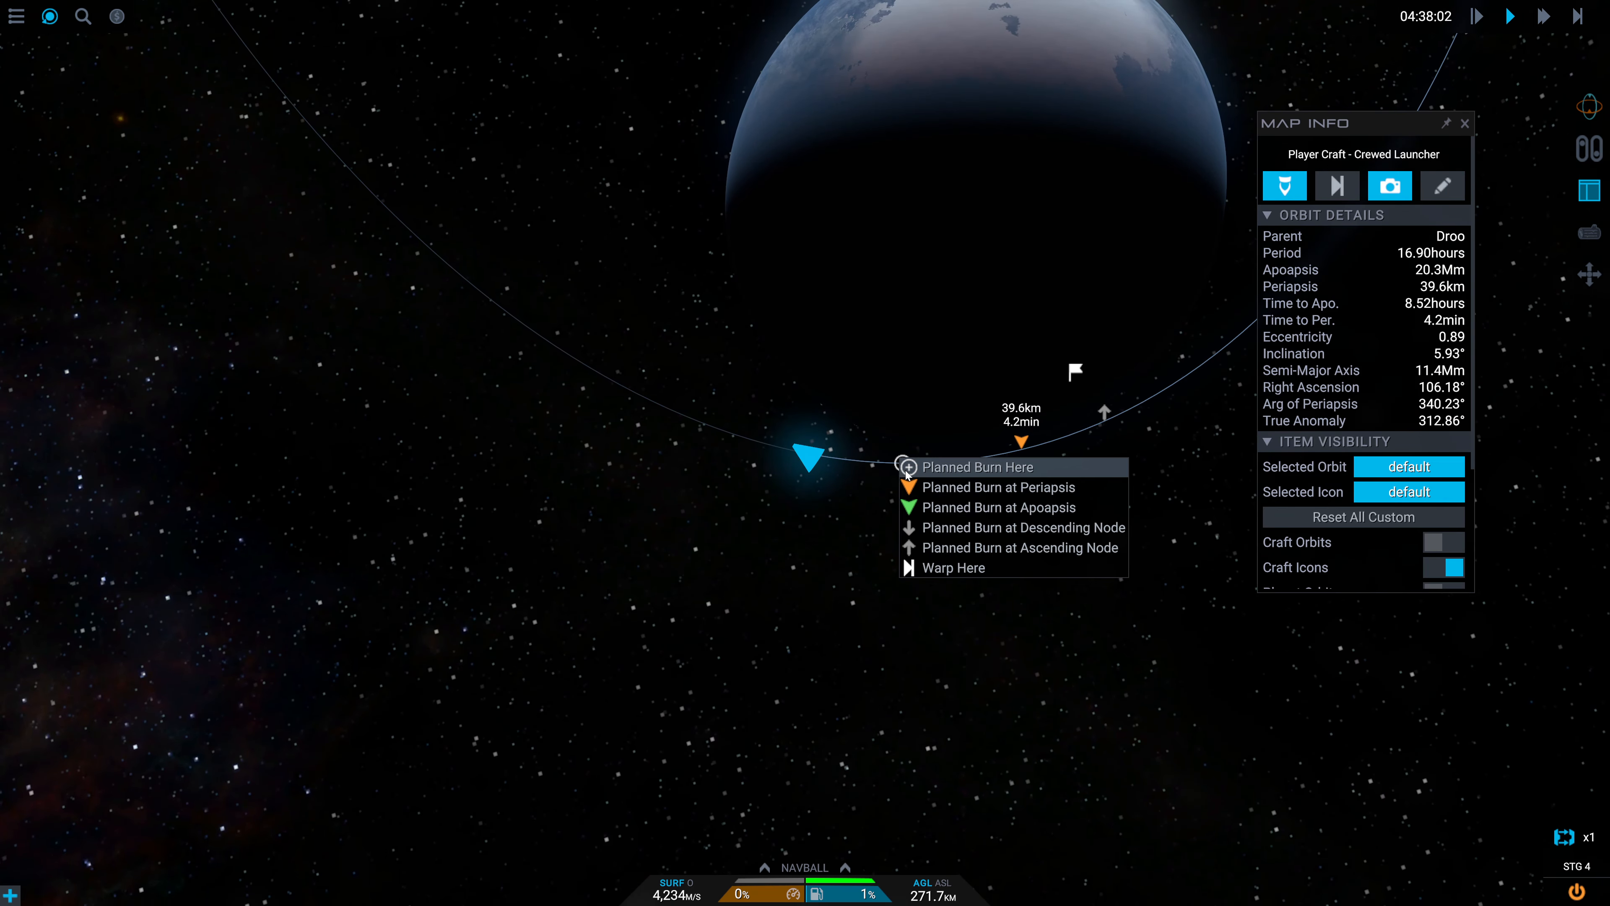
left_click(976, 466)
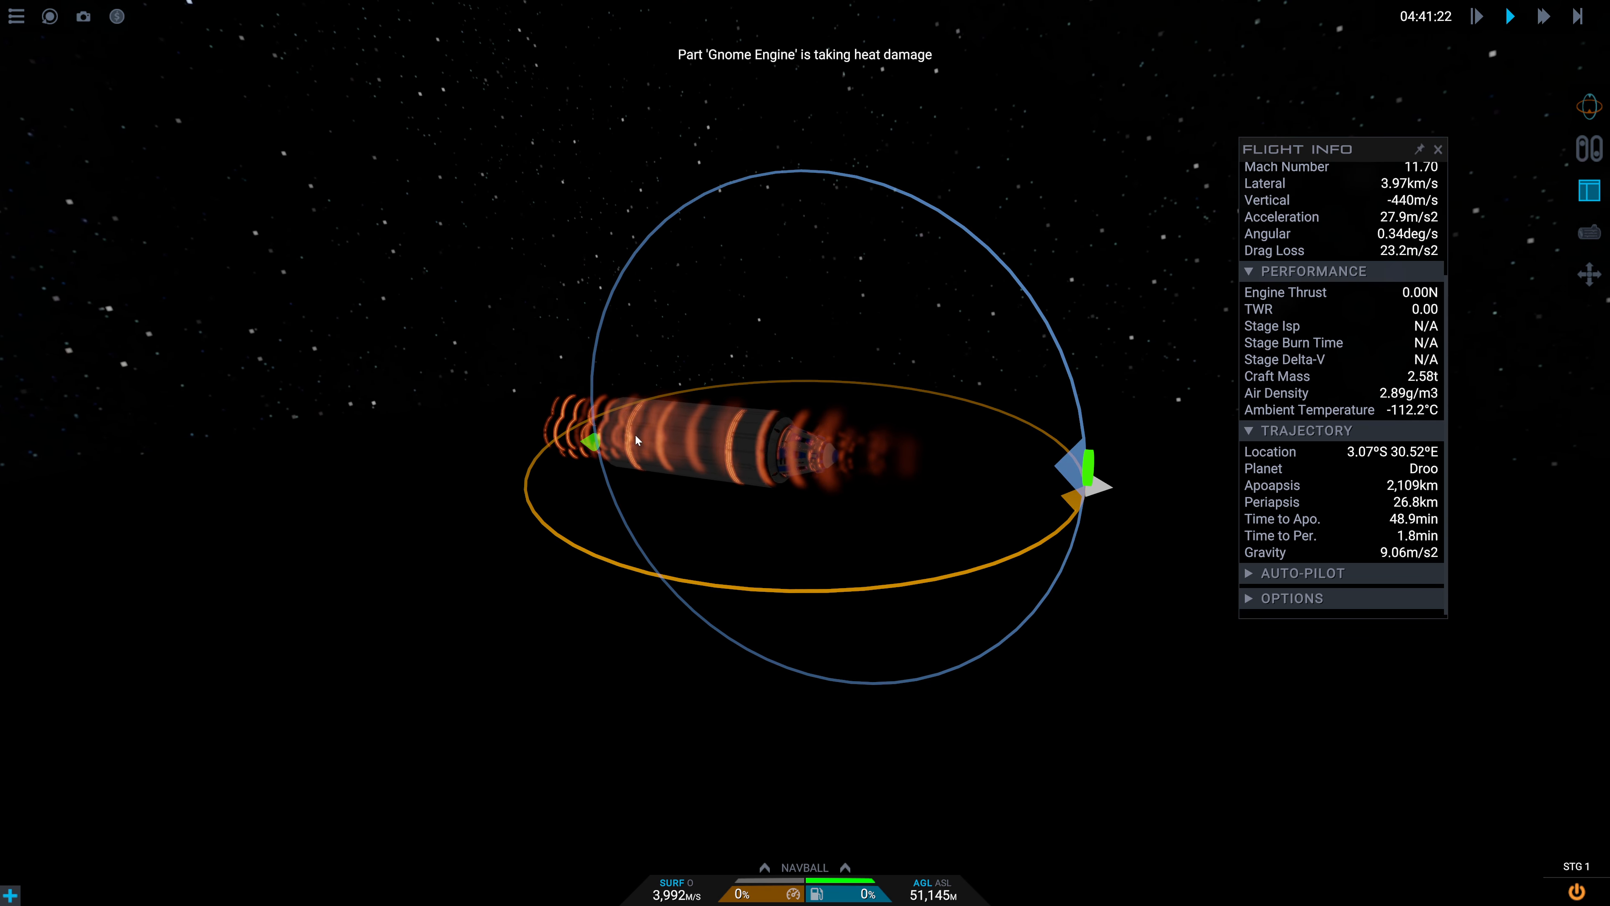
mouse_move(785, 618)
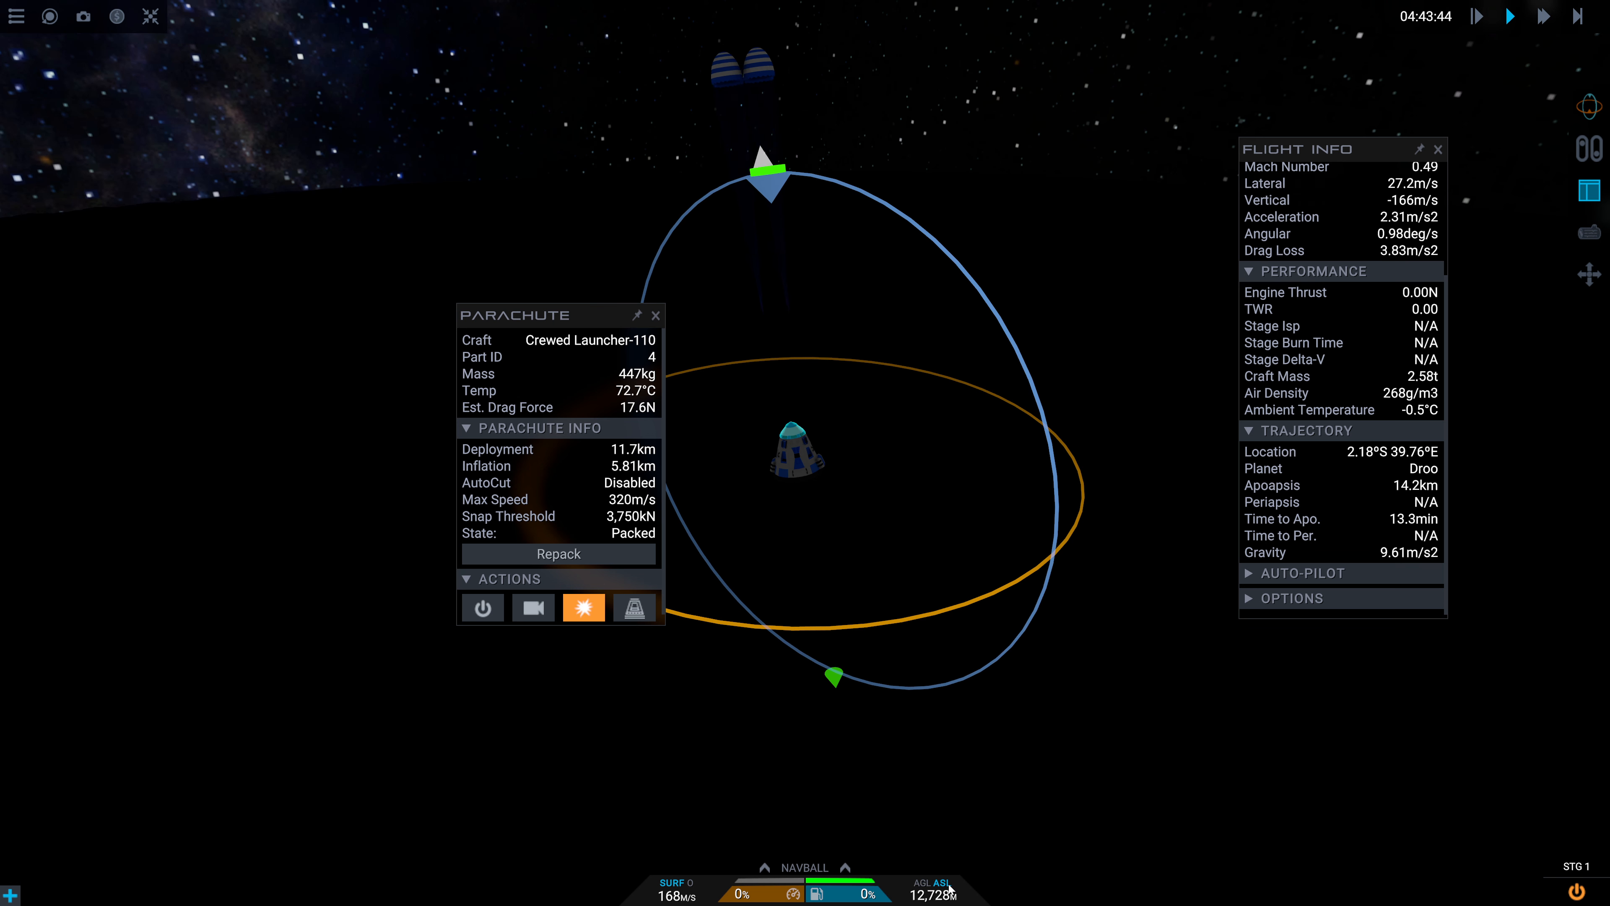
mouse_move(482, 607)
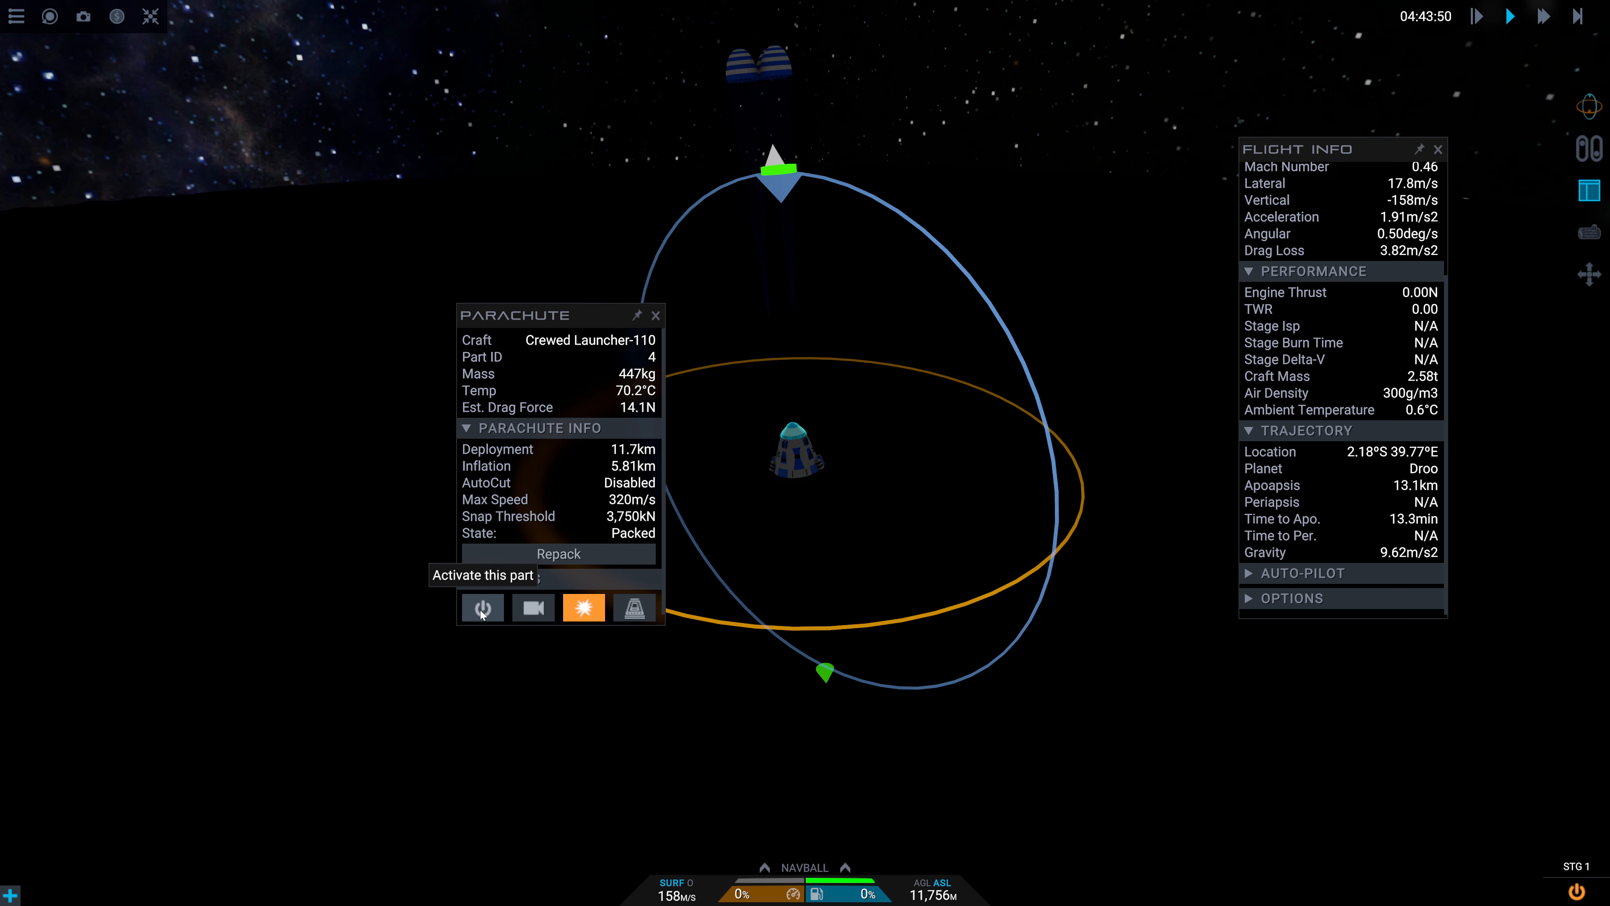
Activate the capsule's parachutes from the Parachute part window
left_click(481, 607)
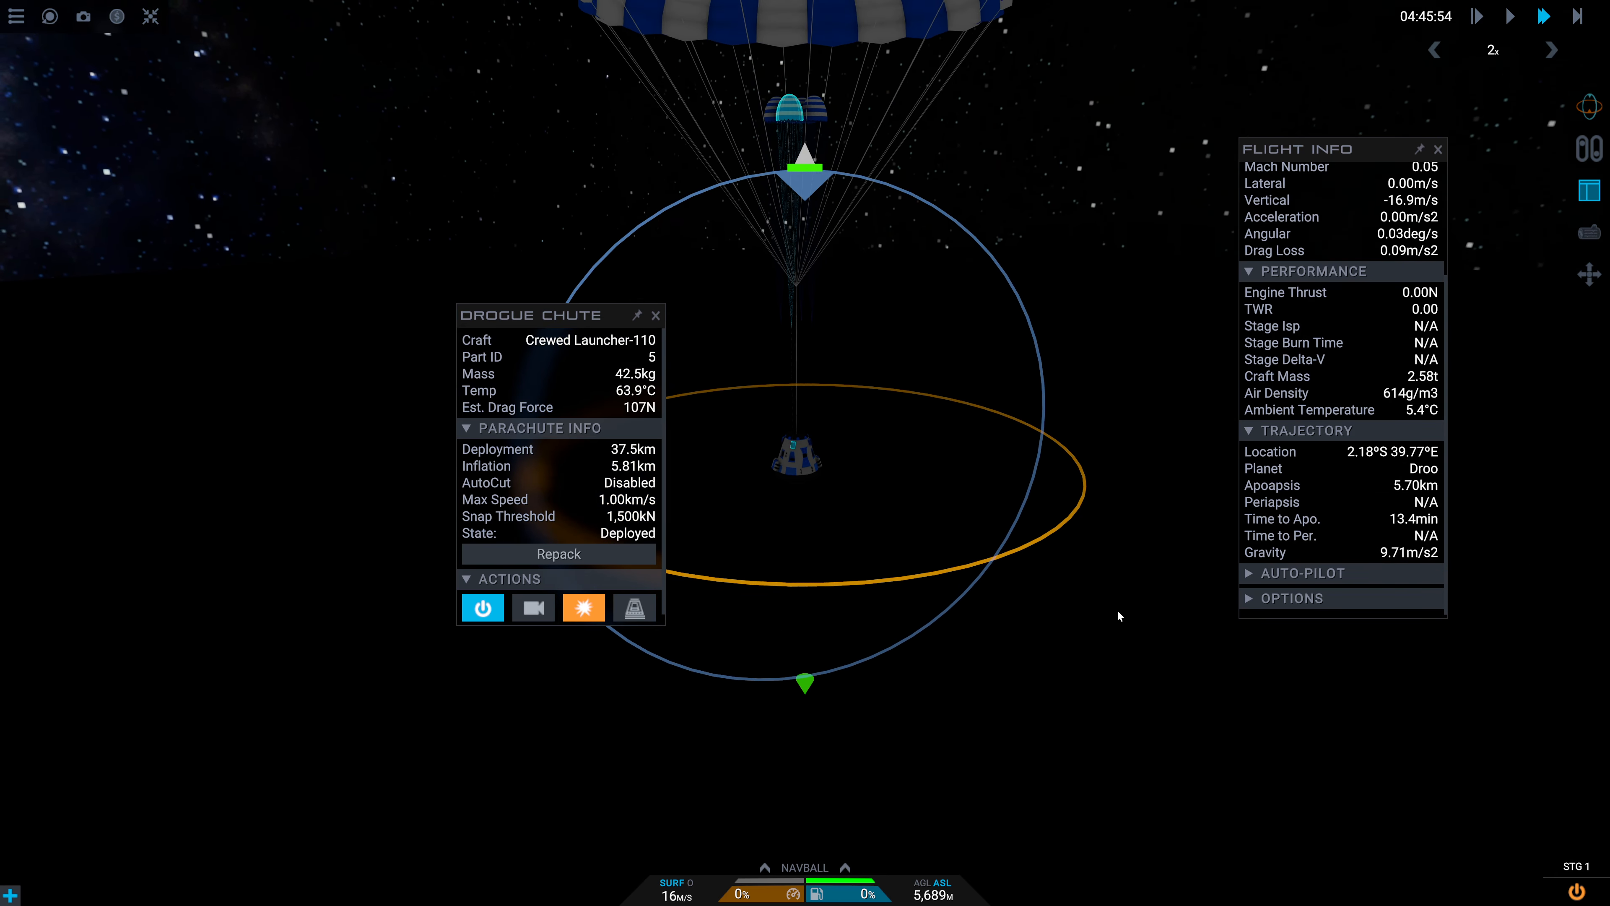
Deactivate each drogue chute so only the main parachute carries the capsule
left_click(654, 315)
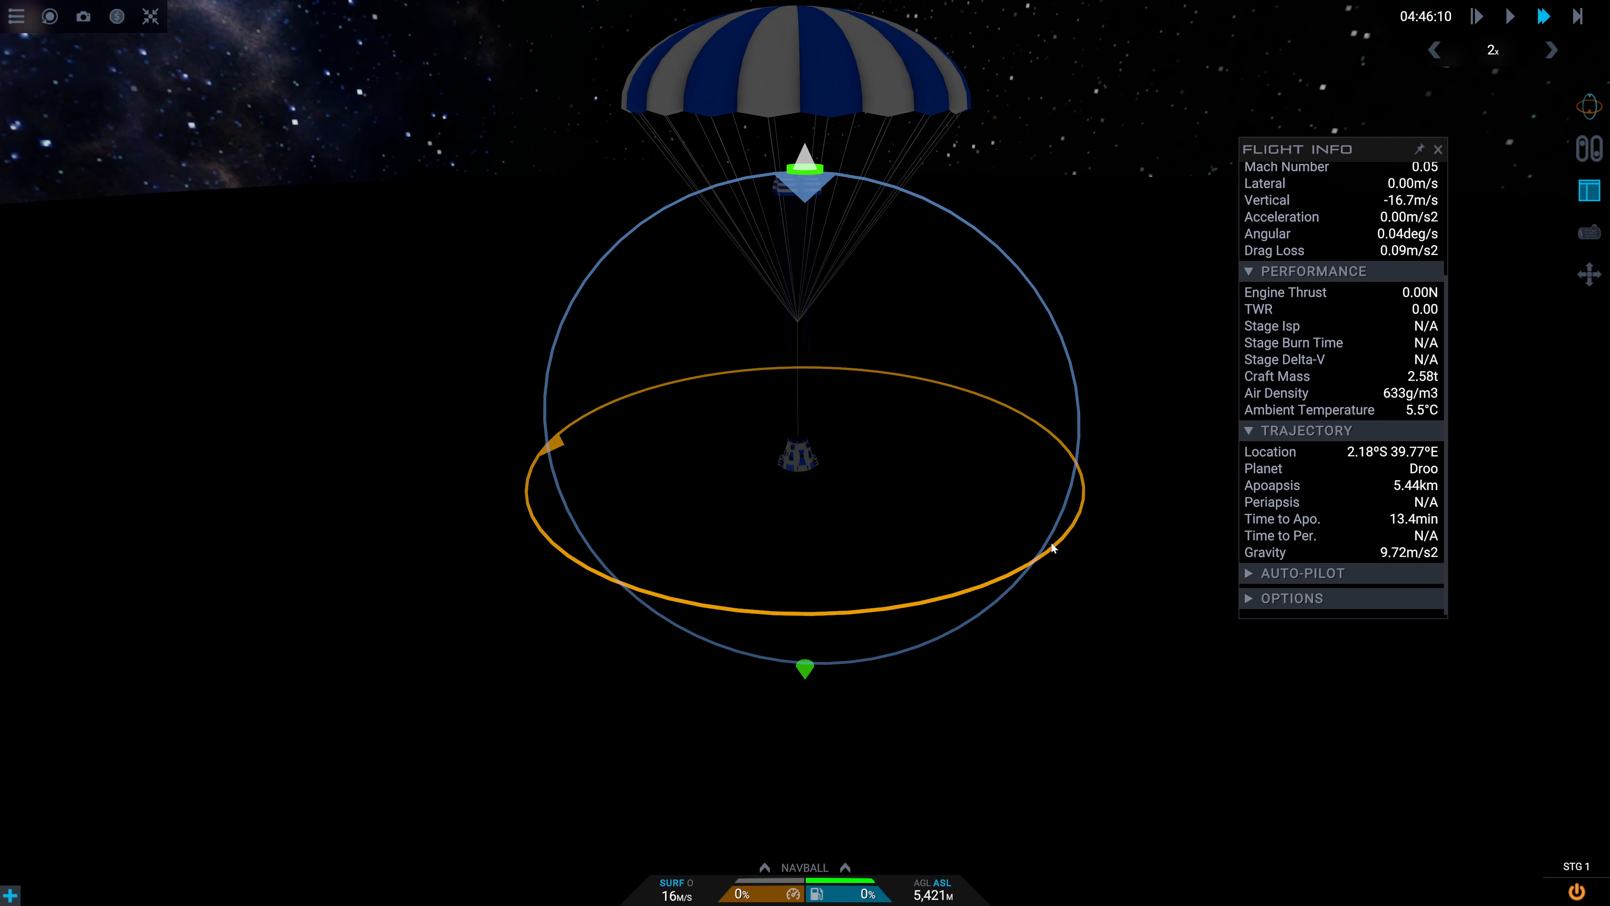
mouse_move(1140, 546)
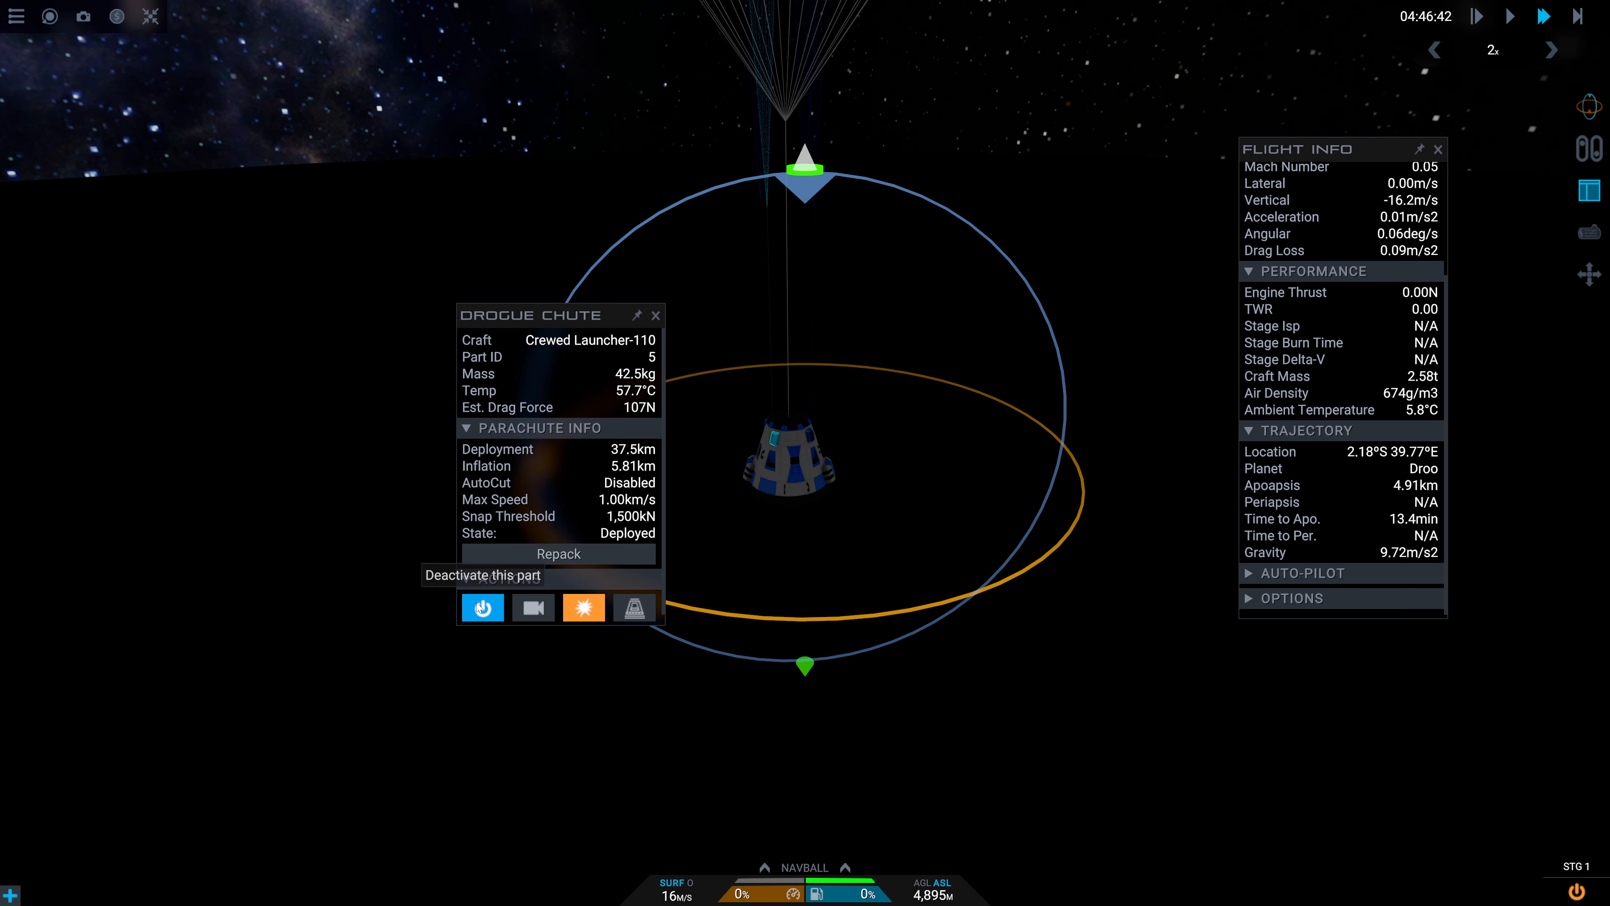
left_click(481, 607)
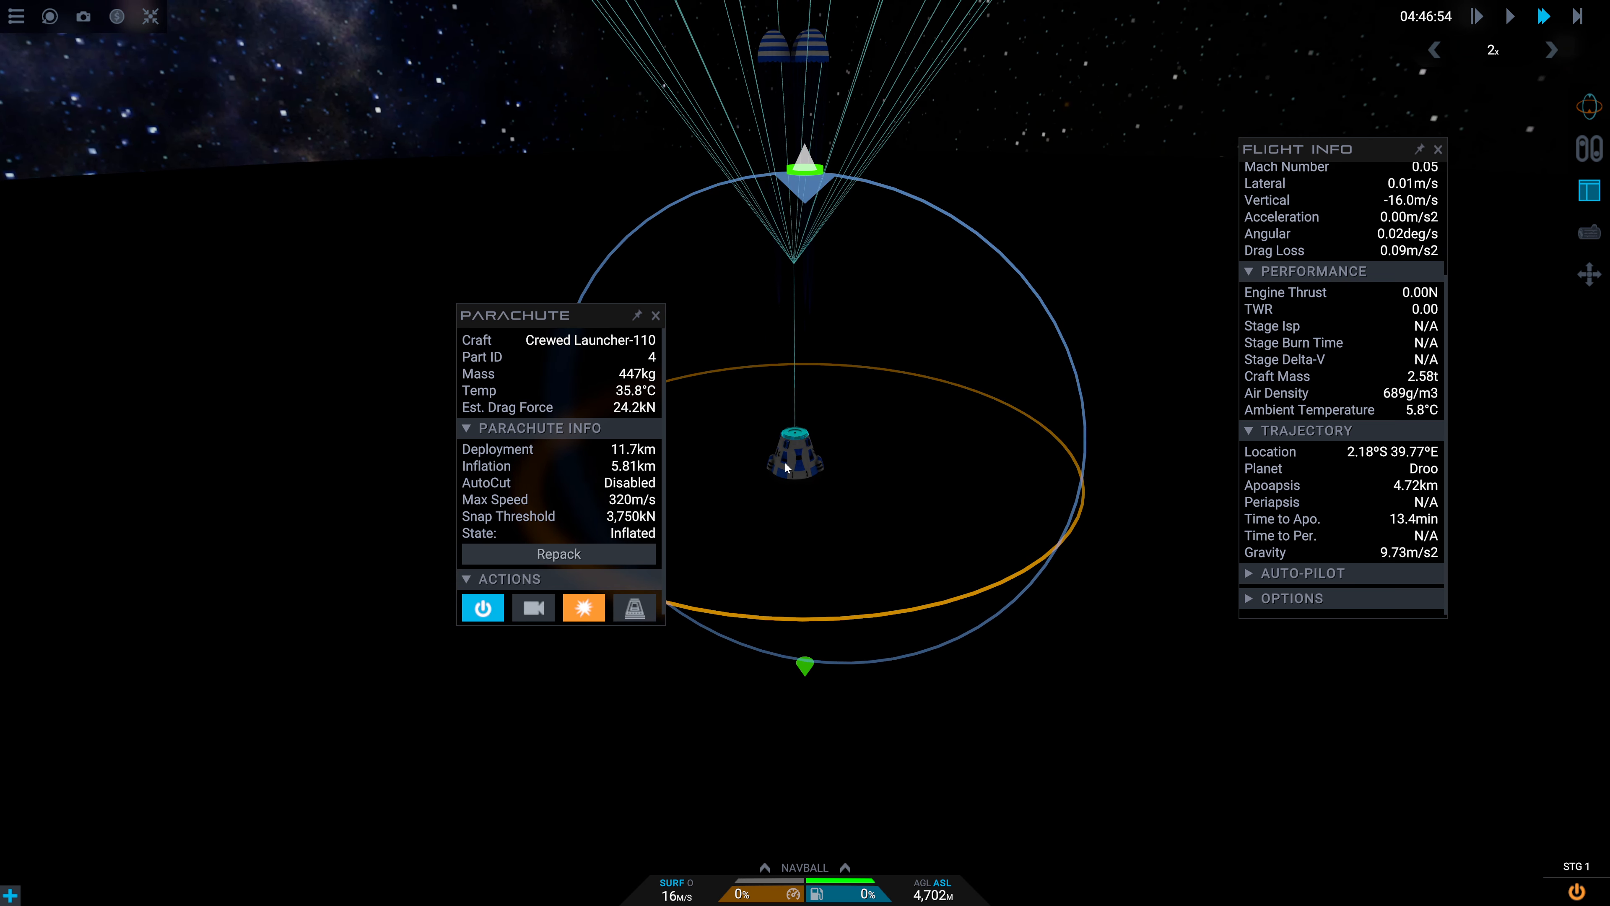
left_click(481, 607)
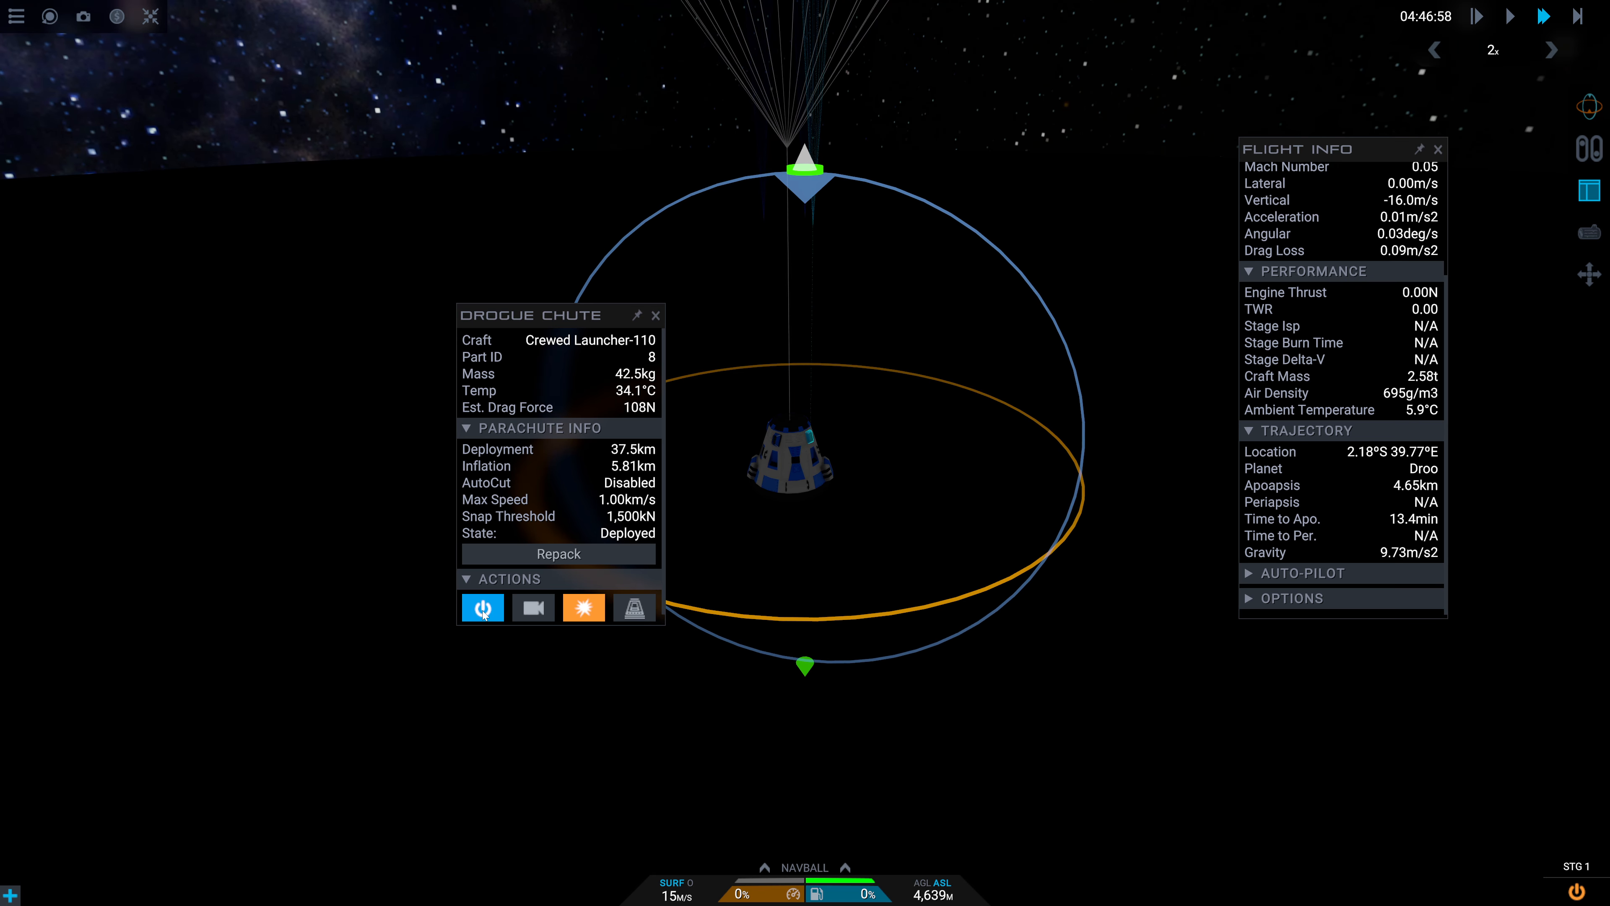
left_click(483, 607)
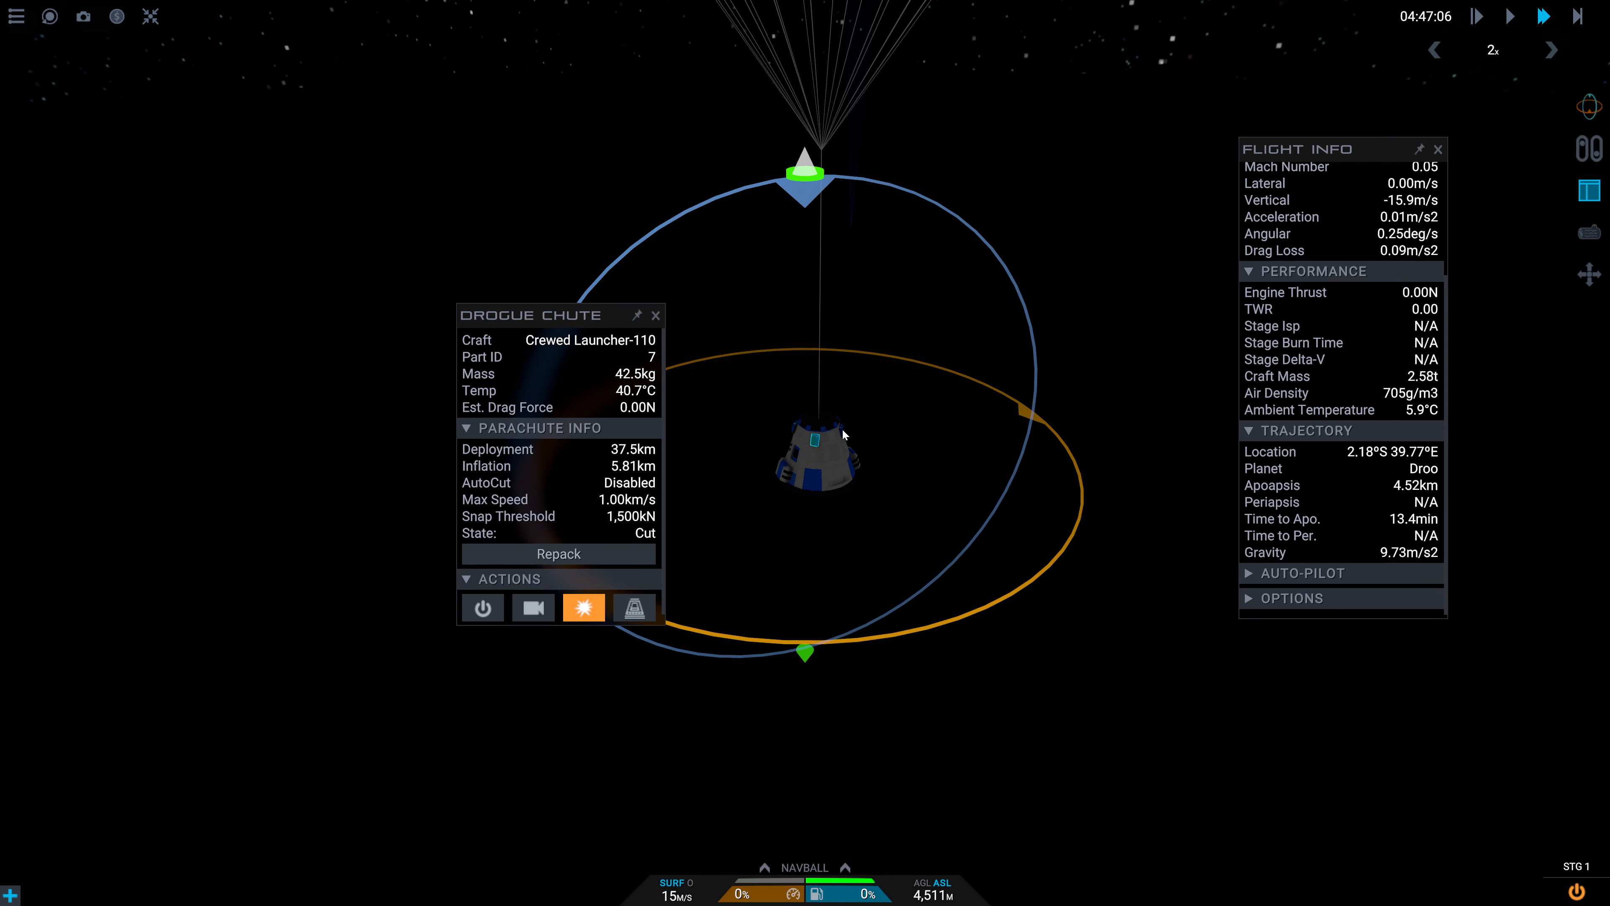
Dismiss the drogue chute details and let the capsule descend under the main parachute
left_click(655, 315)
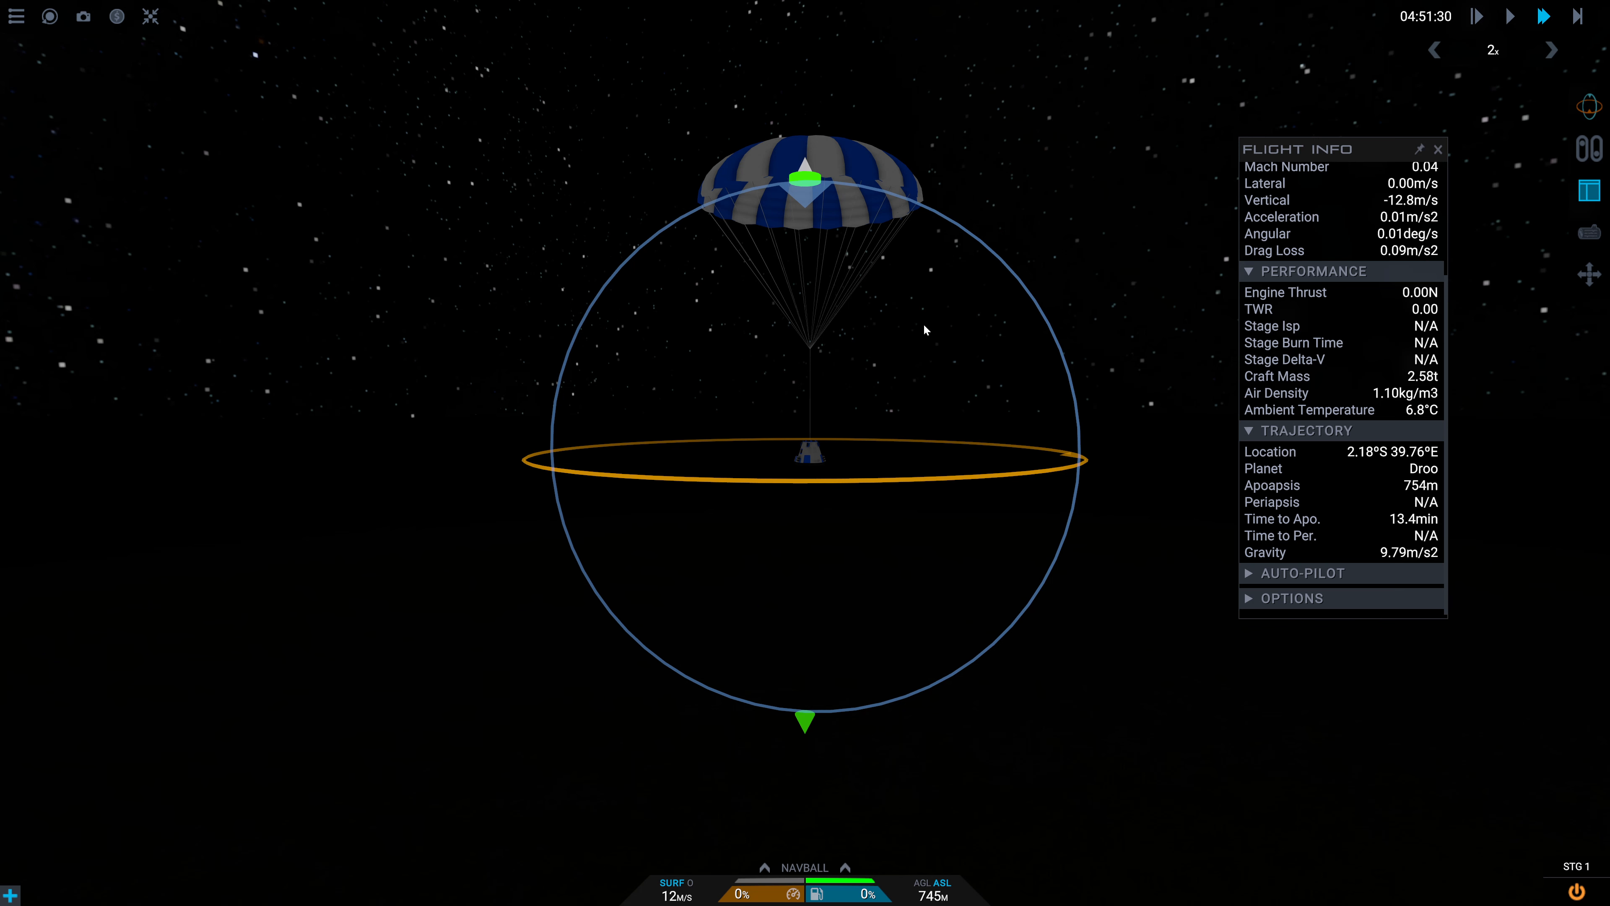
mouse_move(352, 363)
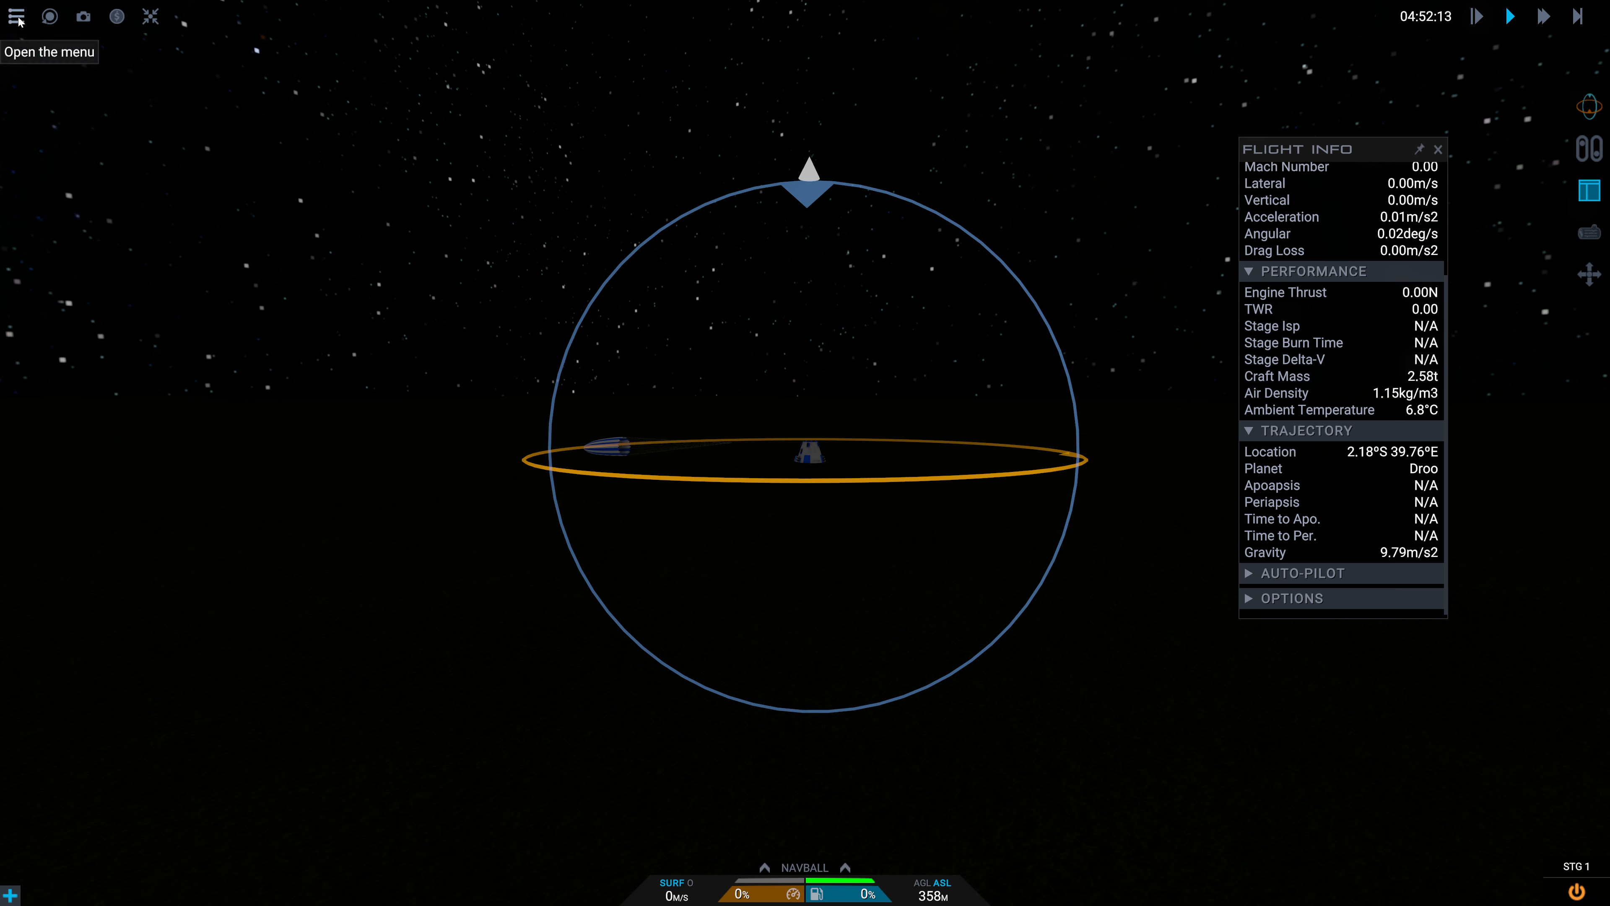
End the flight from the Flight Menu, bringing up the Recover Craft offer
left_click(15, 16)
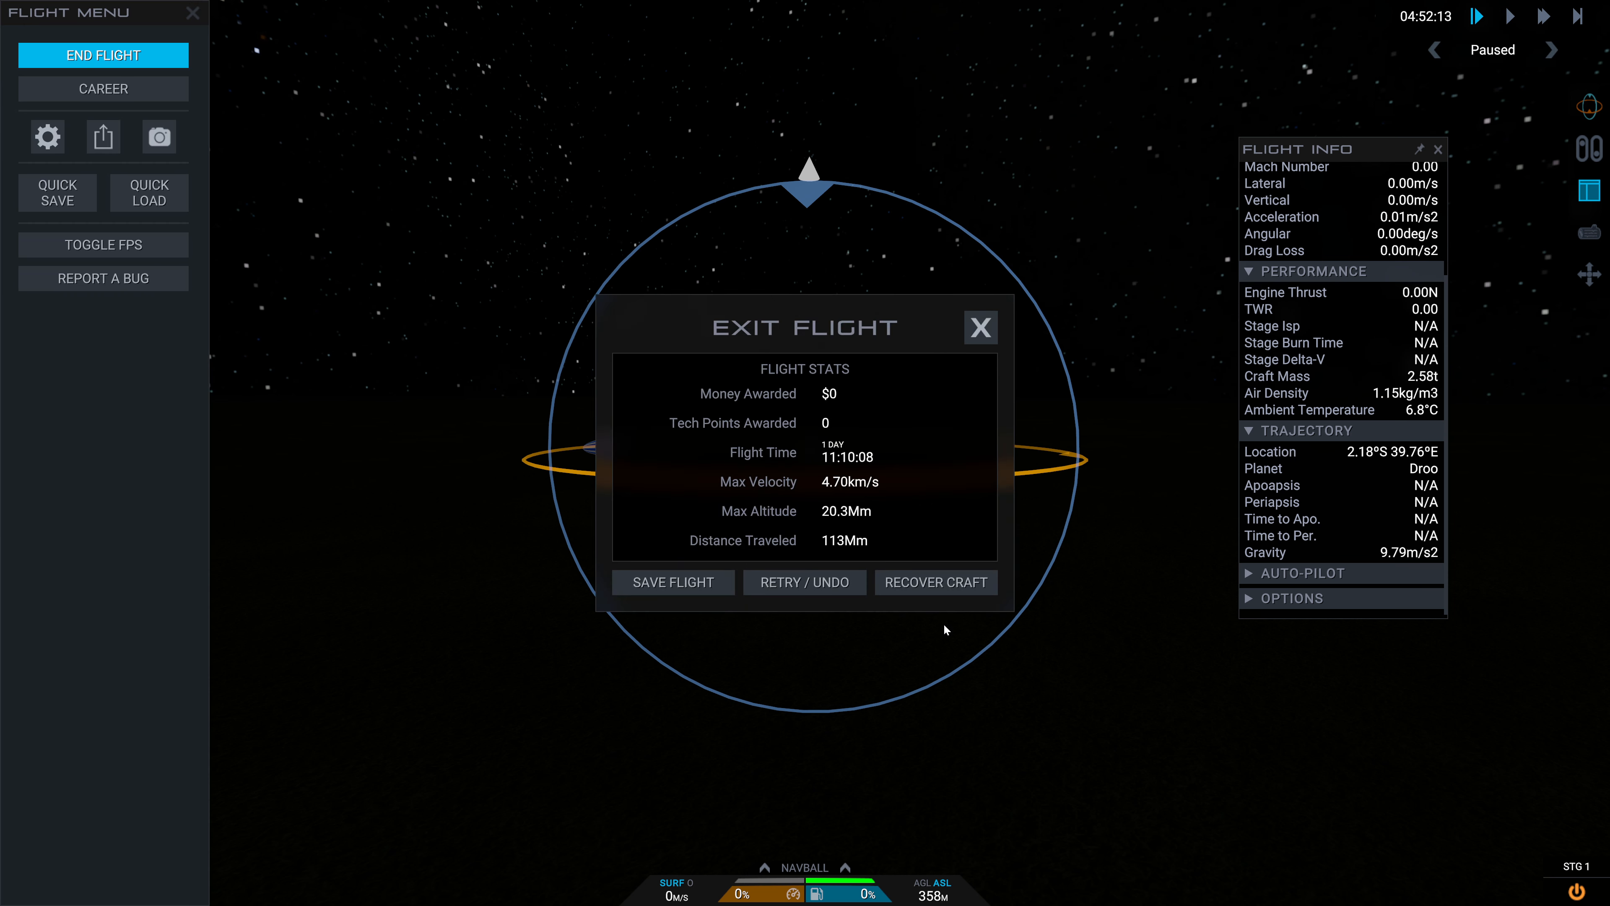
left_click(936, 582)
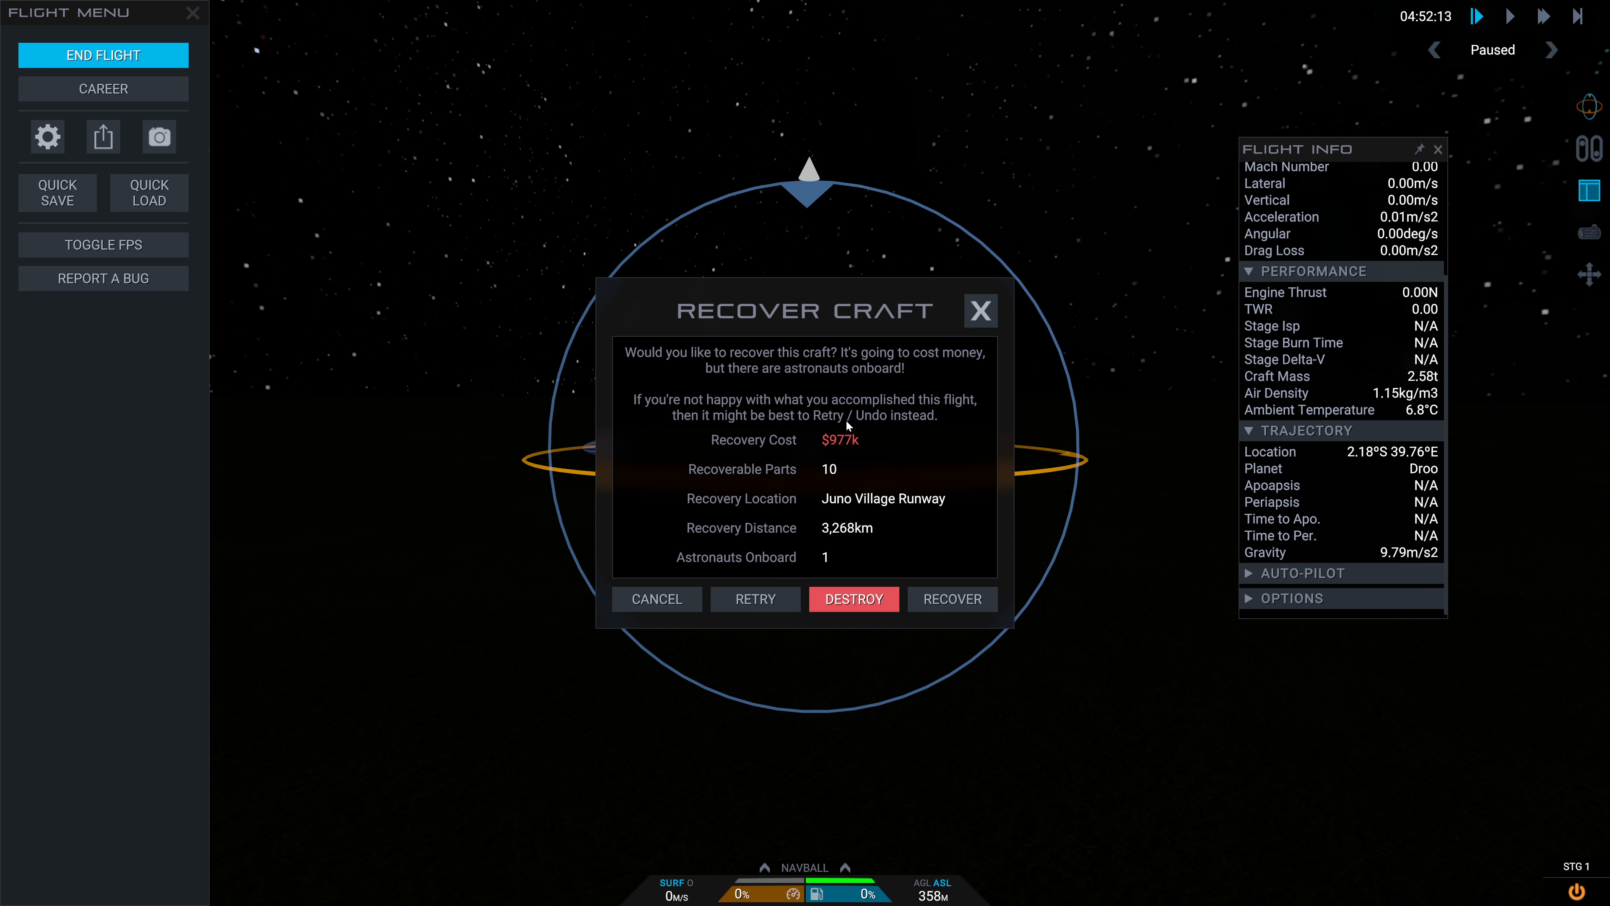
mouse_move(853, 453)
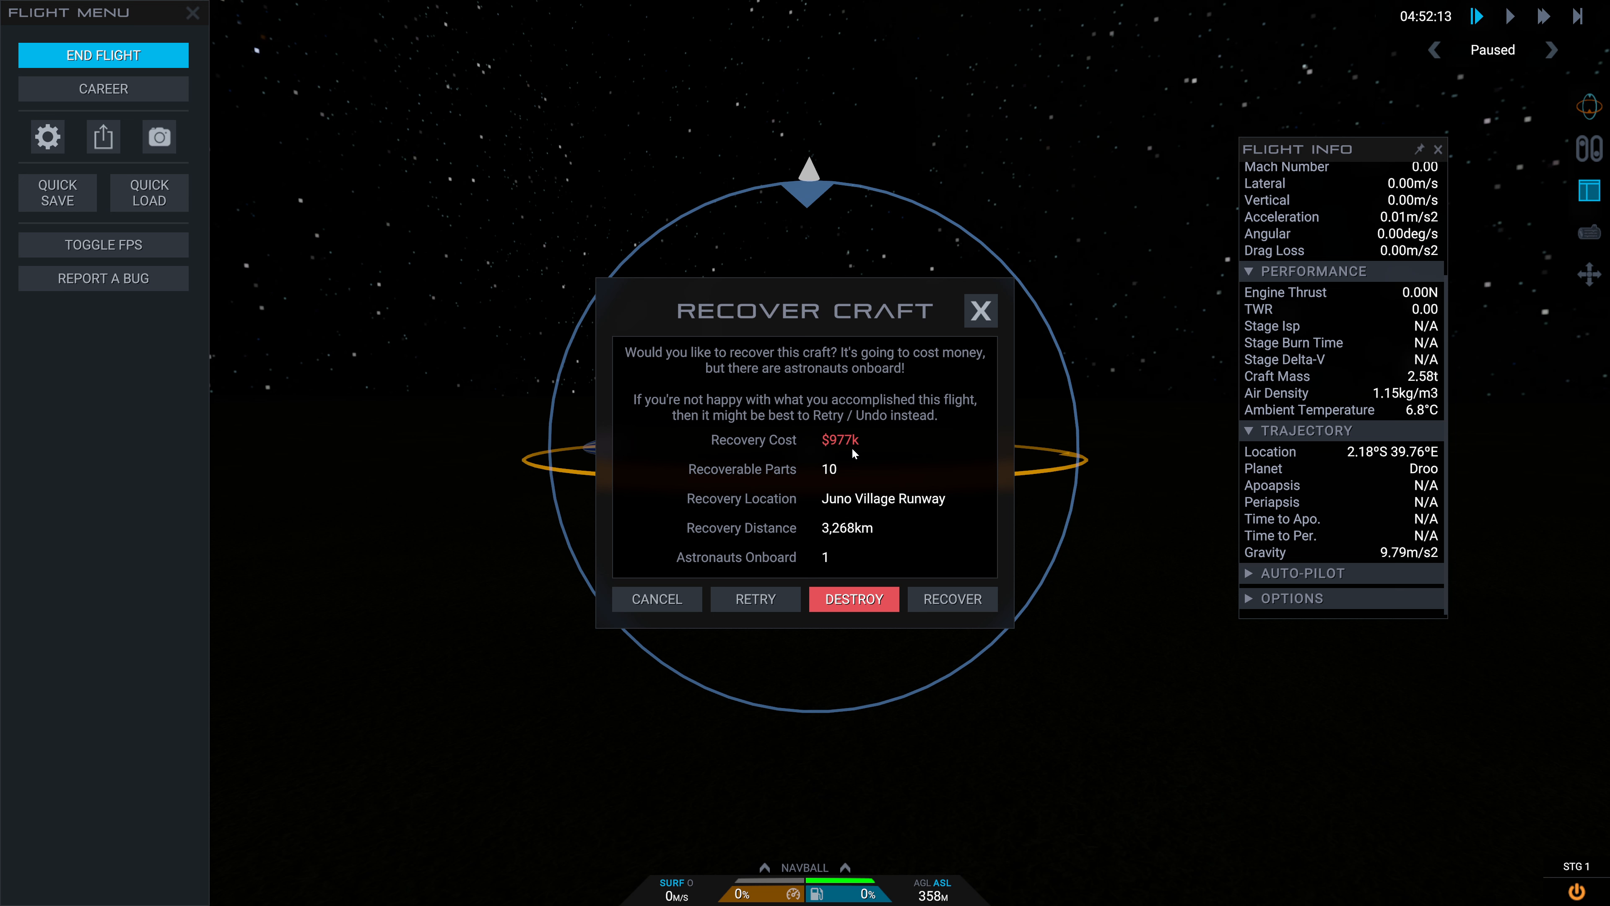
mouse_move(851, 543)
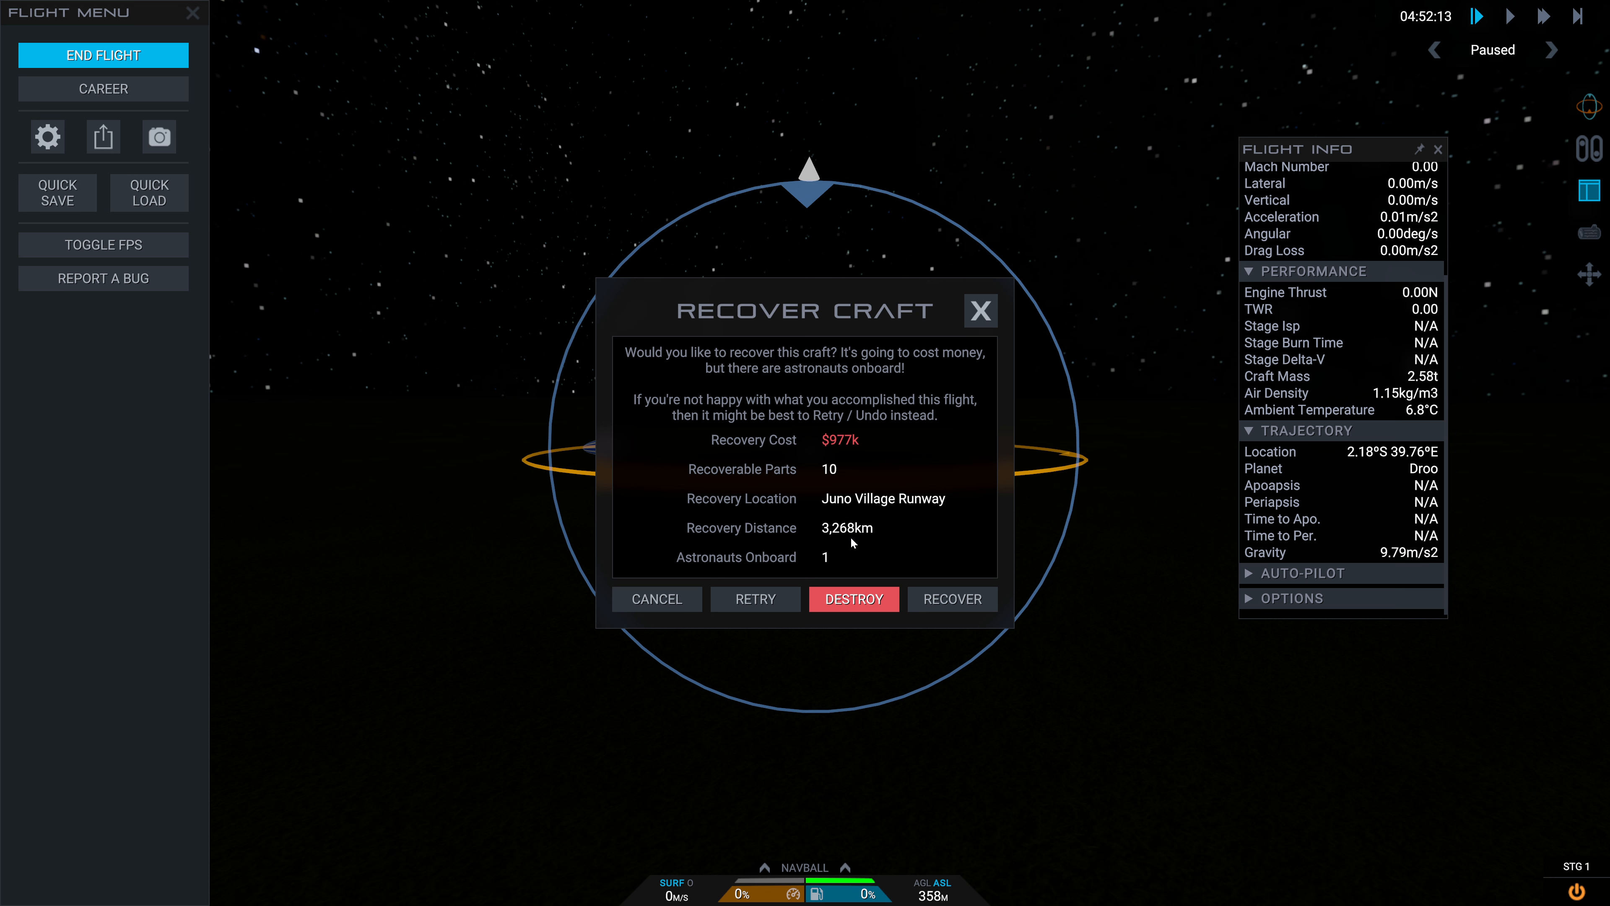
mouse_move(832, 453)
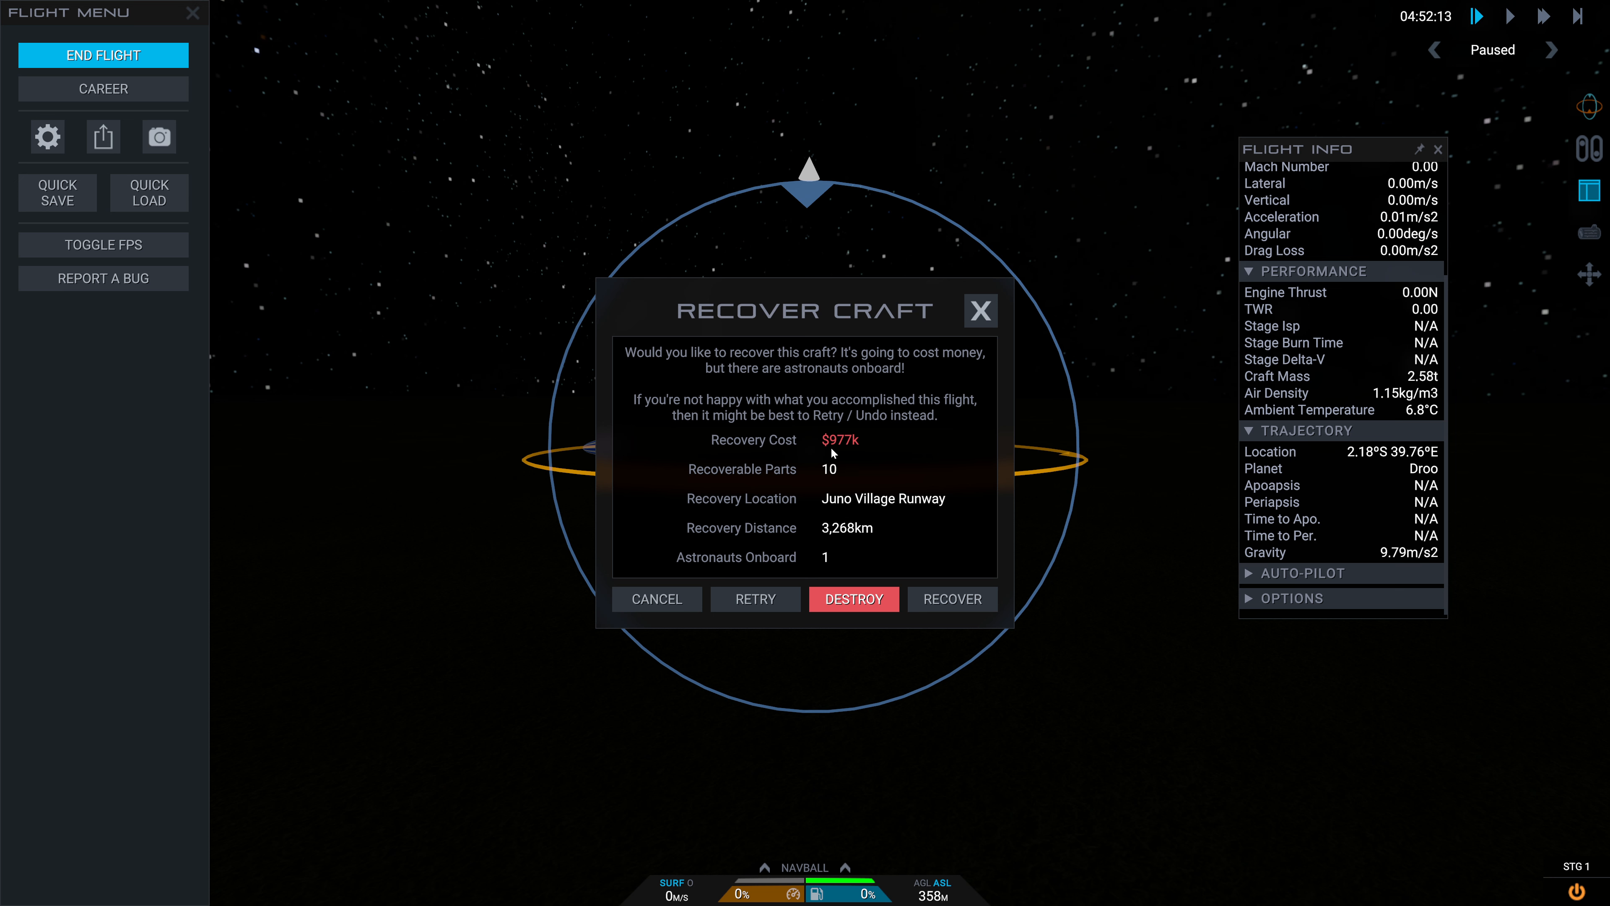
mouse_move(859, 549)
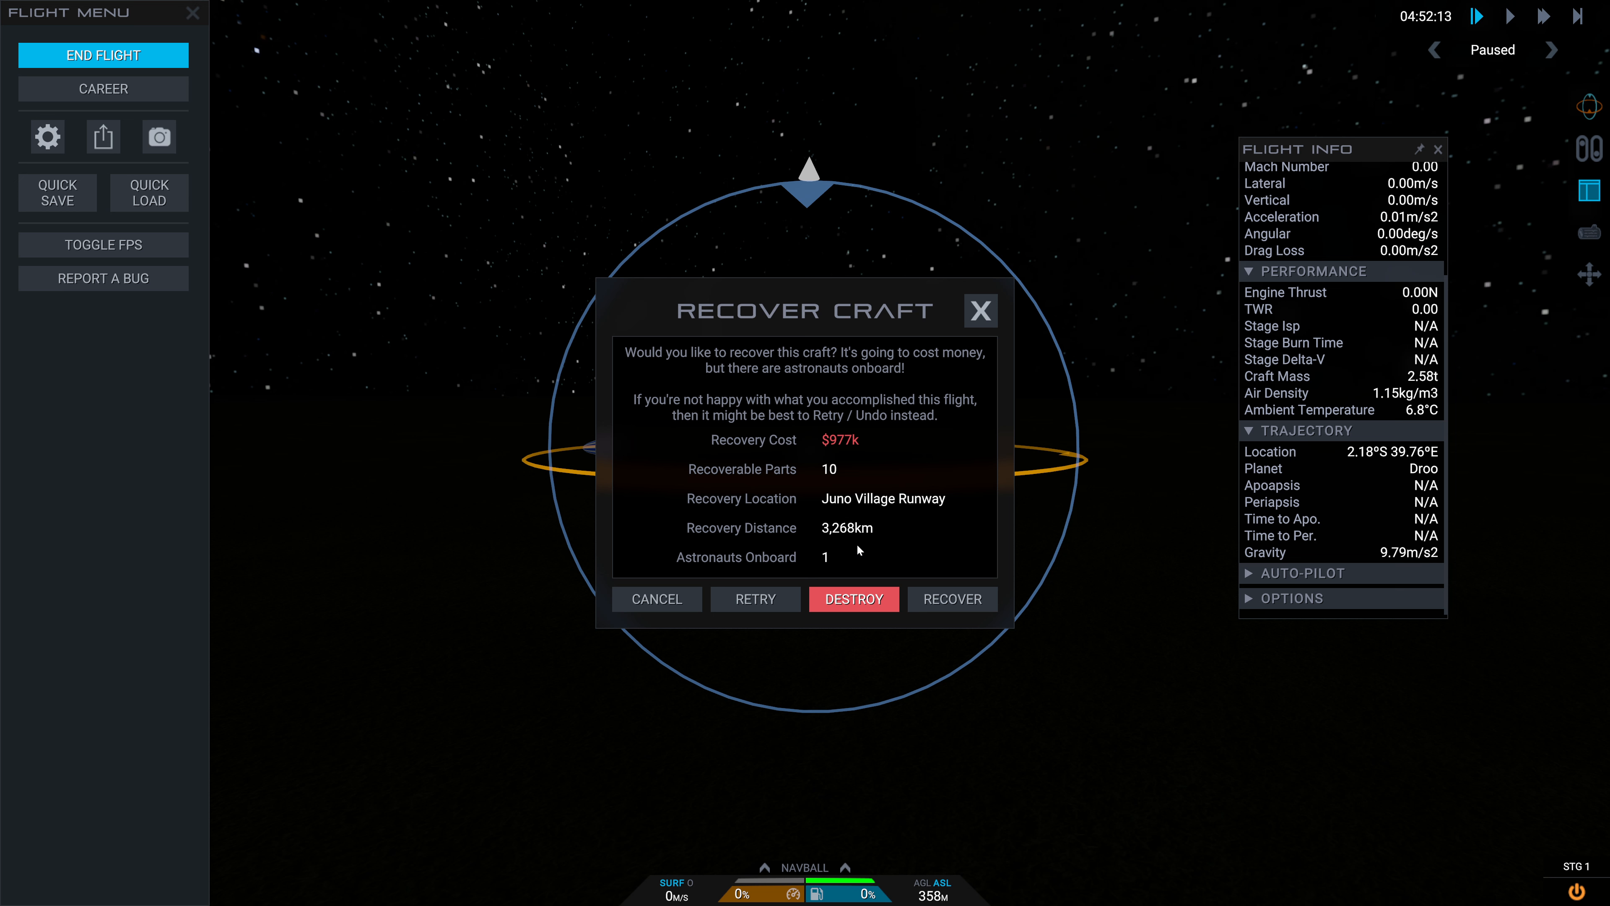
mouse_move(858, 548)
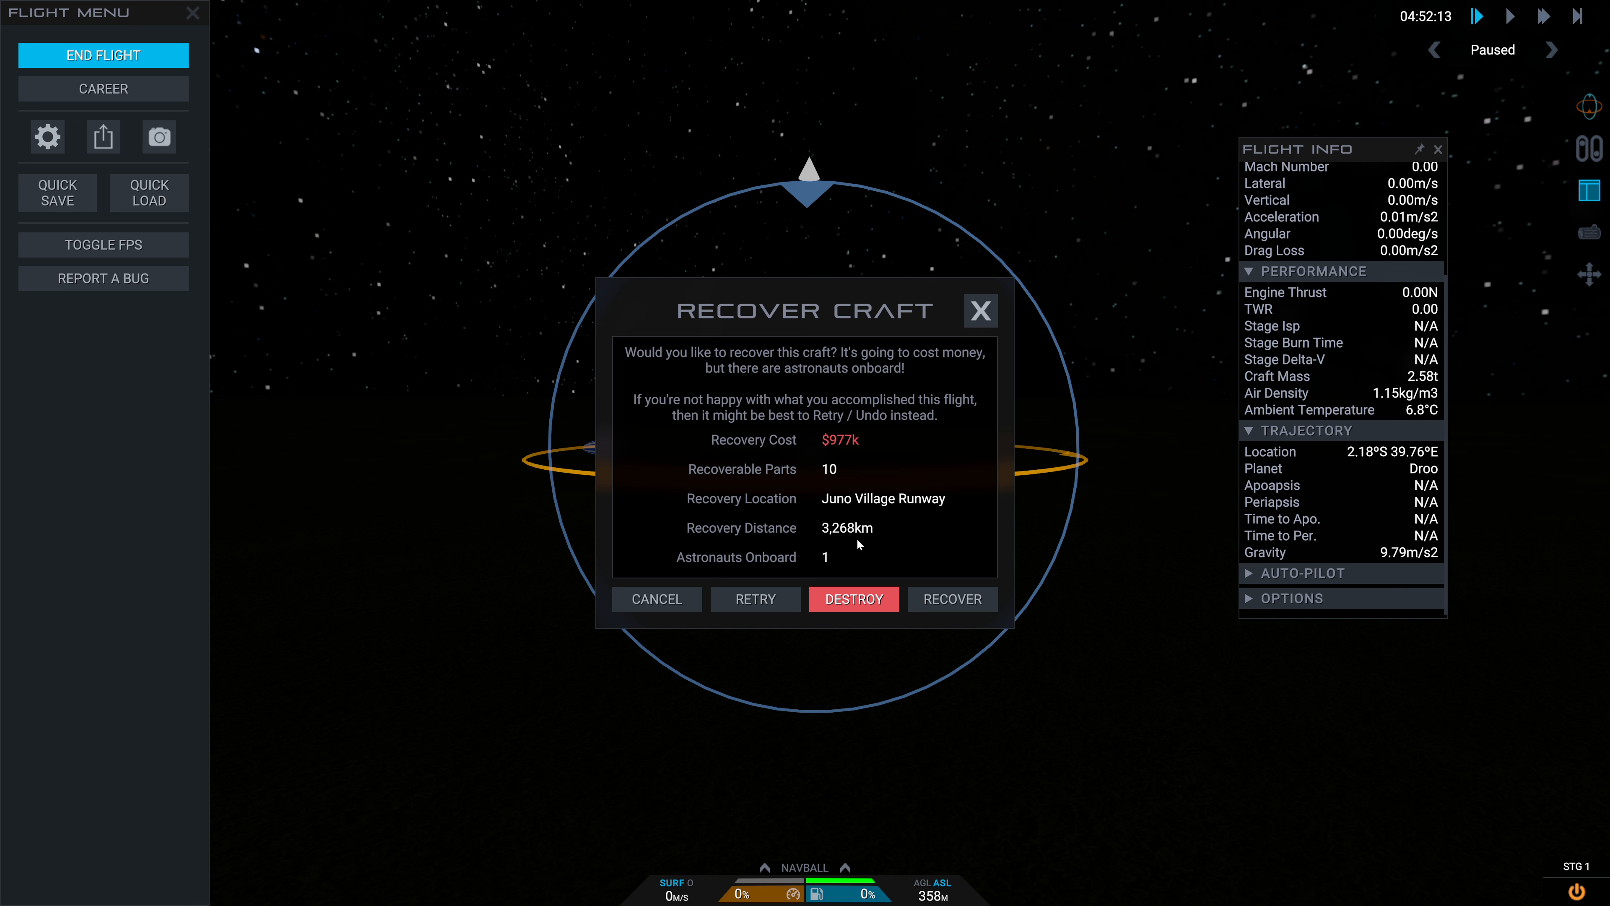
mouse_move(827, 459)
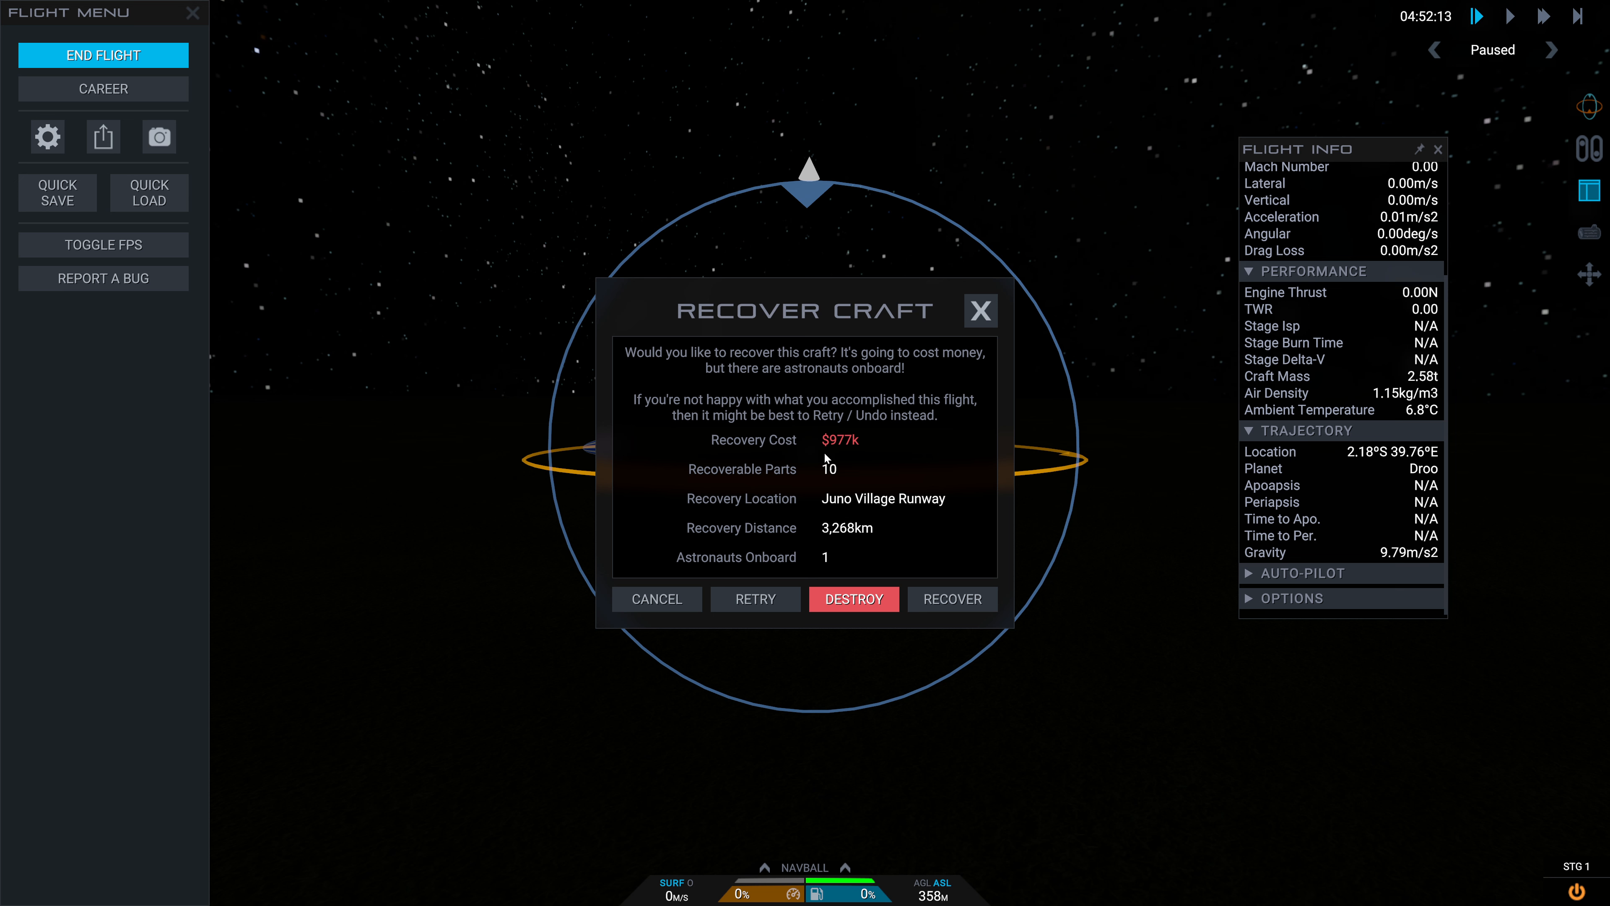
mouse_move(873, 419)
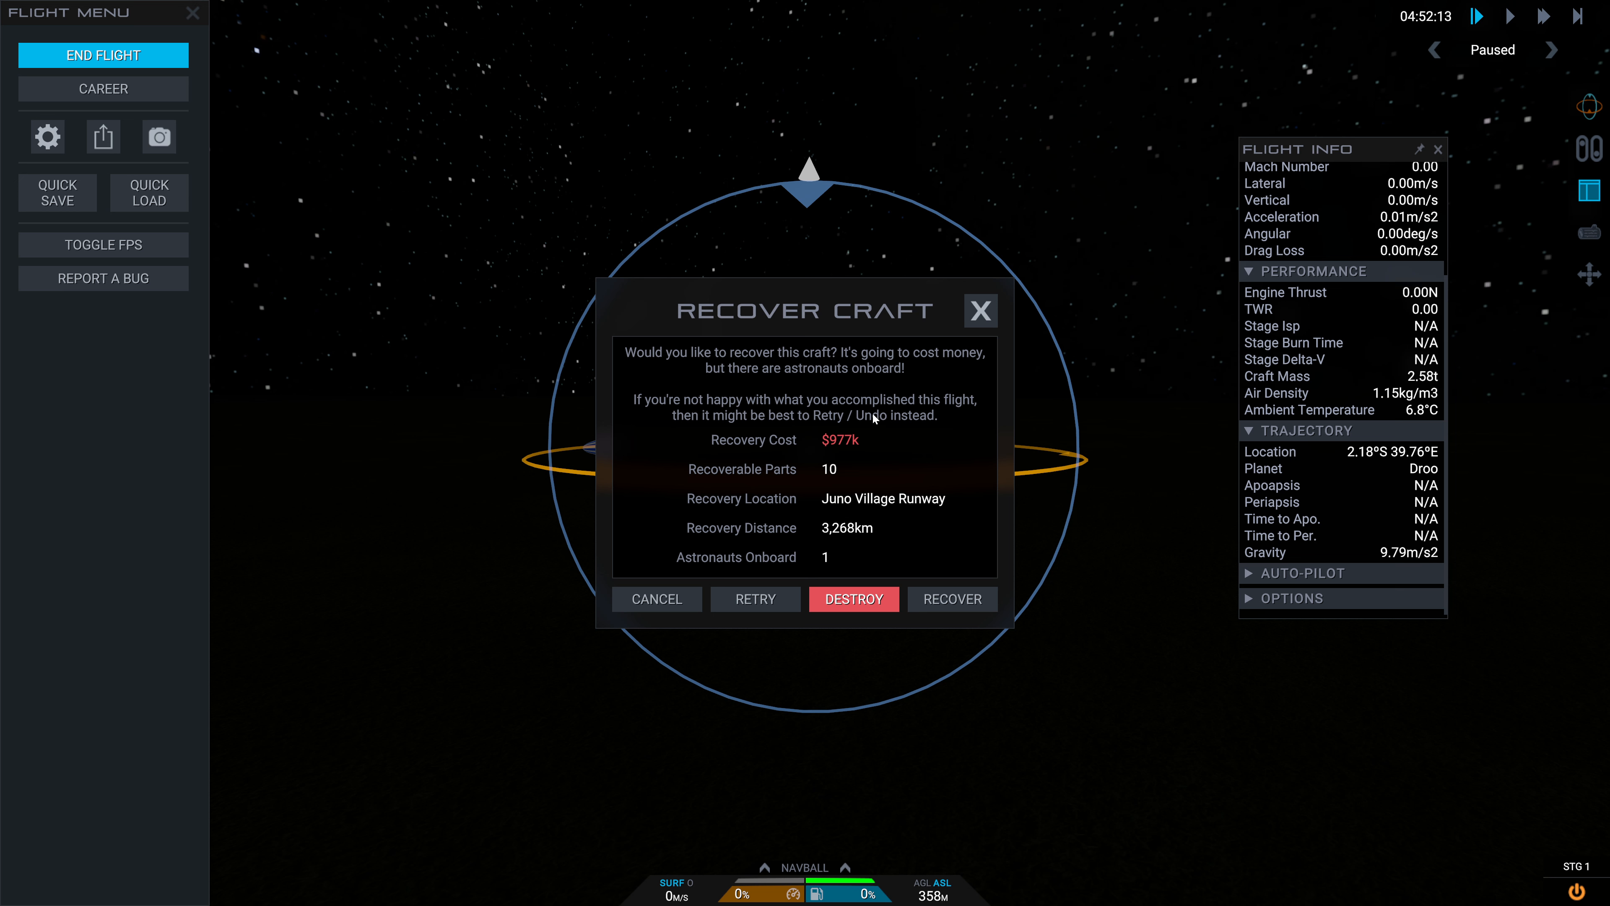
Return to the space center and accept the Explorer Mission contract from the Career list
left_click(951, 599)
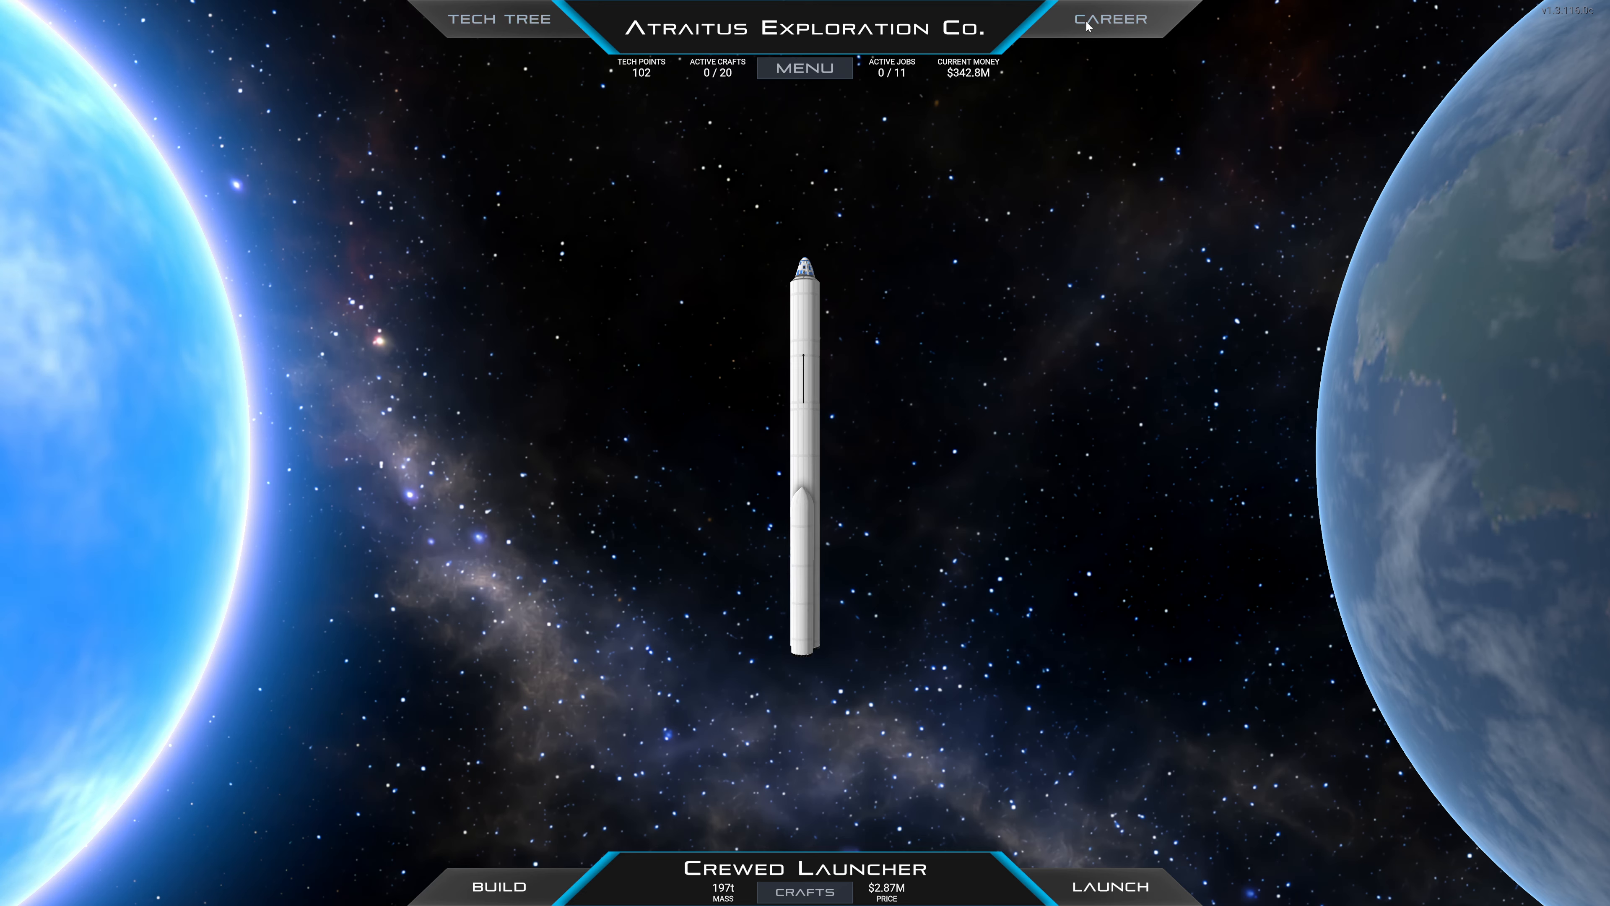
left_click(1109, 19)
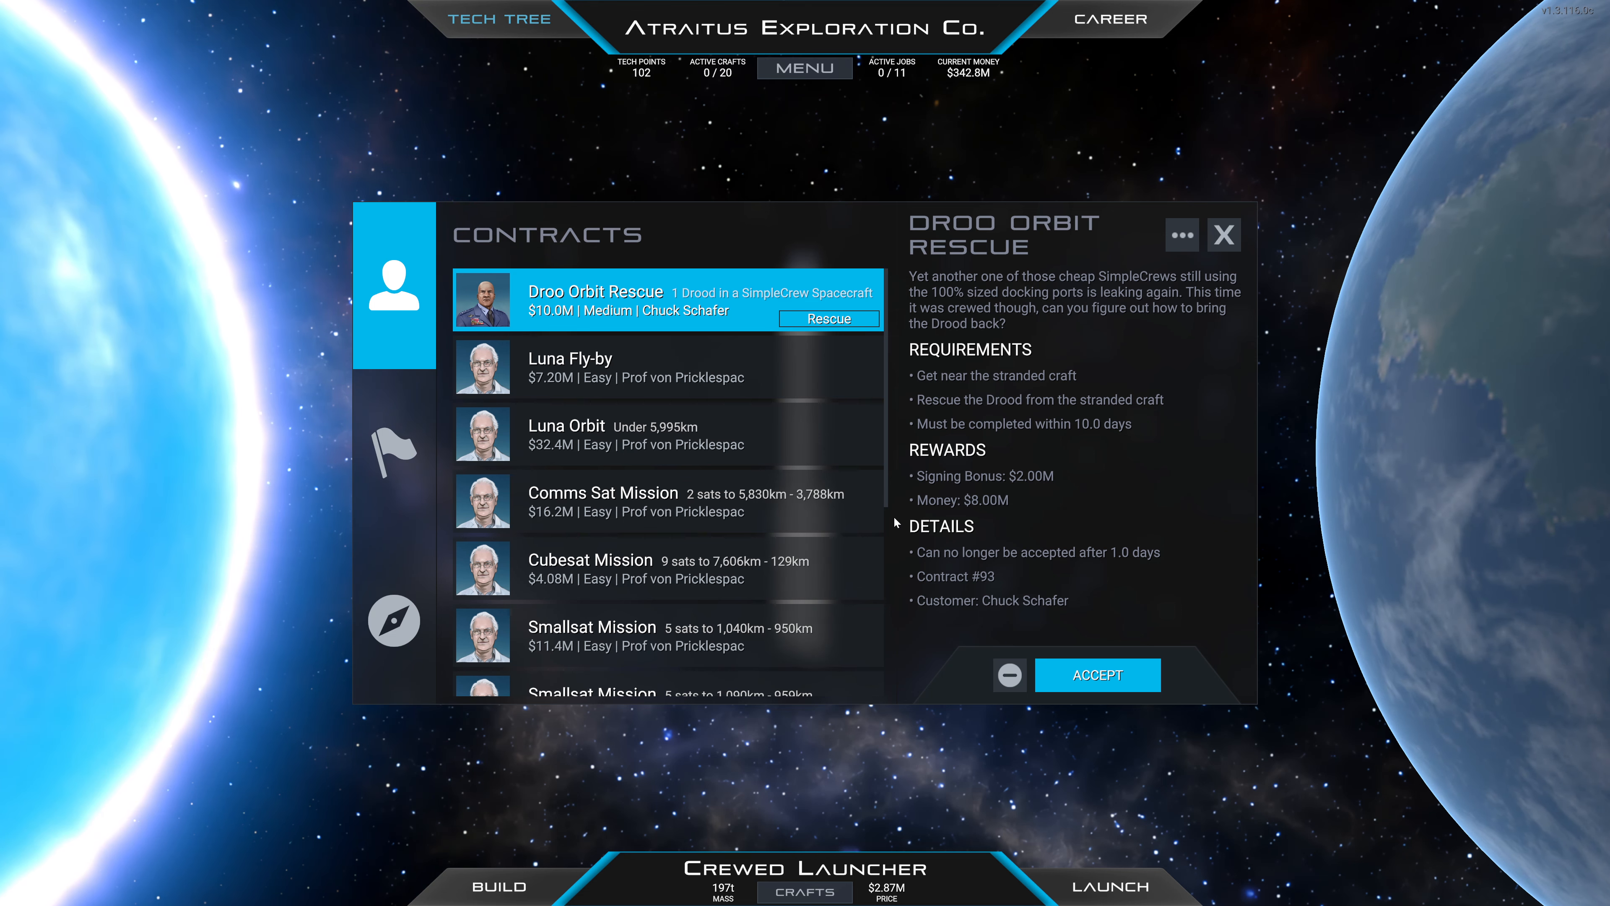
mouse_move(891, 518)
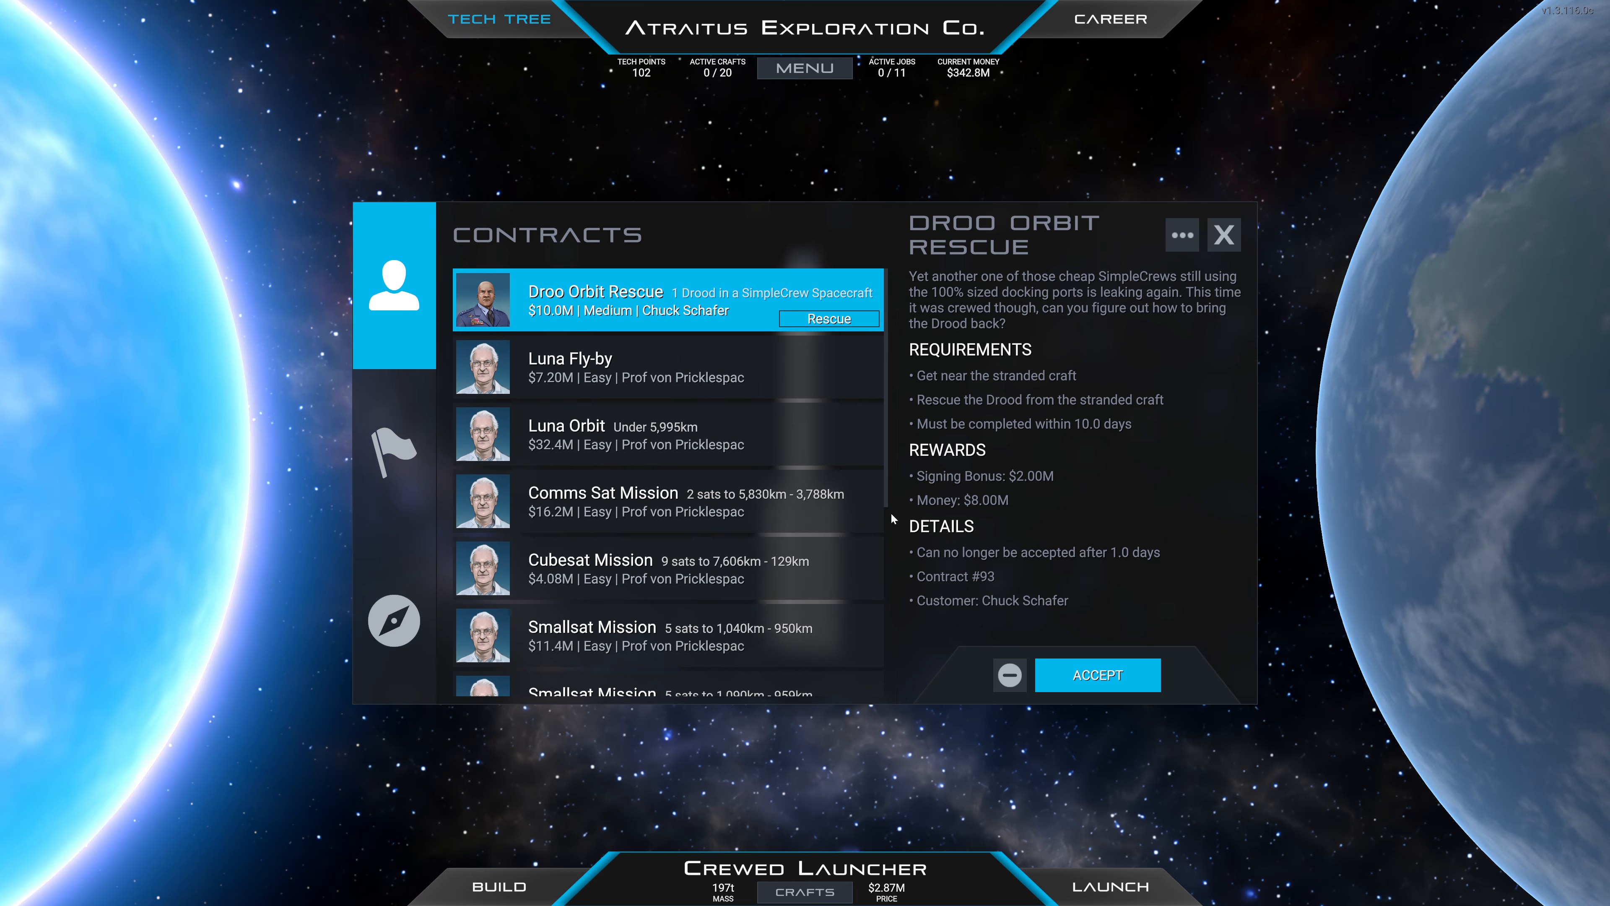
scroll("down", 3)
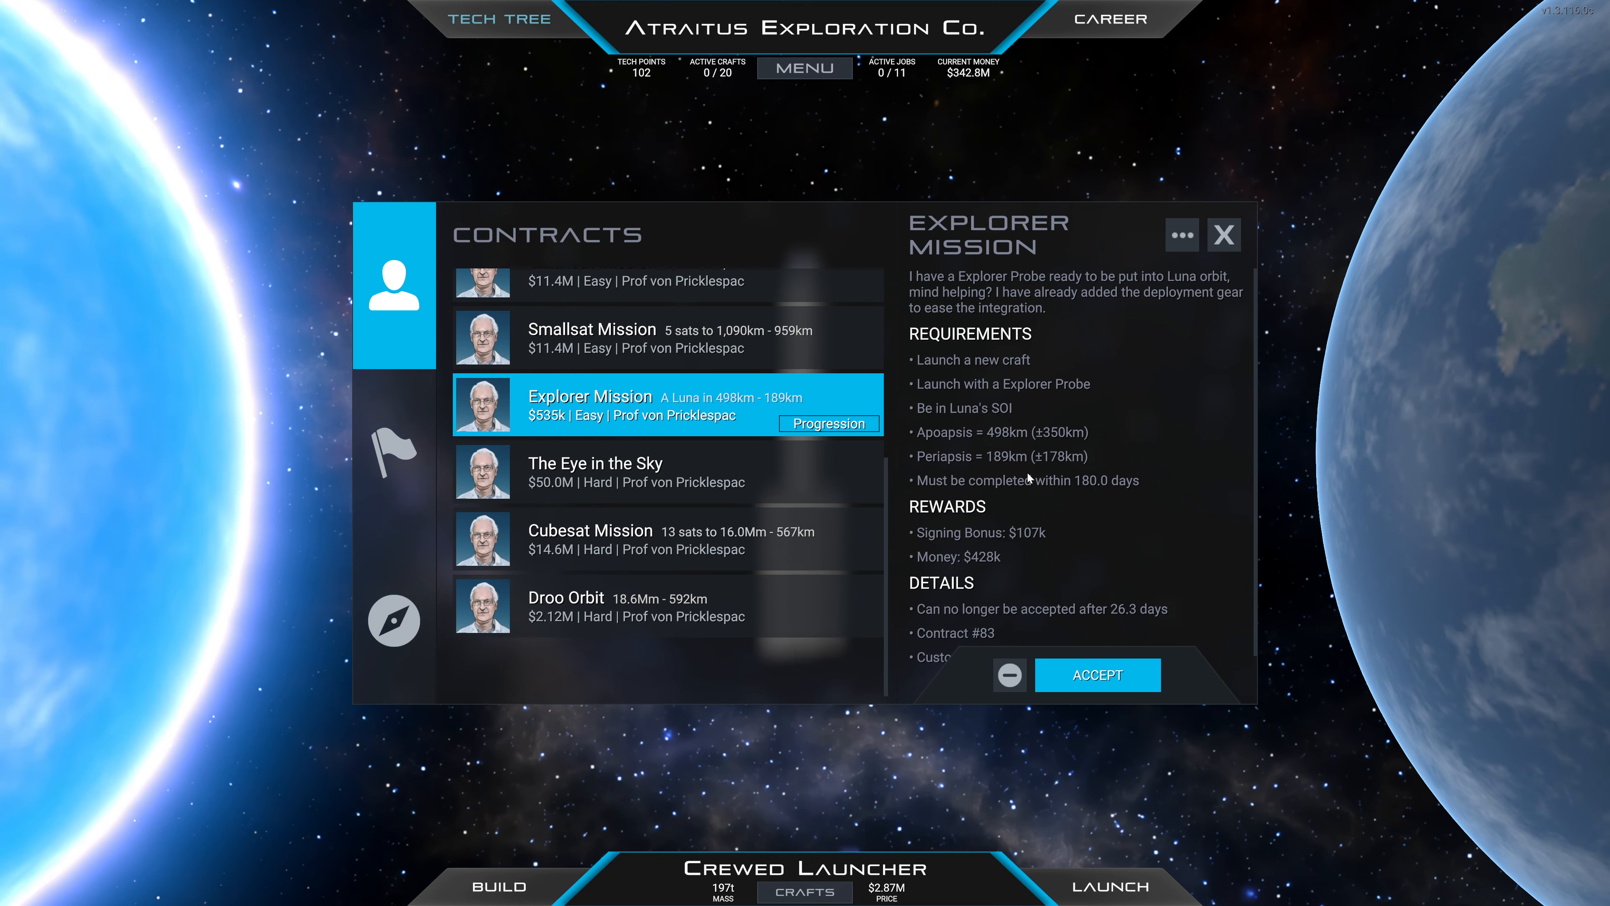
mouse_move(1071, 438)
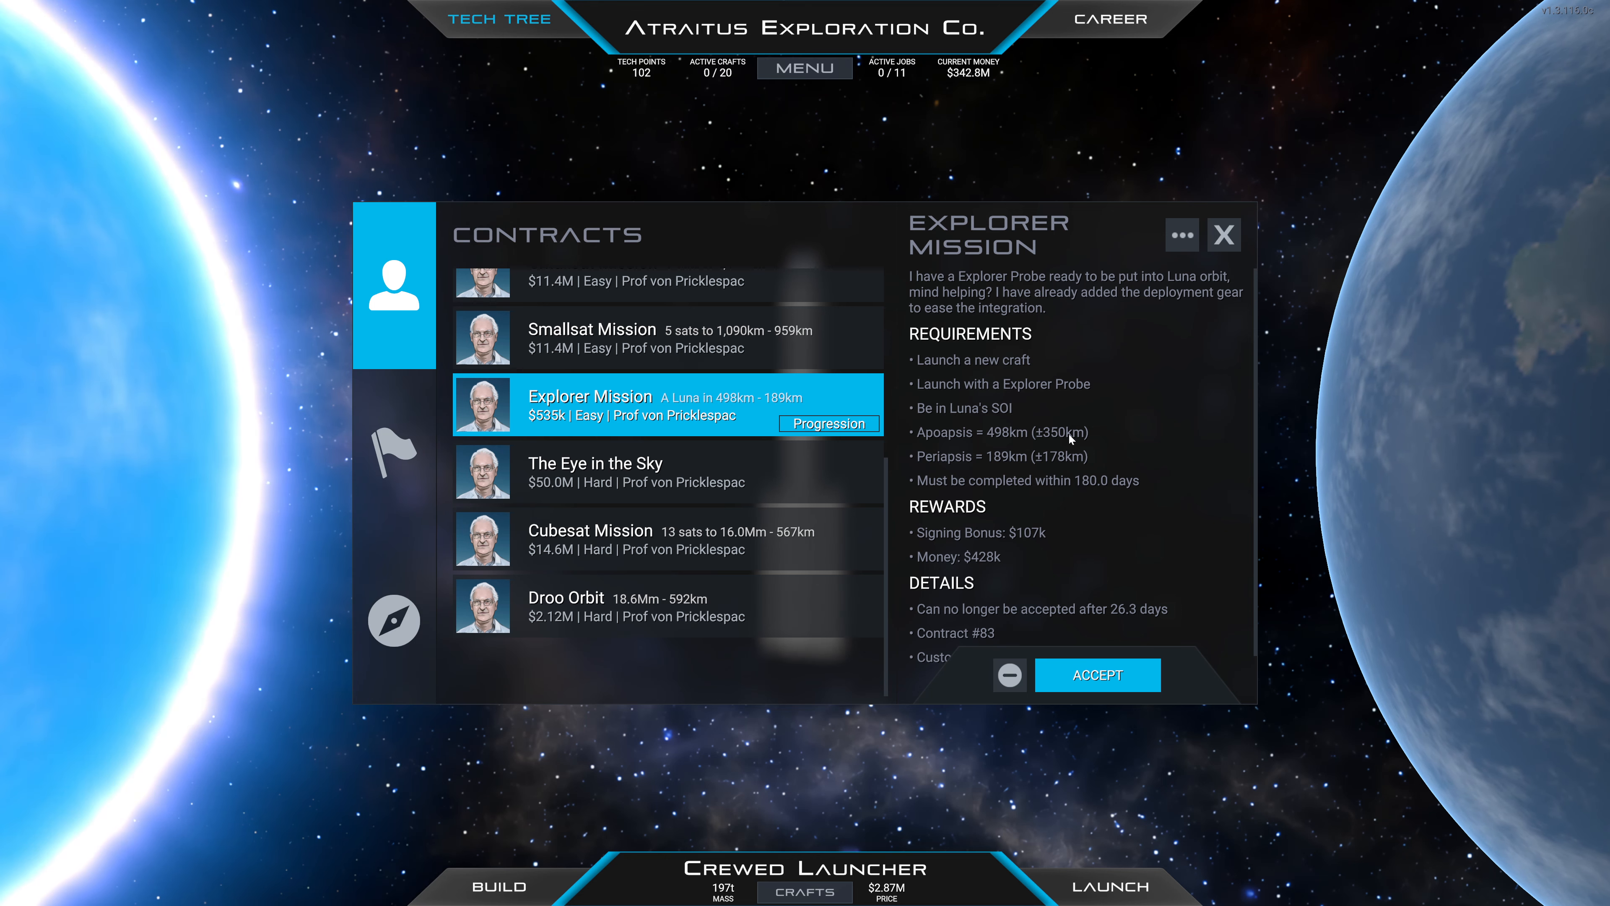
scroll("down", 3)
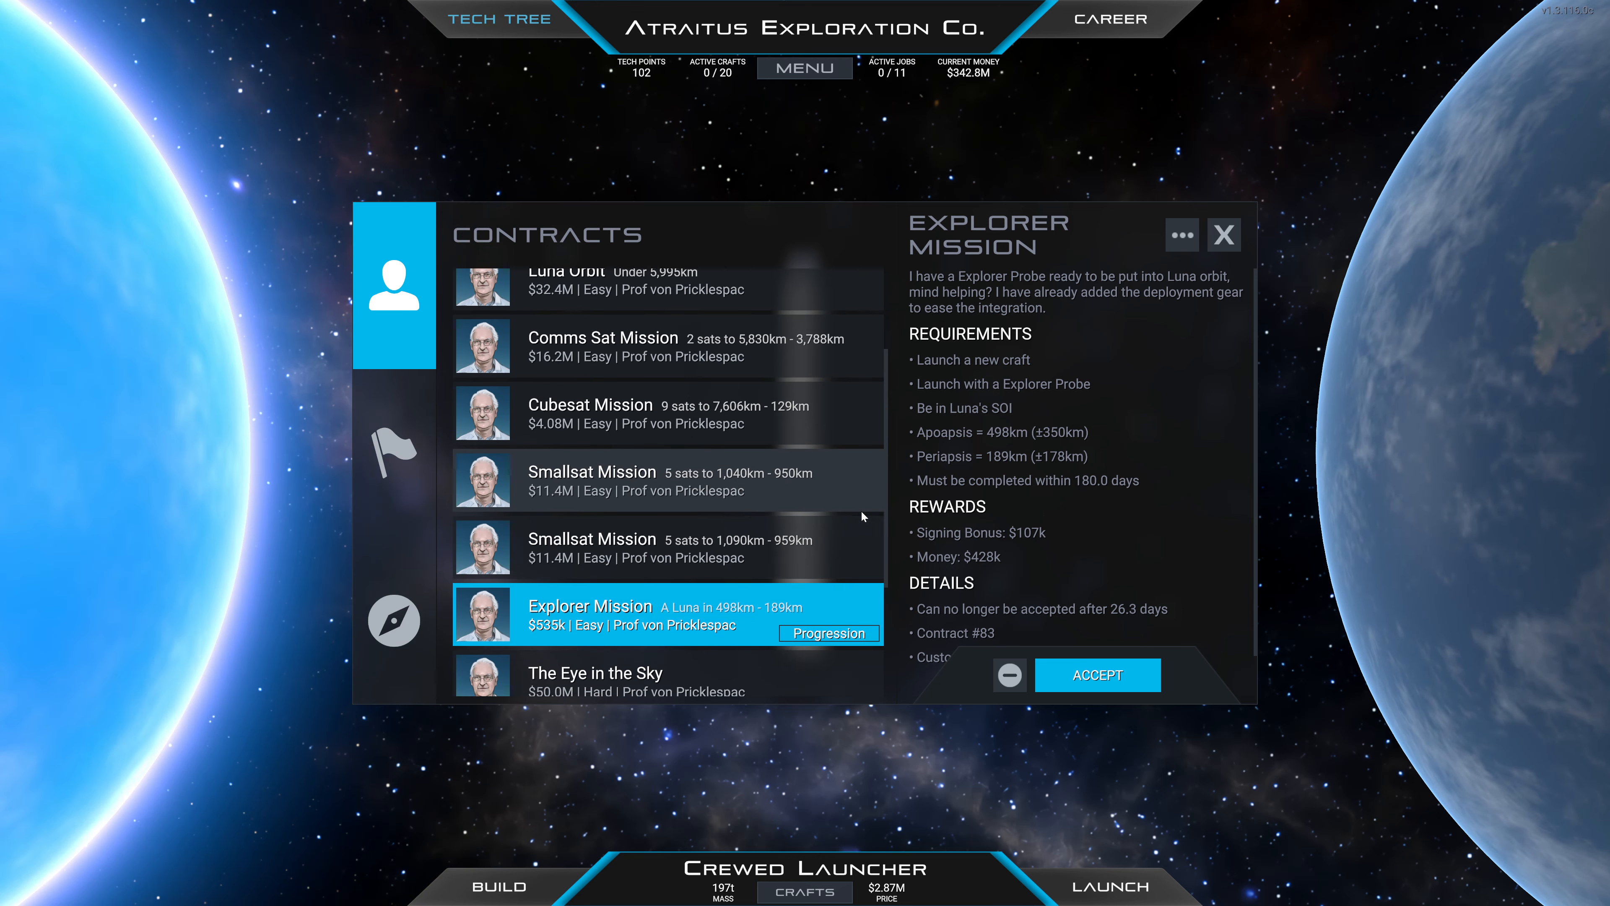
scroll("down", 3)
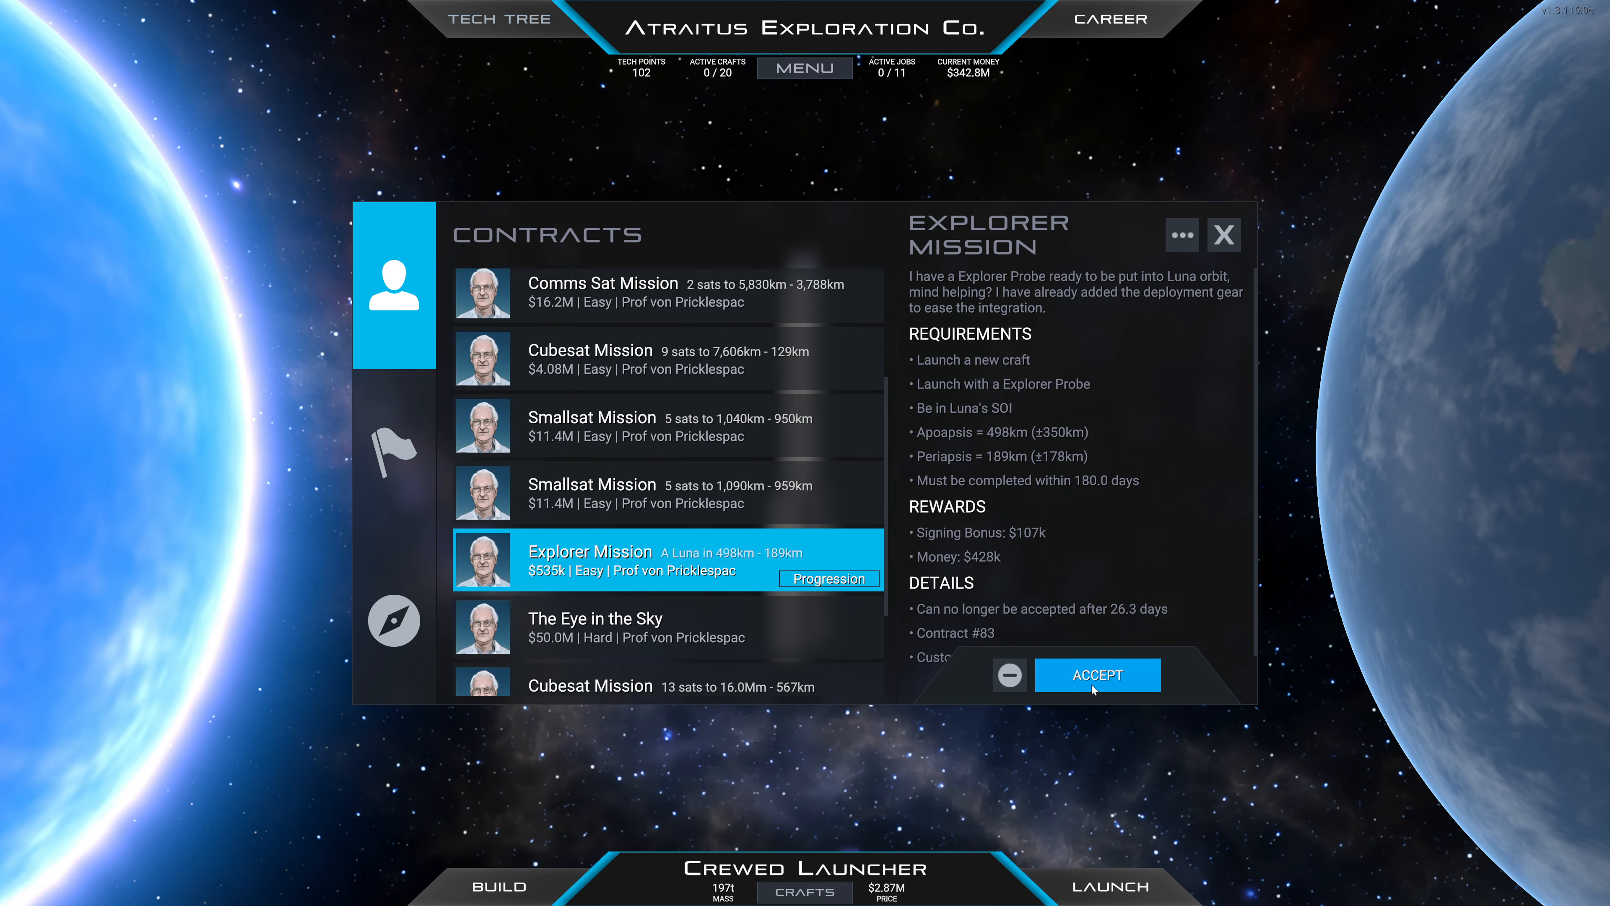
left_click(1097, 674)
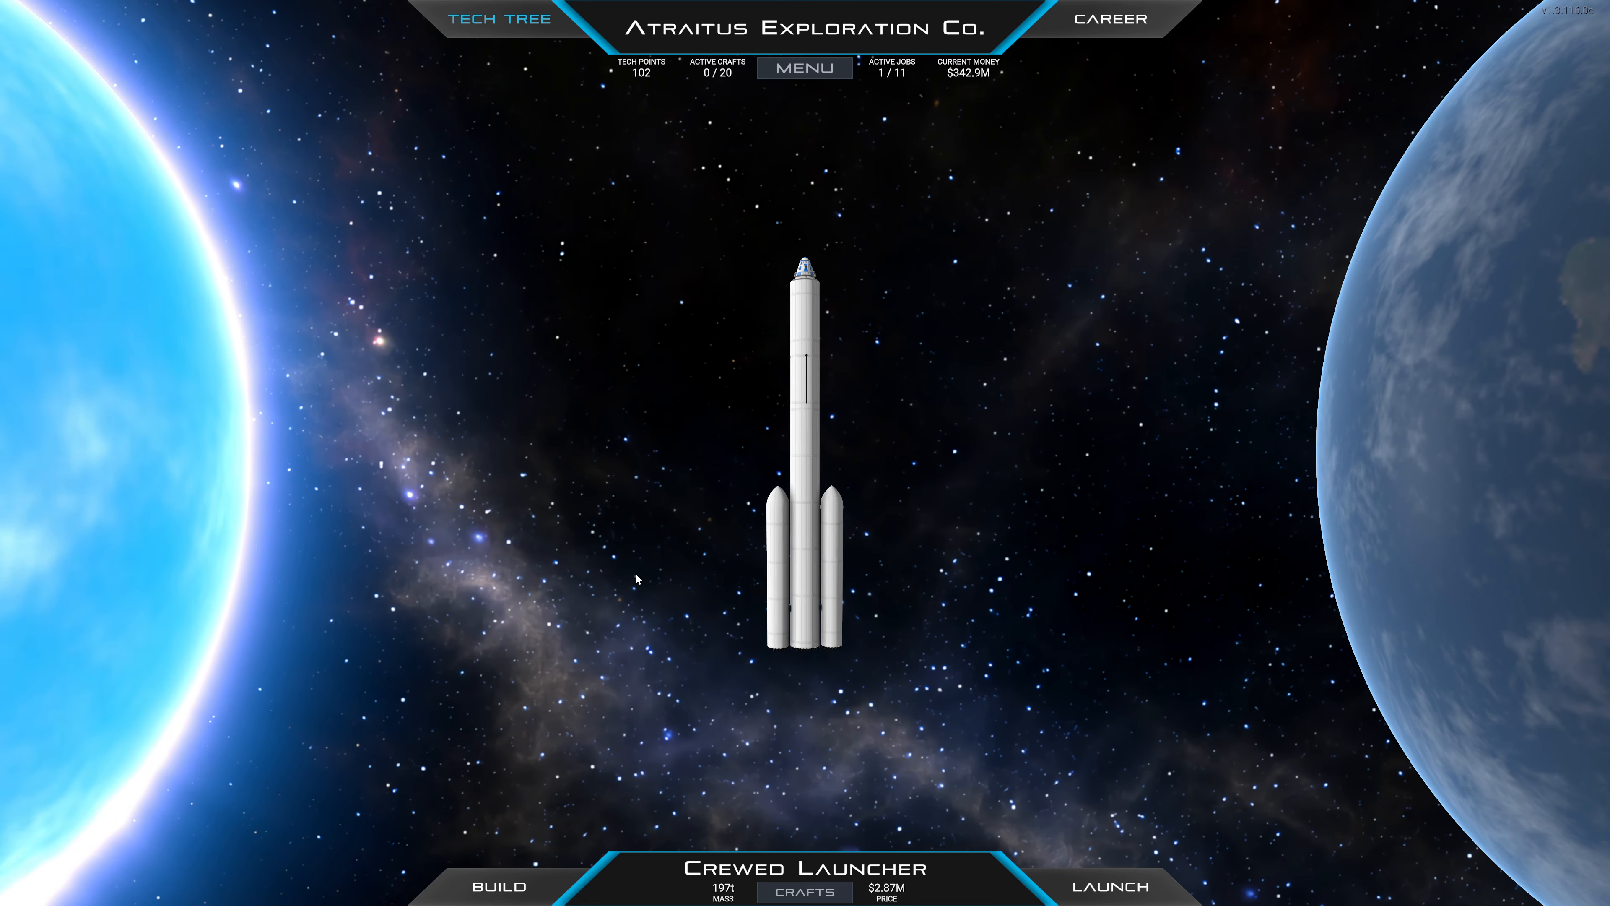
Unlock Explosives With A Hole in the Tech Tree for 50 tech points and confirm
left_click(499, 18)
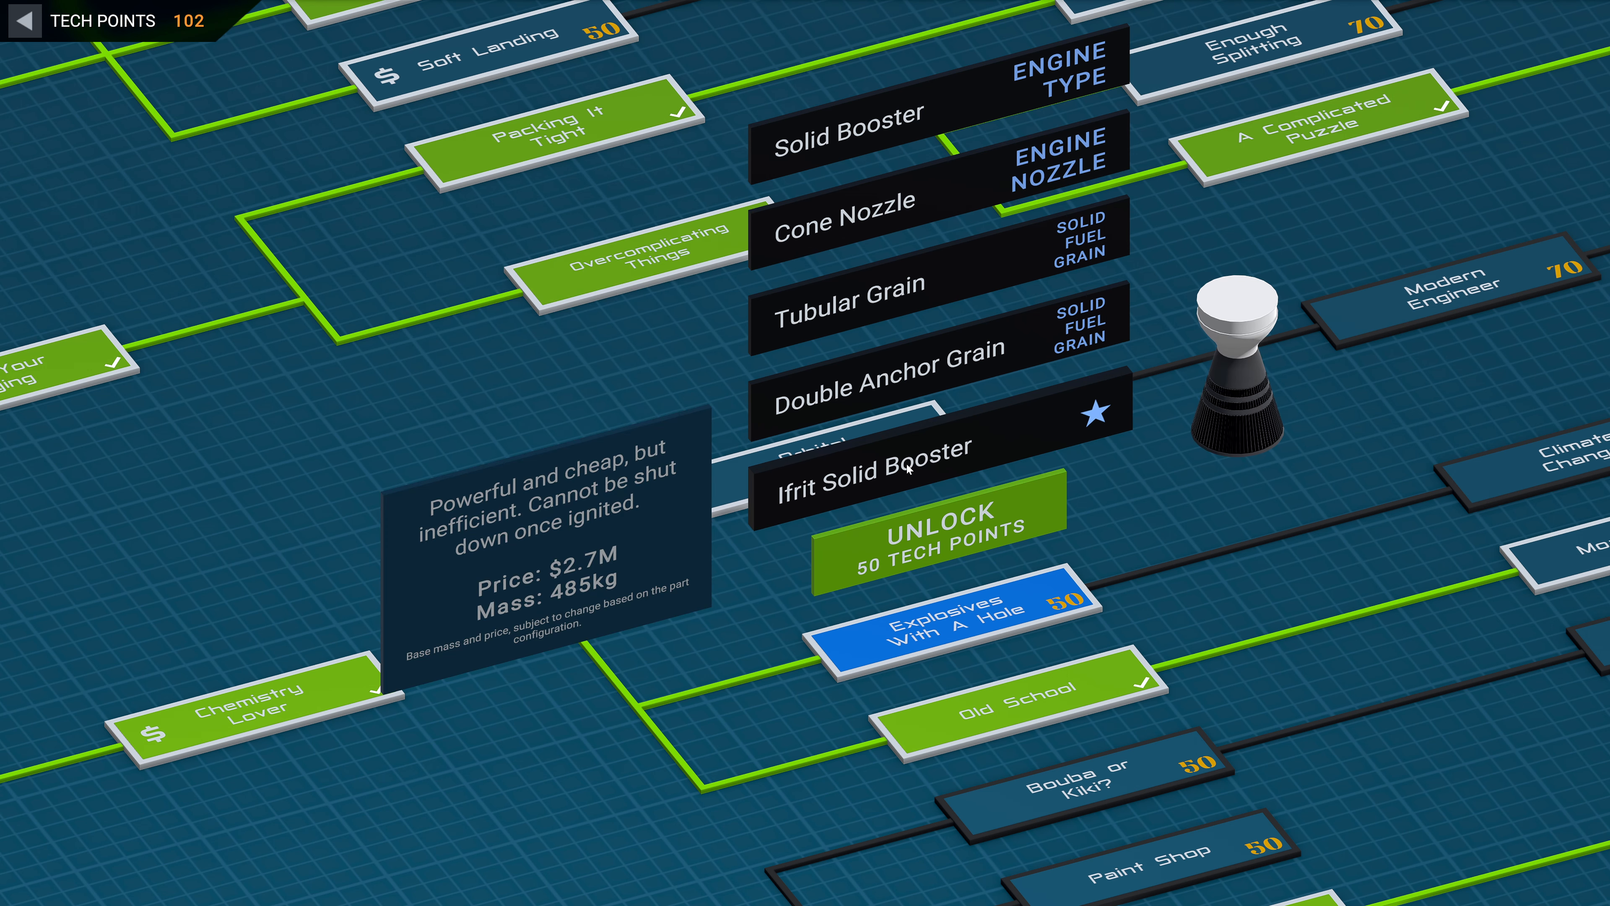
left_click(938, 527)
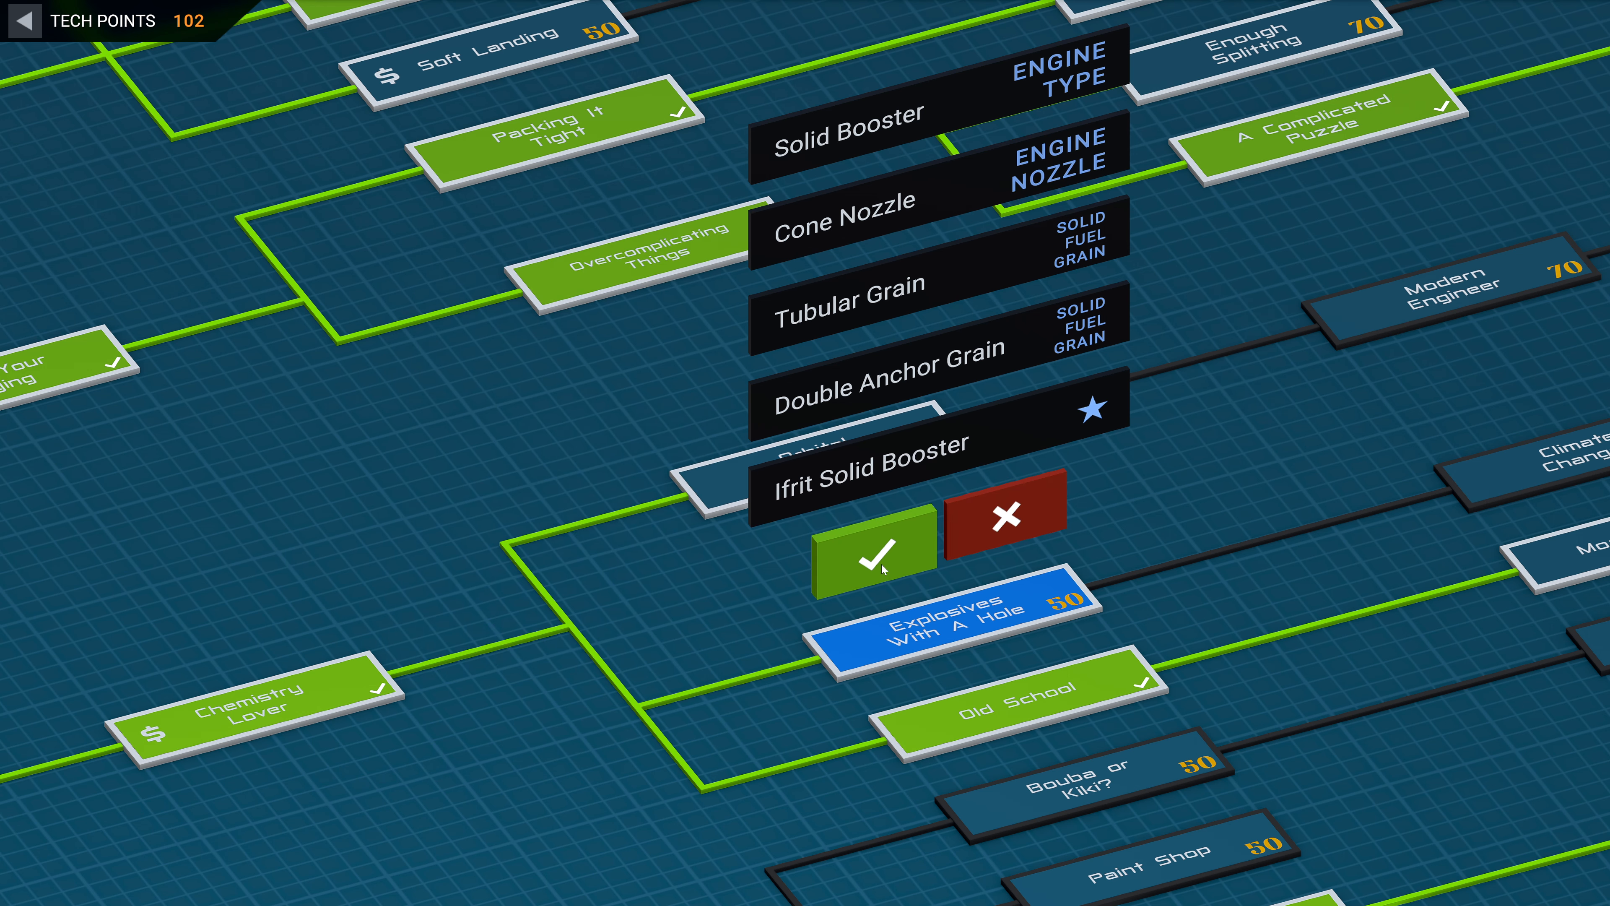
left_click(874, 555)
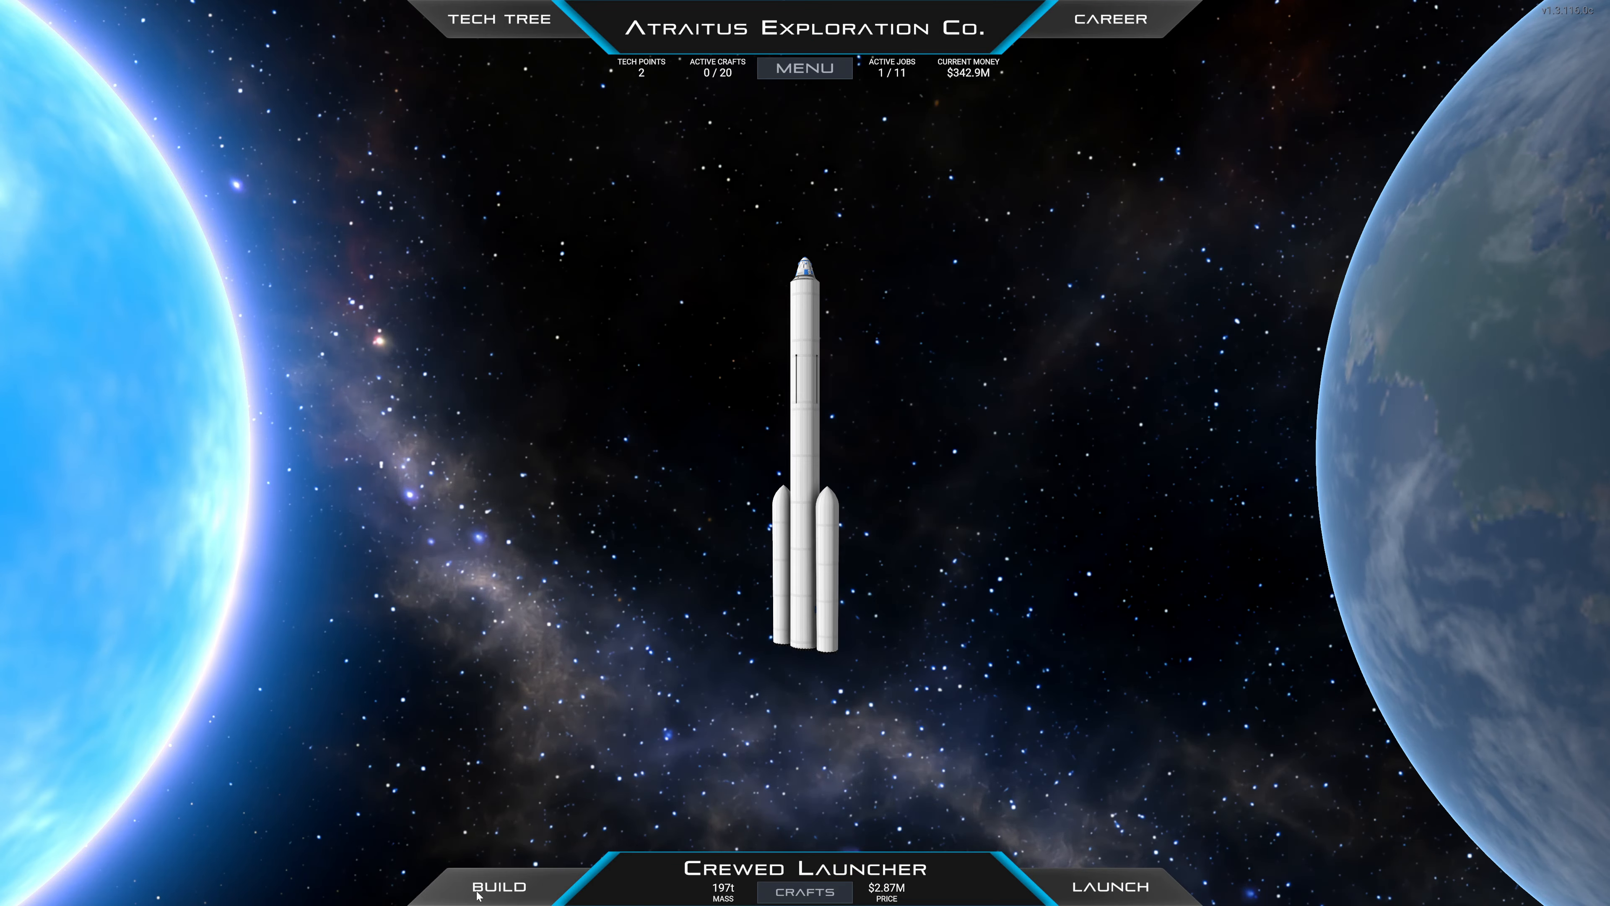
Load the Smallsat Launcher design in the craft designer and bring up the Part List
left_click(498, 886)
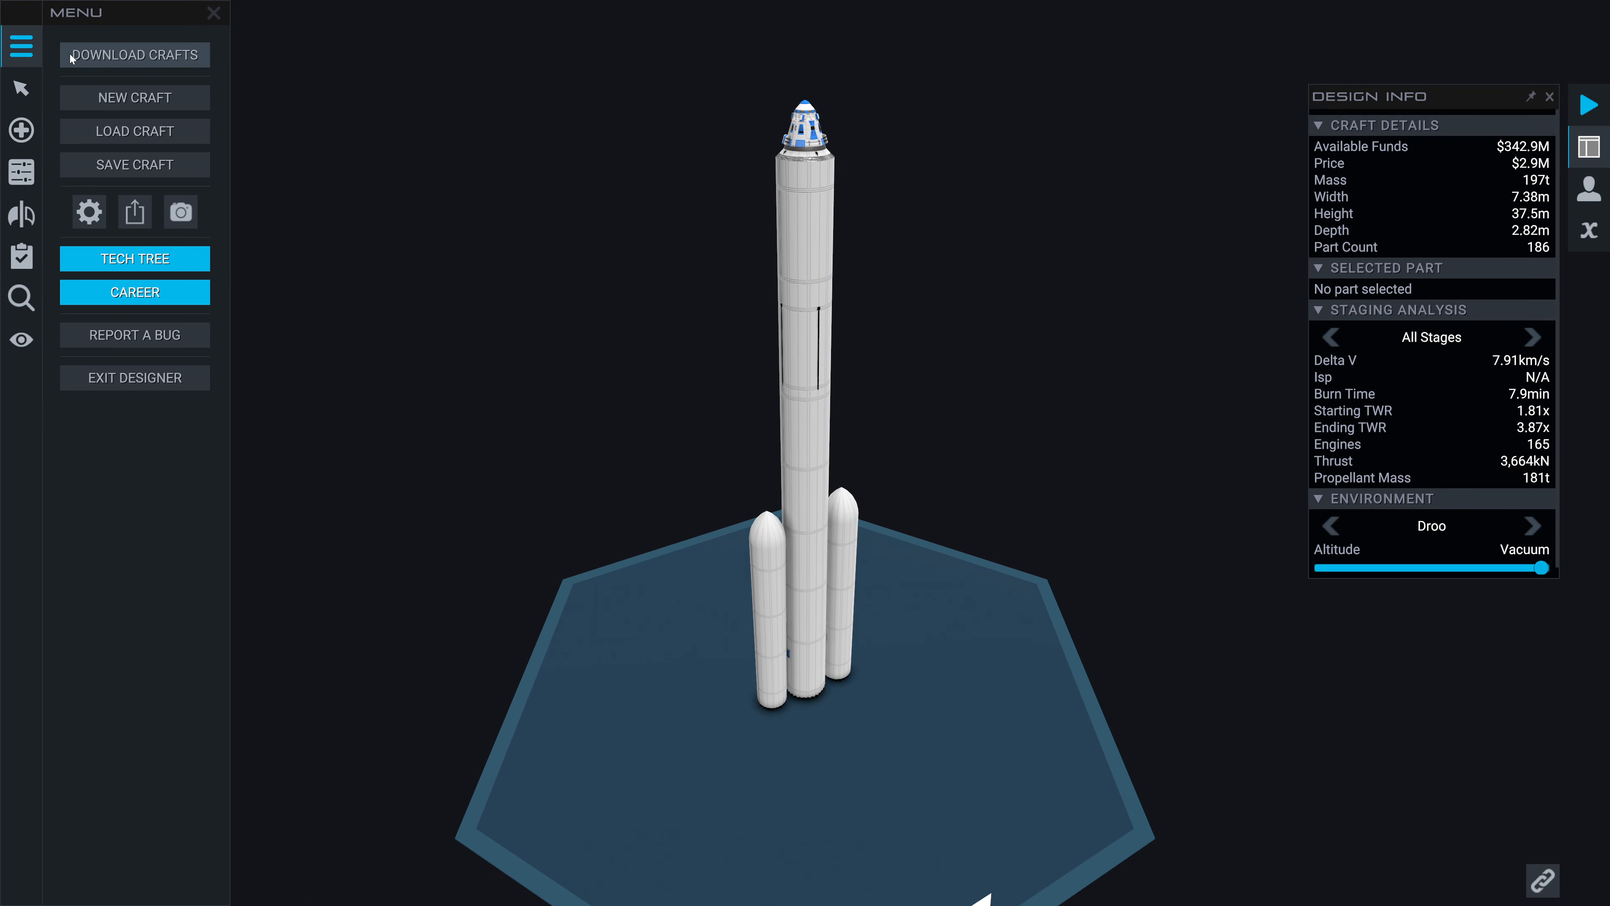
left_click(134, 130)
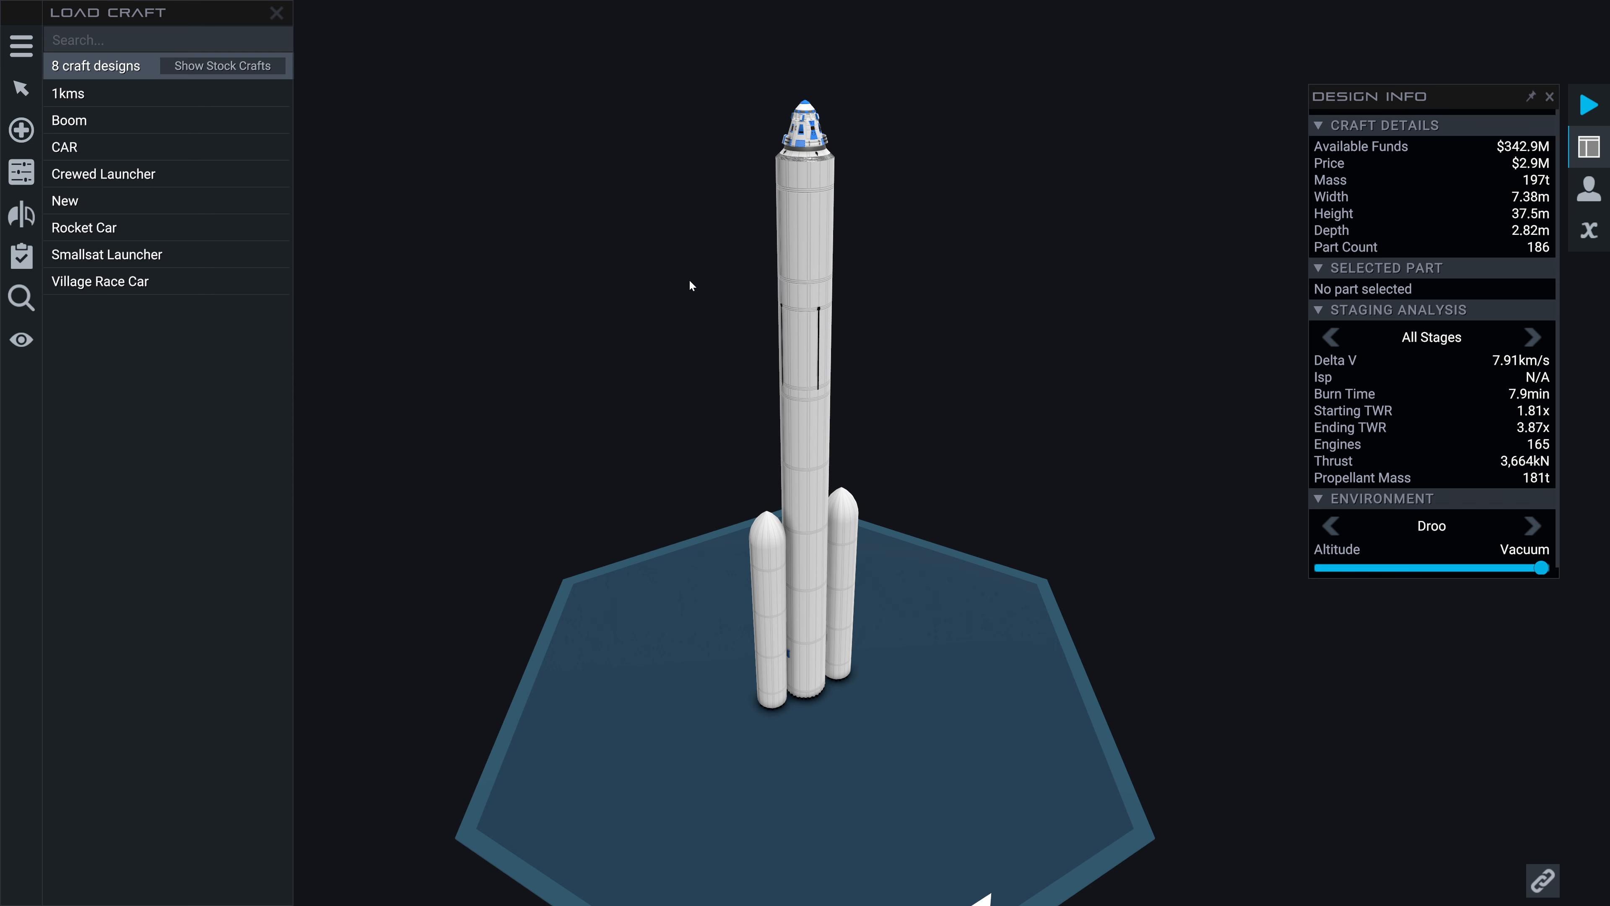
left_click(106, 255)
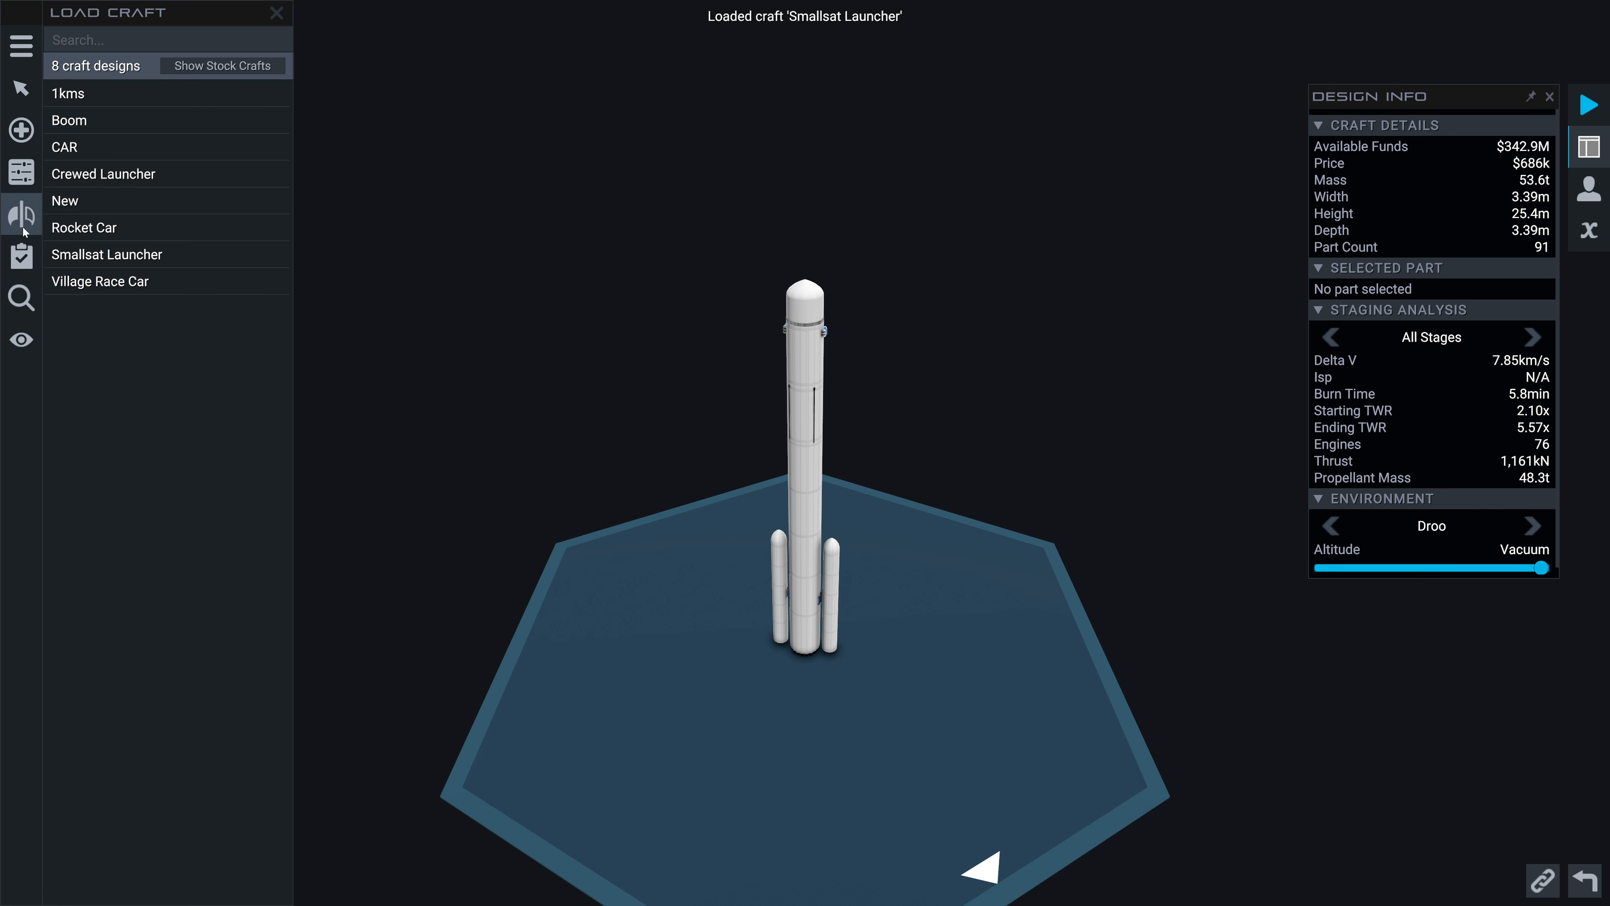
mouse_move(20, 131)
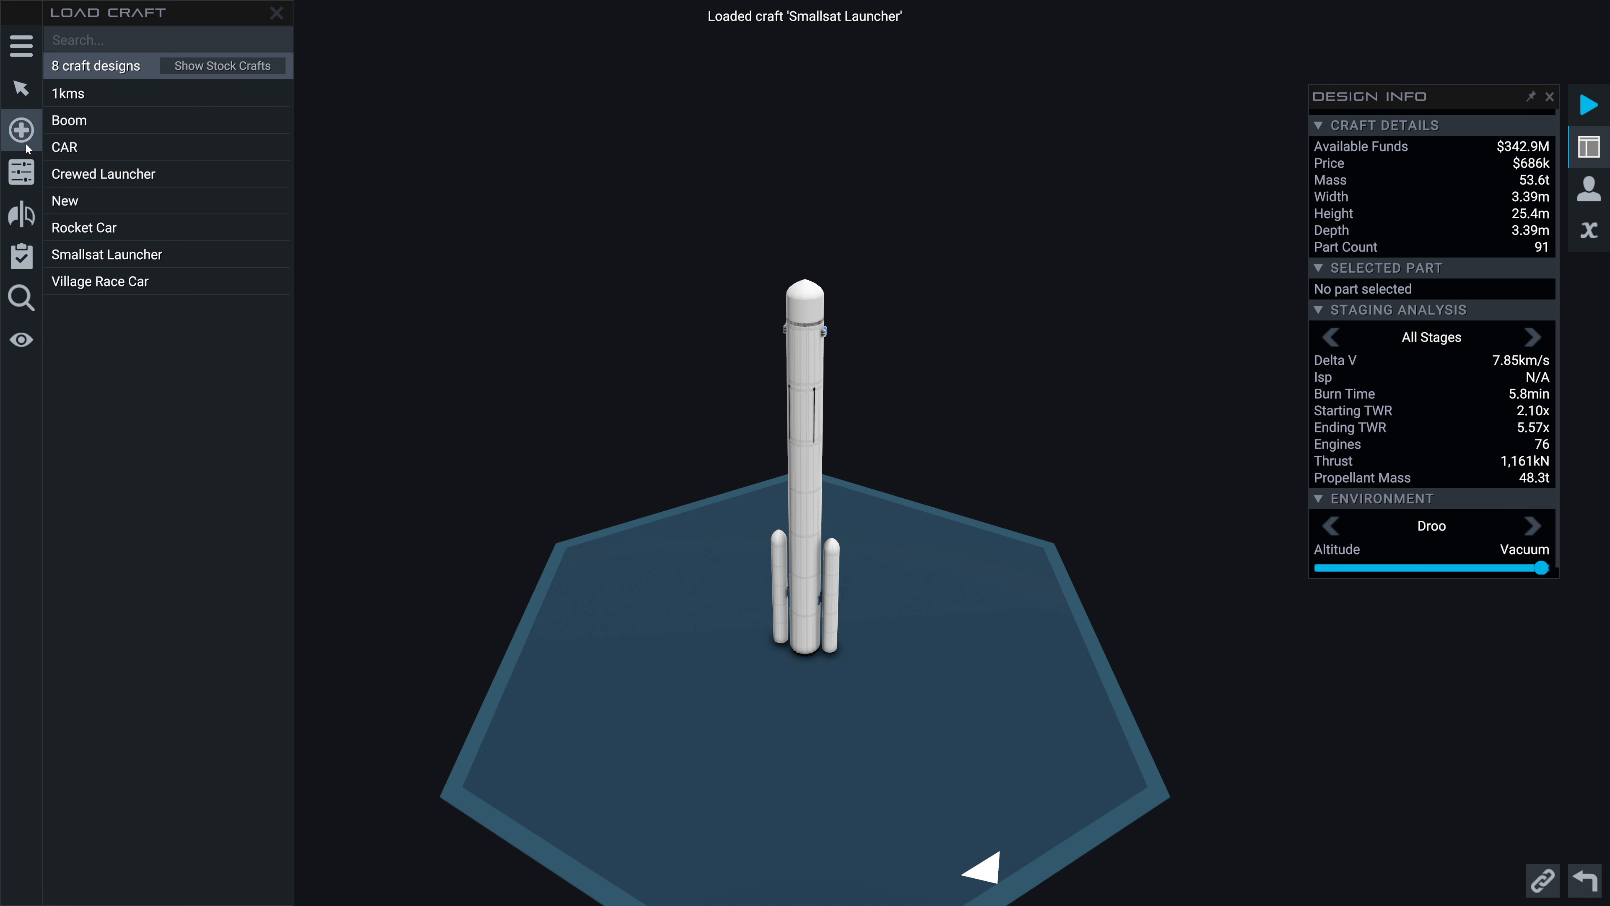
left_click(20, 131)
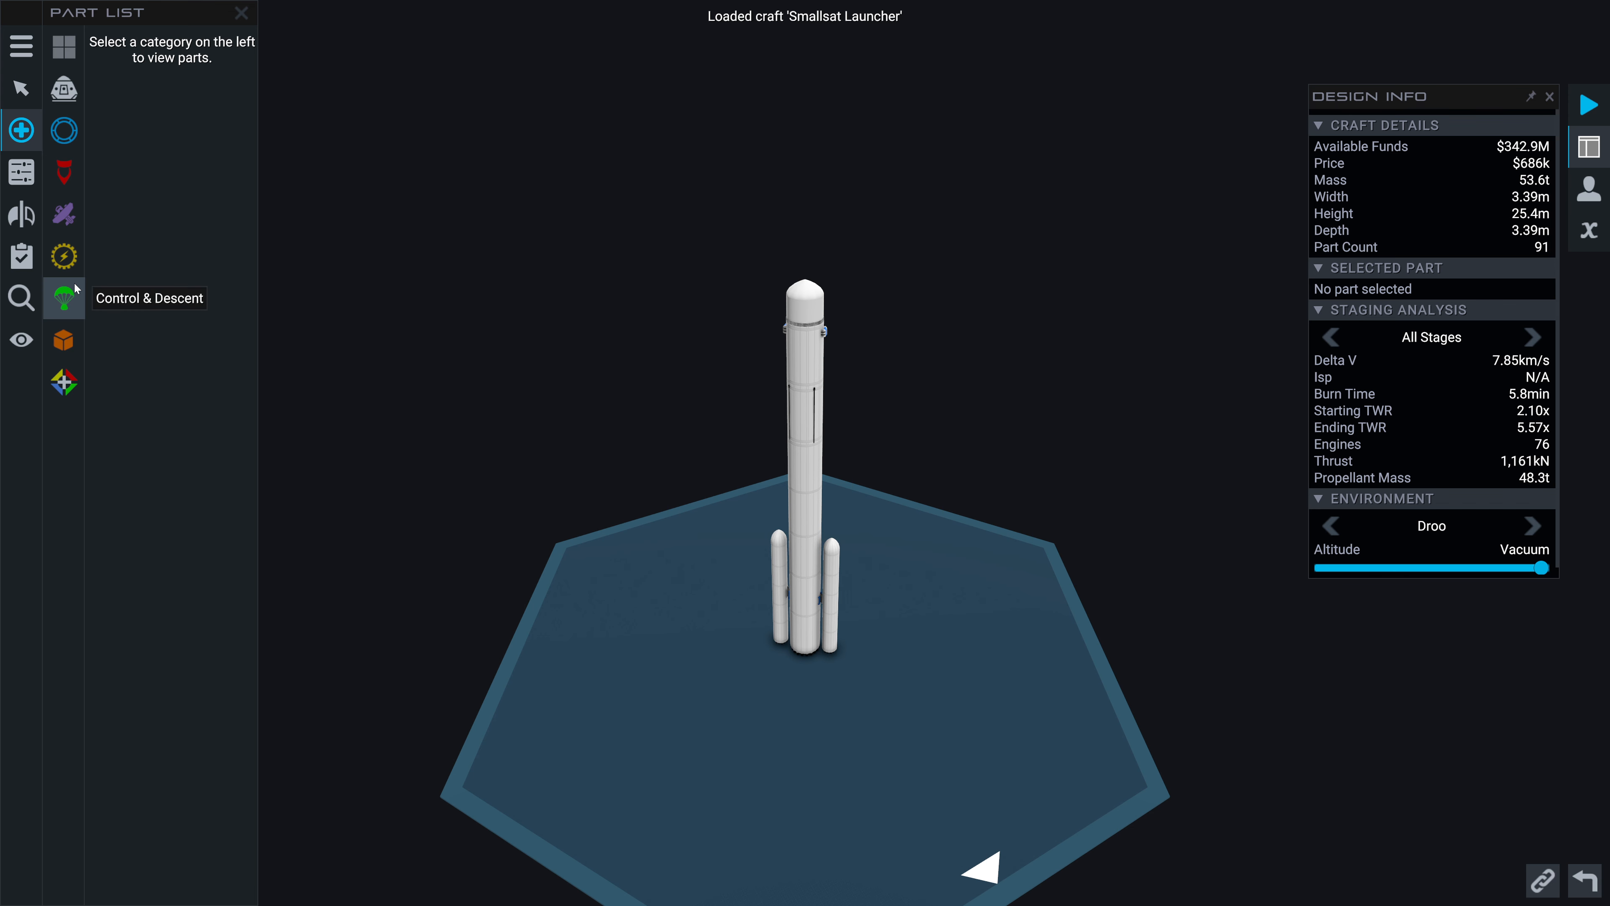
Select the upper stage's Gnome engine to detach it from the booster
left_click(63, 339)
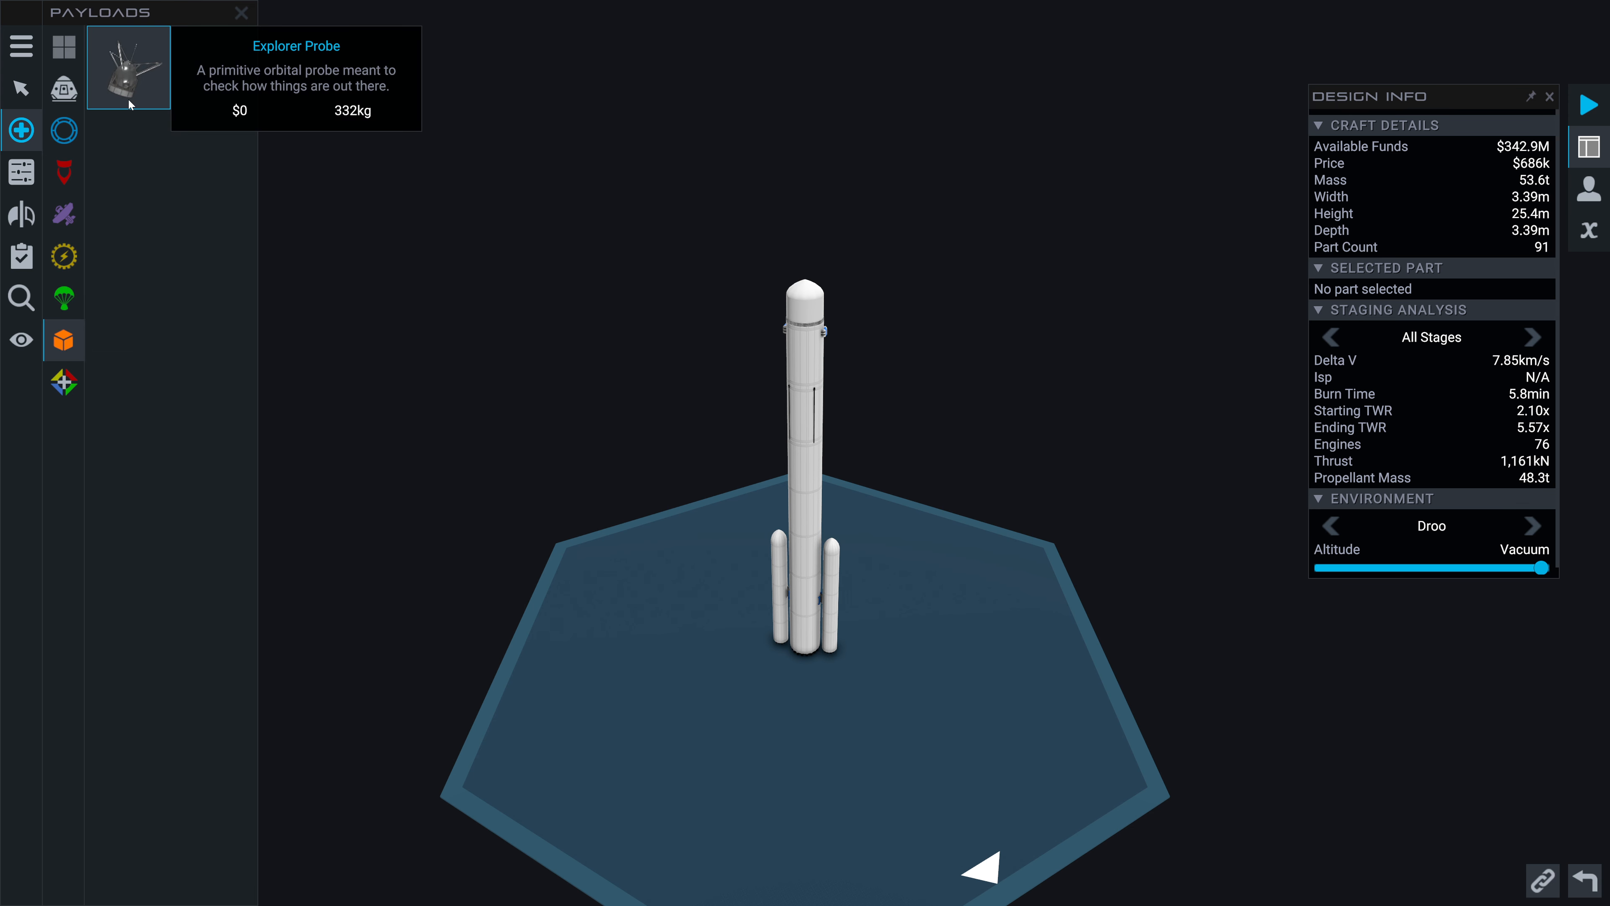
mouse_move(808, 313)
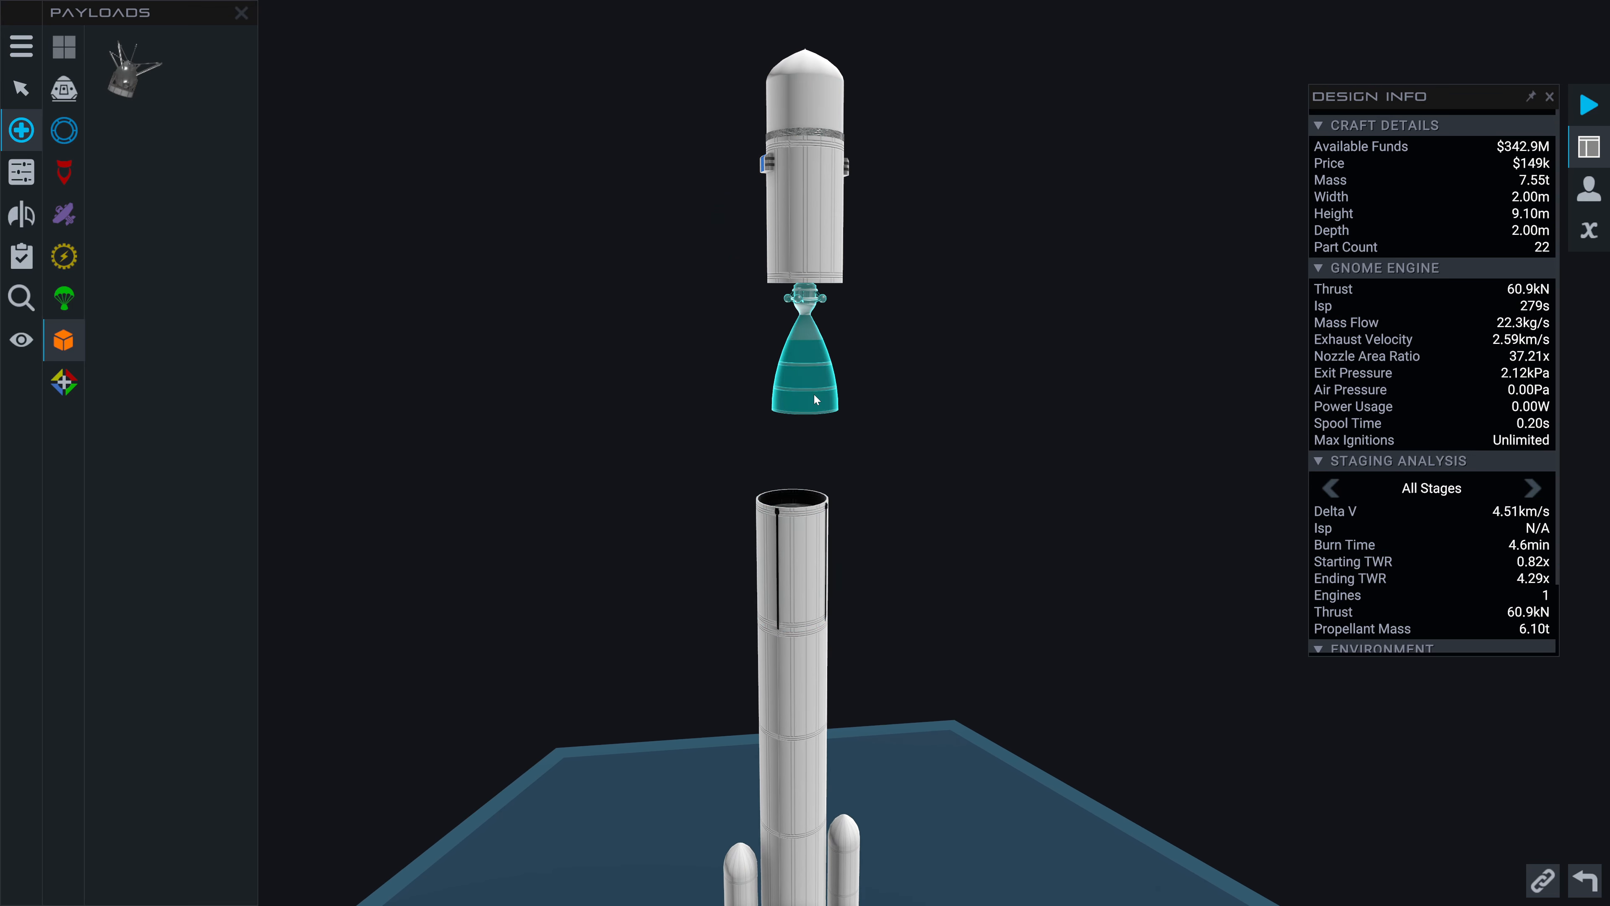
left_click(64, 130)
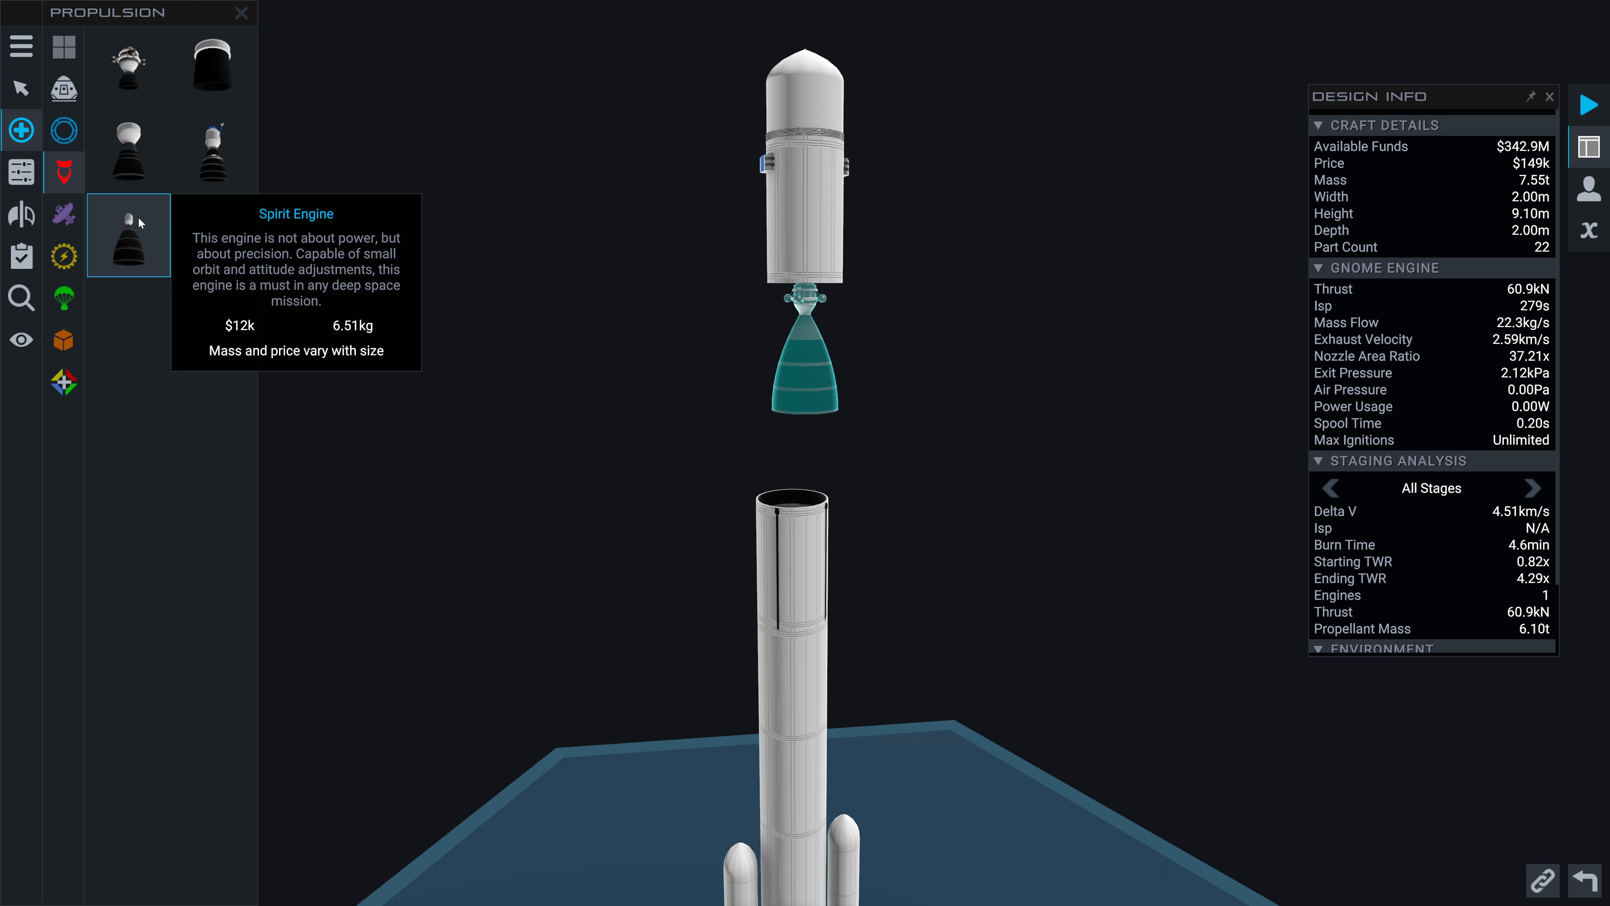
mouse_move(127, 68)
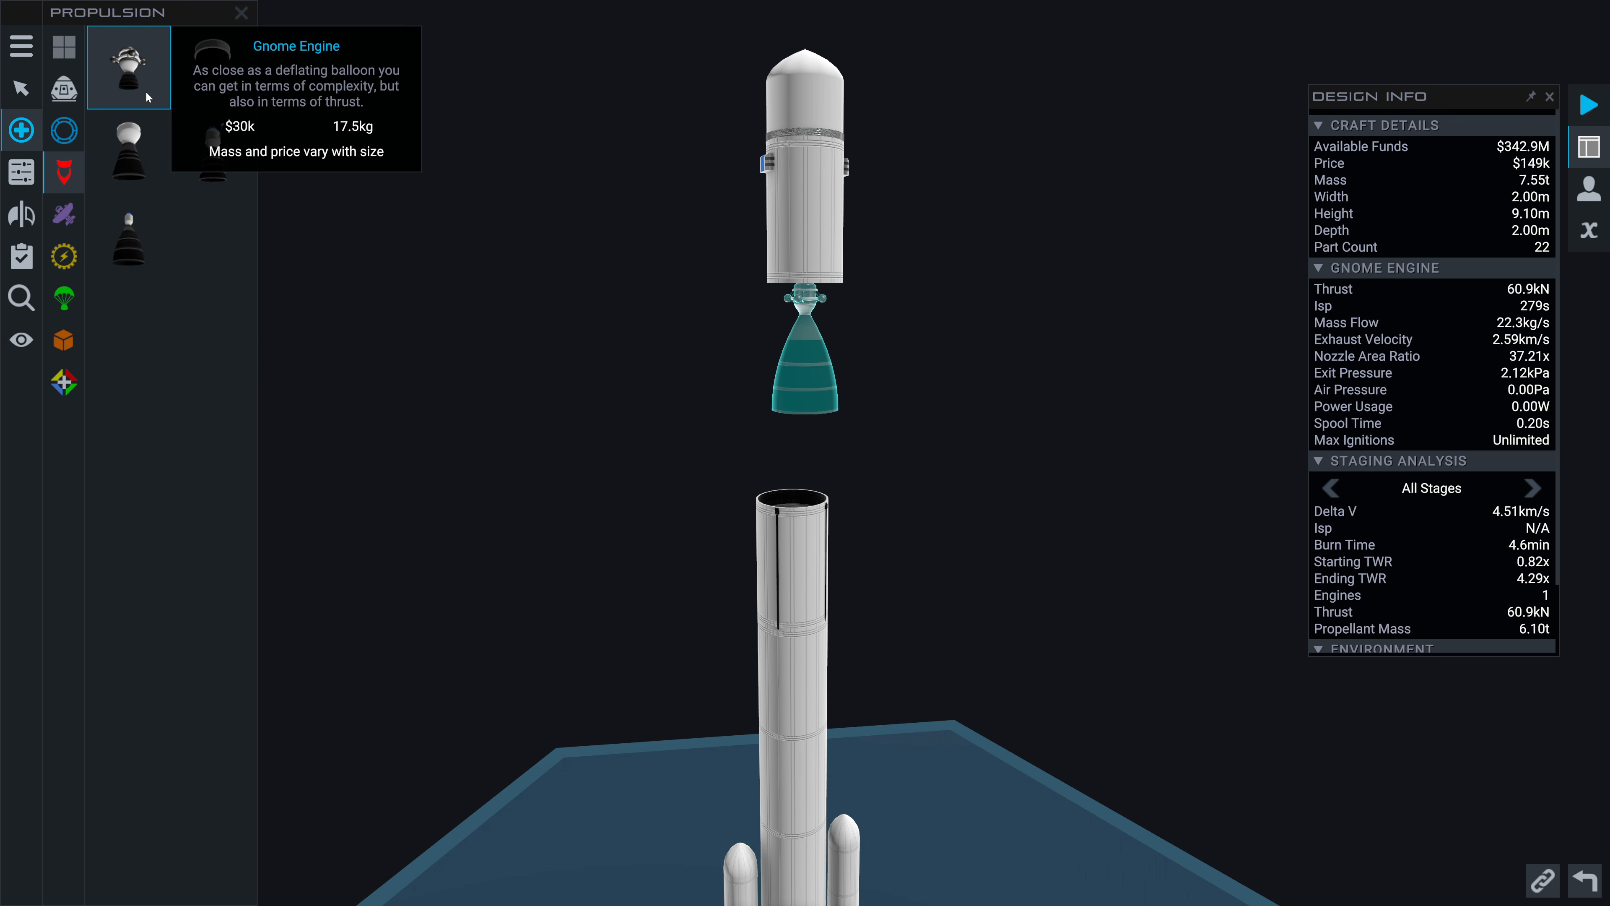
mouse_move(128, 235)
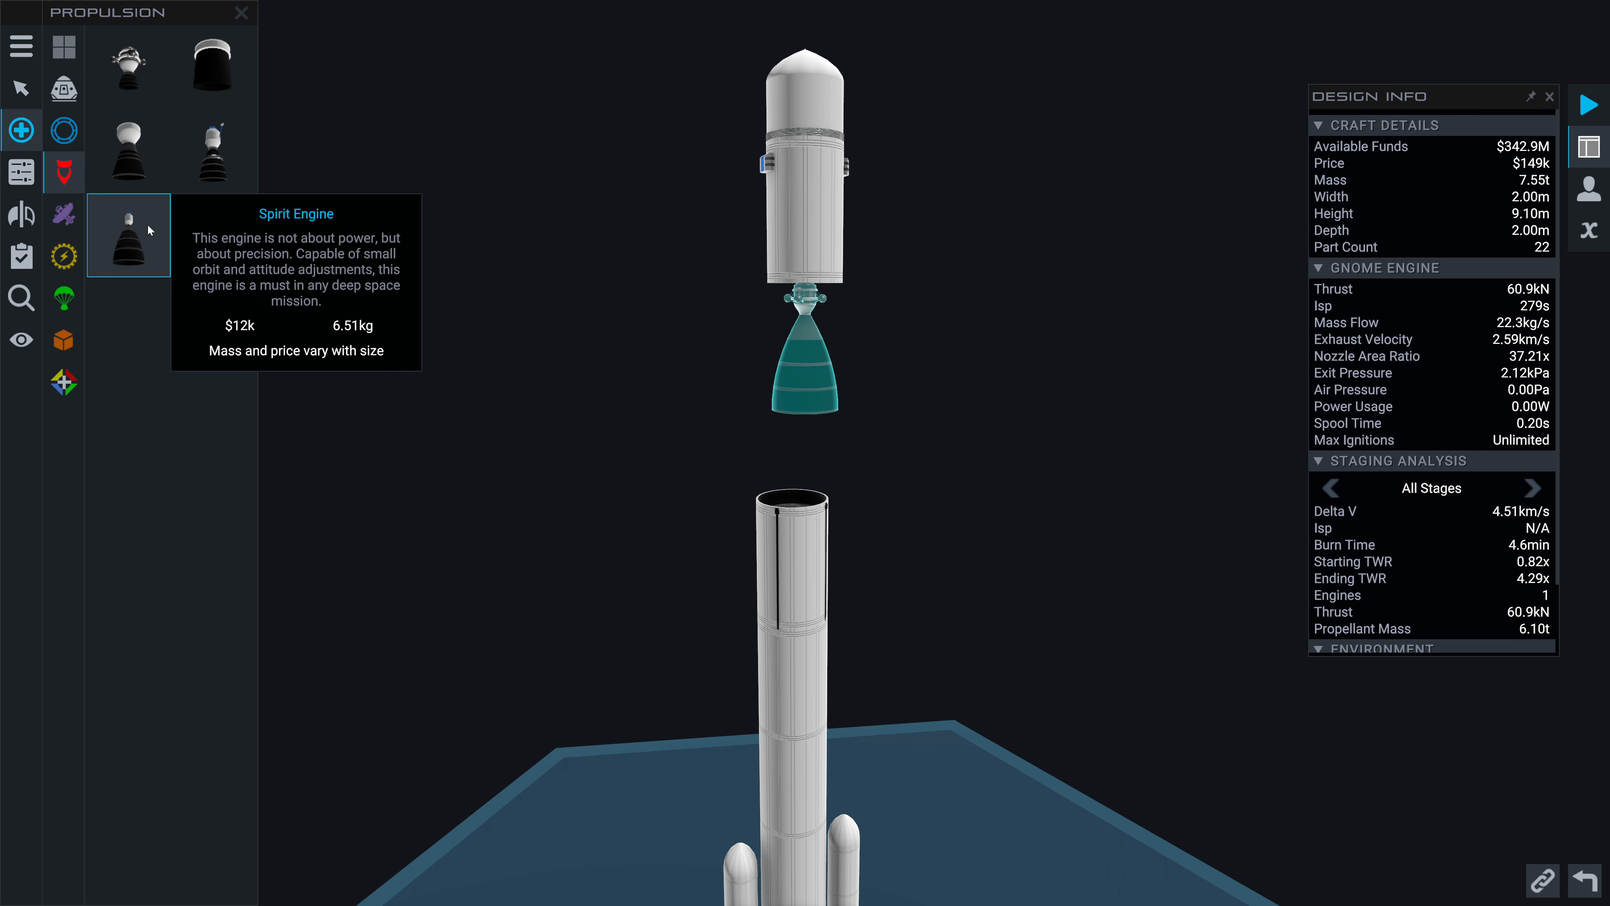
mouse_move(213, 151)
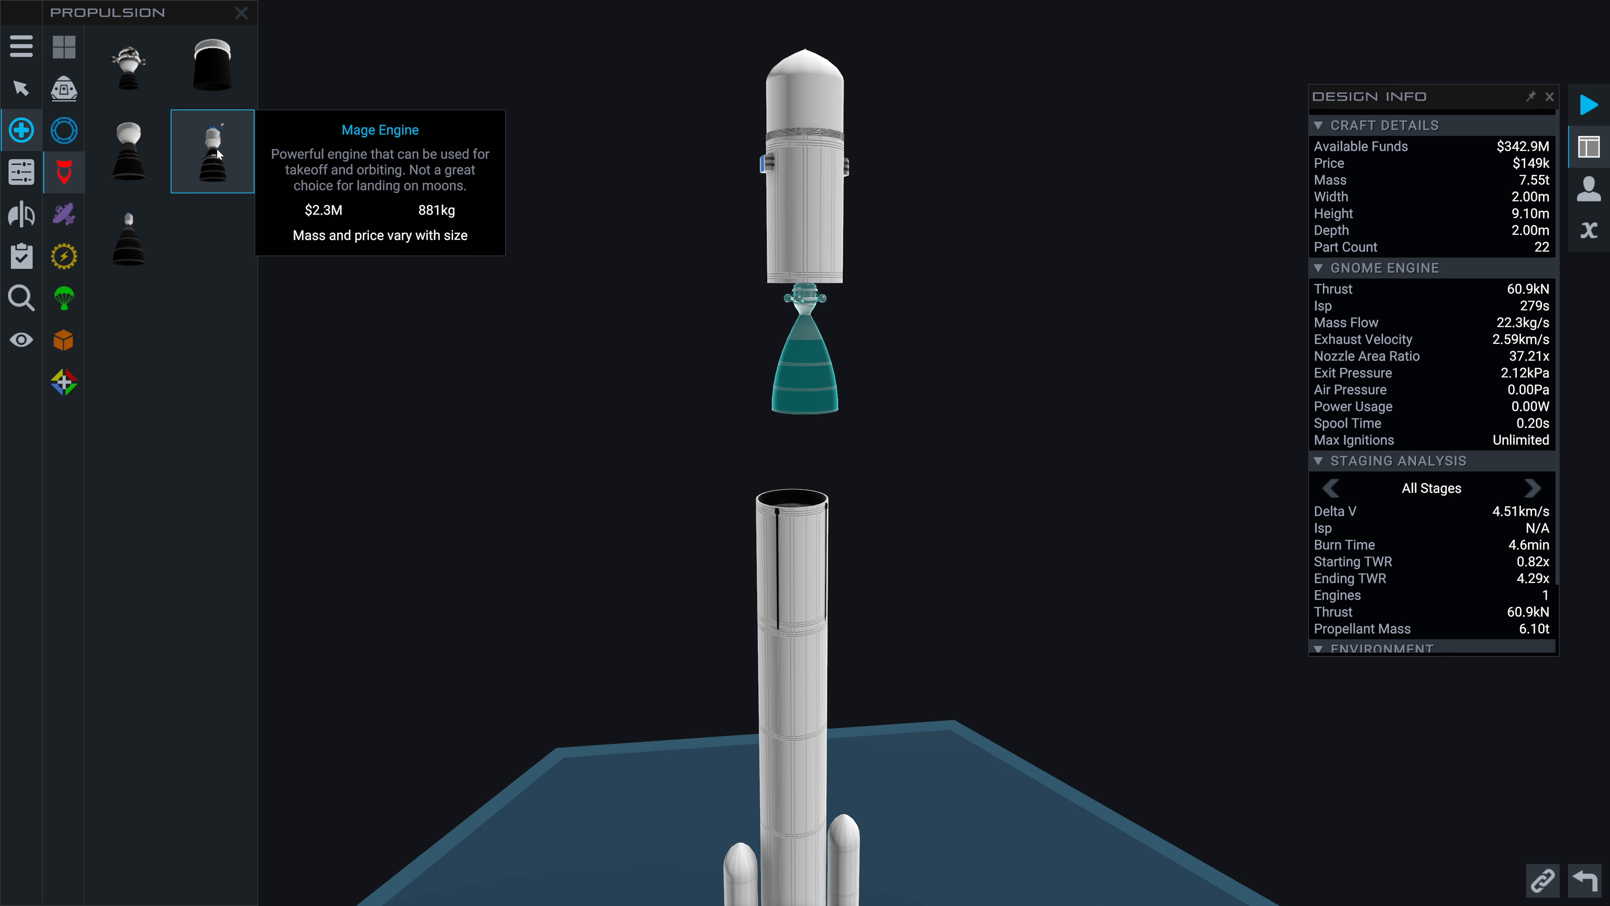
mouse_move(128, 151)
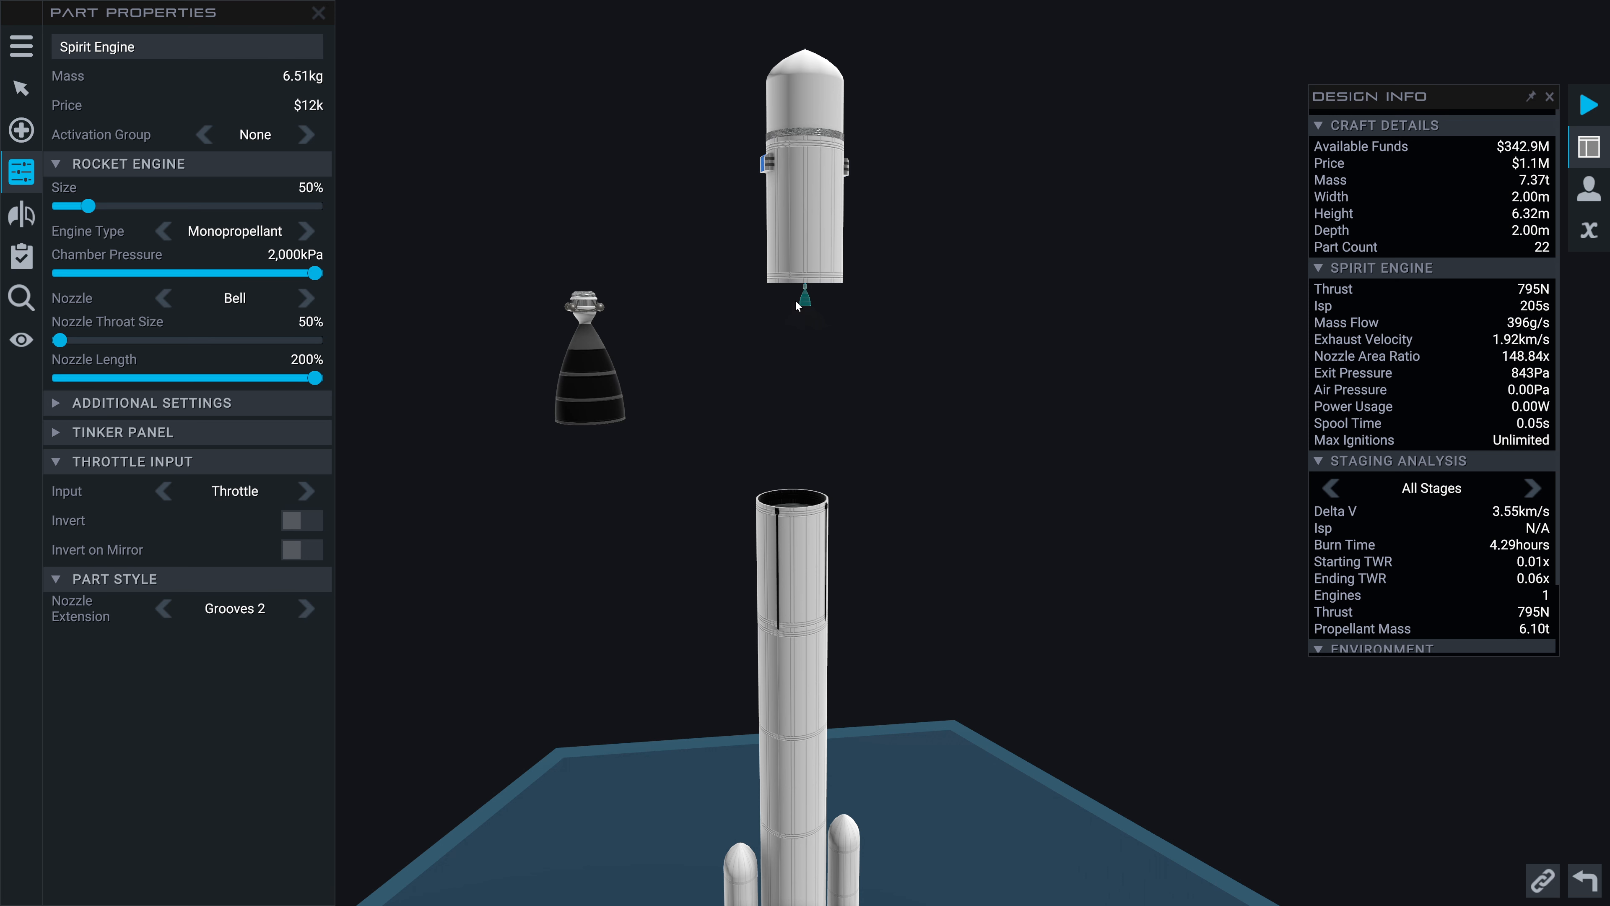
left_click_drag(91, 205, 322, 206)
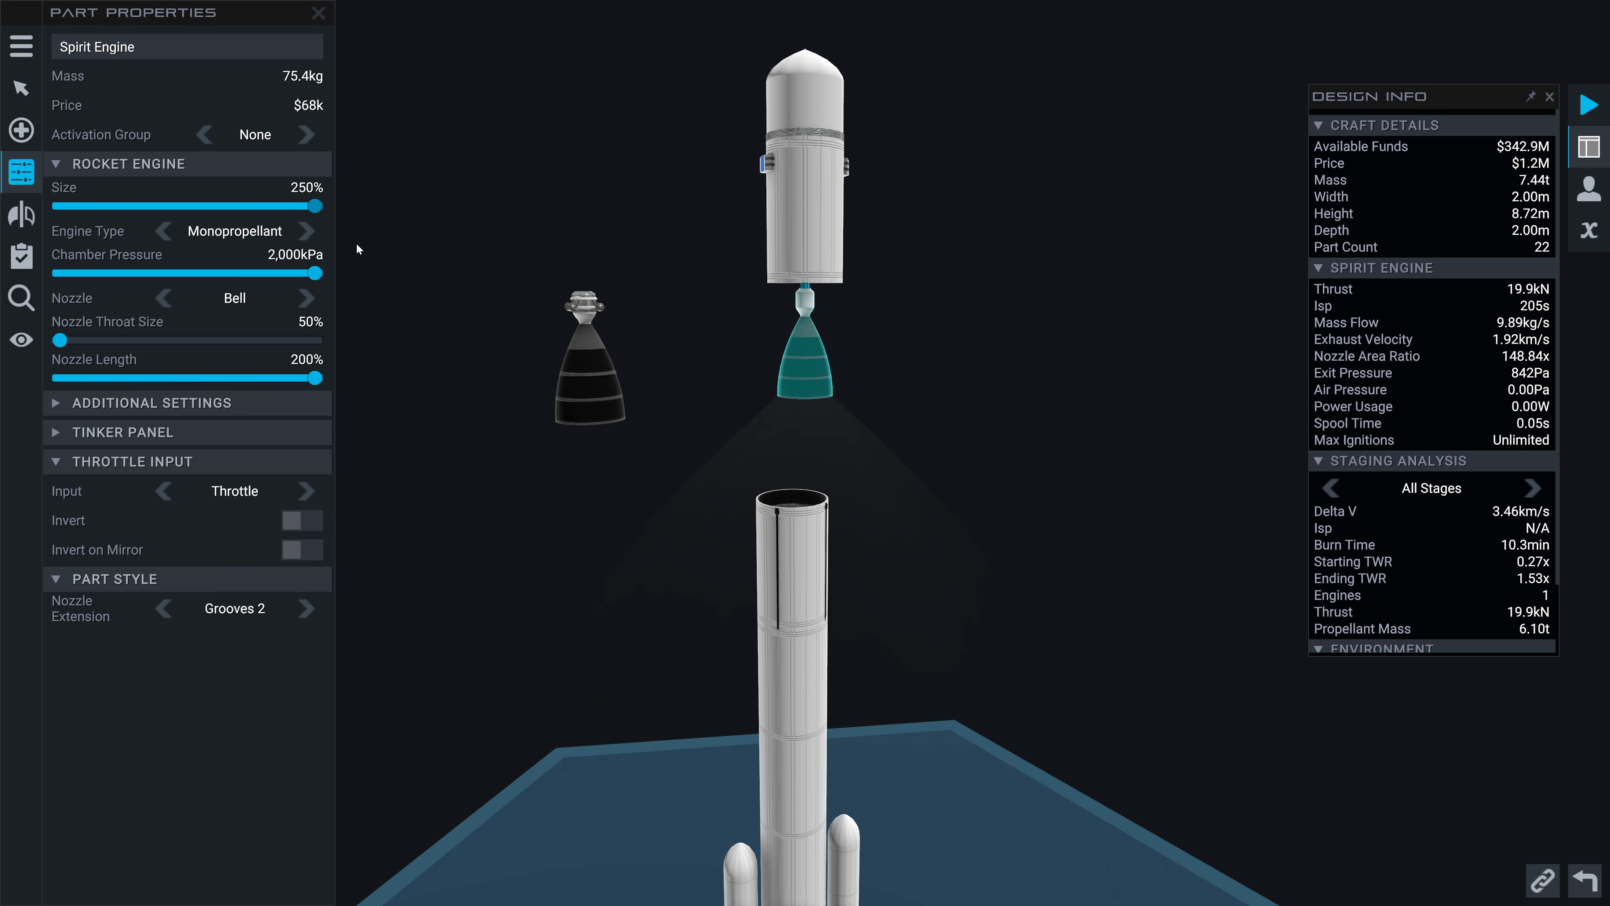
left_click_drag(322, 206, 60, 206)
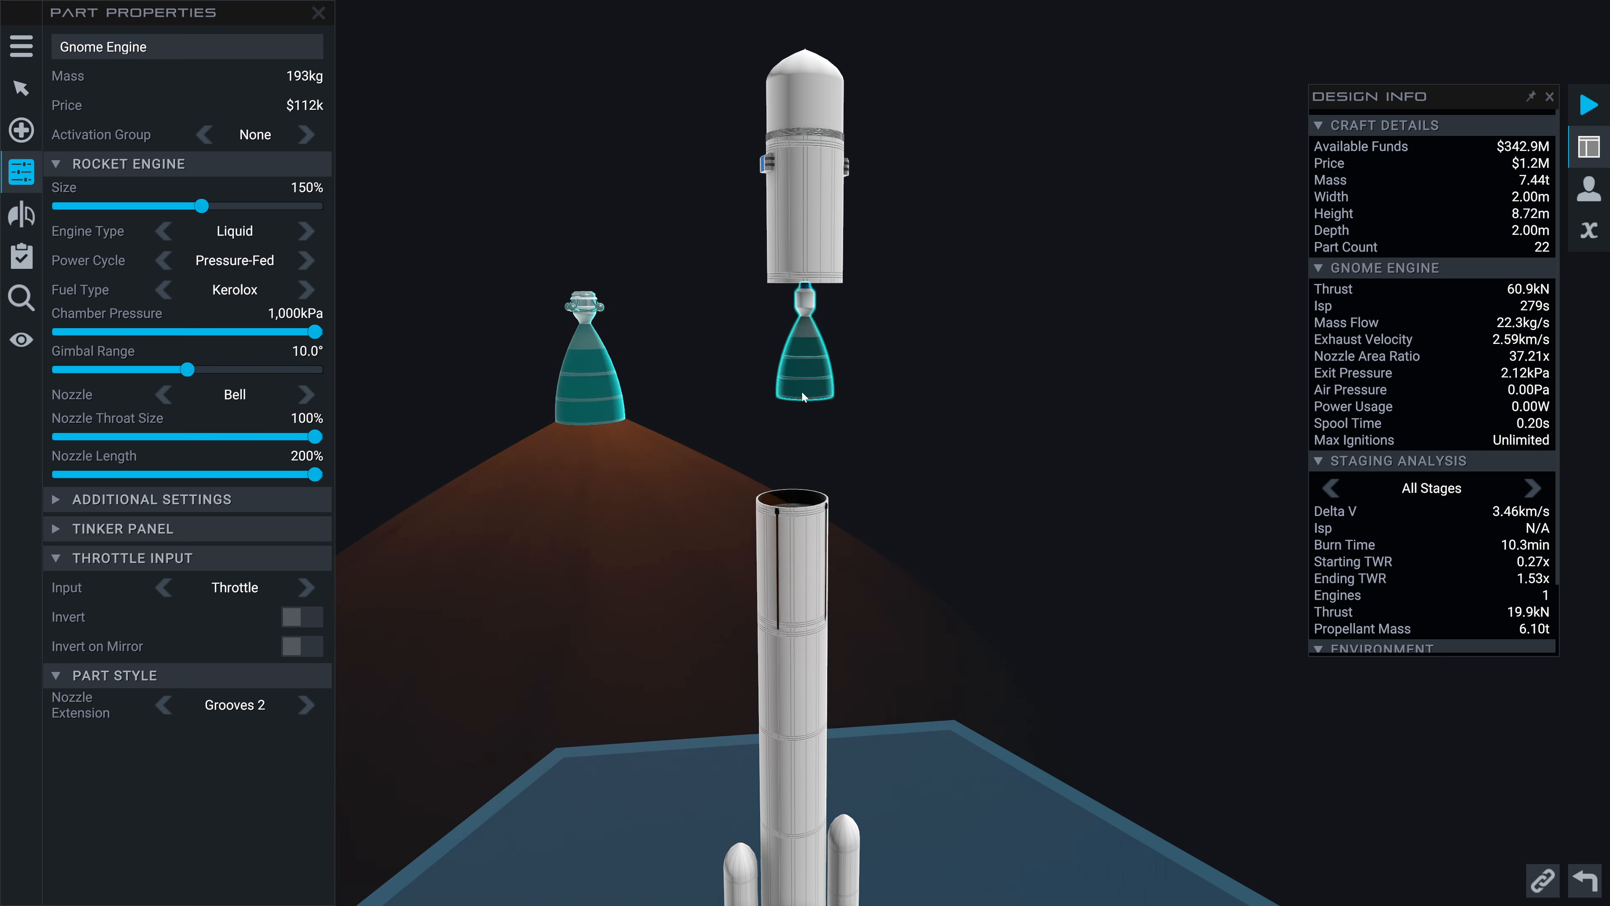
mouse_move(810, 391)
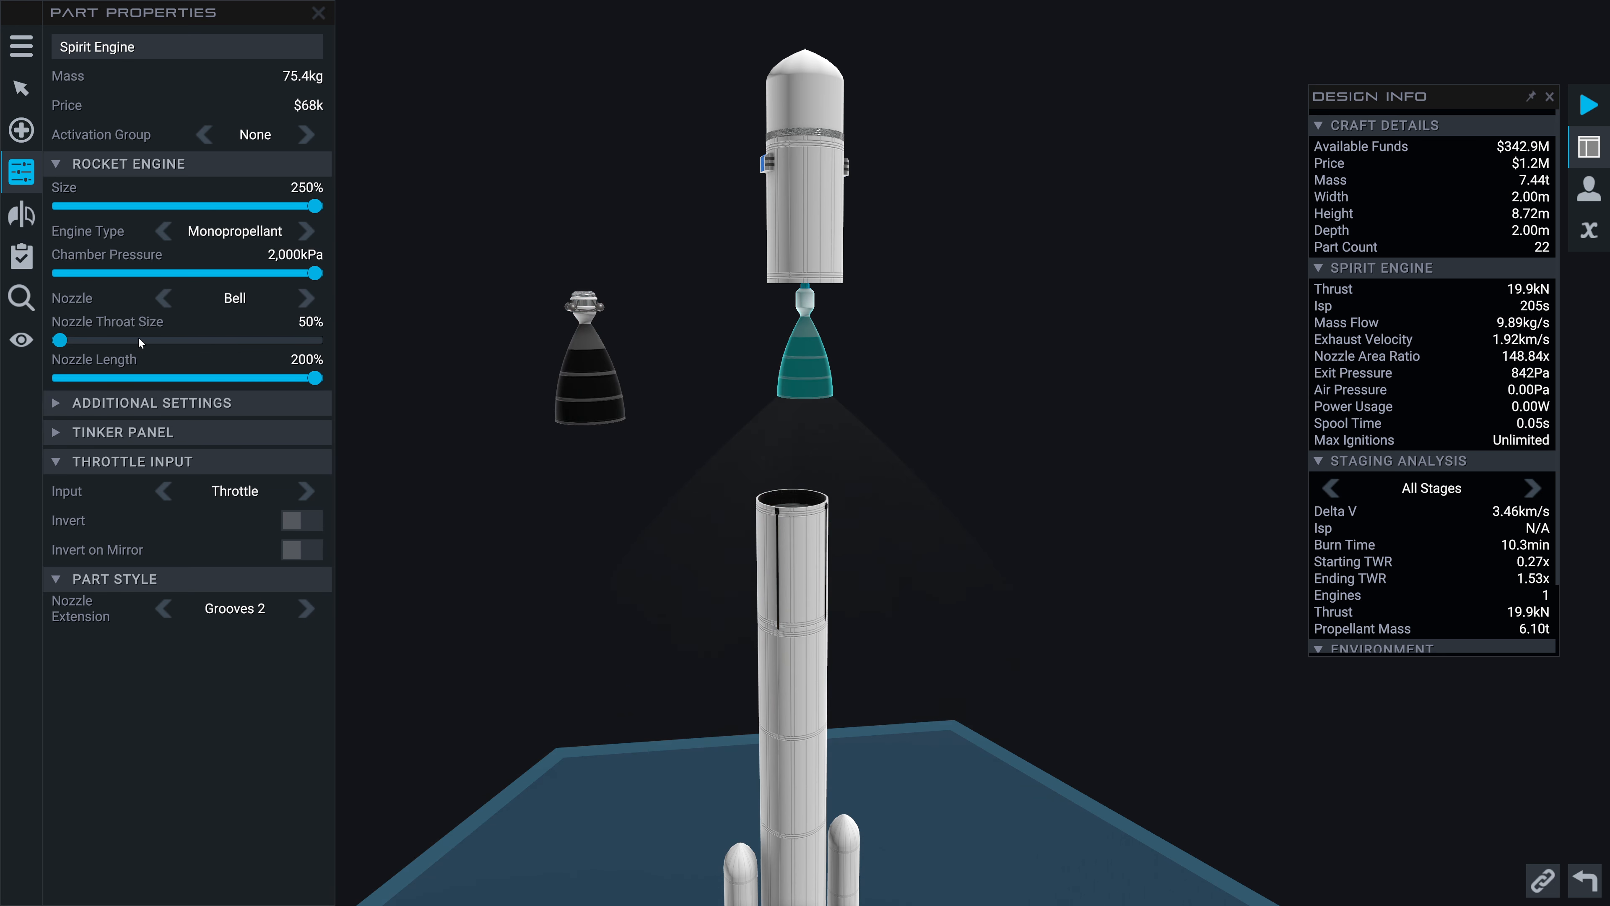
mouse_move(1434, 427)
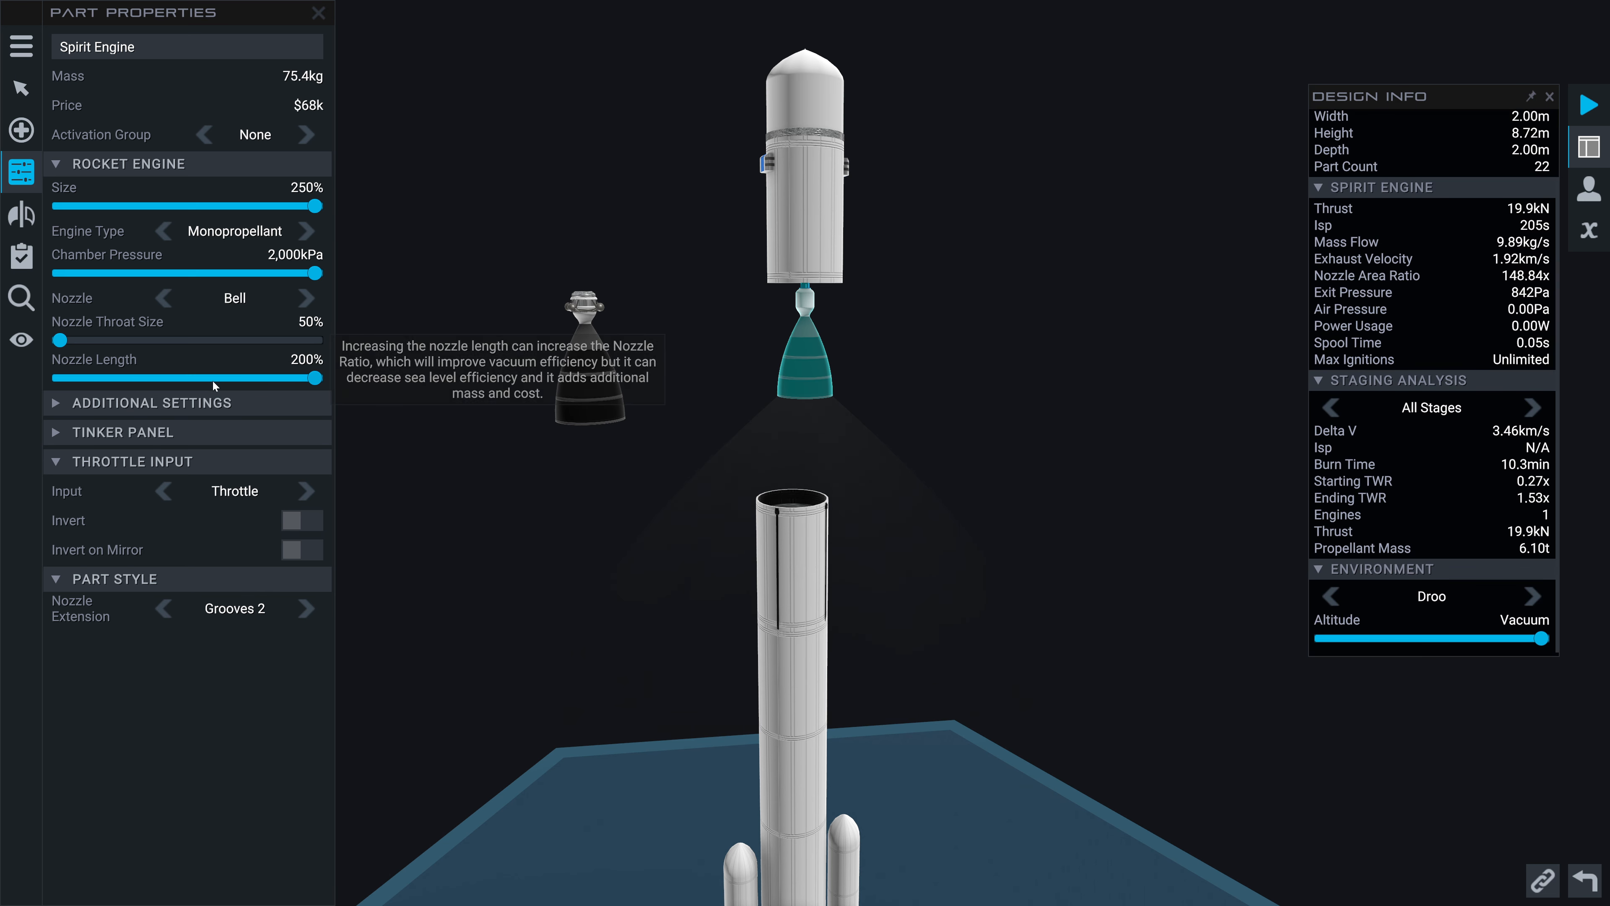
mouse_move(207, 344)
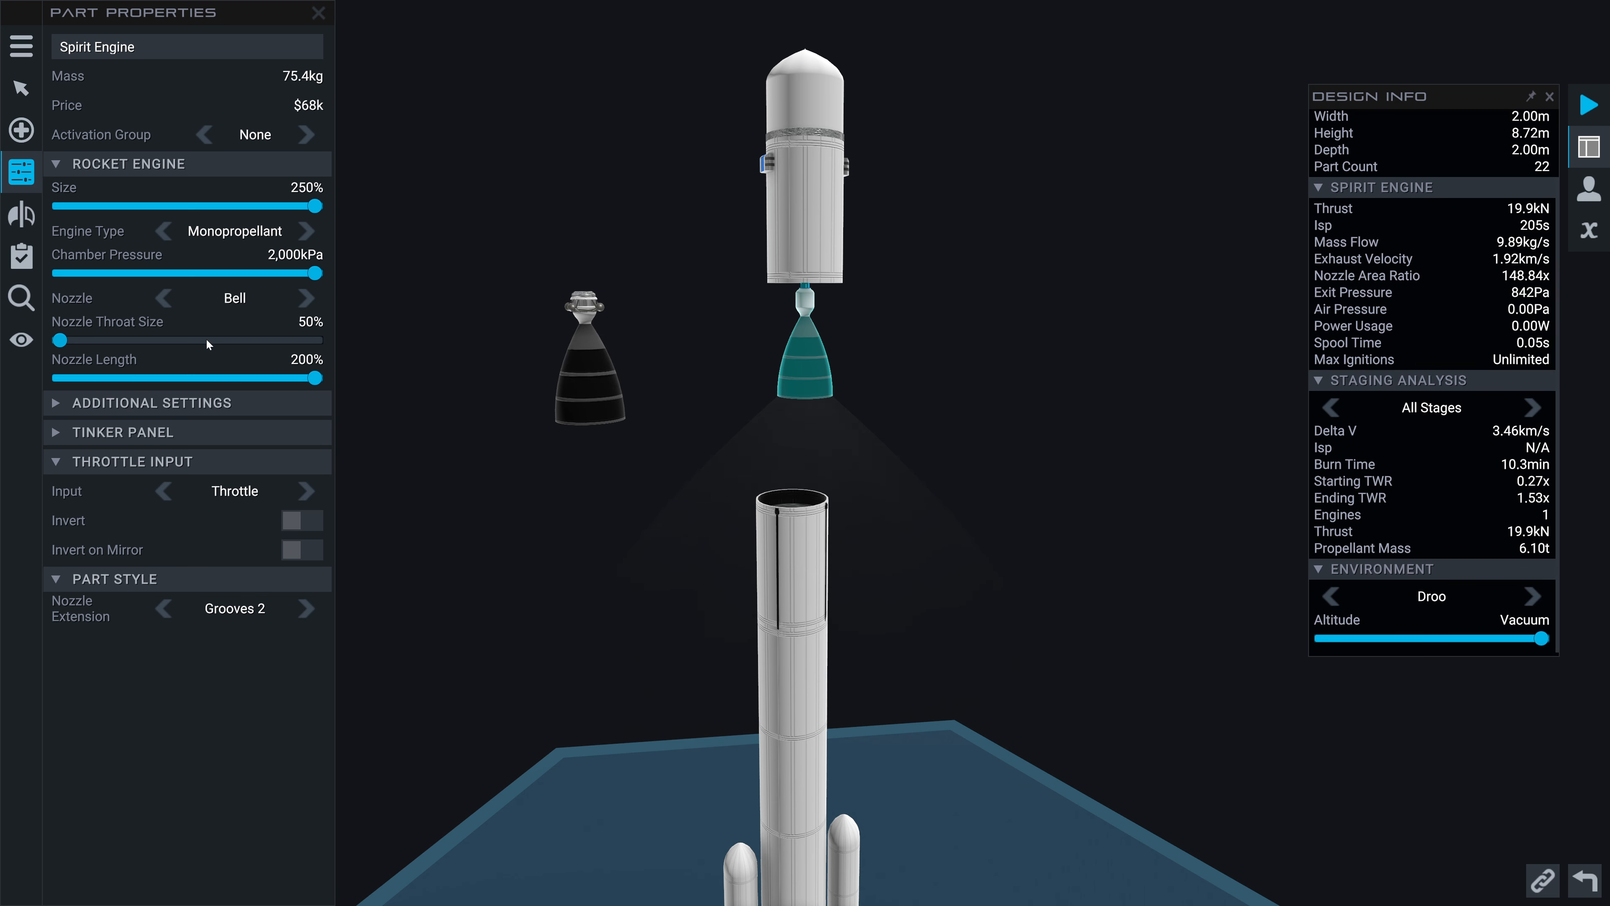
mouse_move(209, 345)
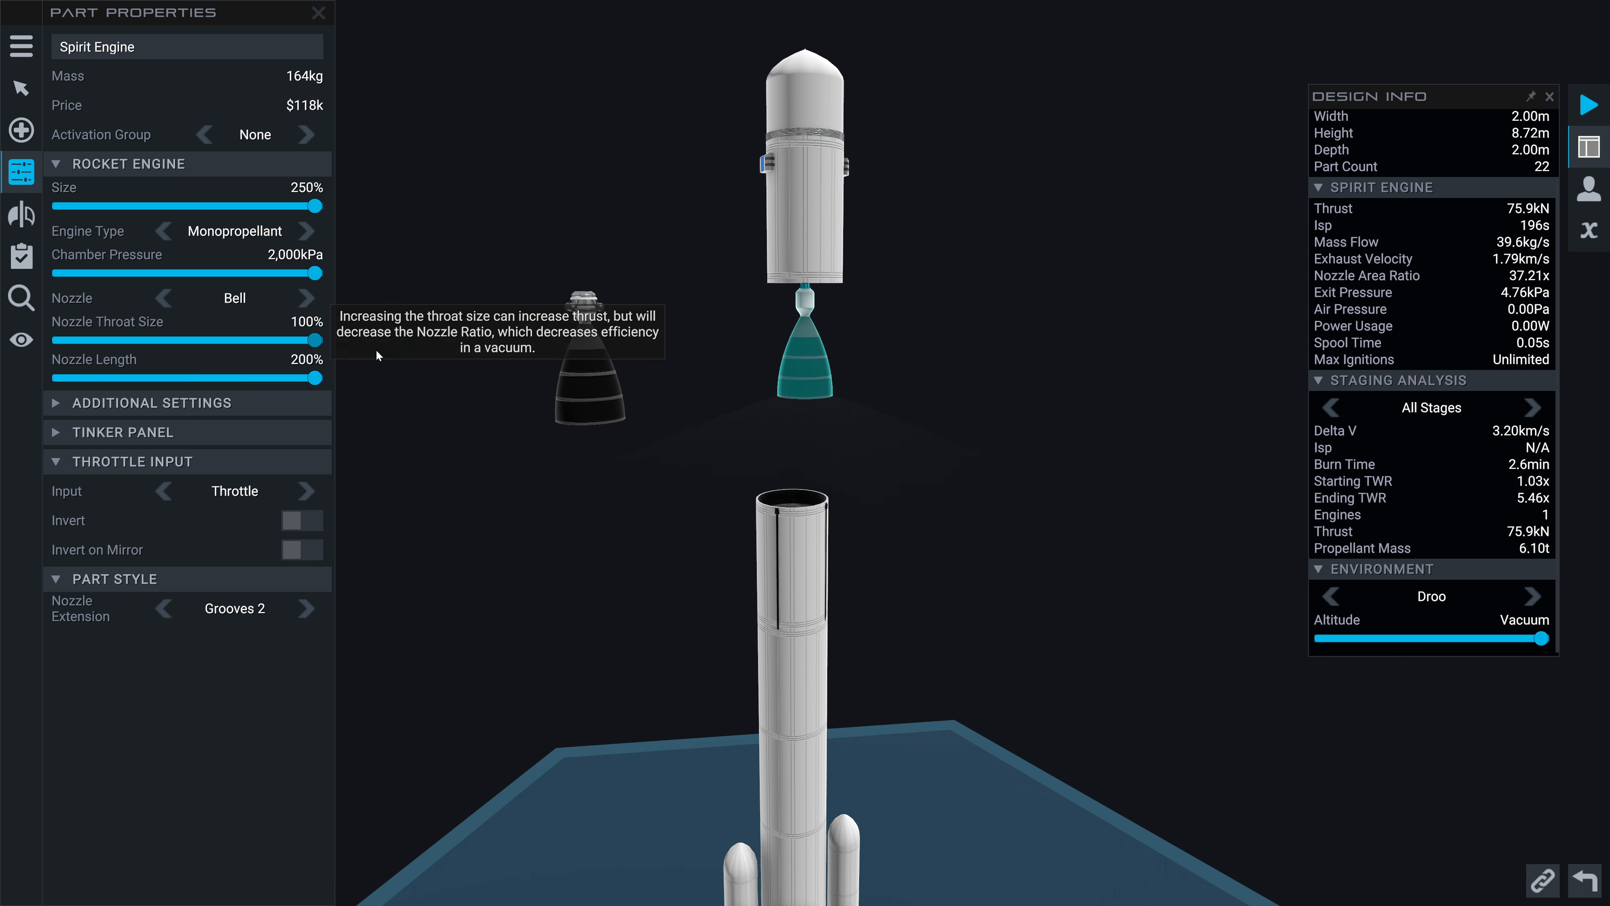
left_click_drag(320, 340, 59, 339)
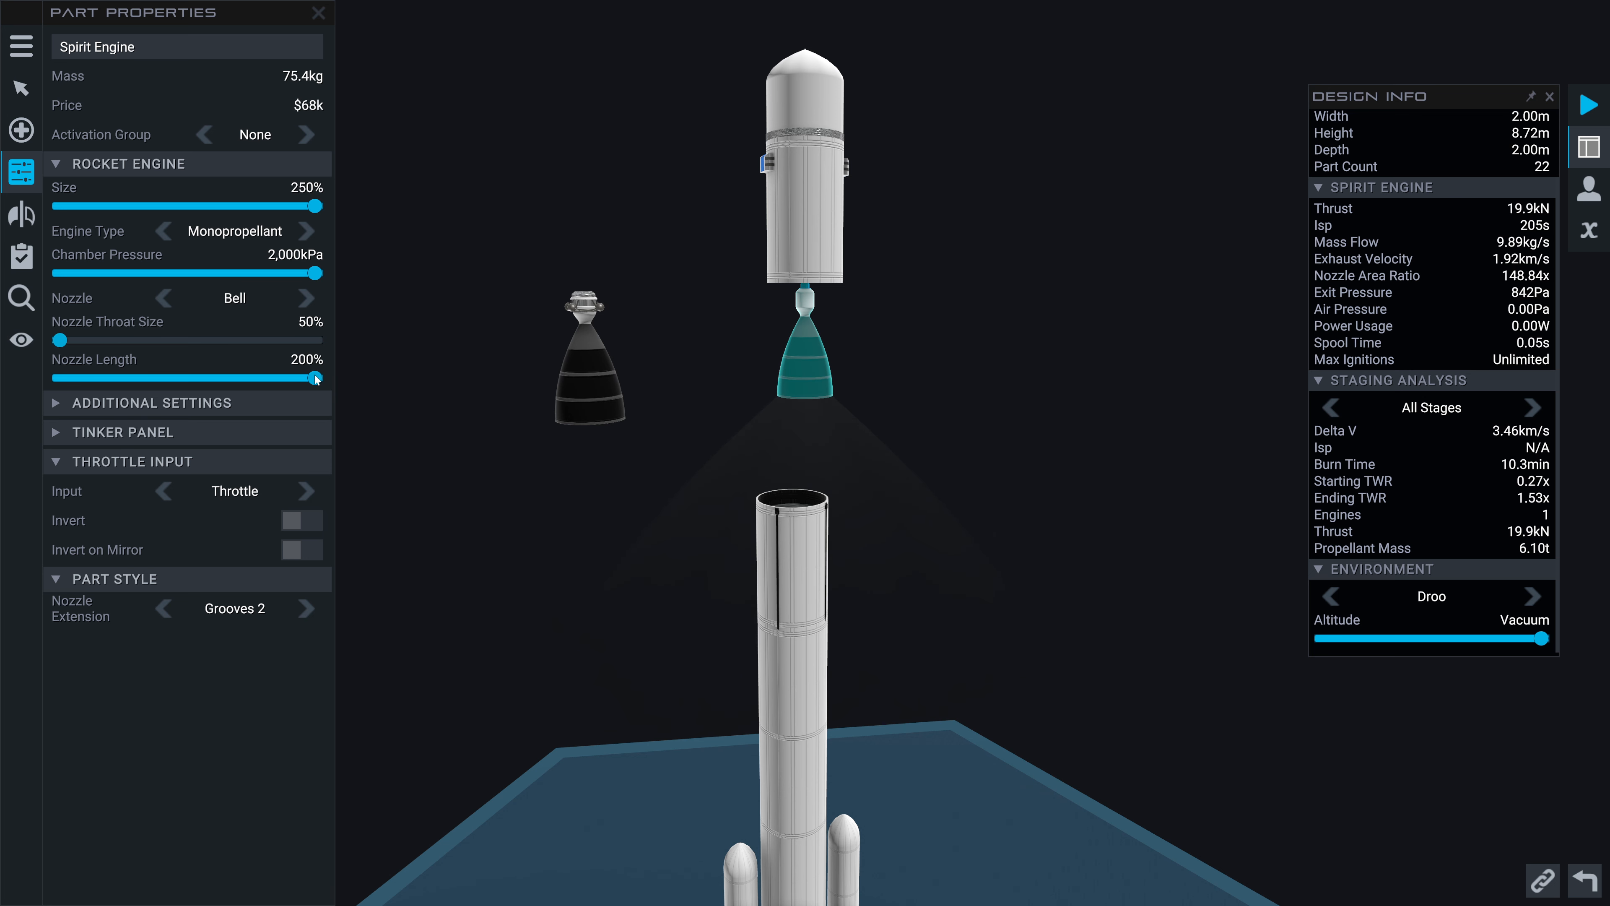
mouse_move(306, 298)
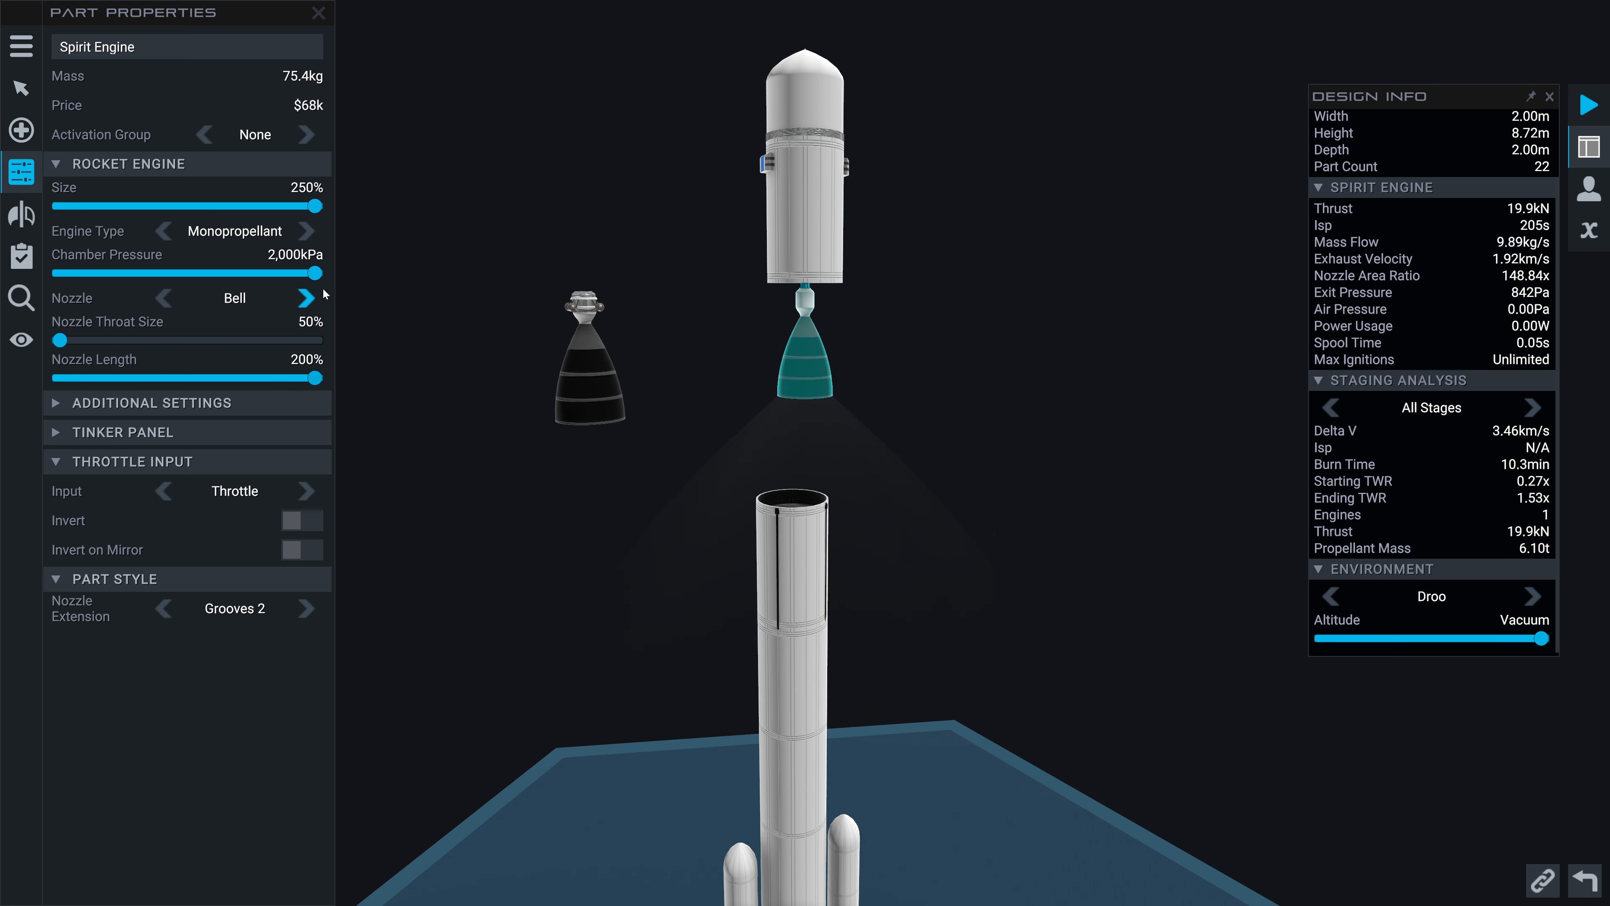
mouse_move(379, 306)
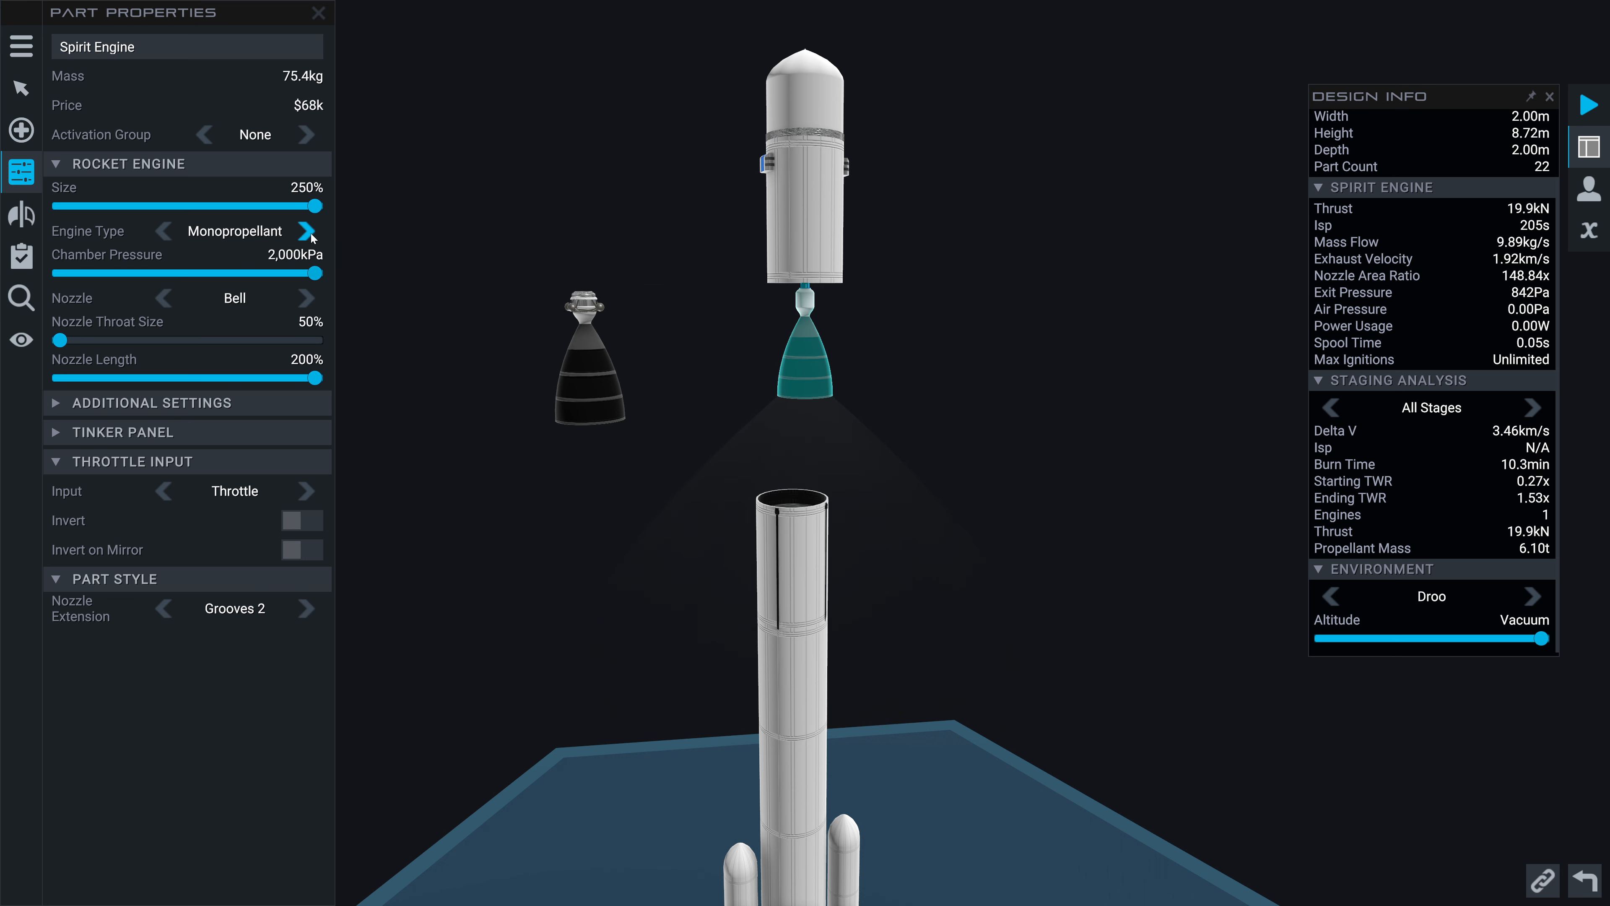
Cycle the Spirit Engine's type to Liquid and set its Power Cycle to Pressure-Fed
left_click(310, 232)
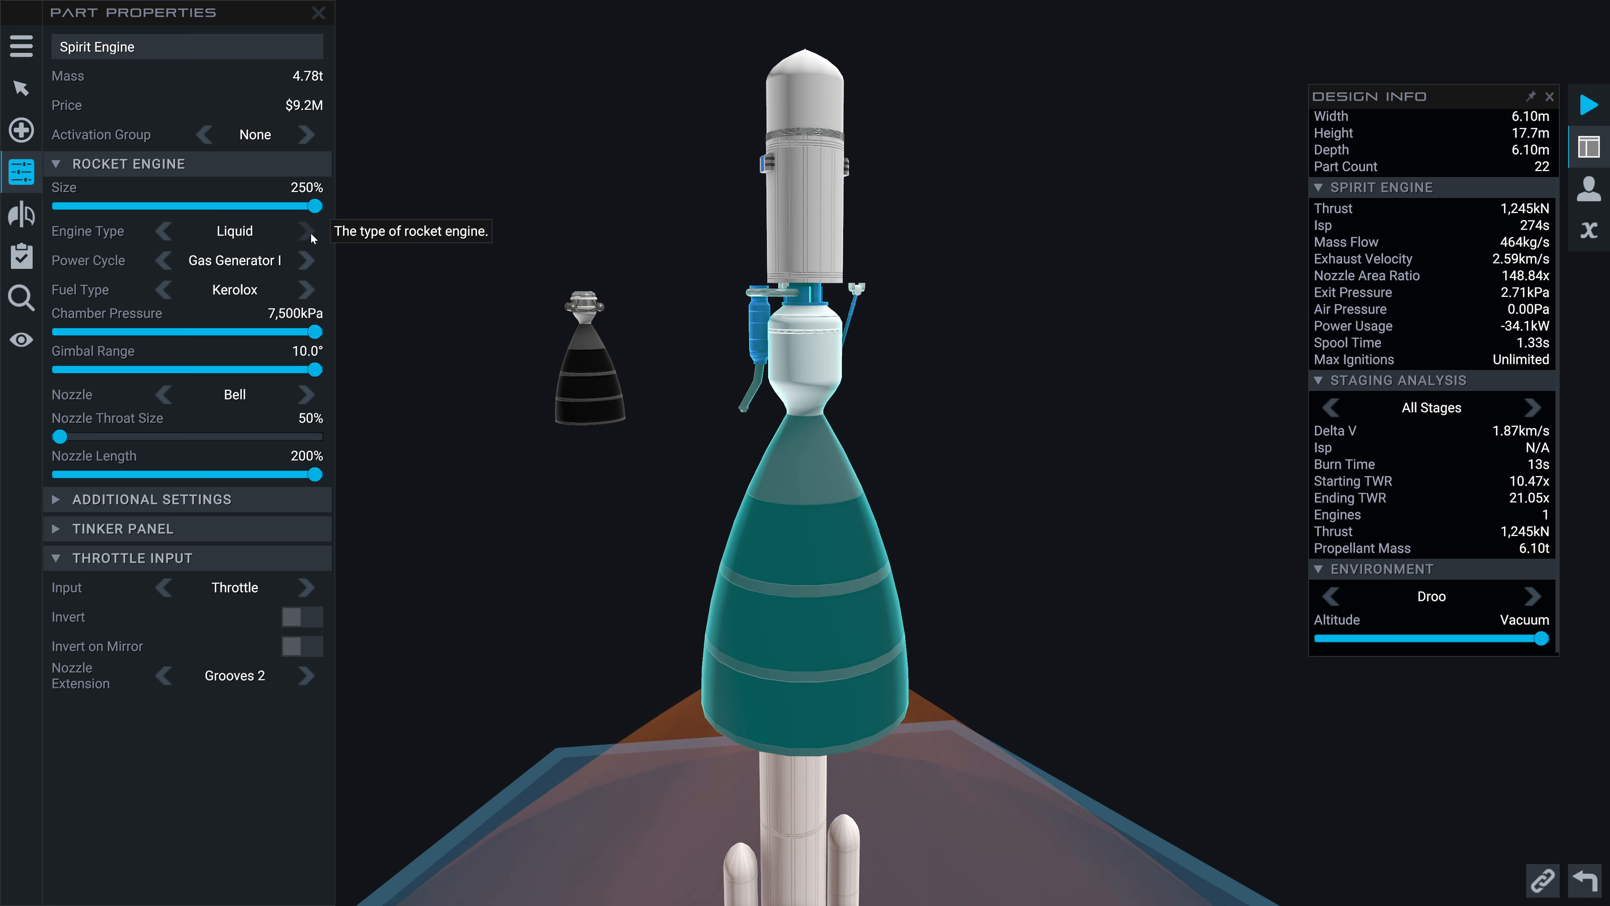
left_click(313, 232)
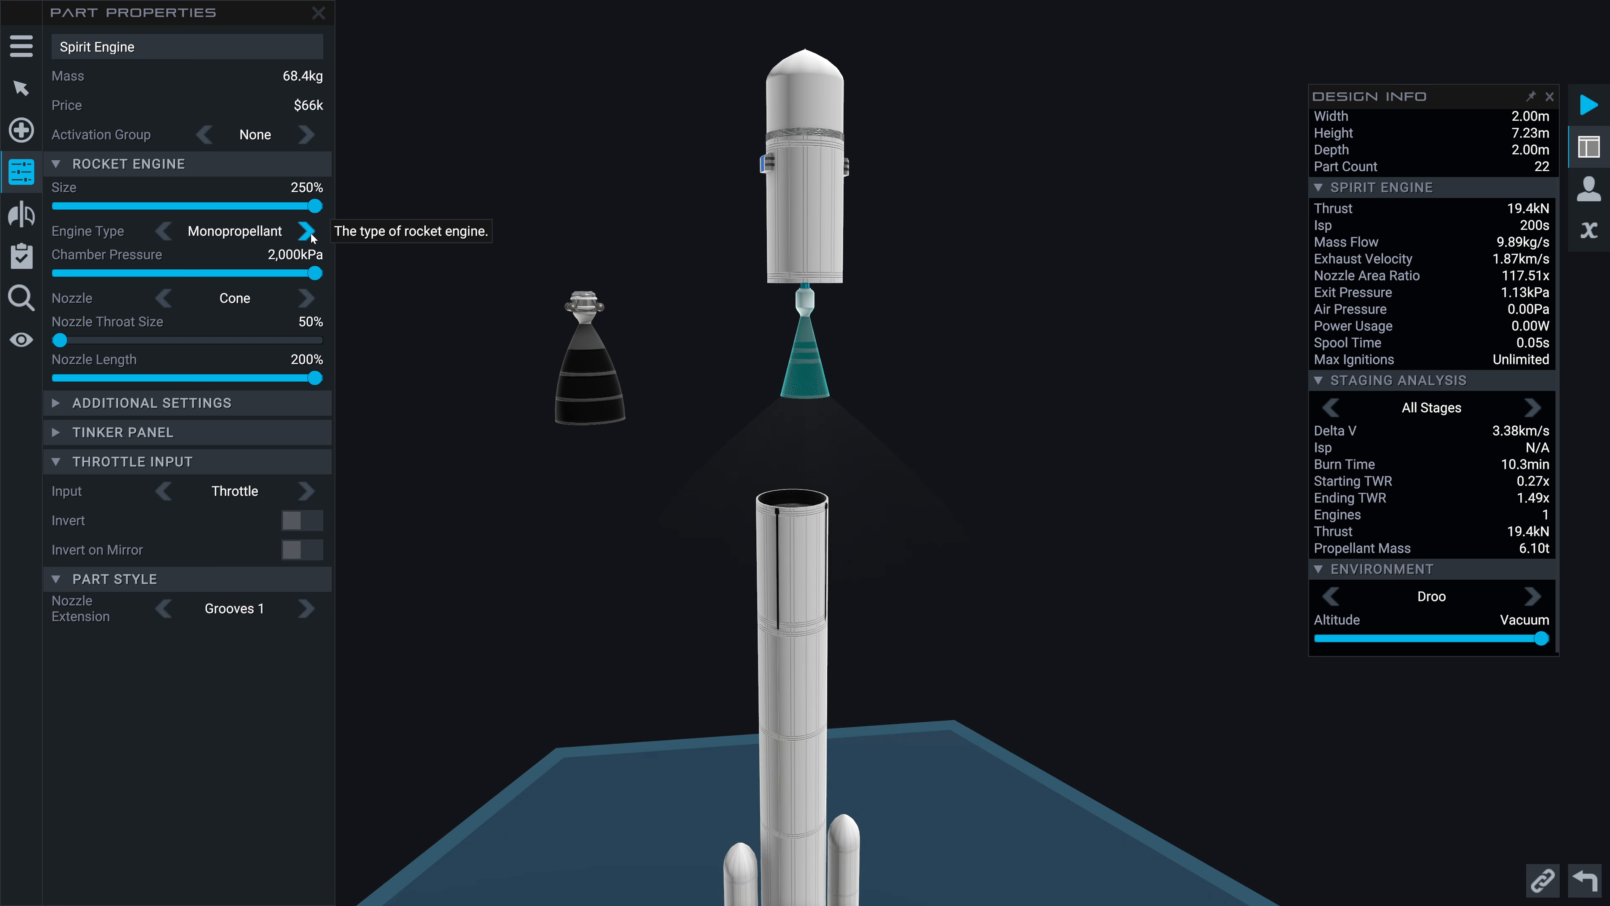
left_click(309, 232)
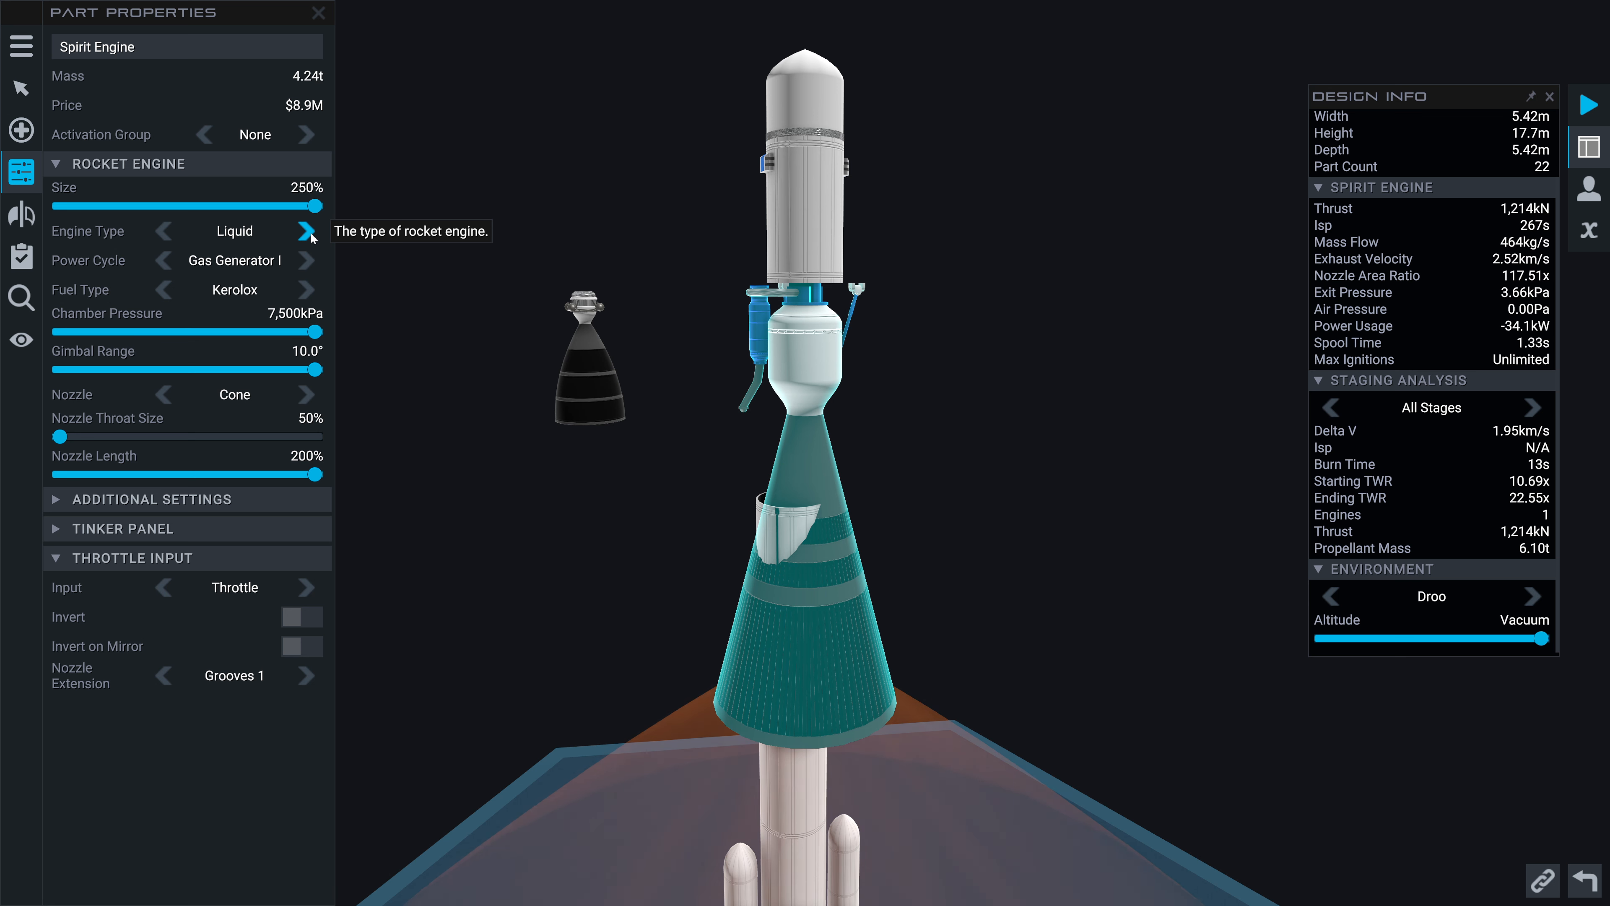
left_click_drag(321, 207, 100, 207)
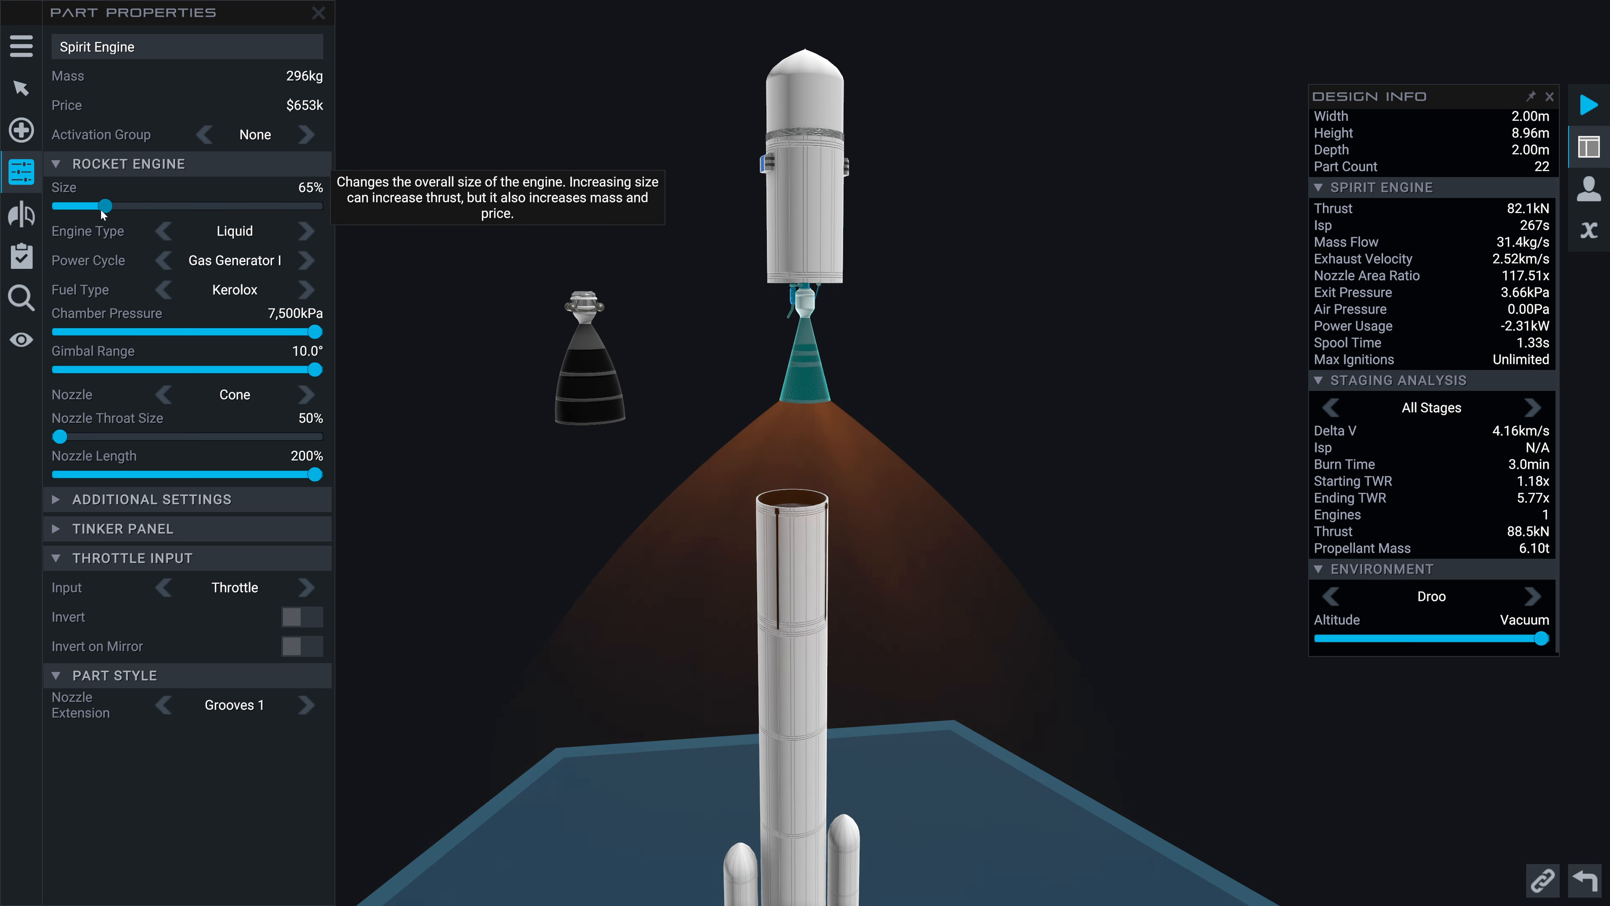
left_click_drag(103, 206, 119, 206)
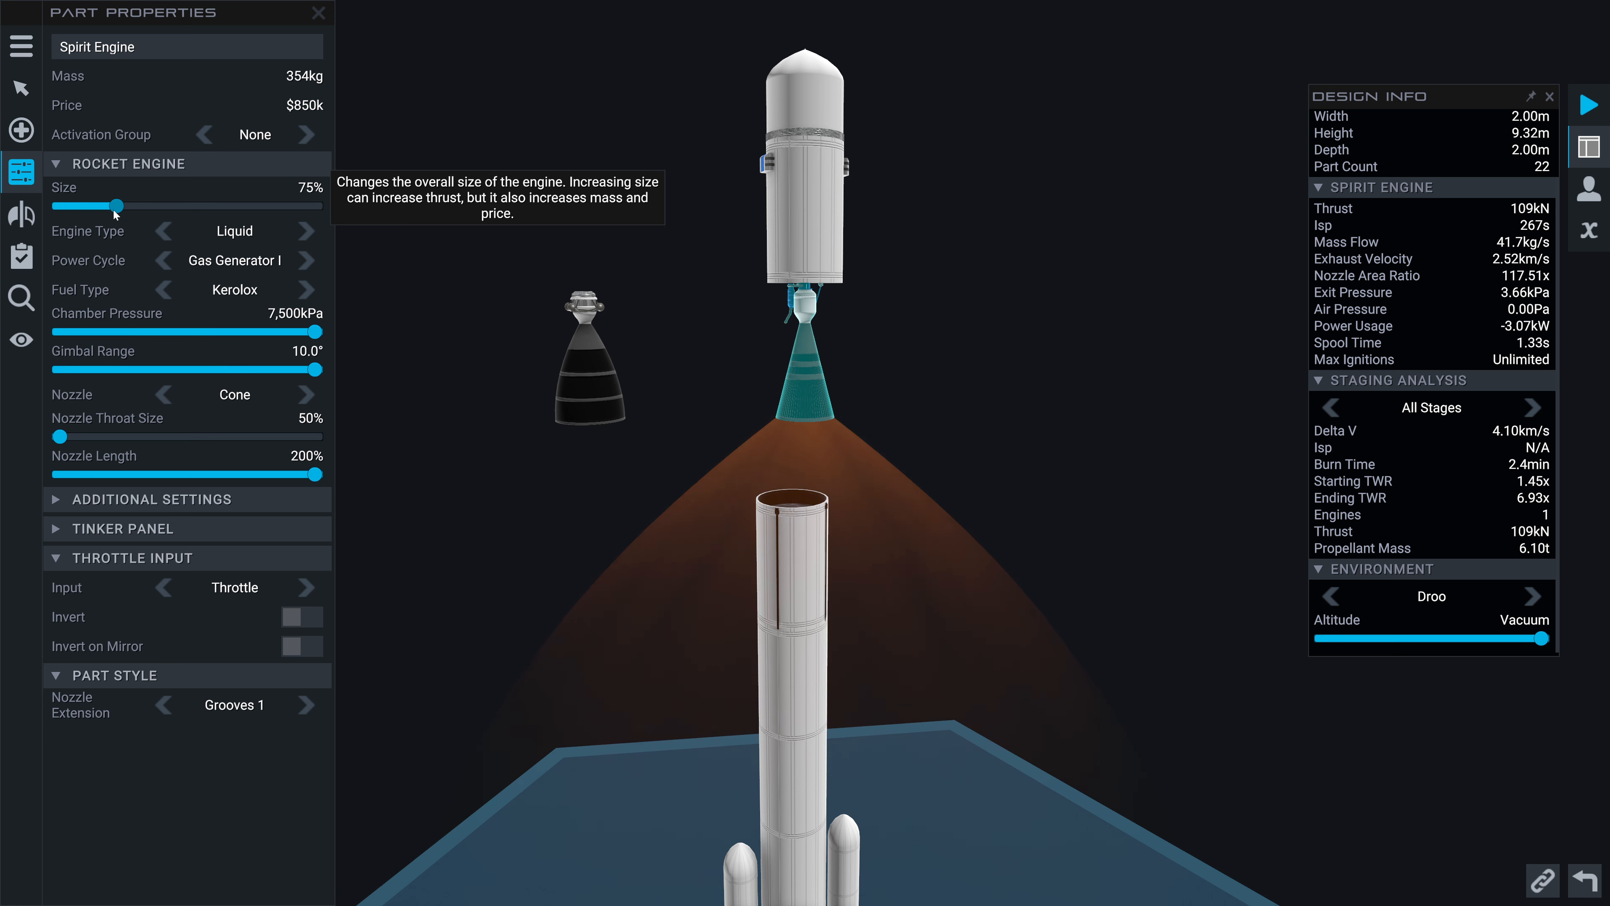
left_click(306, 230)
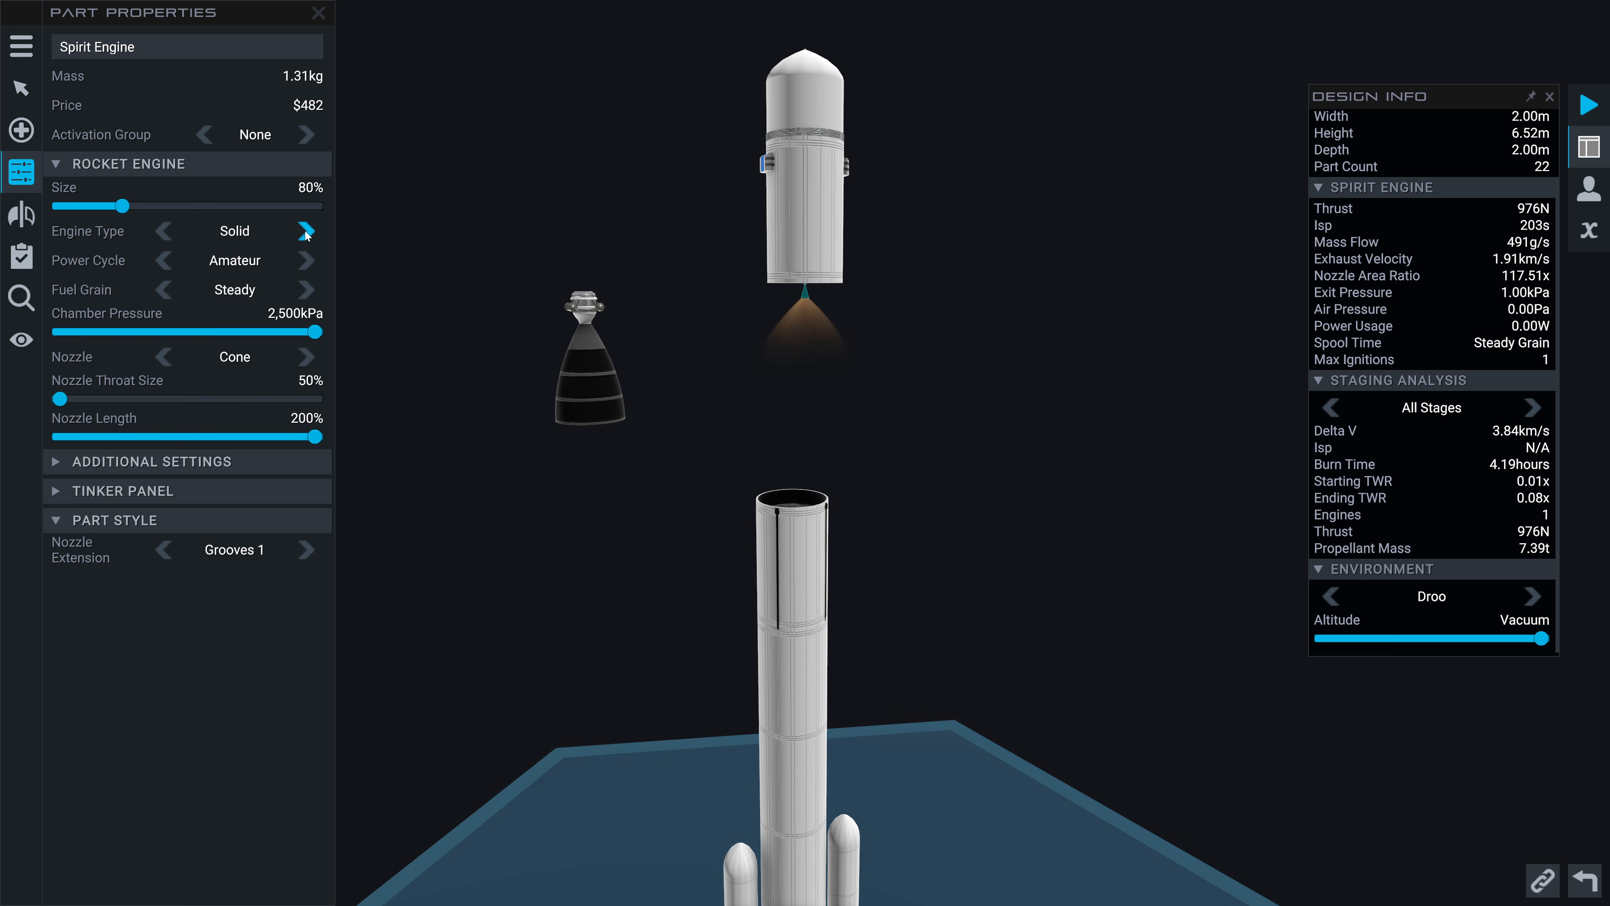
left_click(304, 231)
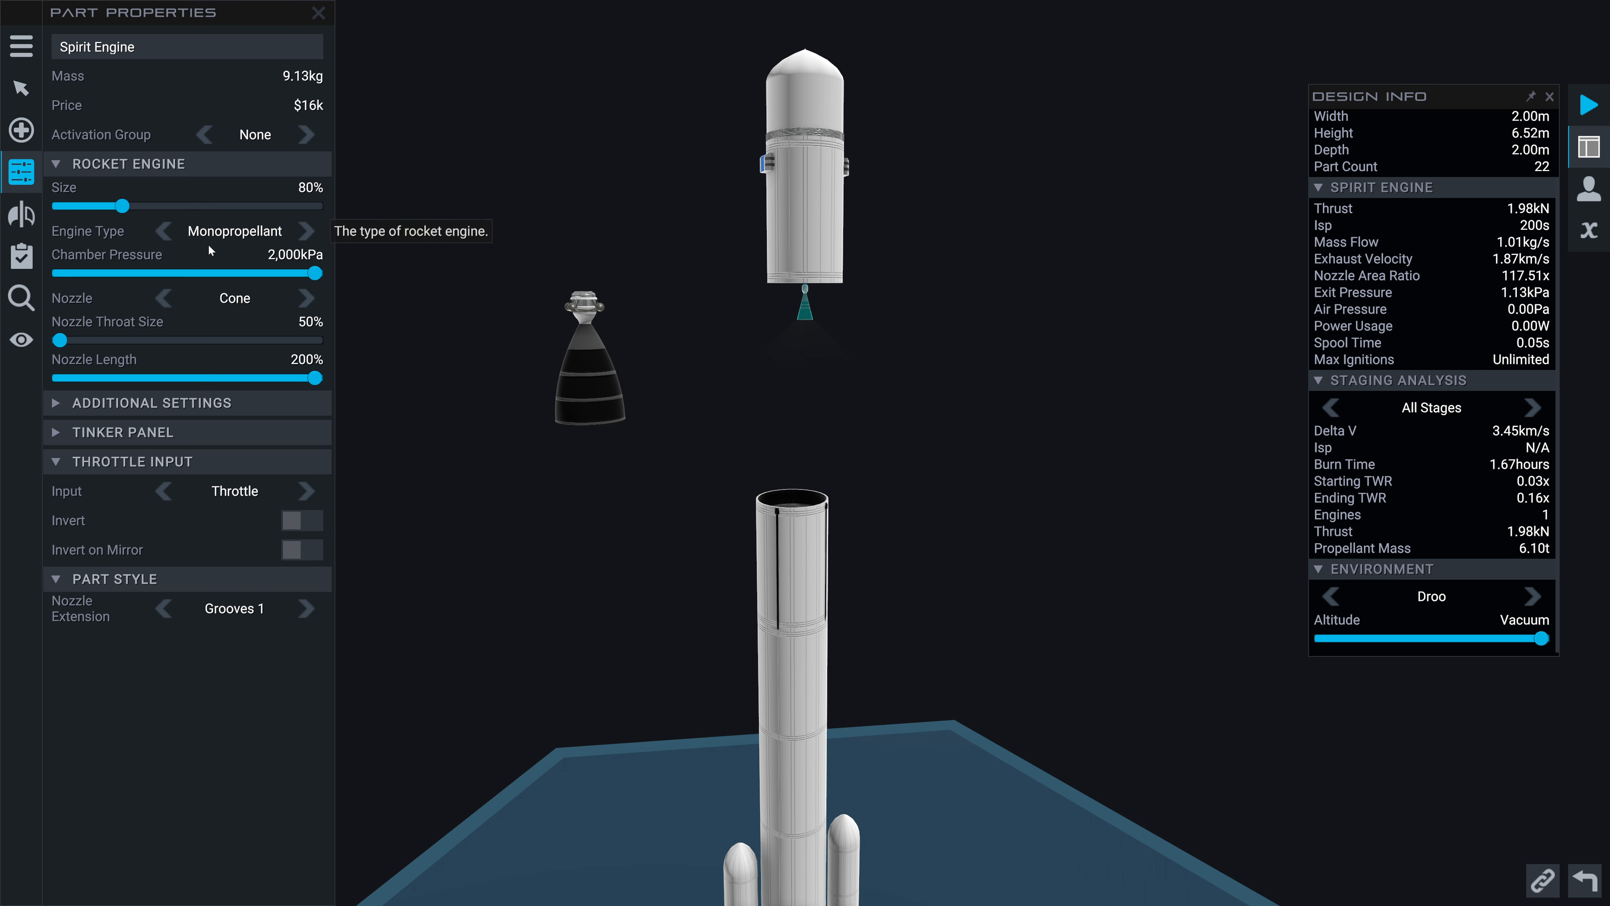
left_click(304, 230)
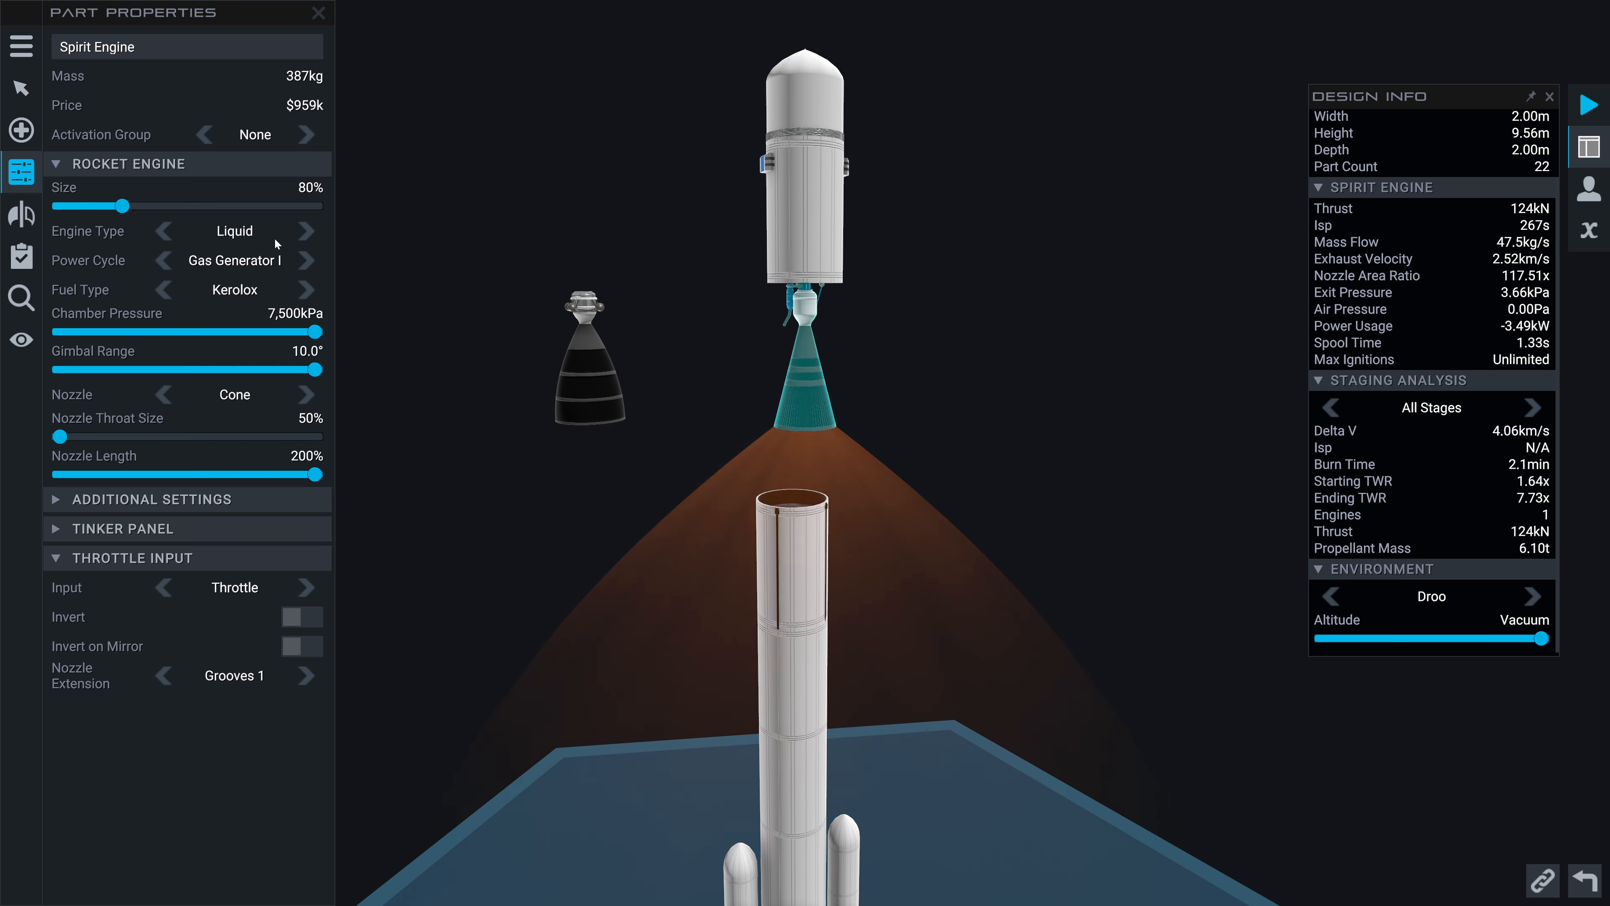
left_click(307, 230)
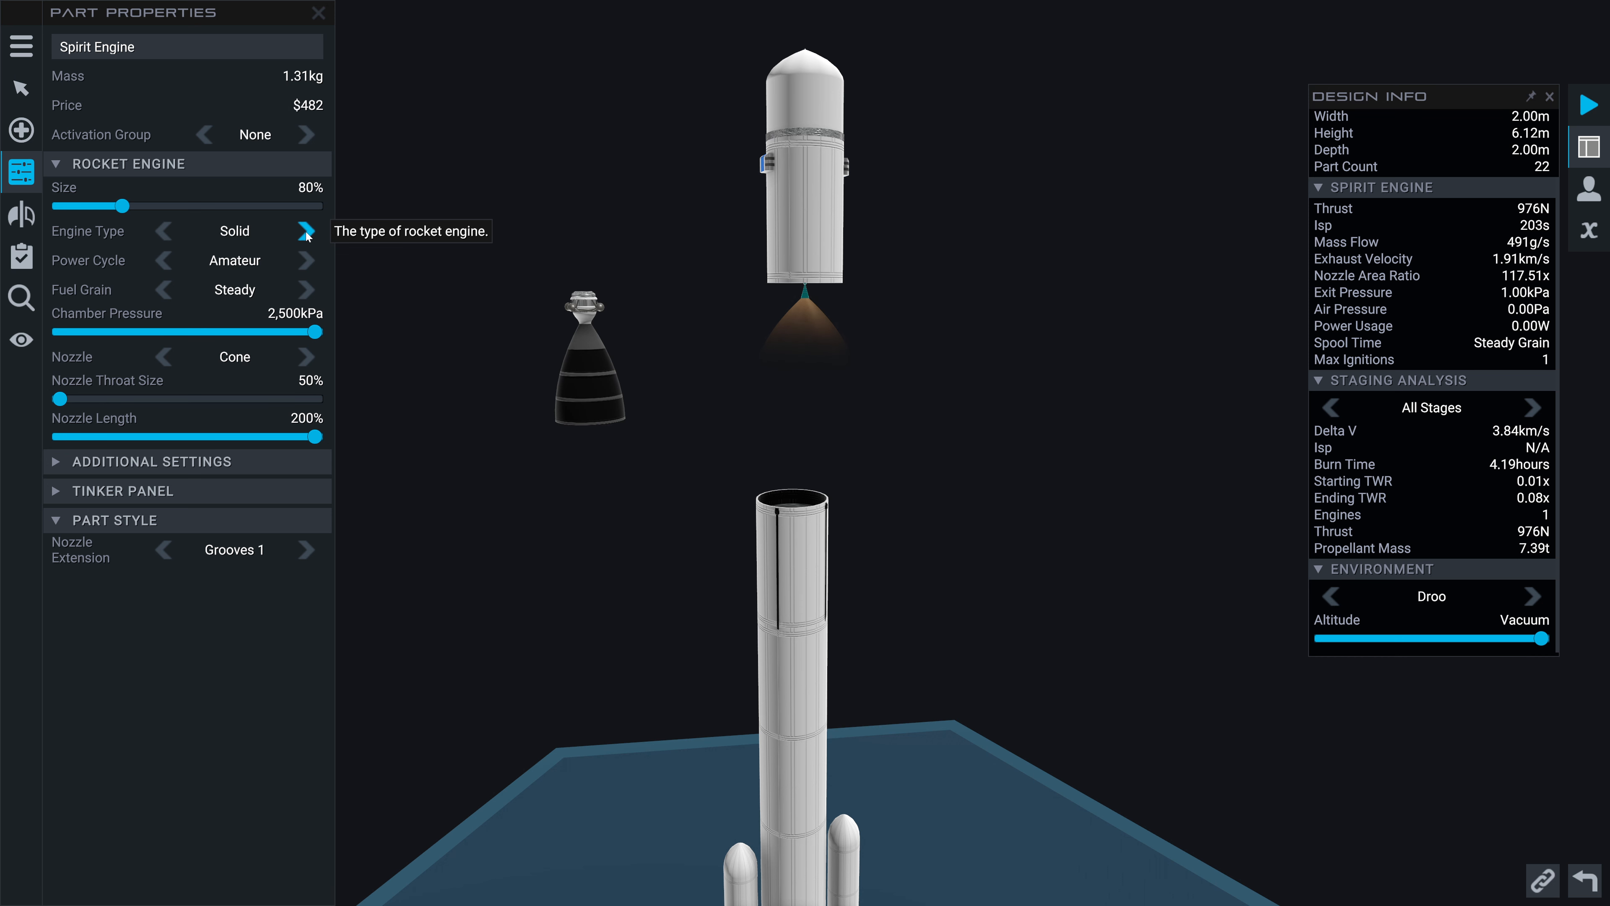
left_click(306, 231)
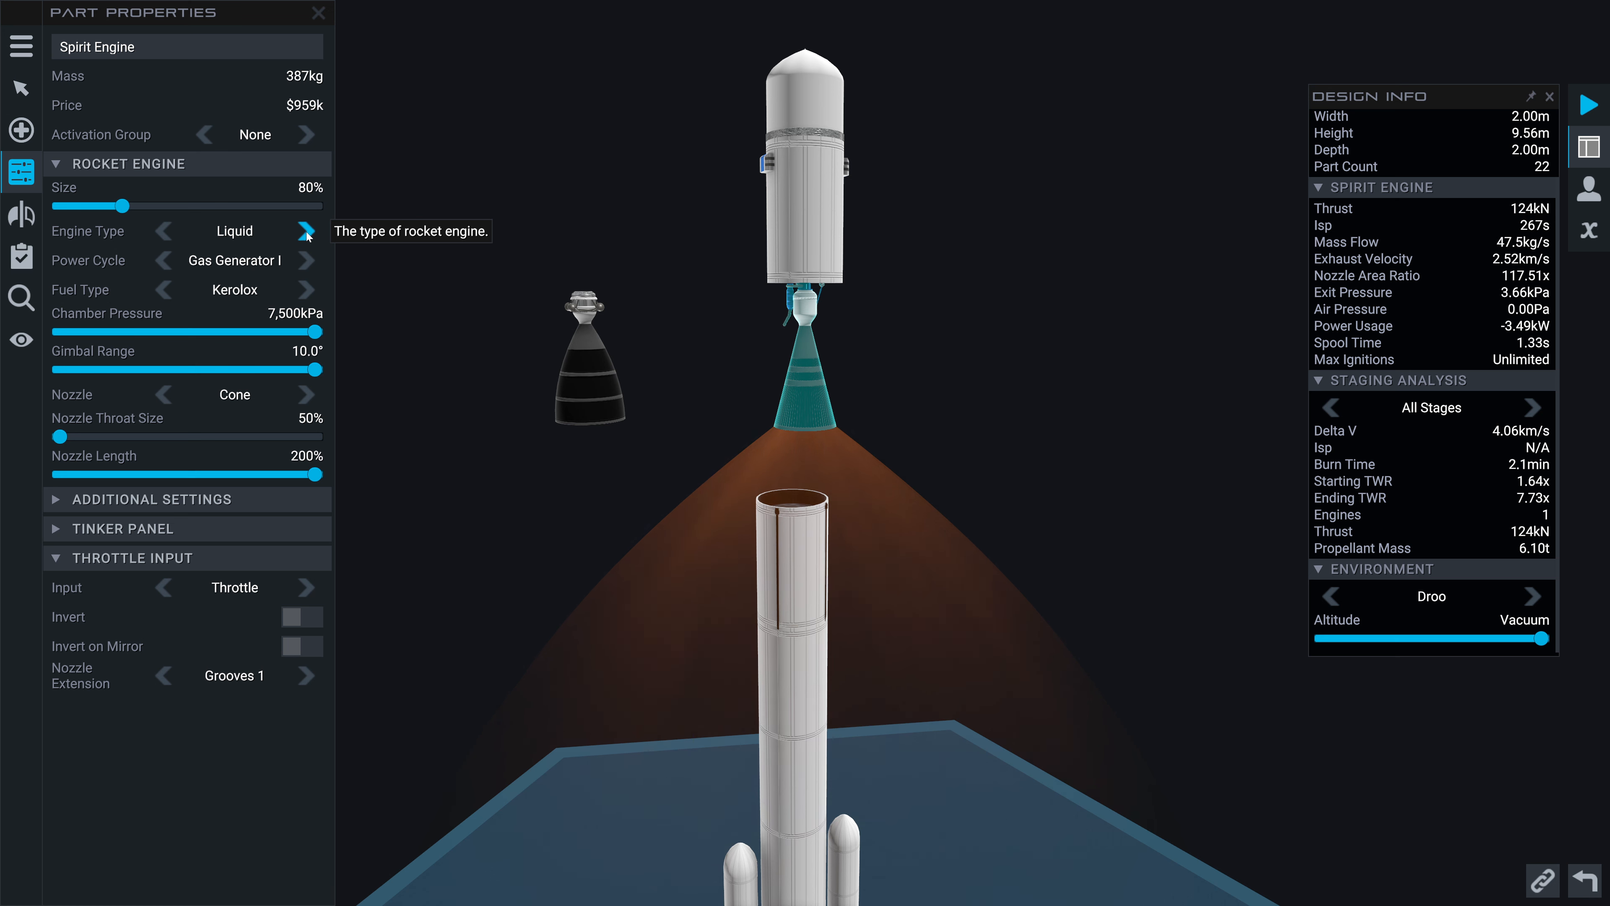
left_click(307, 260)
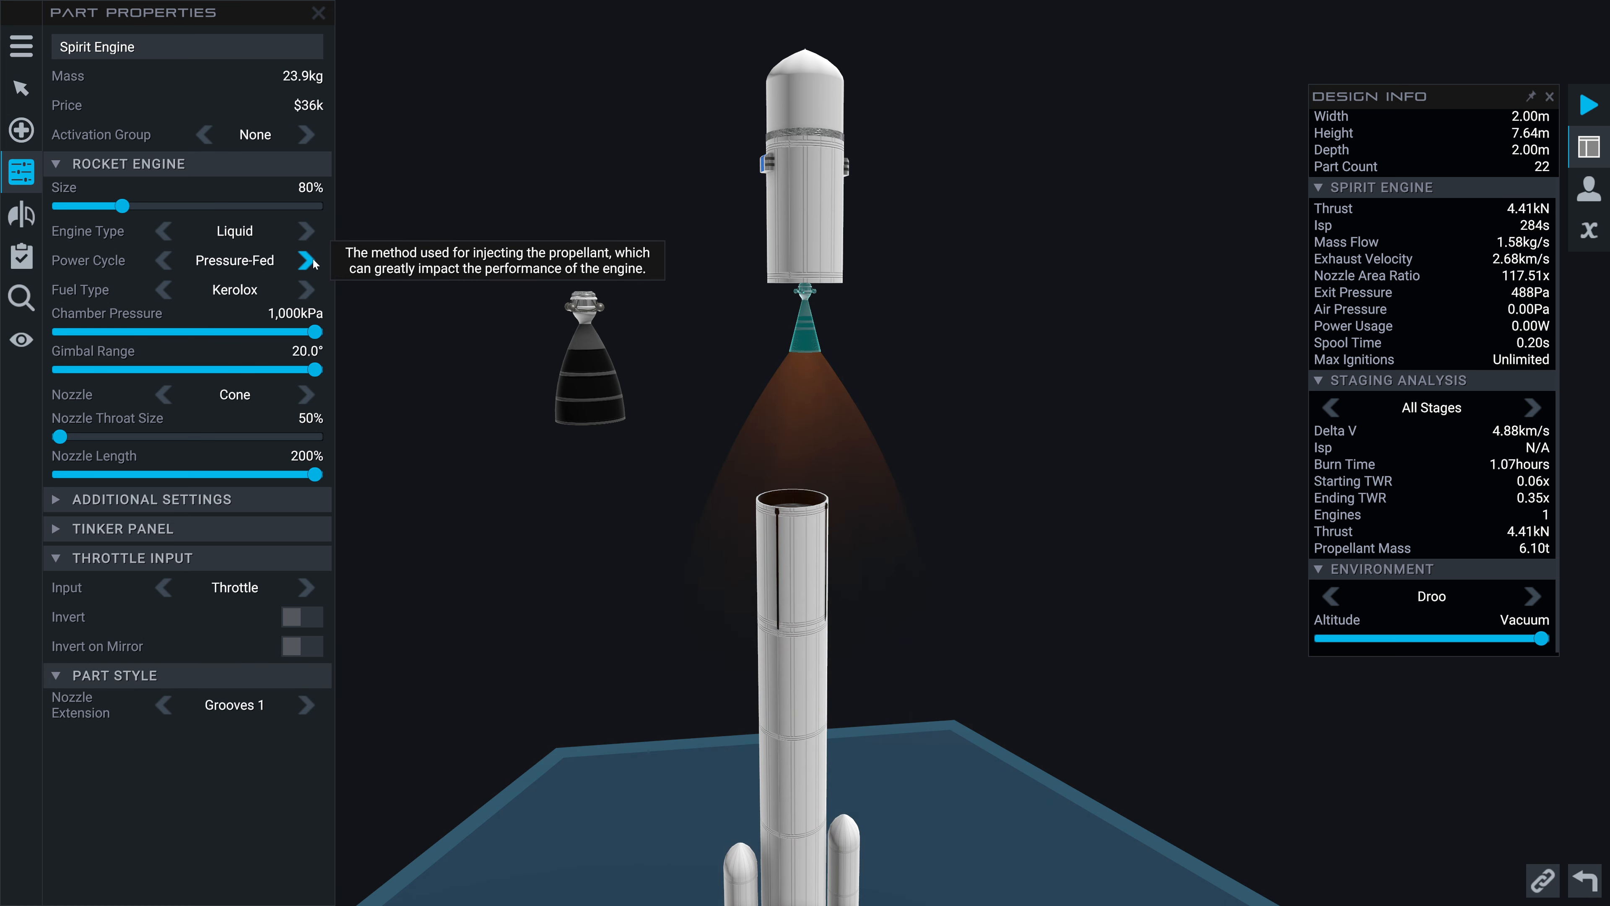
mouse_move(164, 262)
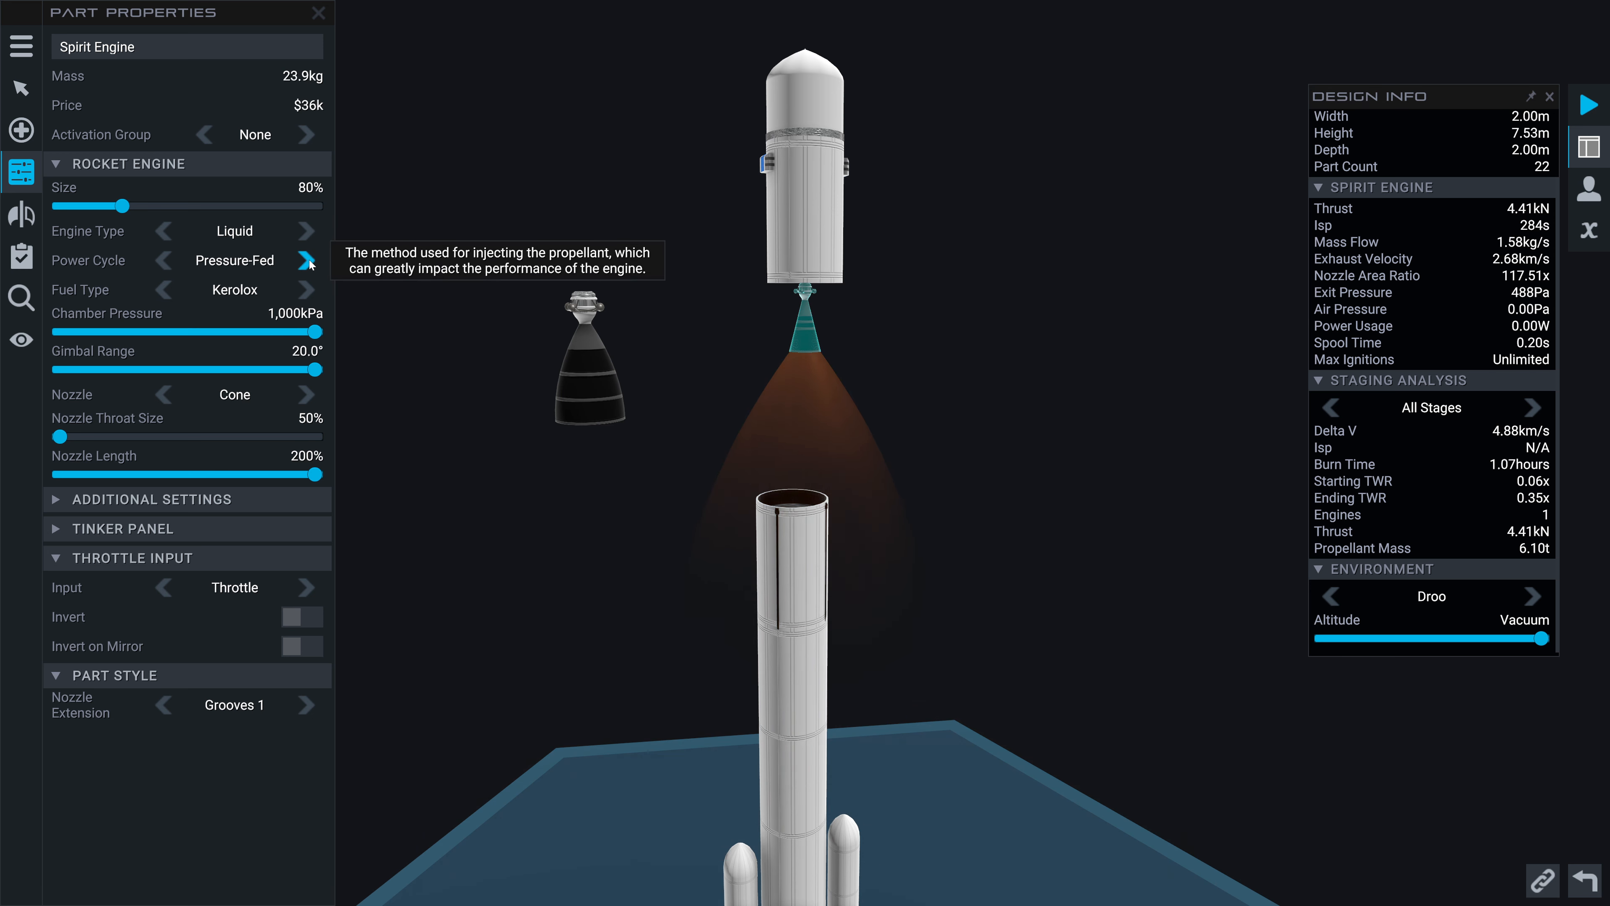
left_click(164, 260)
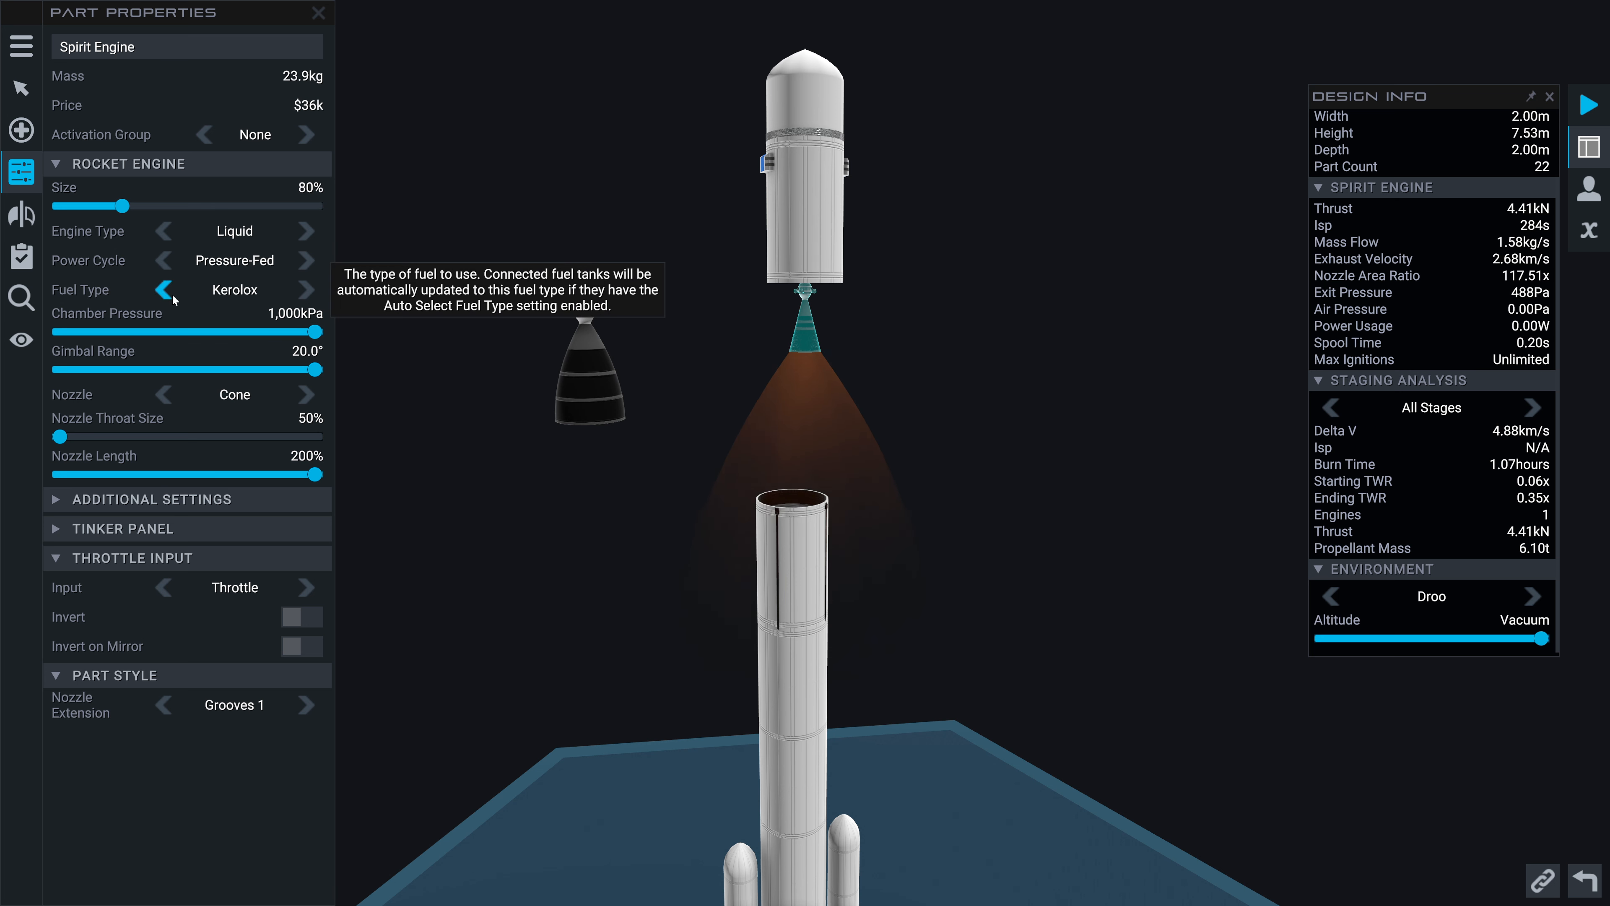
mouse_move(1437, 514)
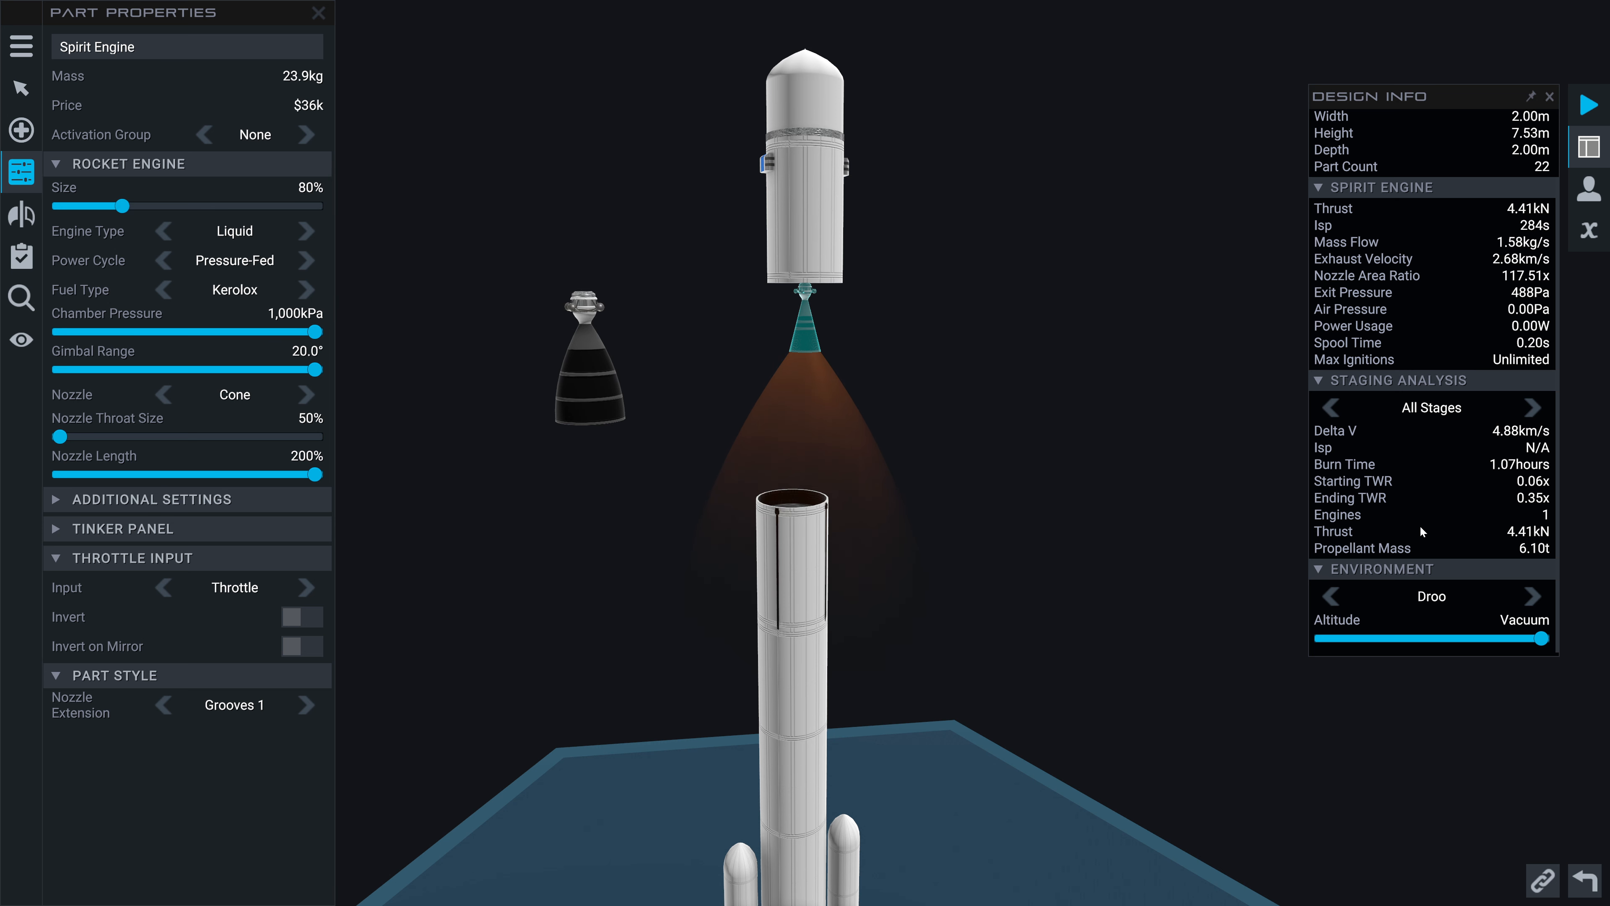
Sweep the engine Size slider through 82%, 250% and 148%, settling back at full size
left_click_drag(122, 207, 131, 206)
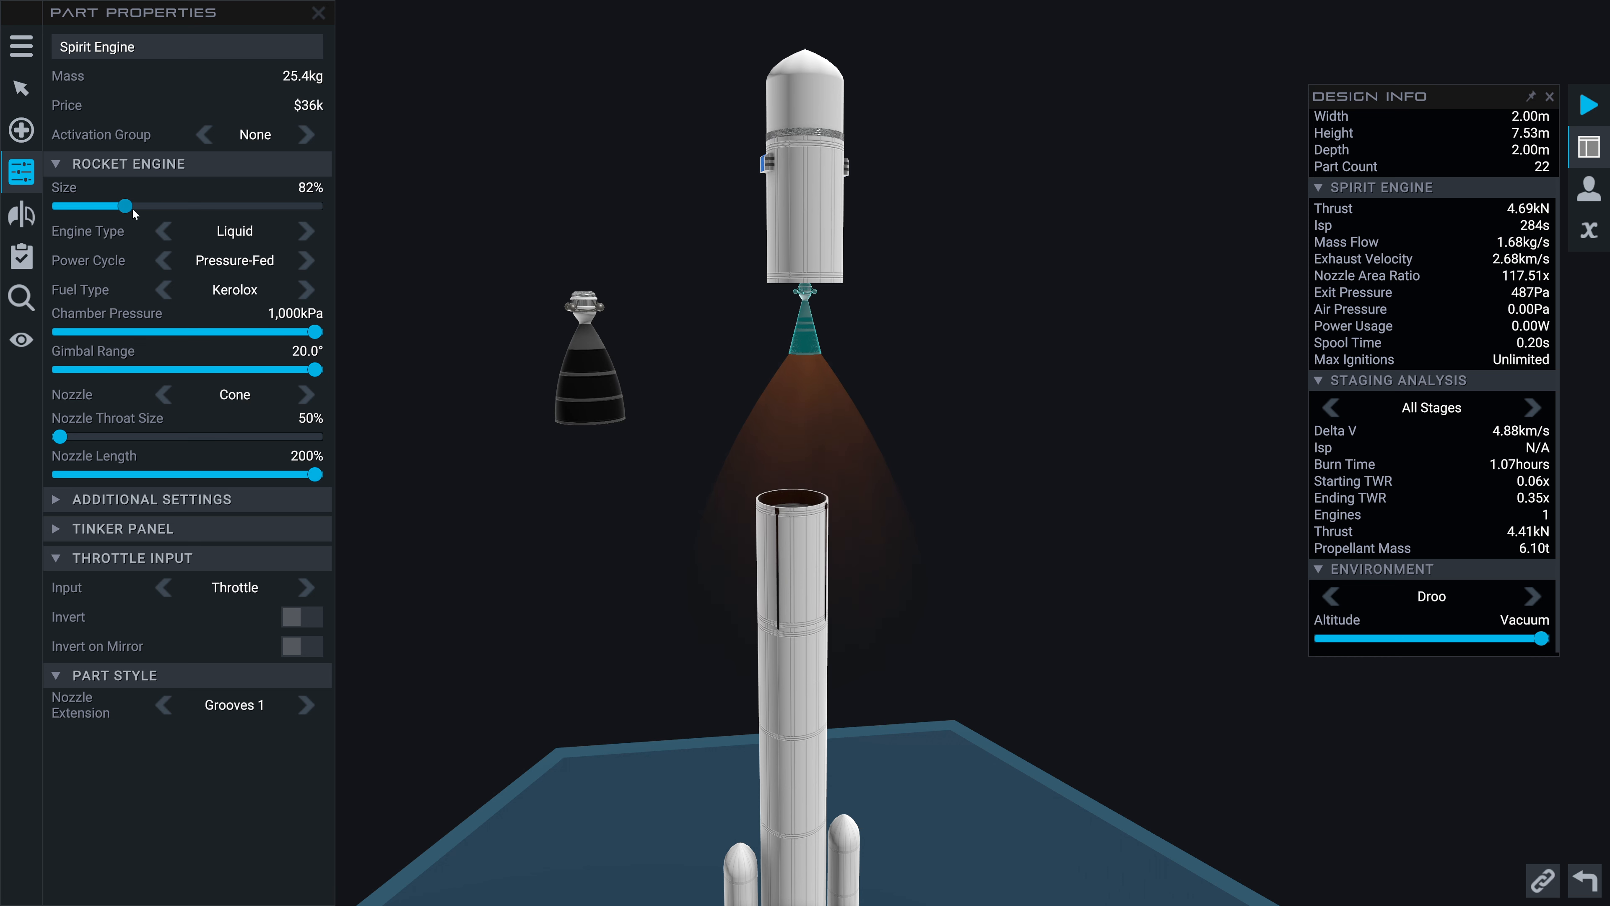
left_click_drag(133, 205, 323, 205)
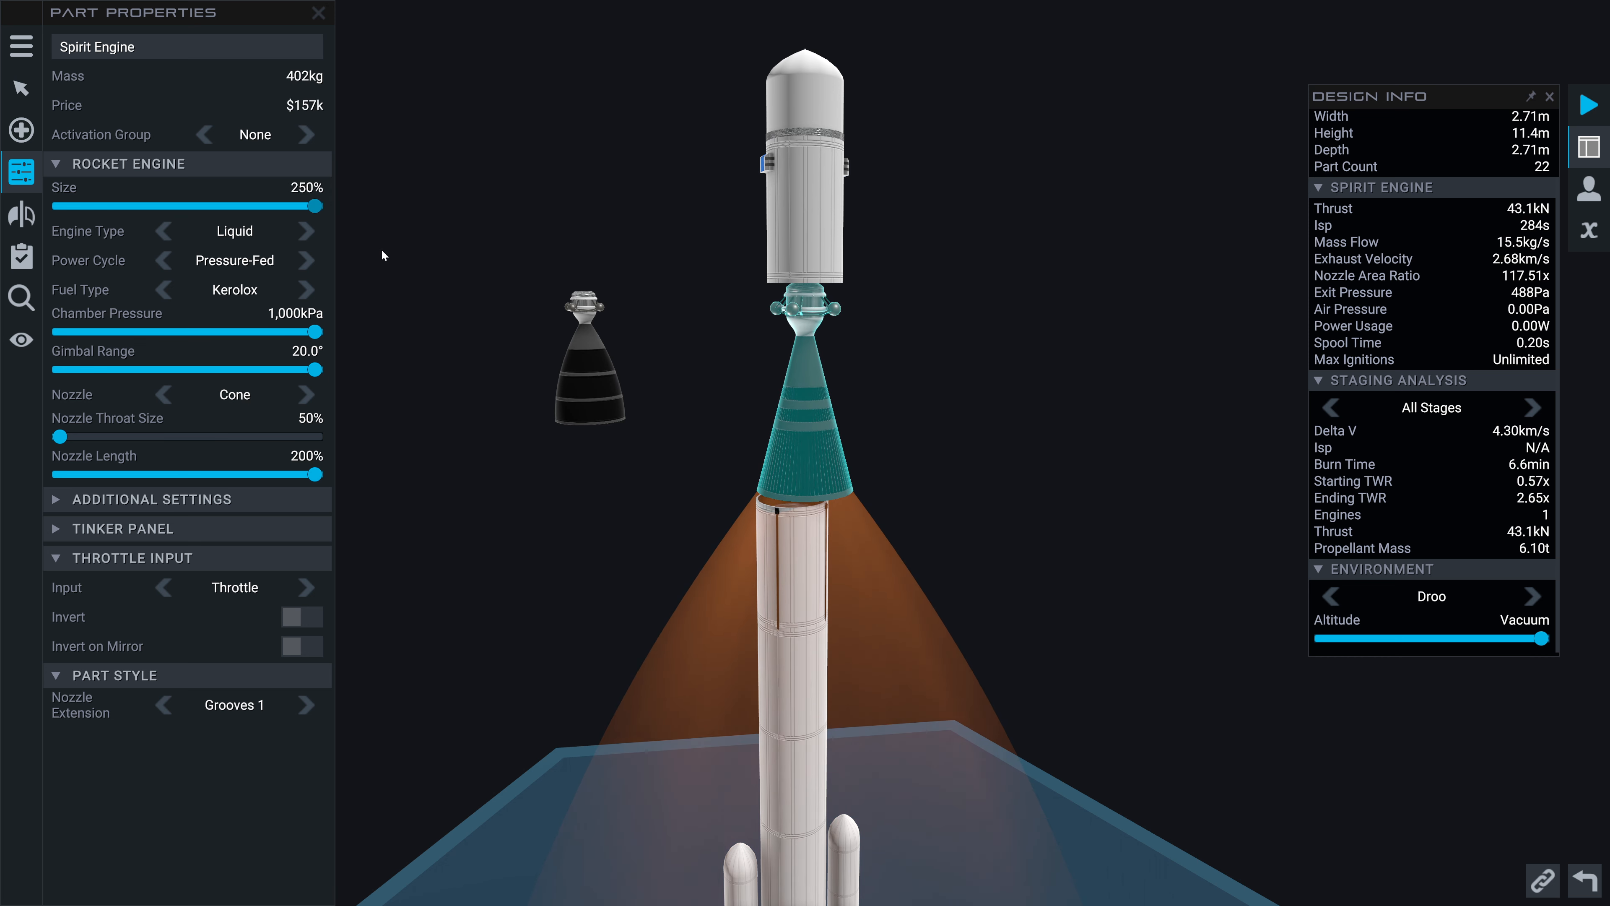
left_click_drag(325, 206, 205, 206)
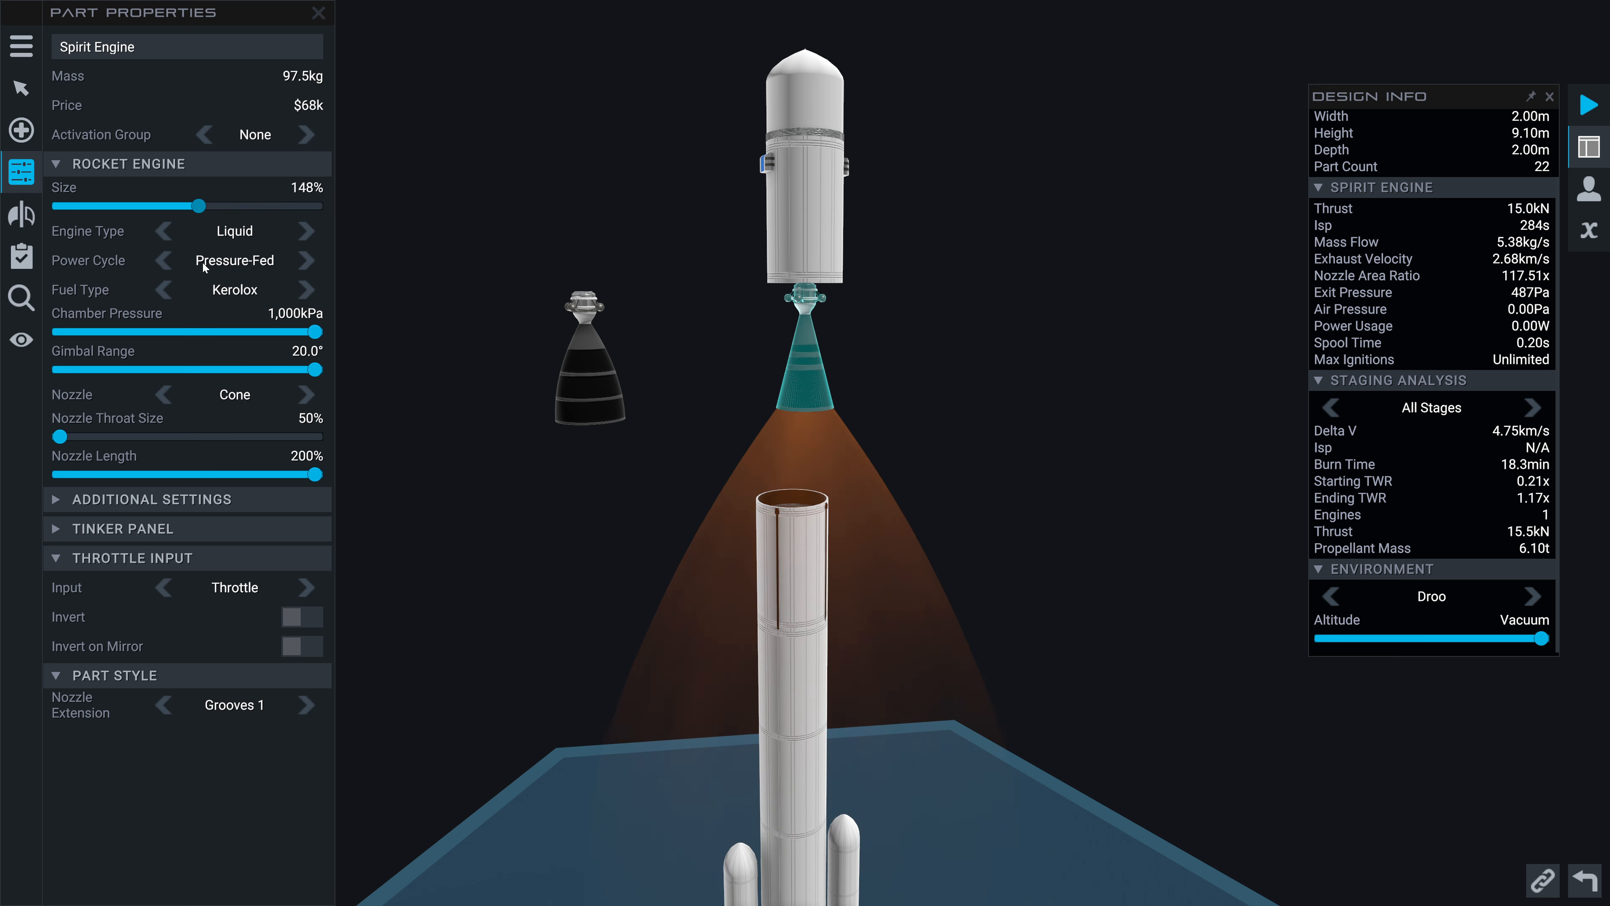
left_click_drag(205, 206, 326, 206)
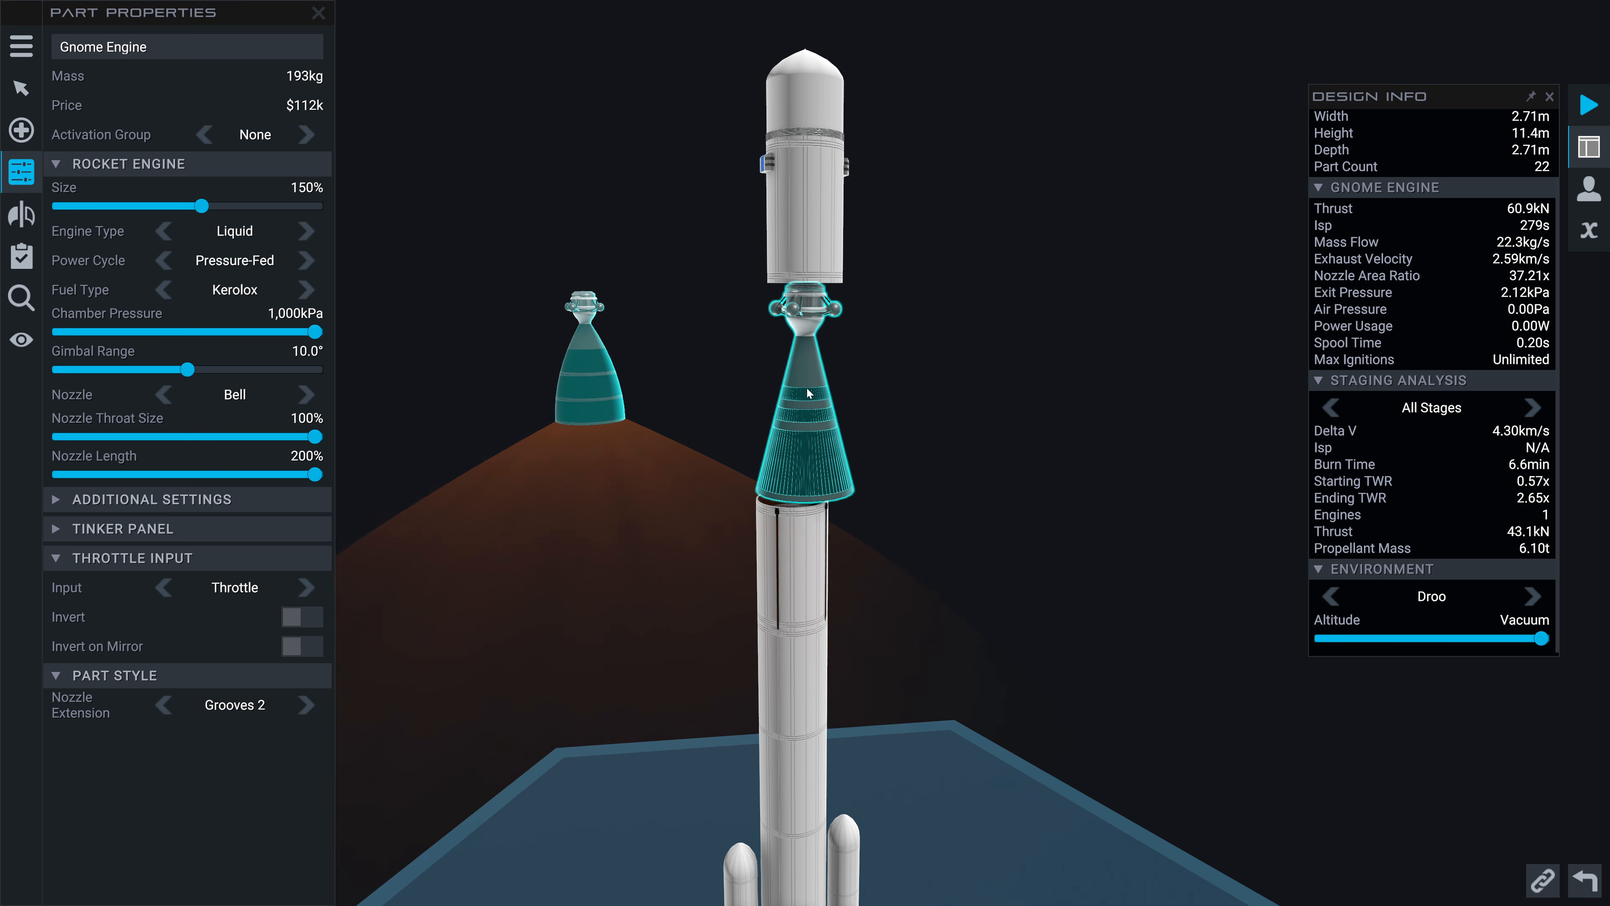
left_click(306, 260)
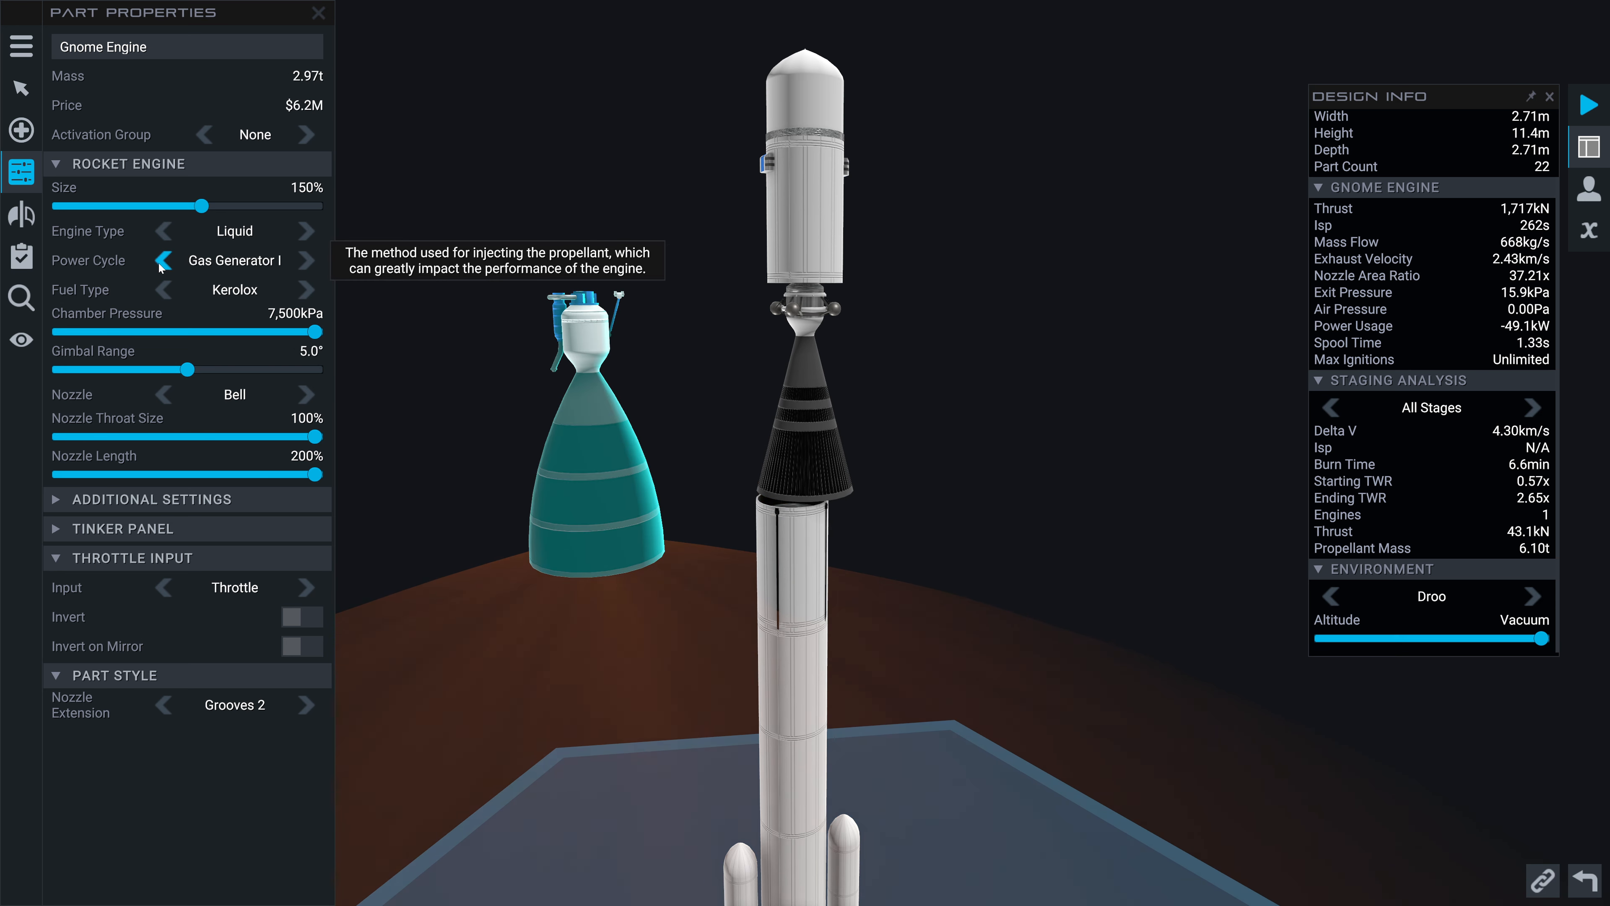
left_click(304, 260)
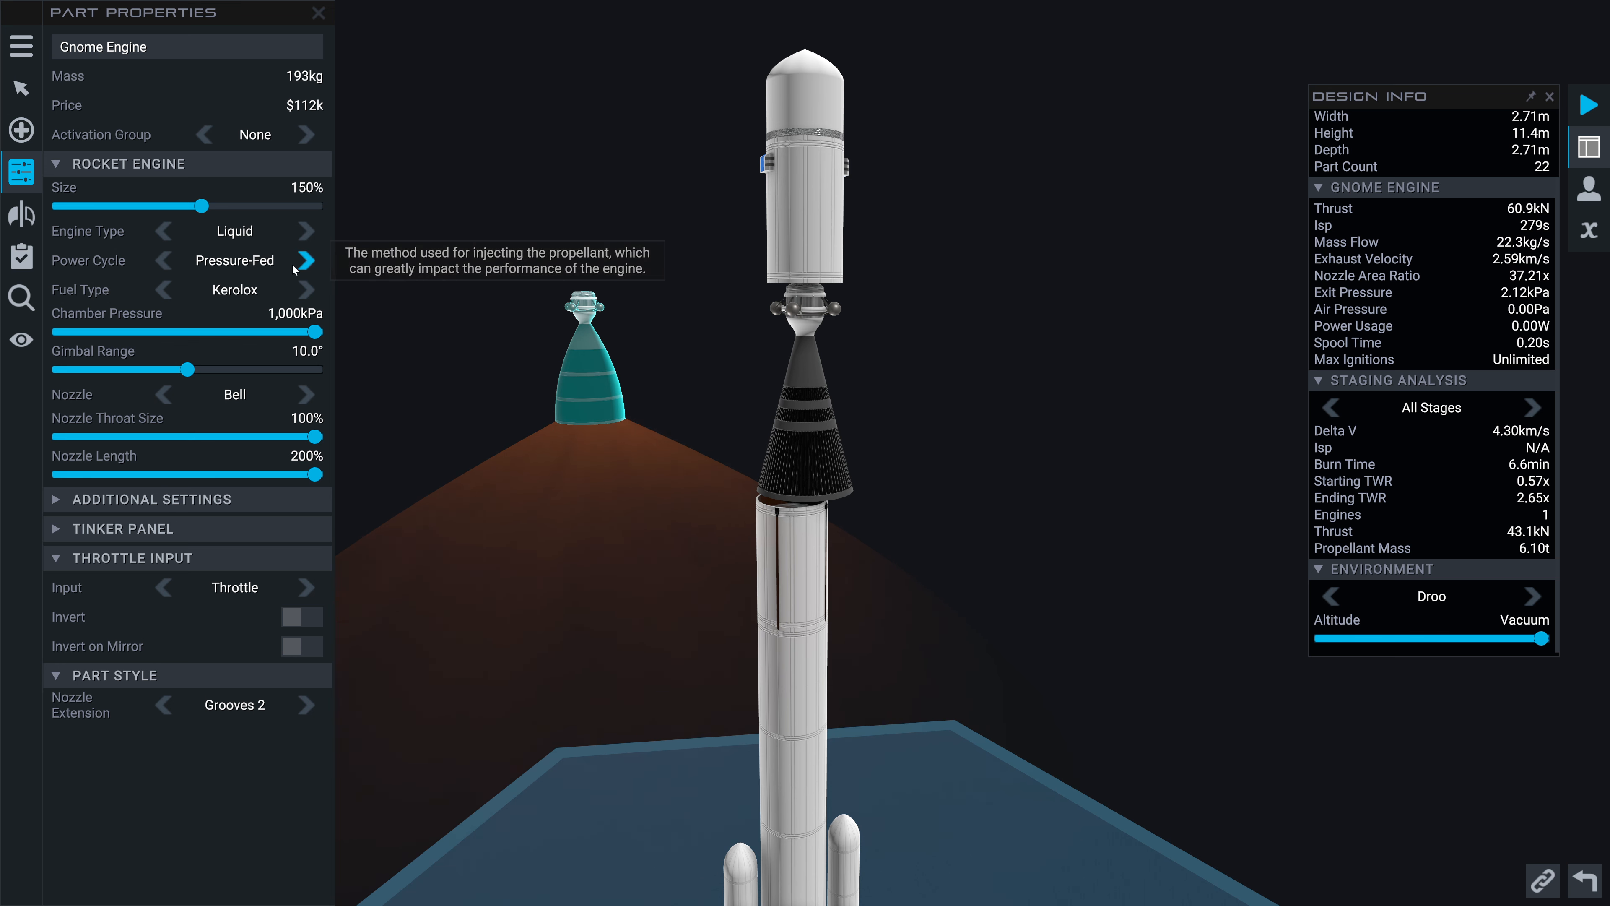
left_click(305, 260)
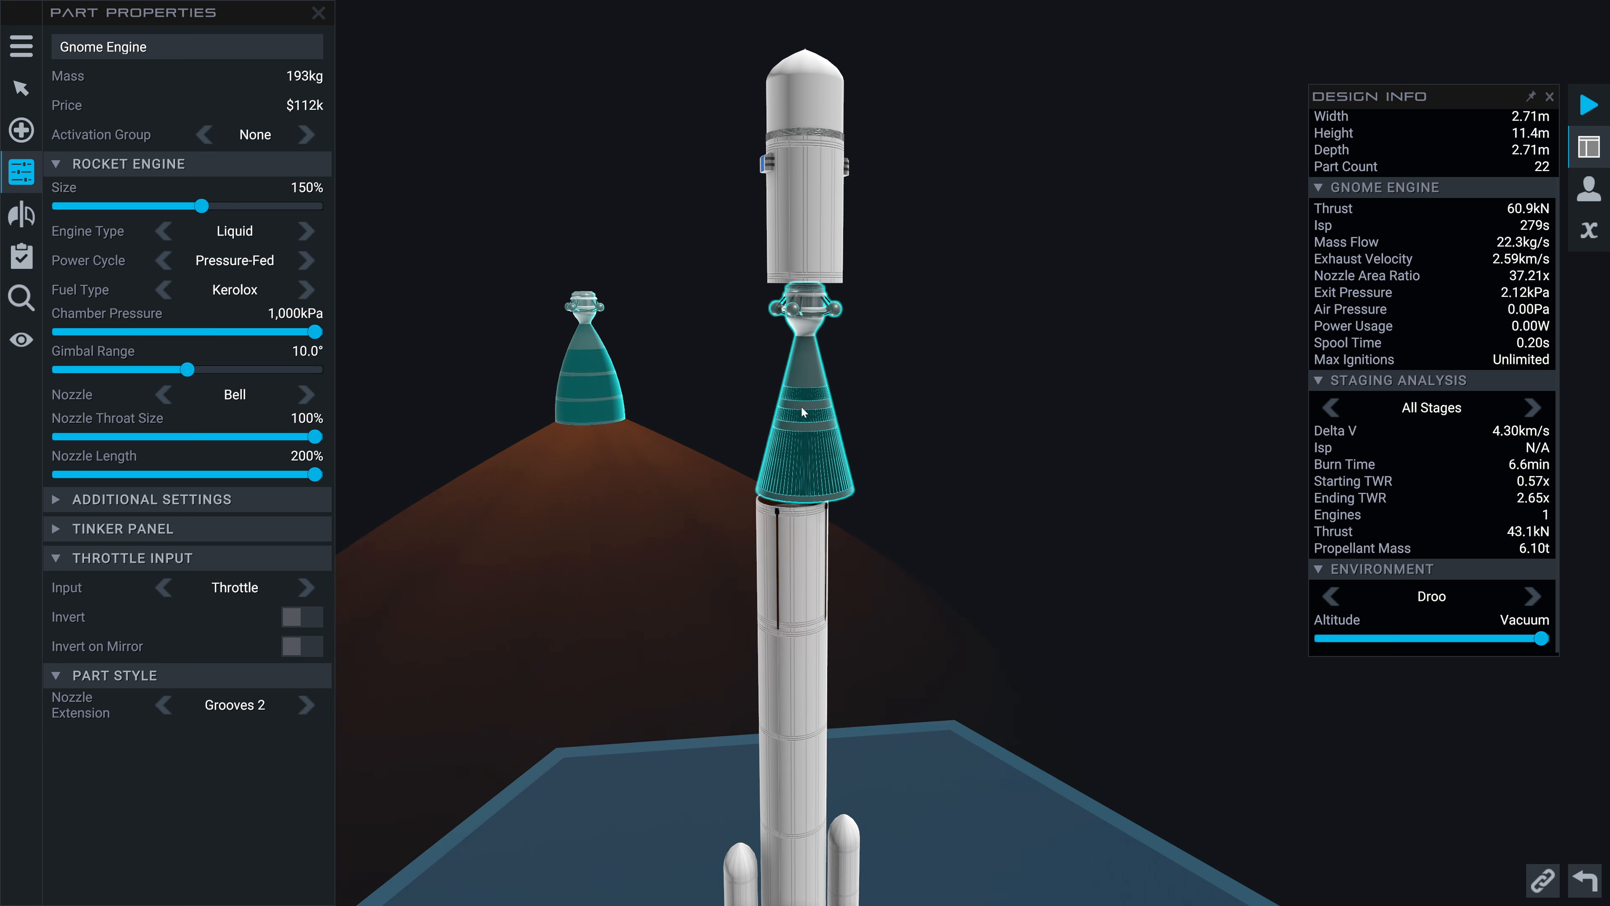
left_click(315, 395)
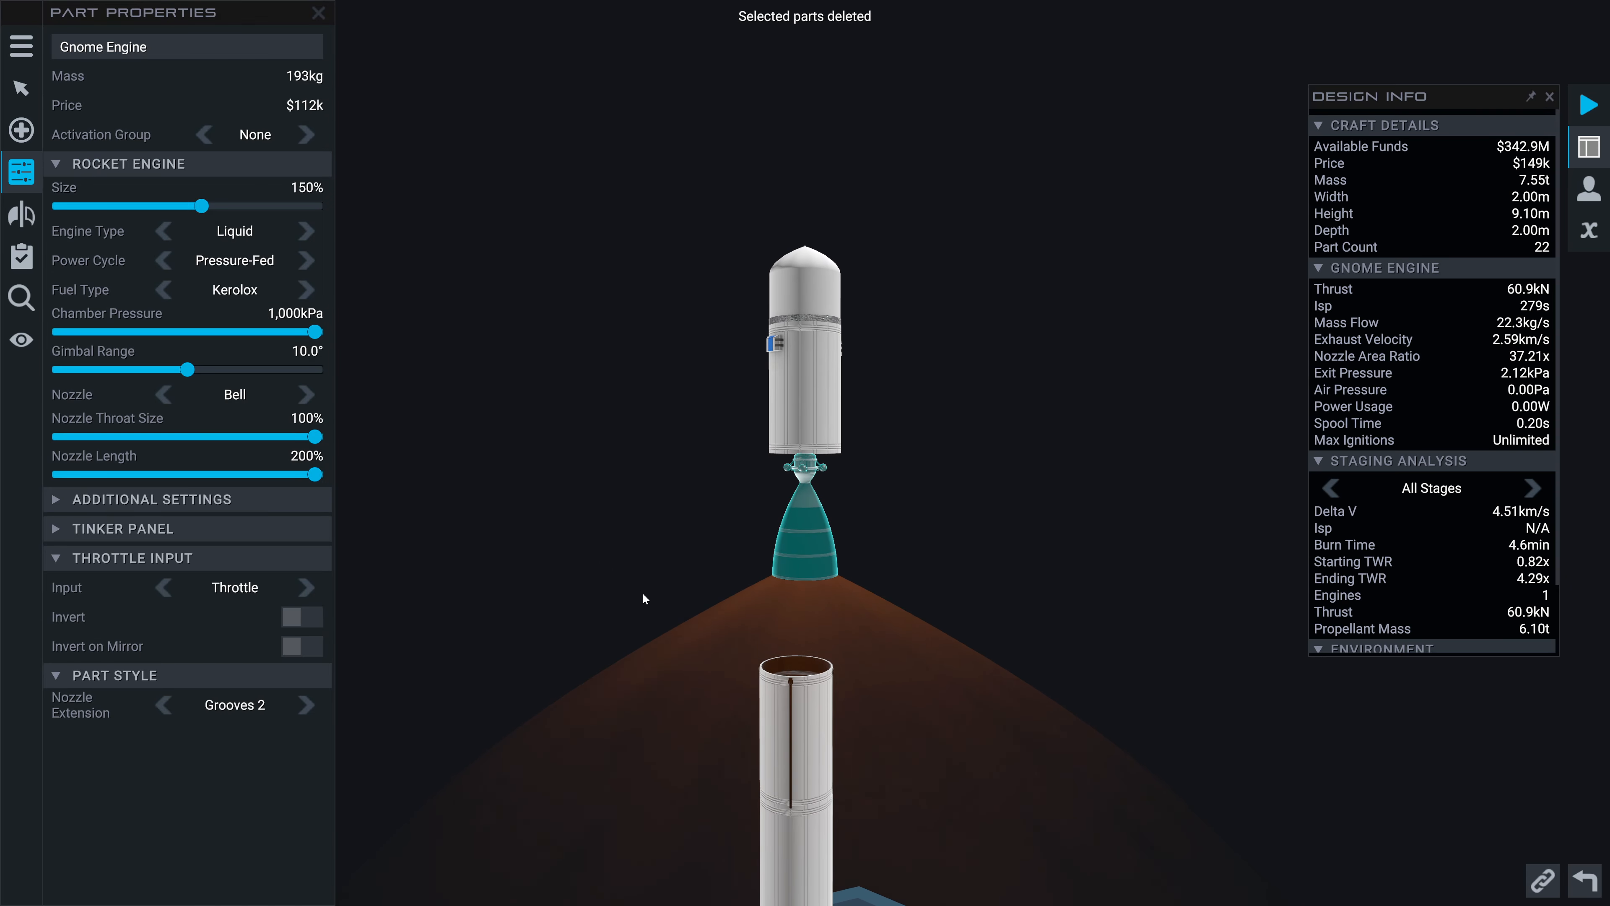
mouse_move(950, 511)
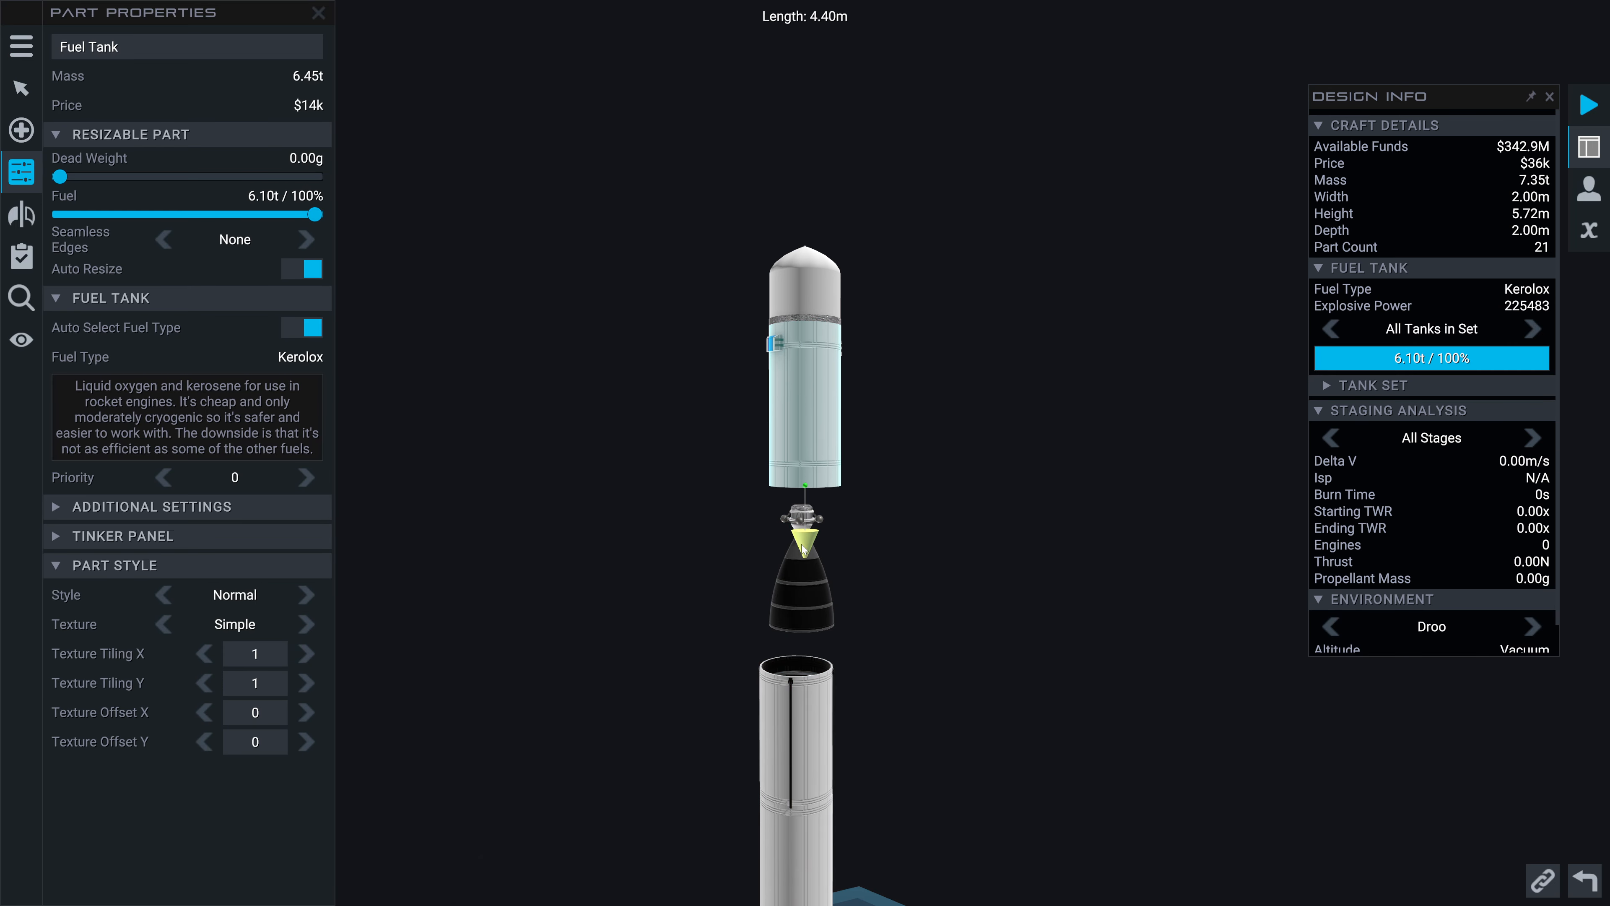
Attach Goblin Solid Motor clusters under the core tank and both side boosters
left_click(801, 595)
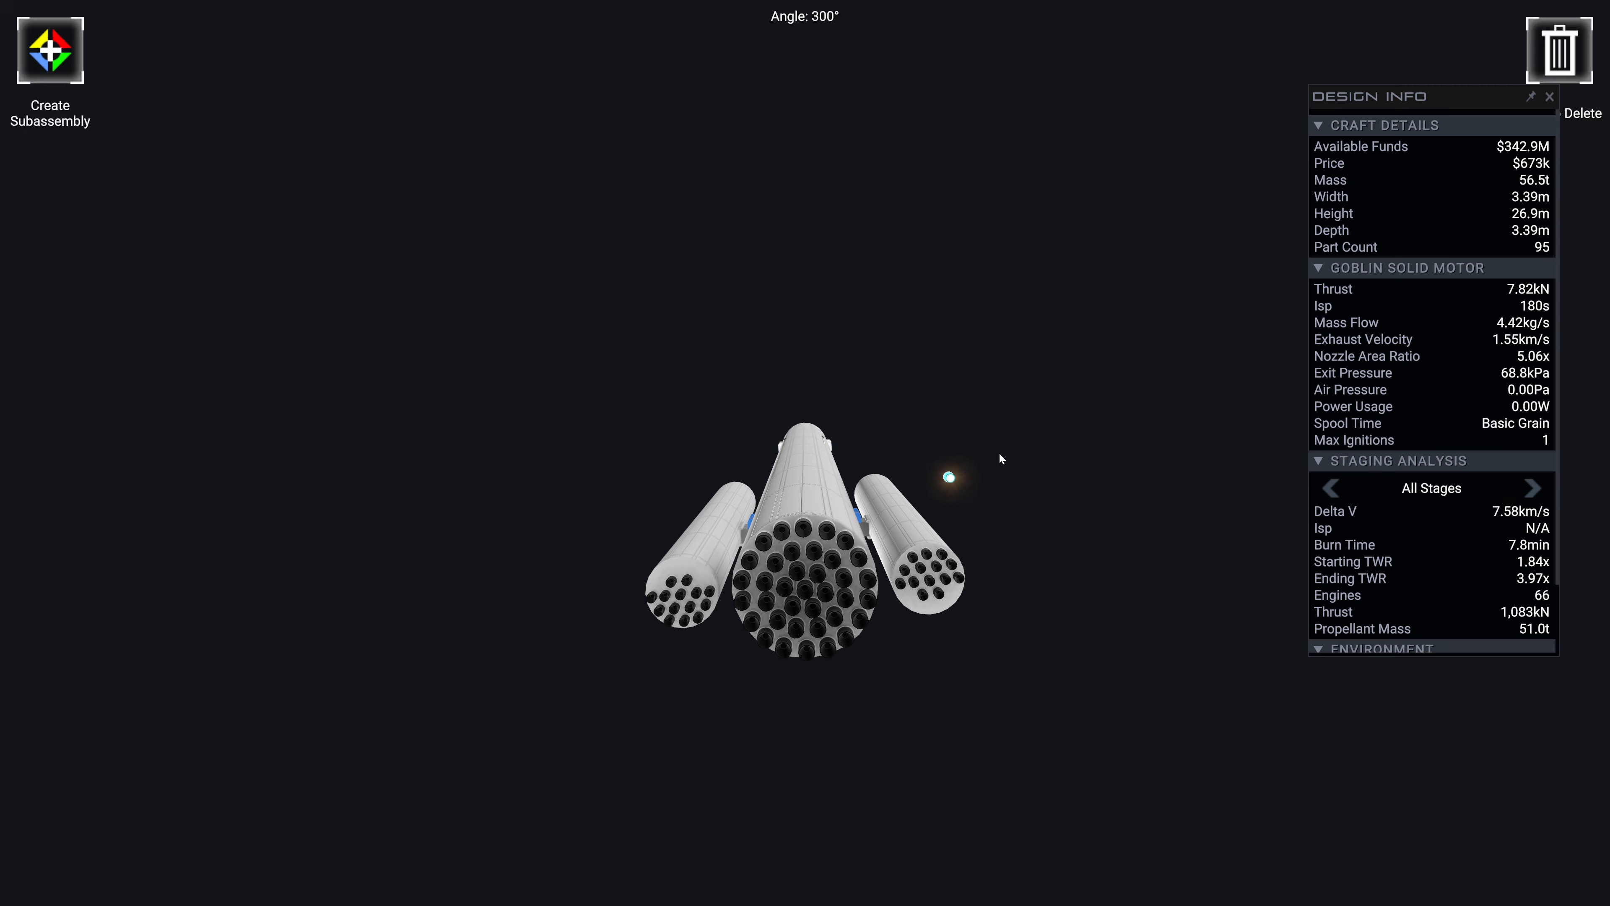
Delete the Goblin motors pair by pair until both side boosters are bare
left_click(1560, 49)
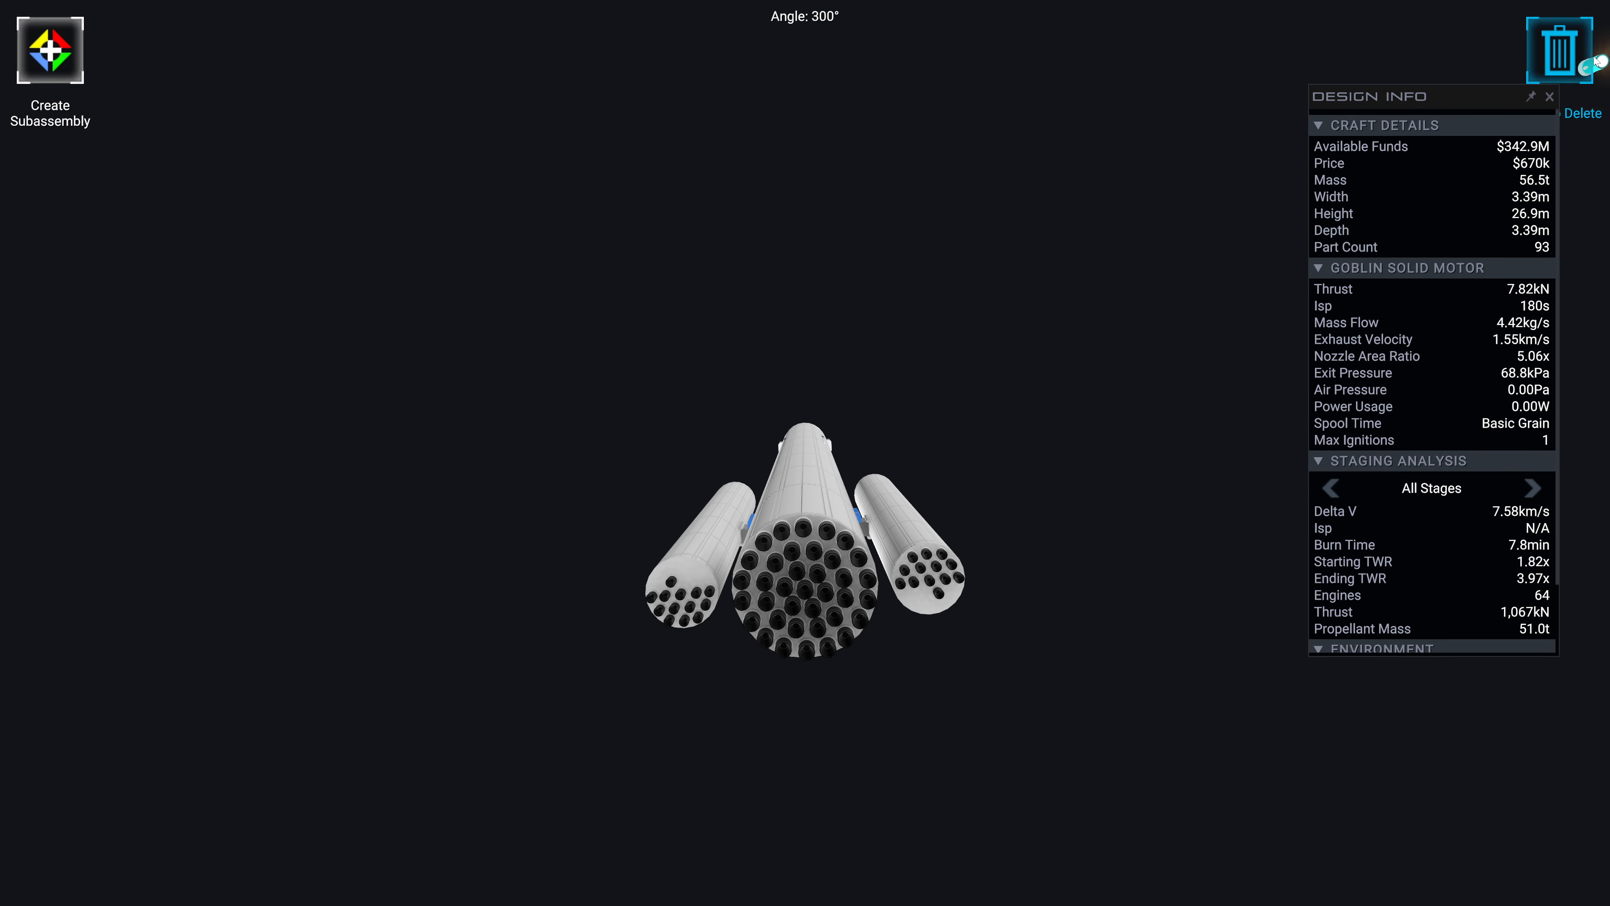
left_click(1565, 50)
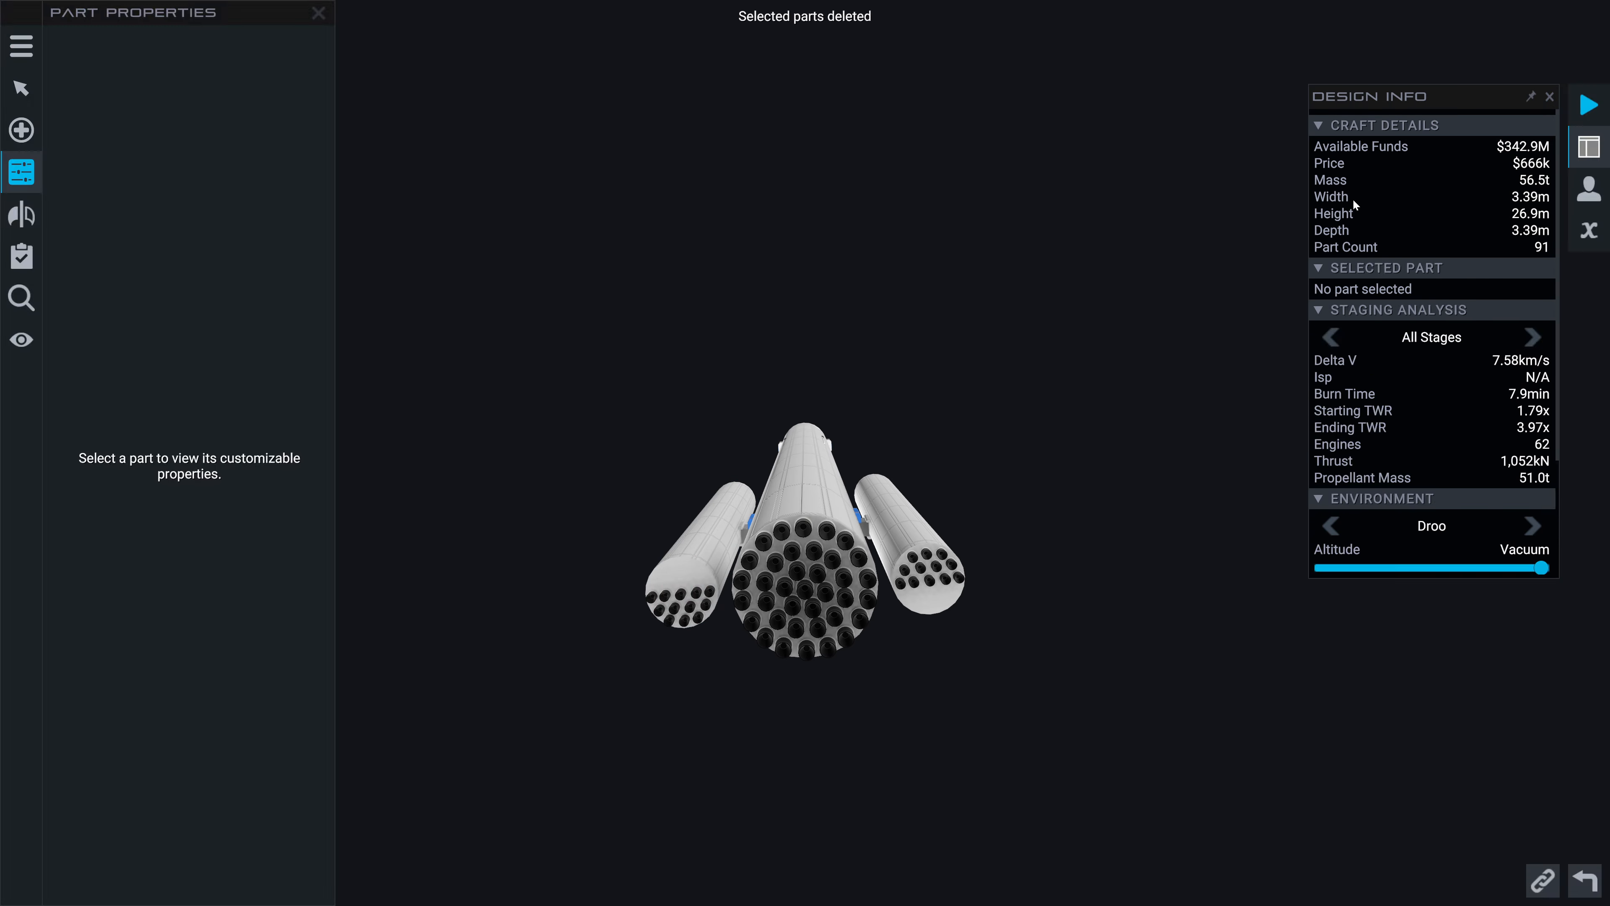
left_click(814, 573)
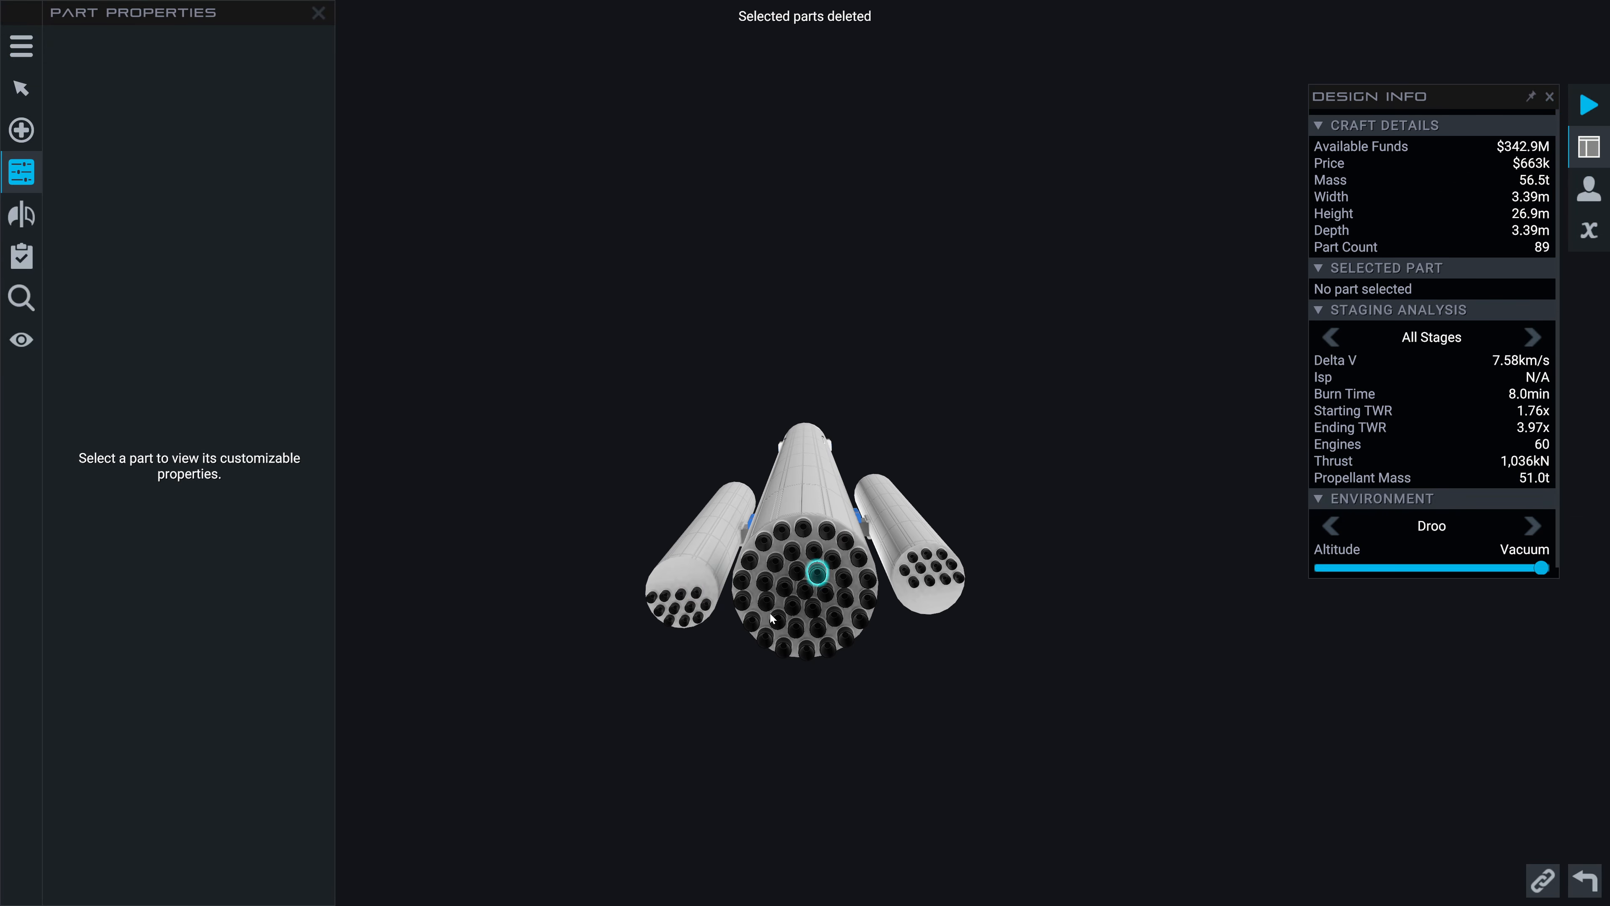
left_click(811, 596)
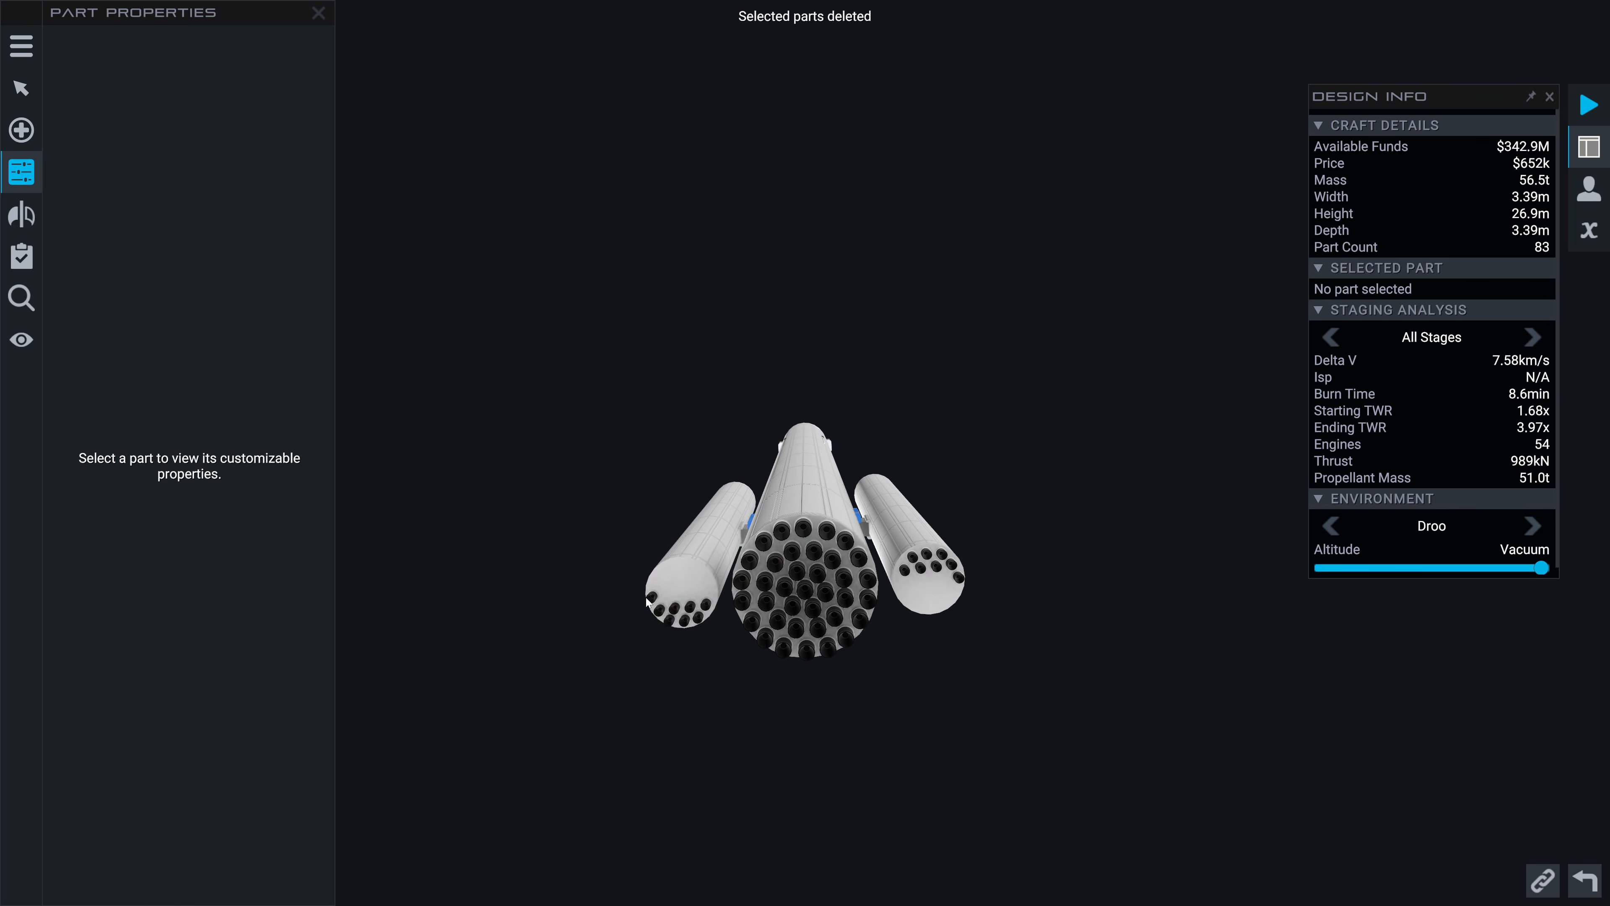
left_click(705, 604)
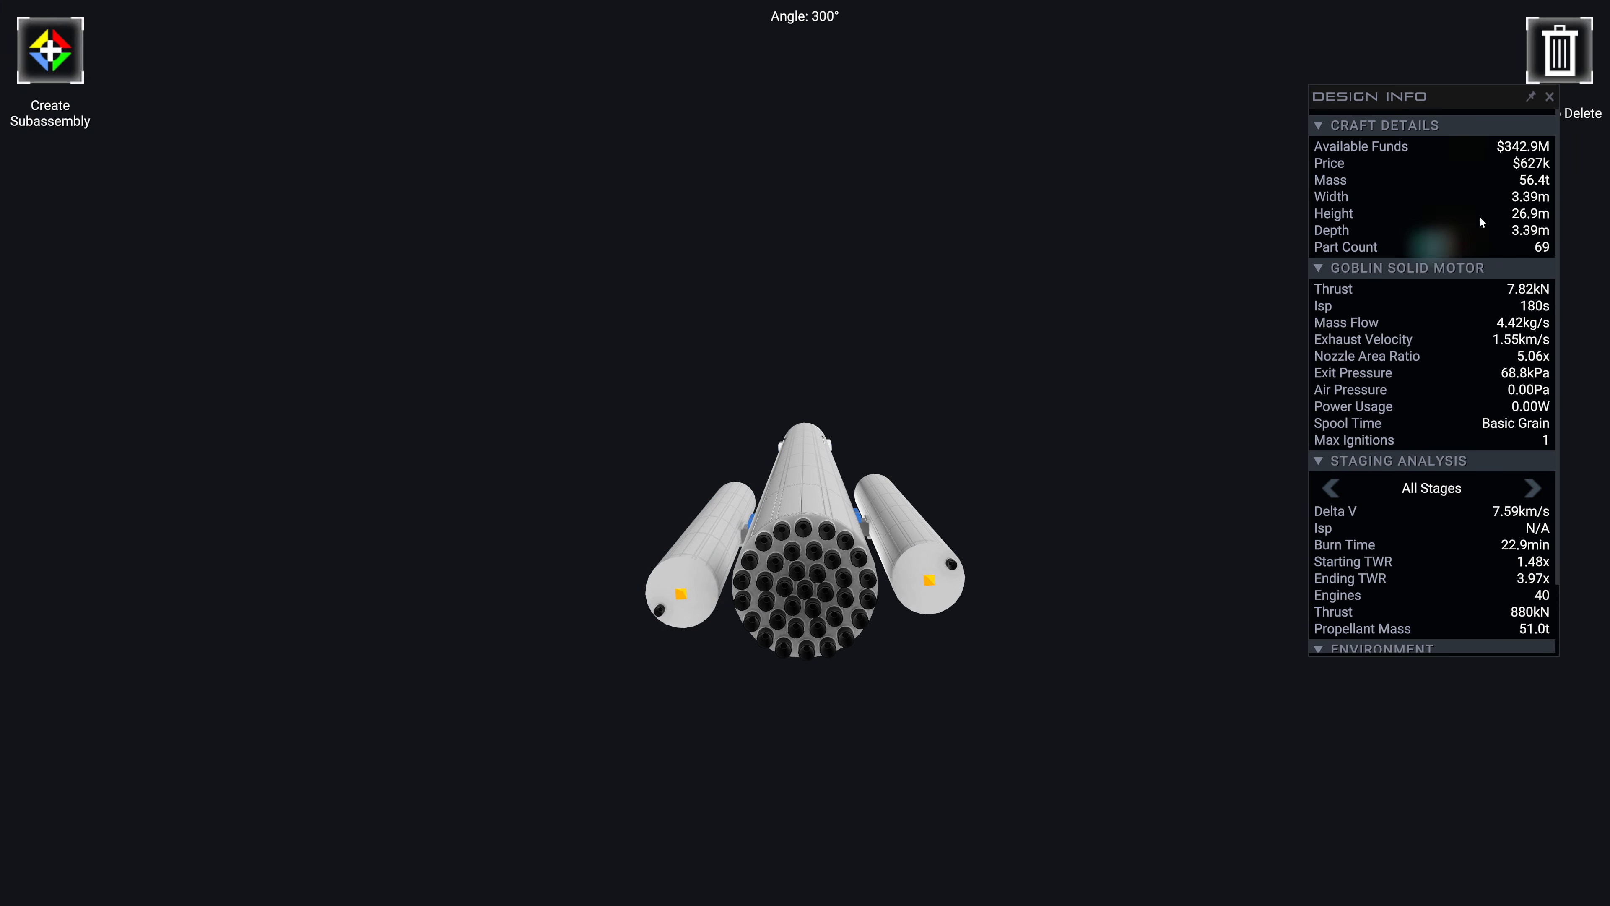
left_click(1560, 50)
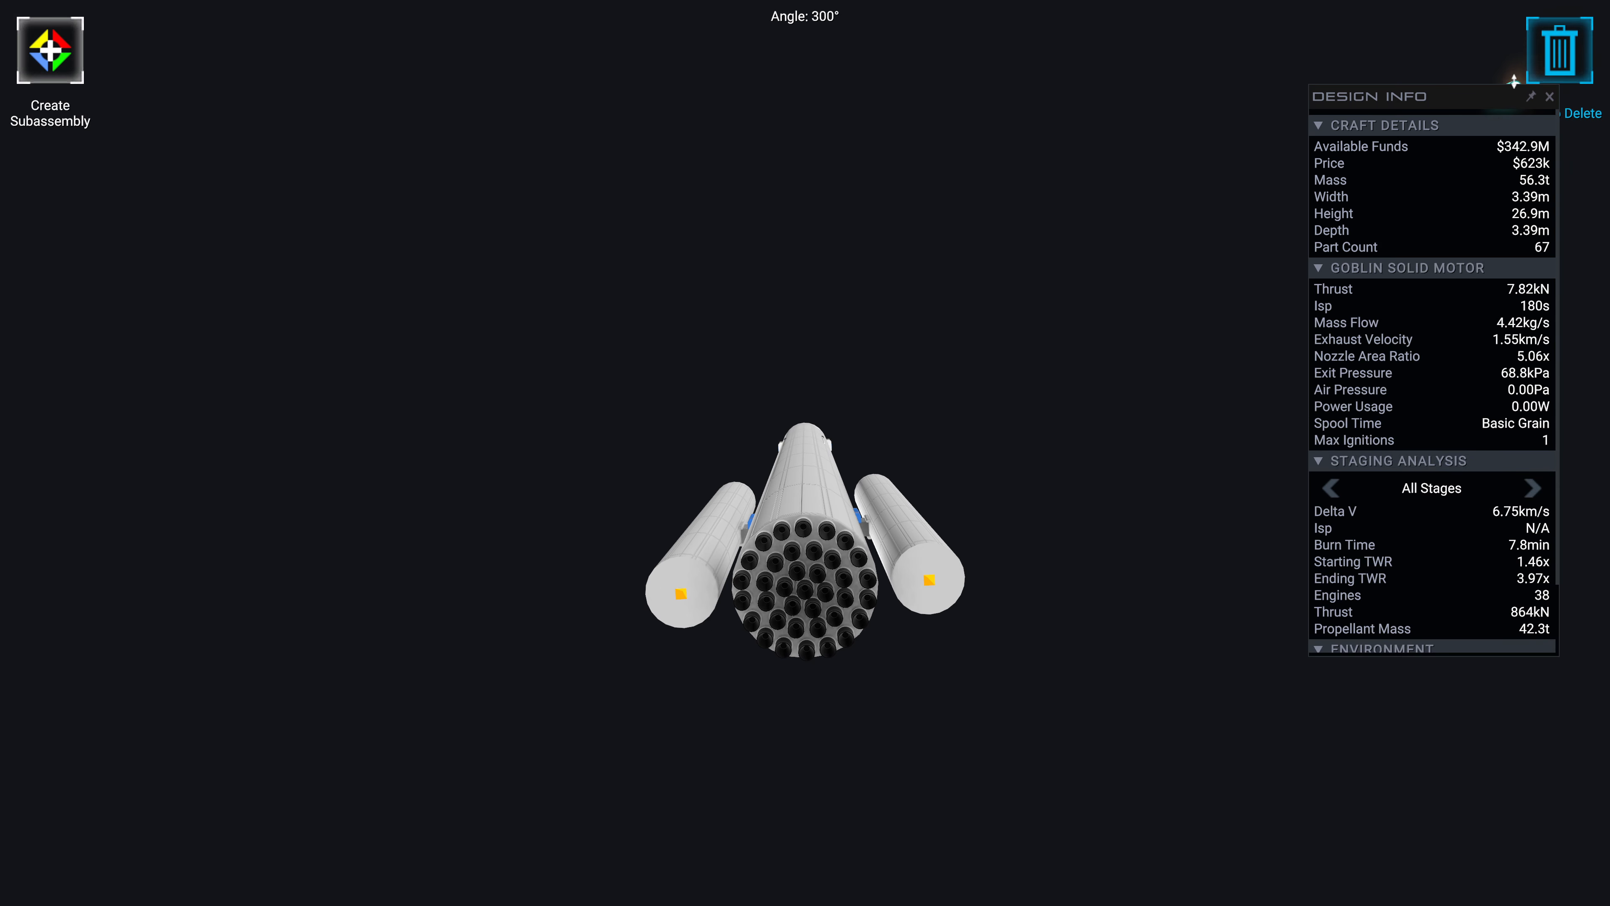
left_click(1574, 49)
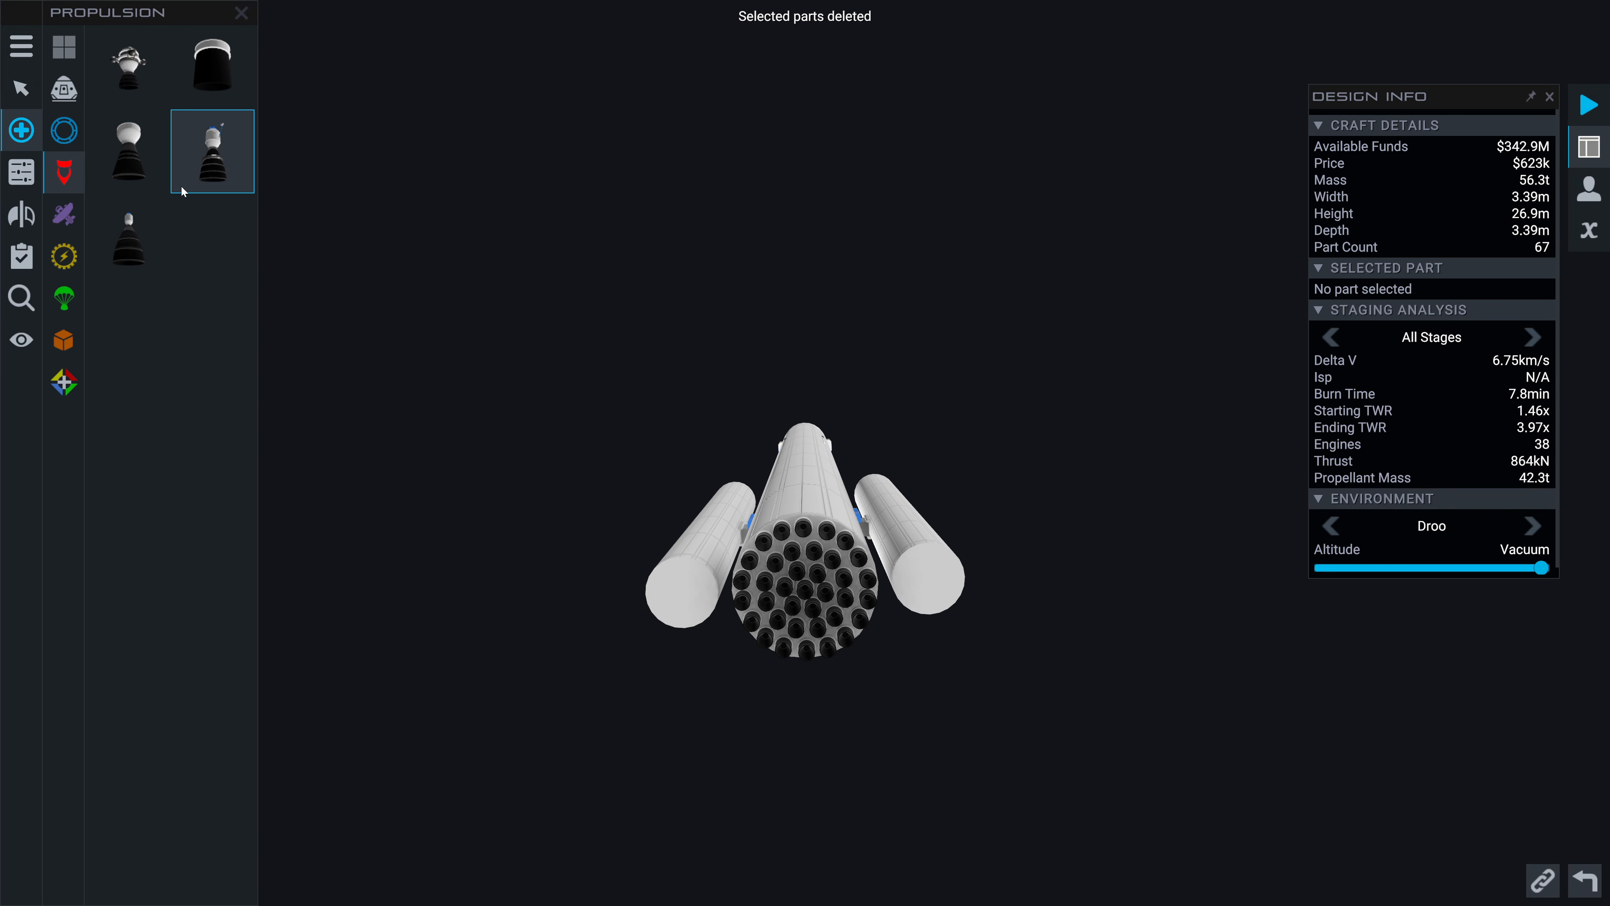
mouse_move(129, 151)
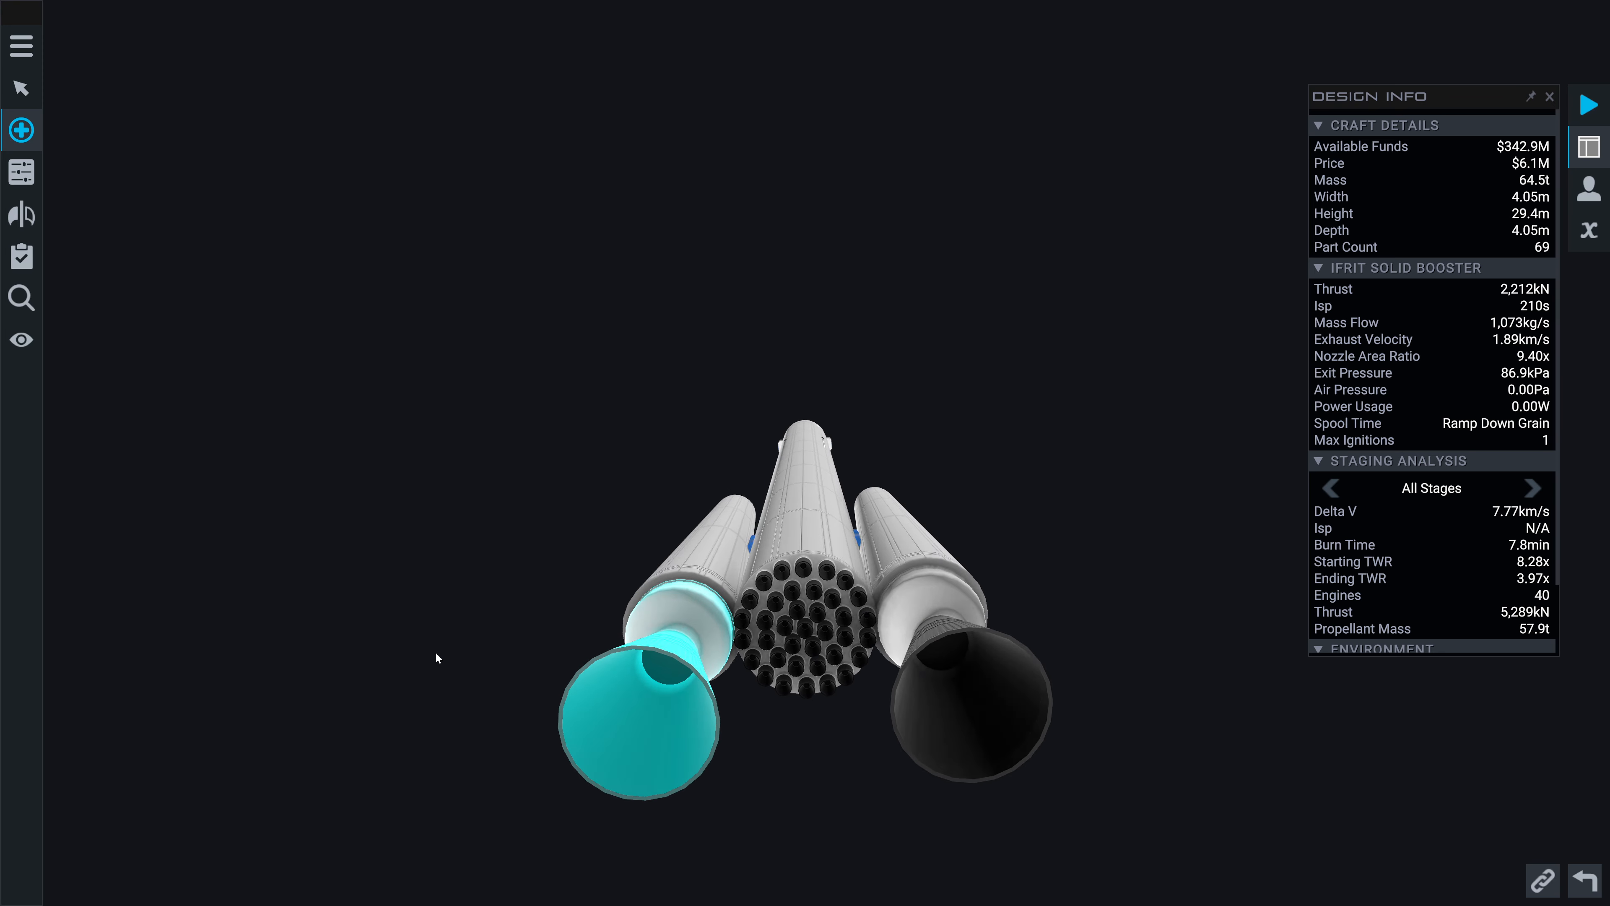
Shrink the newly fitted side Ifrit Solid Boosters to 90% size in Part Properties
left_click(20, 131)
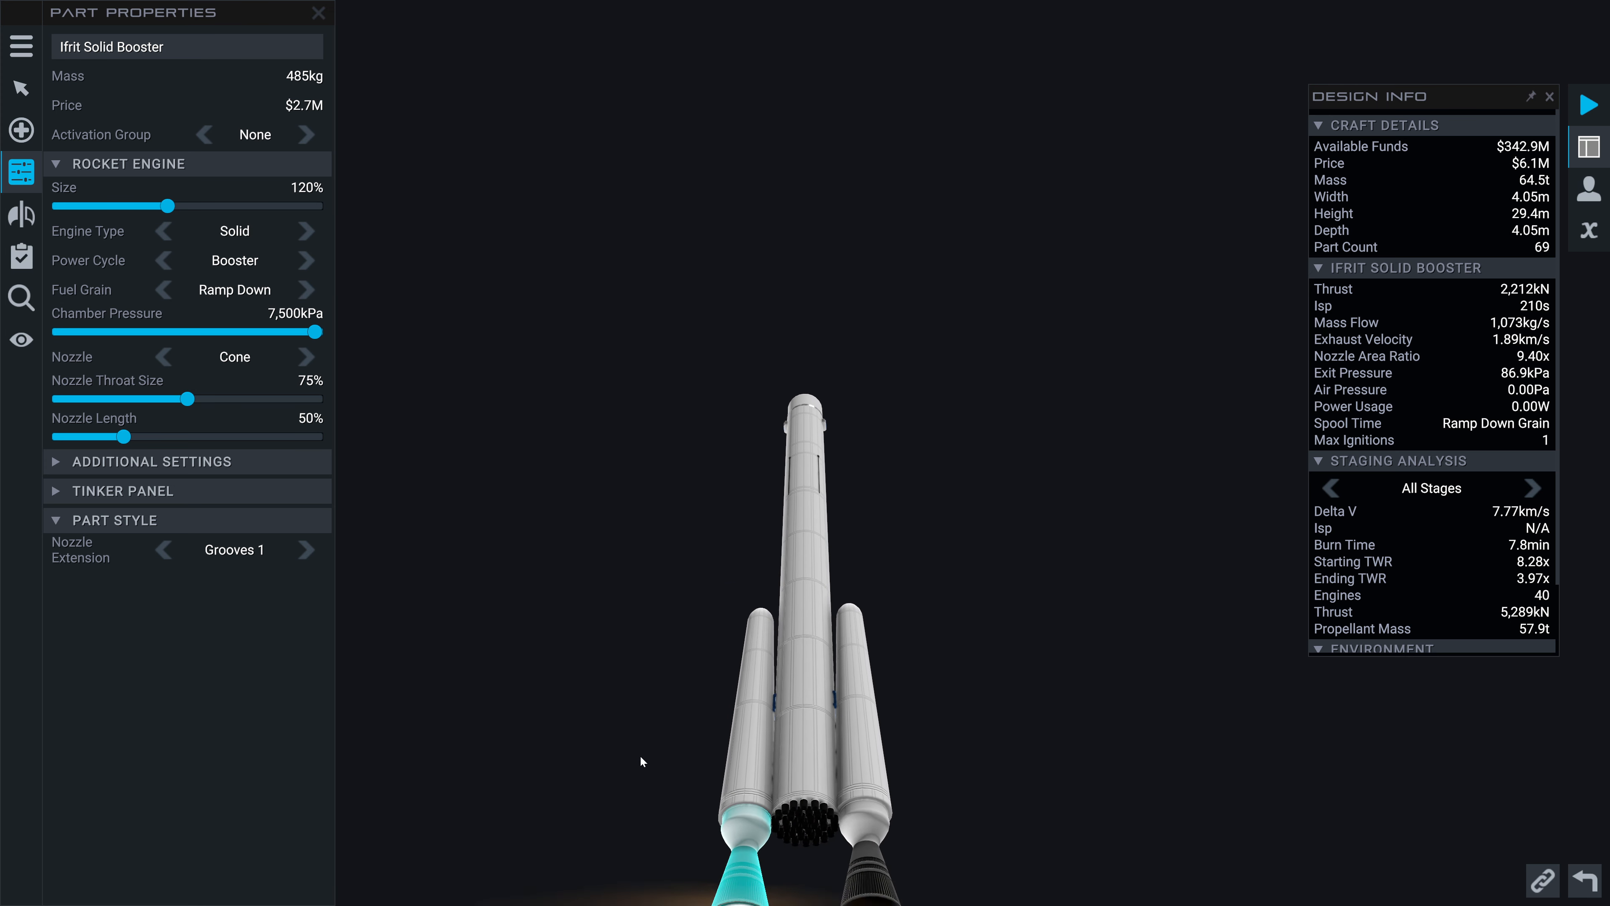
left_click_drag(160, 206, 134, 206)
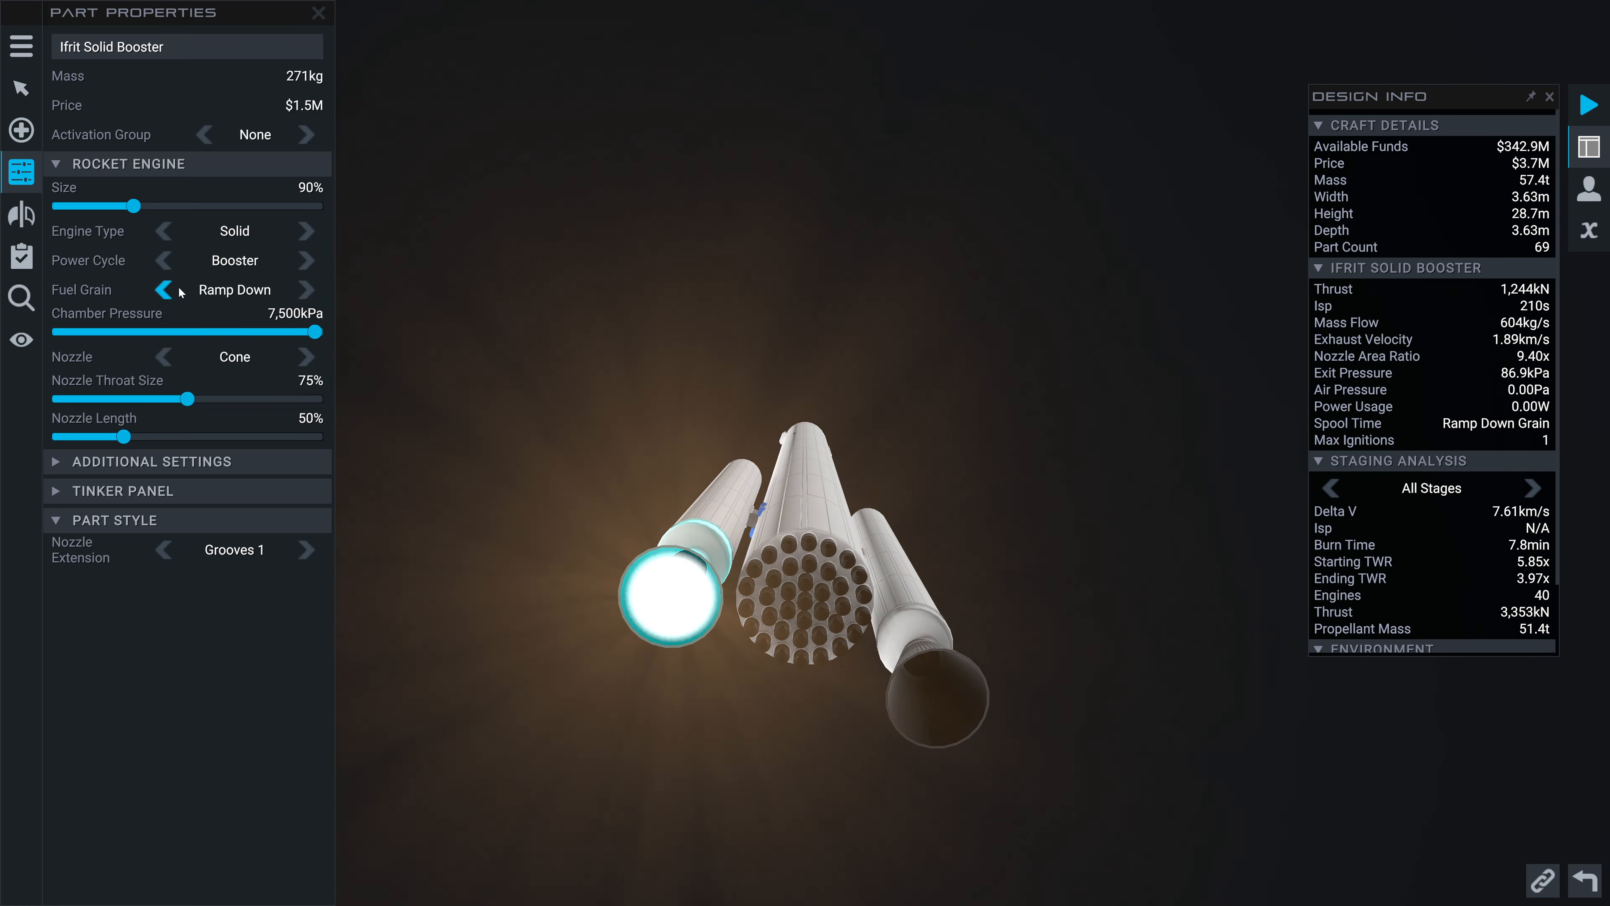
mouse_move(168, 289)
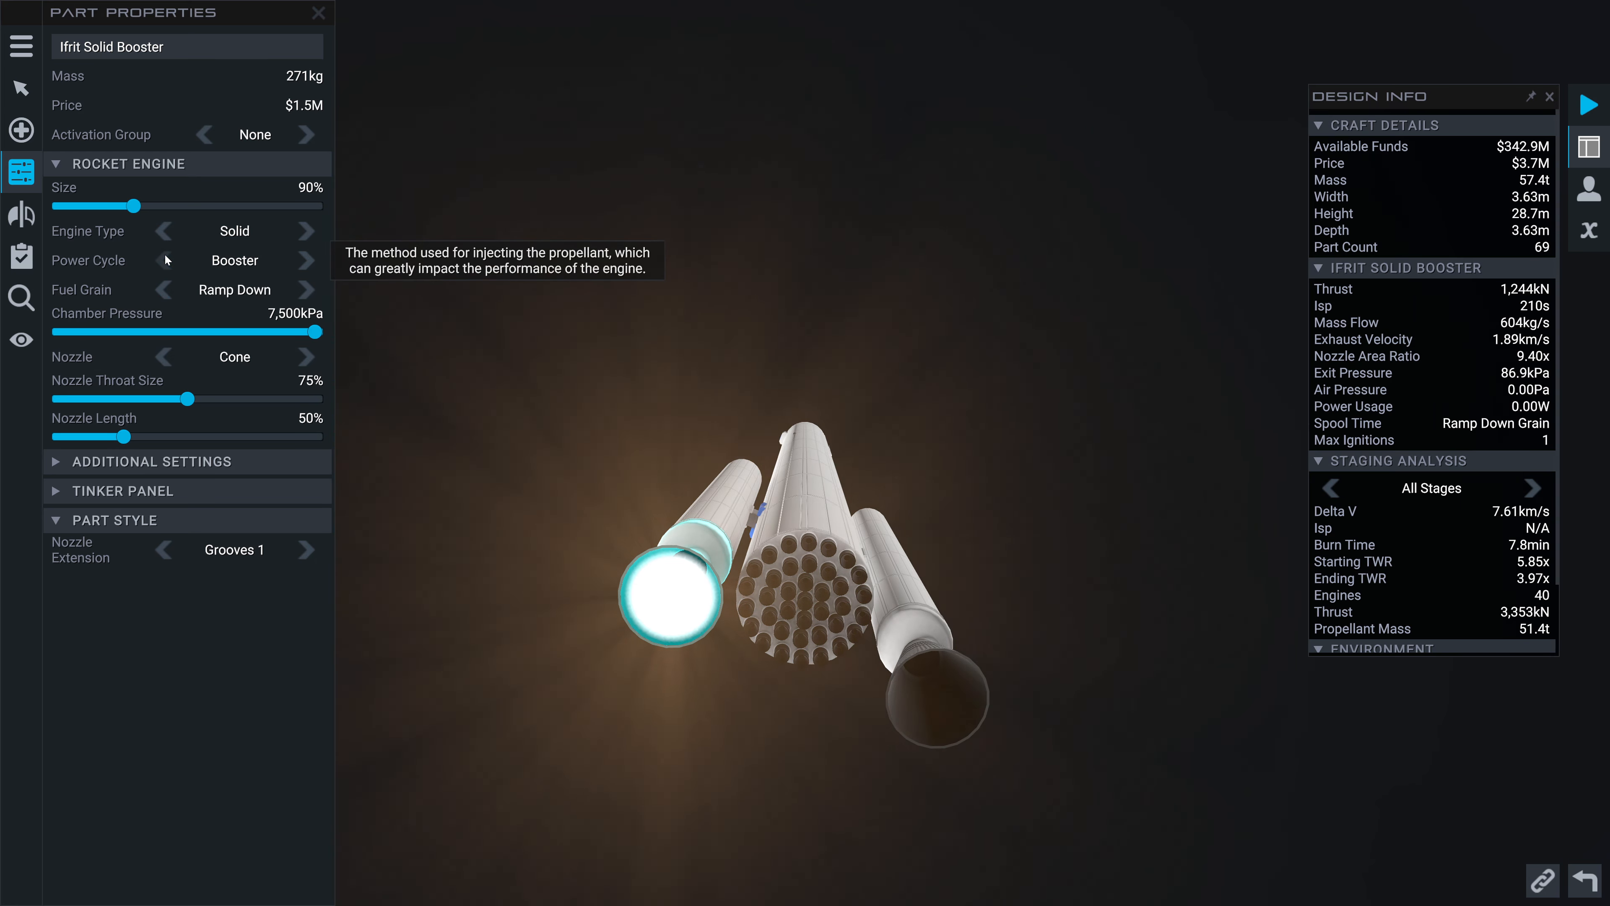
left_click(164, 260)
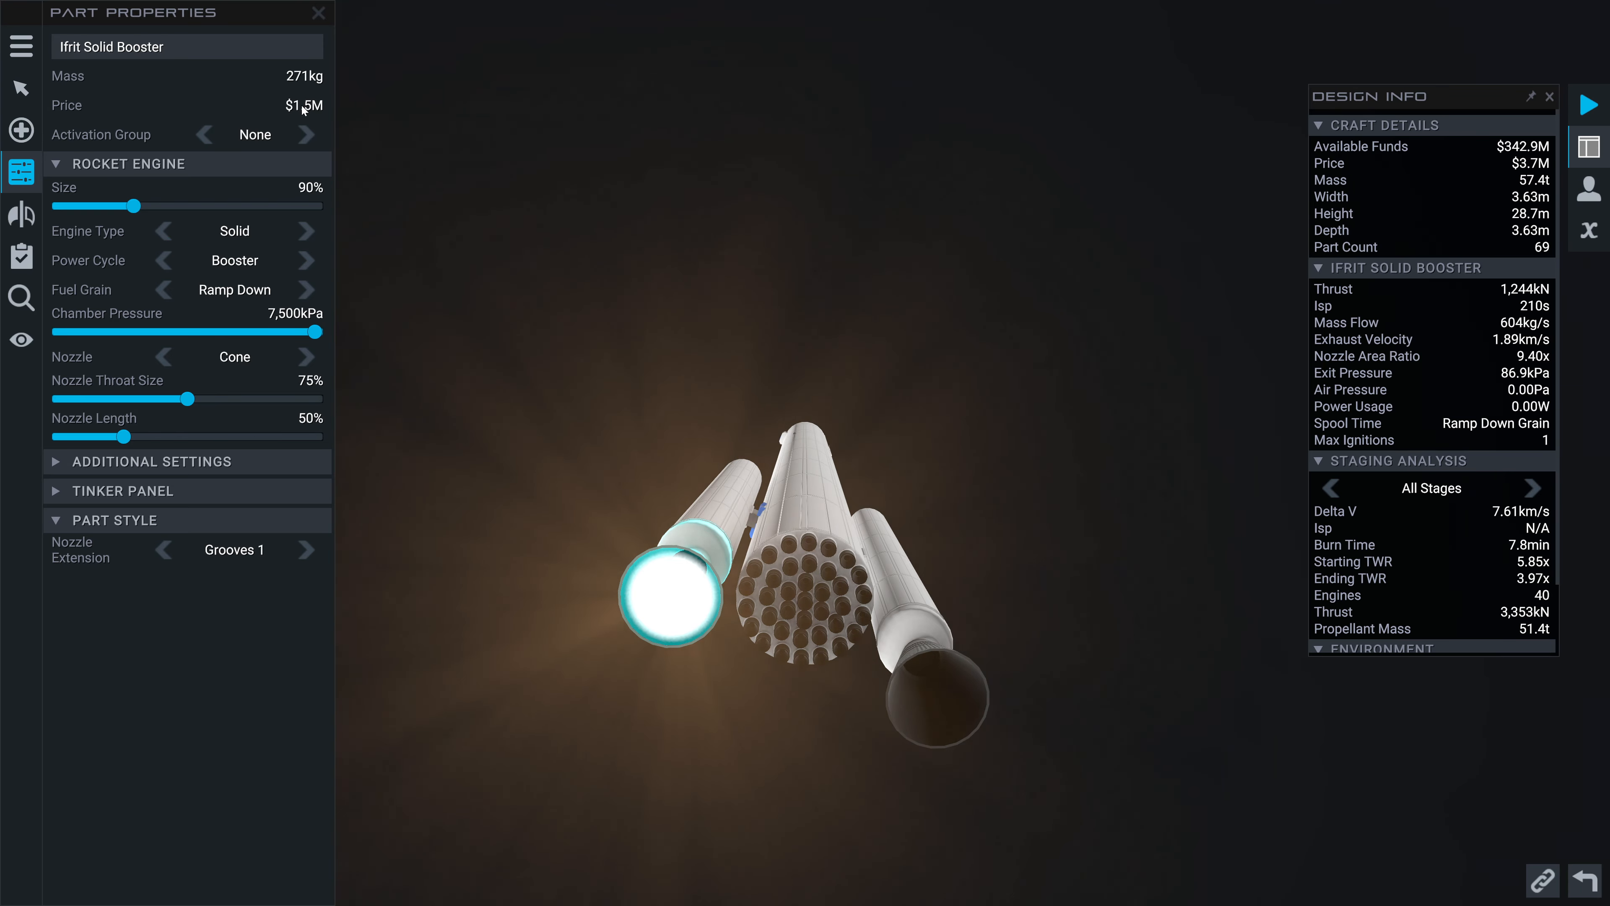
Toggle the Ifrit's Engine Type to Liquid and back to Solid, restoring the booster power cycle
left_click(306, 229)
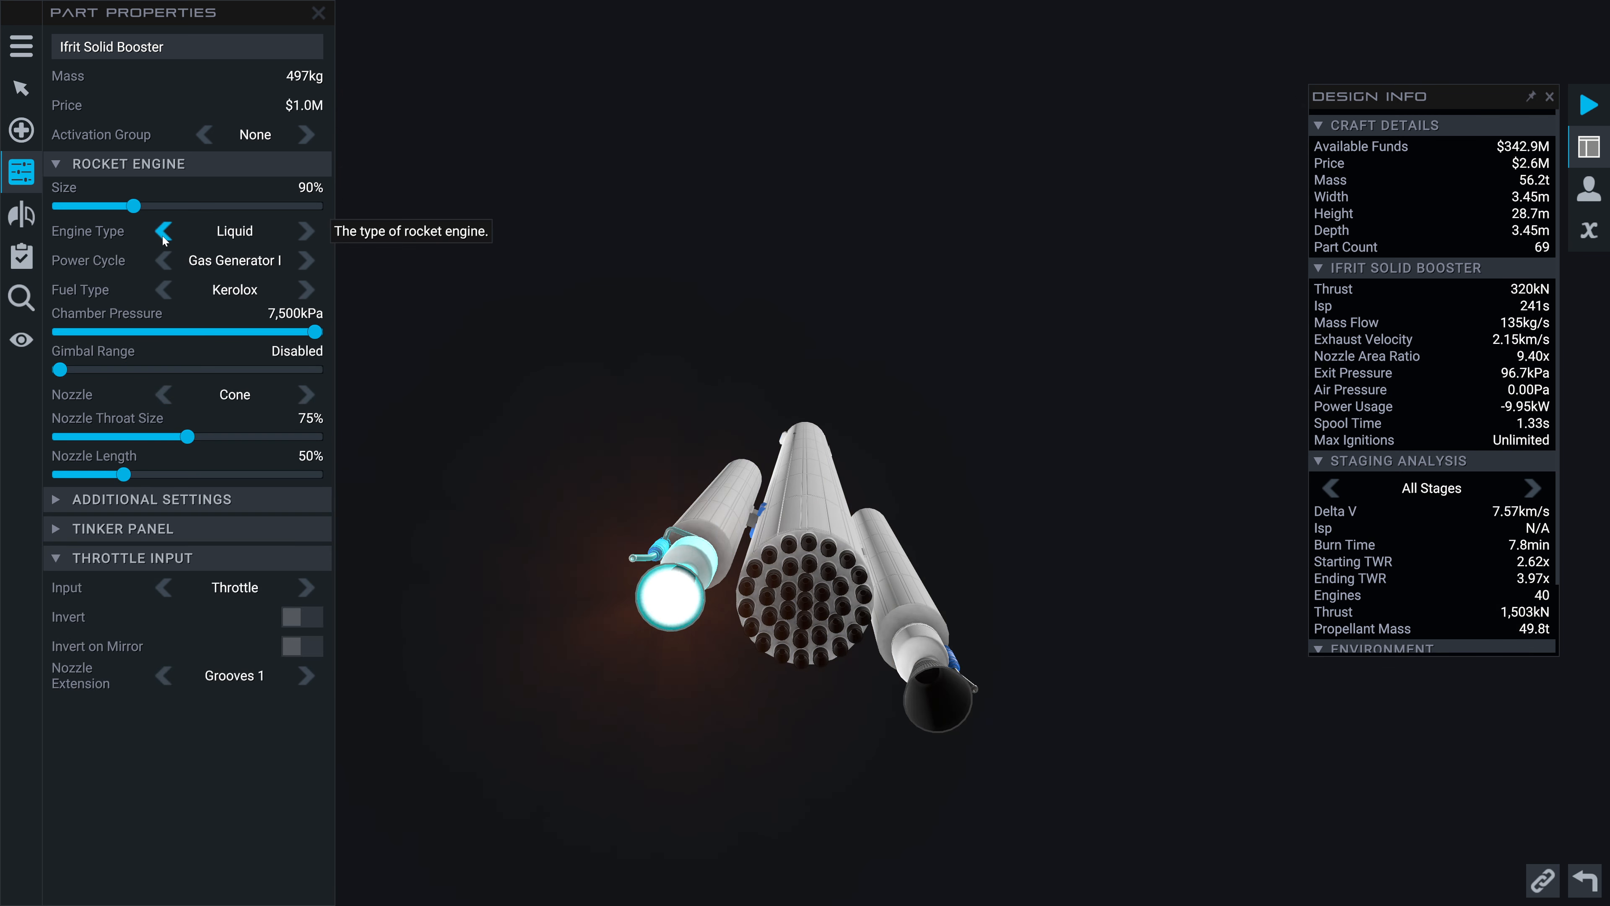
left_click(162, 232)
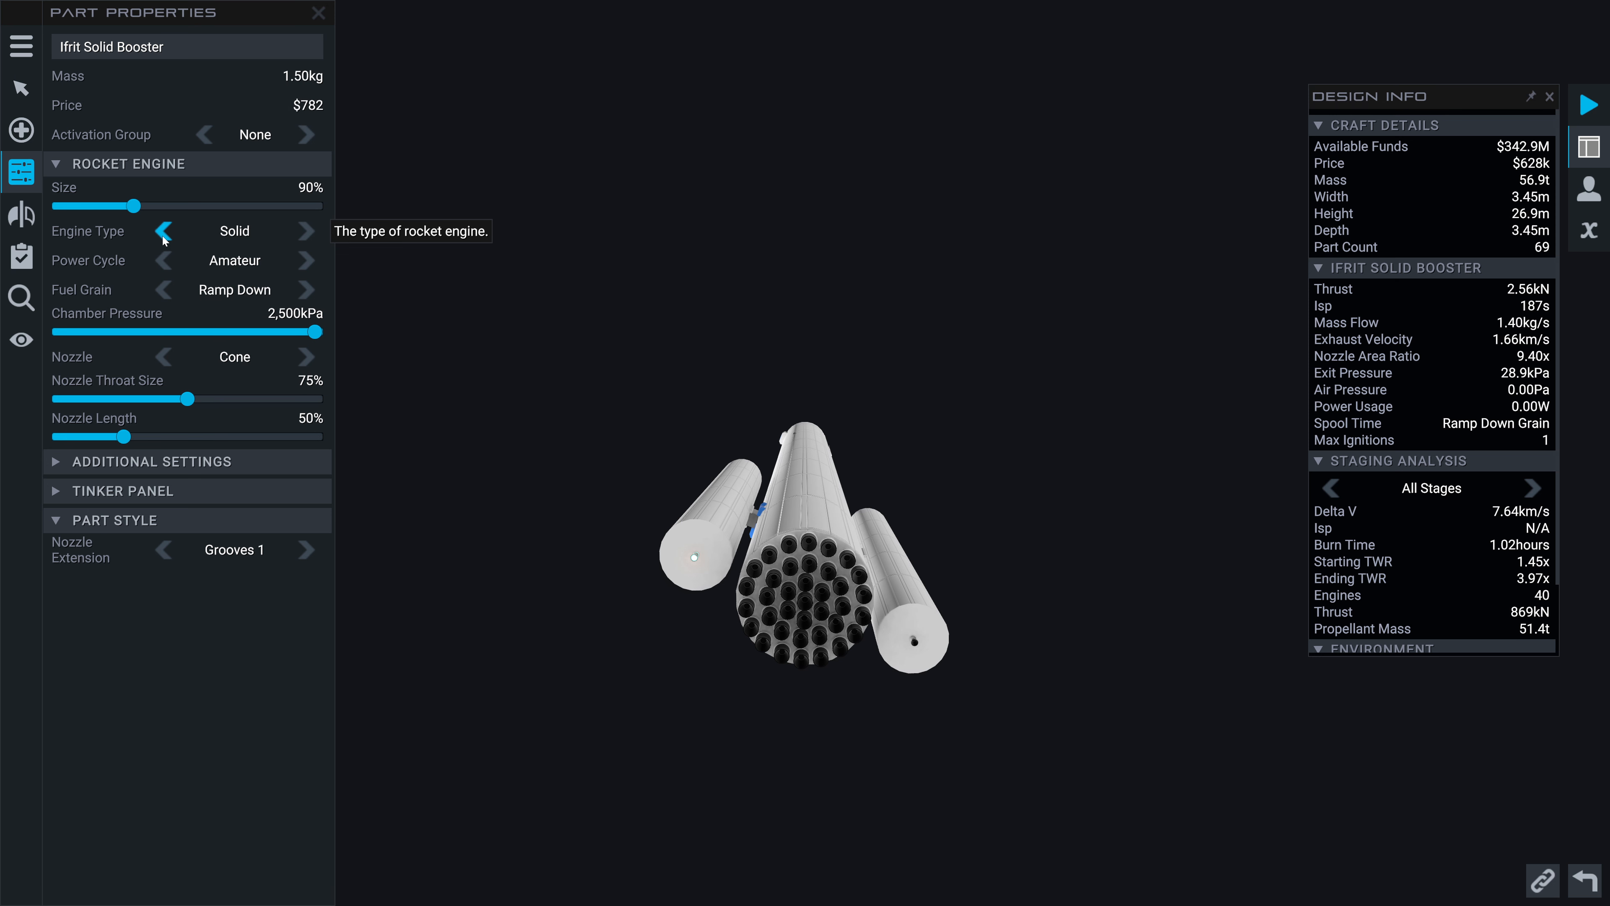
left_click(164, 260)
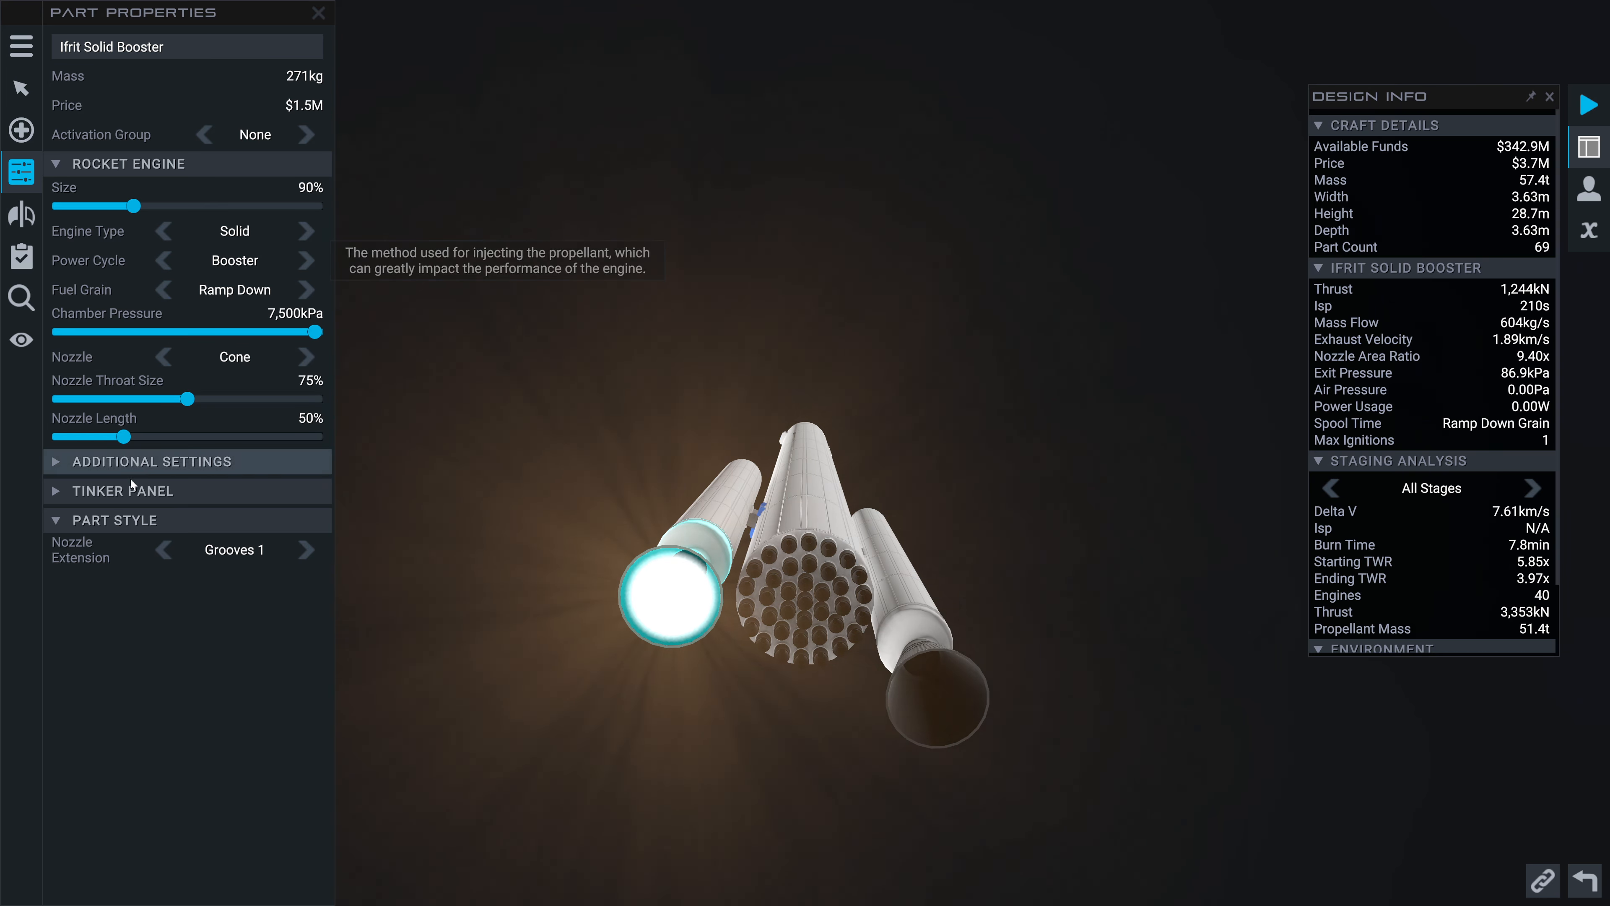
Set the Ifrit's Nozzle Throat Size to 100% and Nozzle Length to 0%
left_click_drag(193, 399, 172, 399)
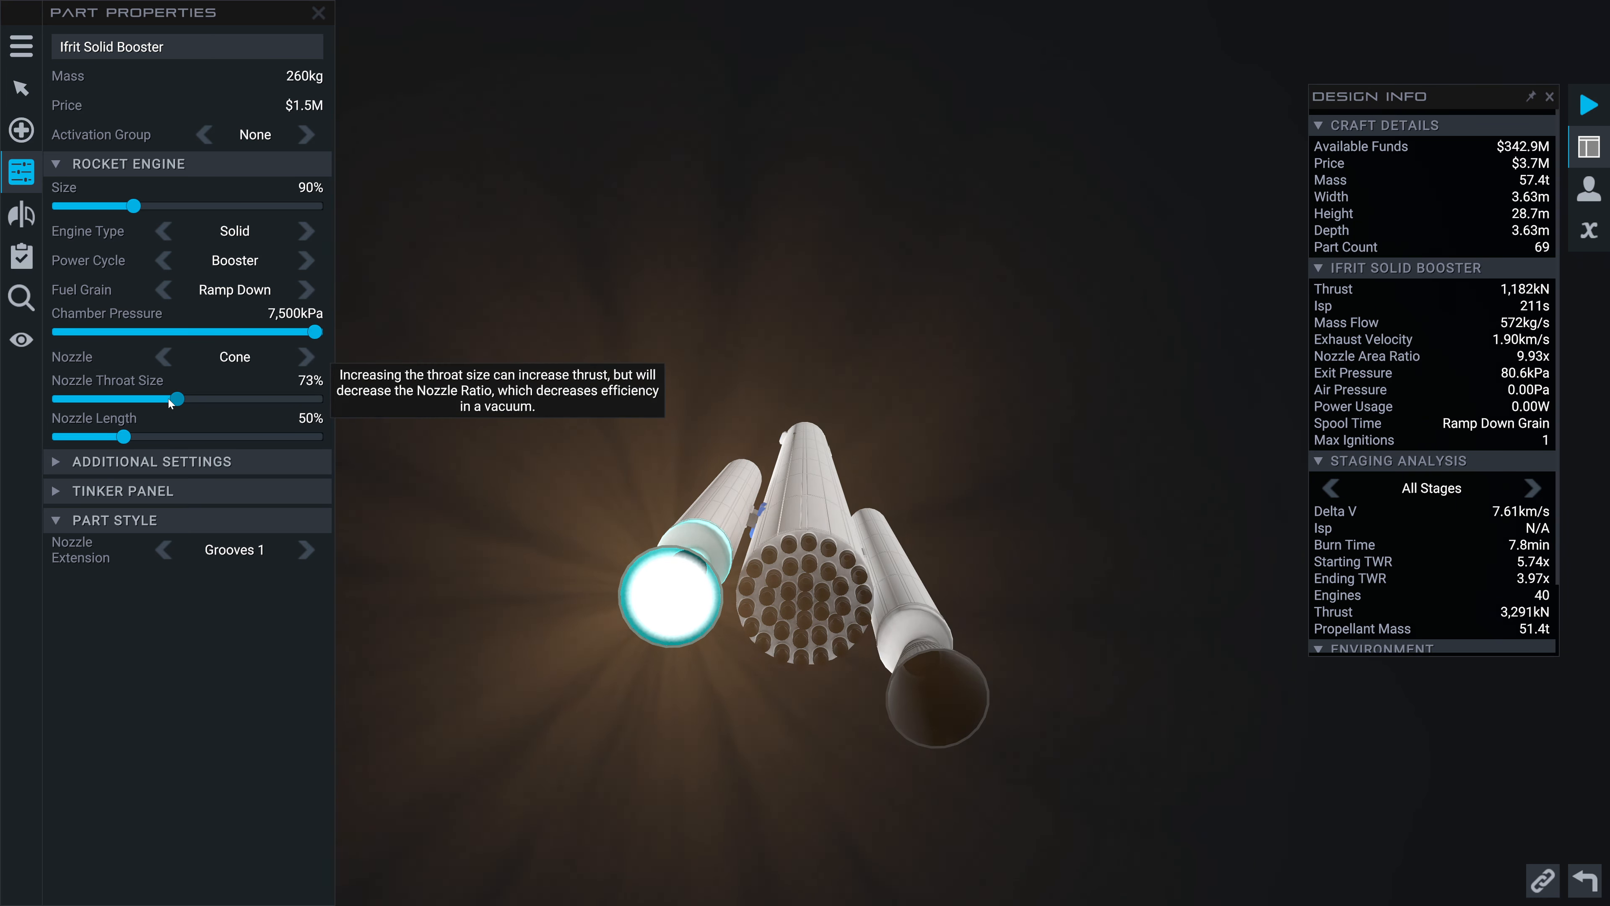
left_click_drag(177, 399, 116, 398)
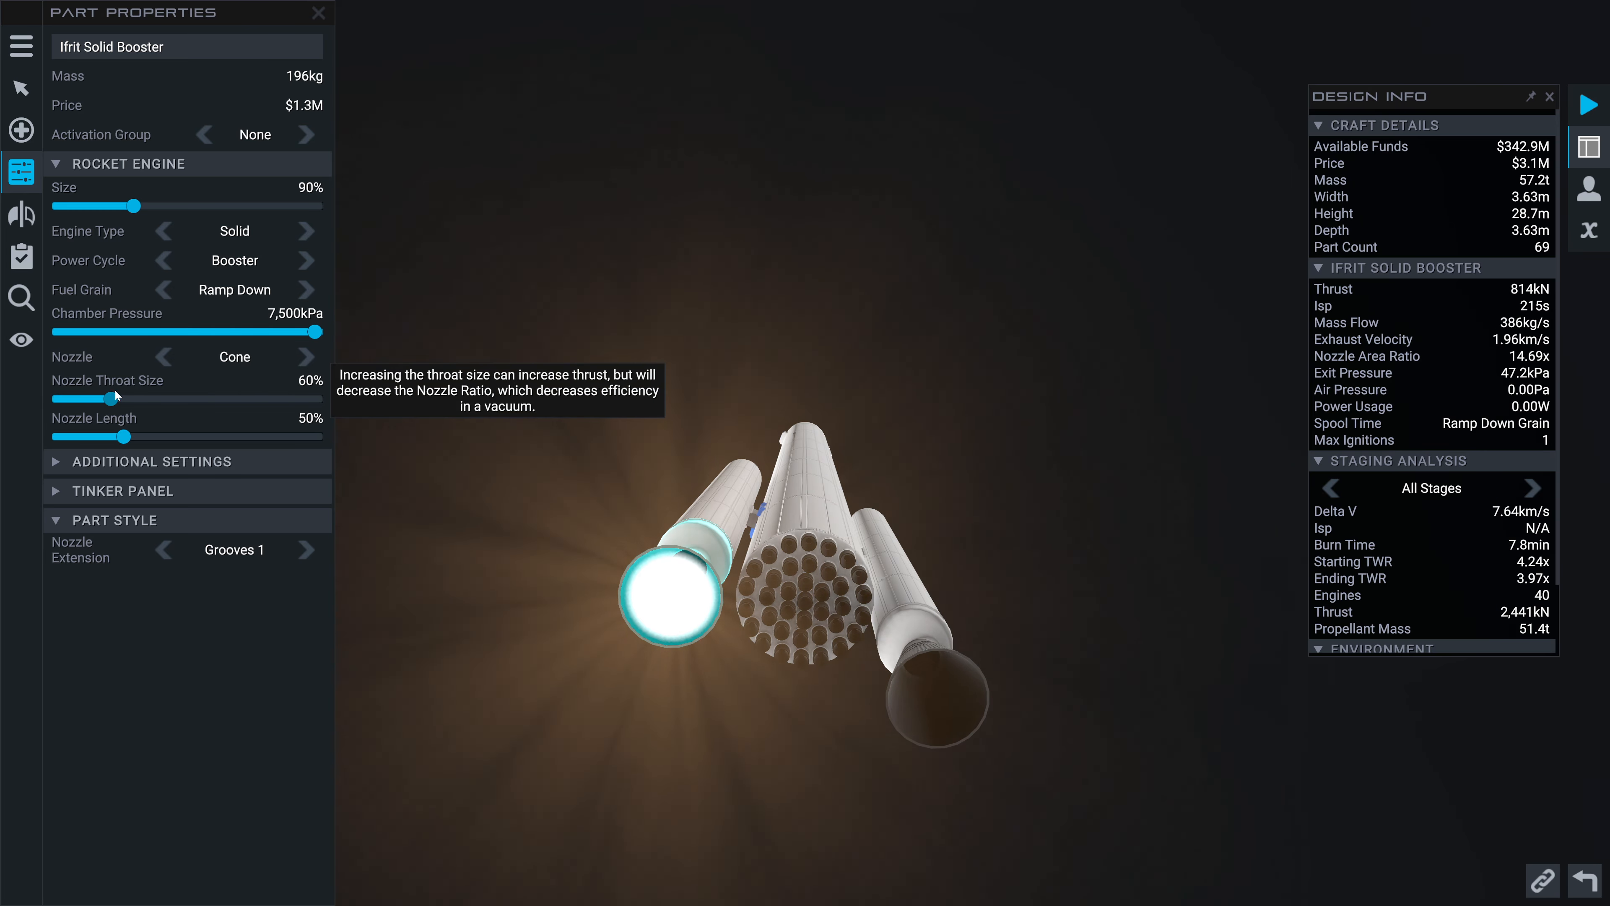
left_click_drag(113, 399, 324, 398)
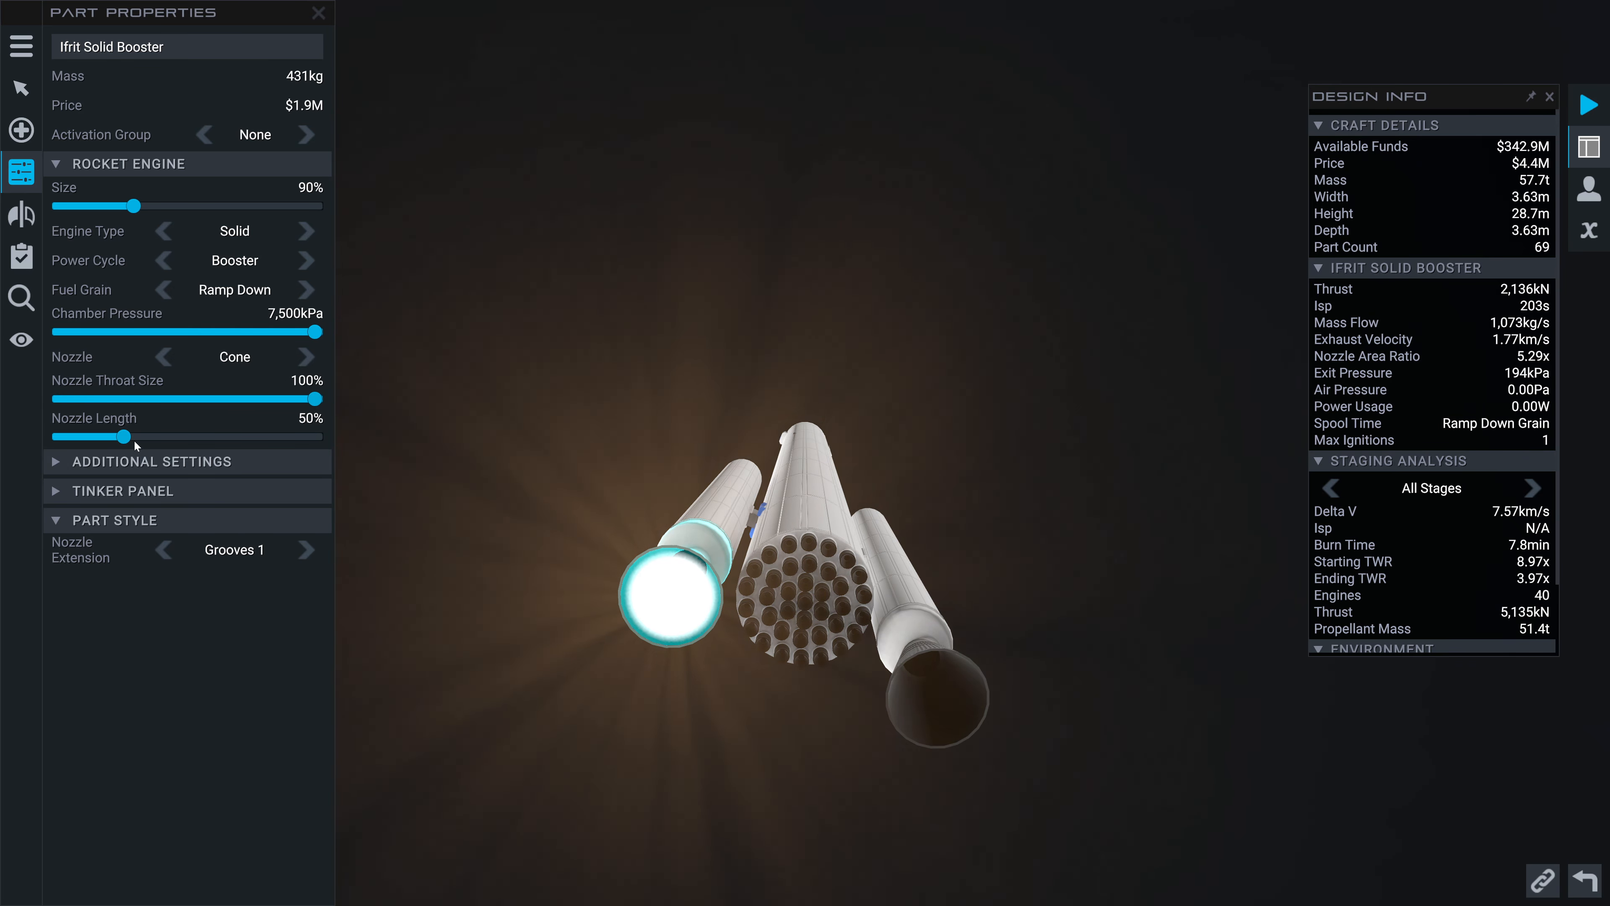
left_click_drag(123, 435, 56, 435)
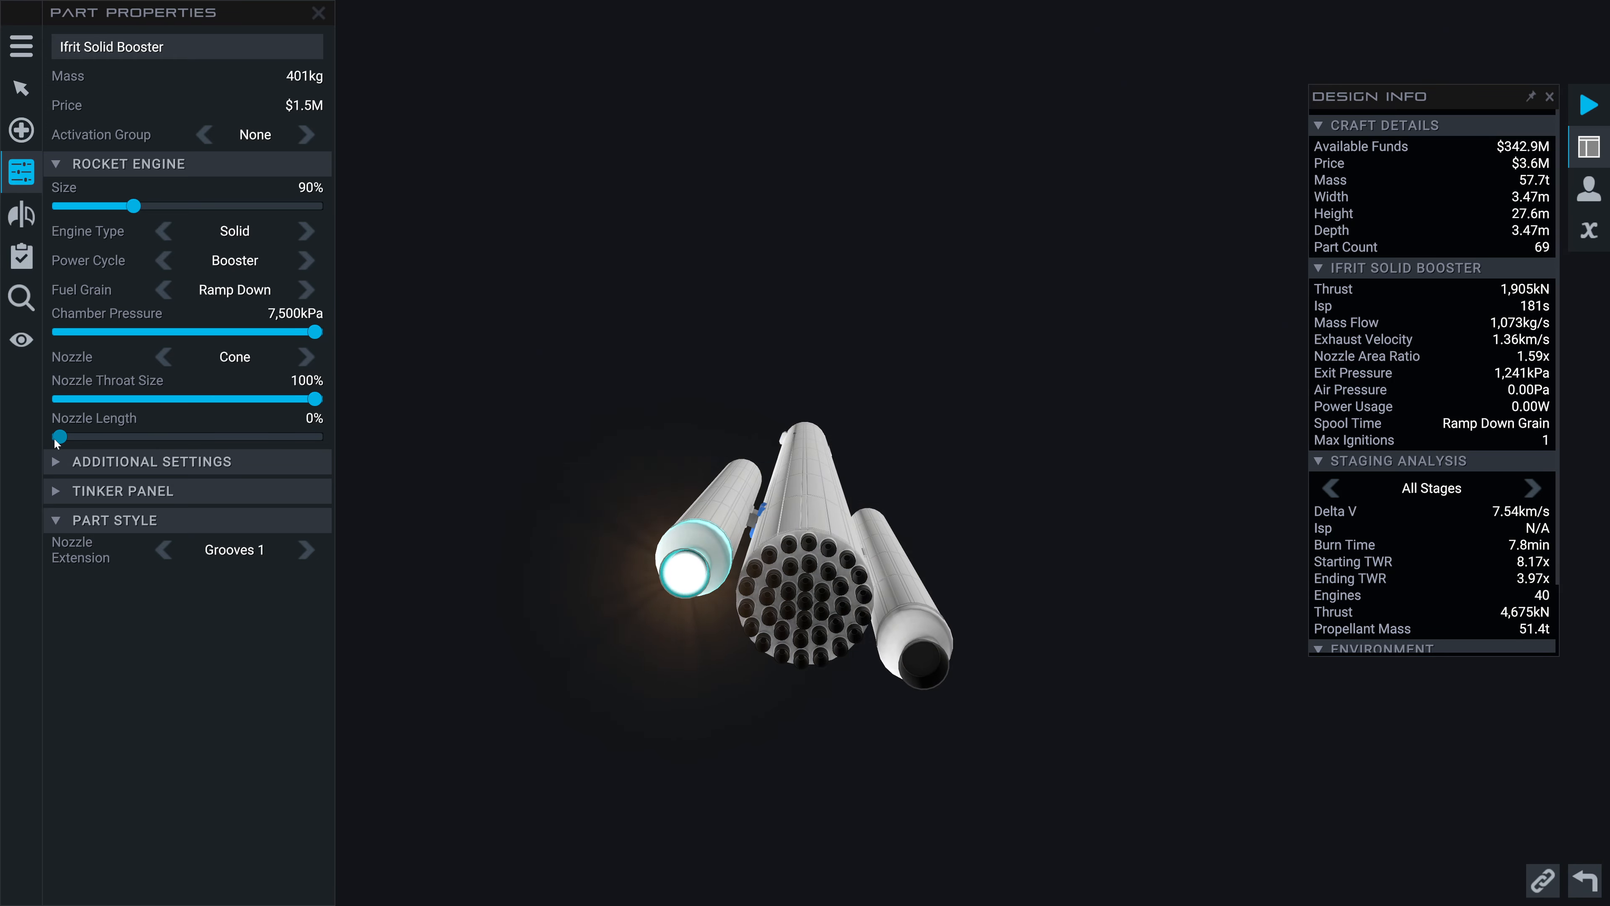
left_click_drag(59, 436, 79, 436)
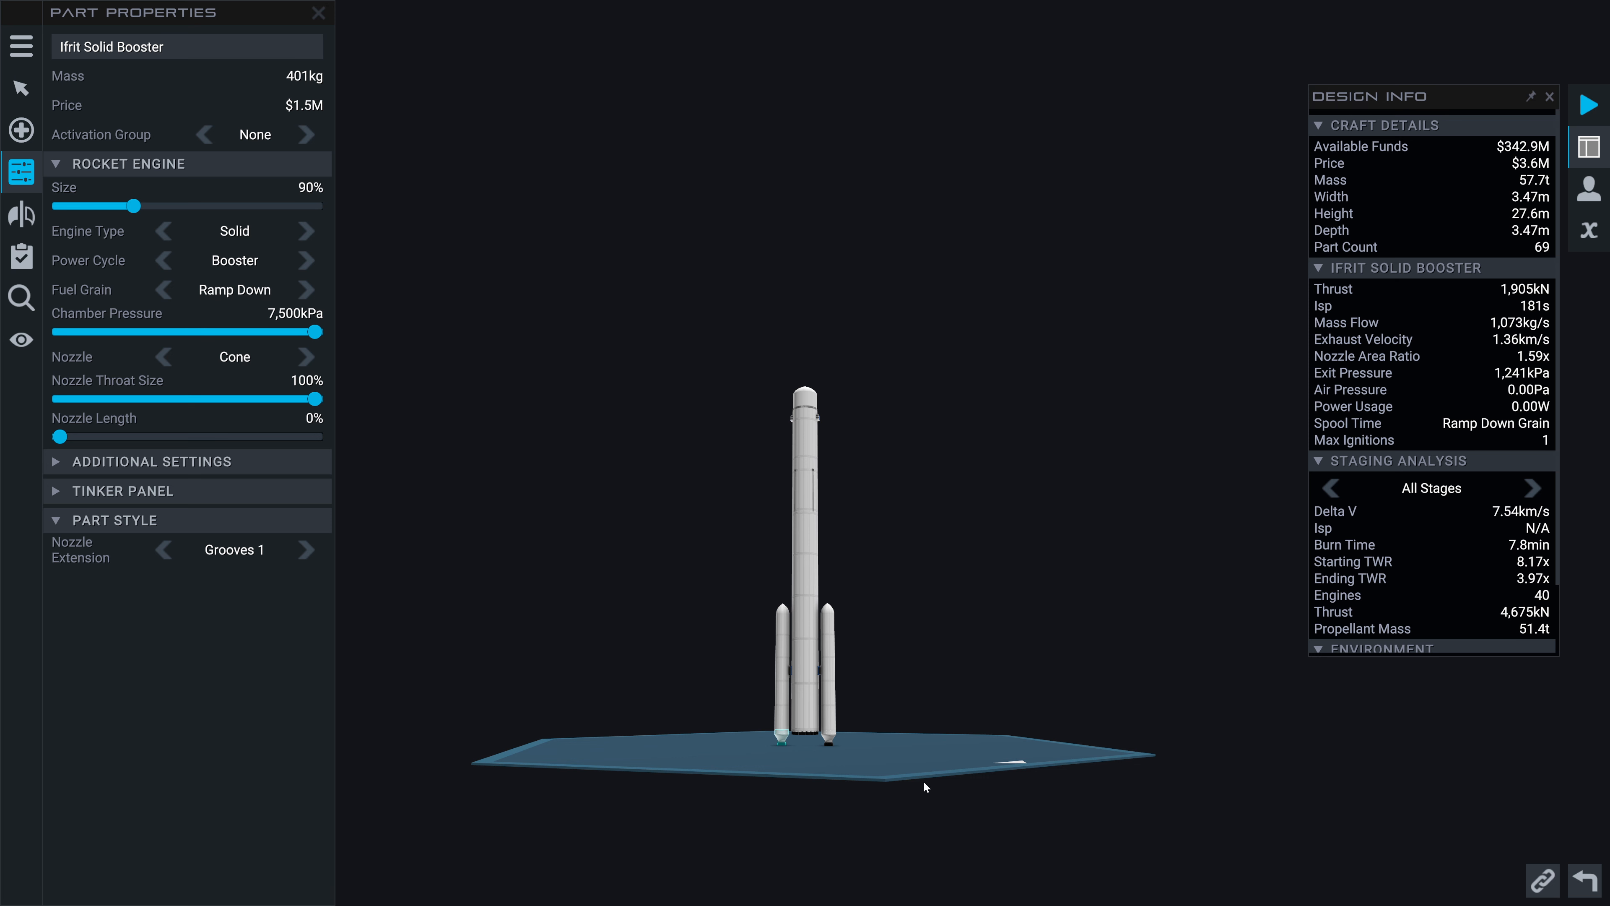
left_click(306, 289)
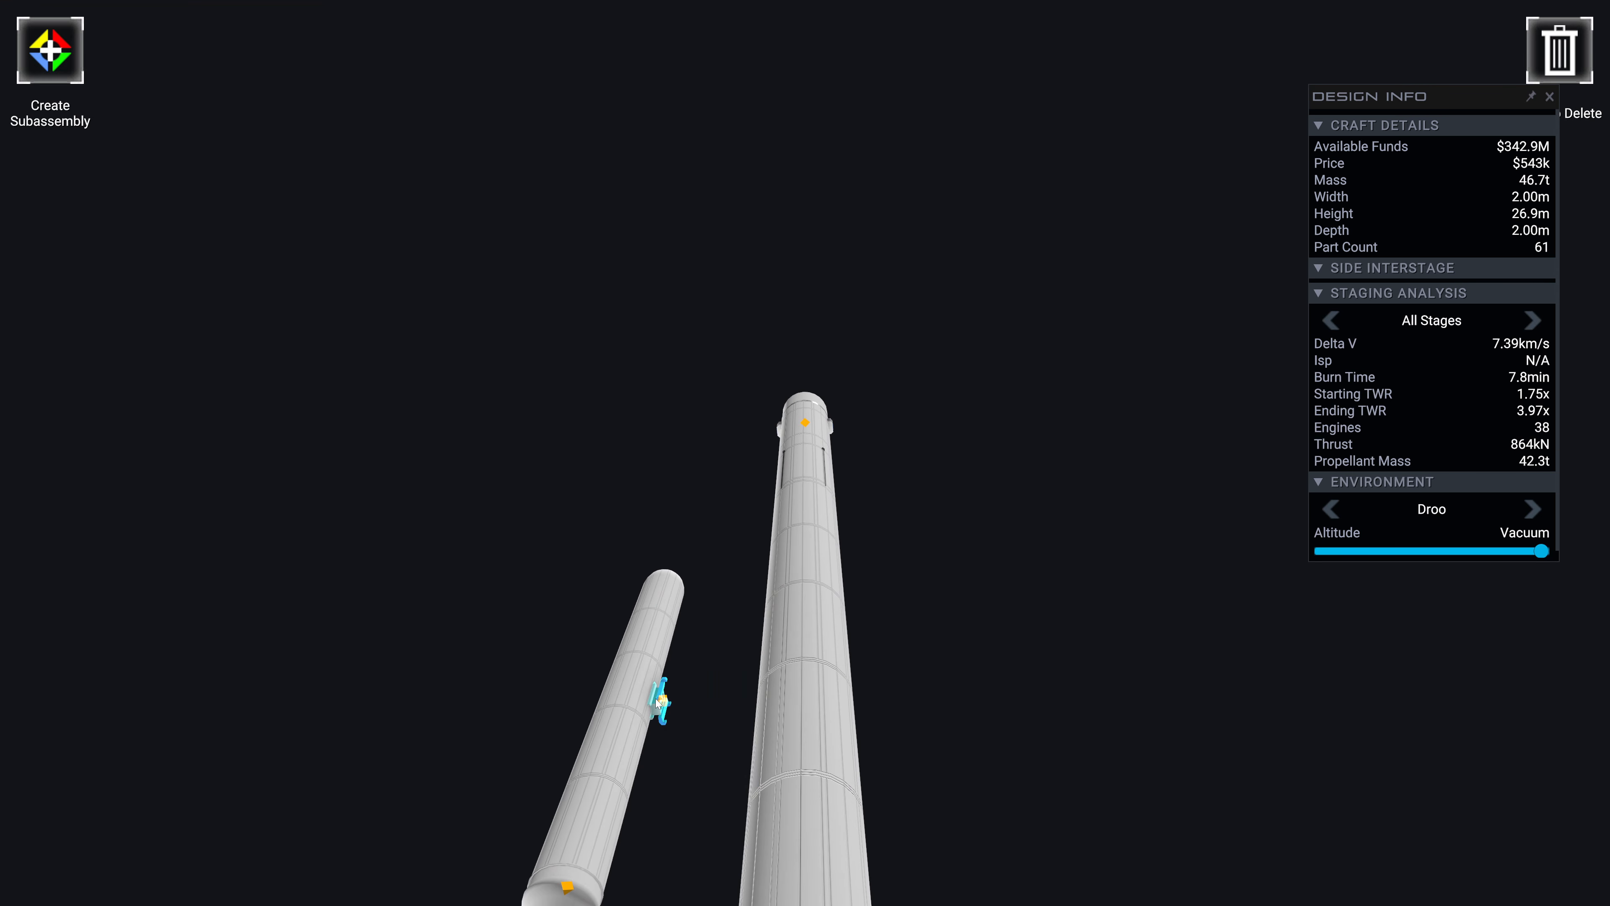
Delete the side booster and core Goblin cluster, then add an Ifrit Solid Booster under the core
left_click(1560, 50)
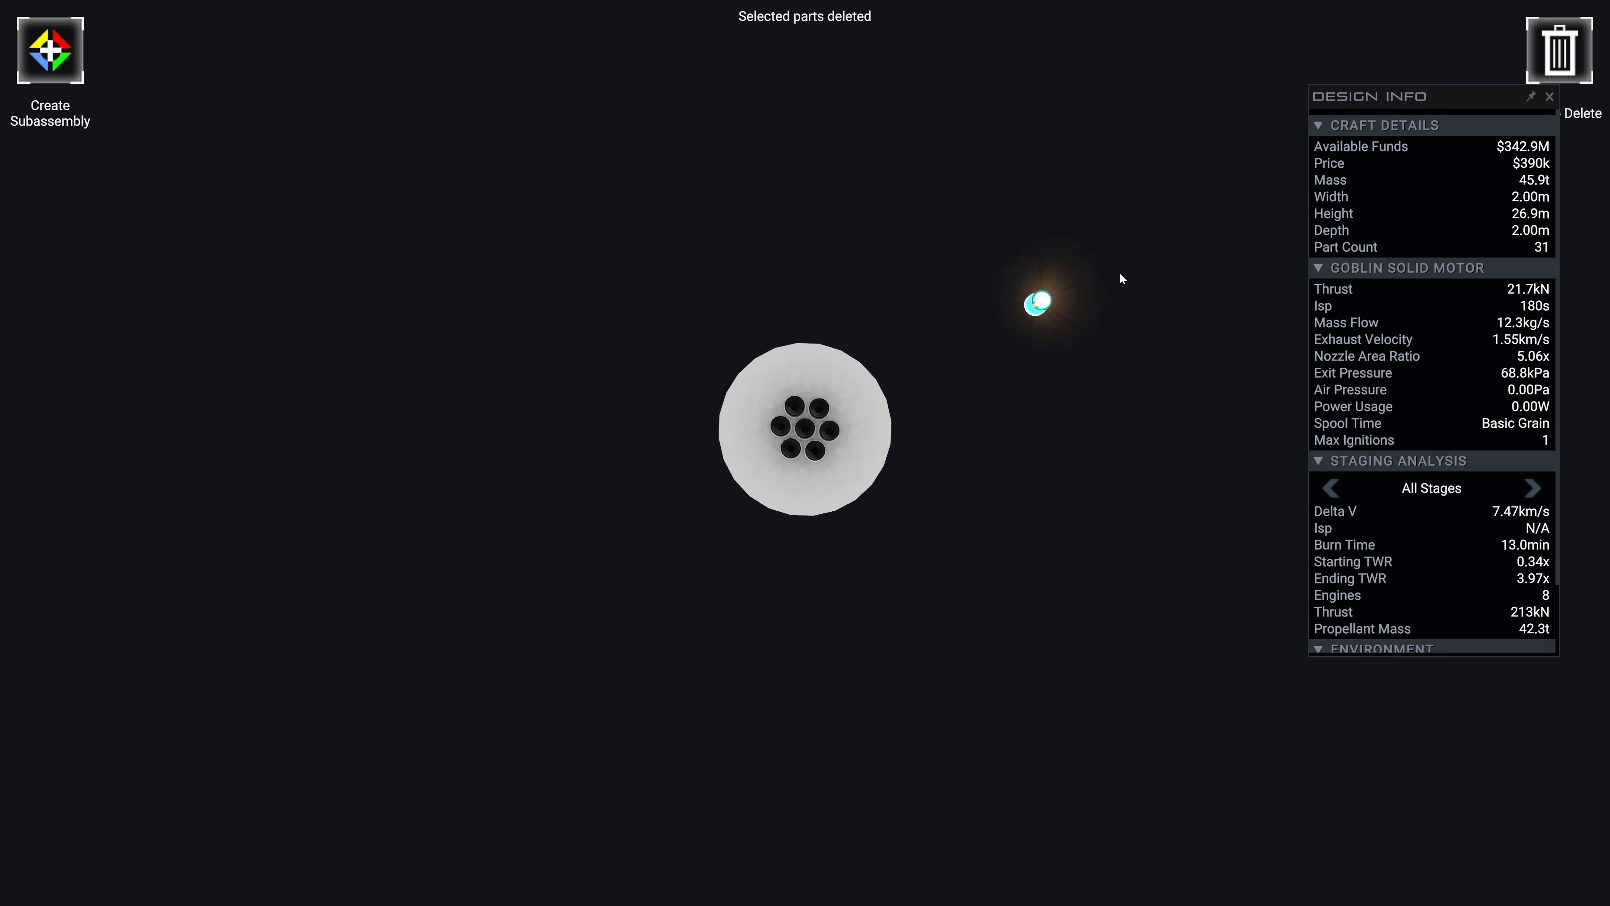
left_click(1560, 50)
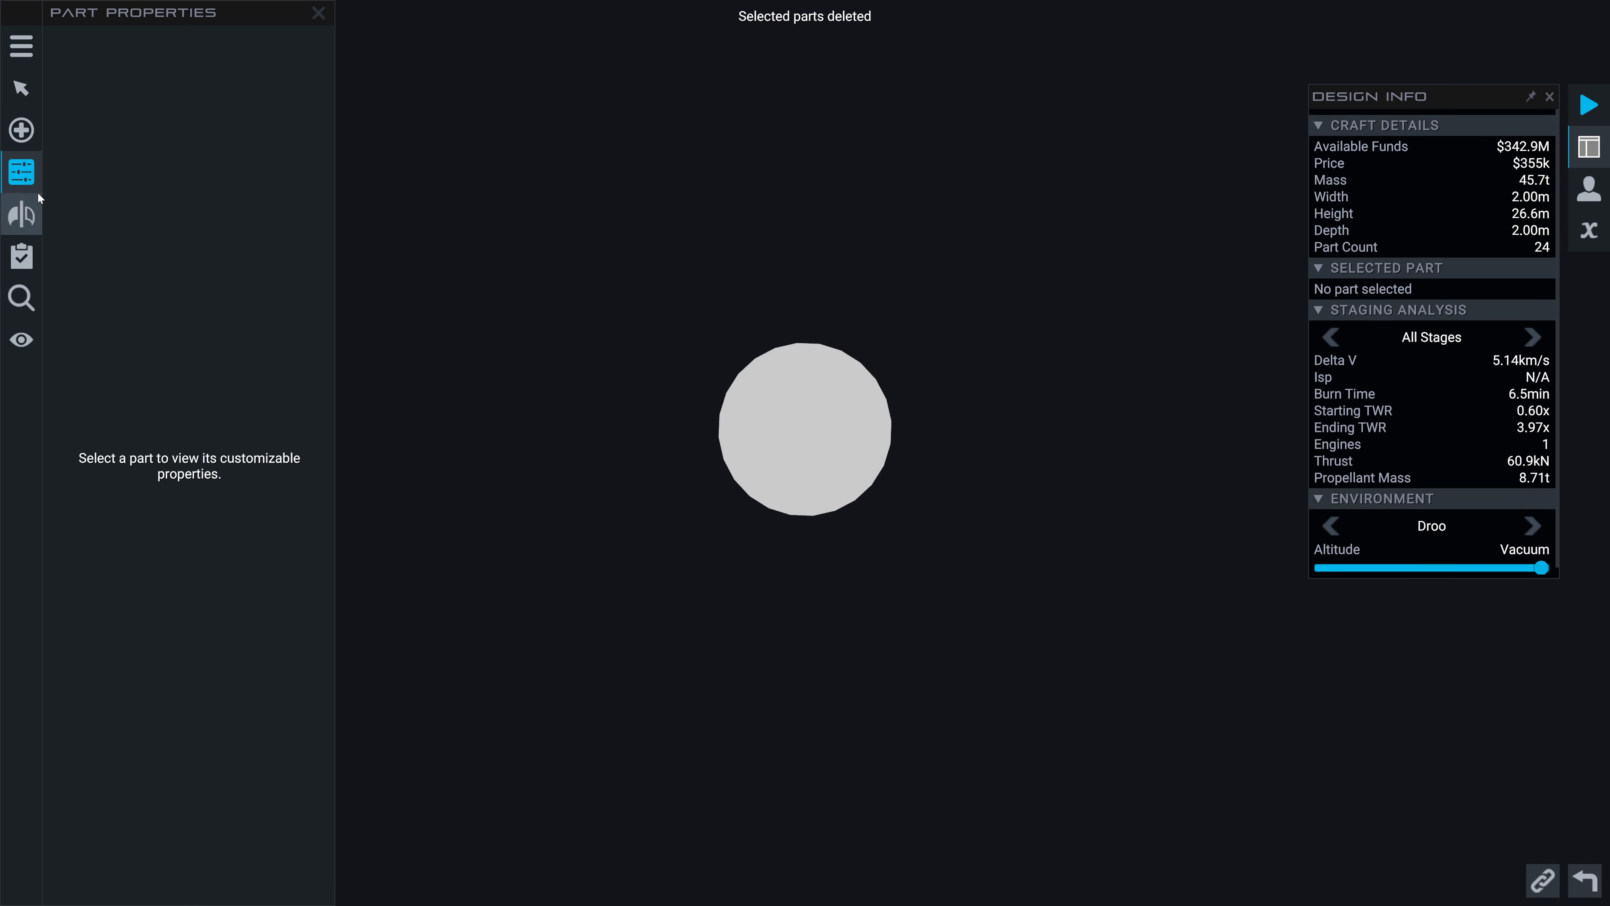
left_click(20, 129)
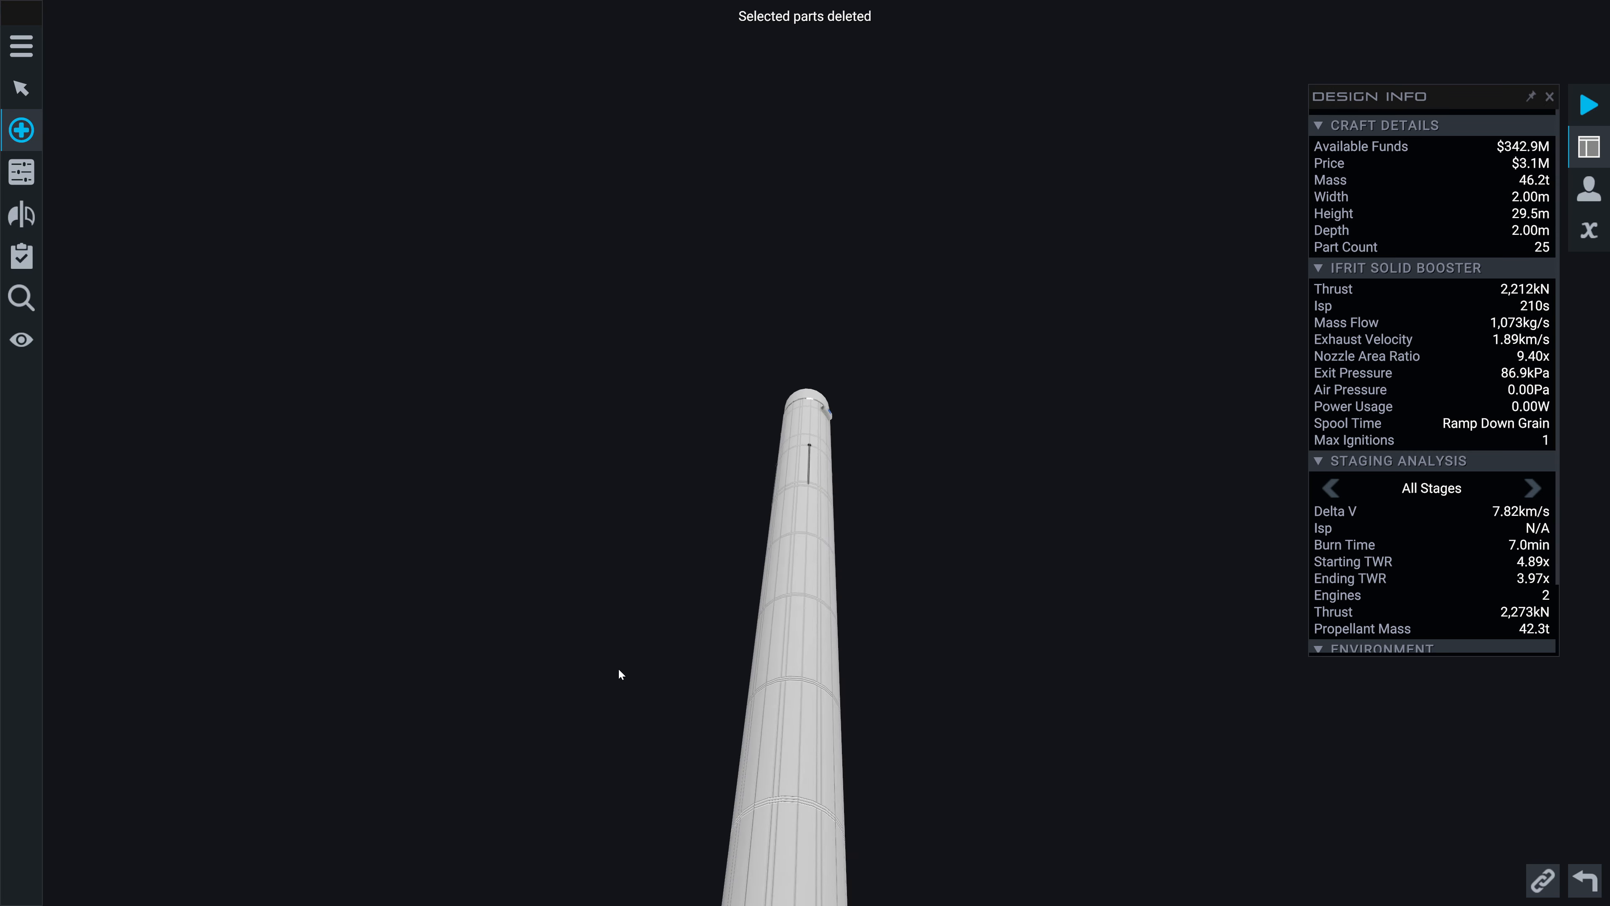
left_click(20, 131)
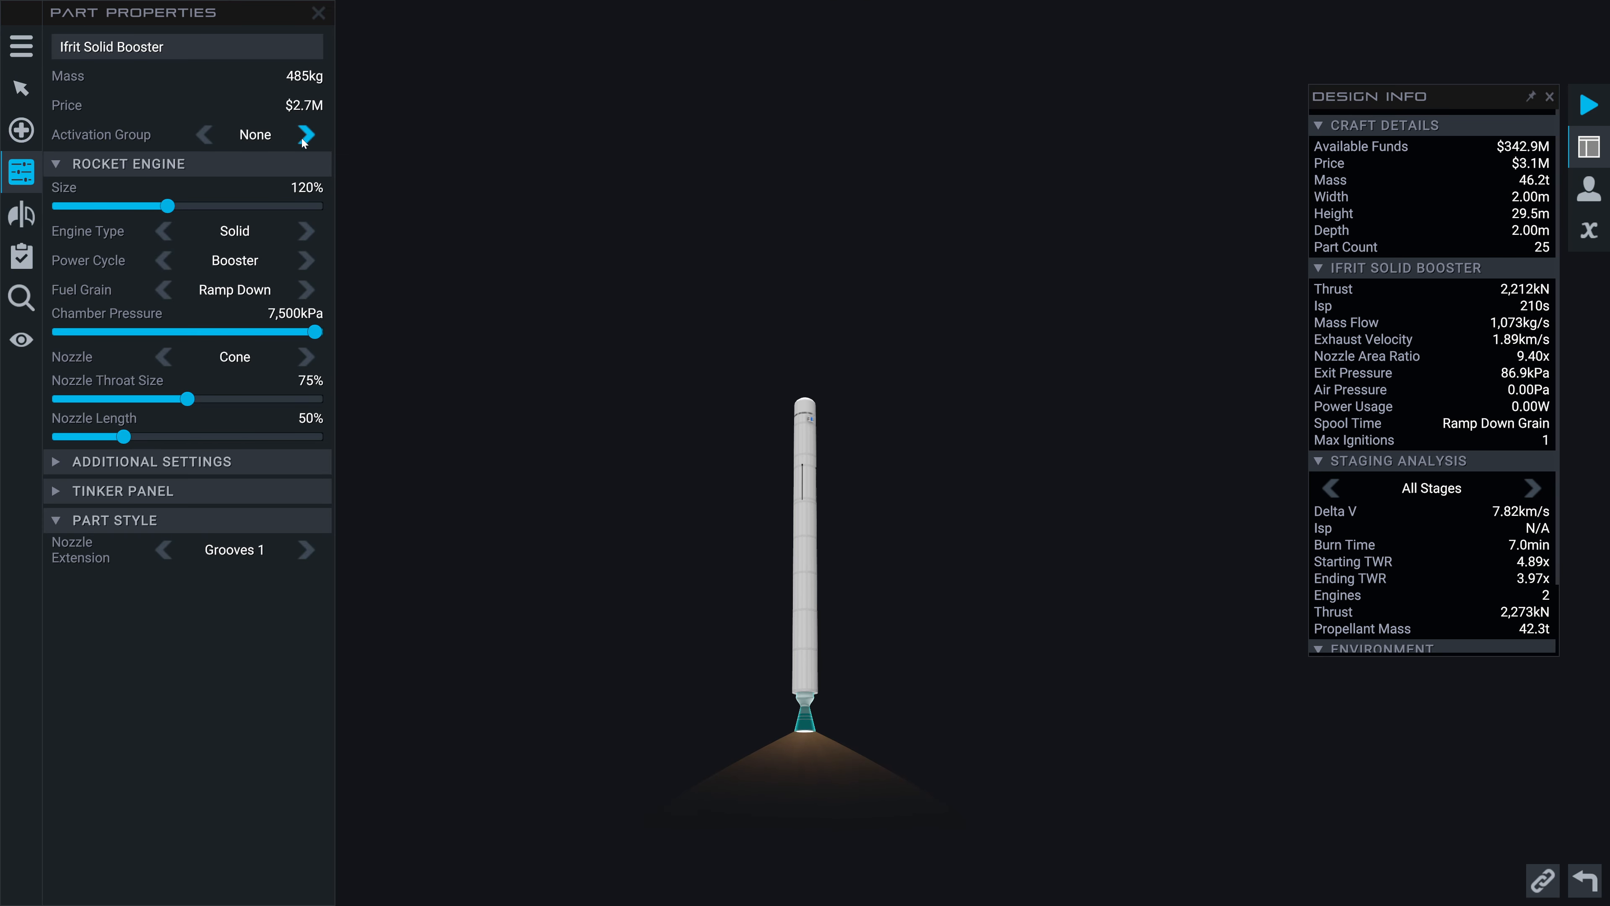
Drag the core Ifrit booster's Size slider through 165% and 170% to settle at 168%
left_click_drag(160, 205, 215, 206)
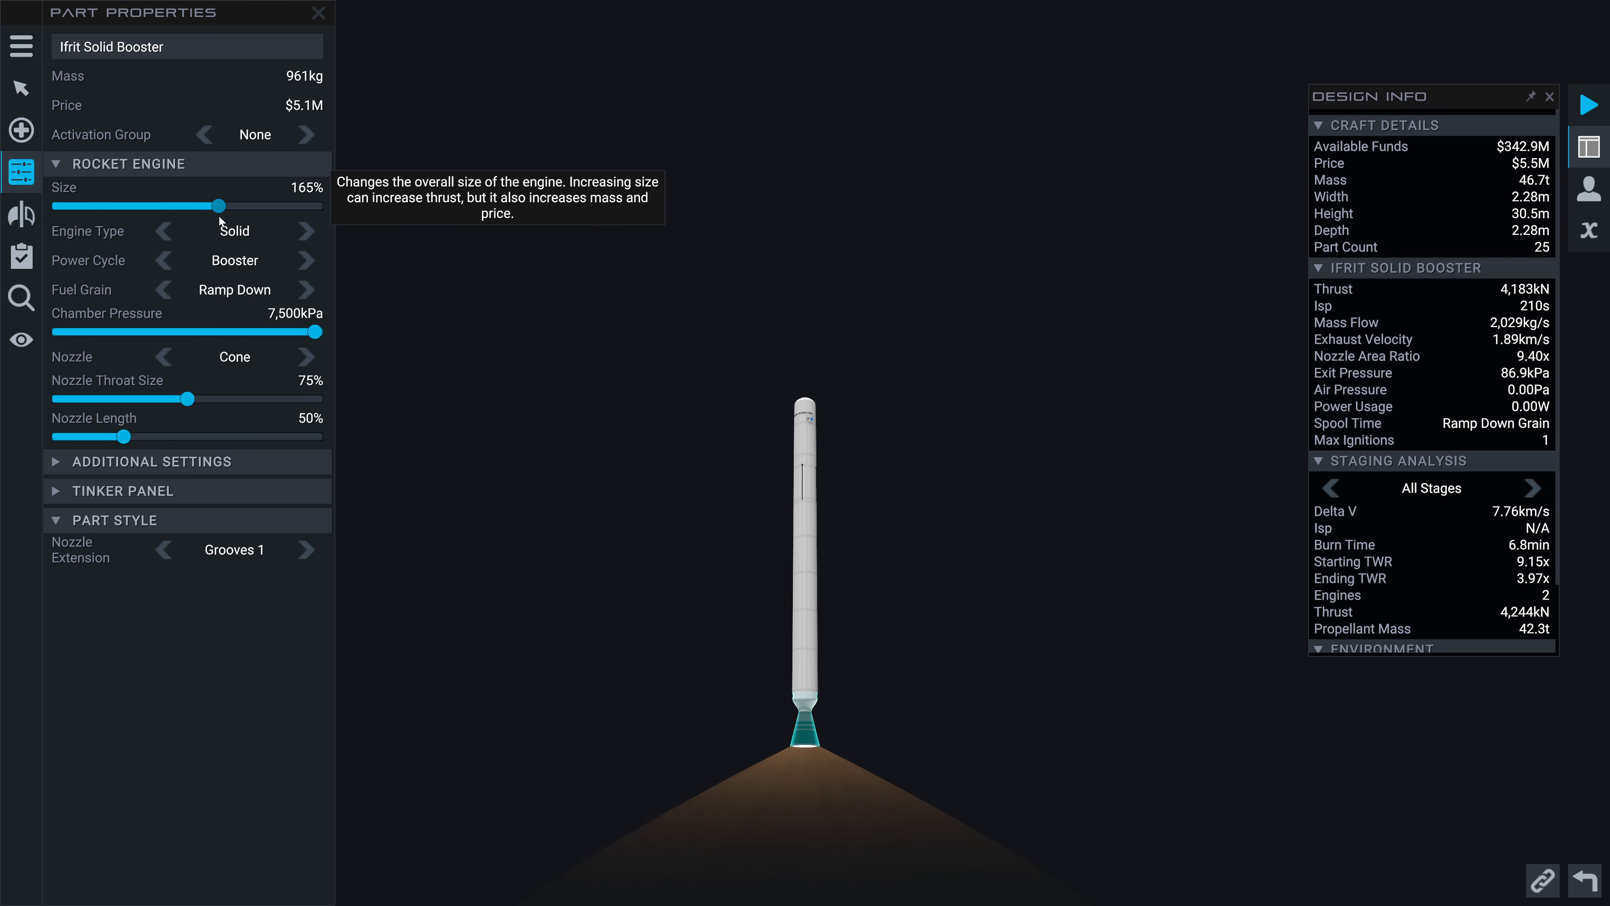
left_click_drag(215, 205, 211, 206)
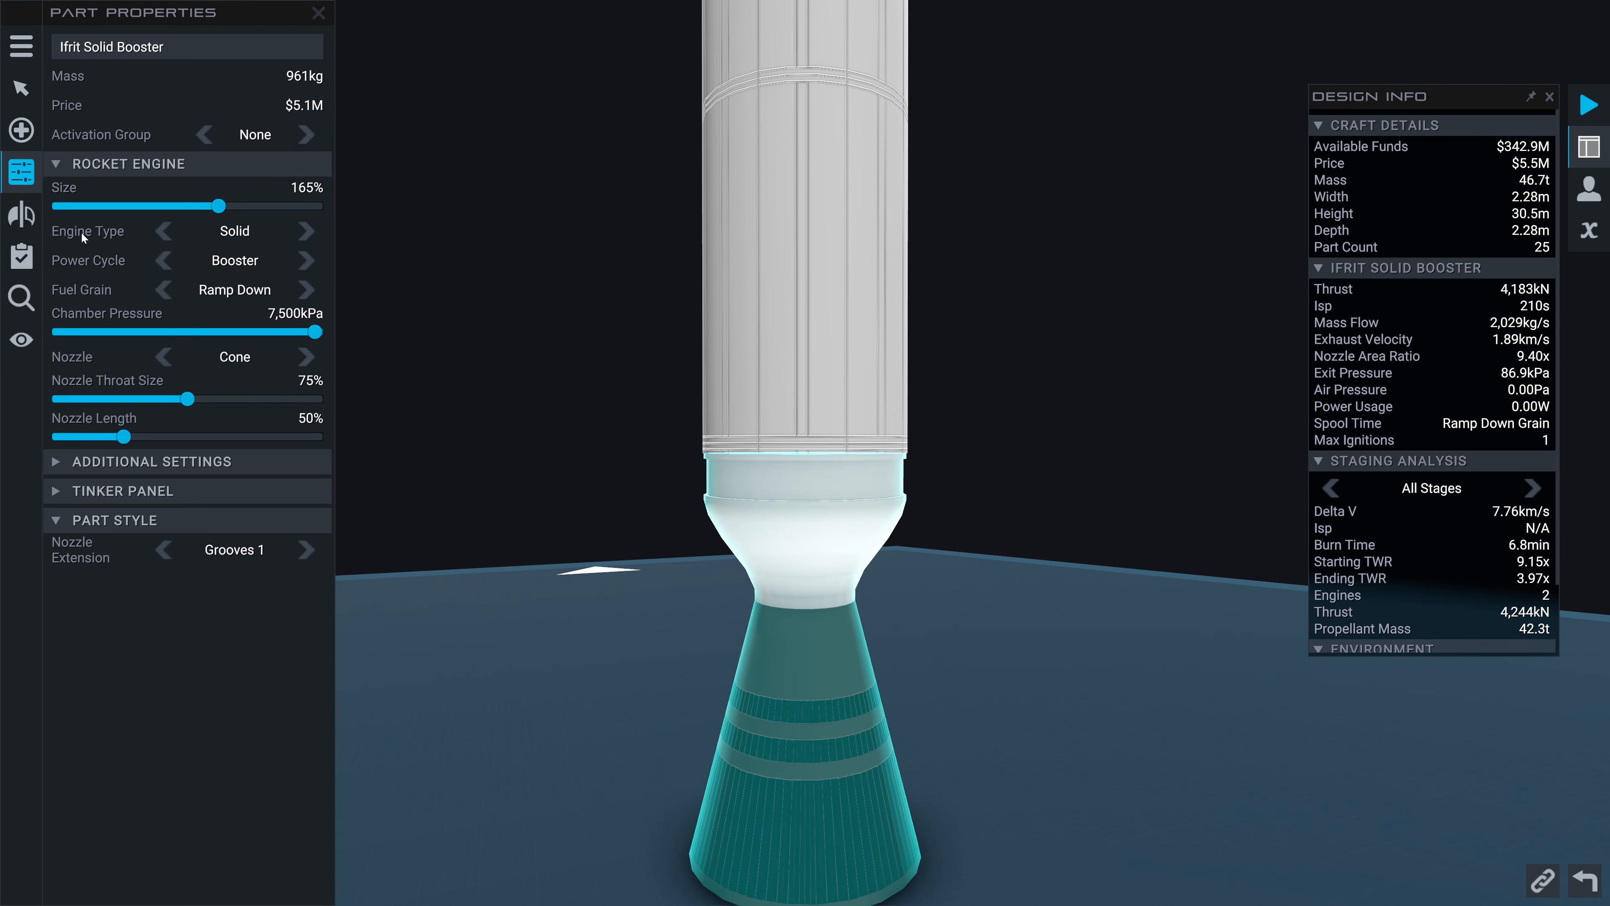
left_click_drag(219, 206, 228, 205)
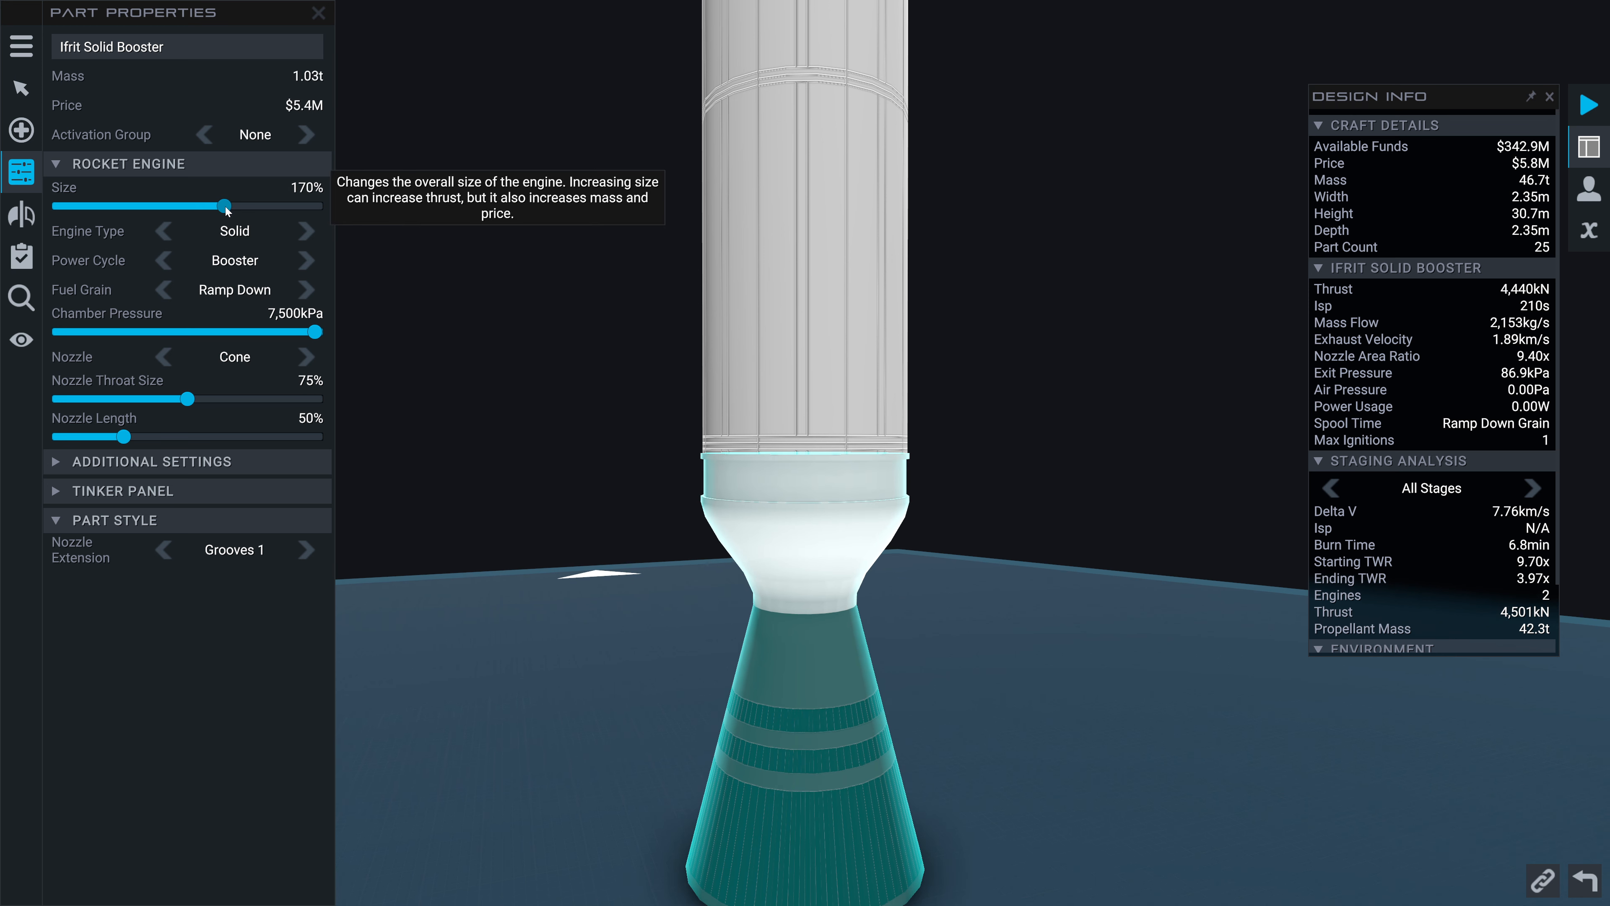
left_click_drag(229, 205, 224, 205)
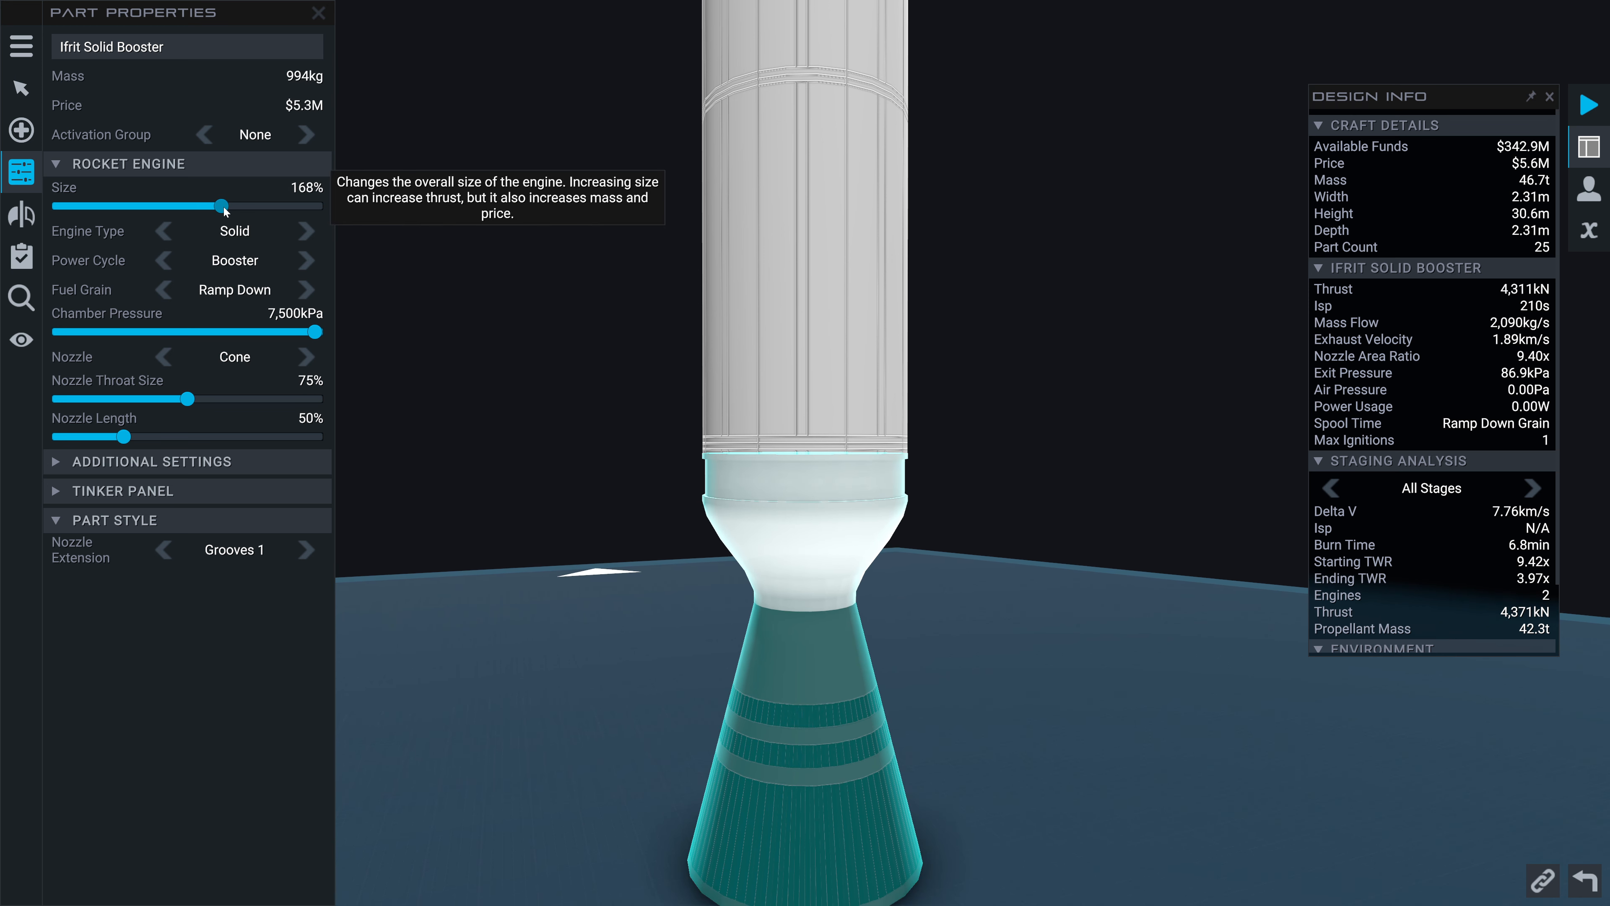
mouse_move(563, 479)
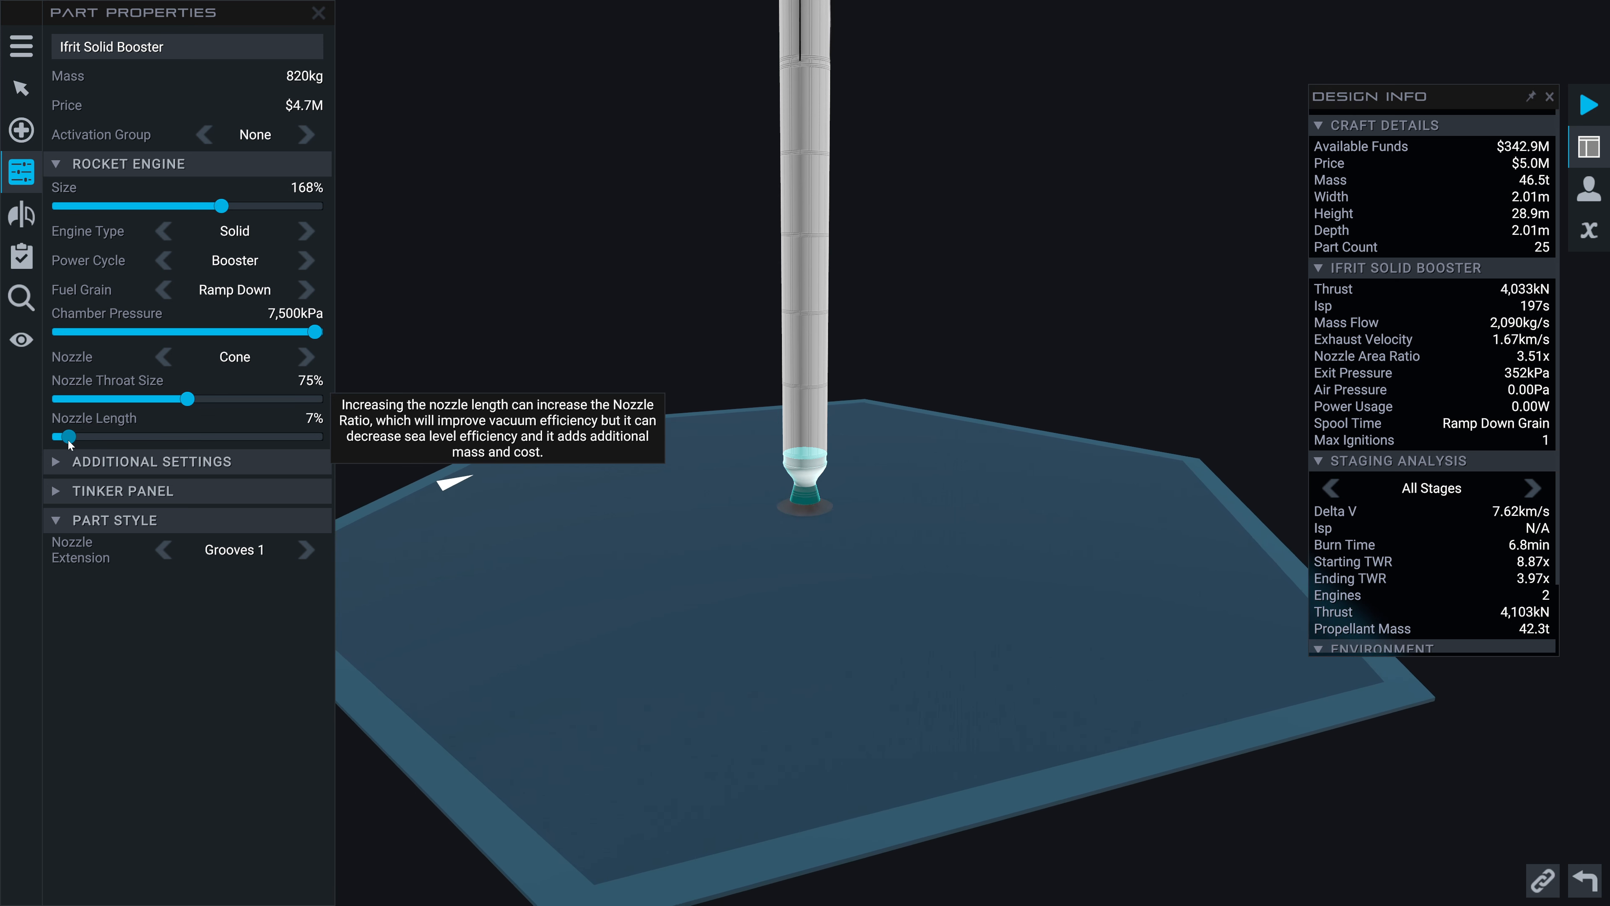
Set the Design Info altitude to 0 km and settle the Nozzle Length at 33%
left_click_drag(69, 436, 58, 436)
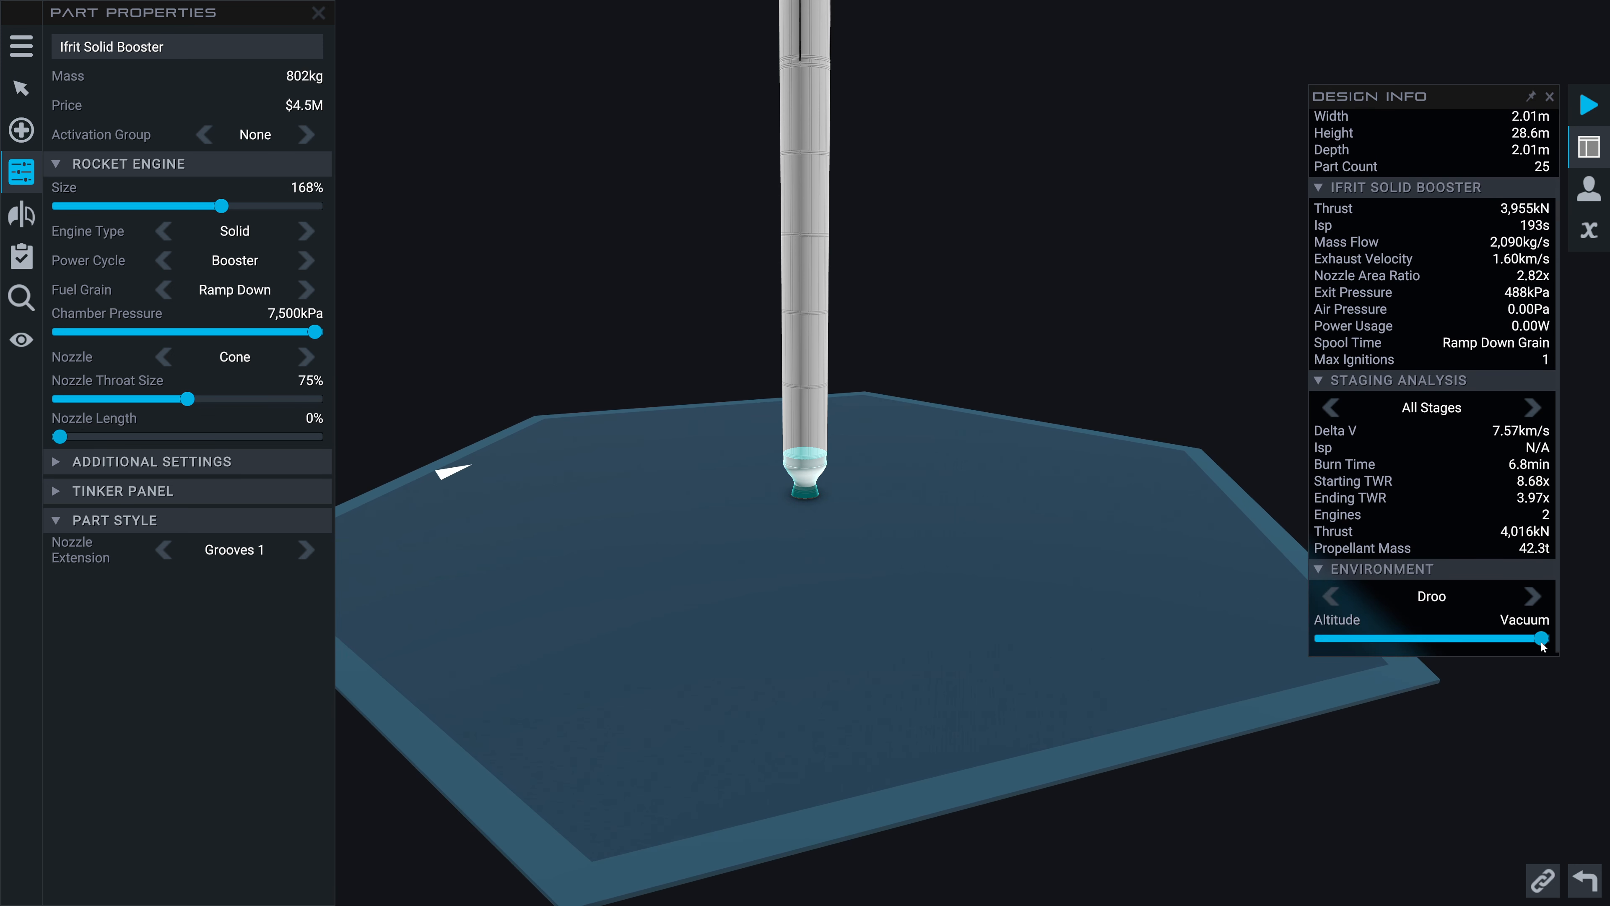
left_click_drag(1542, 639, 1321, 640)
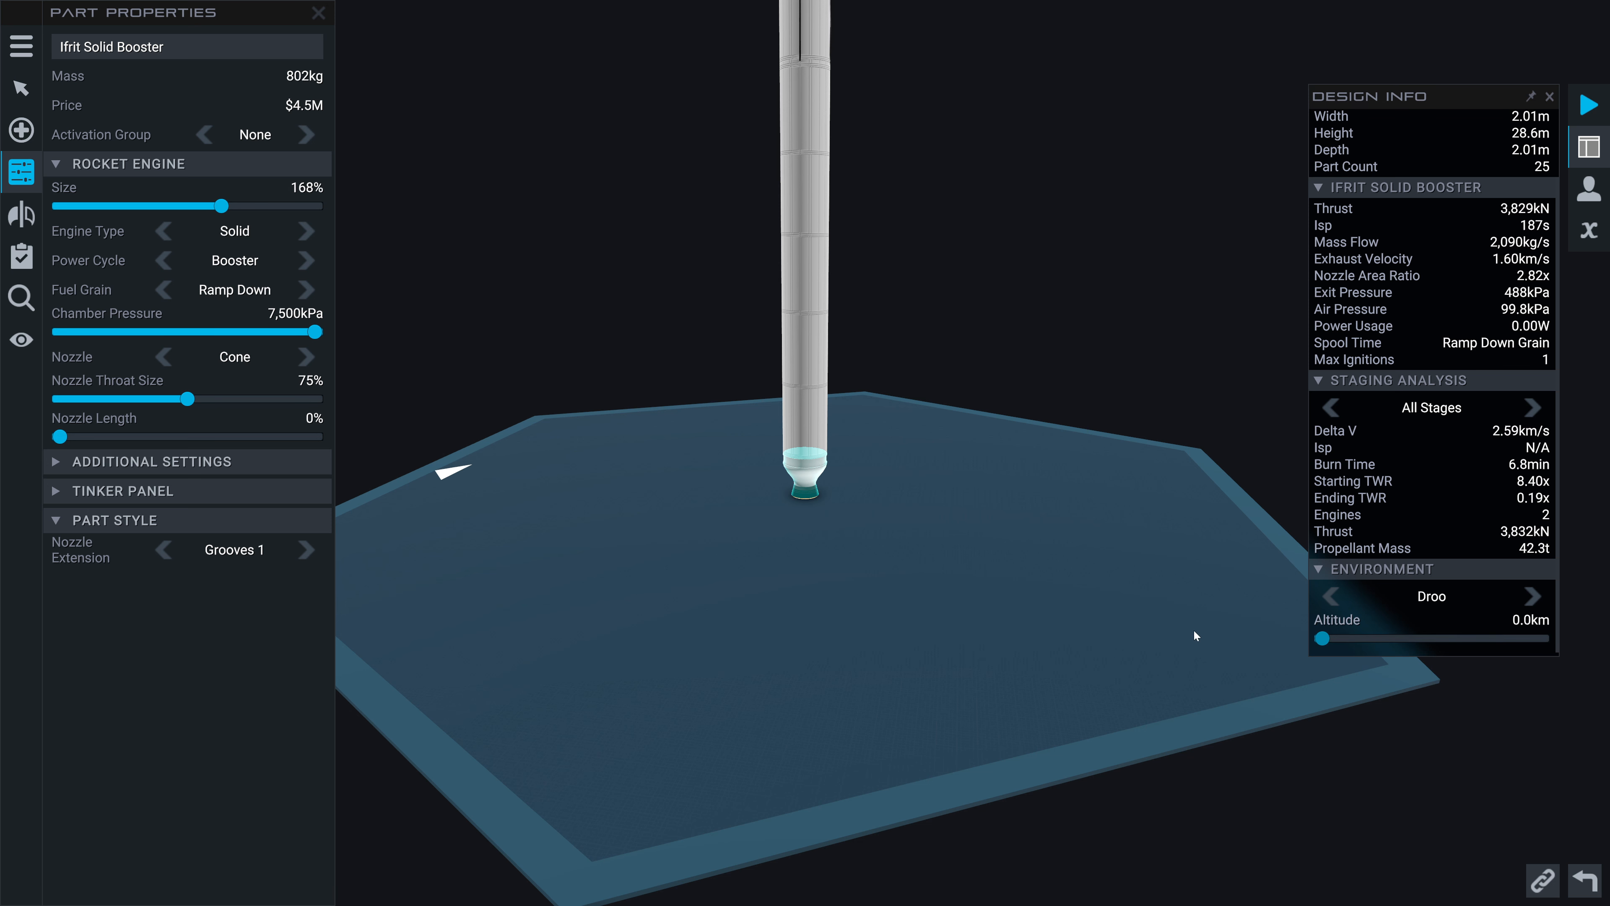
mouse_move(59, 435)
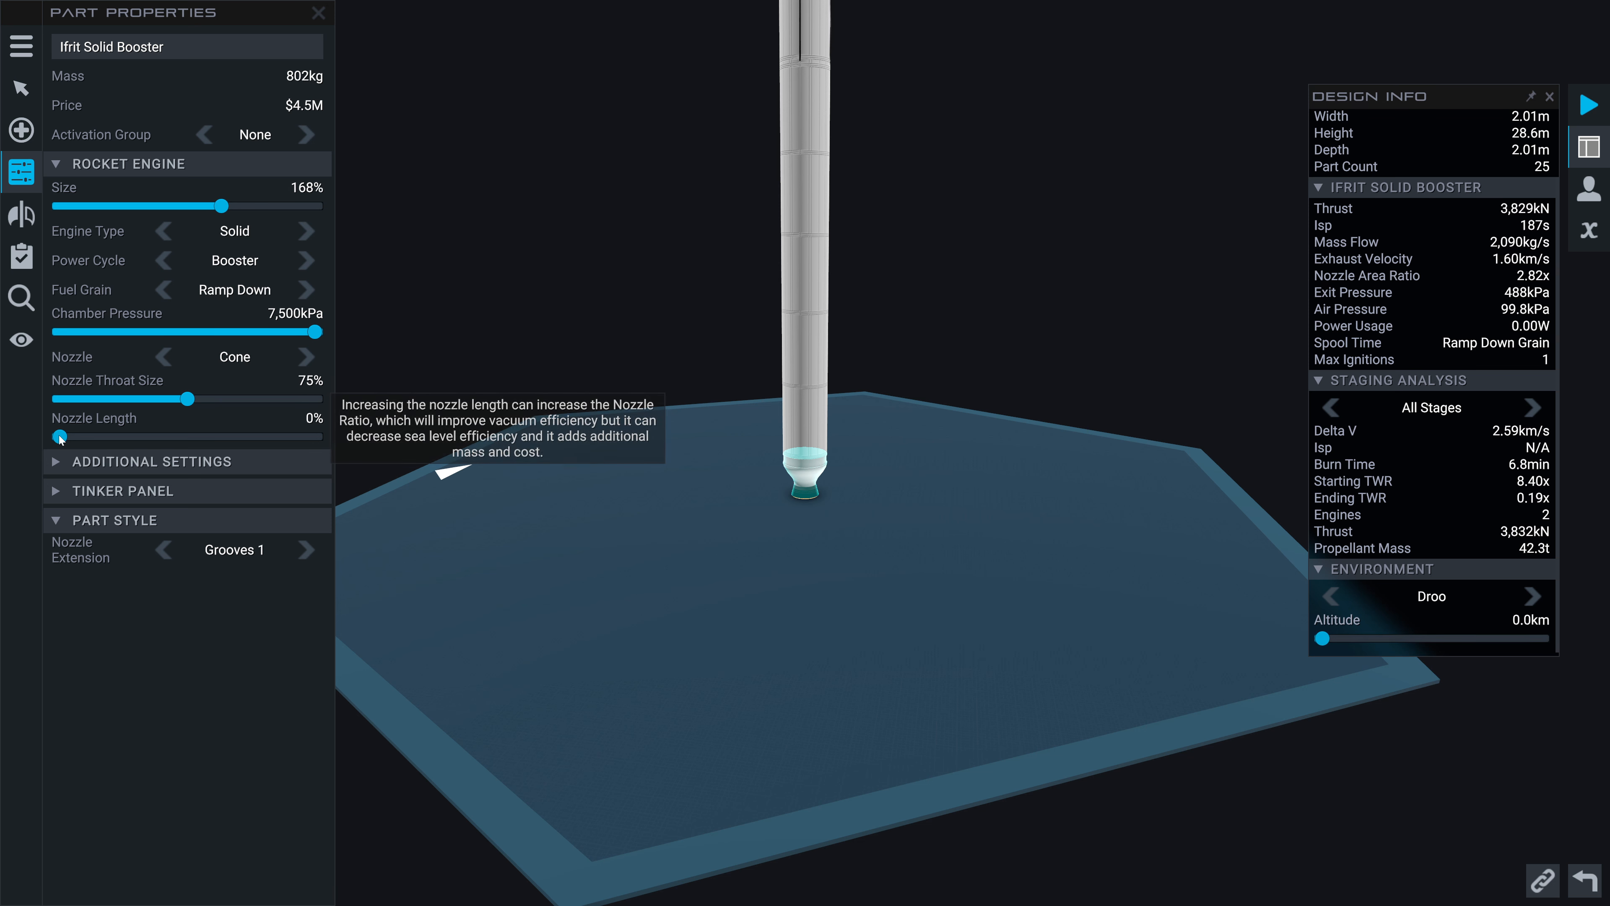
left_click_drag(58, 435, 242, 436)
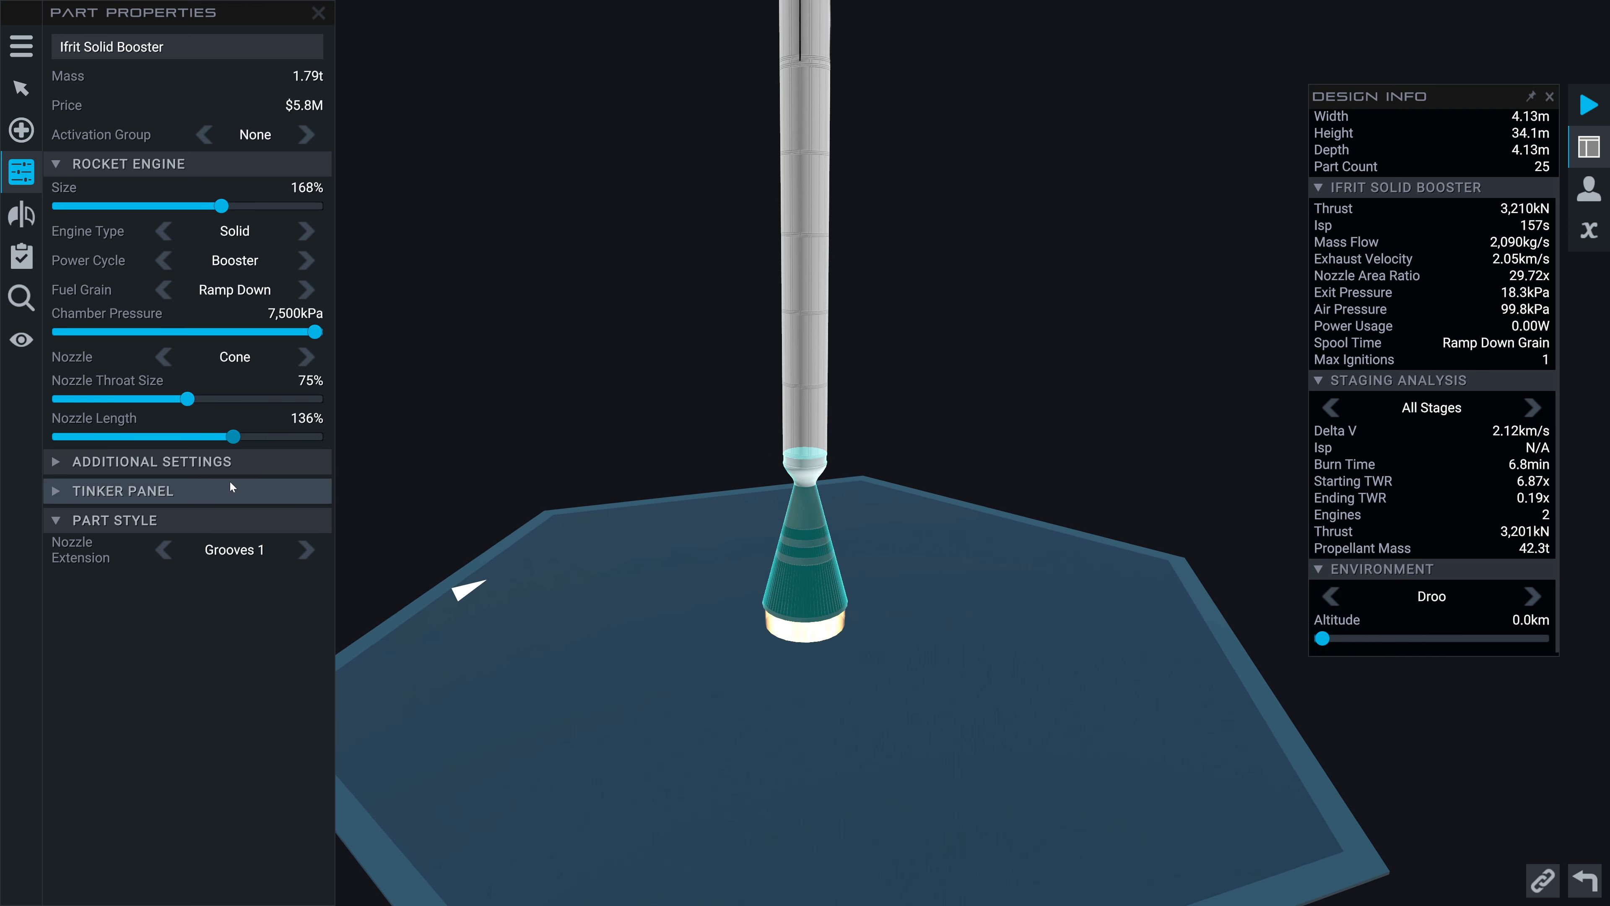
left_click_drag(242, 435, 68, 435)
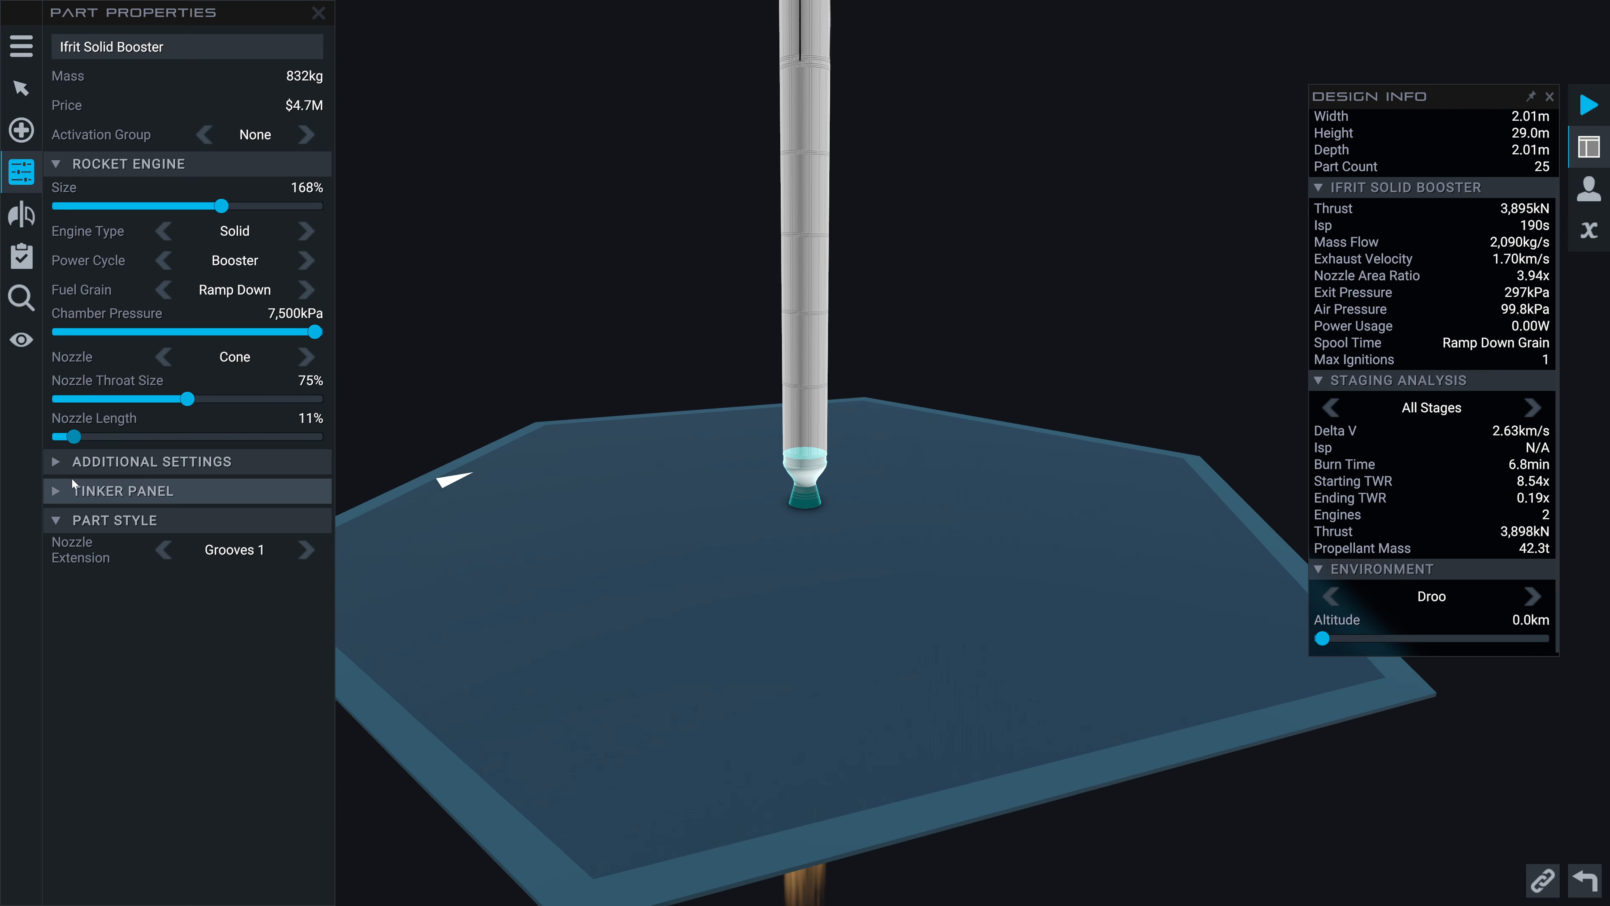
left_click_drag(72, 436, 109, 436)
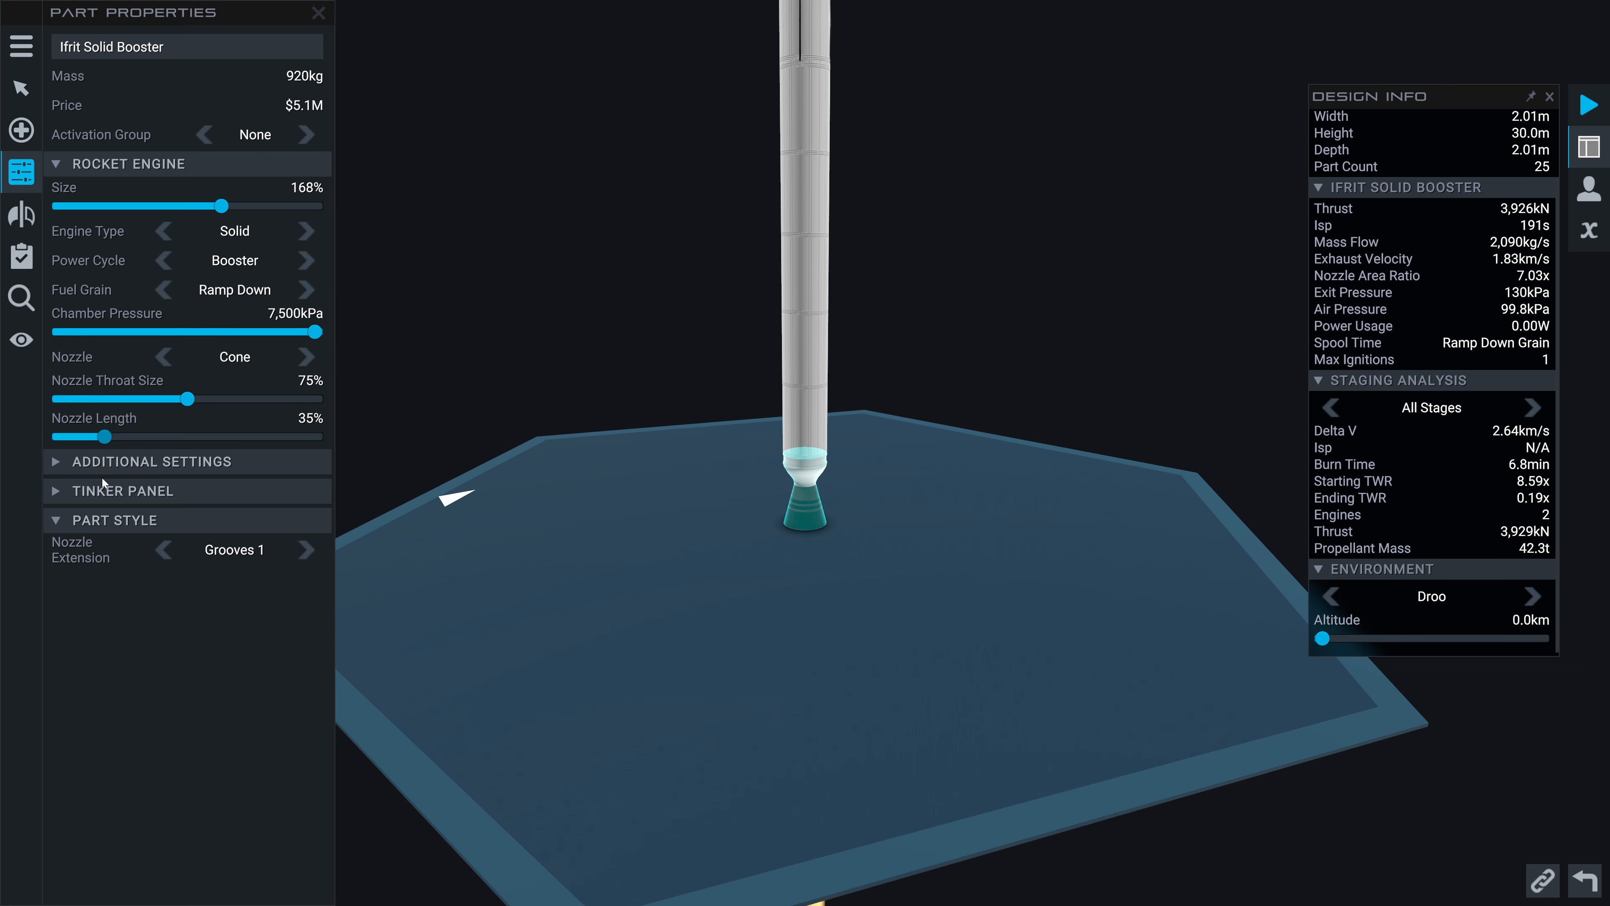
left_click_drag(128, 436, 100, 436)
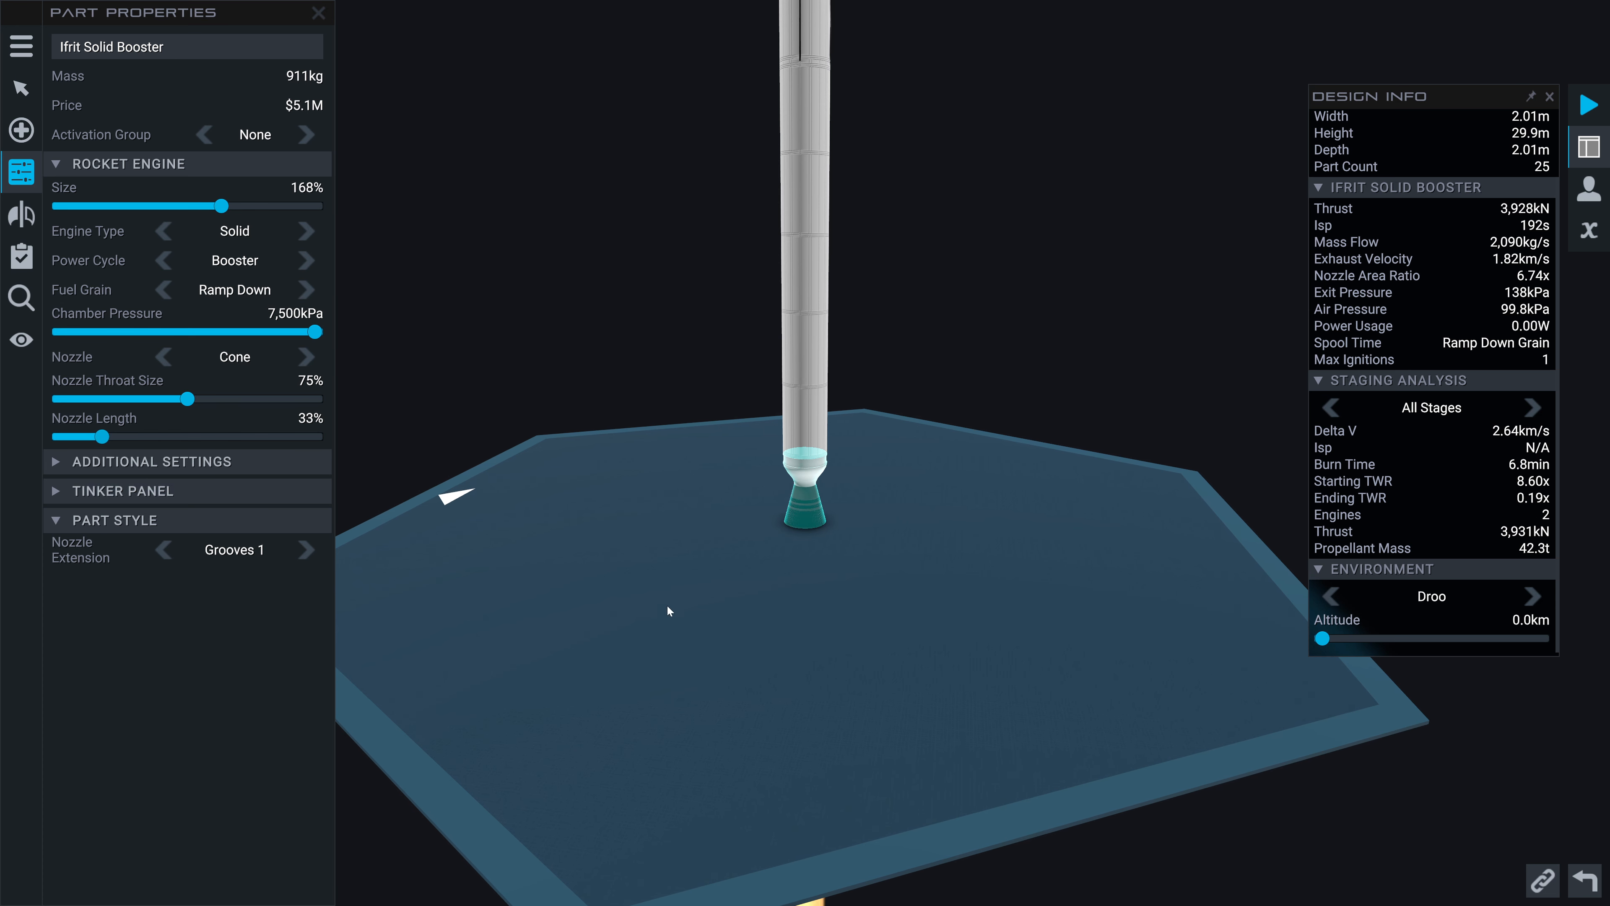
left_click(317, 12)
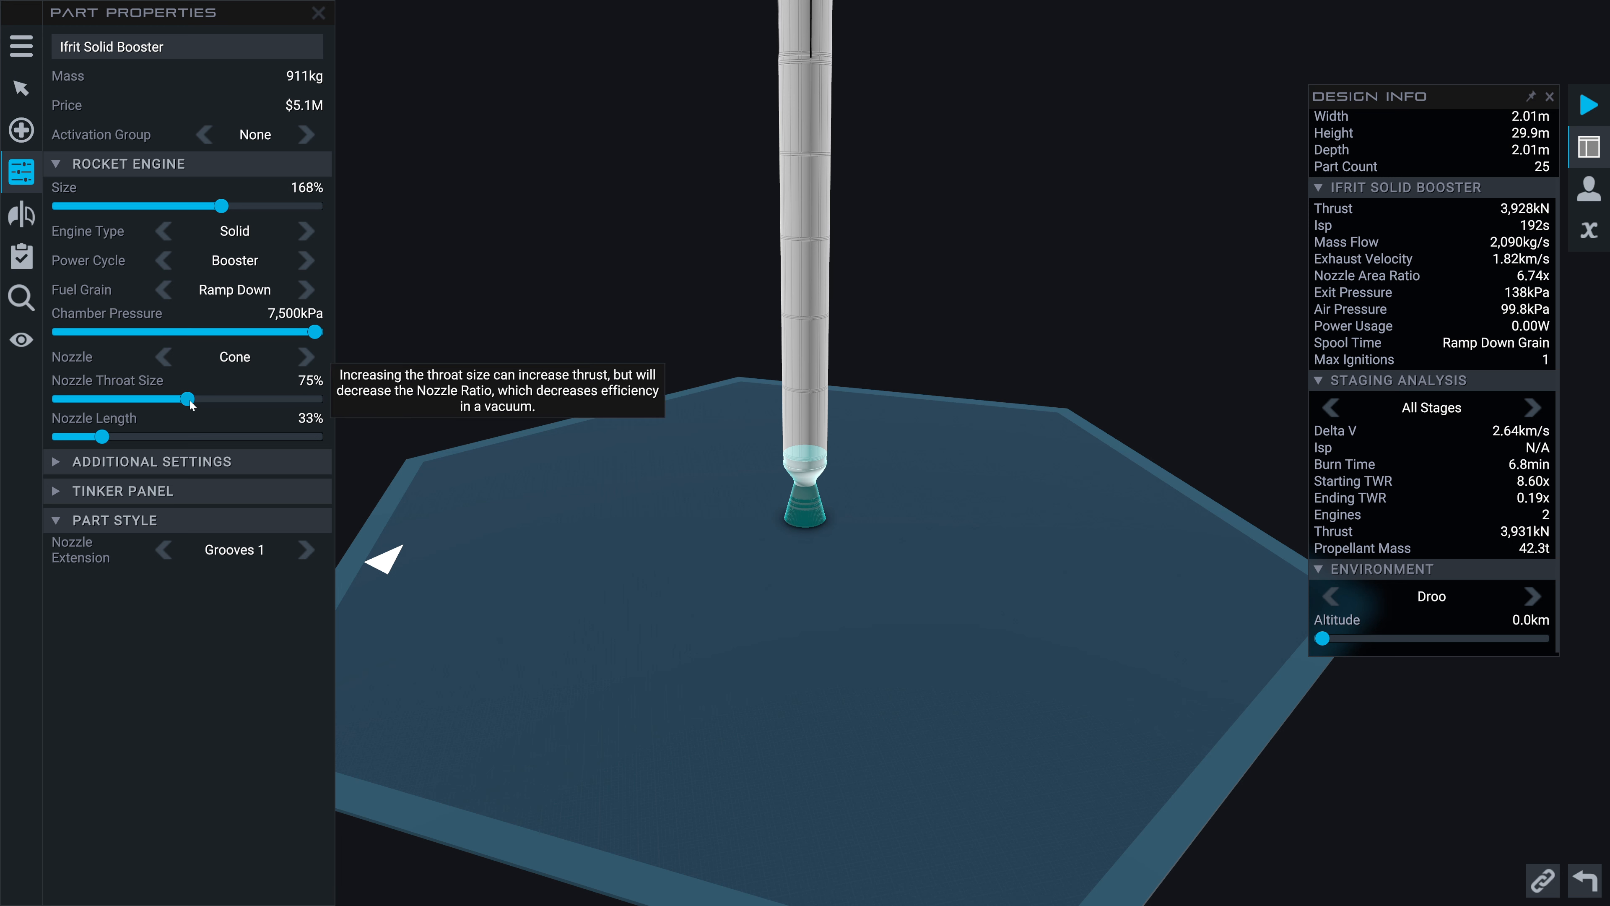
Narrow the Nozzle Throat Size to 50%, trying Ramp Up fuel grain before returning to Ramp Down
left_click_drag(190, 400, 147, 400)
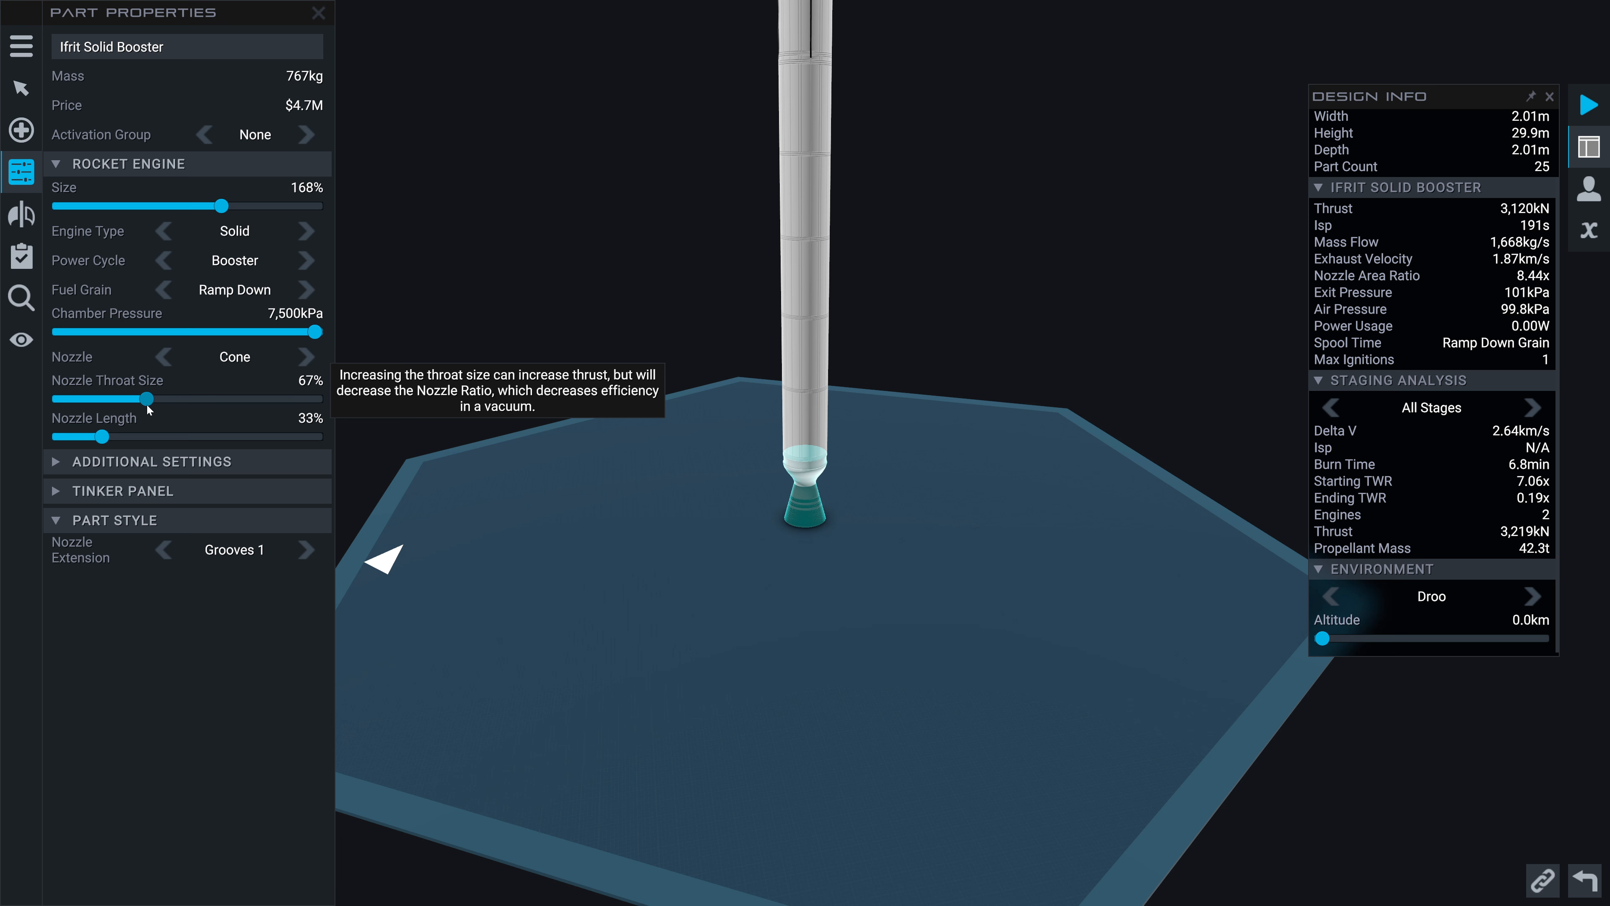
left_click_drag(139, 398, 59, 398)
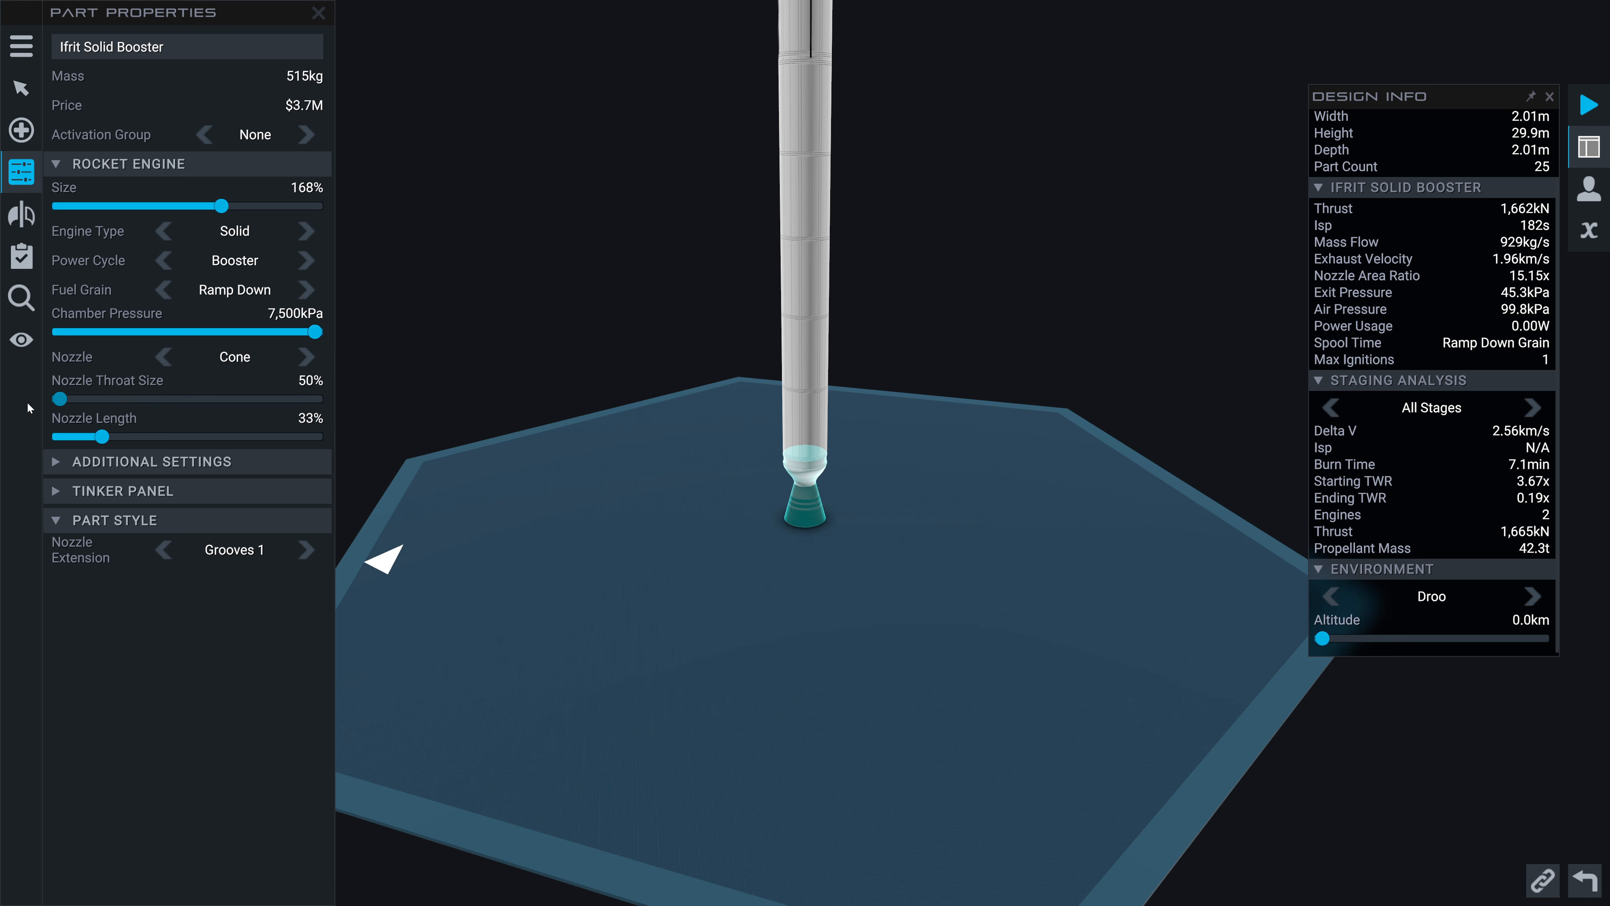
left_click(162, 289)
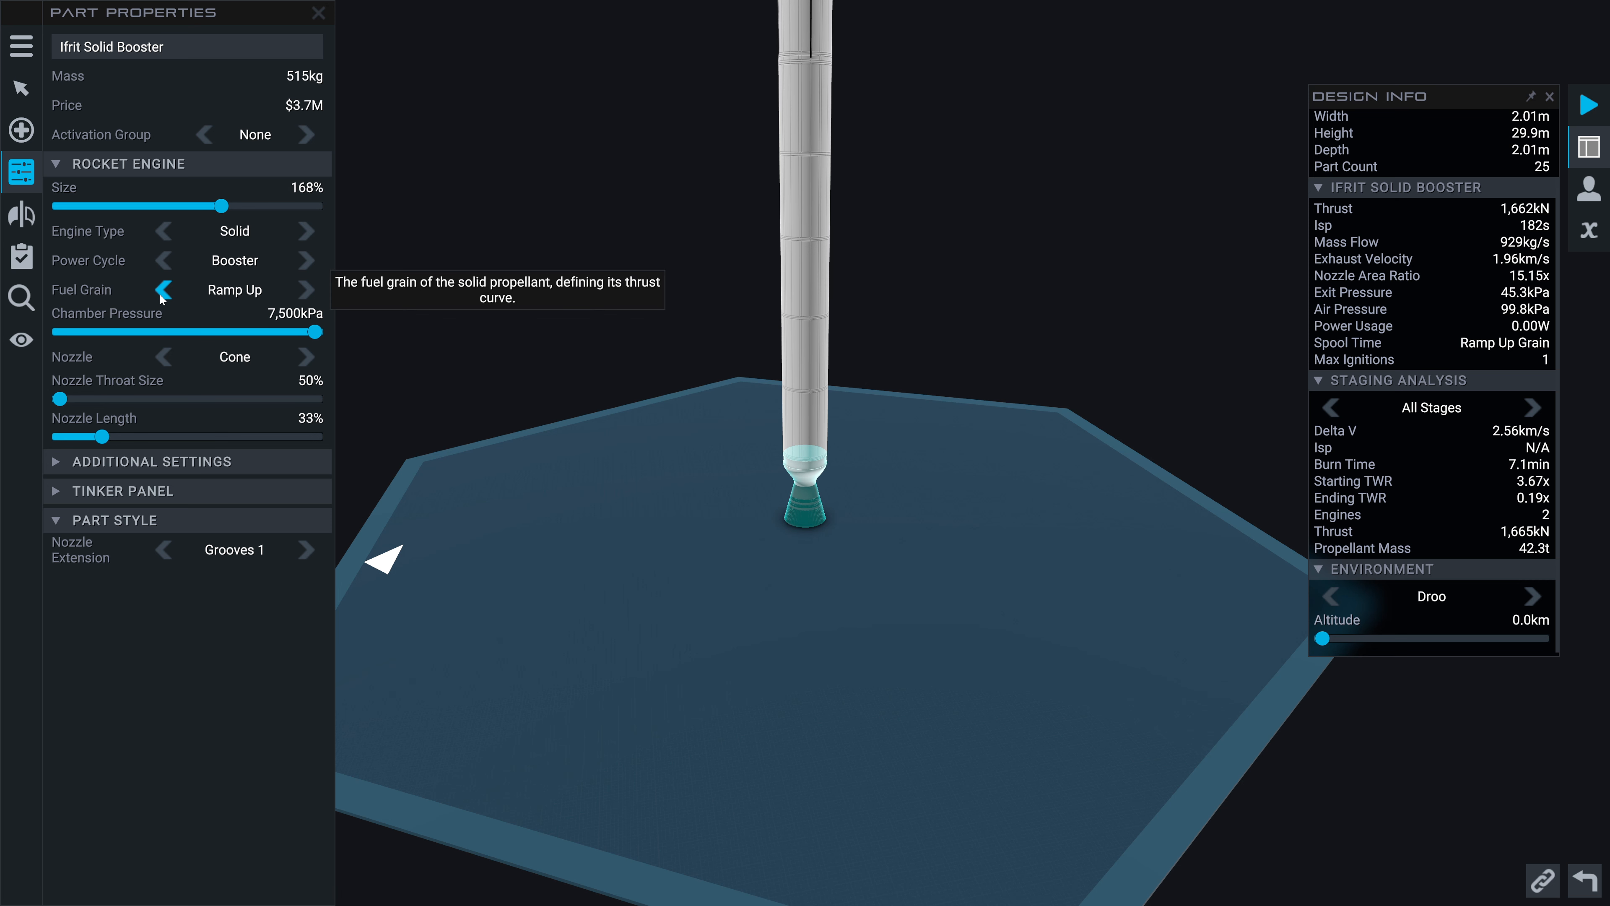
mouse_move(88, 410)
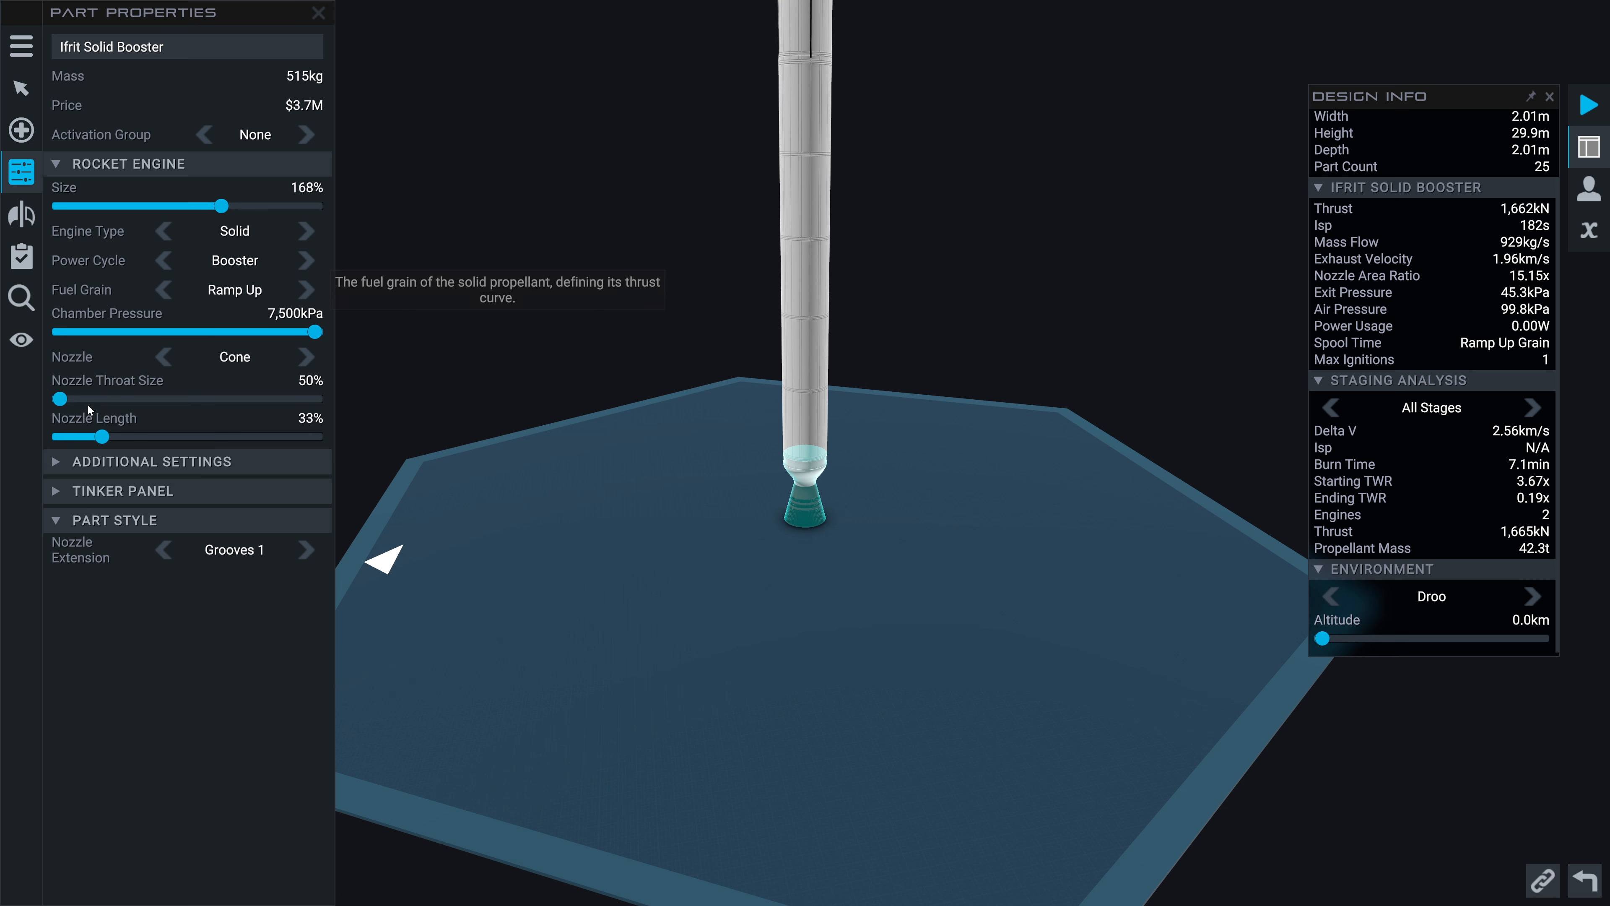
left_click_drag(60, 399, 142, 398)
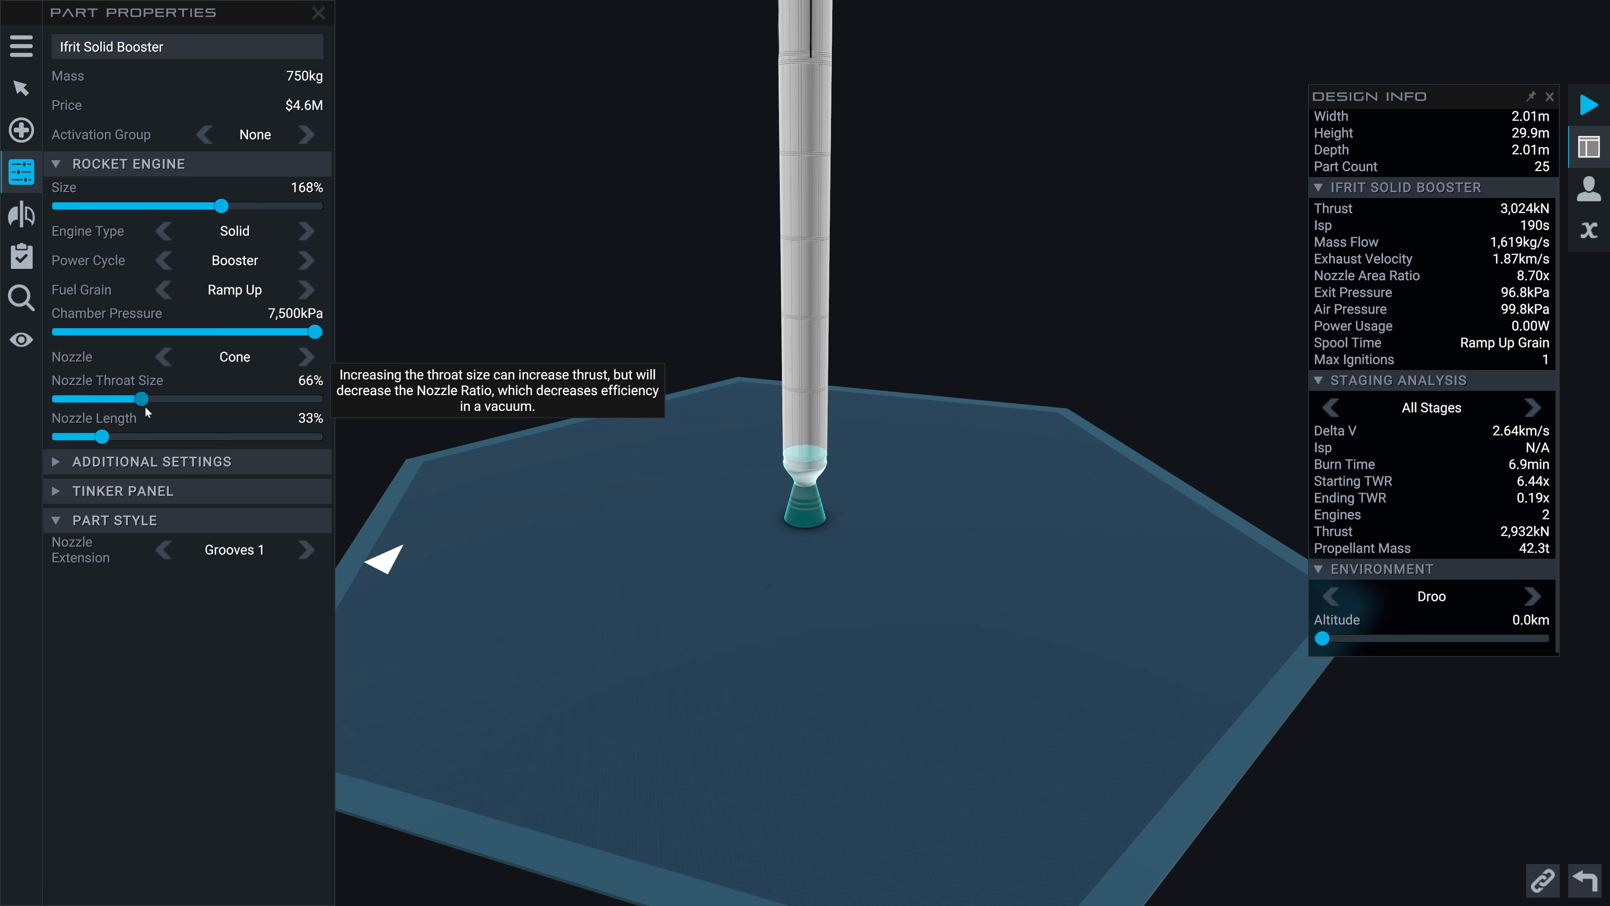
left_click(164, 290)
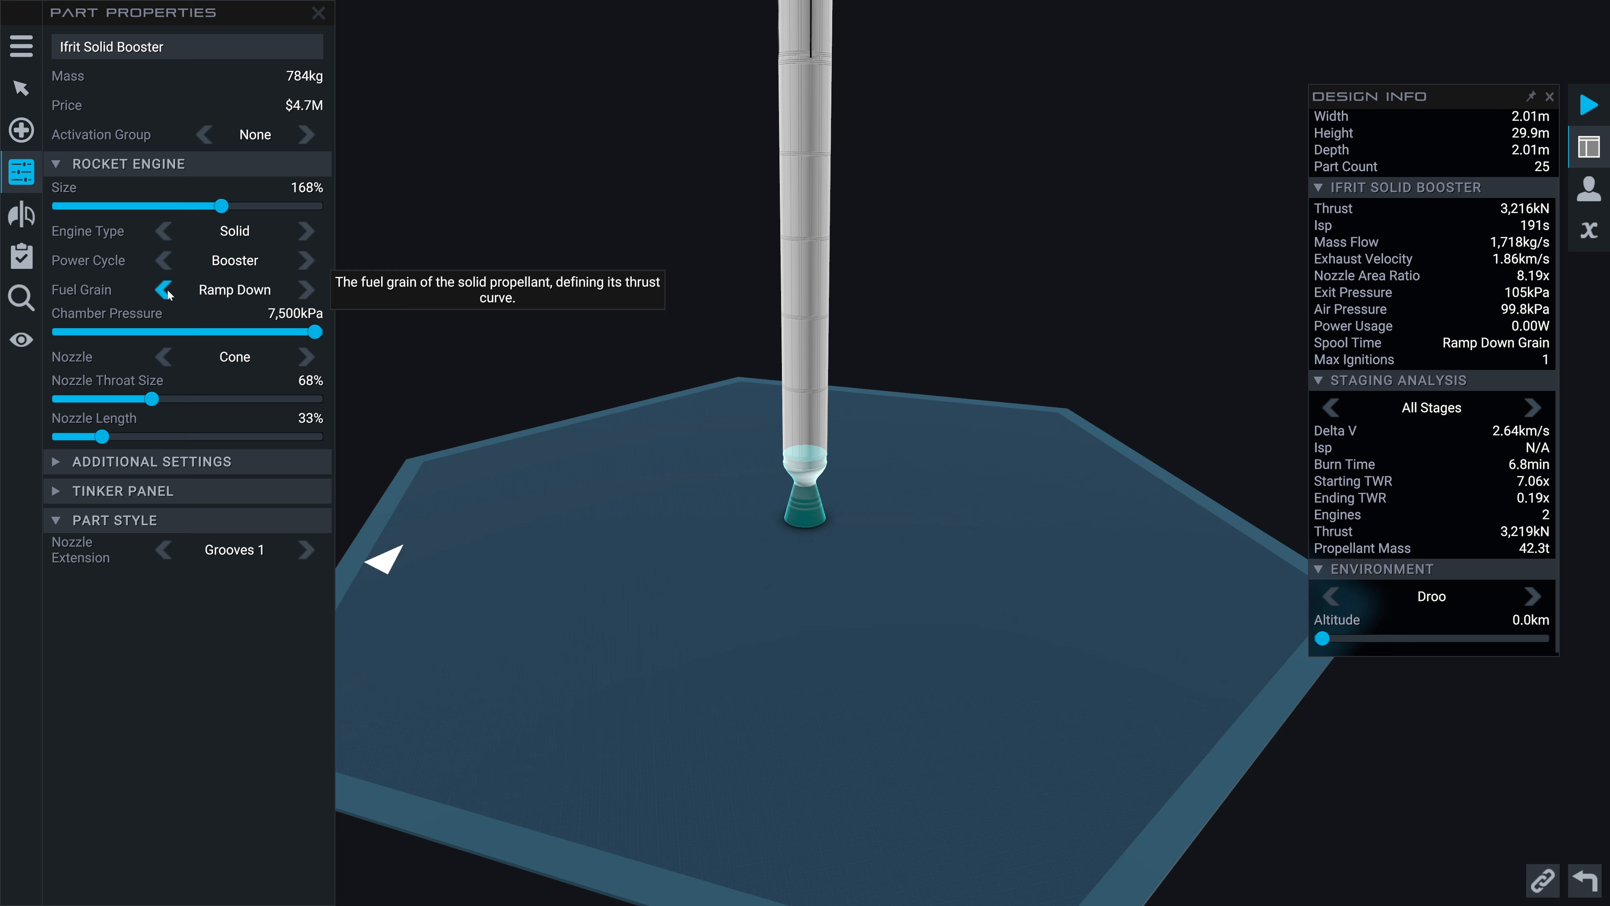
mouse_move(150, 408)
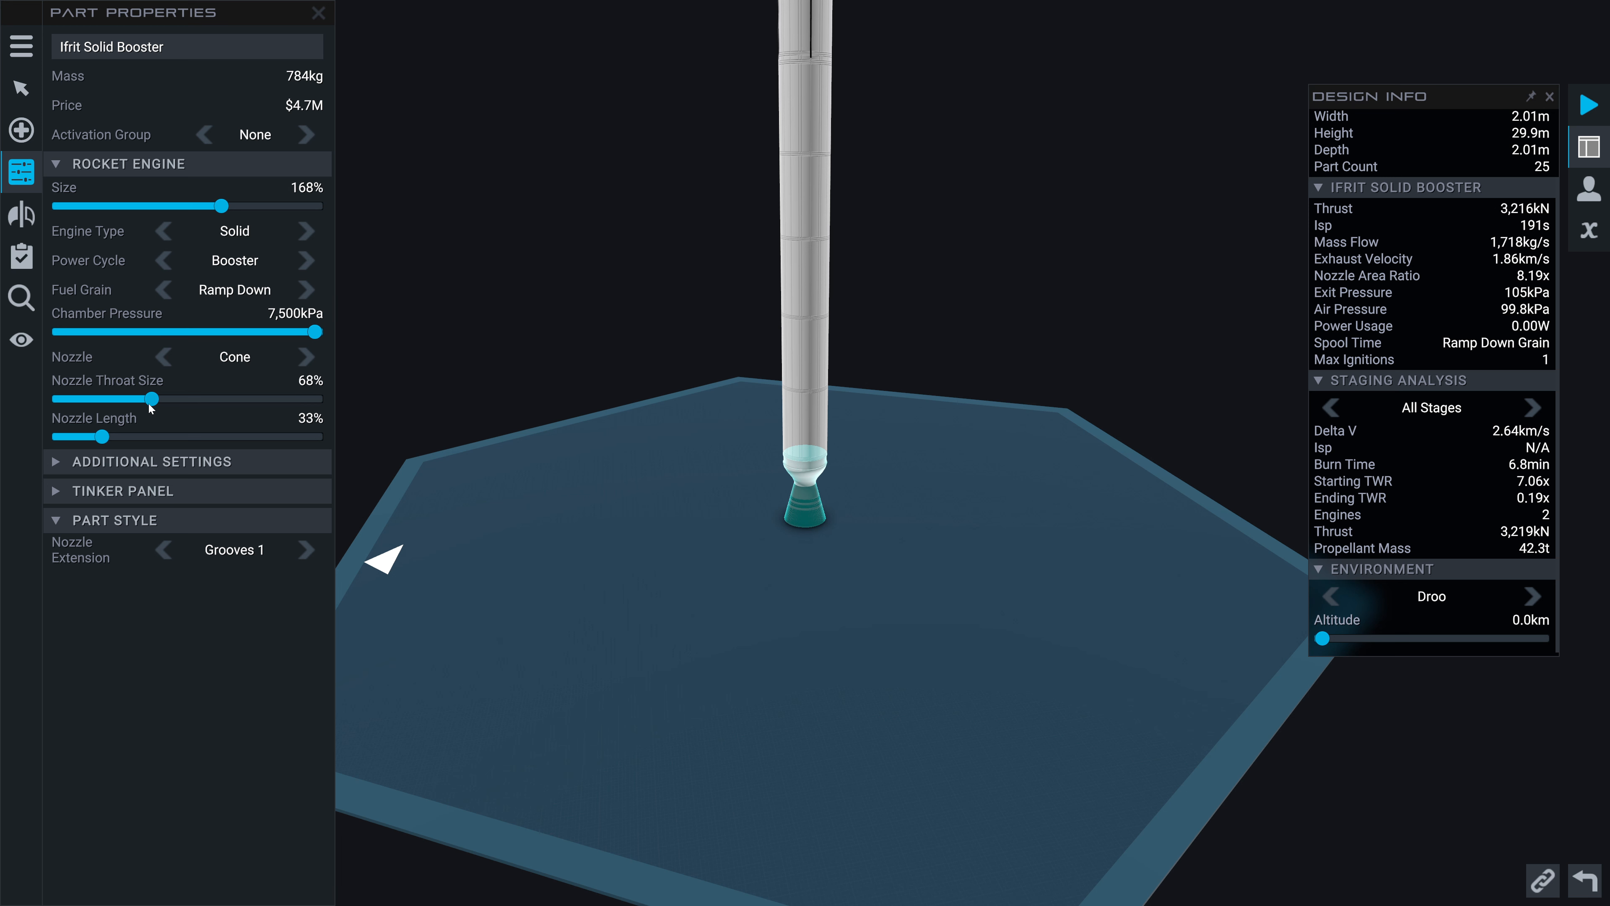
left_click_drag(152, 398, 97, 399)
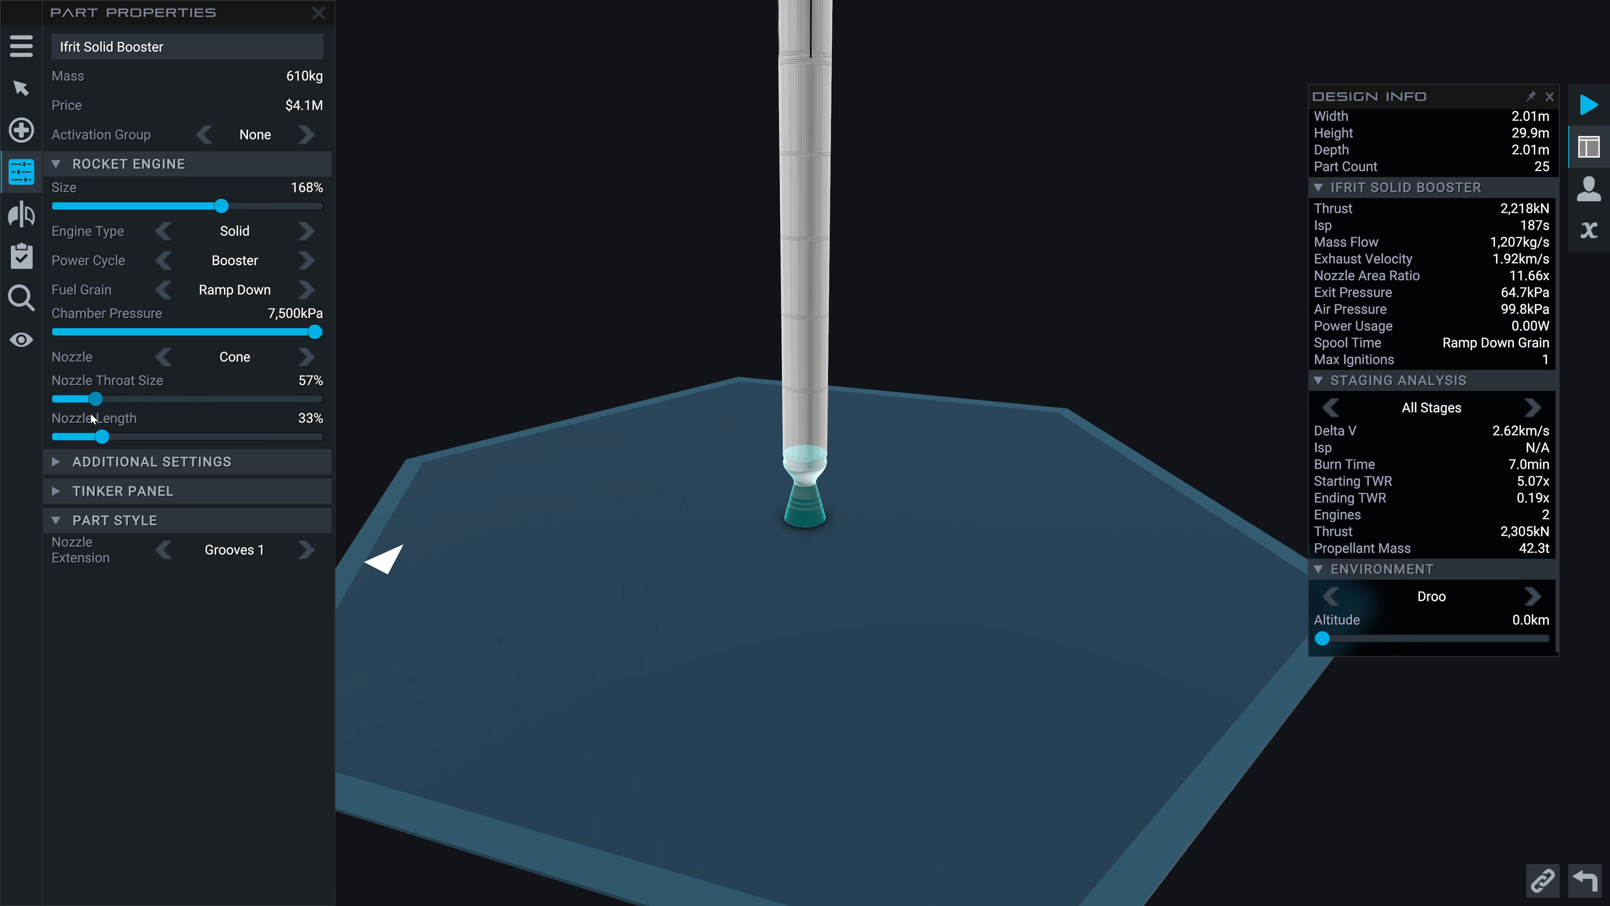
left_click_drag(97, 398, 60, 399)
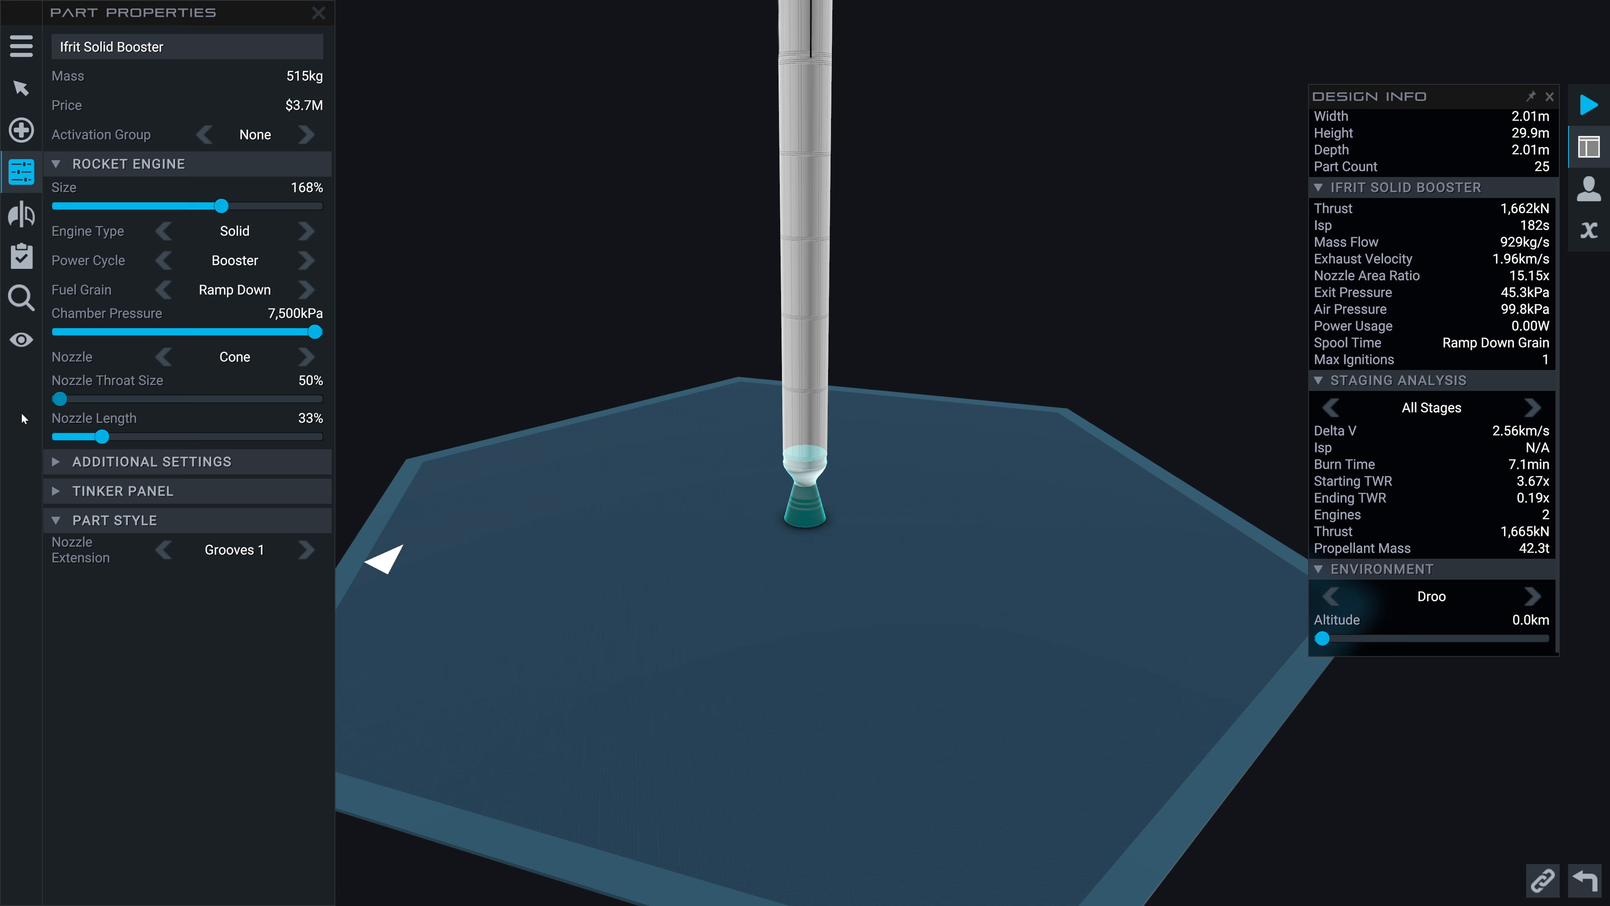
left_click(305, 356)
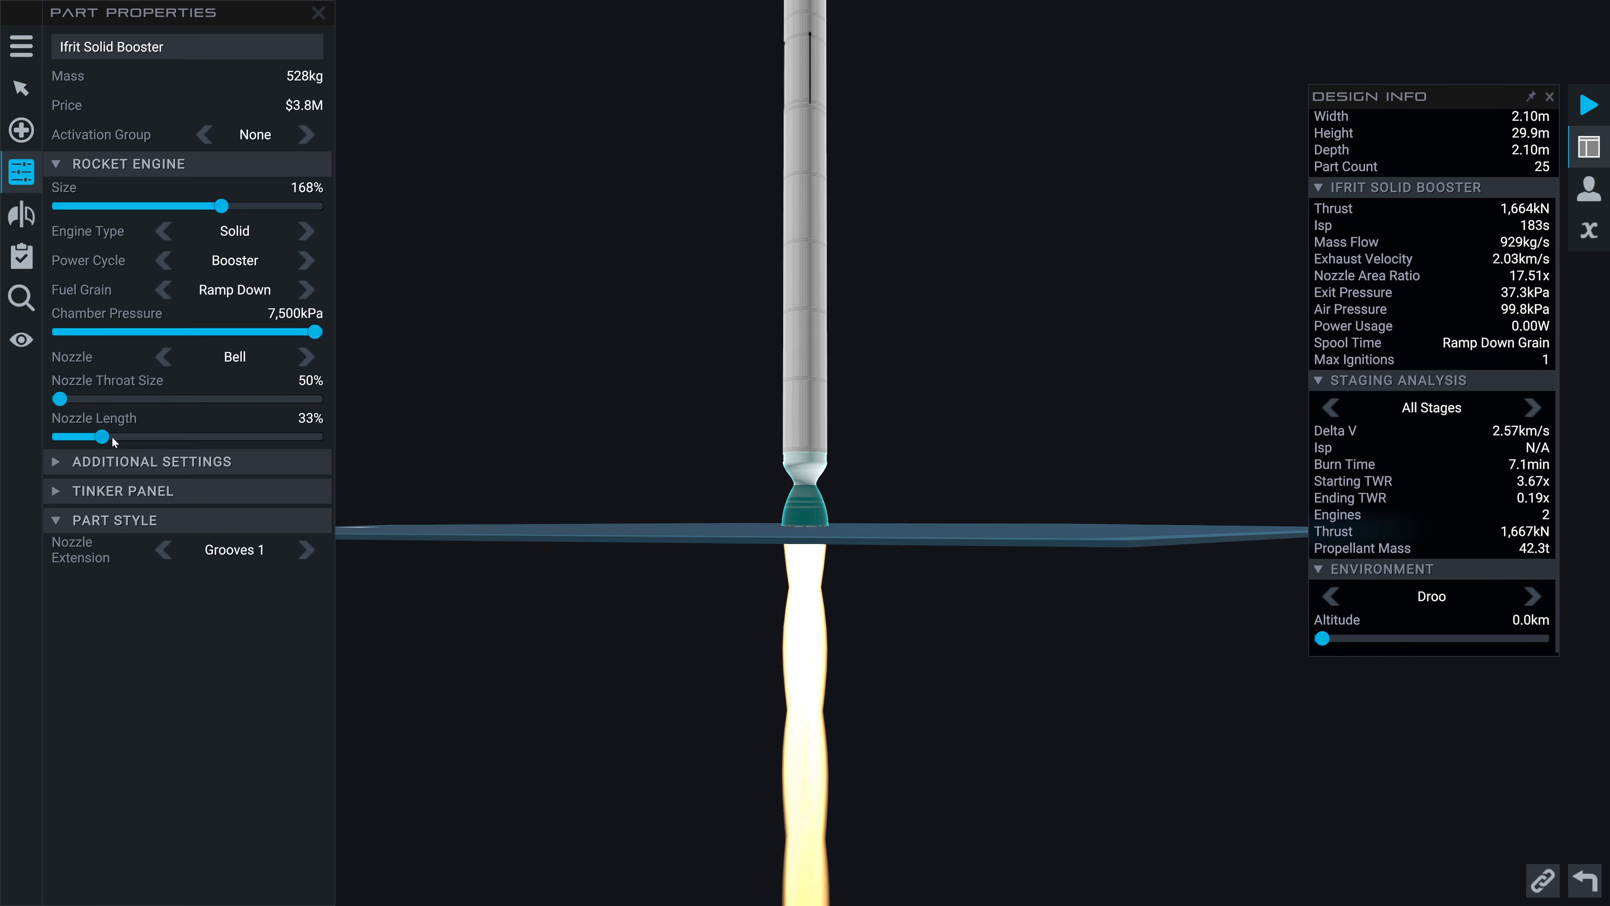
Keep Nozzle Length at 33% and widen the Nozzle Throat Size to 70%
left_click_drag(111, 435, 128, 435)
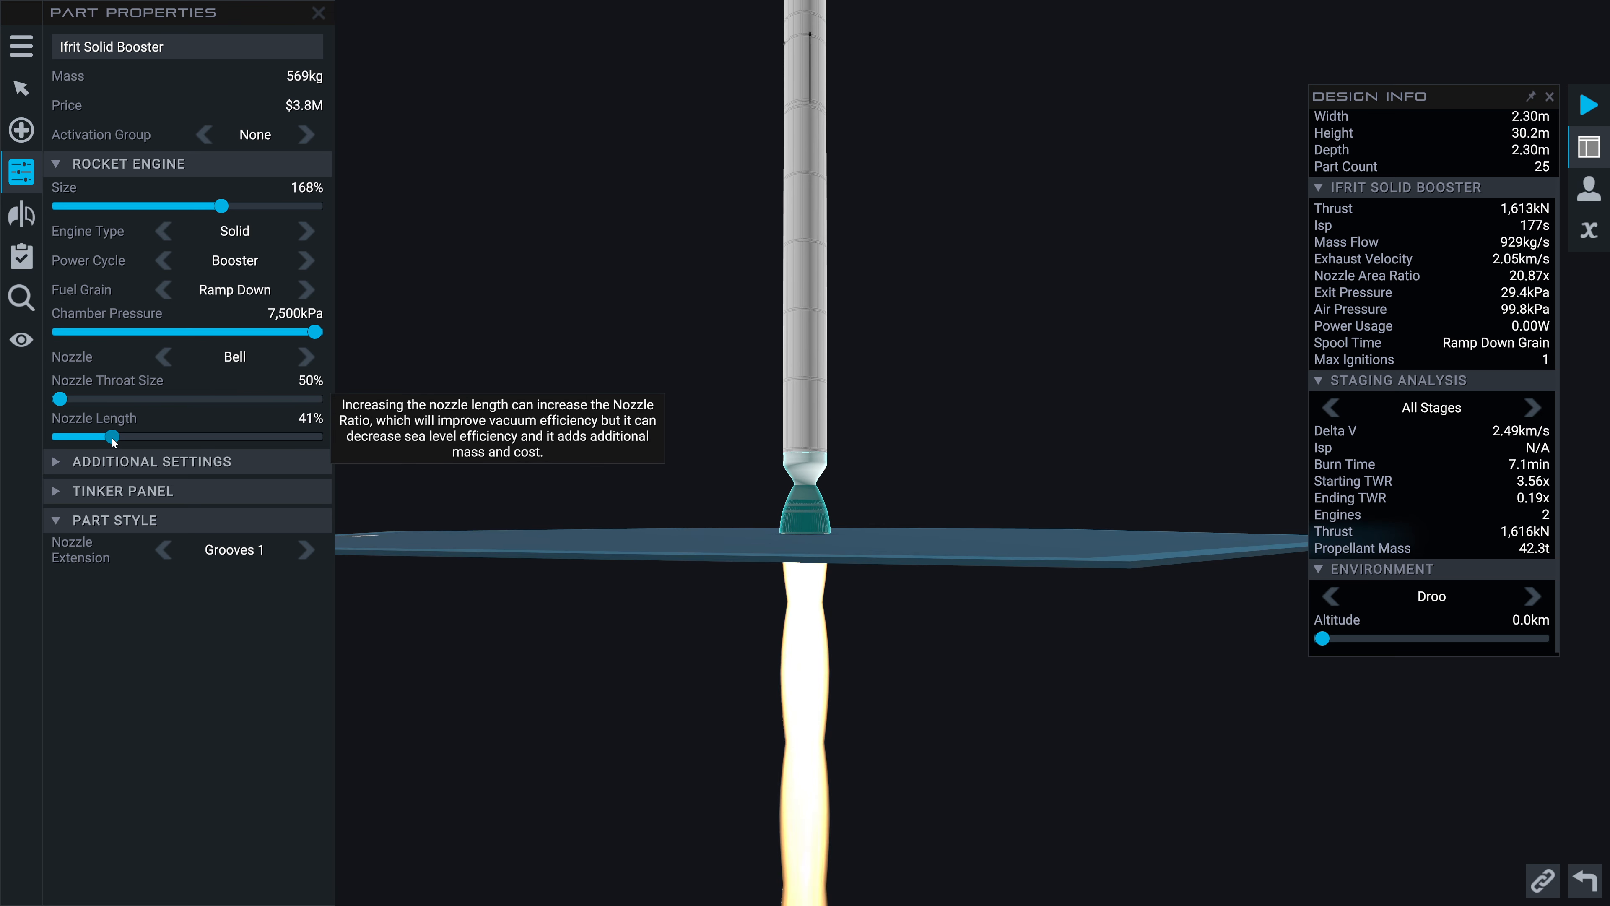
left_click_drag(128, 435, 97, 435)
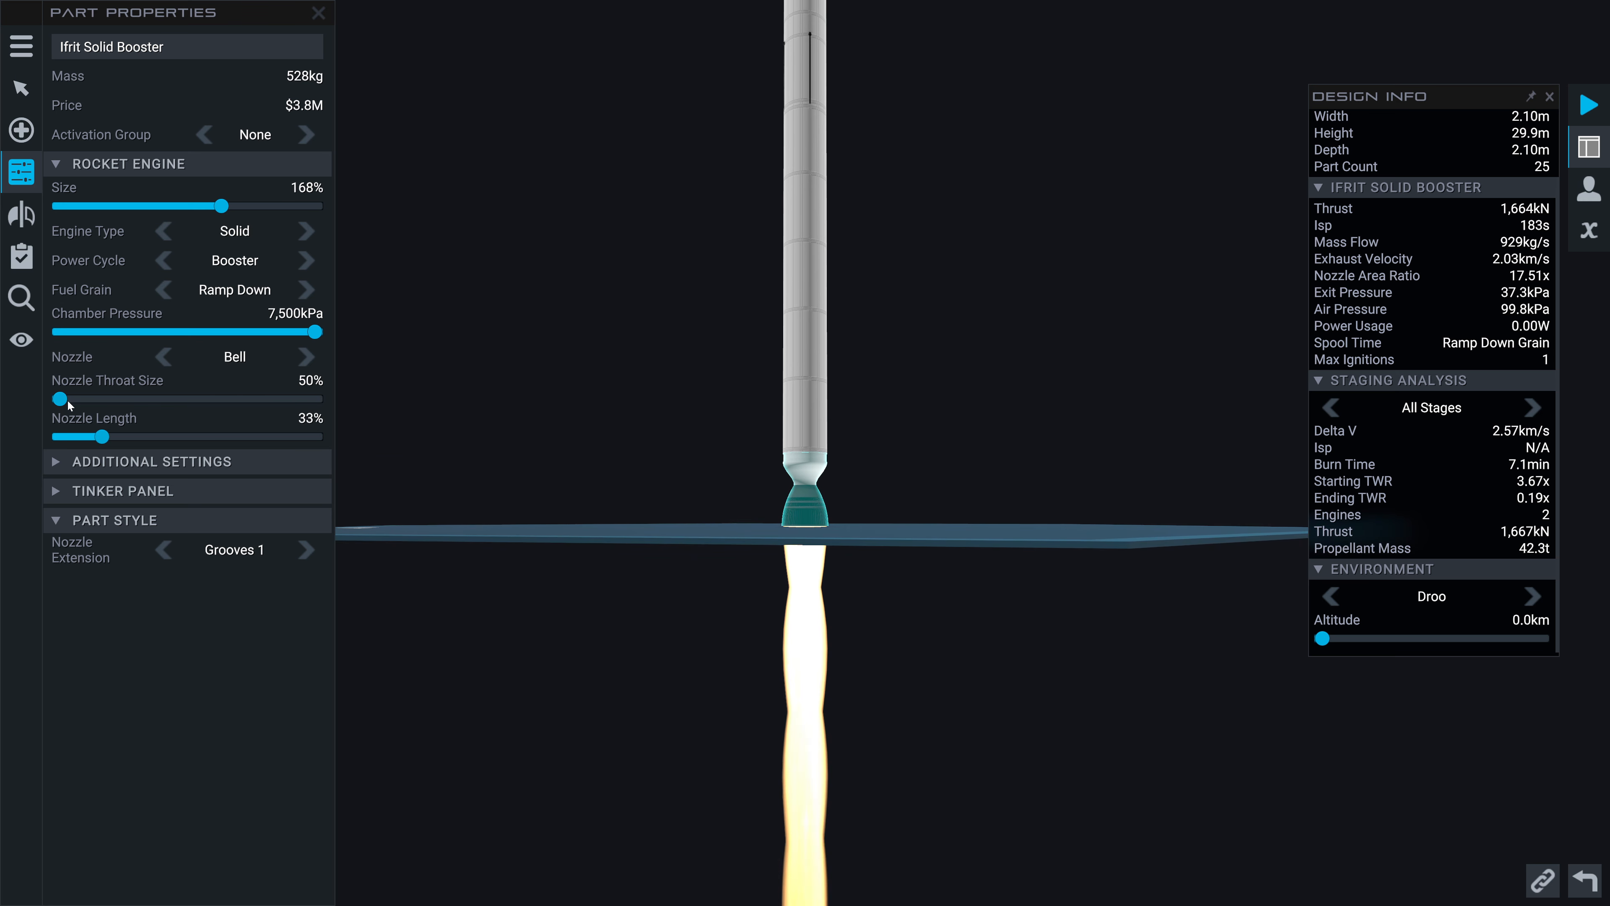
left_click_drag(60, 399, 159, 400)
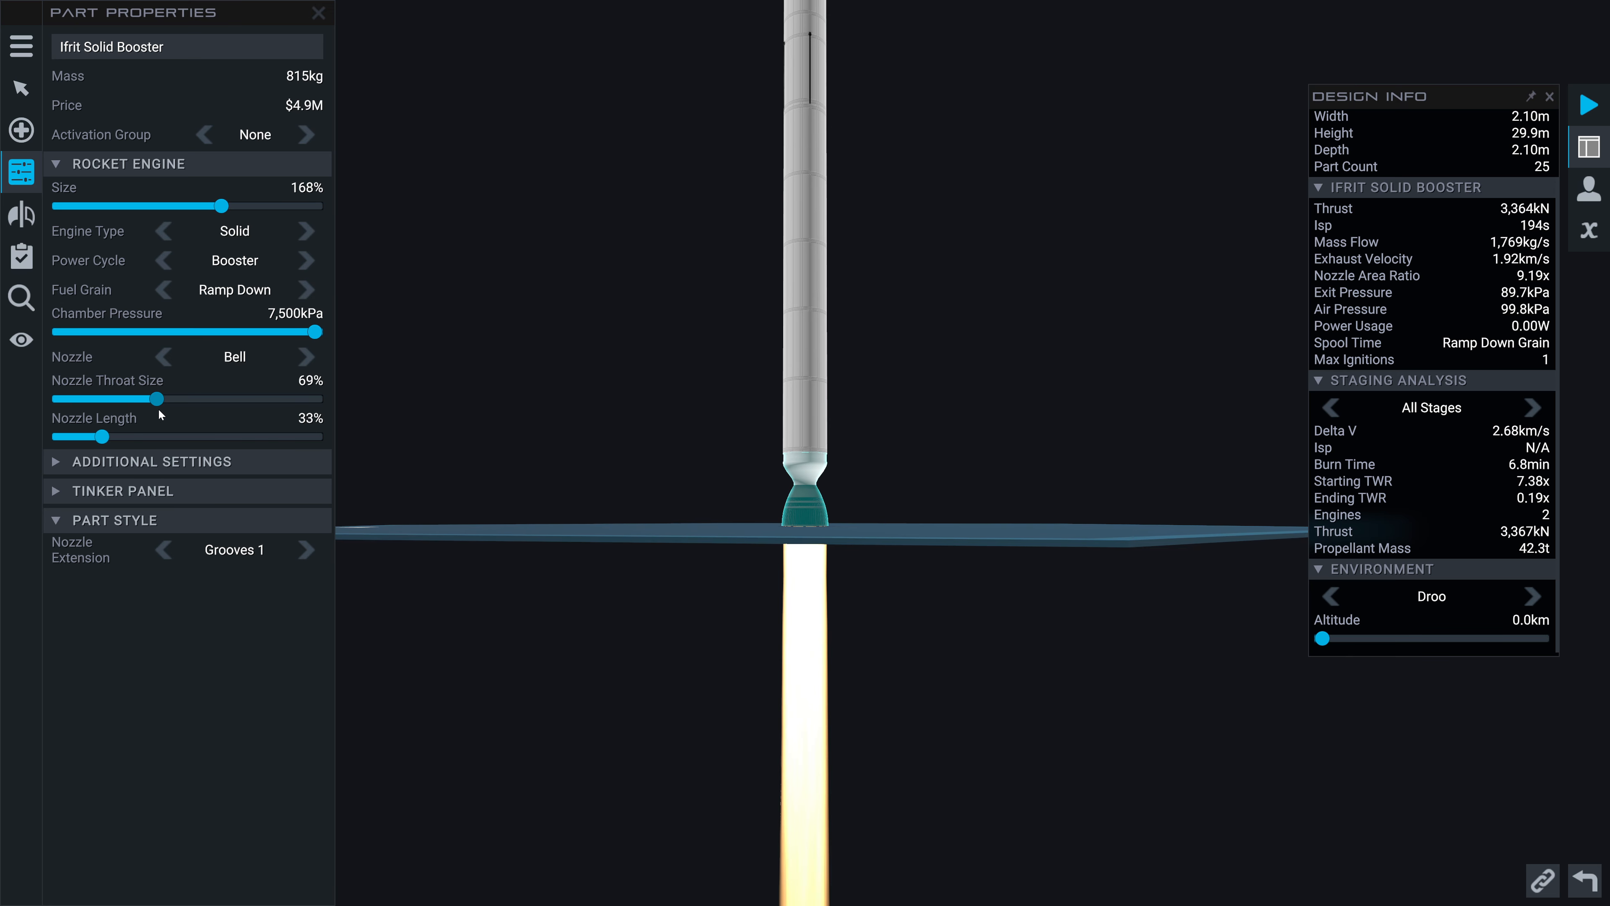
left_click_drag(154, 399, 151, 399)
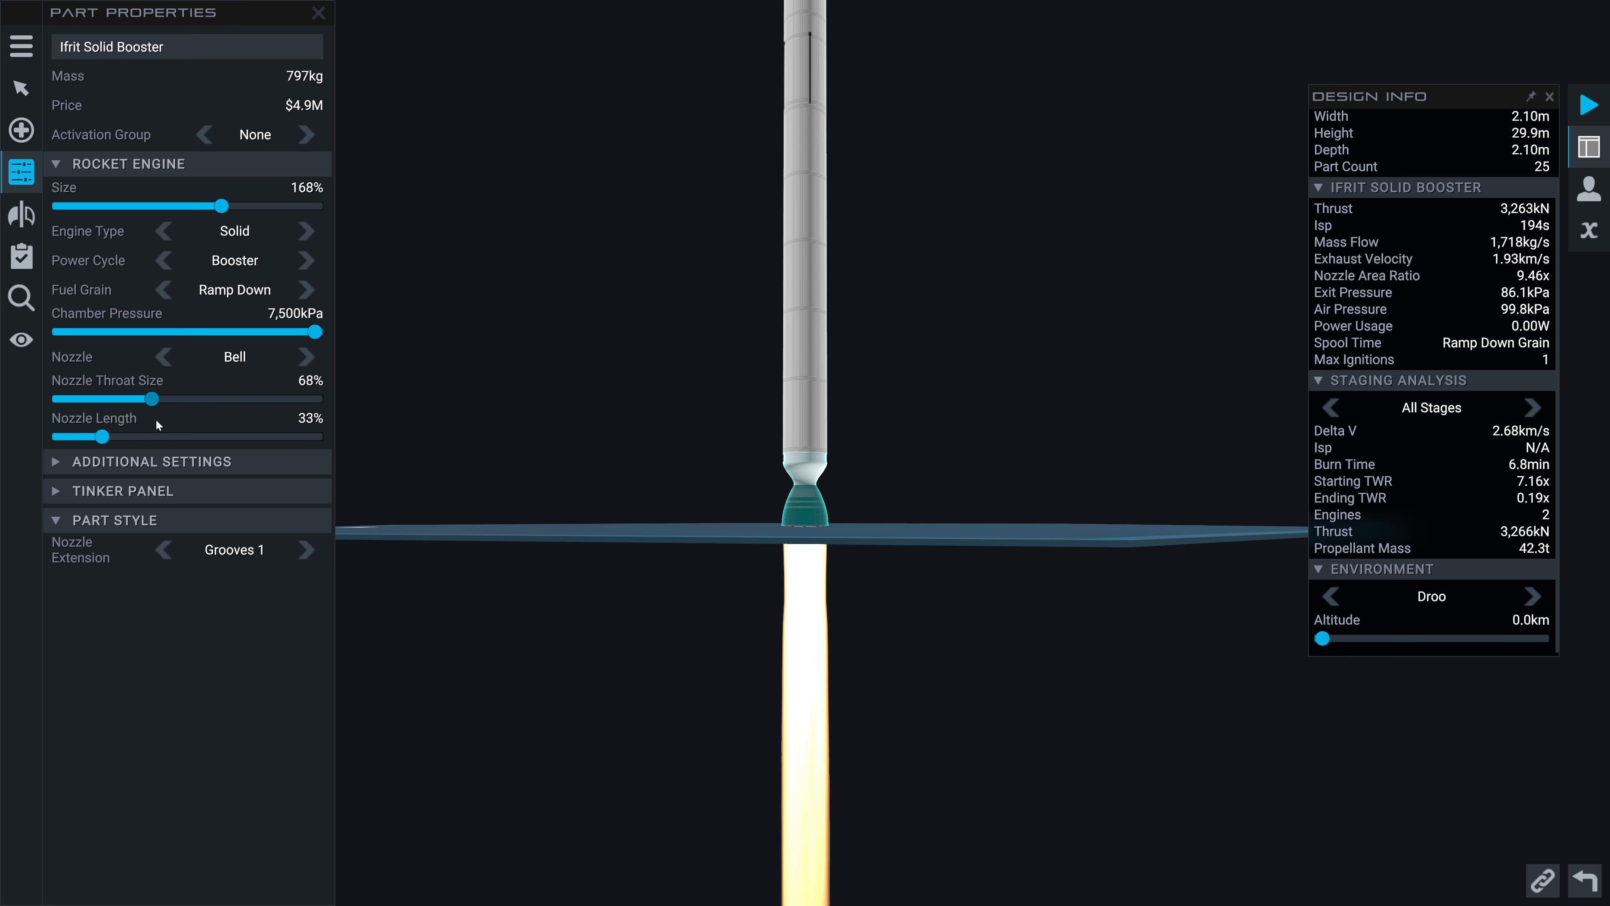
left_click_drag(138, 399, 232, 399)
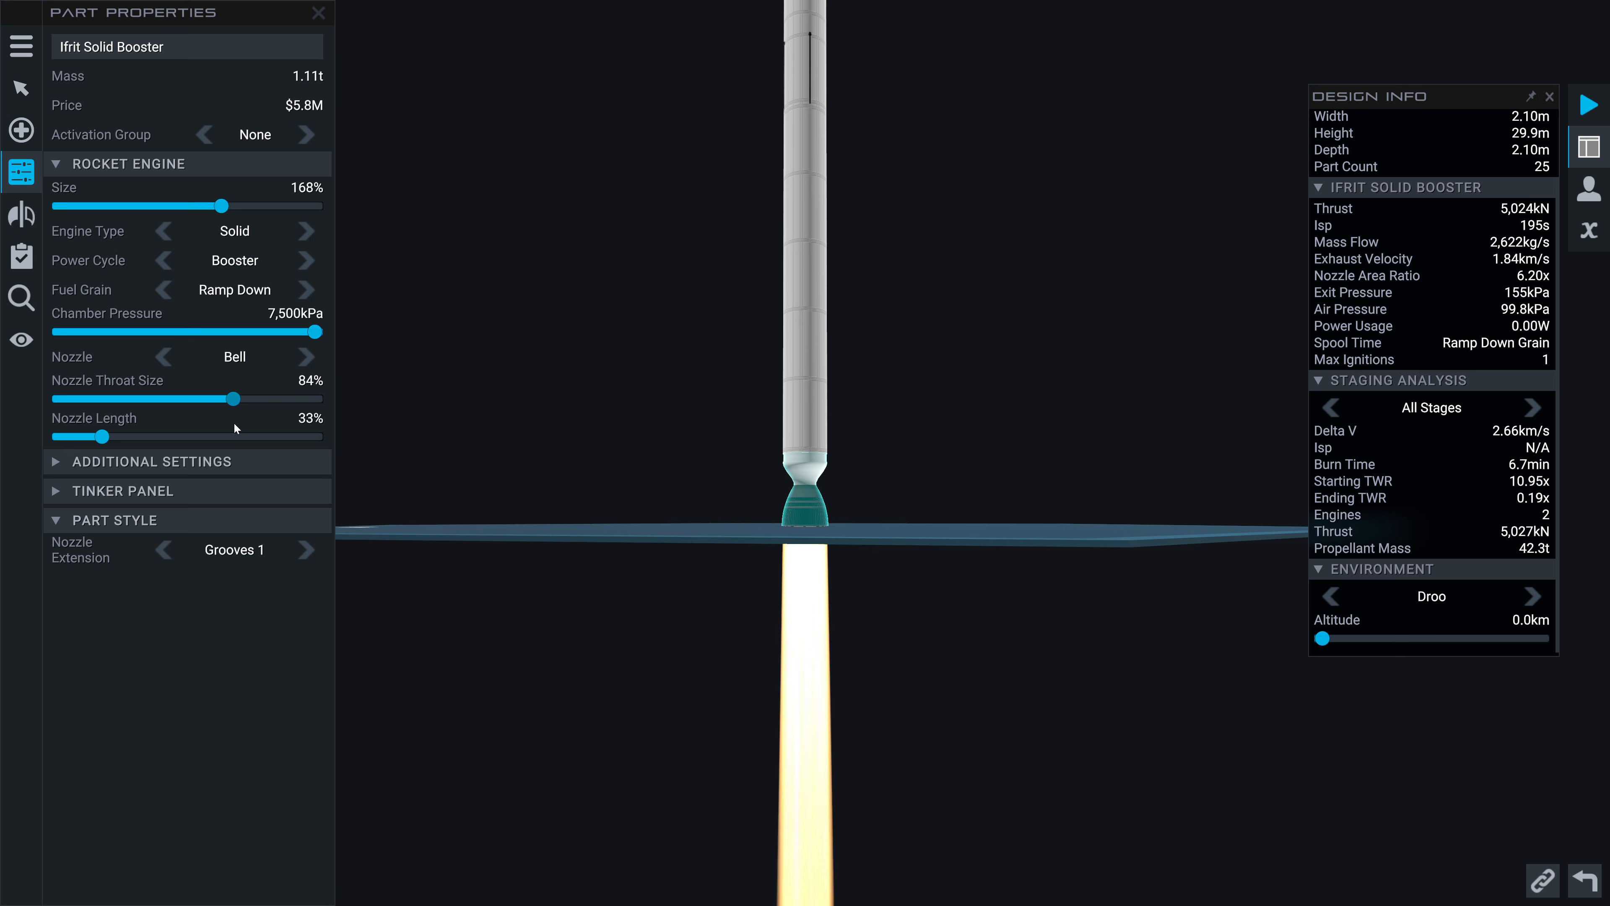
left_click_drag(243, 398, 141, 398)
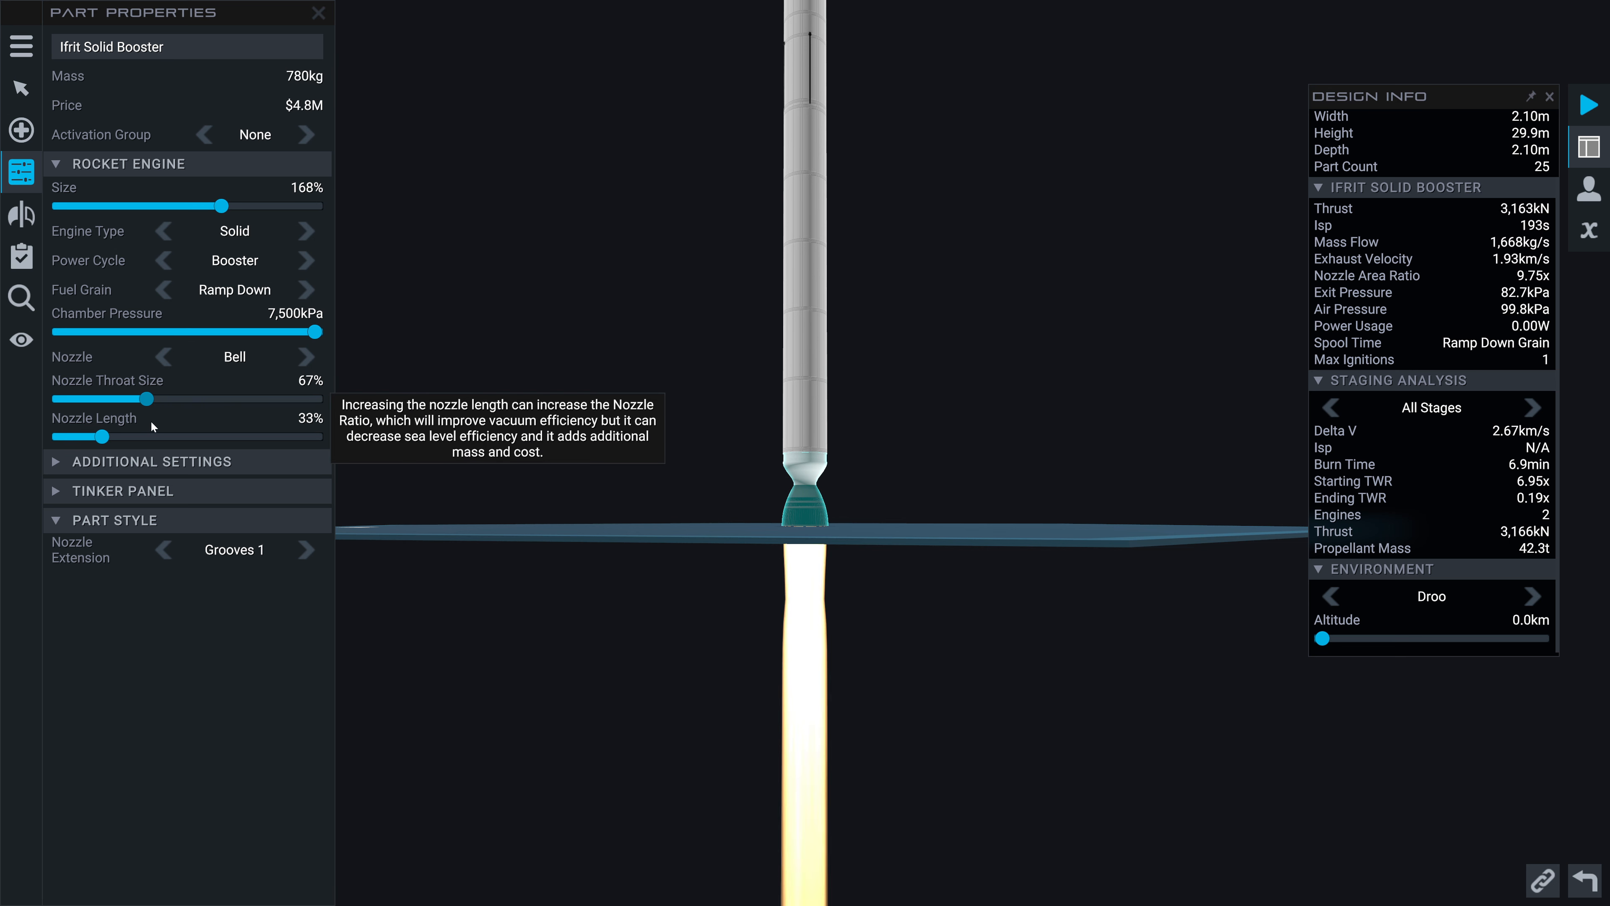
left_click_drag(128, 398, 149, 398)
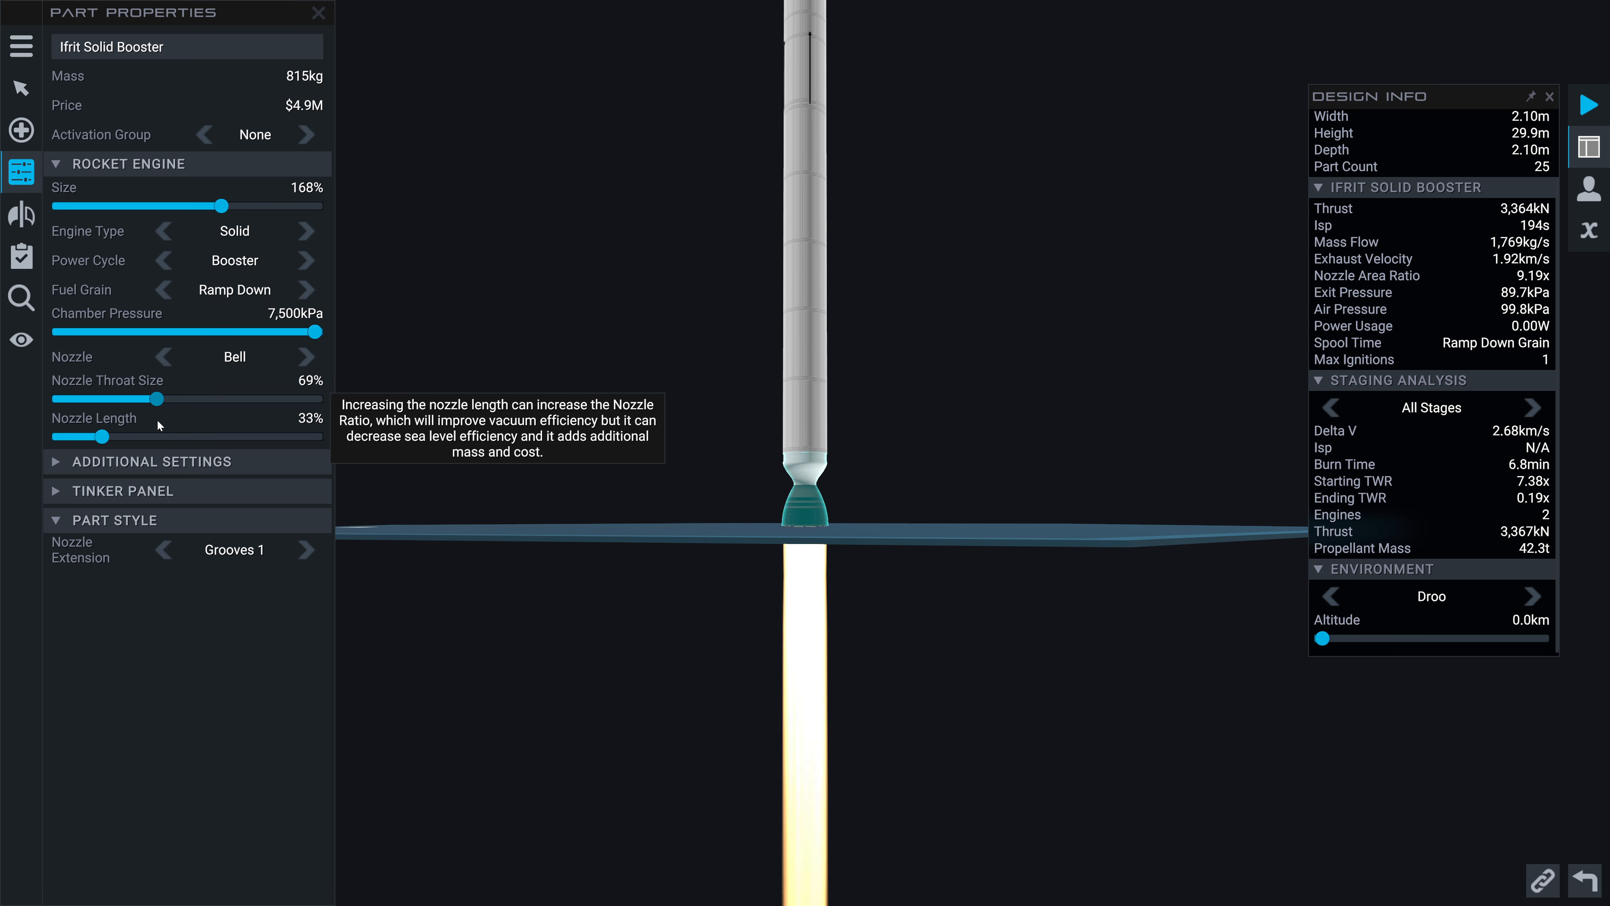
left_click_drag(146, 398, 125, 398)
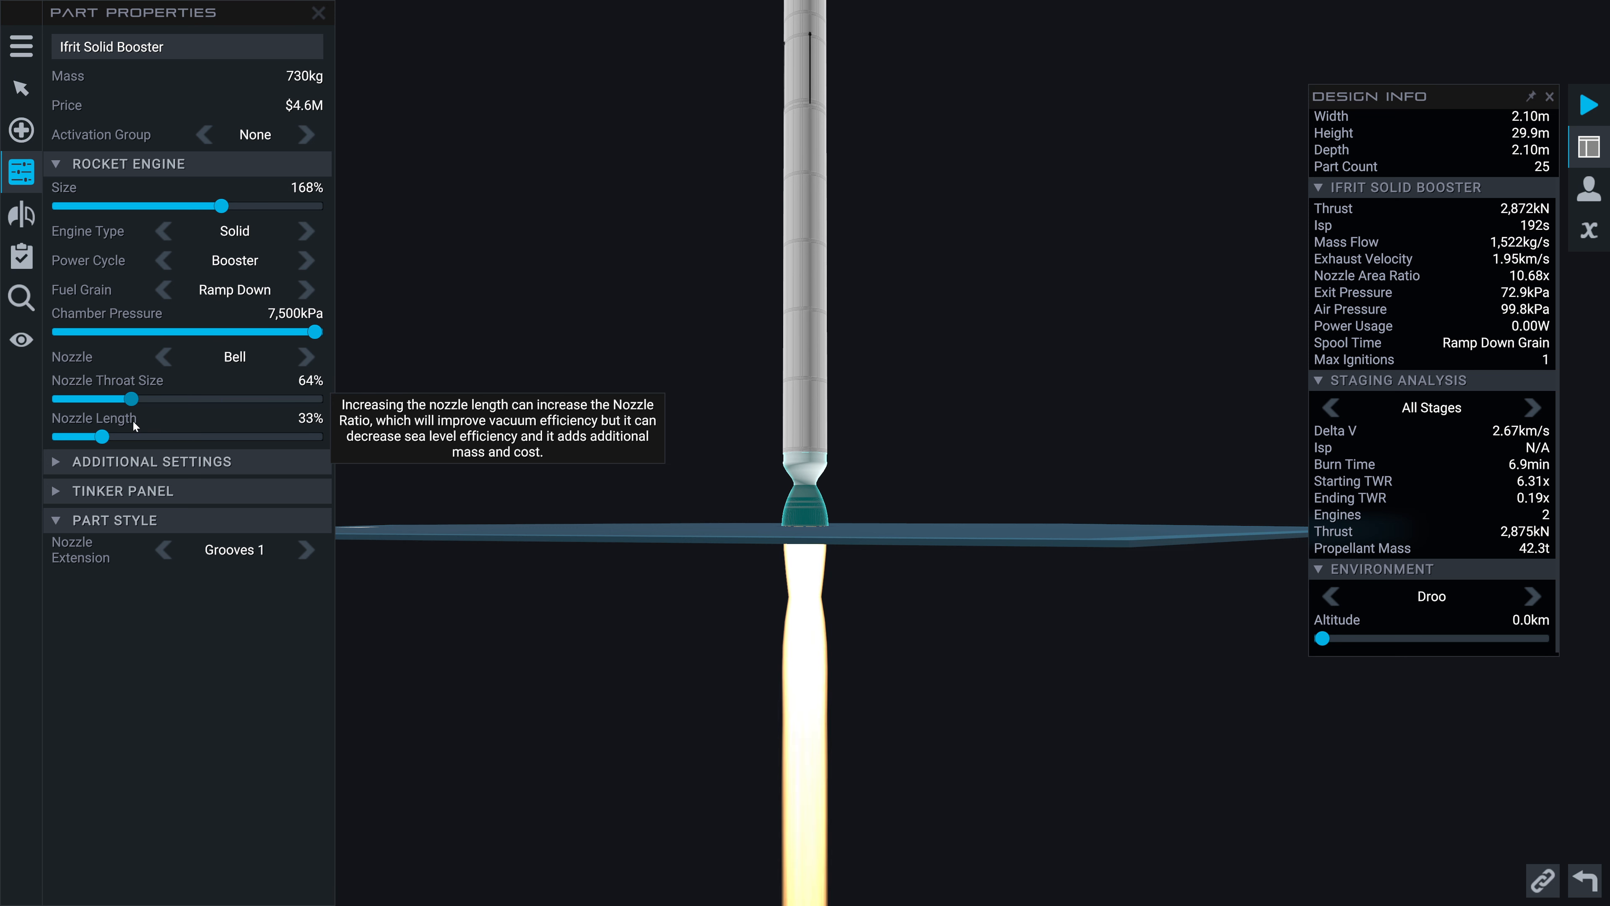
left_click_drag(127, 398, 149, 398)
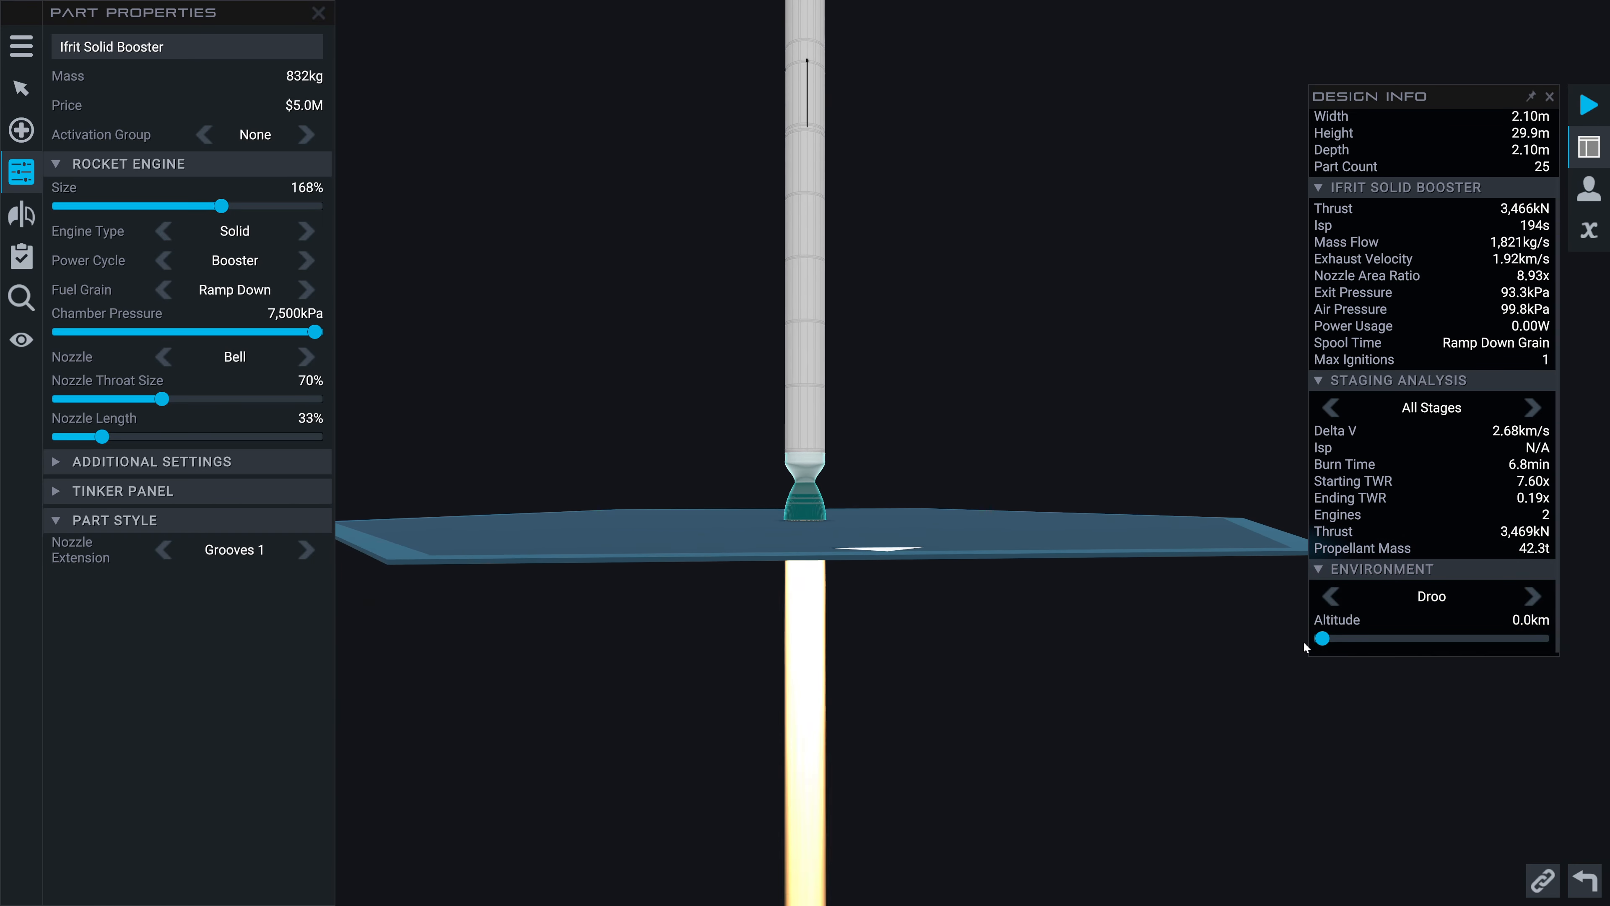
left_click_drag(1321, 637, 1331, 638)
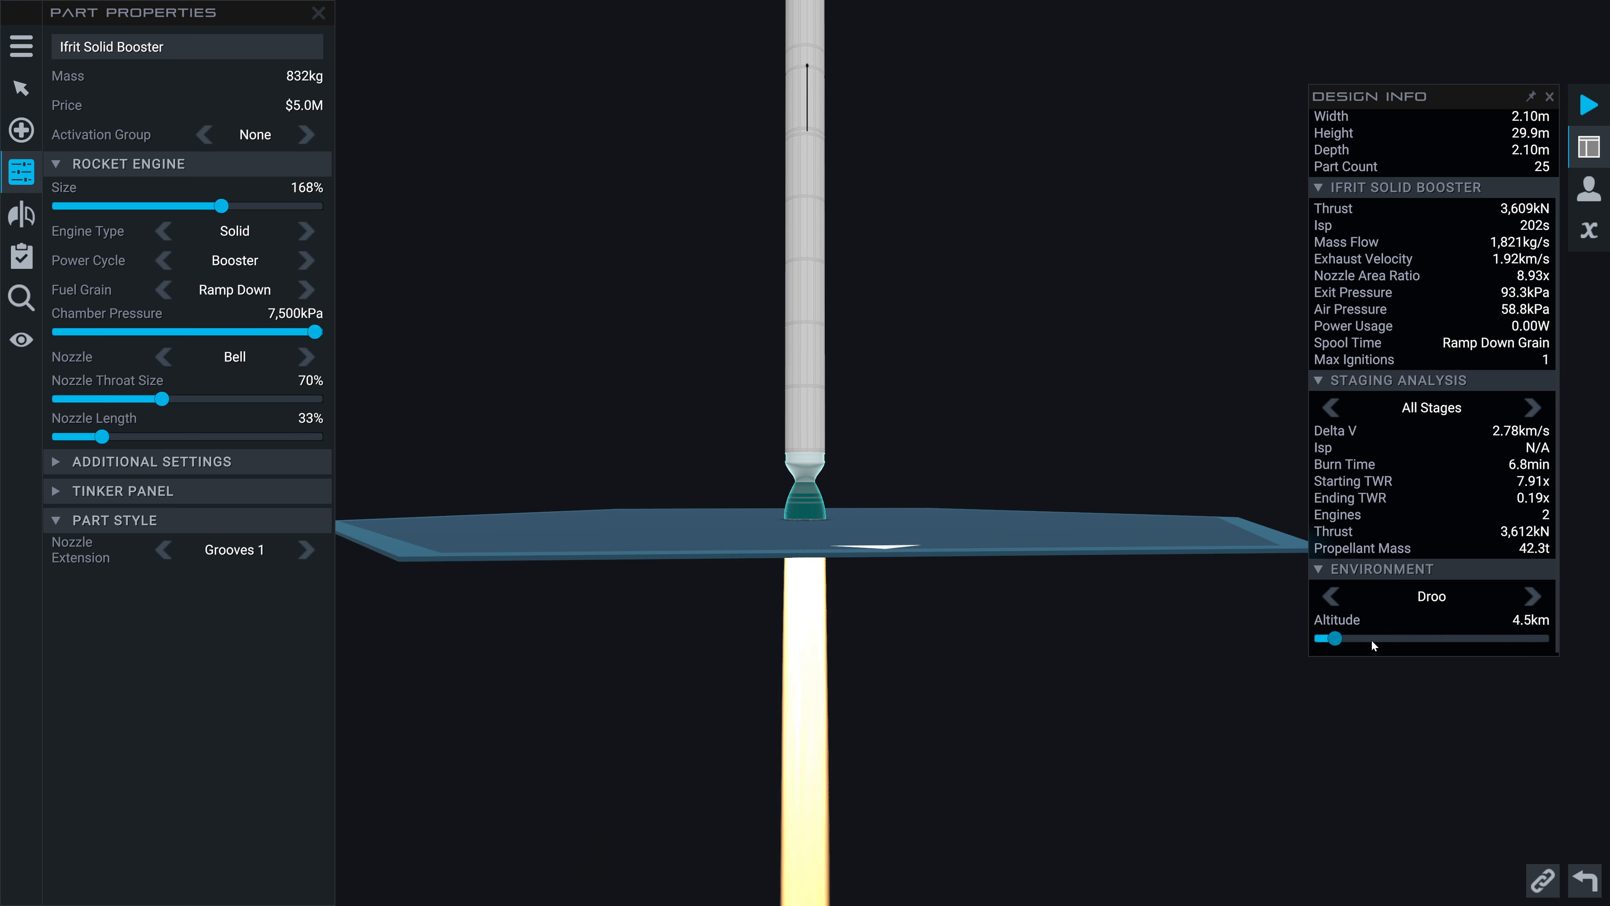
left_click_drag(1332, 637, 1554, 638)
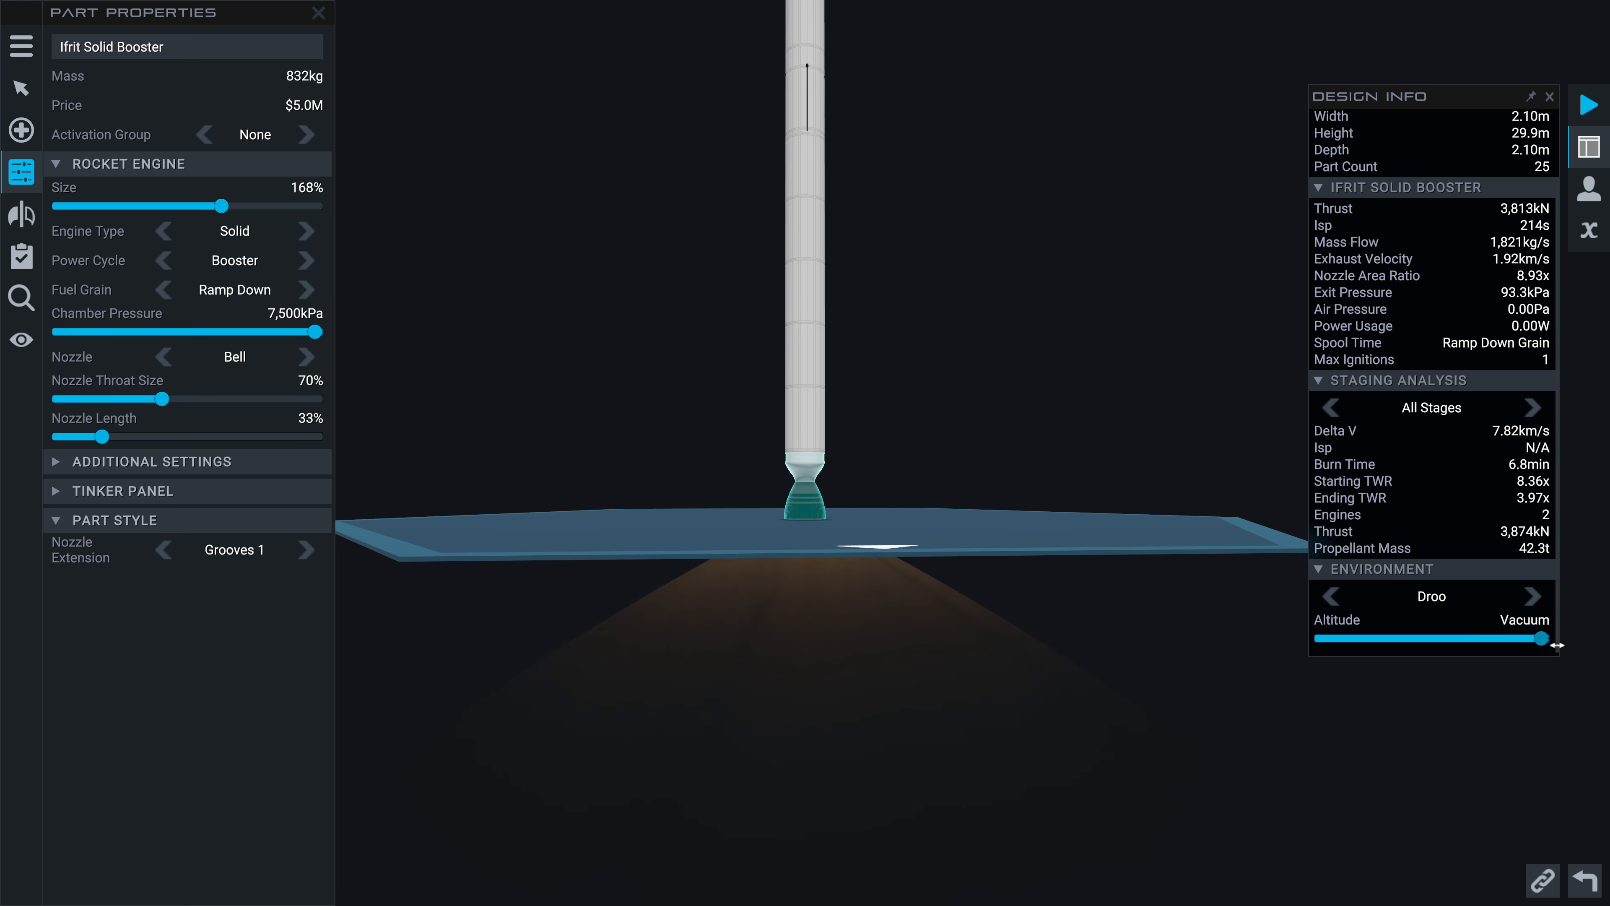
left_click_drag(1554, 637, 1322, 638)
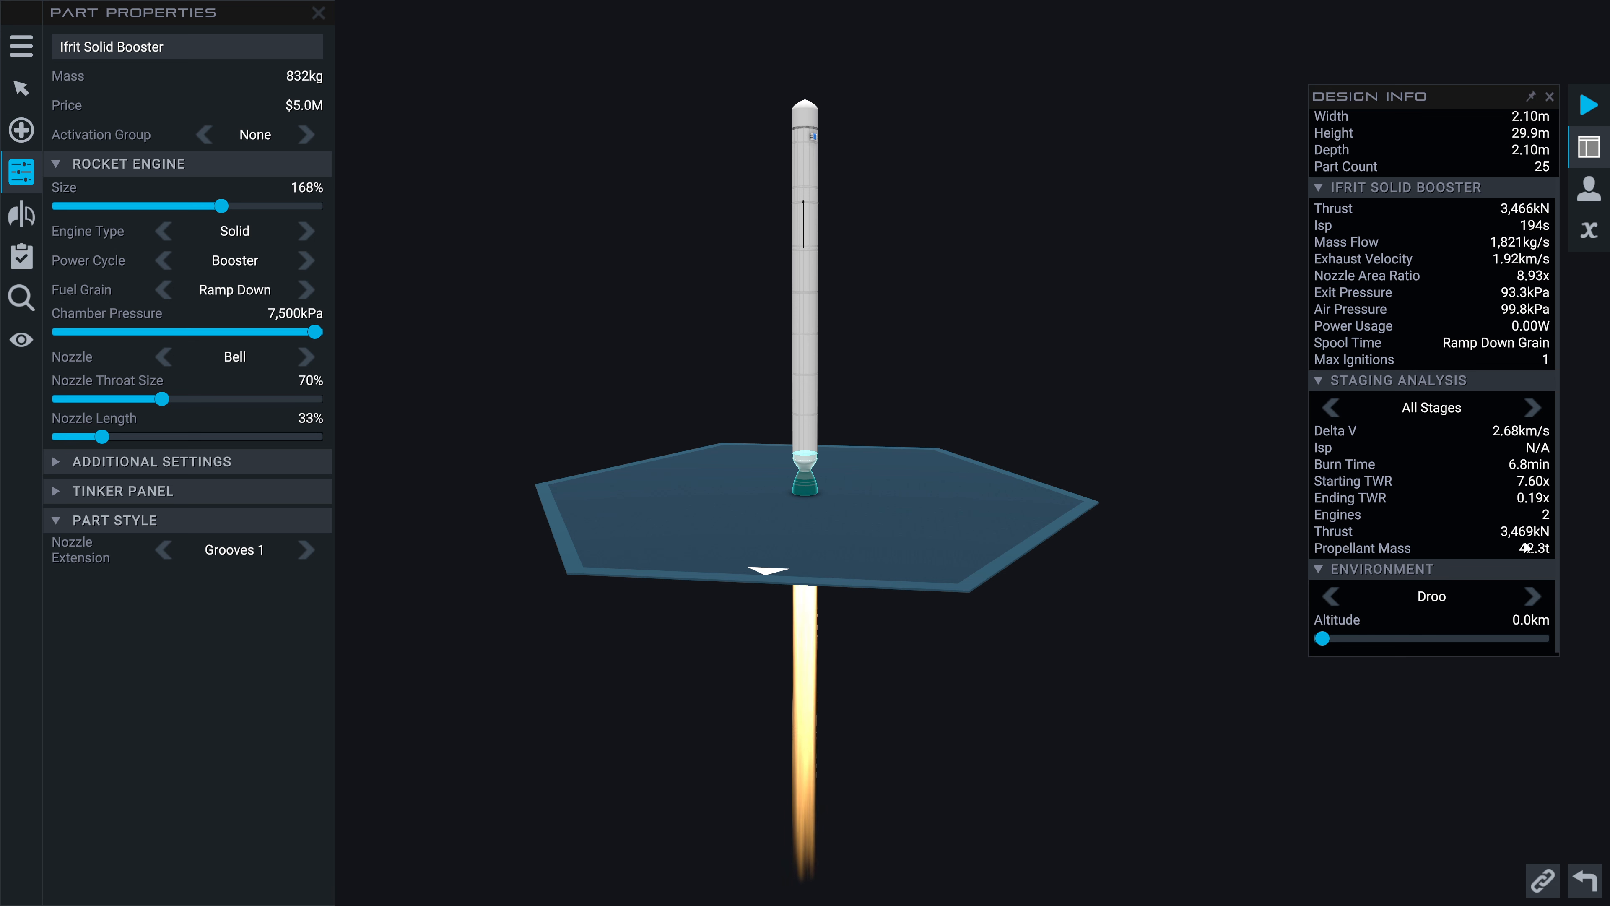
left_click(317, 13)
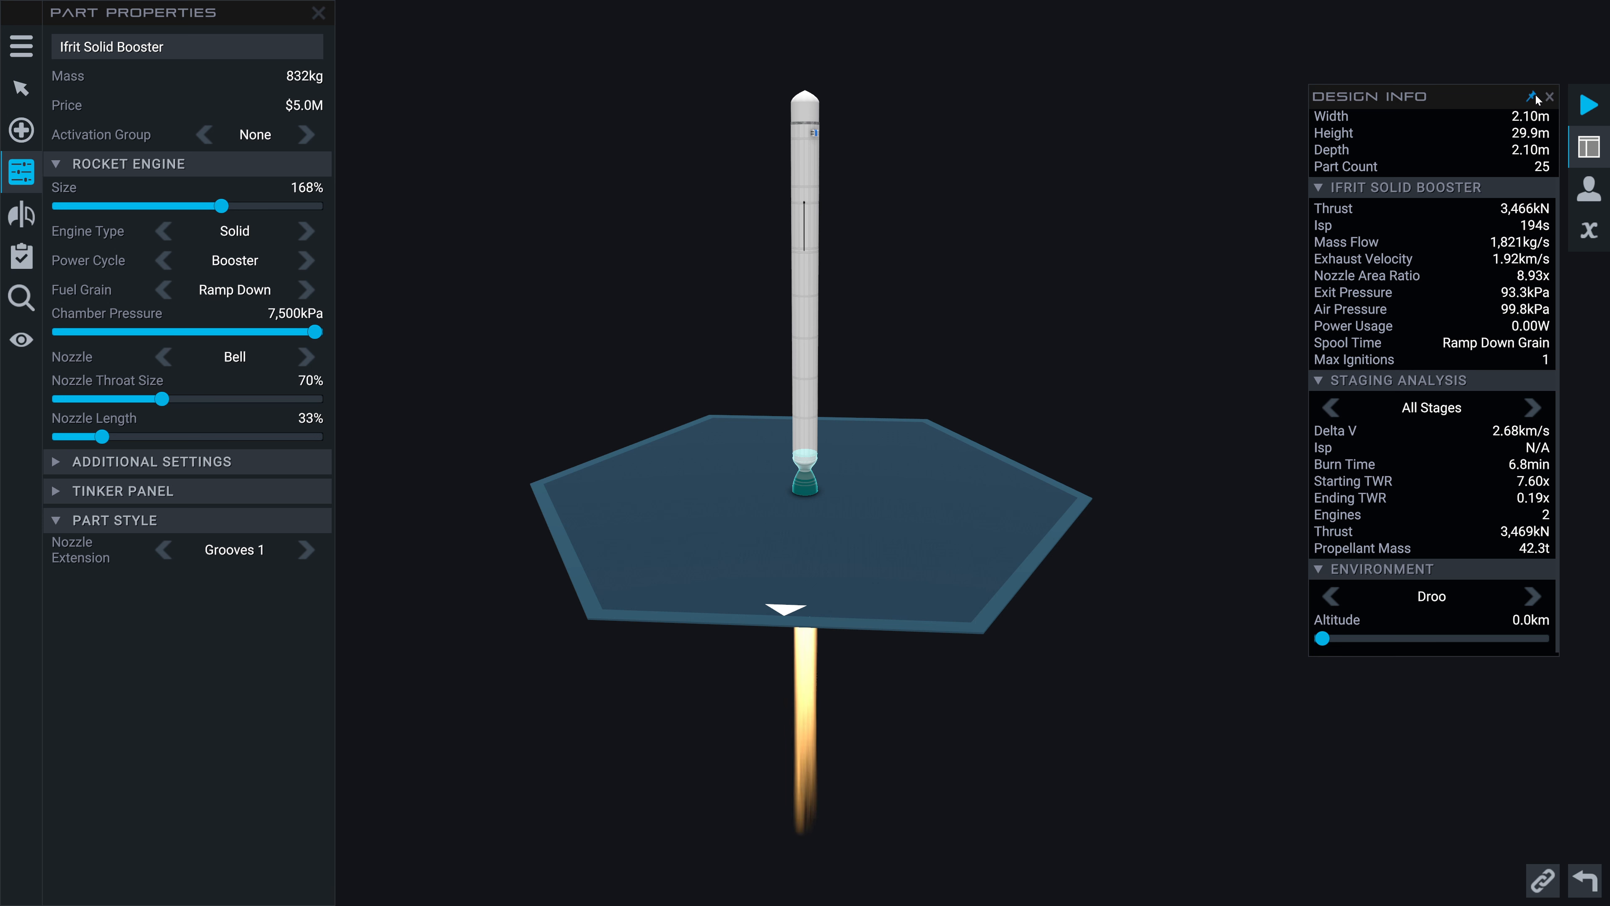
mouse_move(79, 143)
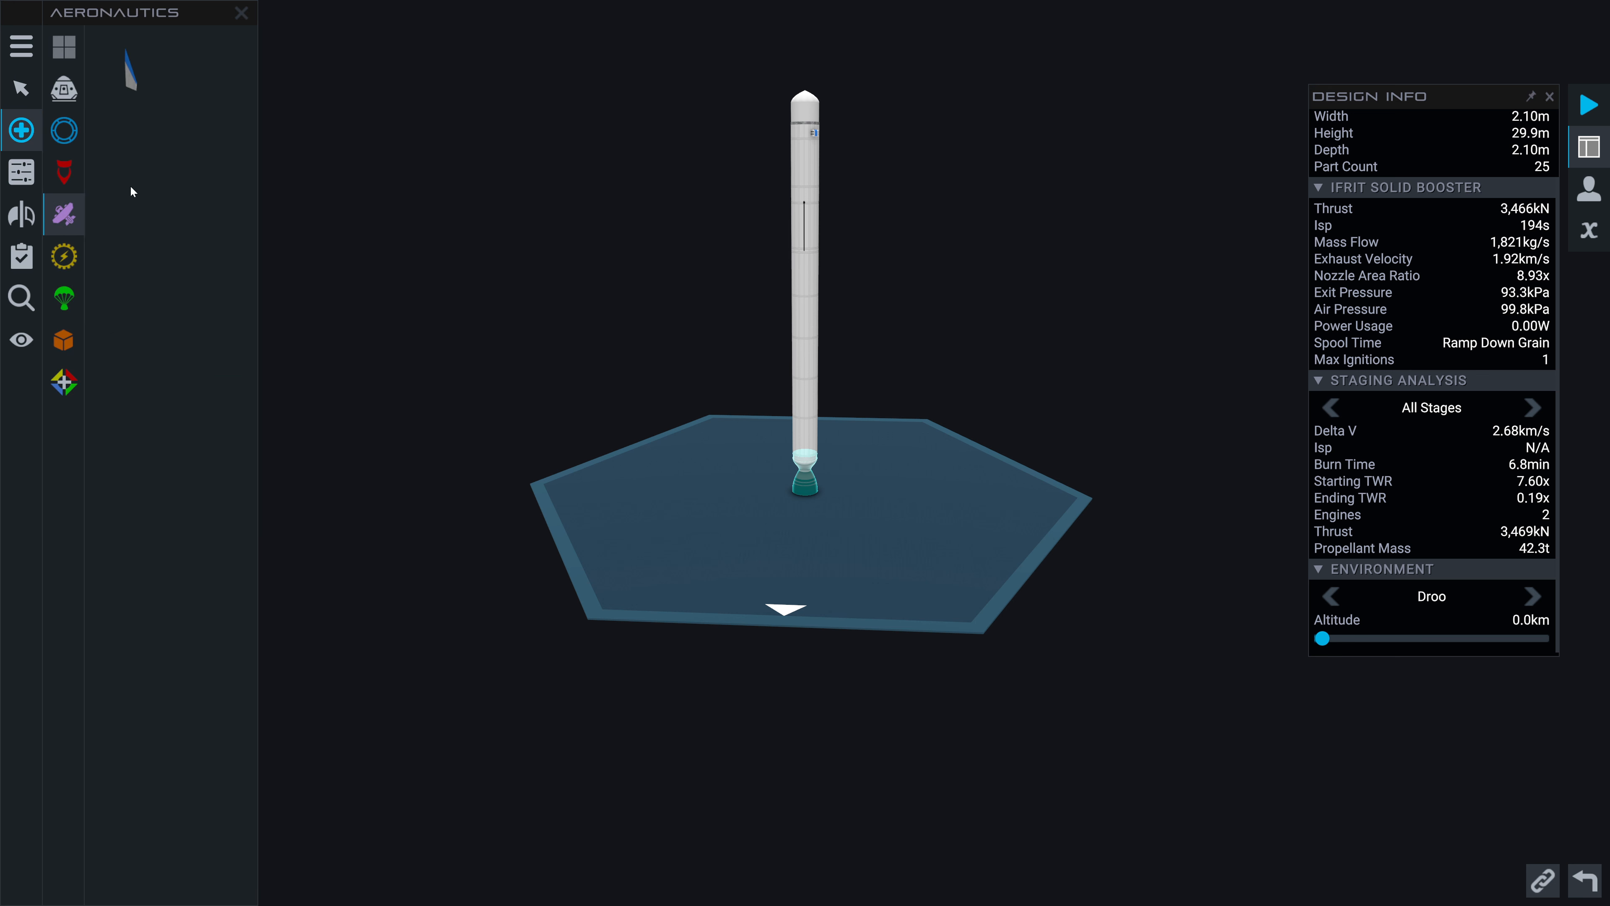
mouse_move(128, 67)
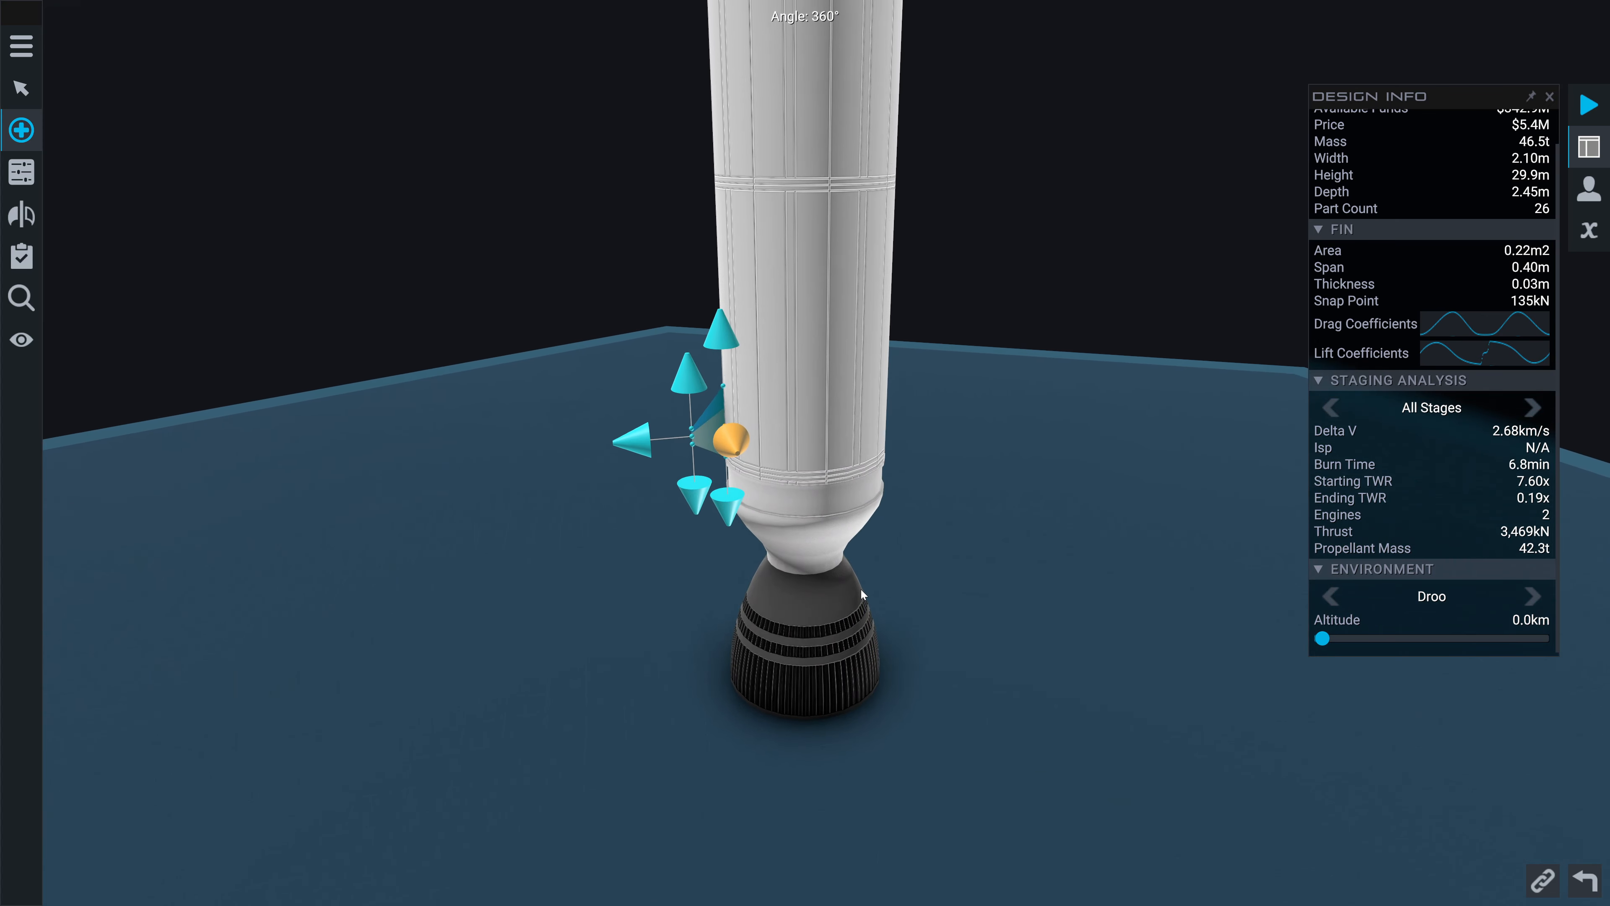
Attach a Fin near the tank base and clone it with Radial x4 symmetry
left_click(20, 129)
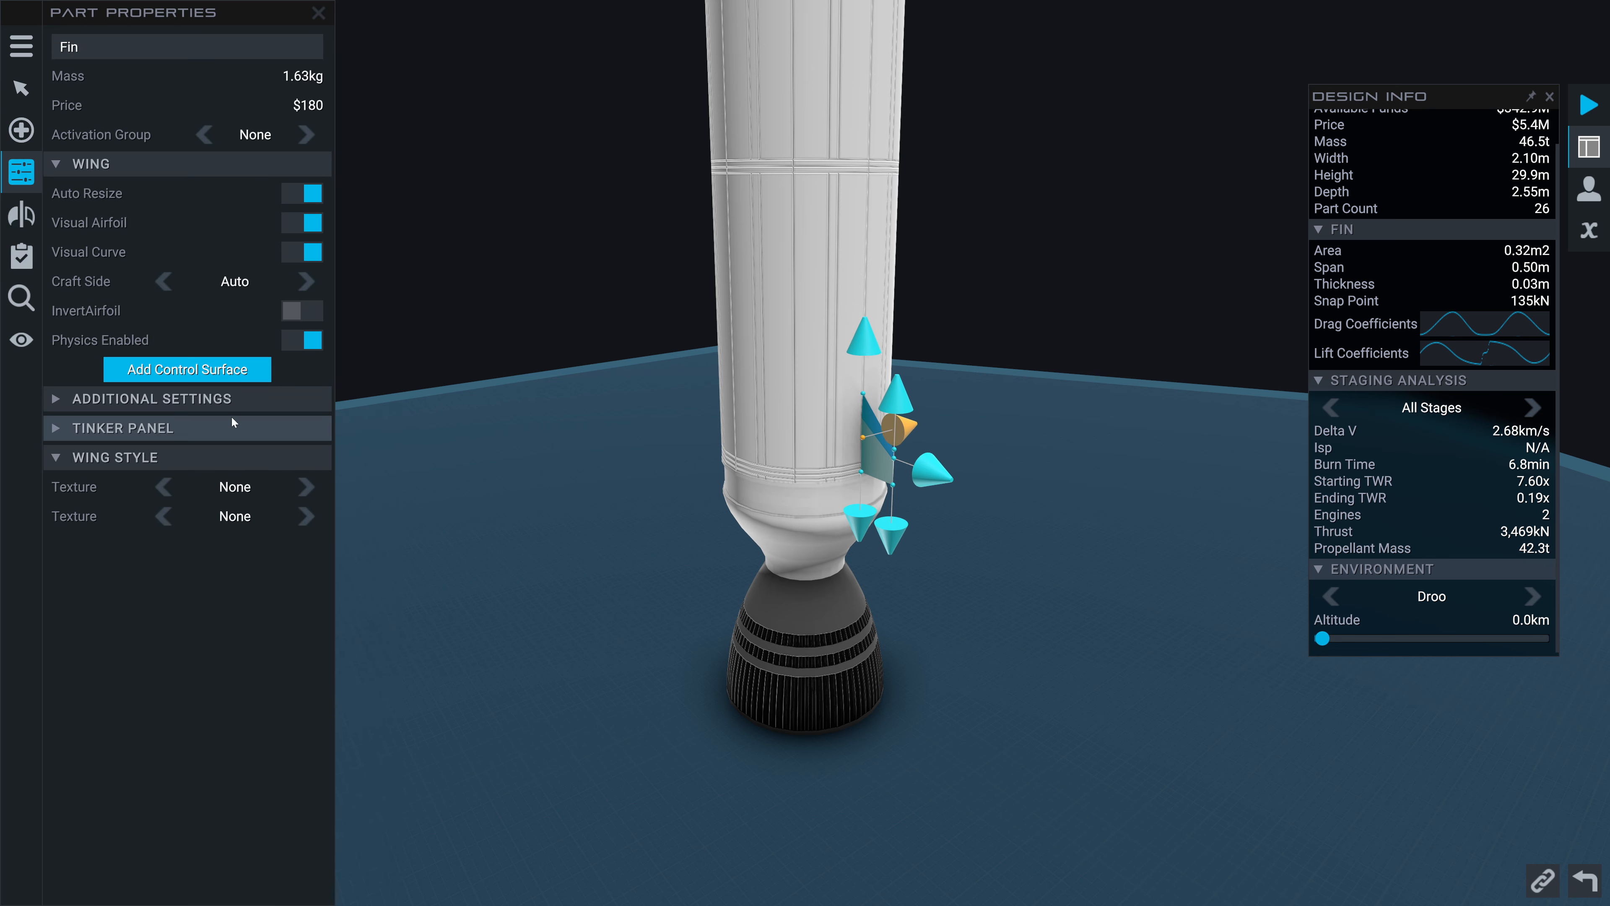
left_click(187, 369)
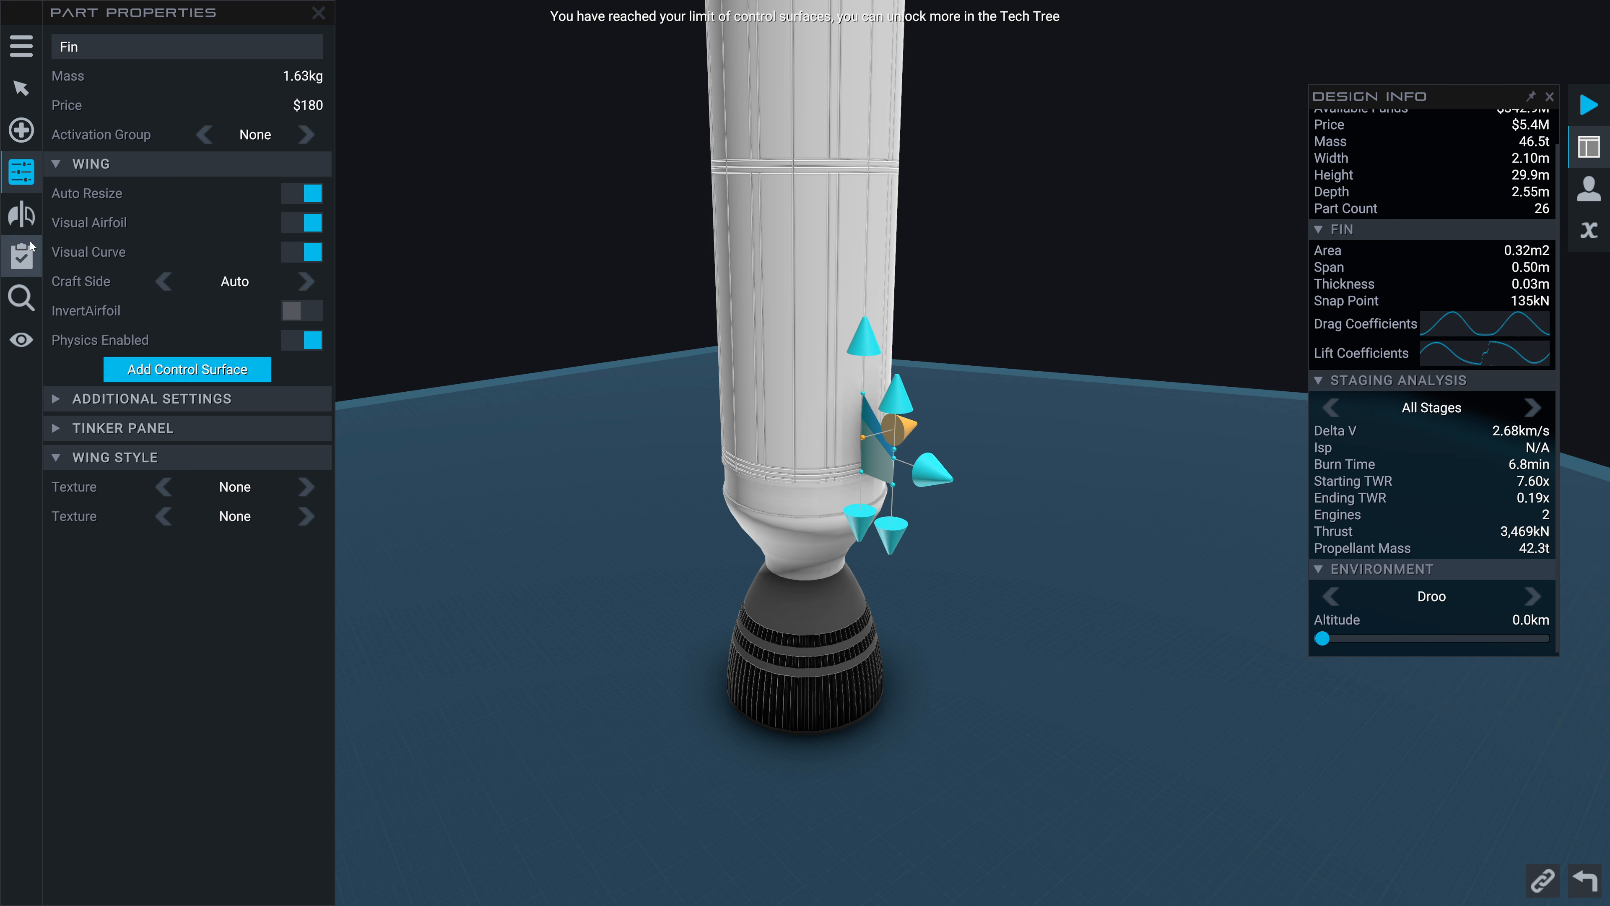
left_click(20, 215)
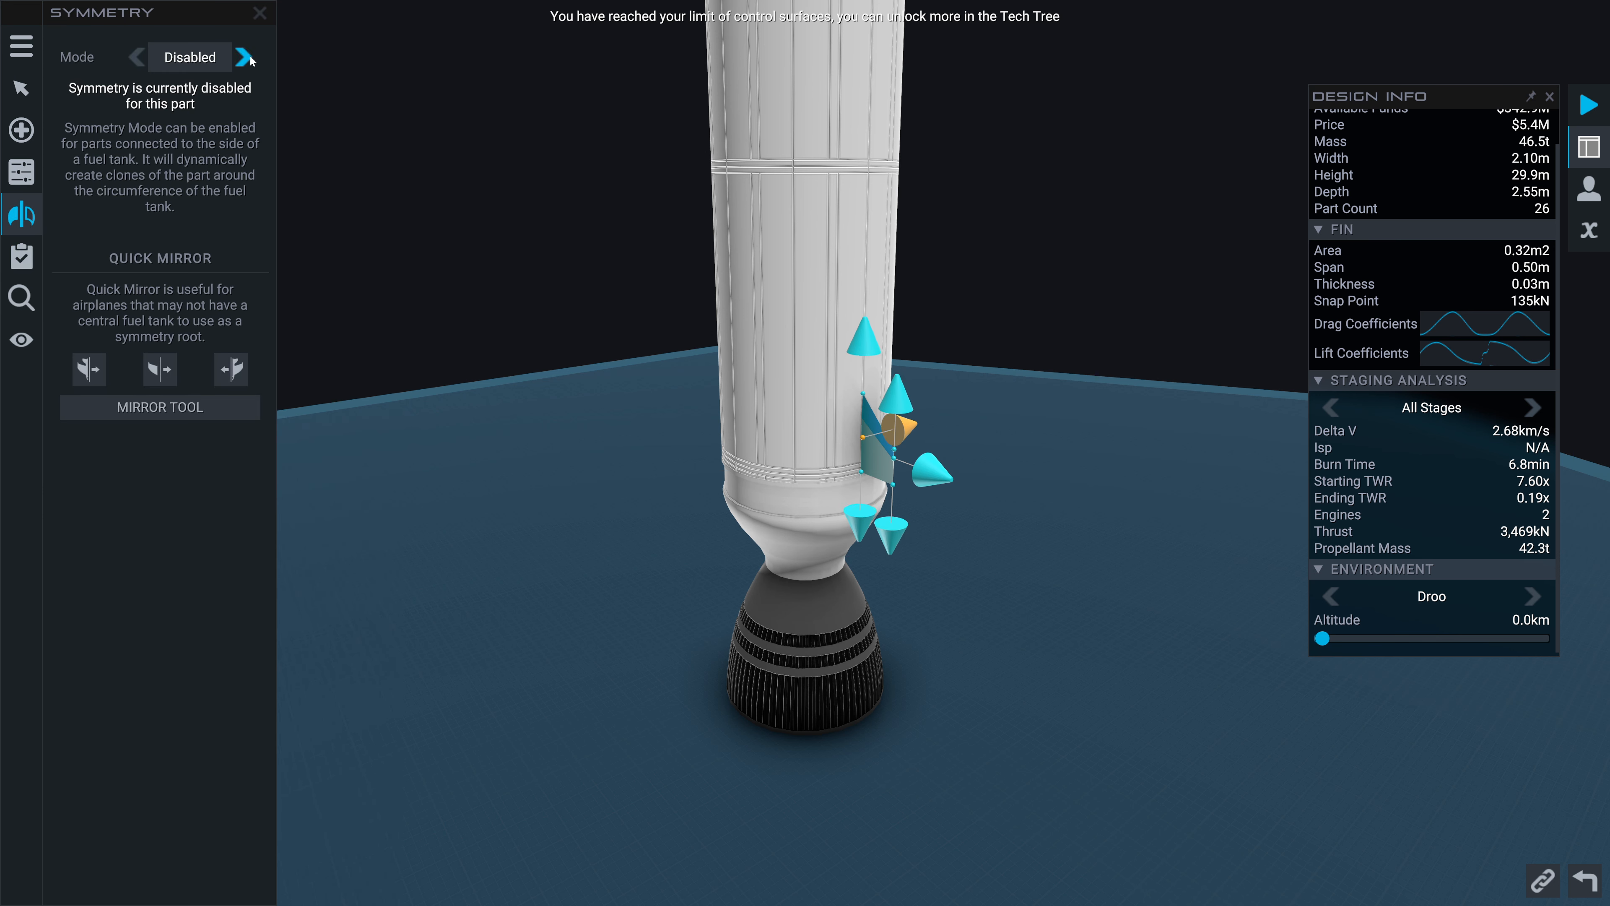
left_click(248, 56)
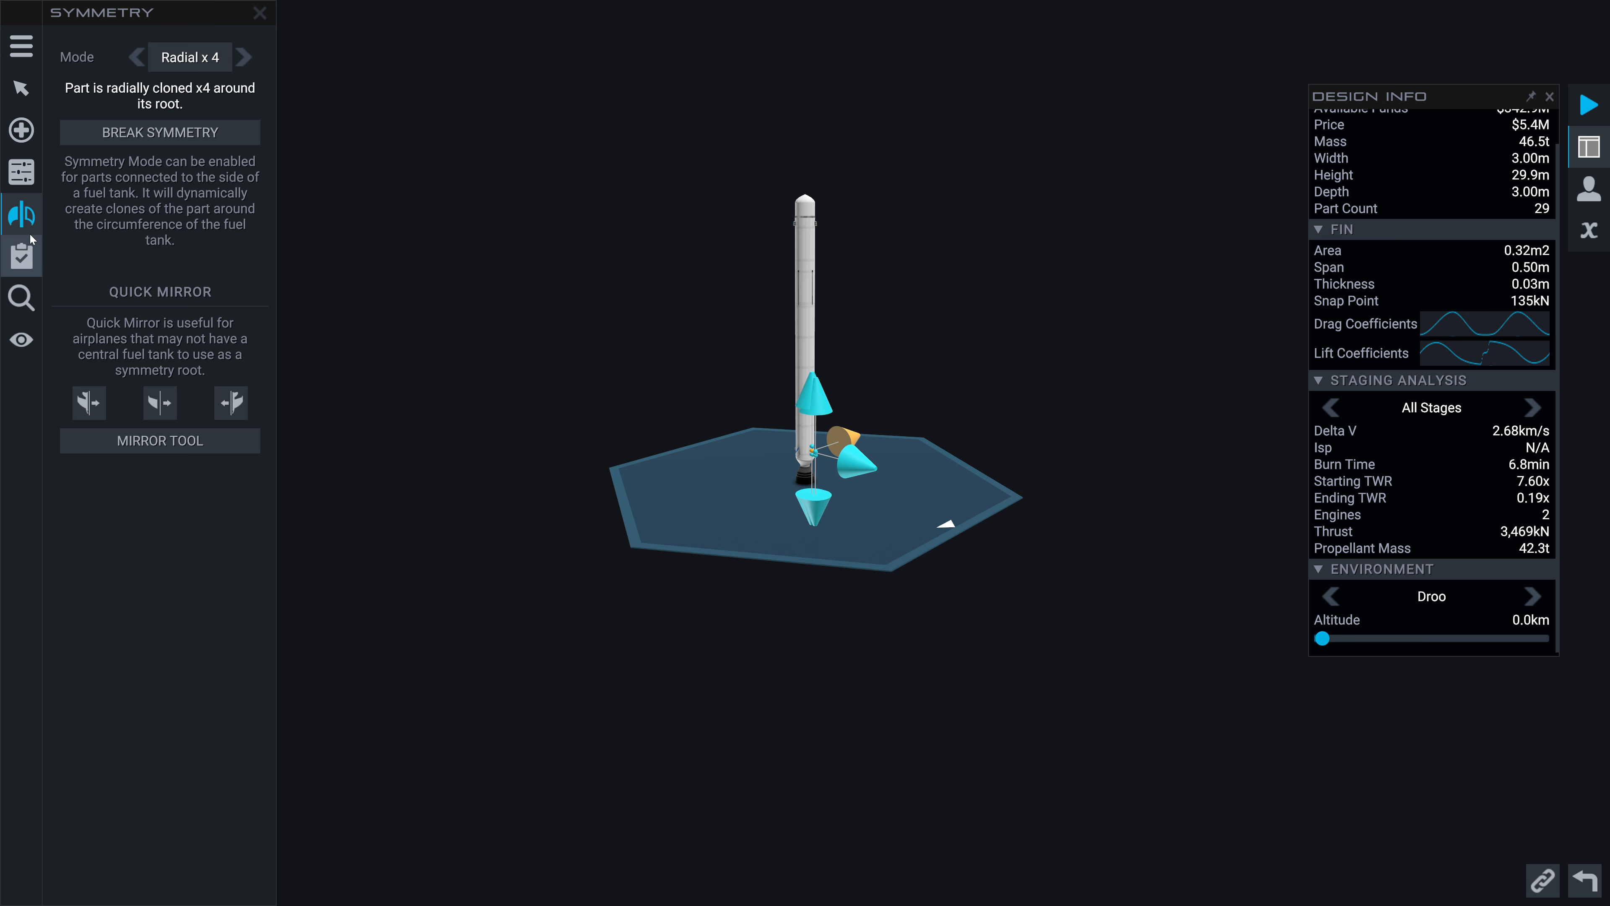
In the Staging Editor move the Explorer Probe from Stage 1 into a new stage, then start Save Craft
left_click(20, 256)
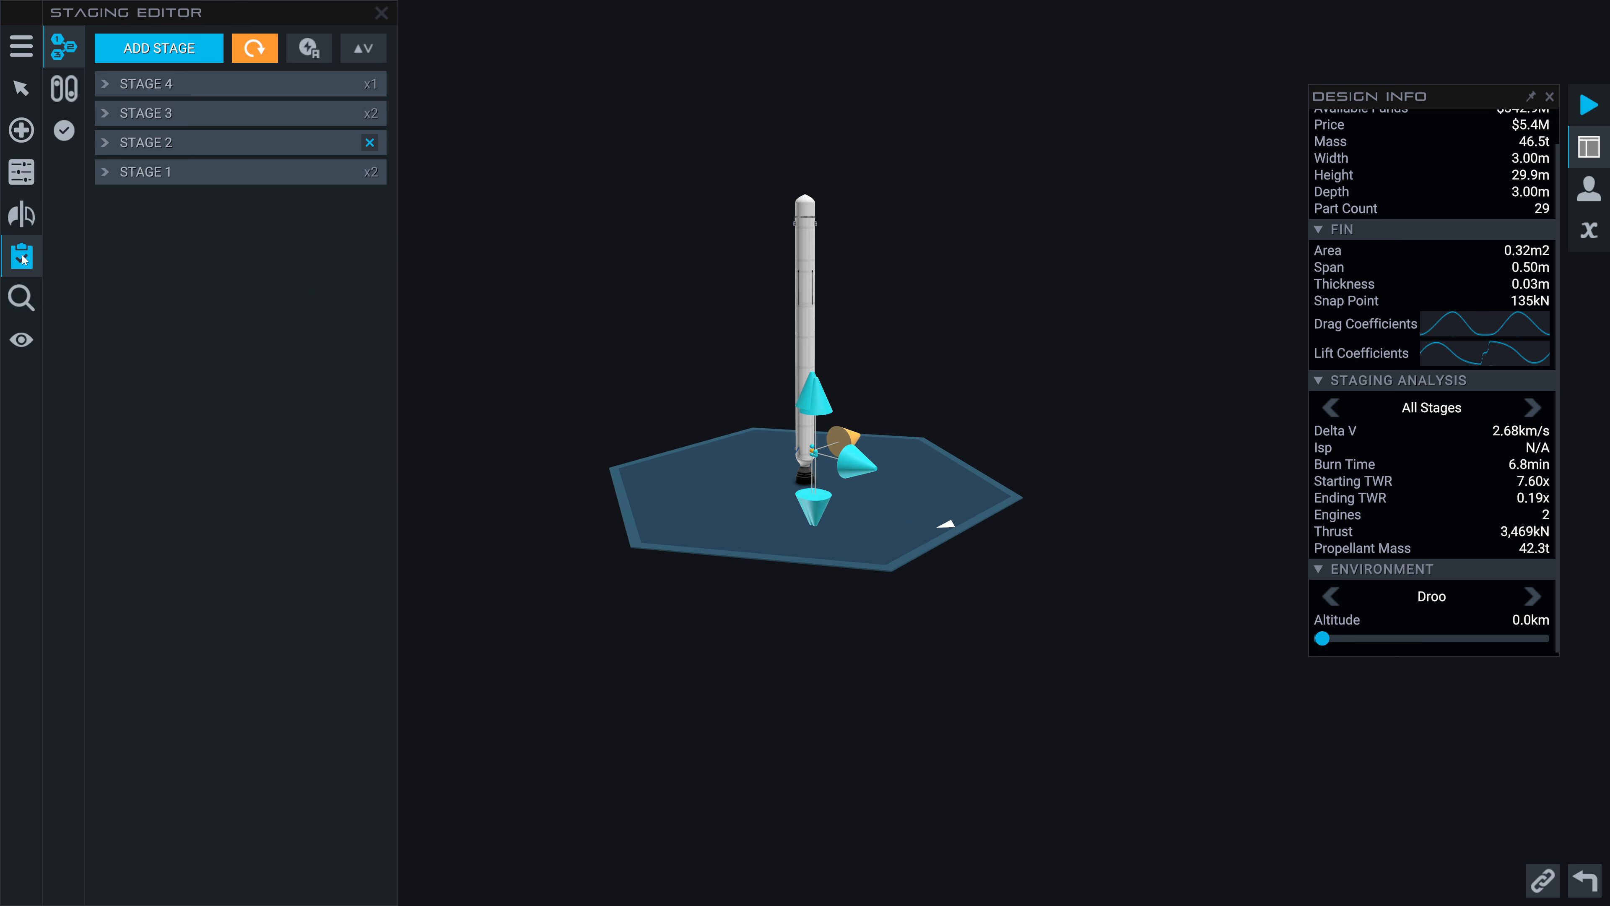
left_click(144, 171)
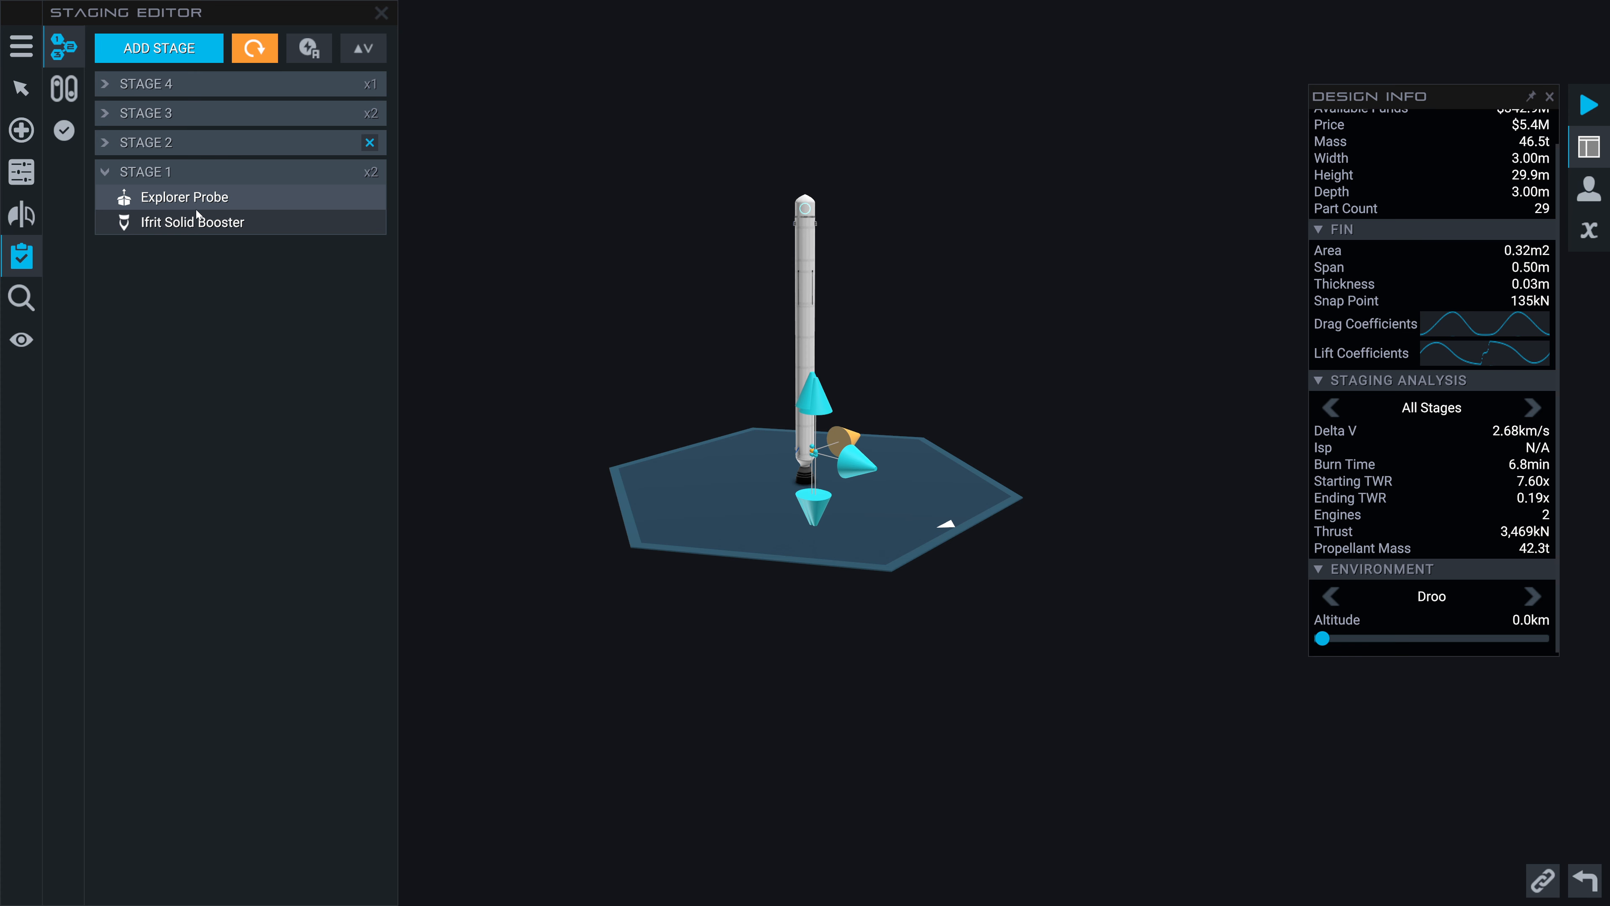
left_click(157, 46)
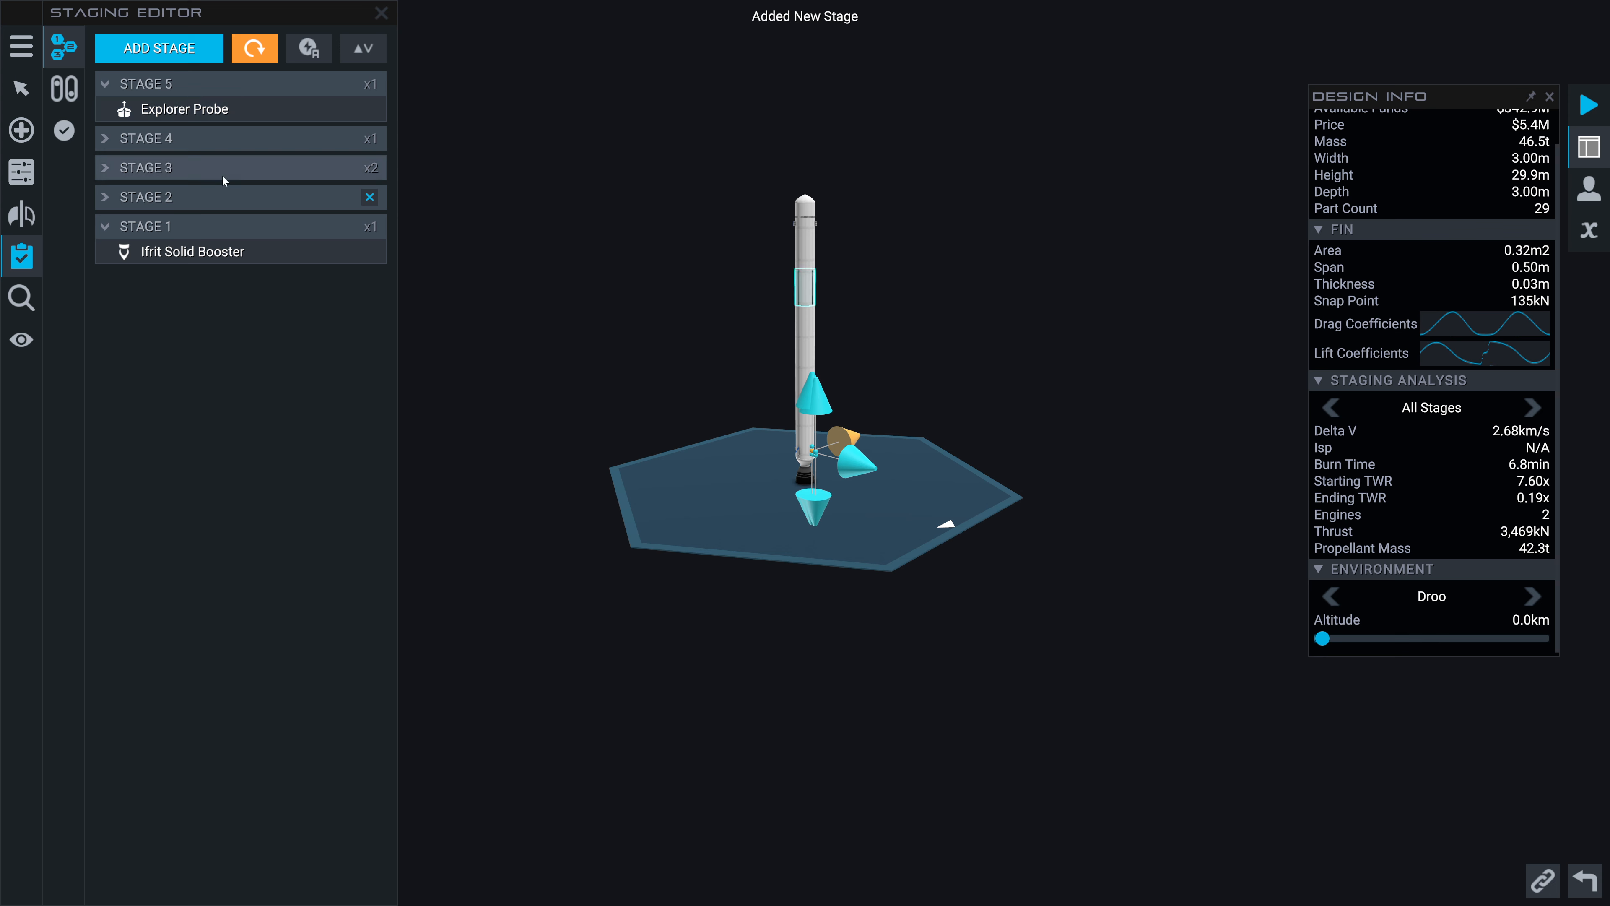
left_click(369, 197)
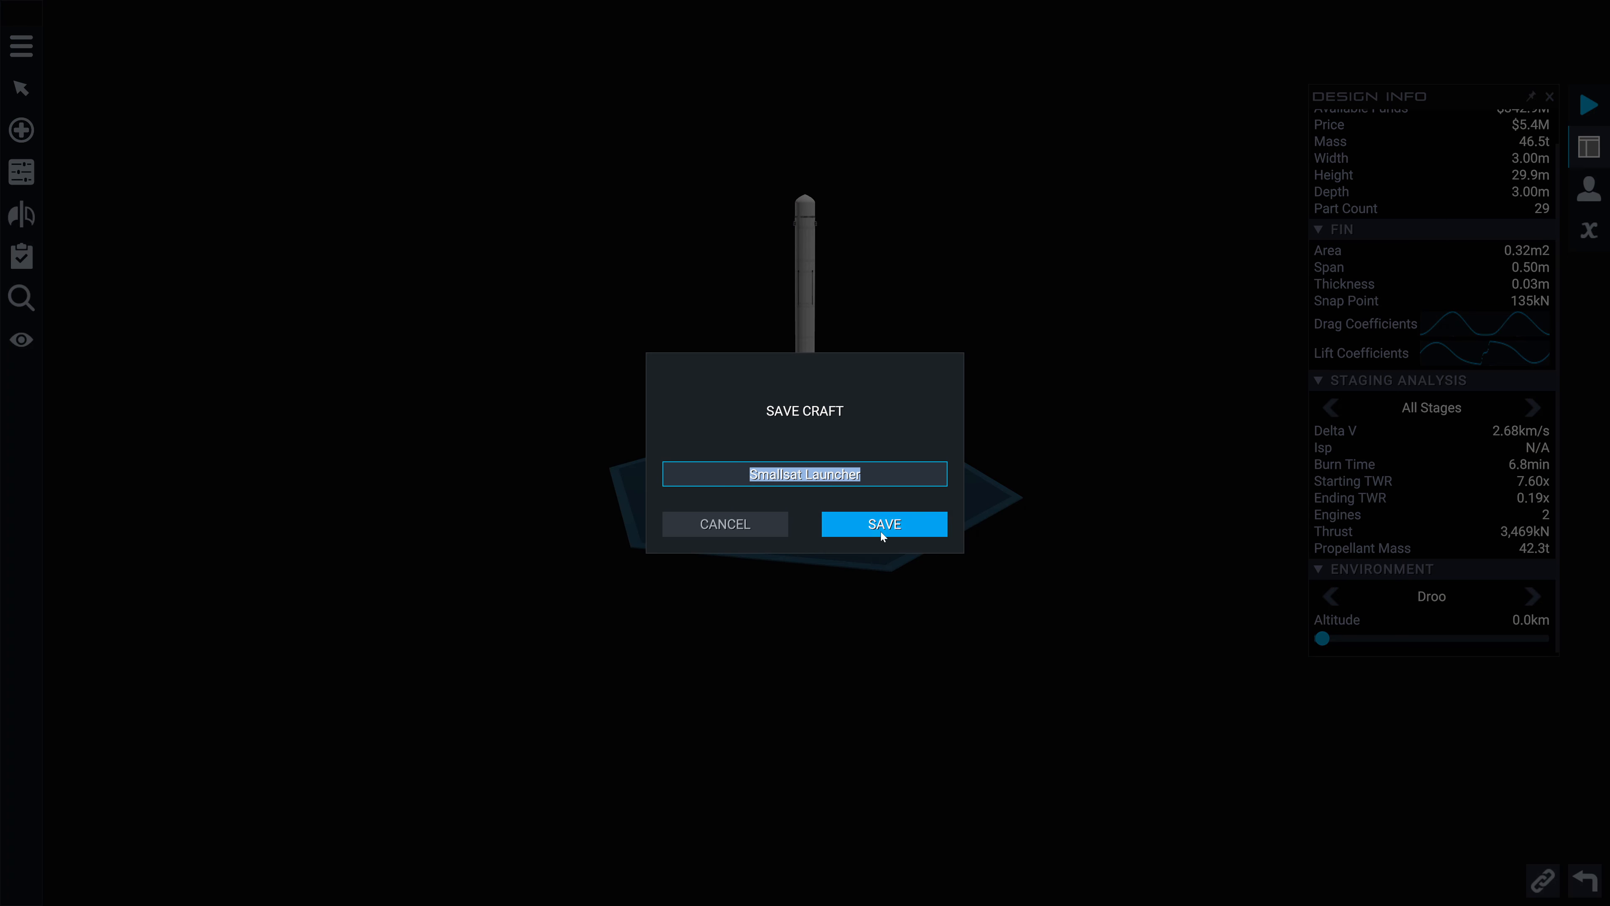
Save as Smallsat Launcher and view the Explorer Mission contract details in Career
left_click(883, 523)
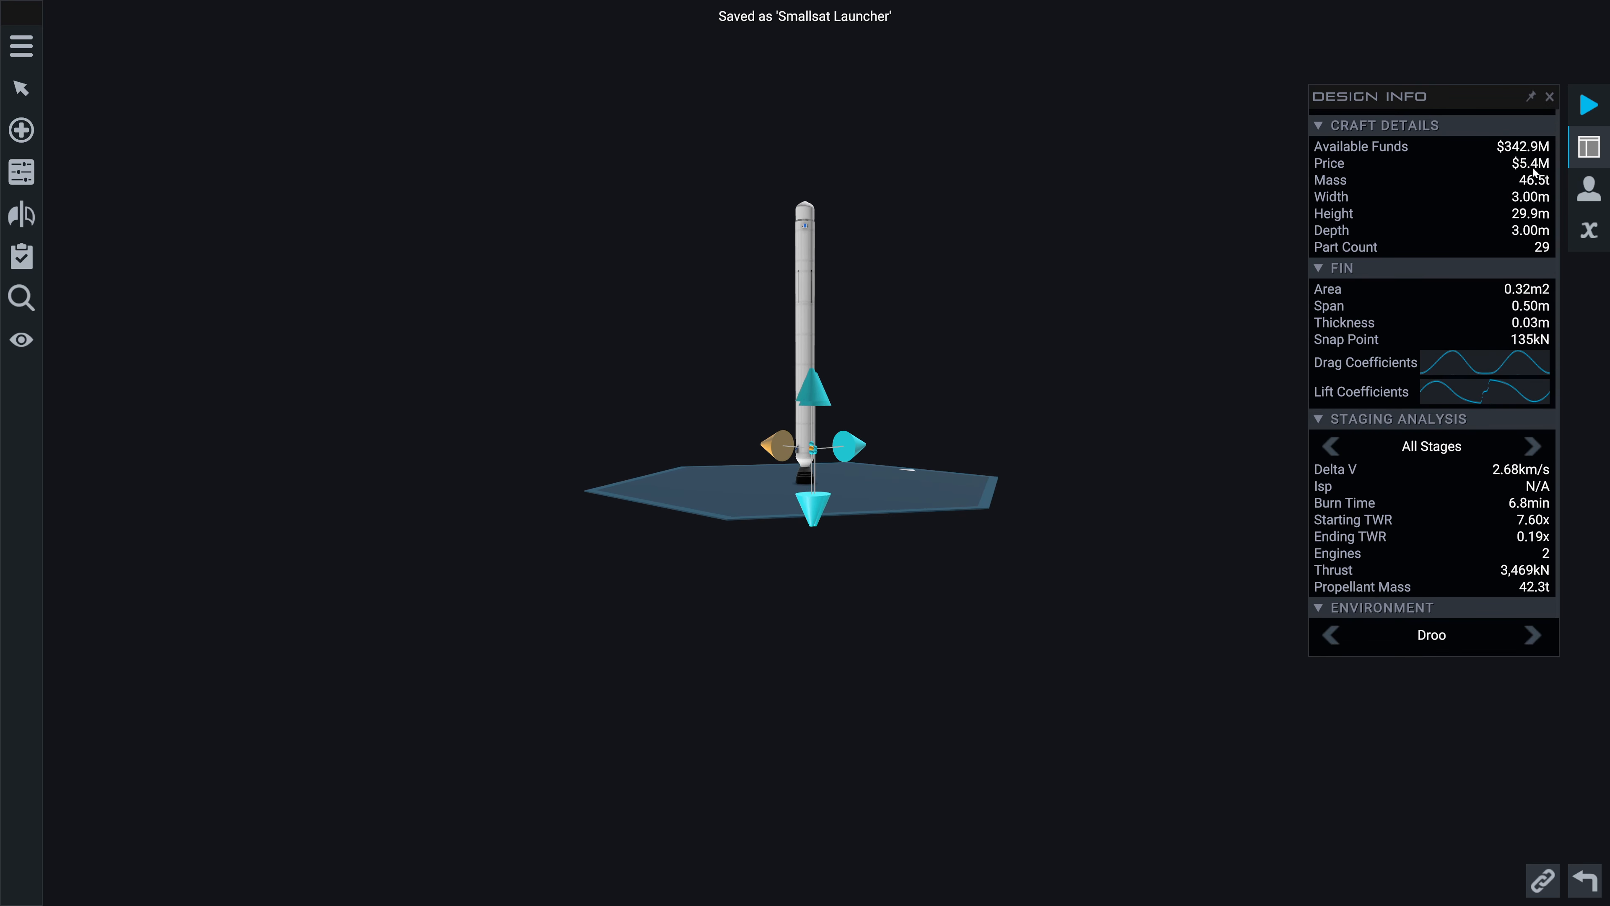
left_click(20, 46)
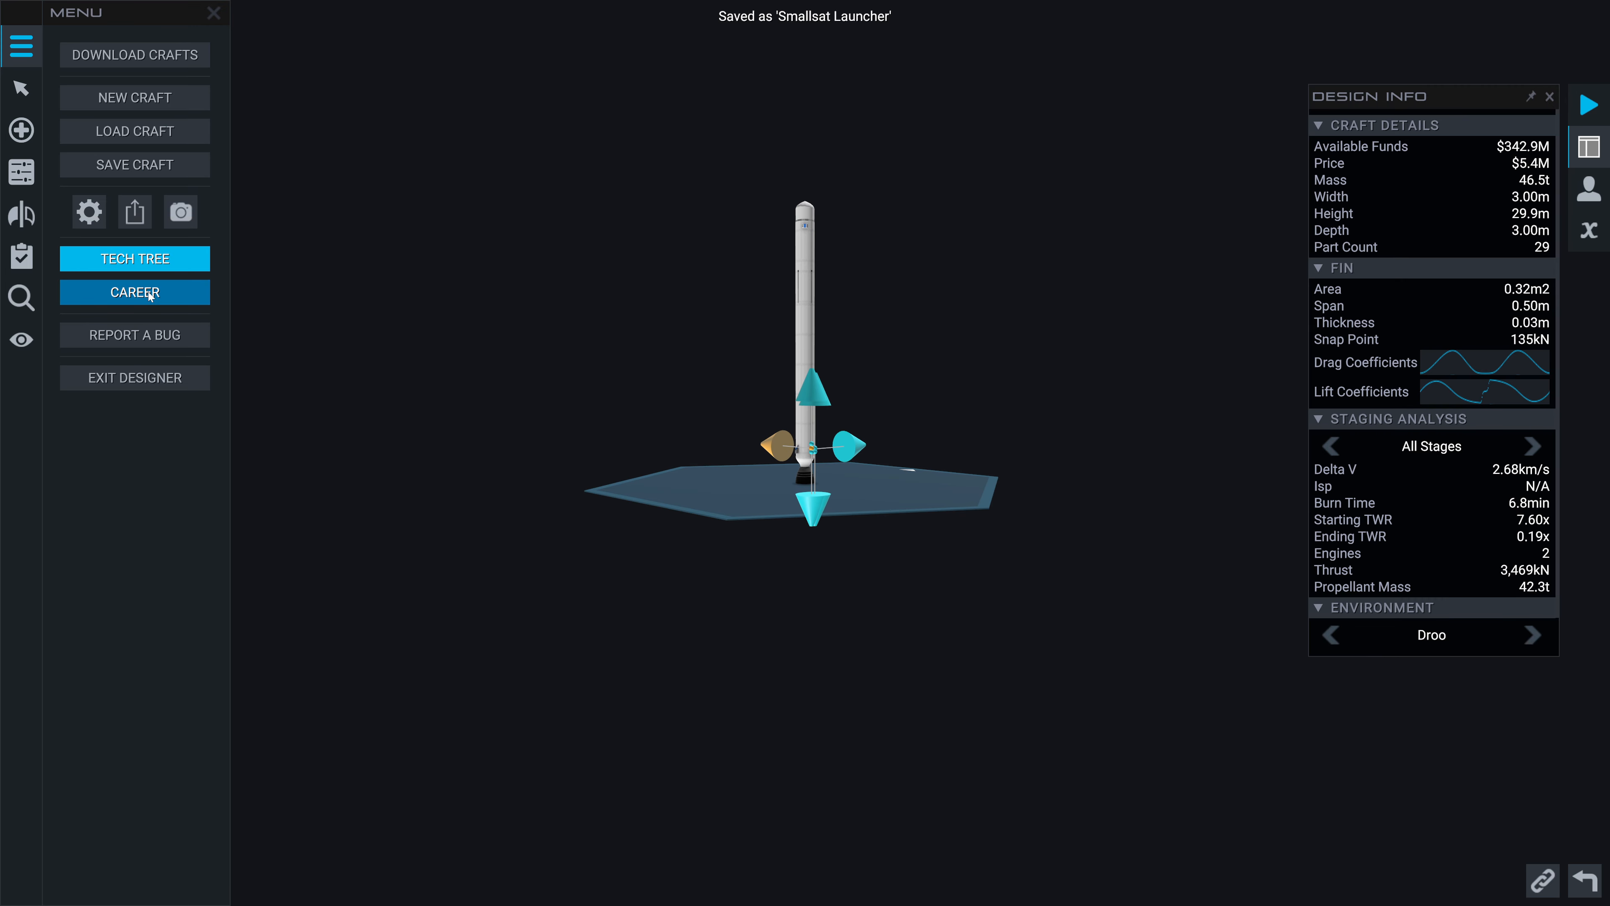
left_click(134, 292)
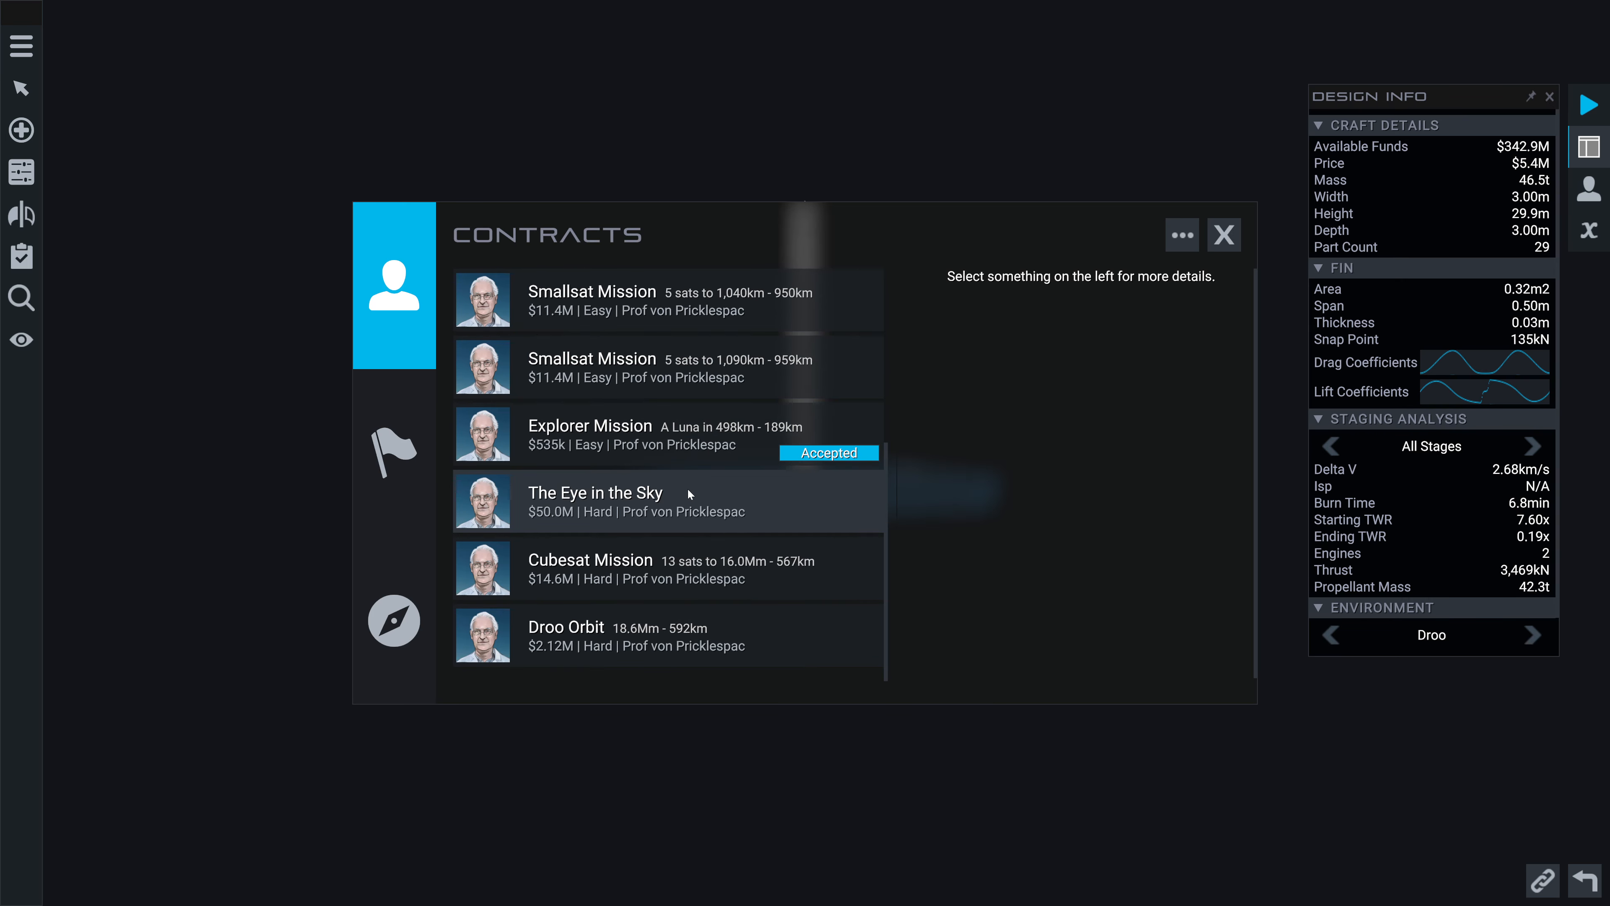
left_click(617, 426)
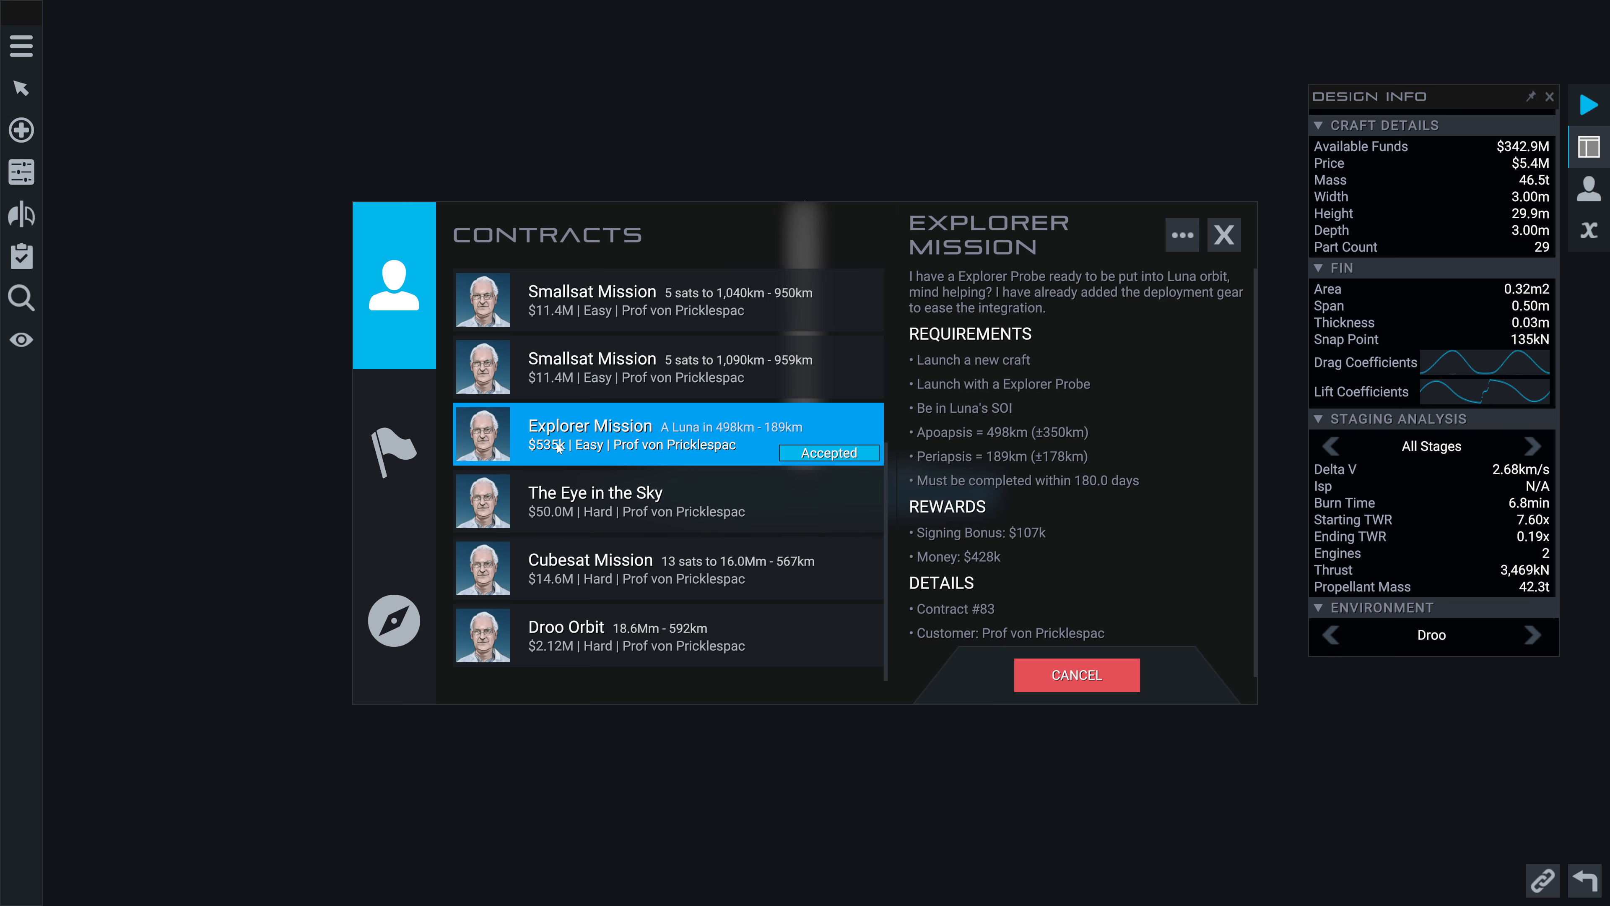
mouse_move(582, 468)
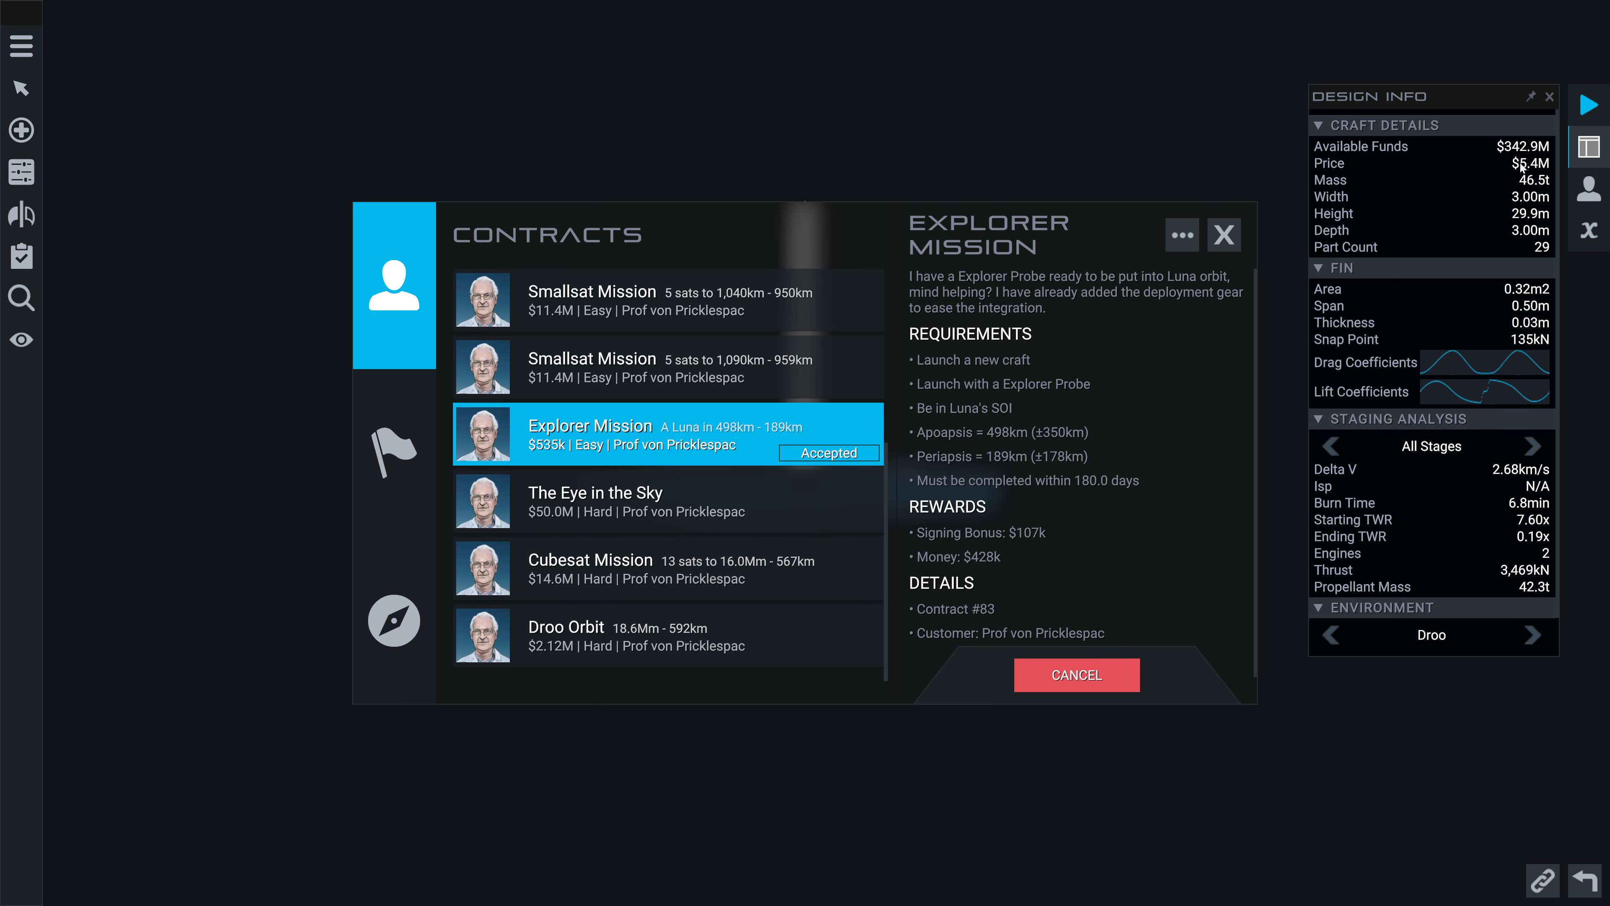
left_click(1222, 234)
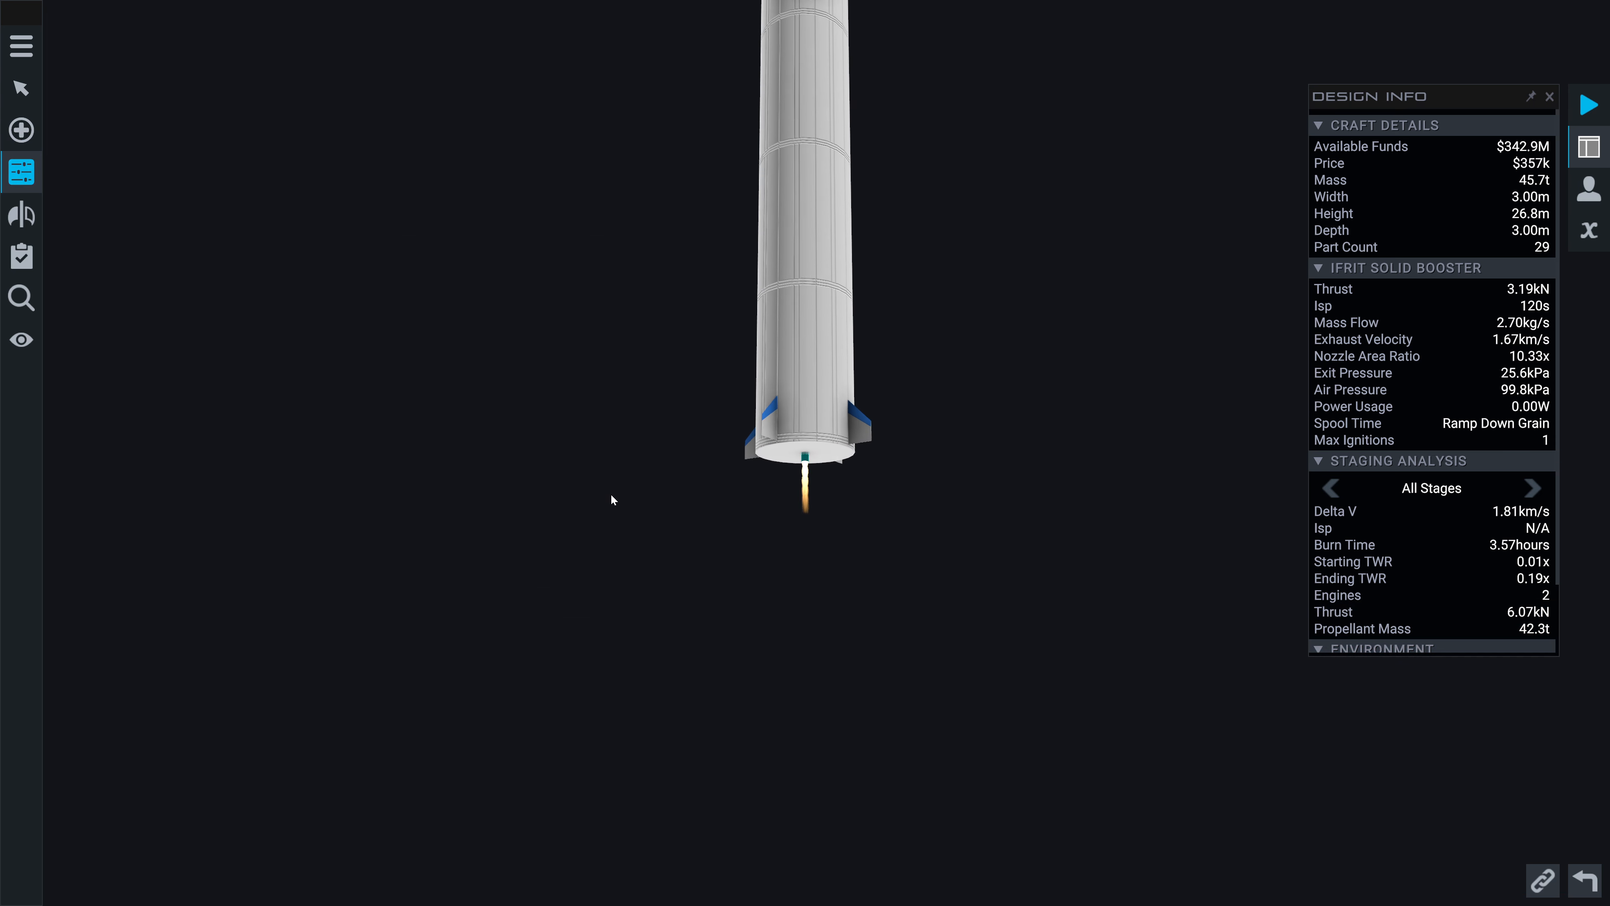
Resize the Ifrit Solid Booster to 250% in Part Properties, giving 7.10 kN thrust
left_click(806, 411)
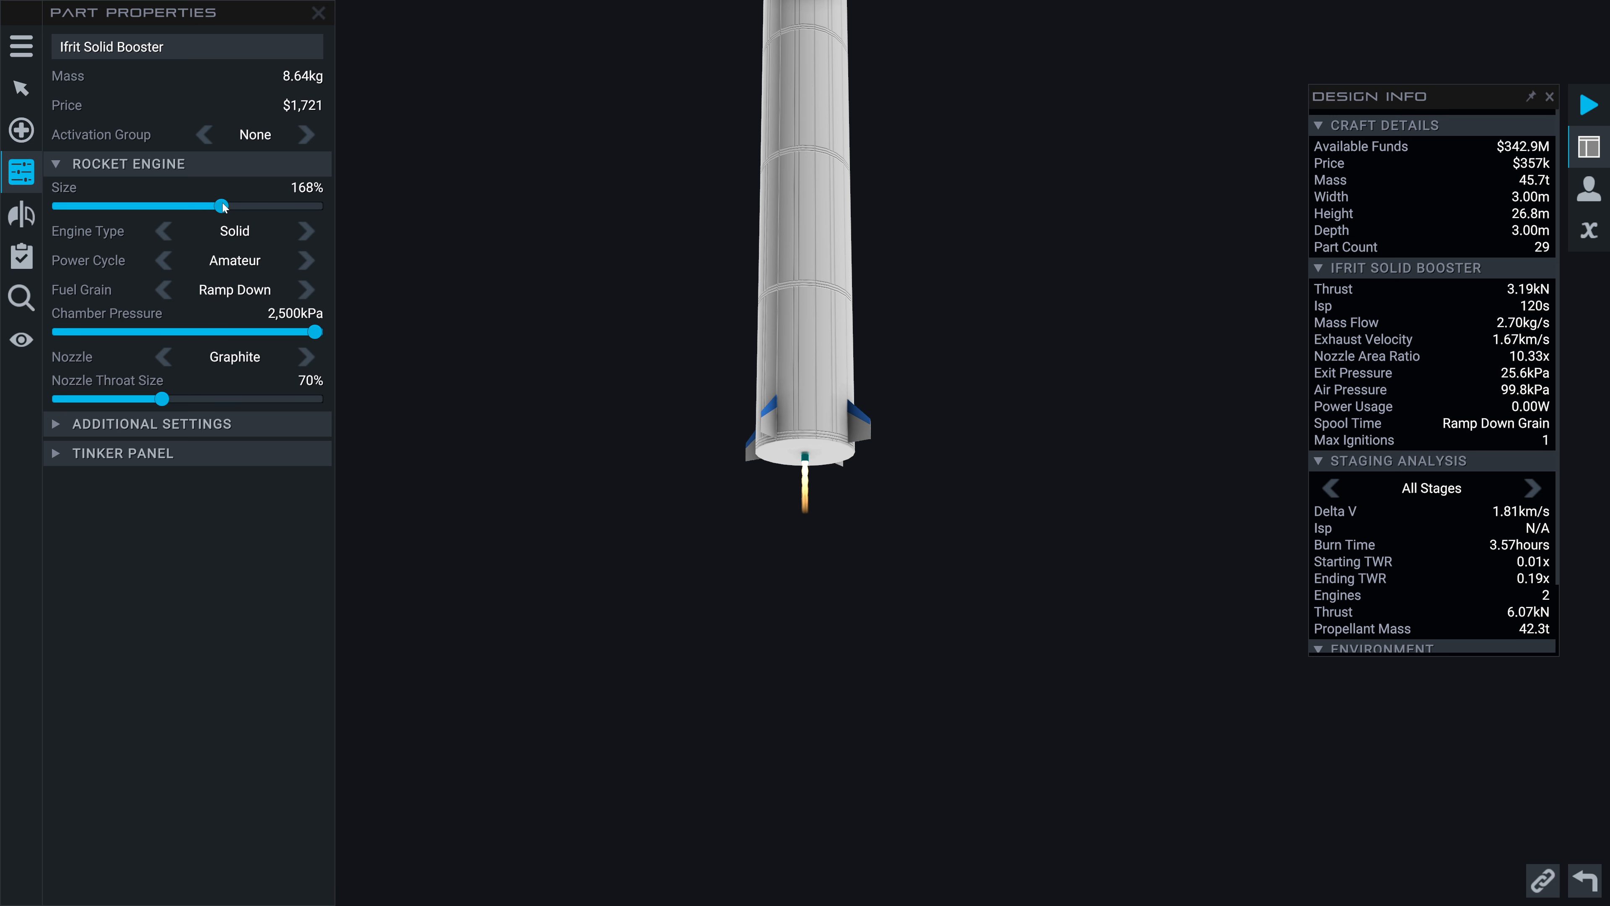
left_click_drag(223, 206, 322, 205)
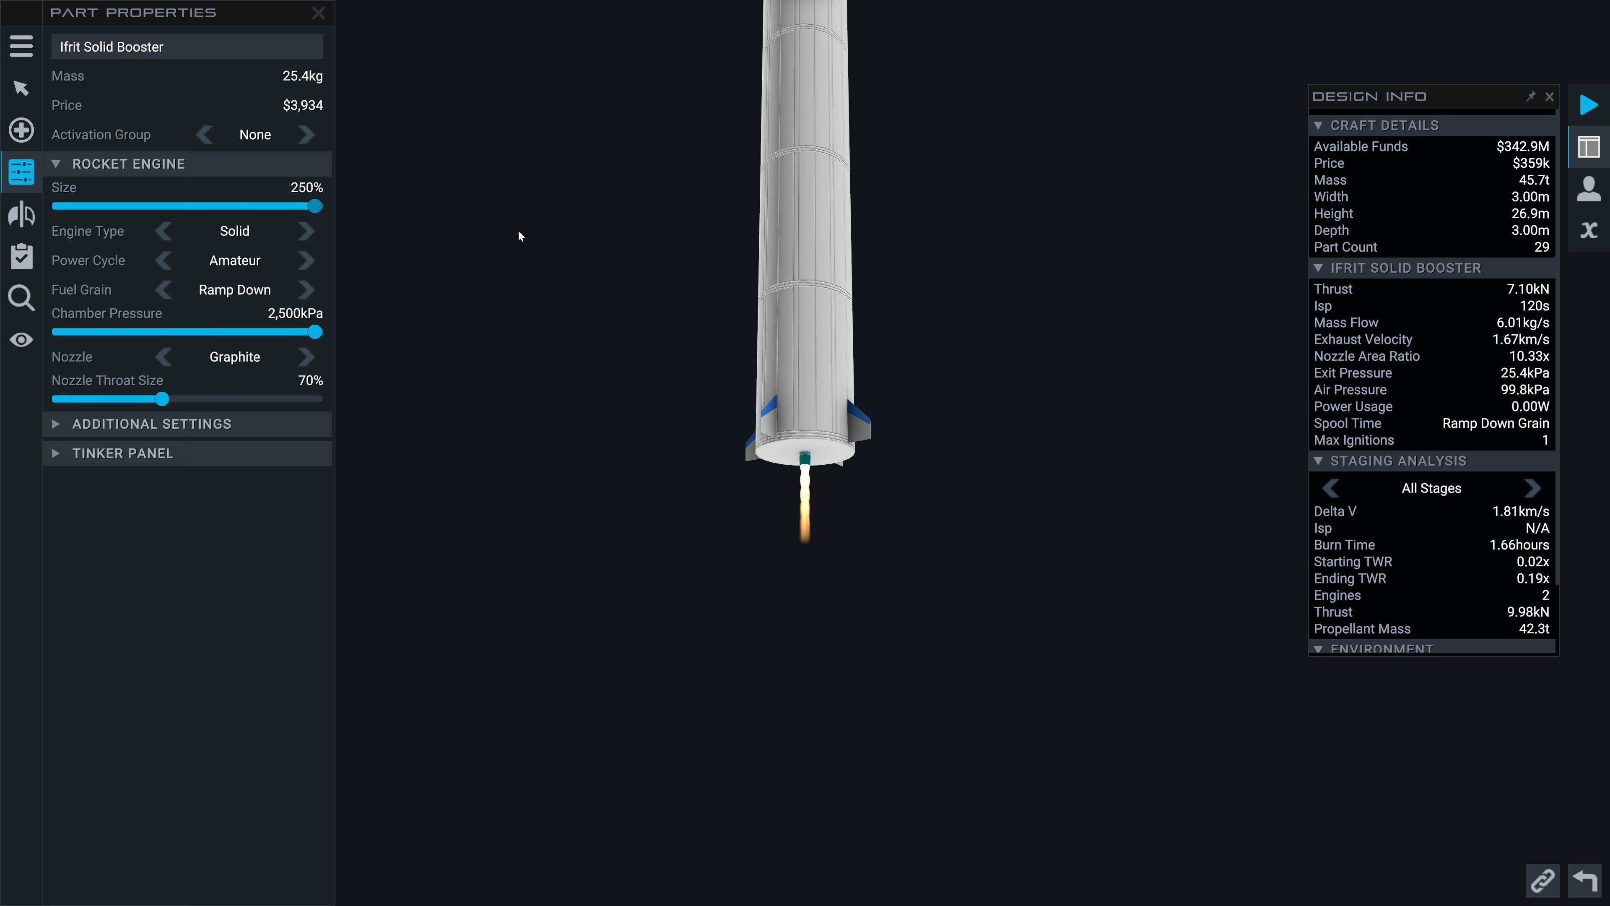
left_click(317, 12)
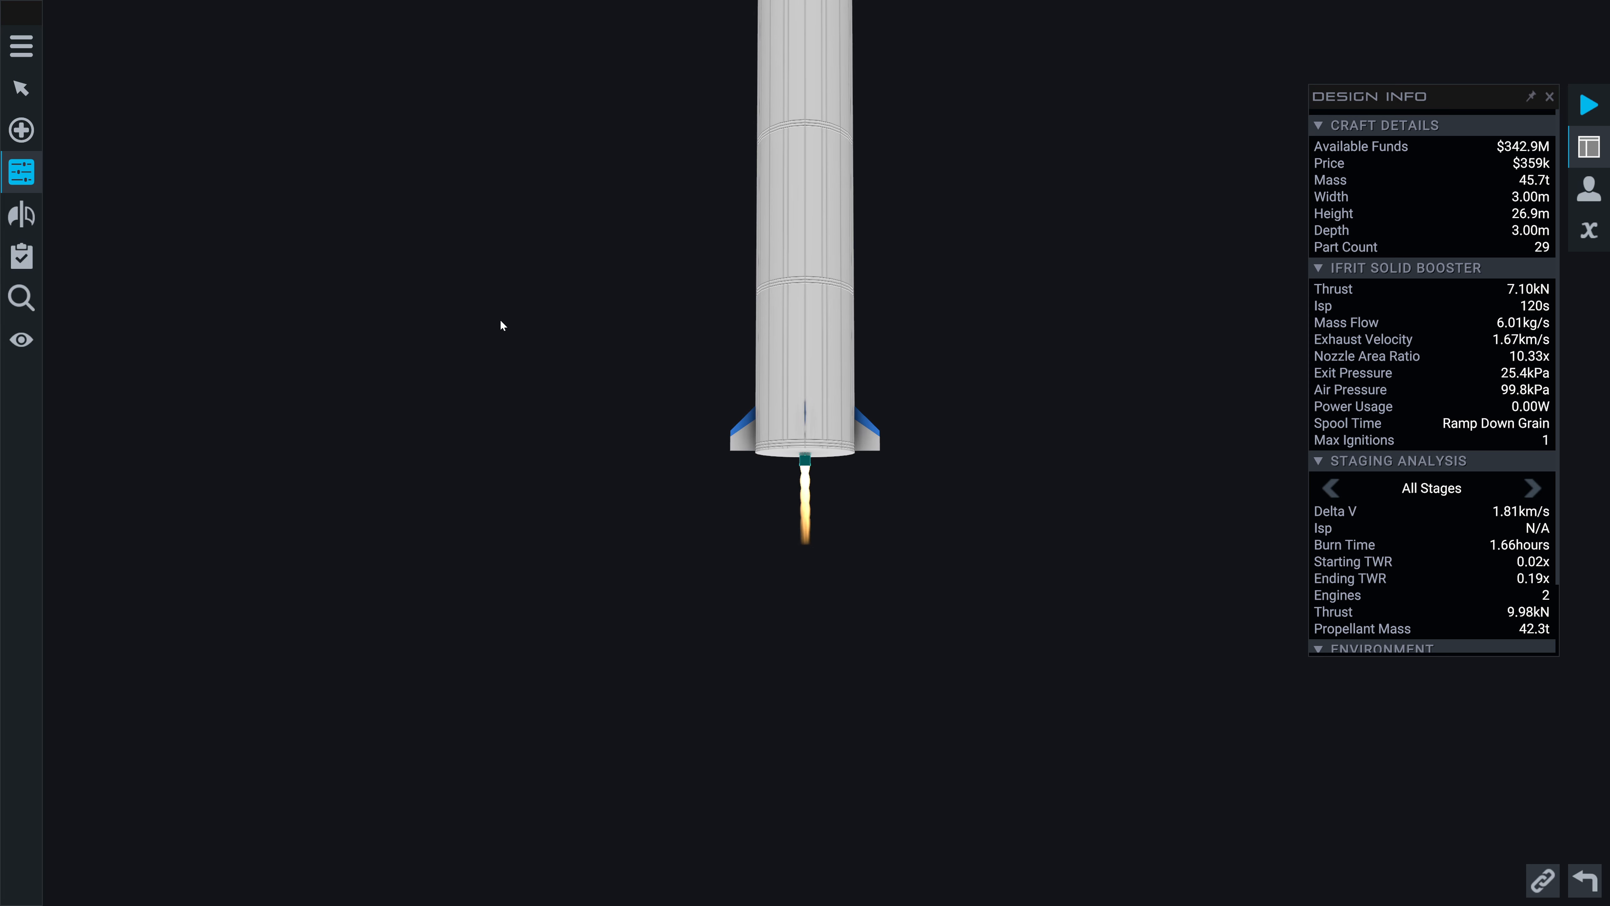
left_click(805, 430)
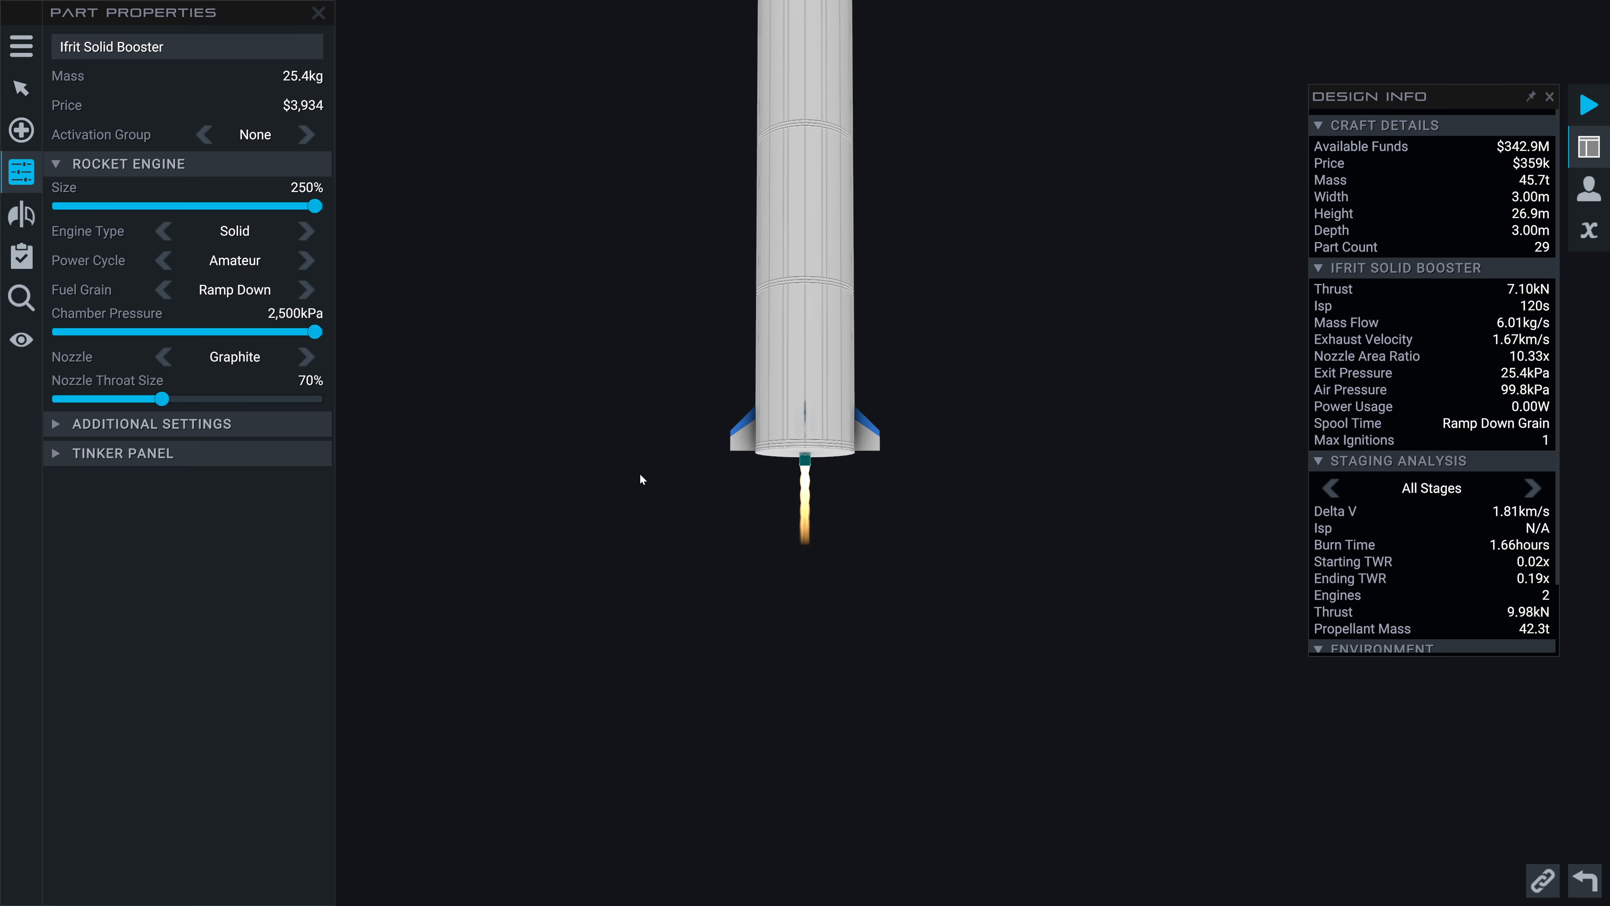
left_click(317, 14)
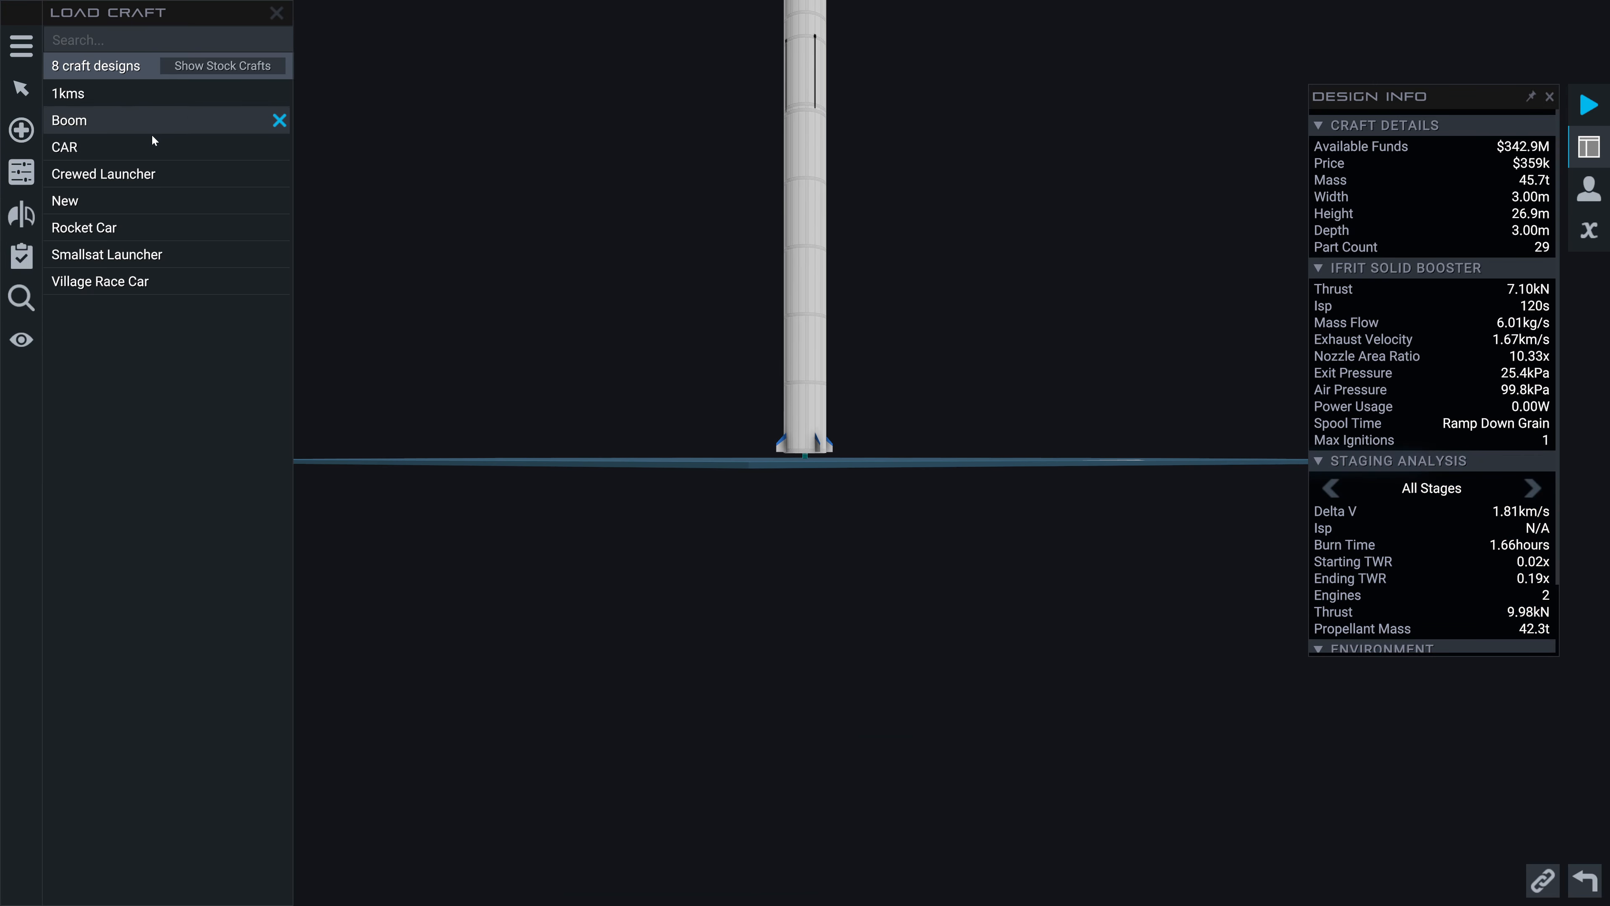
mouse_move(442, 300)
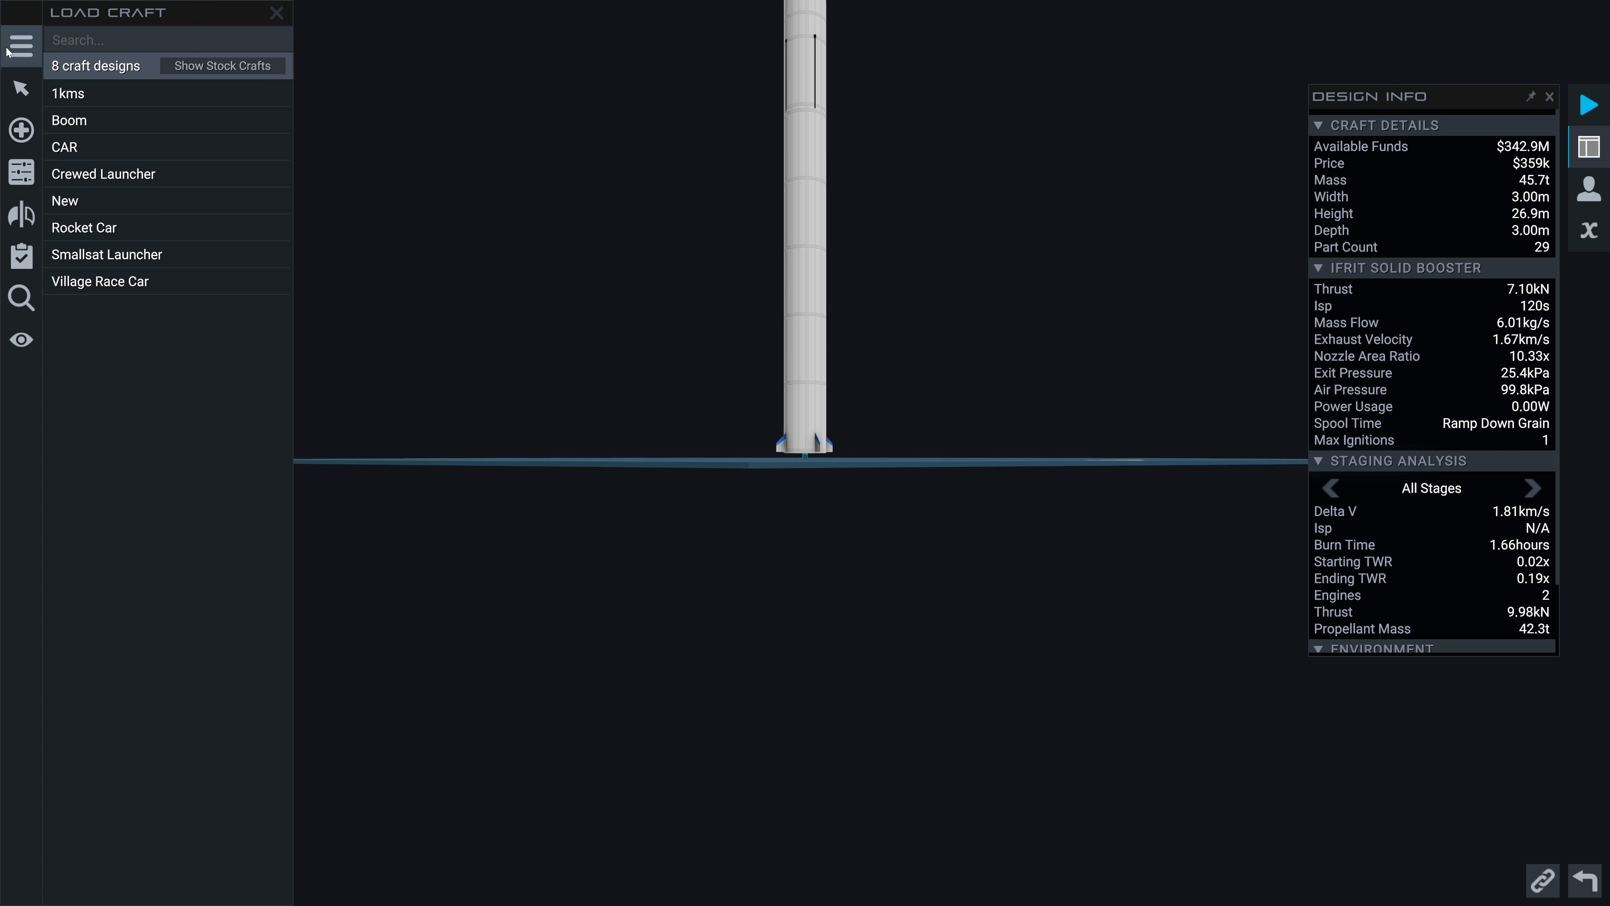
Load the saved Smallsat Launcher design from the craft list
left_click(21, 46)
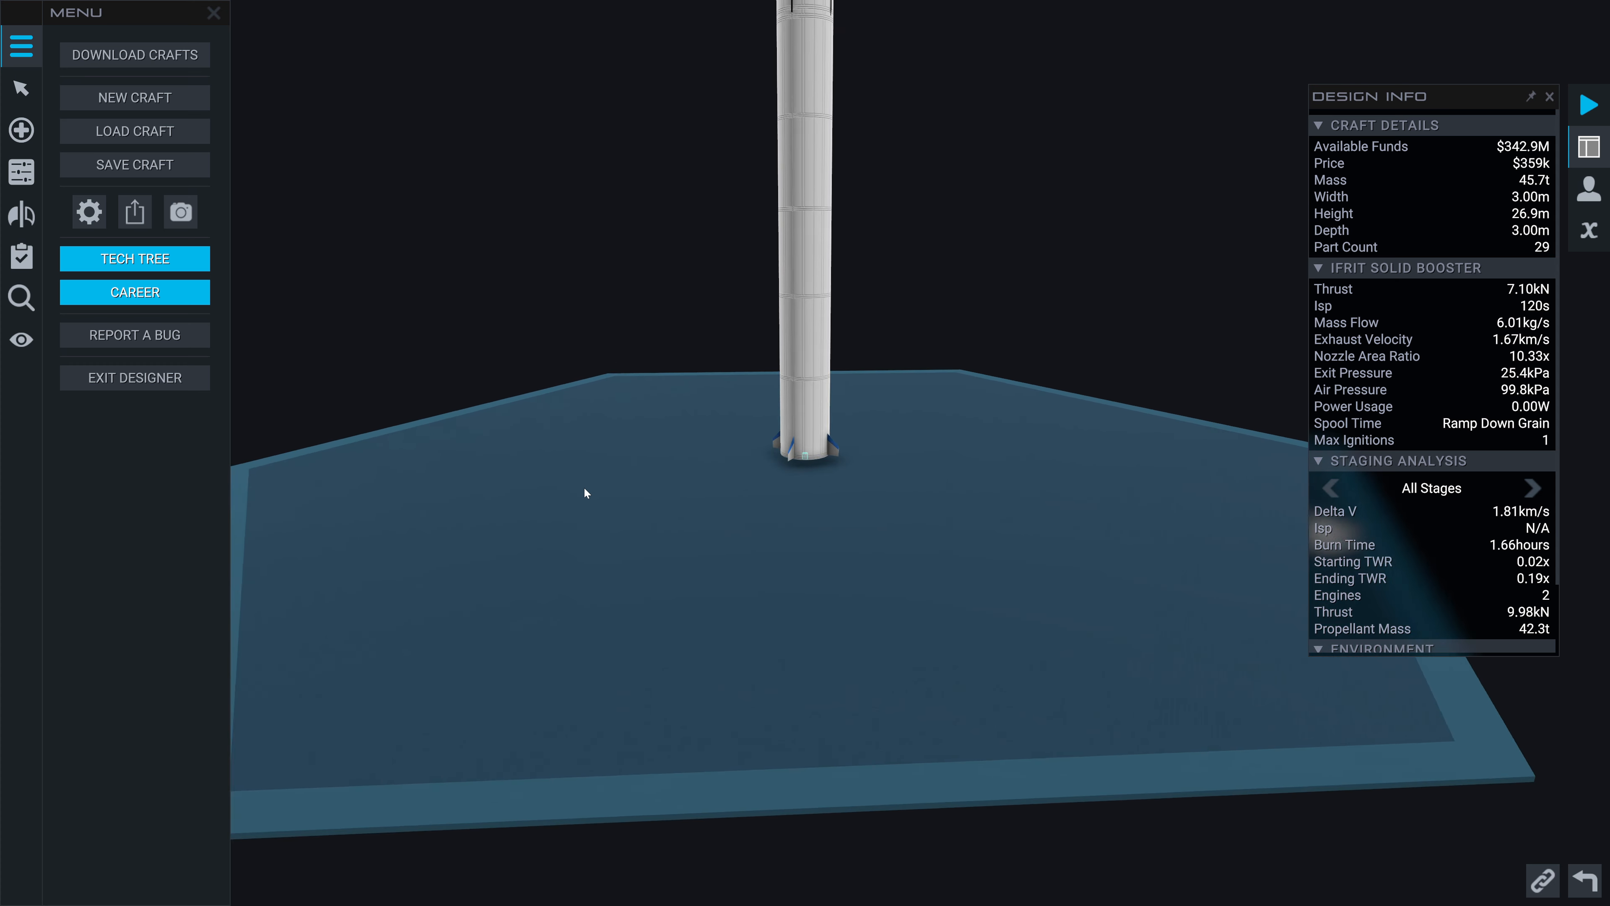
left_click(134, 131)
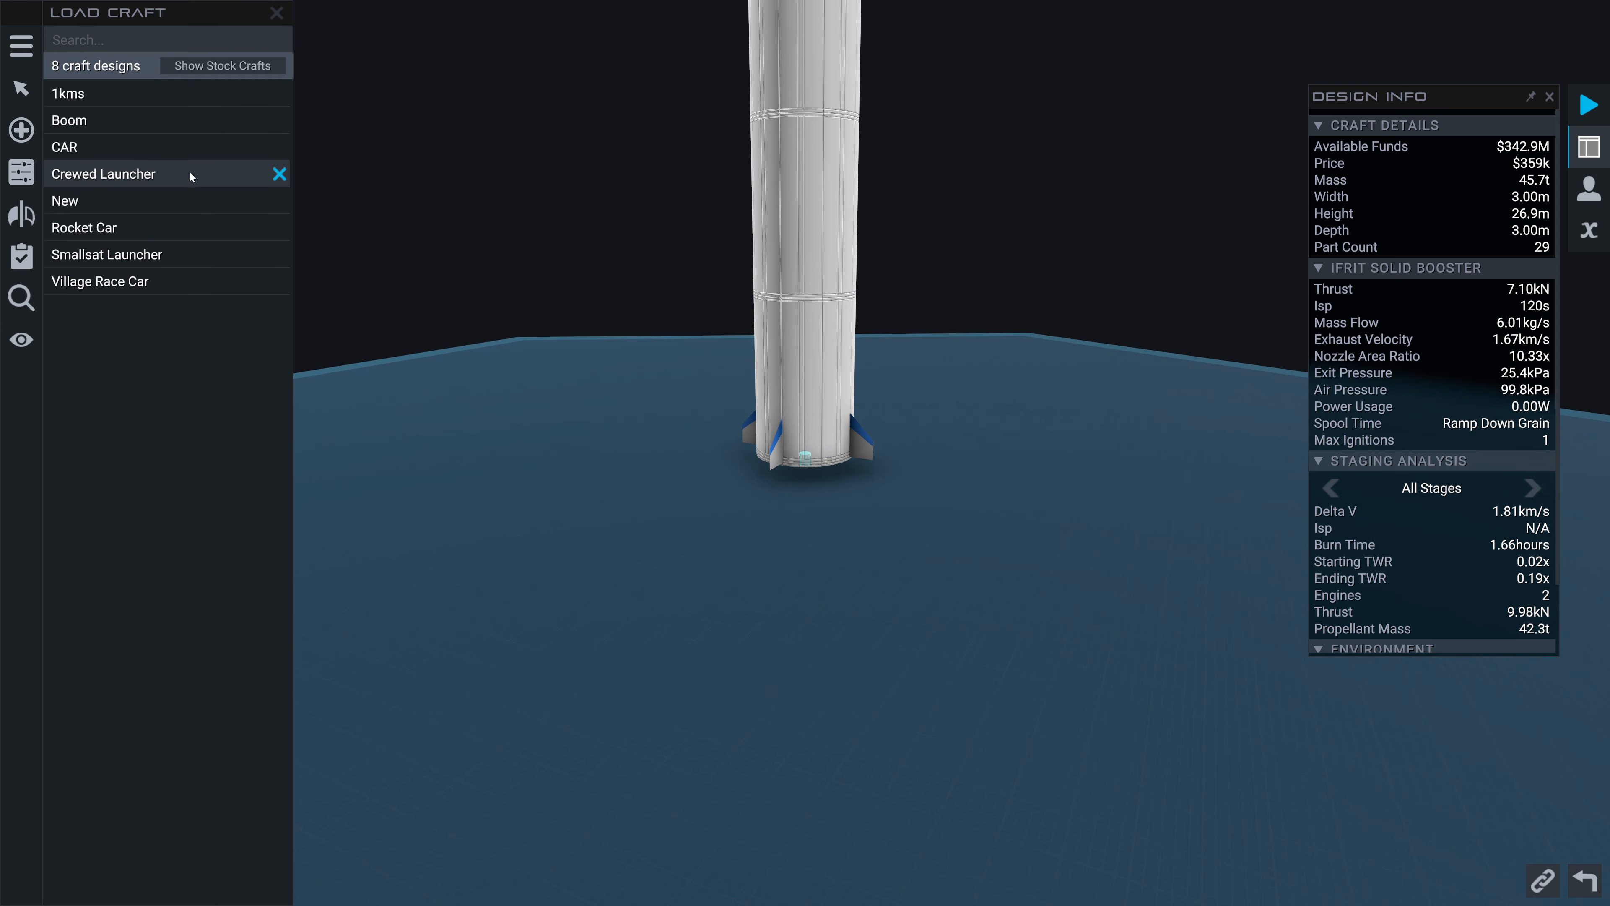
left_click(105, 253)
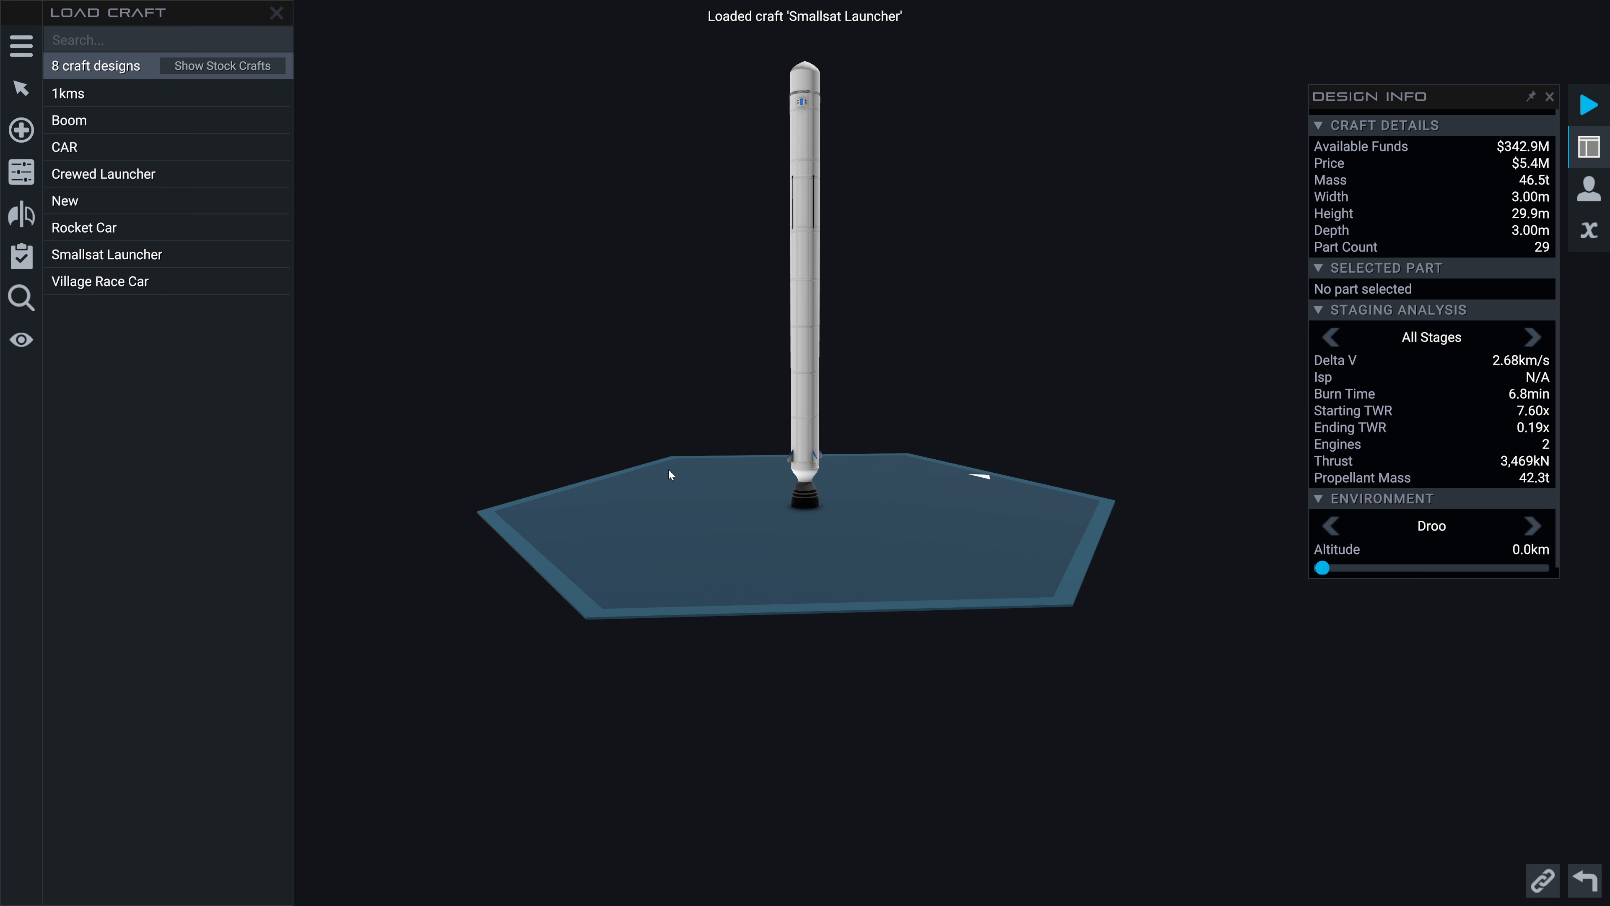
mouse_move(662, 442)
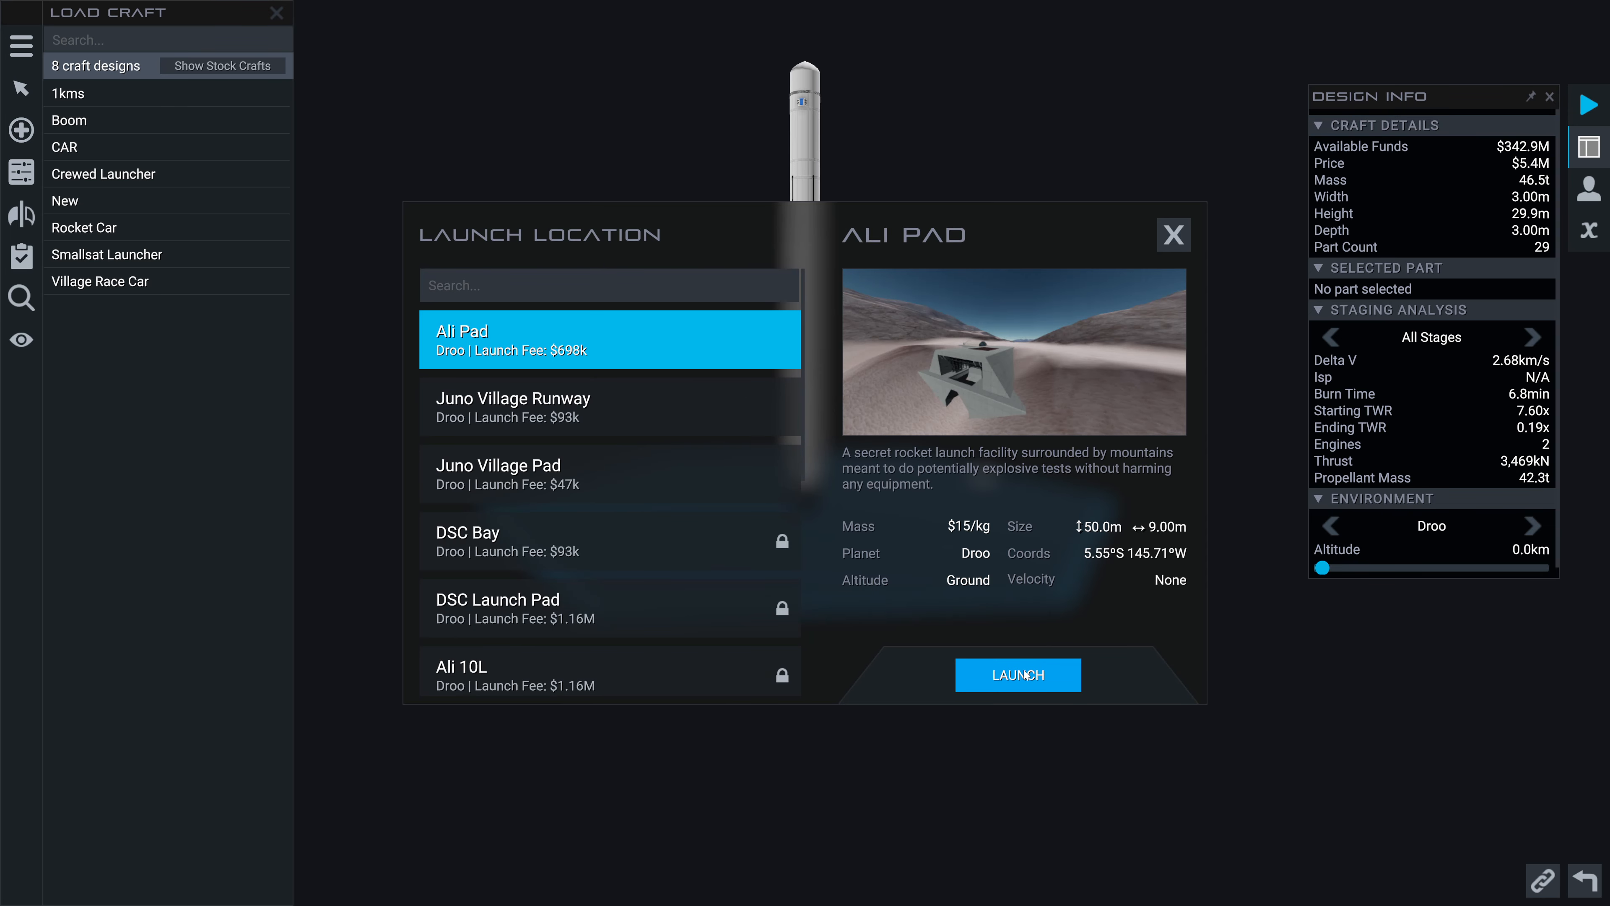
Launch the Smallsat Launcher from Ali Pad and fly it to about 118 km above Droo
left_click(1017, 675)
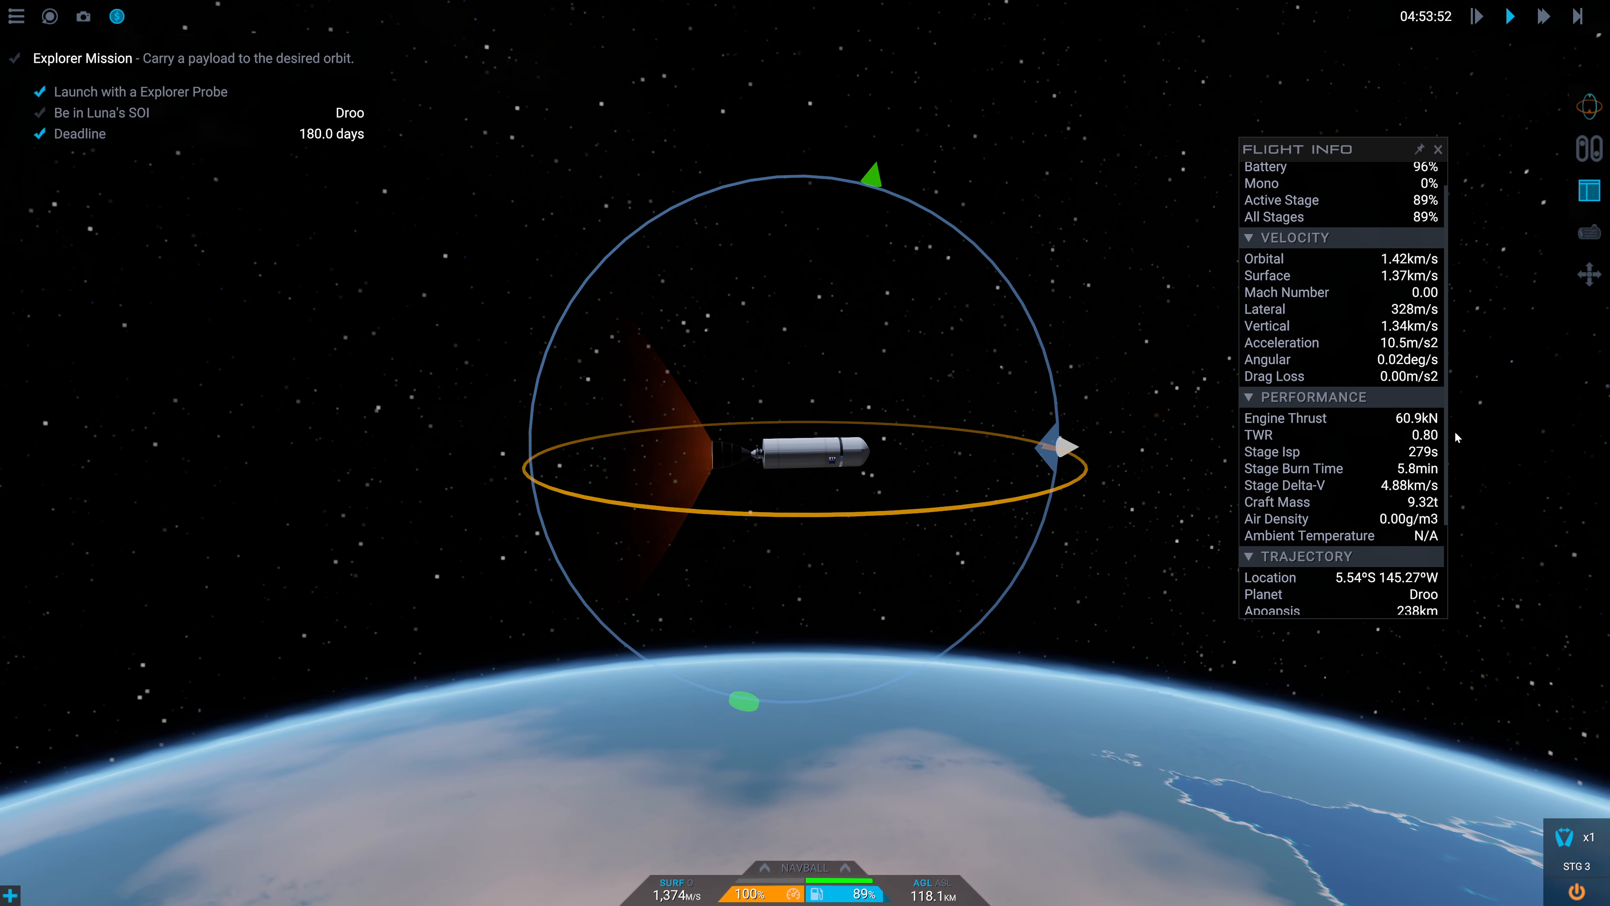
End the flight with Retry / Undo to return to the craft designer
left_click(15, 17)
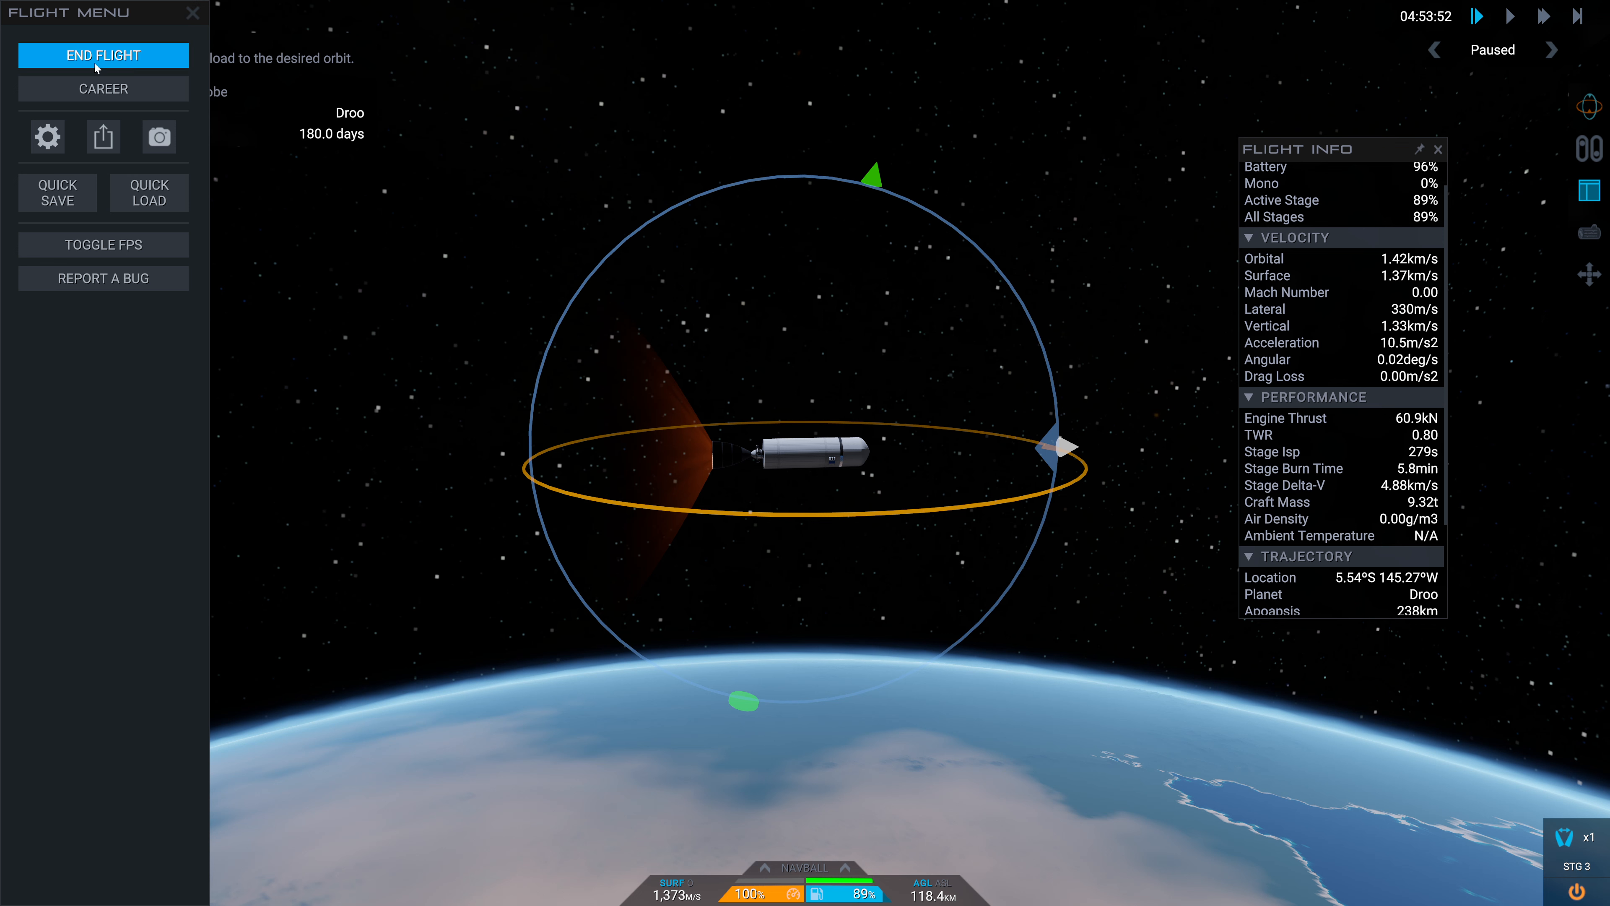
left_click(103, 55)
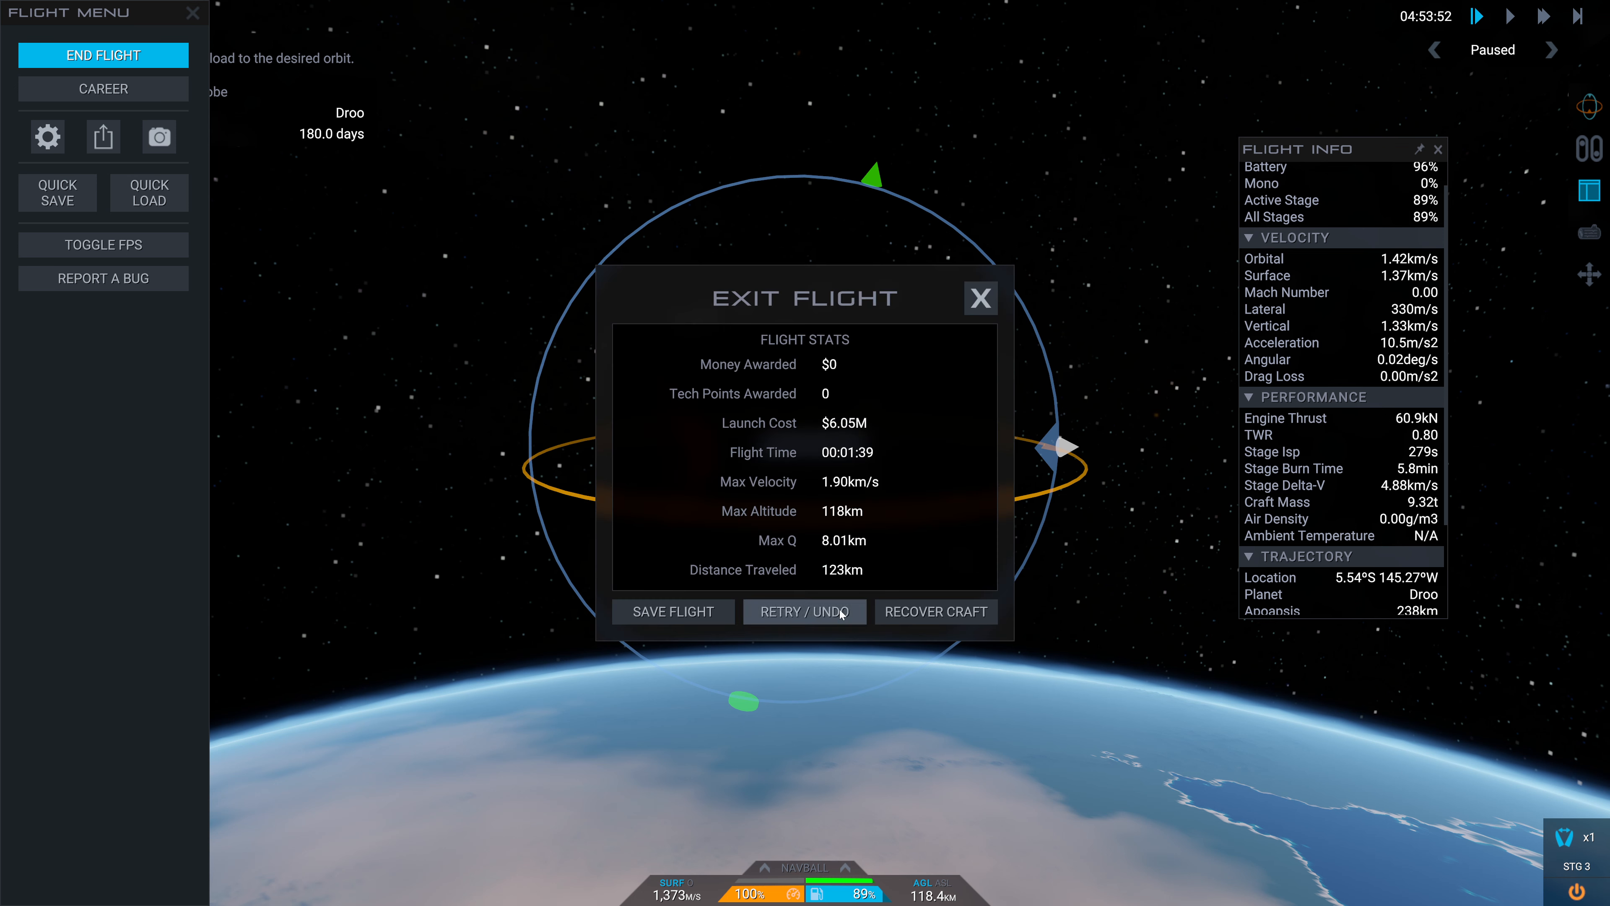
left_click(805, 612)
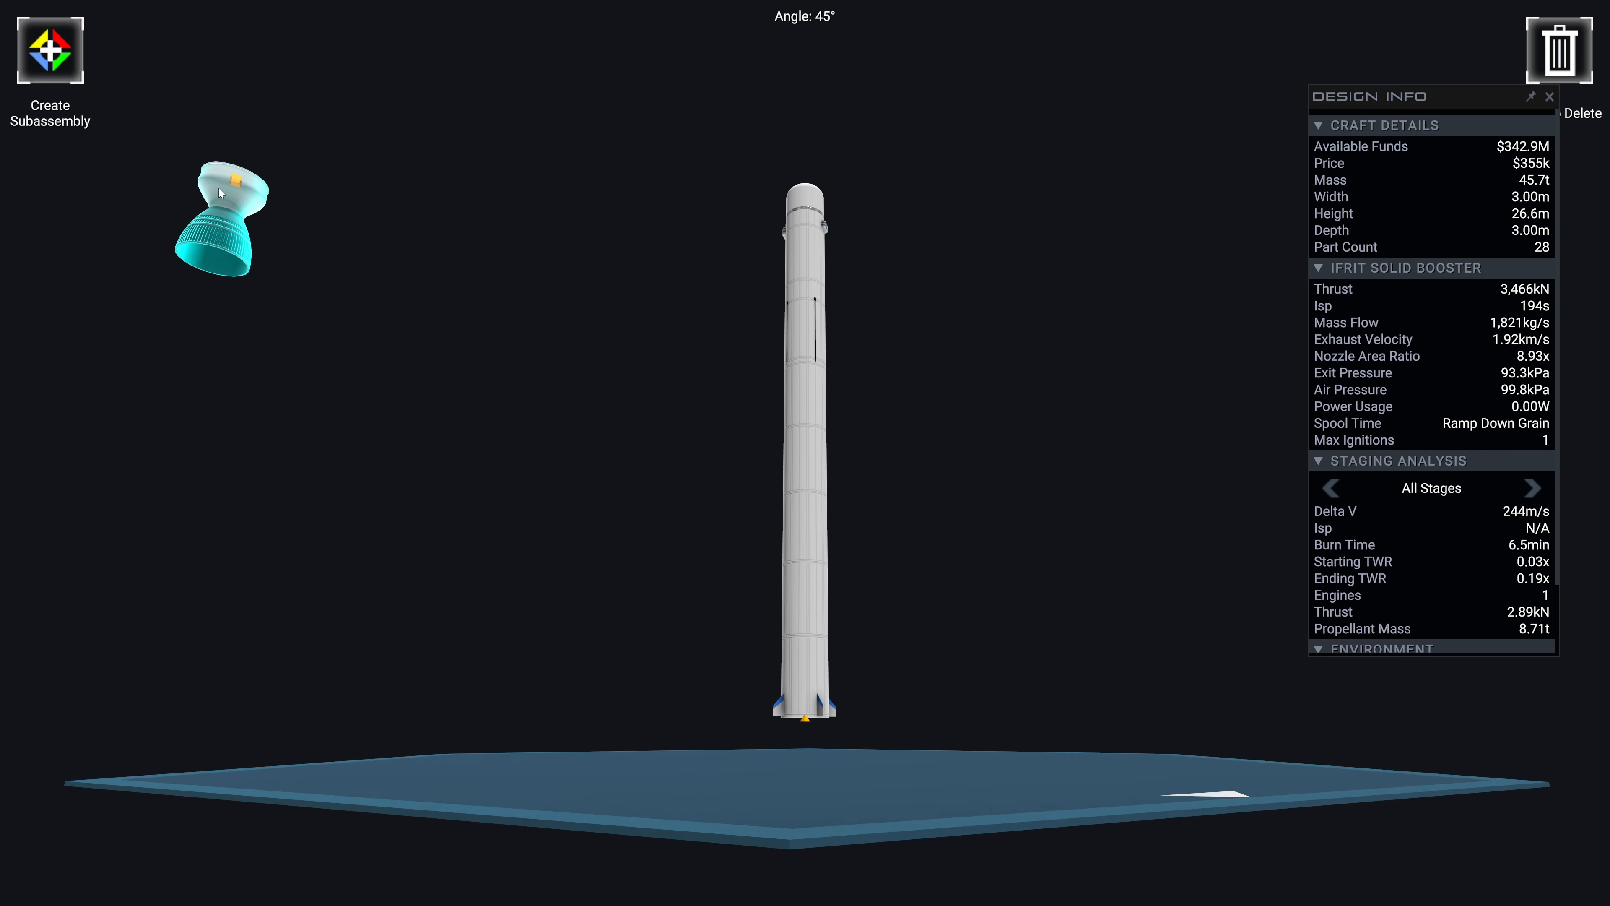
Replace the old motor with a Goblin Solid Motor at 250% size and Amateur power cycle
left_click(1550, 51)
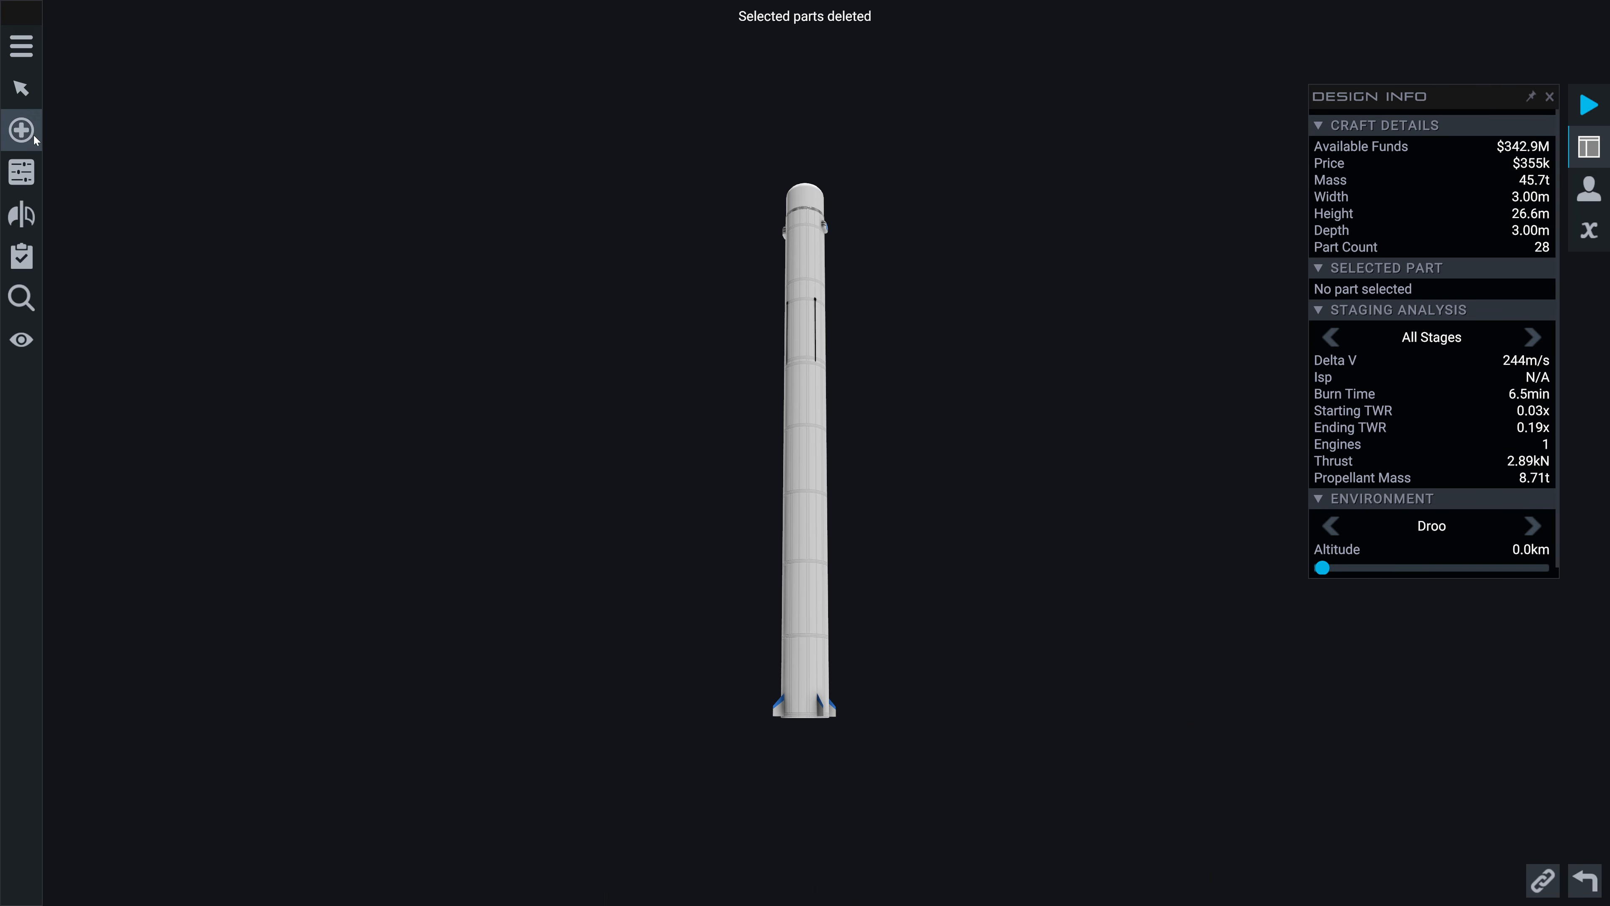
left_click(20, 131)
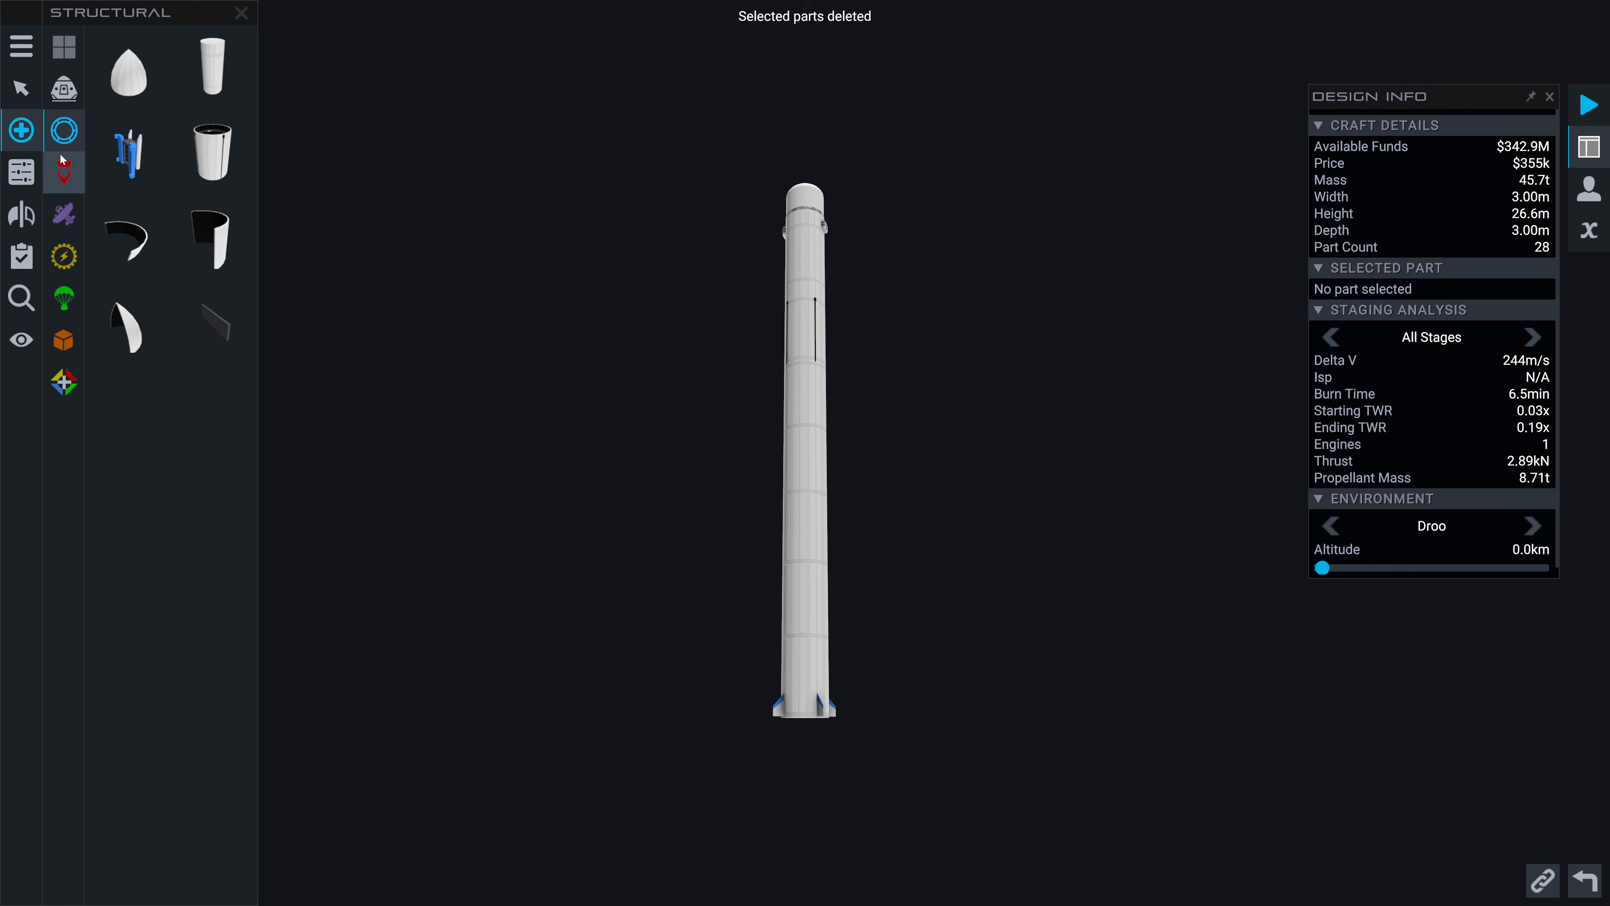
left_click(63, 171)
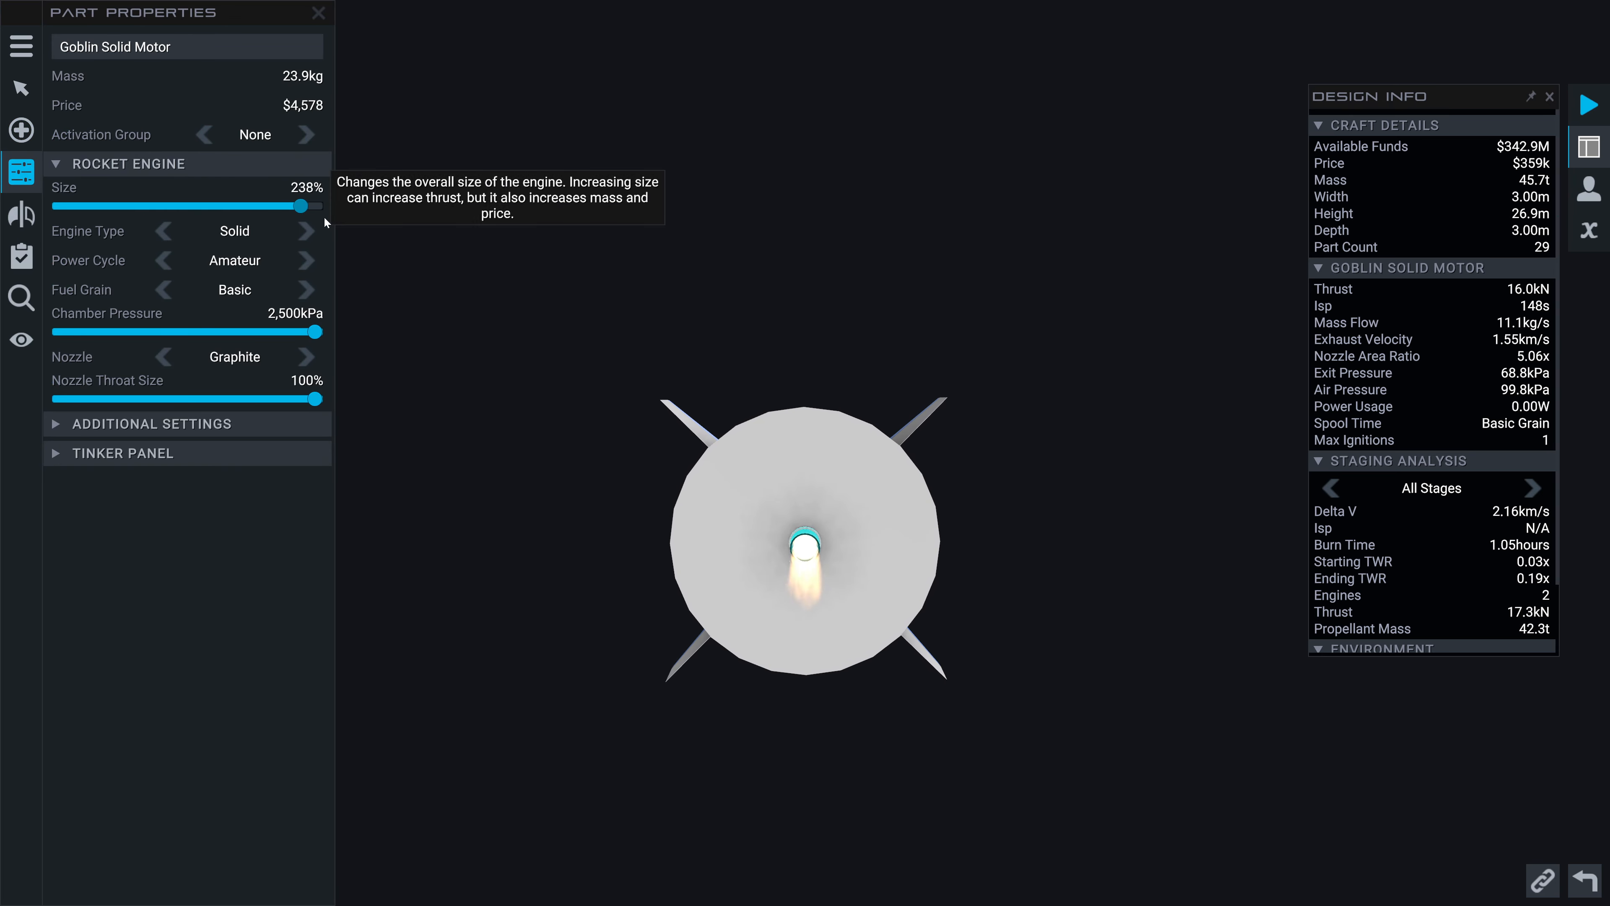
left_click_drag(306, 206, 324, 206)
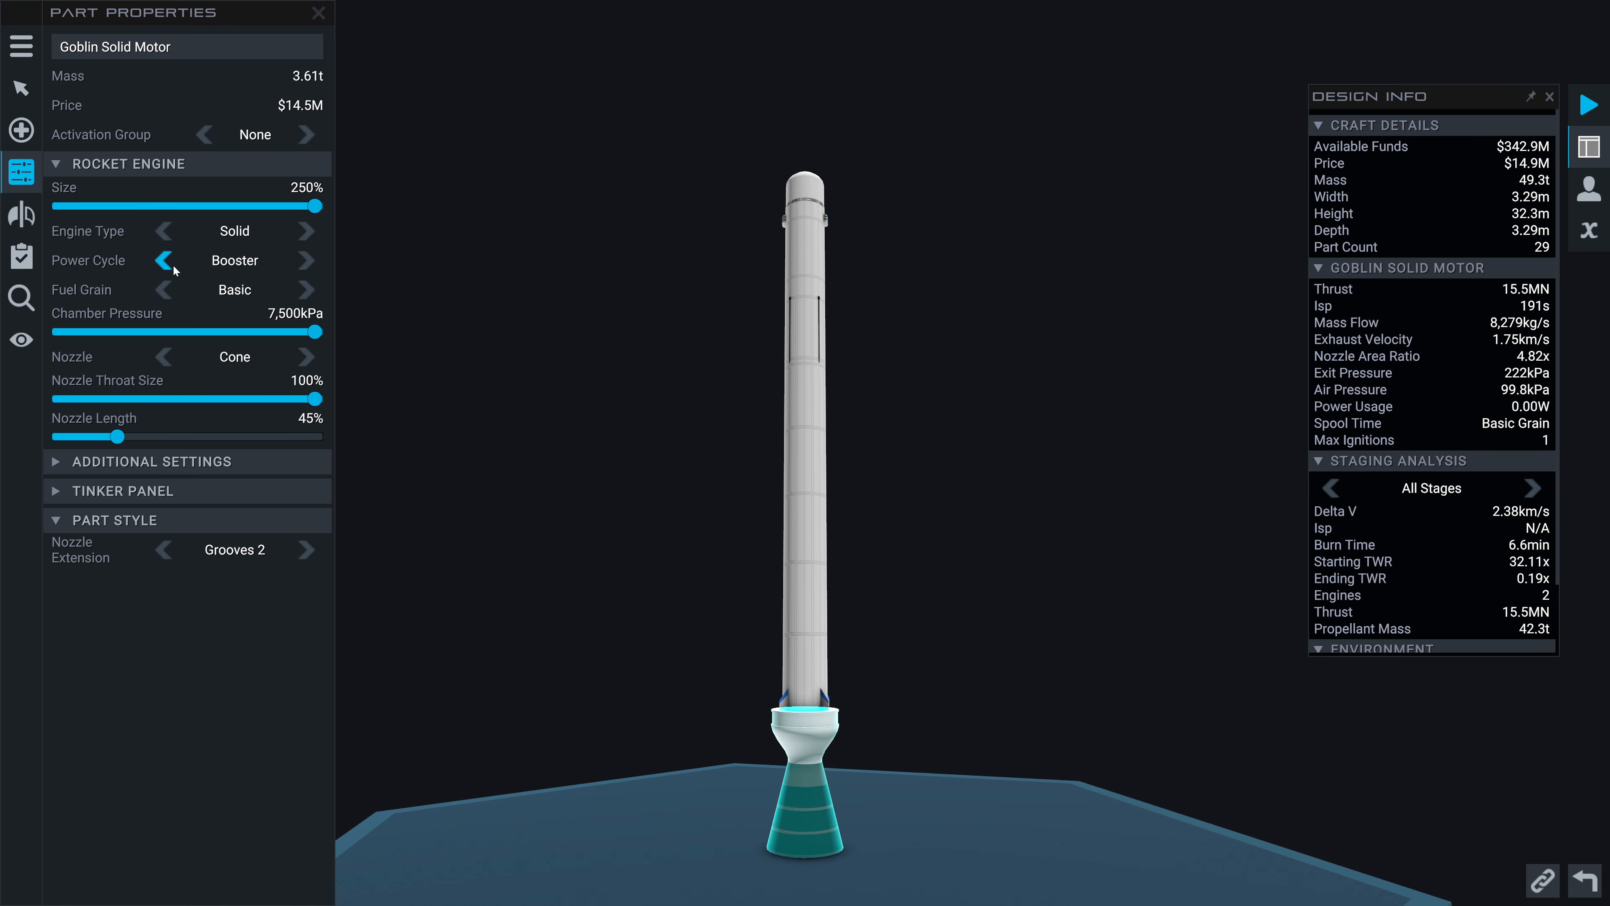
left_click(164, 260)
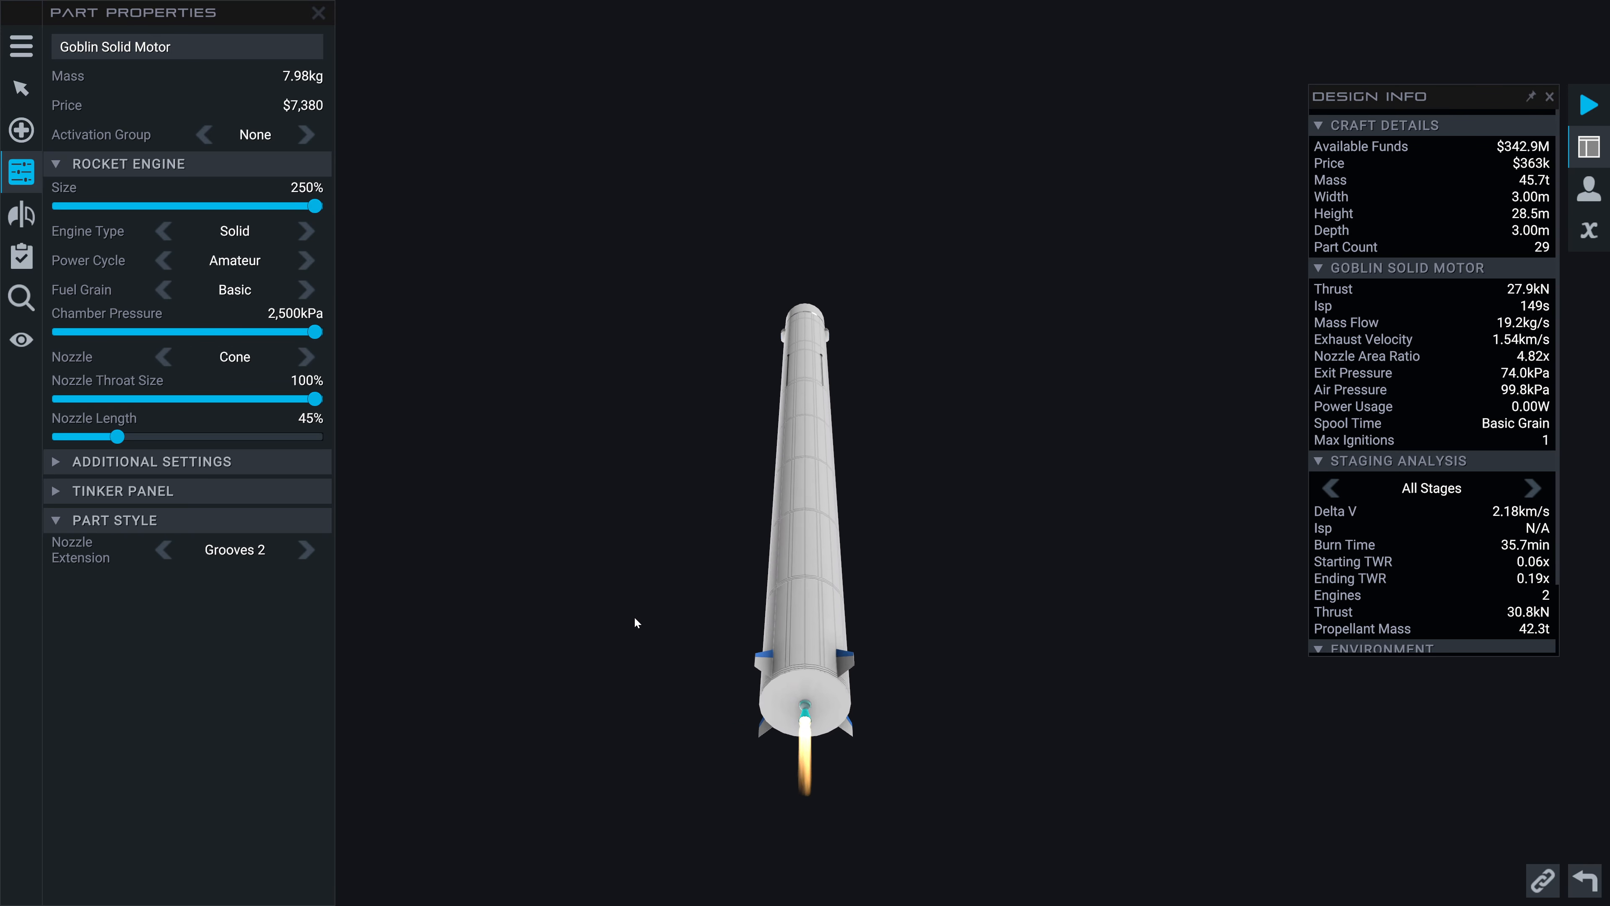
Set Basic fuel grain, Cone nozzle with 0% length, and clone the Goblin motor
left_click(306, 289)
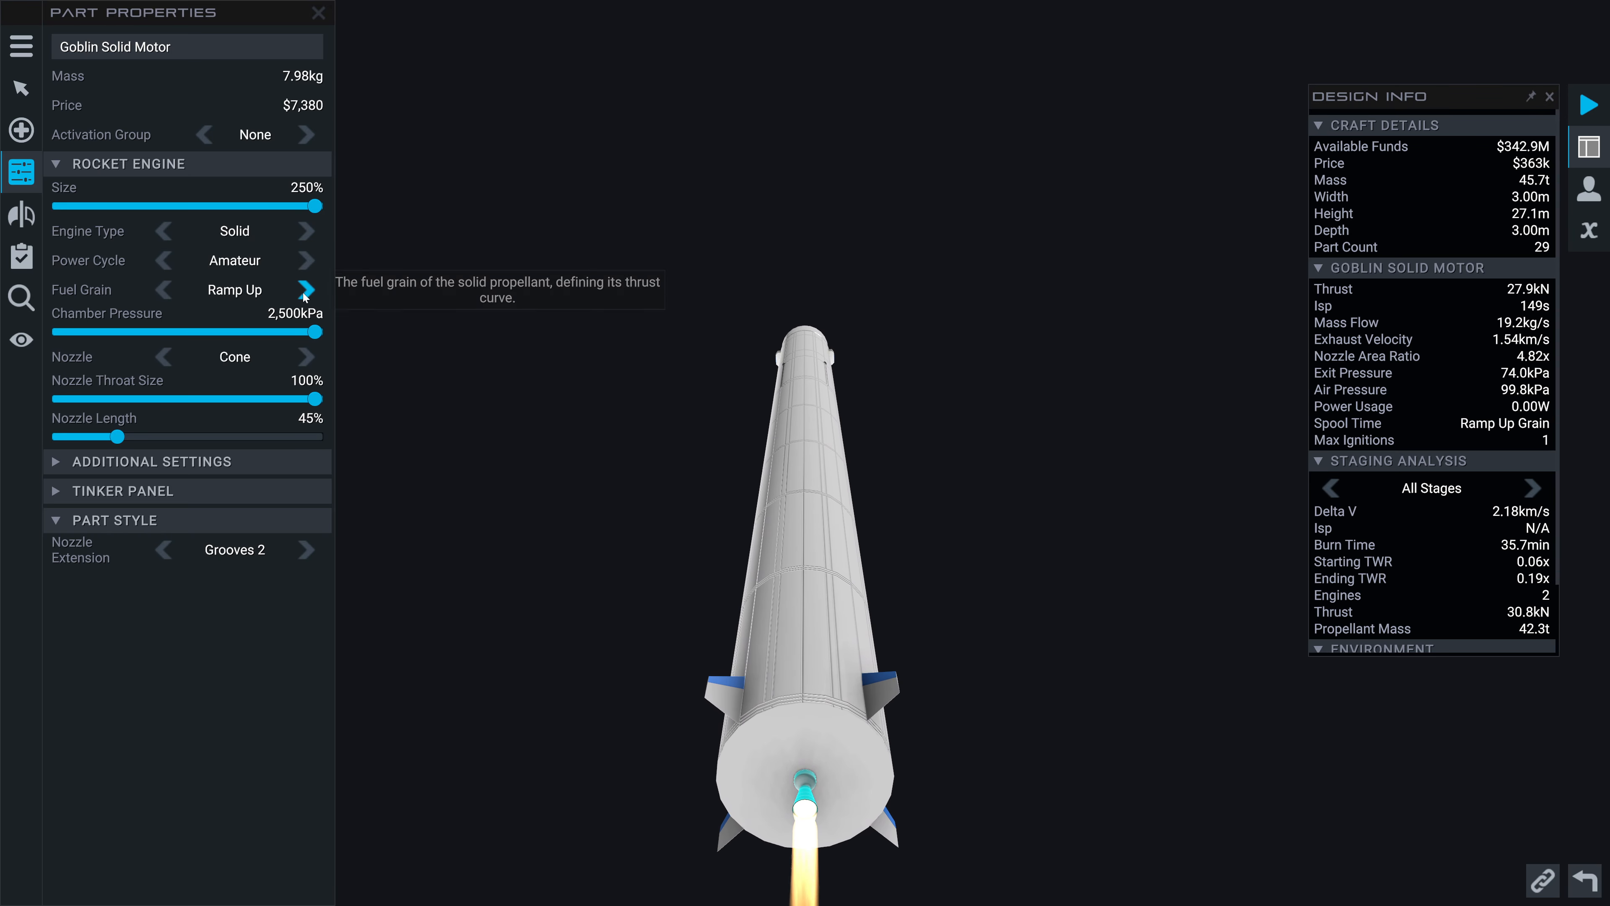
left_click(306, 289)
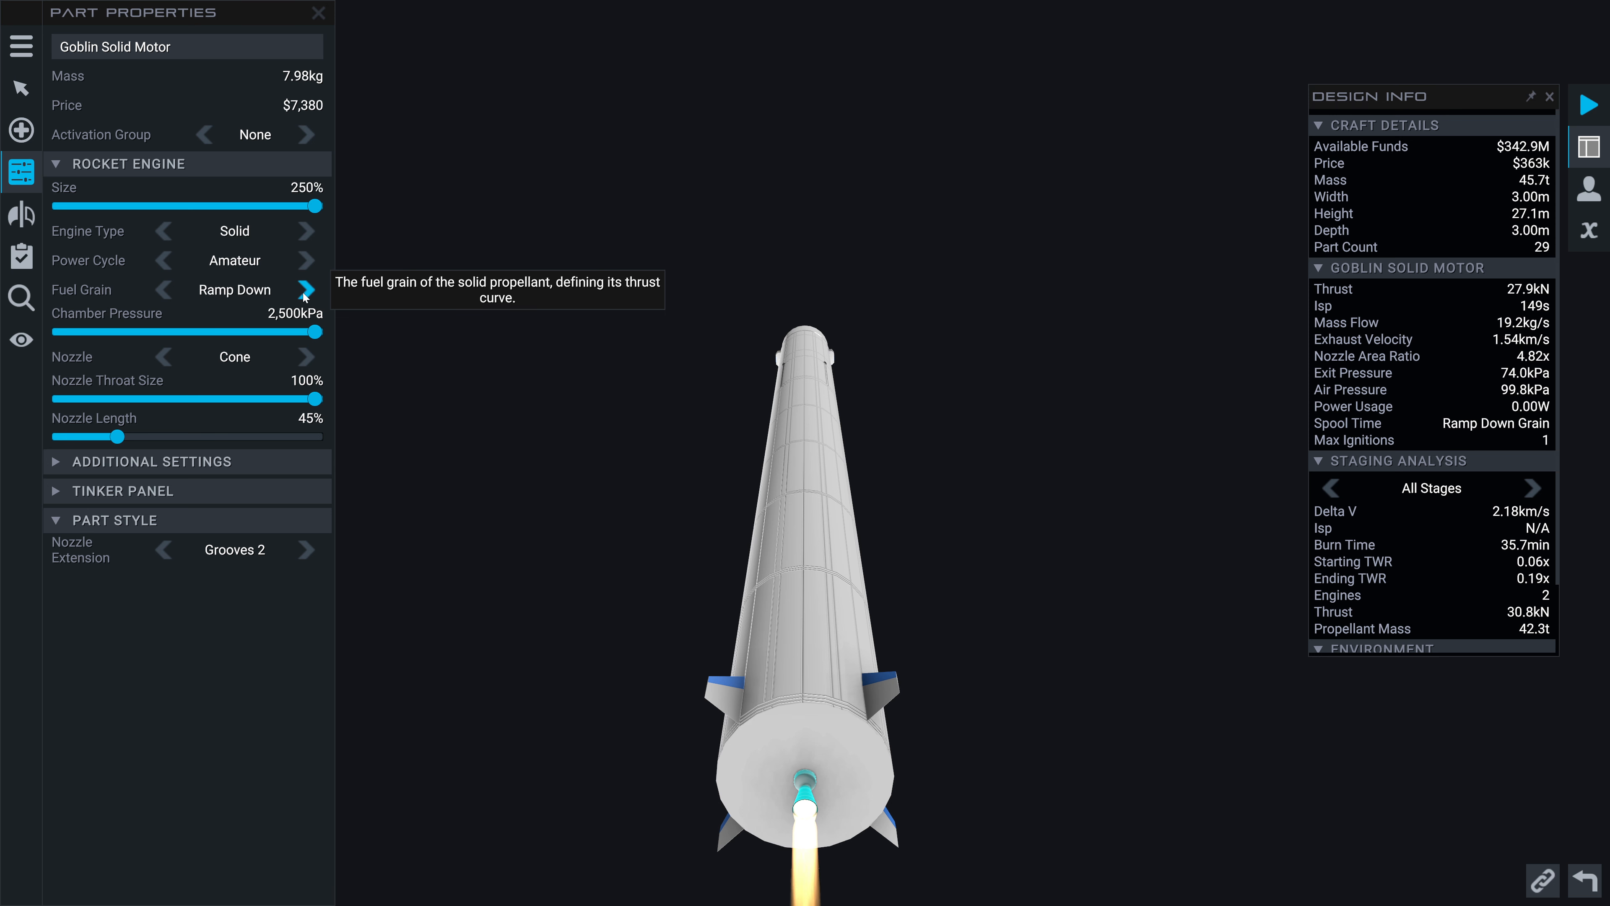
left_click(306, 288)
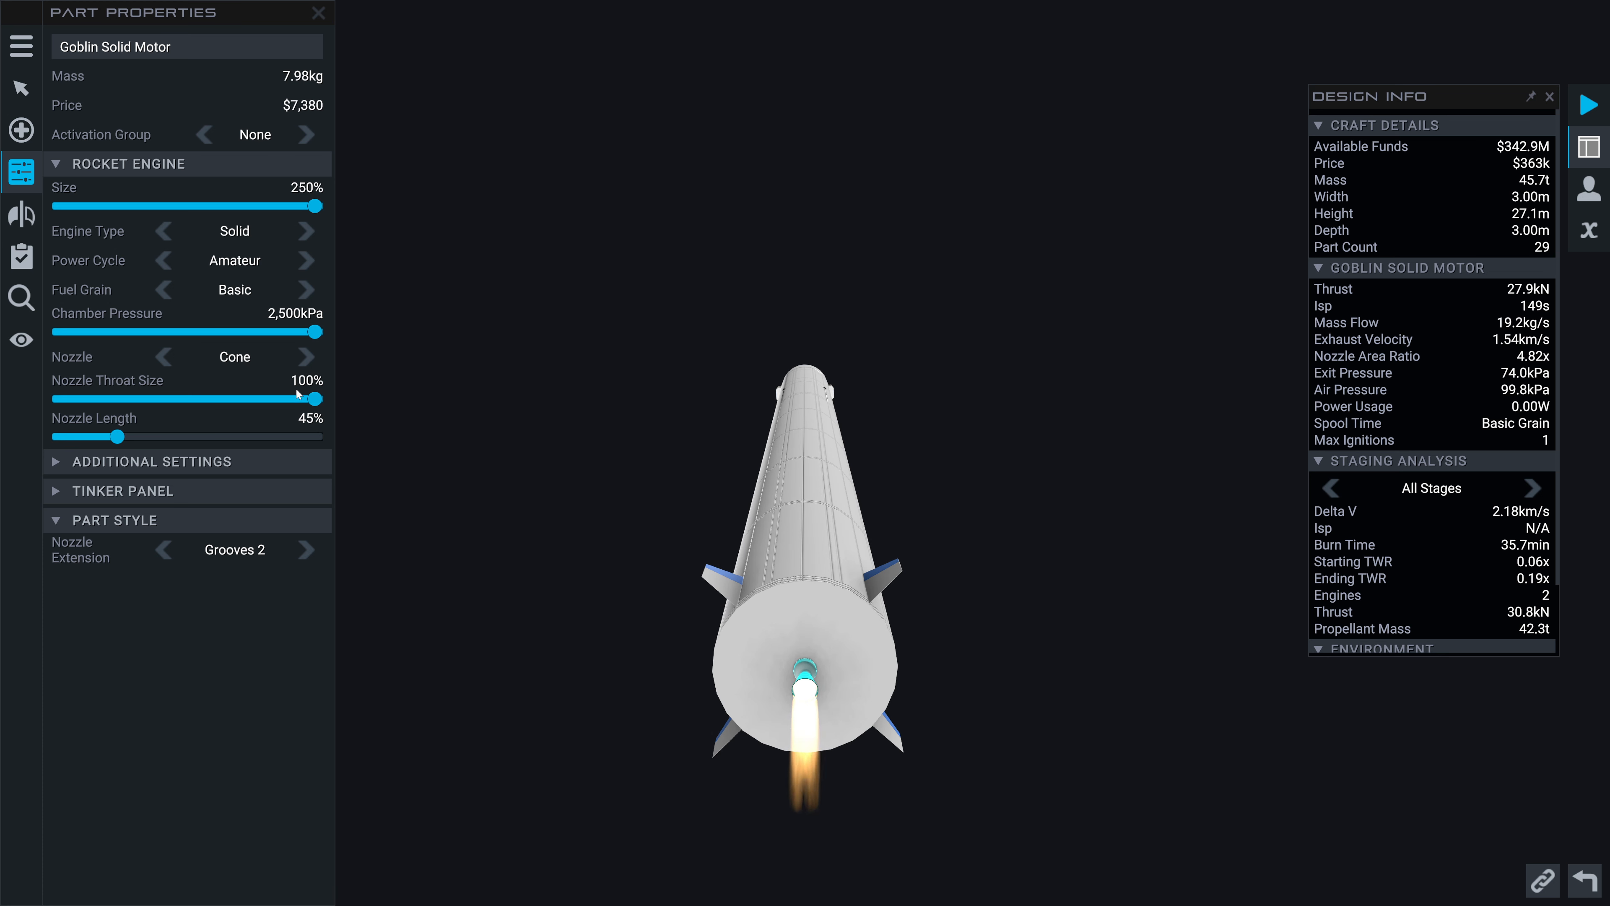
left_click(305, 356)
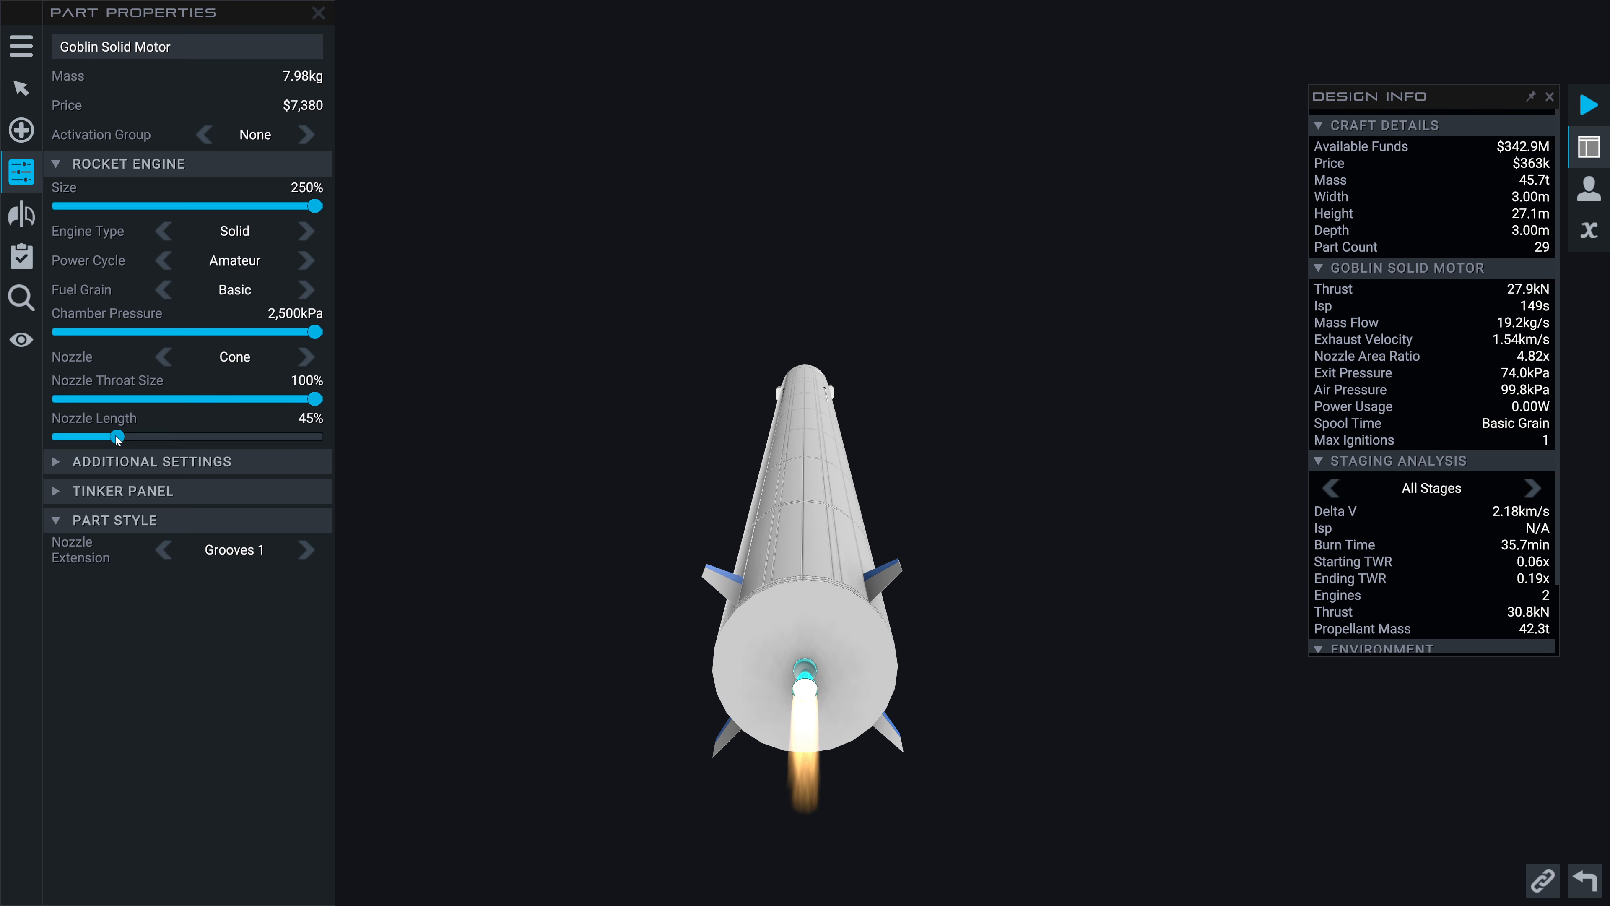
left_click_drag(117, 435, 156, 435)
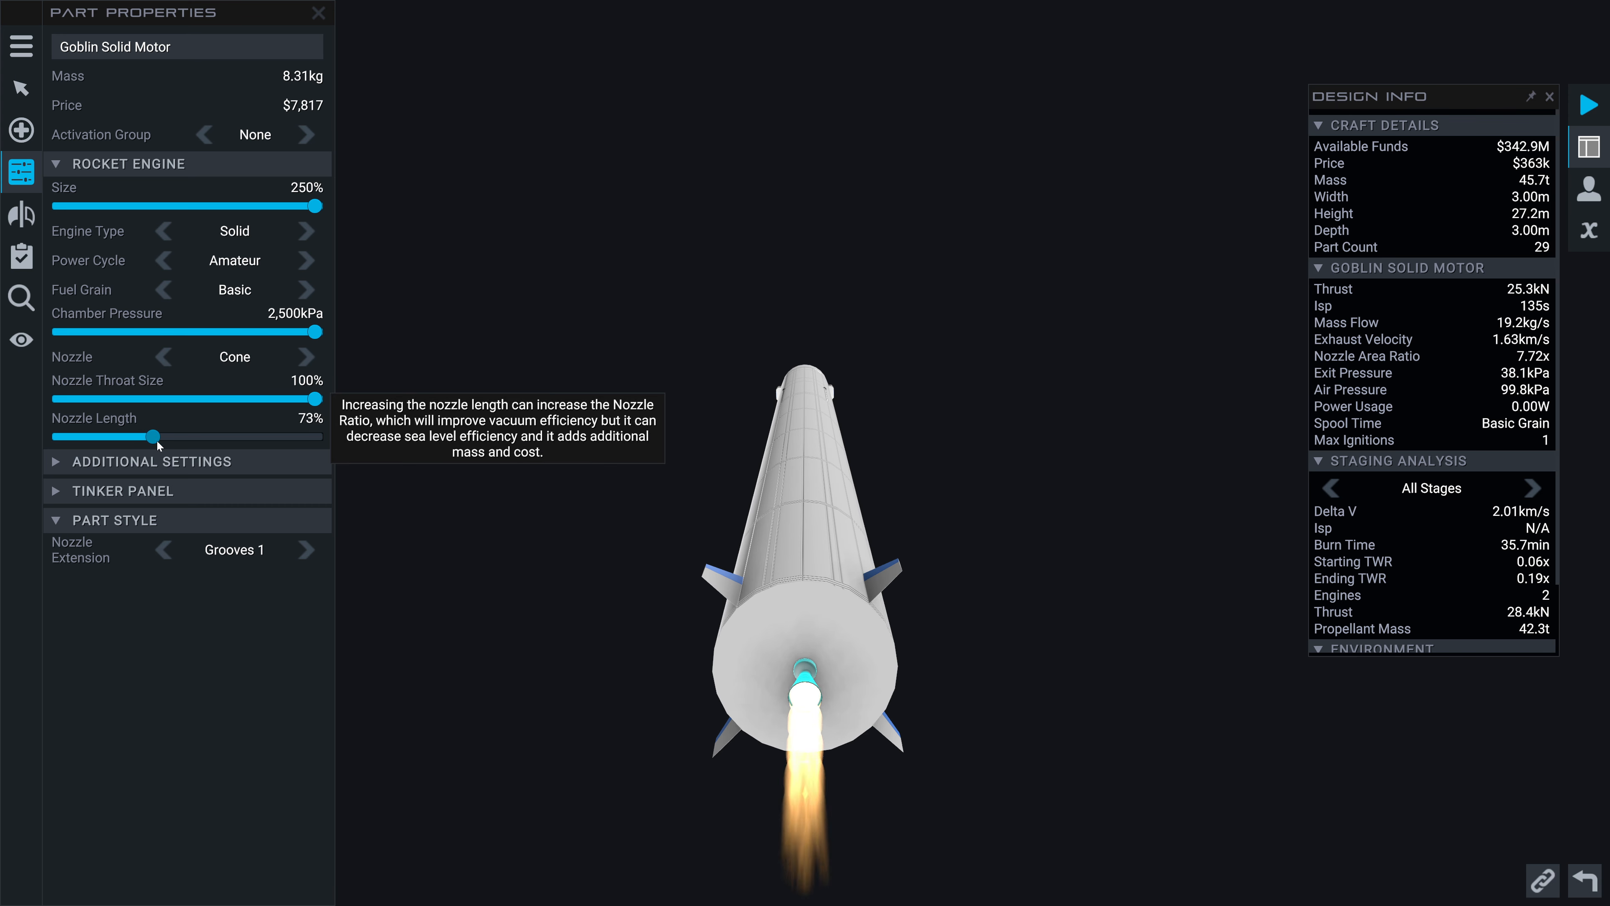
left_click_drag(156, 435, 61, 435)
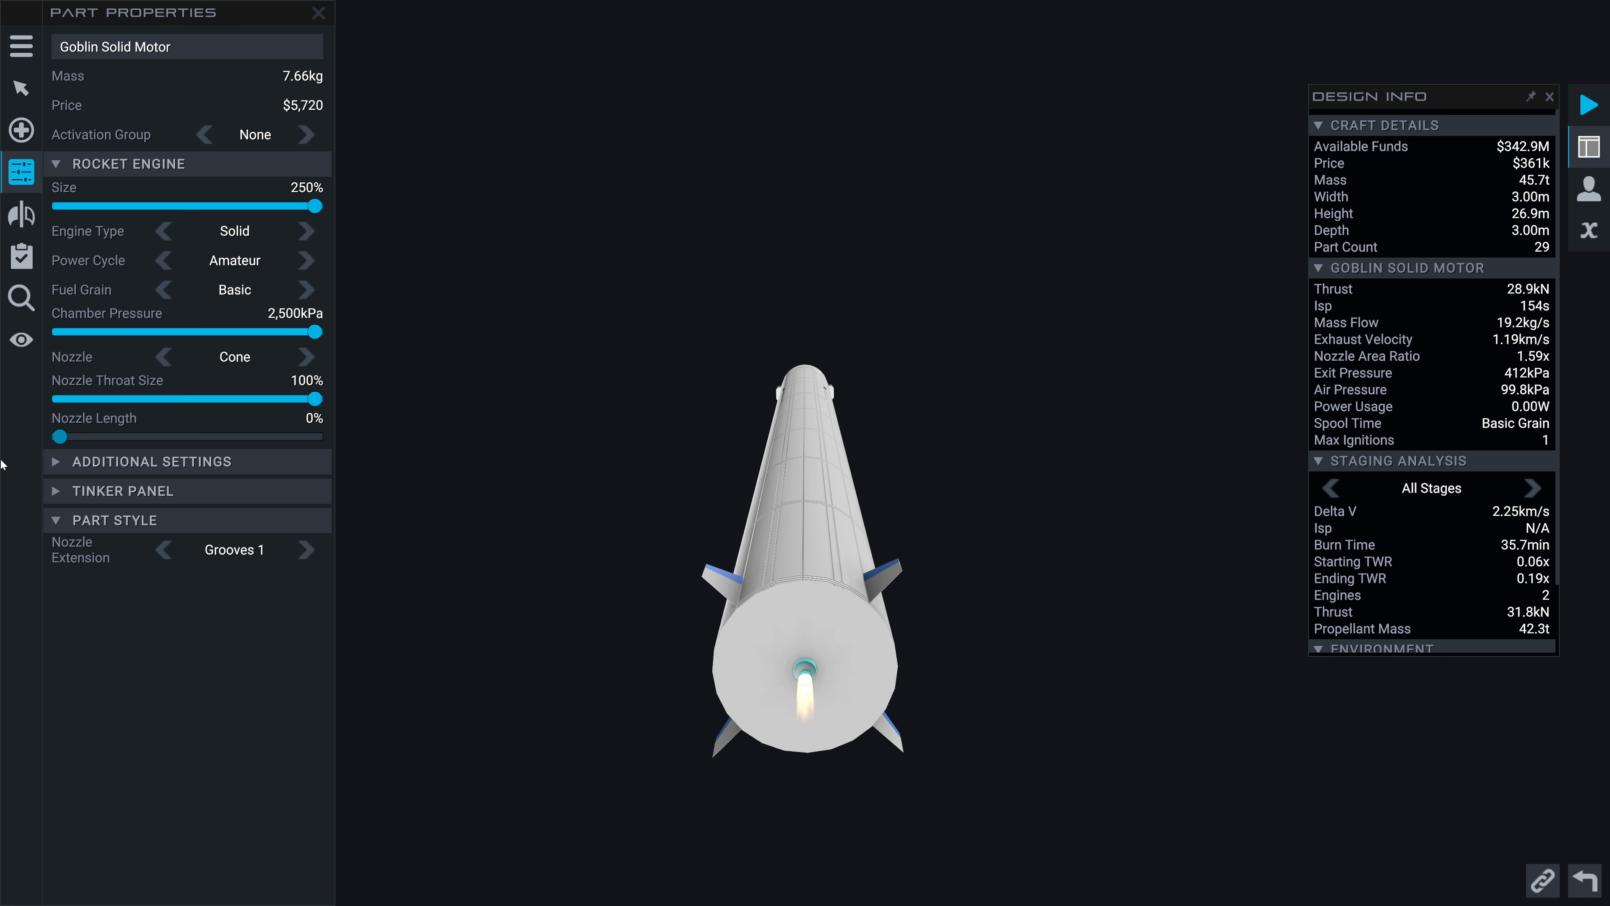
mouse_move(41, 464)
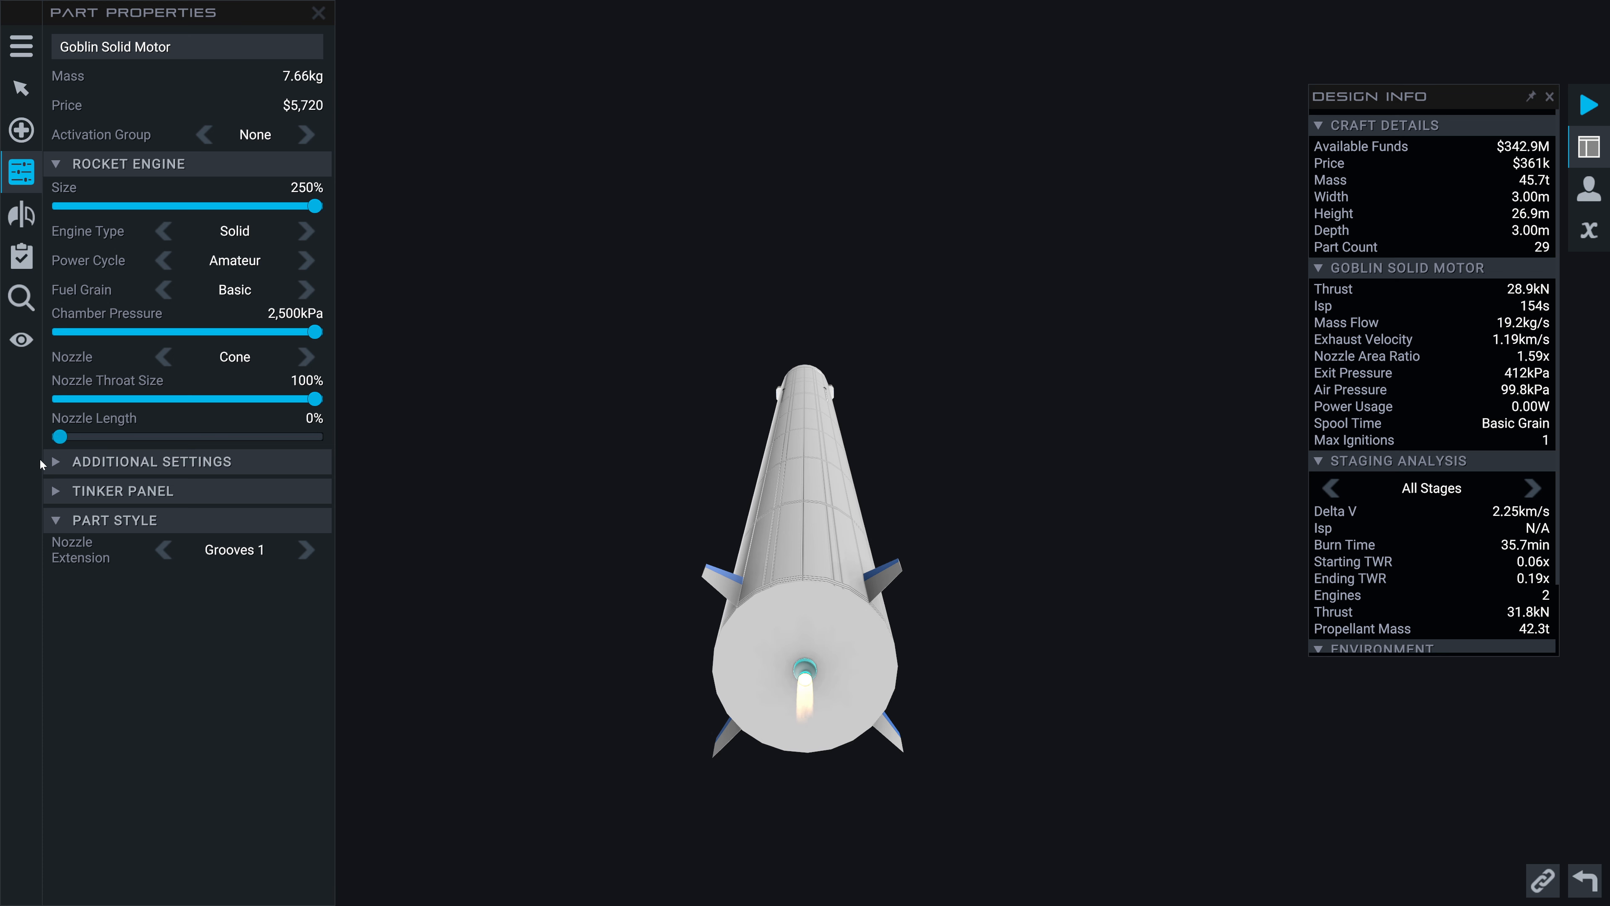
left_click(306, 356)
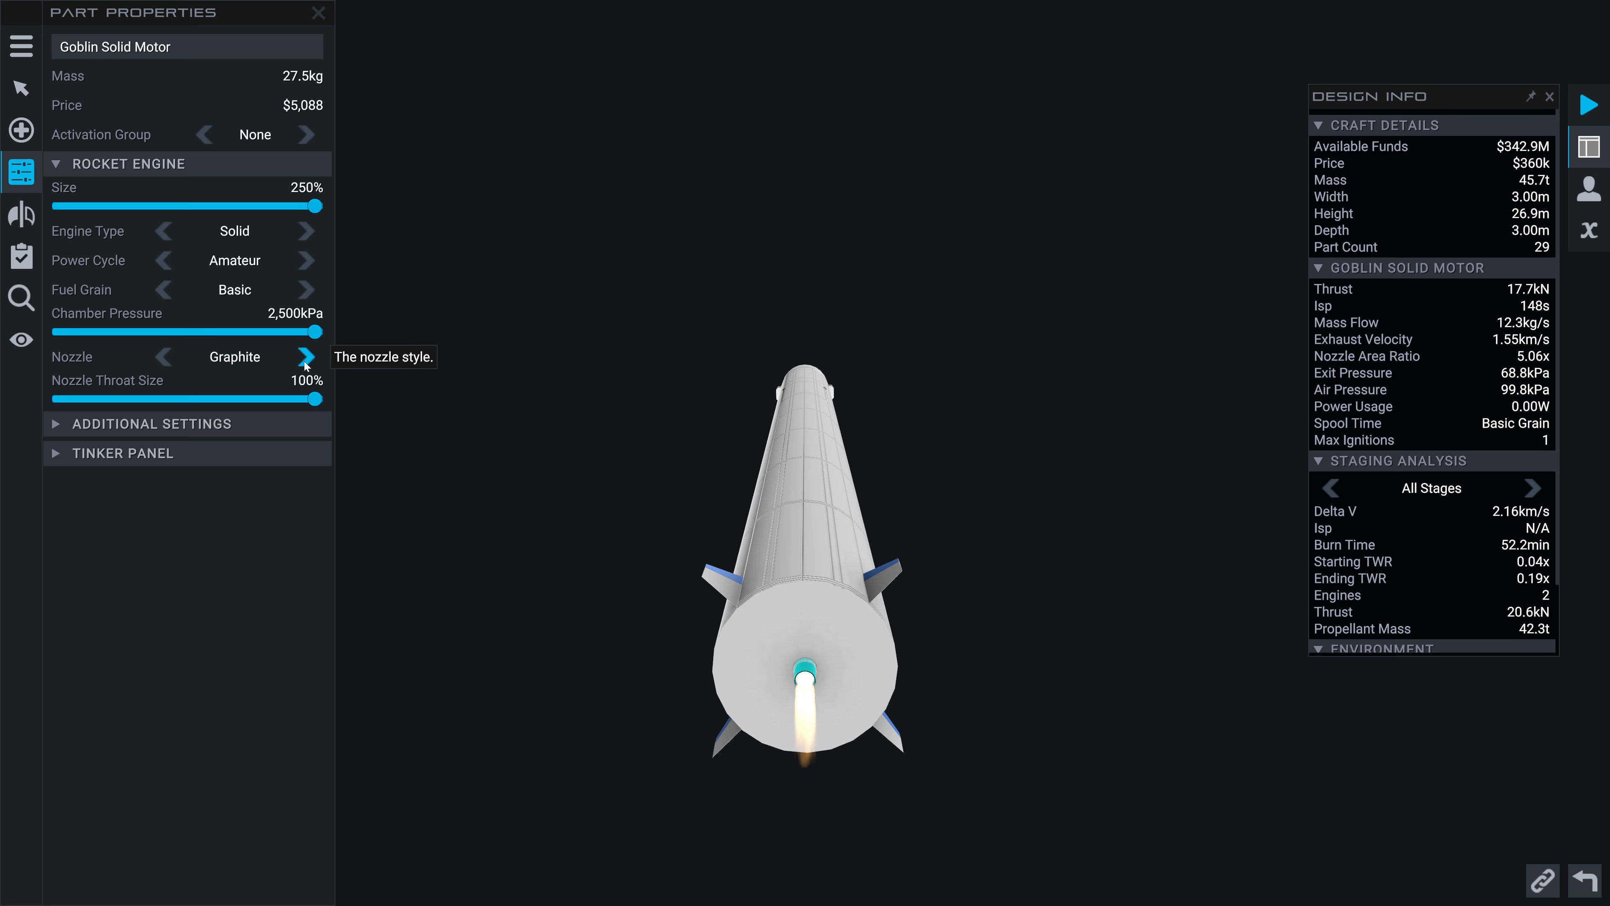
left_click(305, 357)
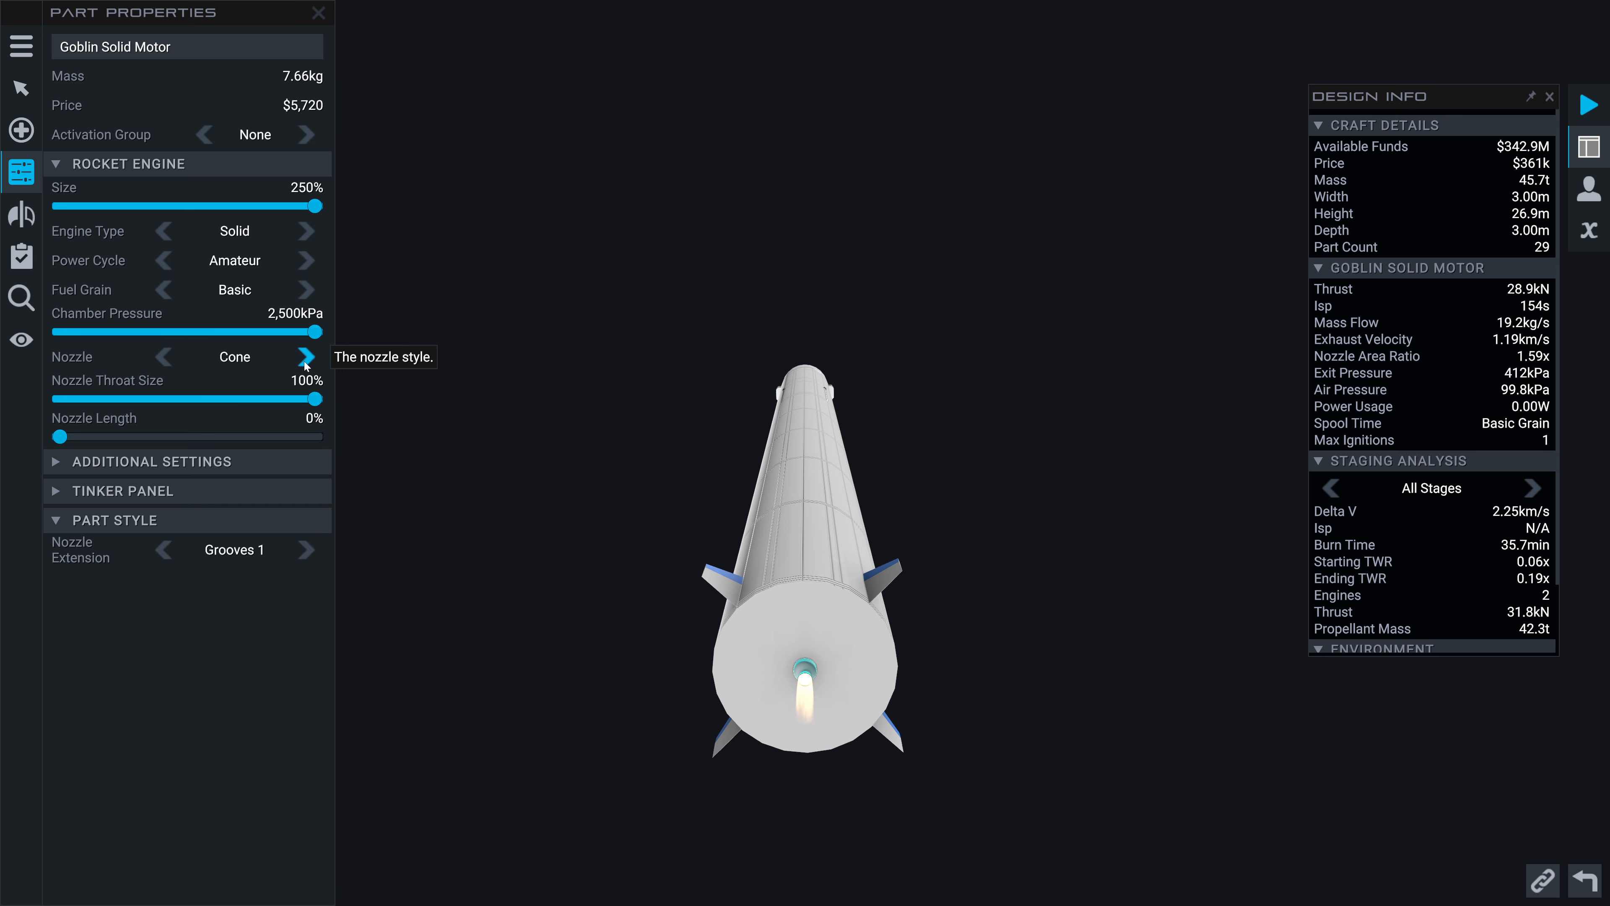
left_click(811, 636)
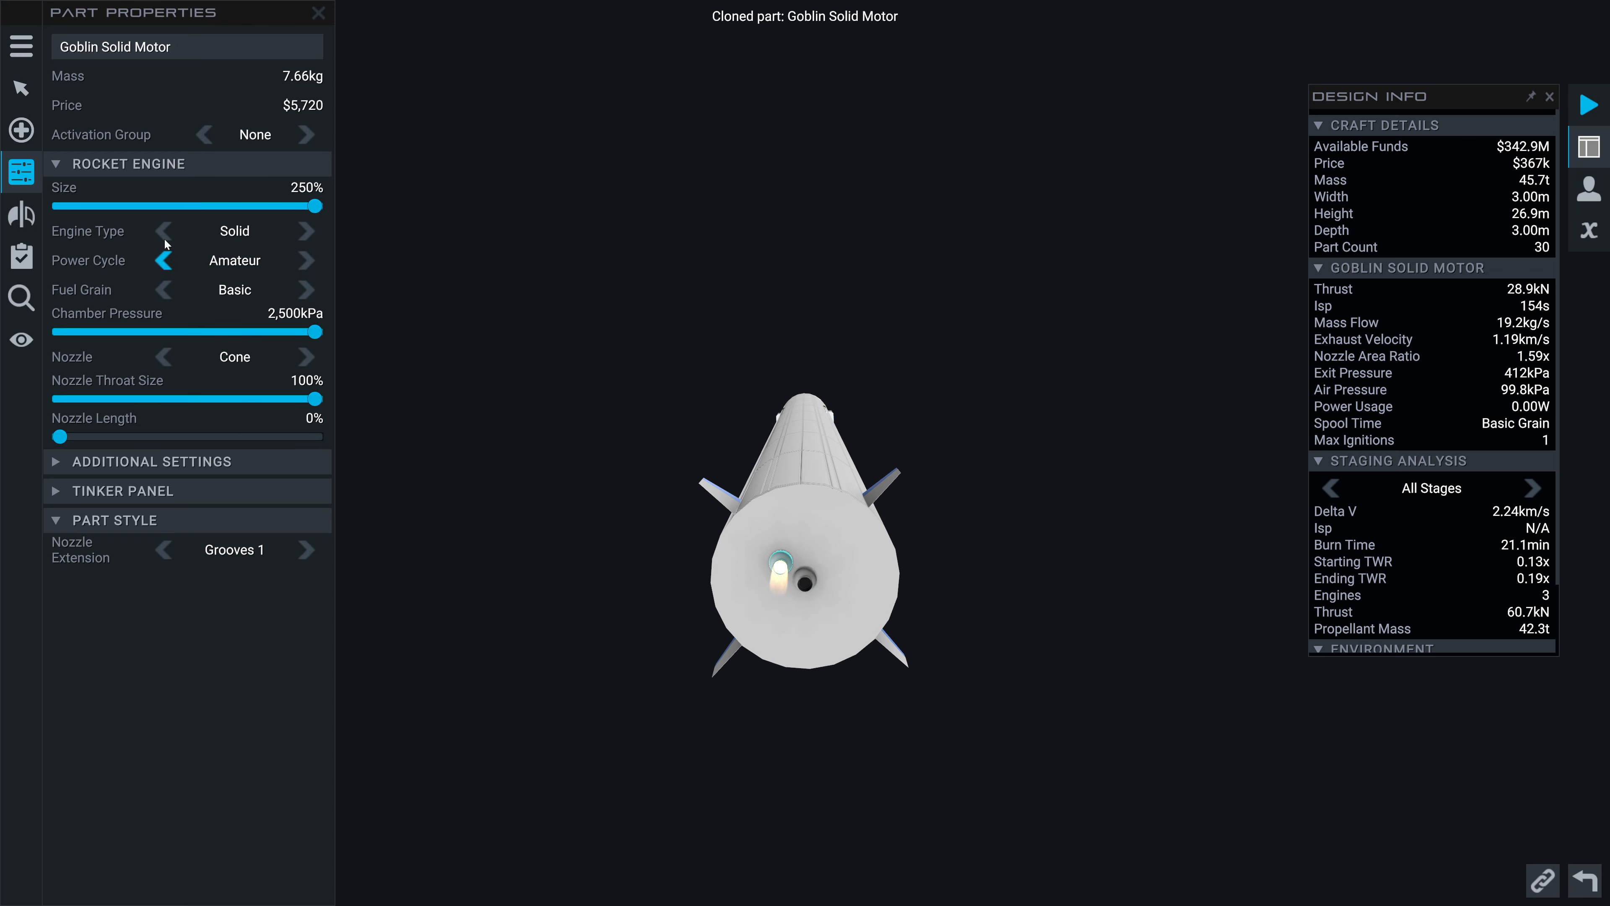
Cycle the motor's symmetry through Radial x4, Radial x6 and Mirror back to Radial x4
left_click(22, 214)
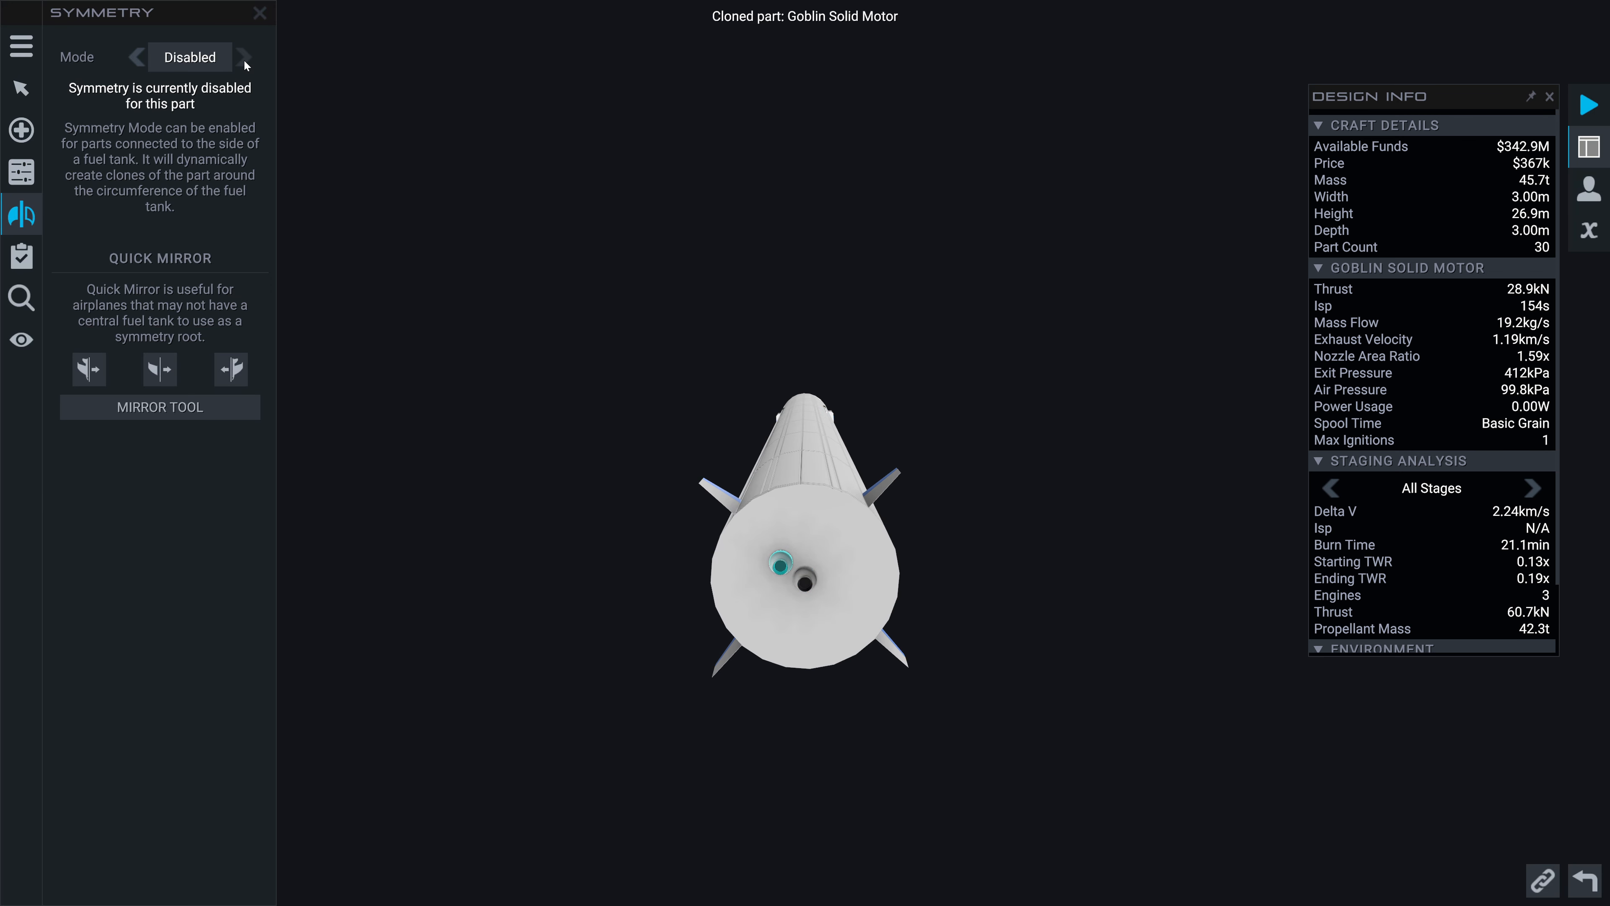
left_click(244, 58)
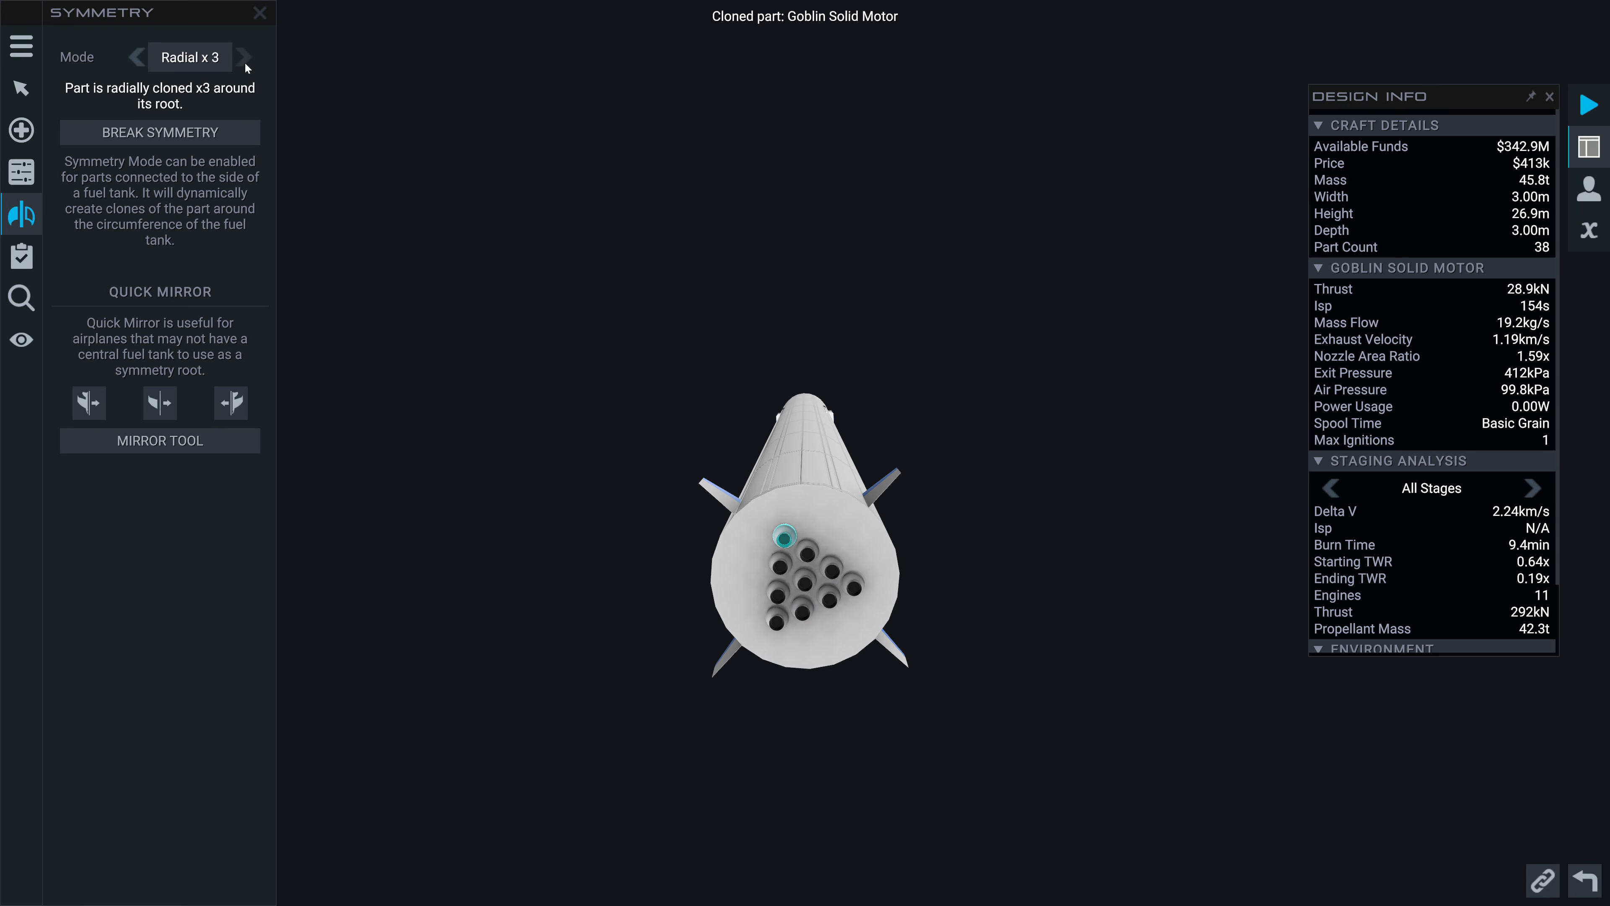
left_click(244, 56)
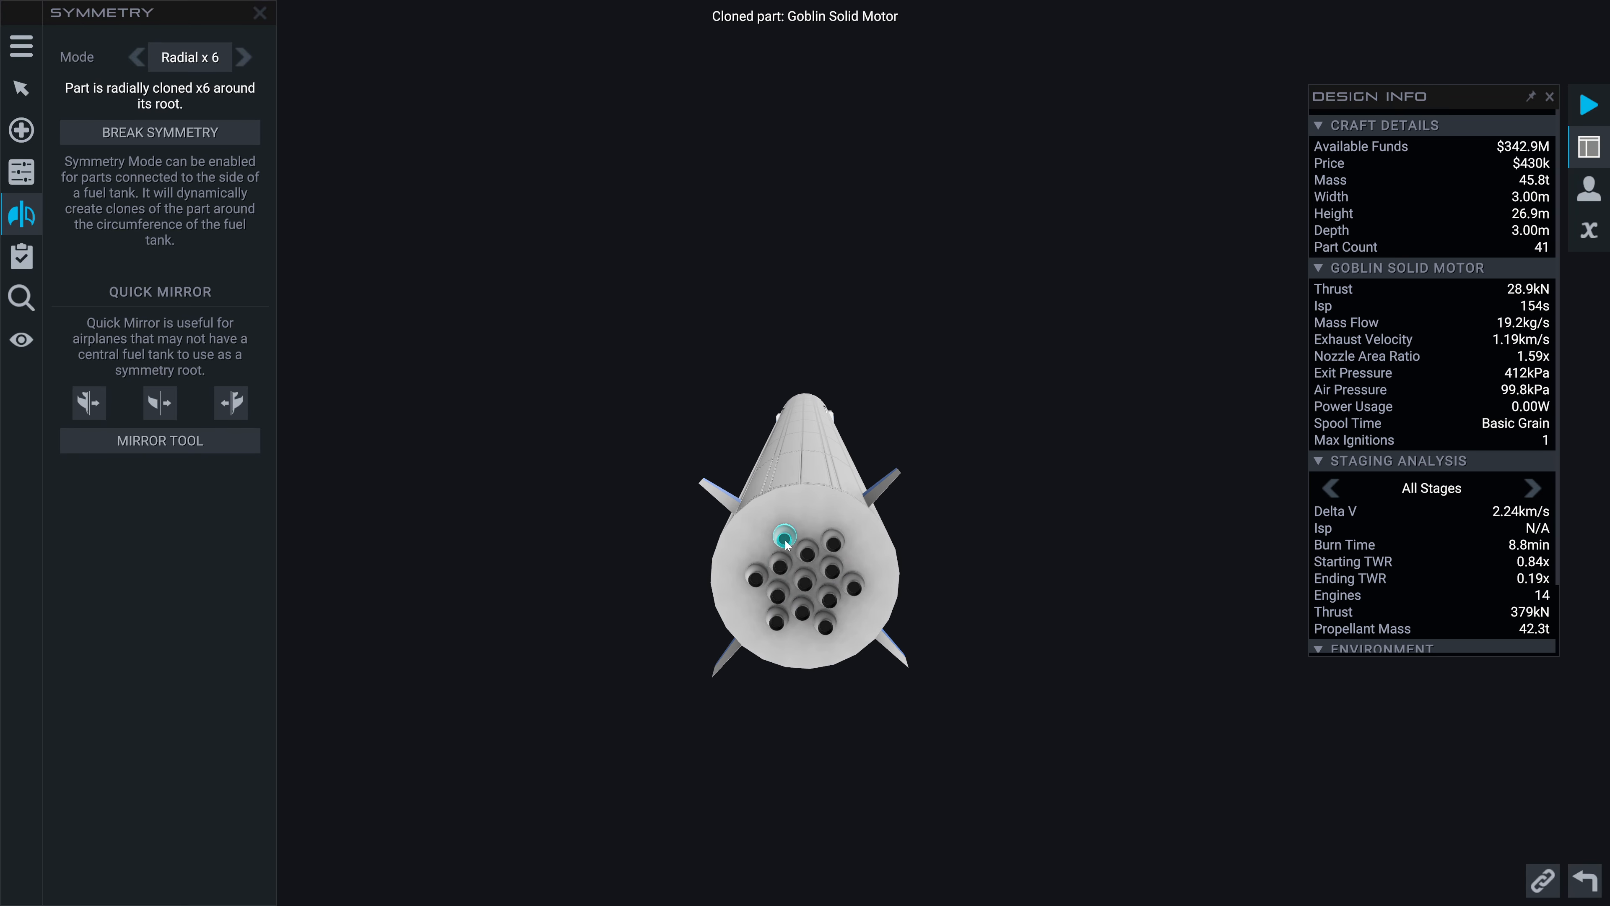
left_click(245, 56)
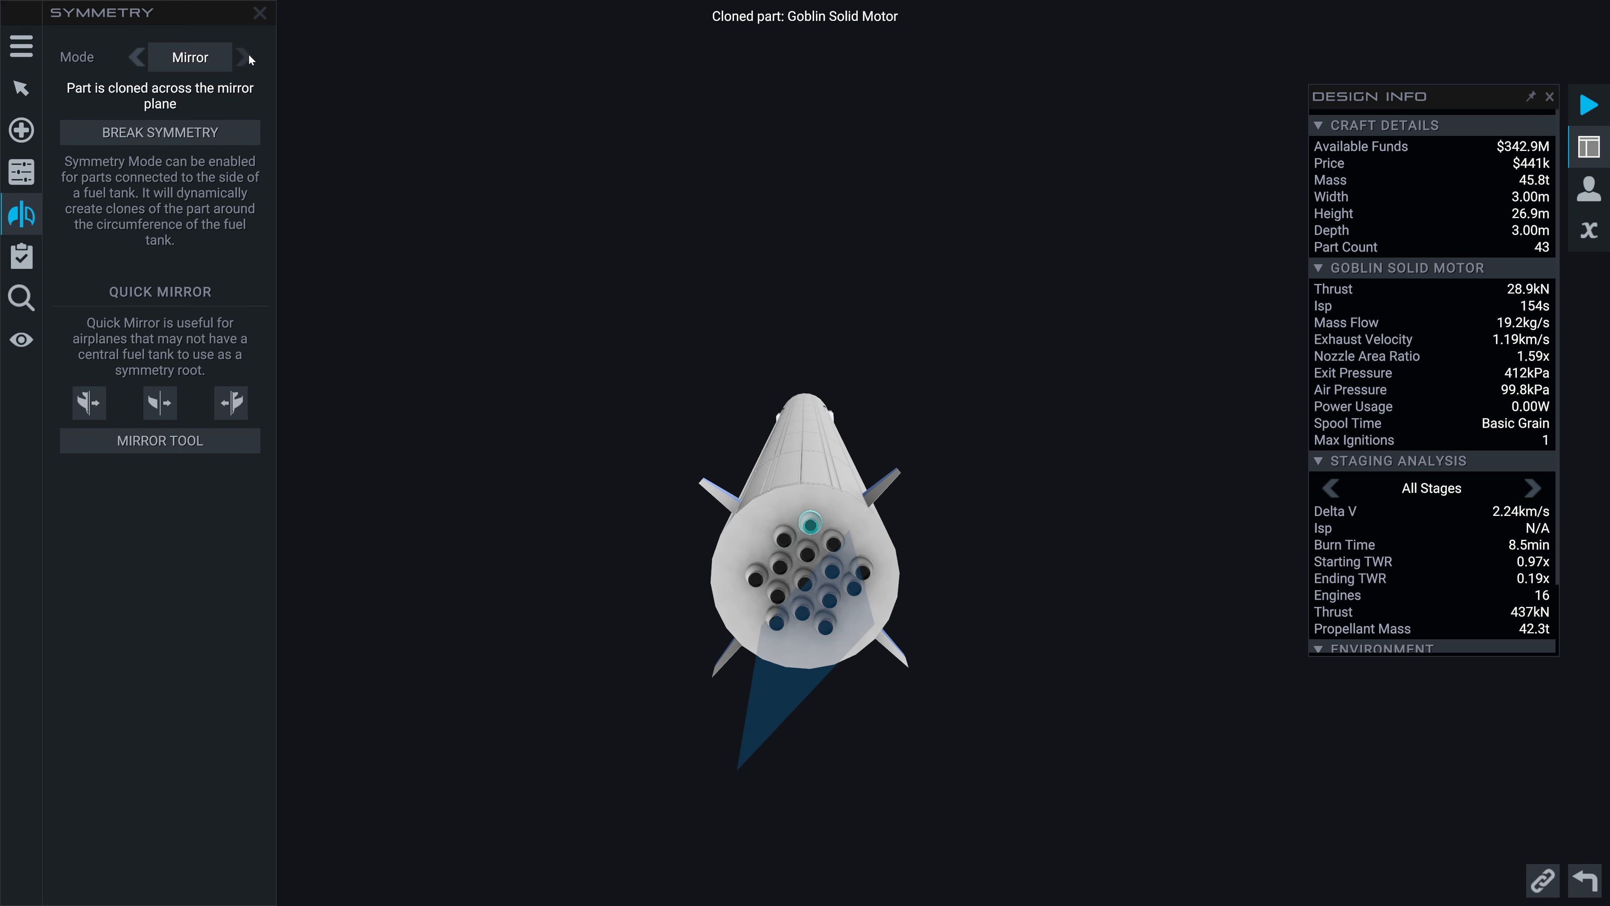
left_click(136, 56)
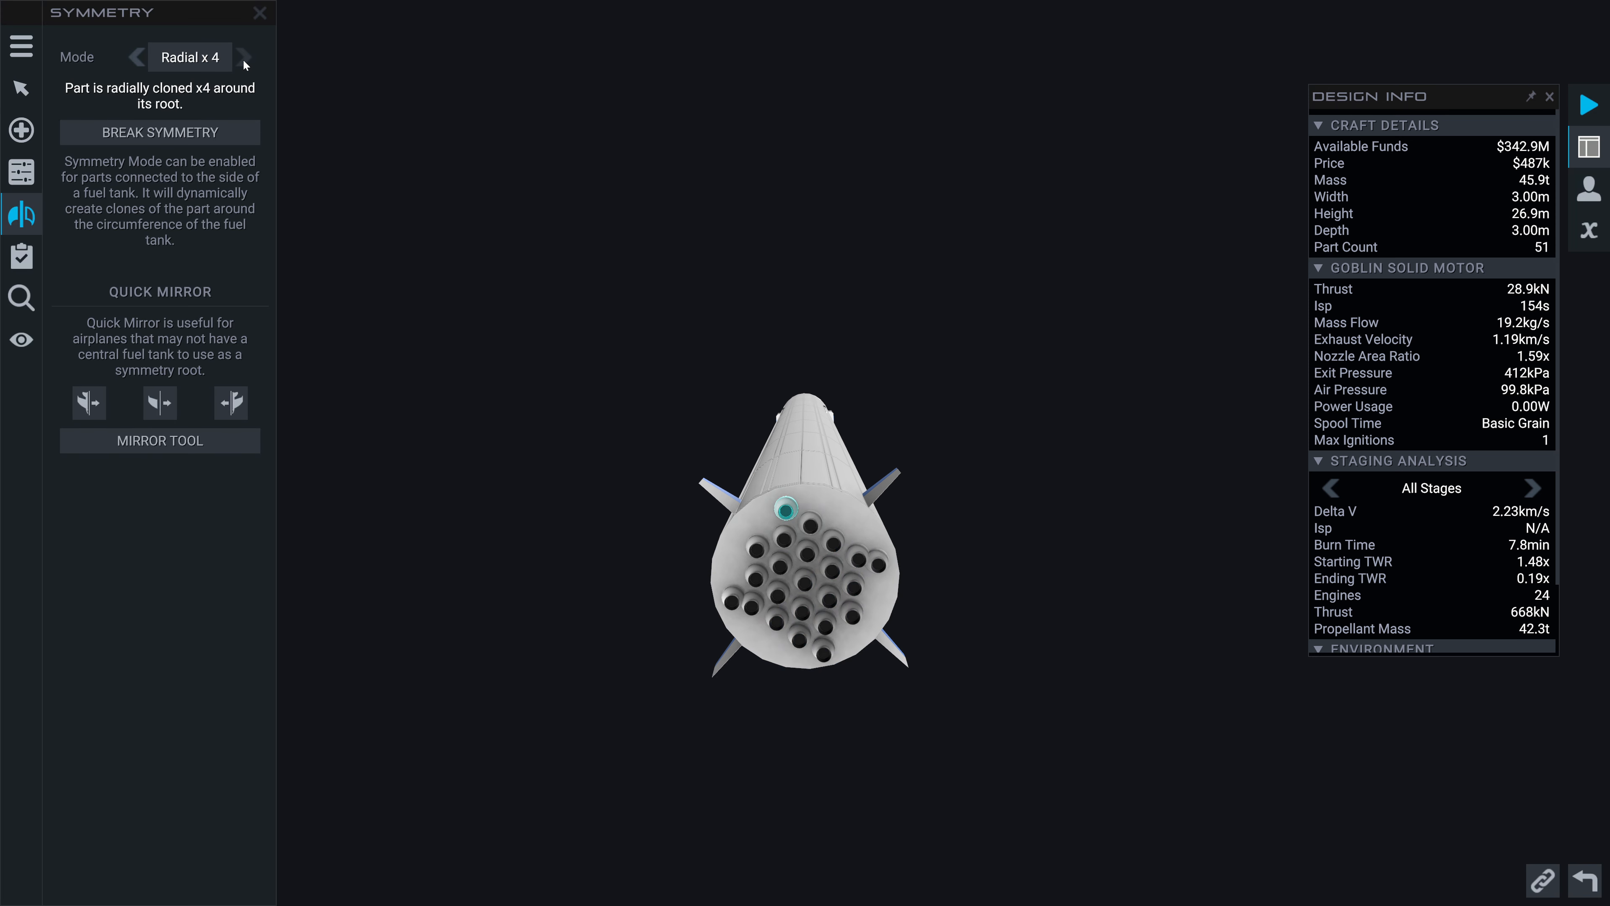
Clone more Goblin motors radially and mirrored into the base cluster, reaching 39 engines
left_click(244, 56)
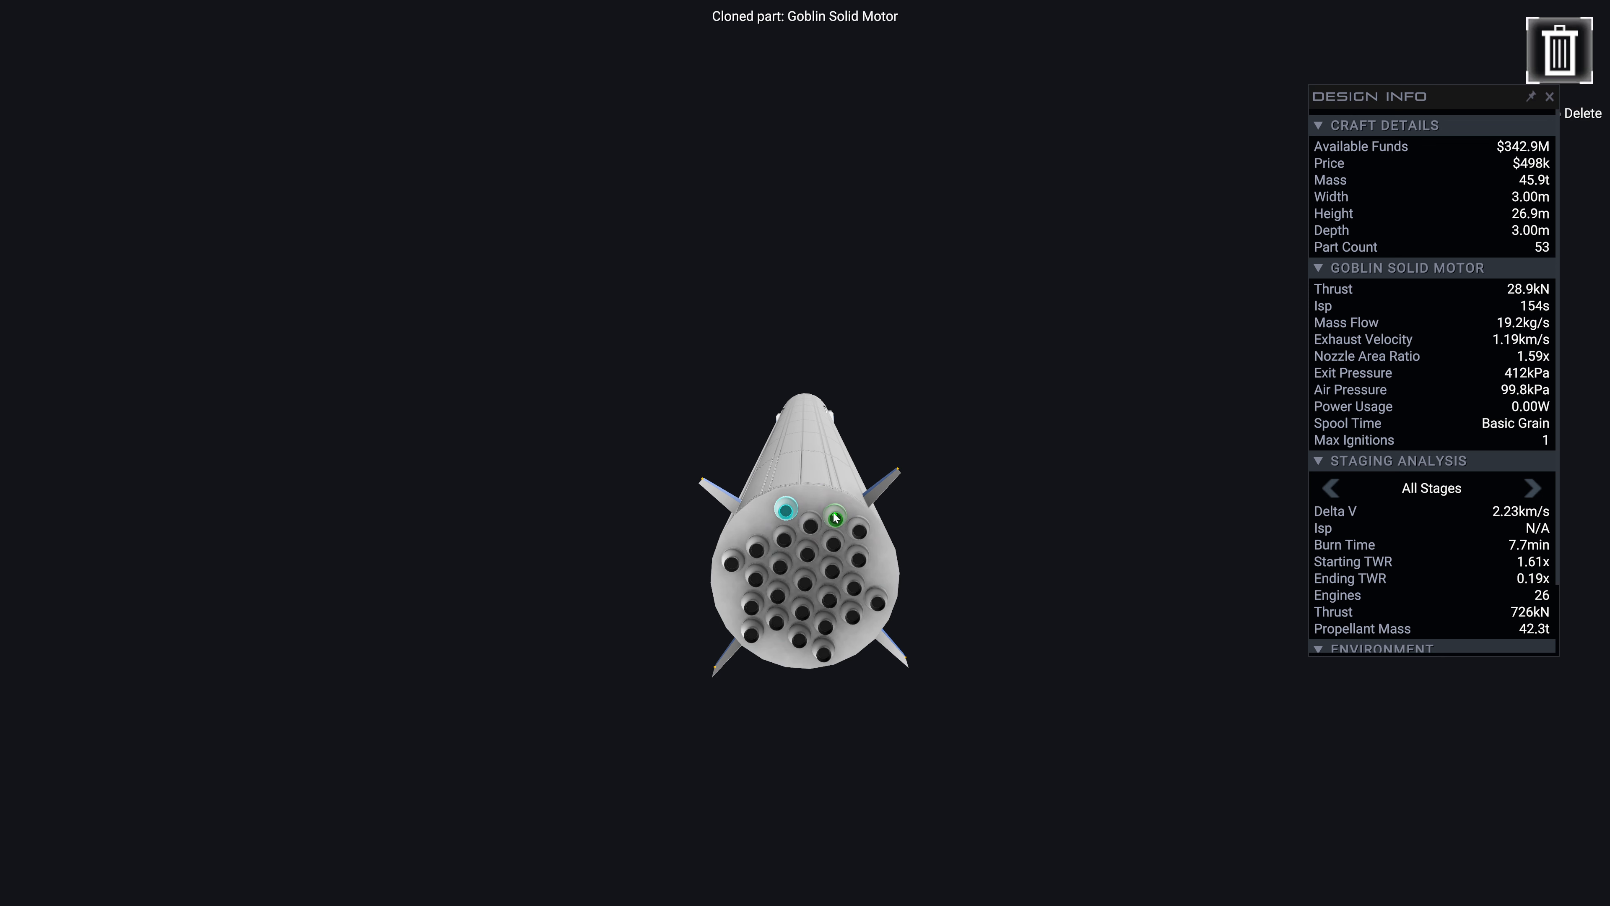
left_click(21, 214)
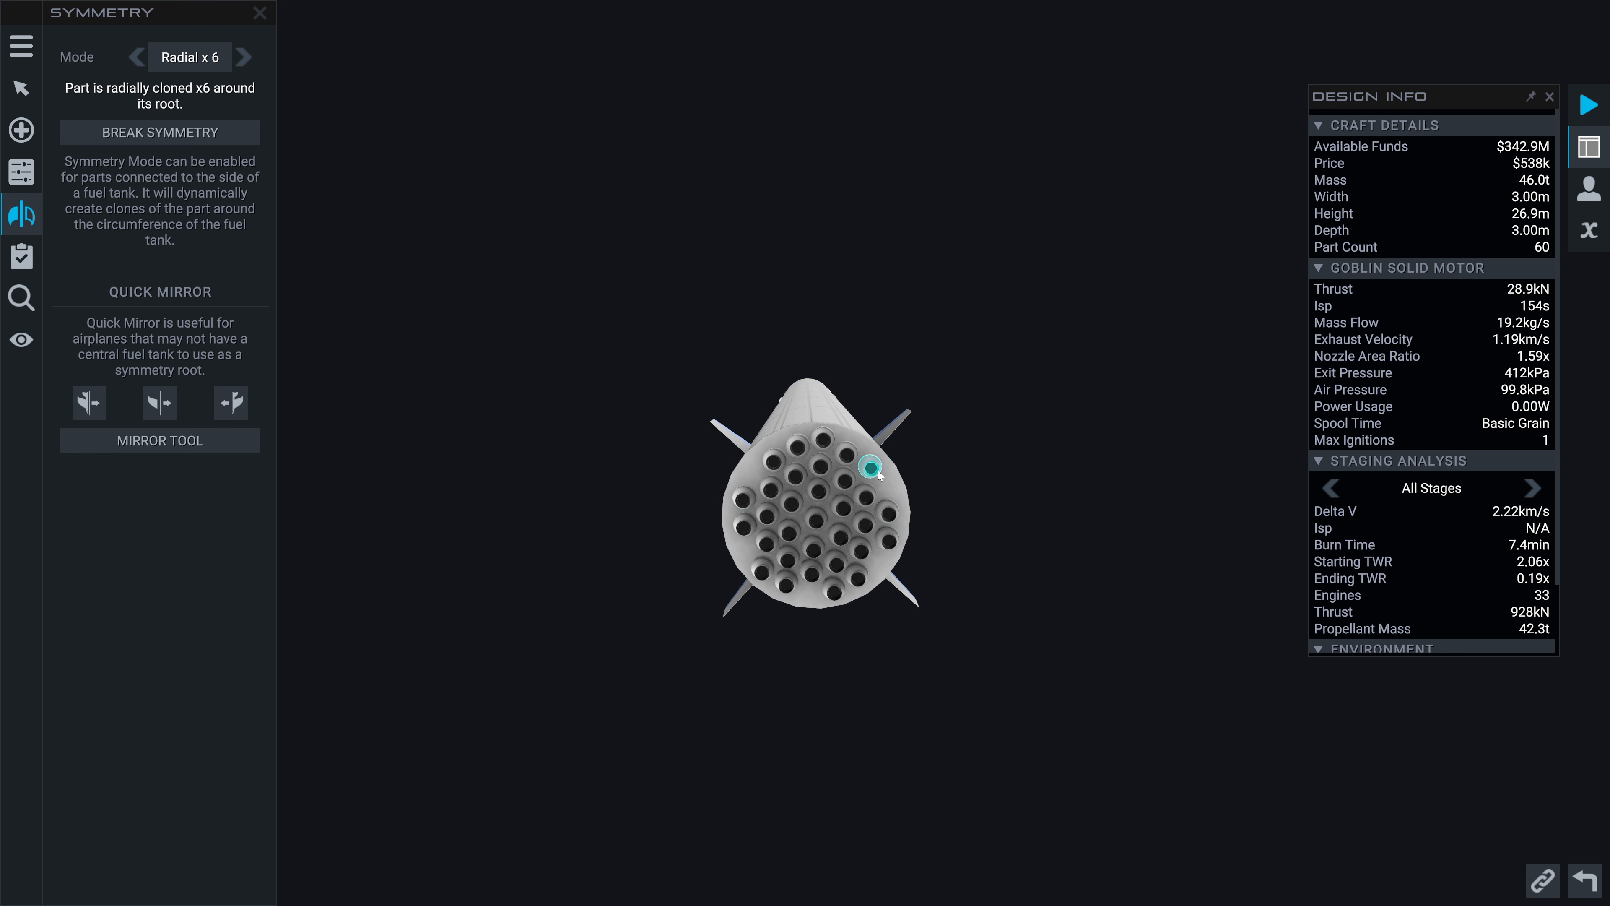
left_click(244, 57)
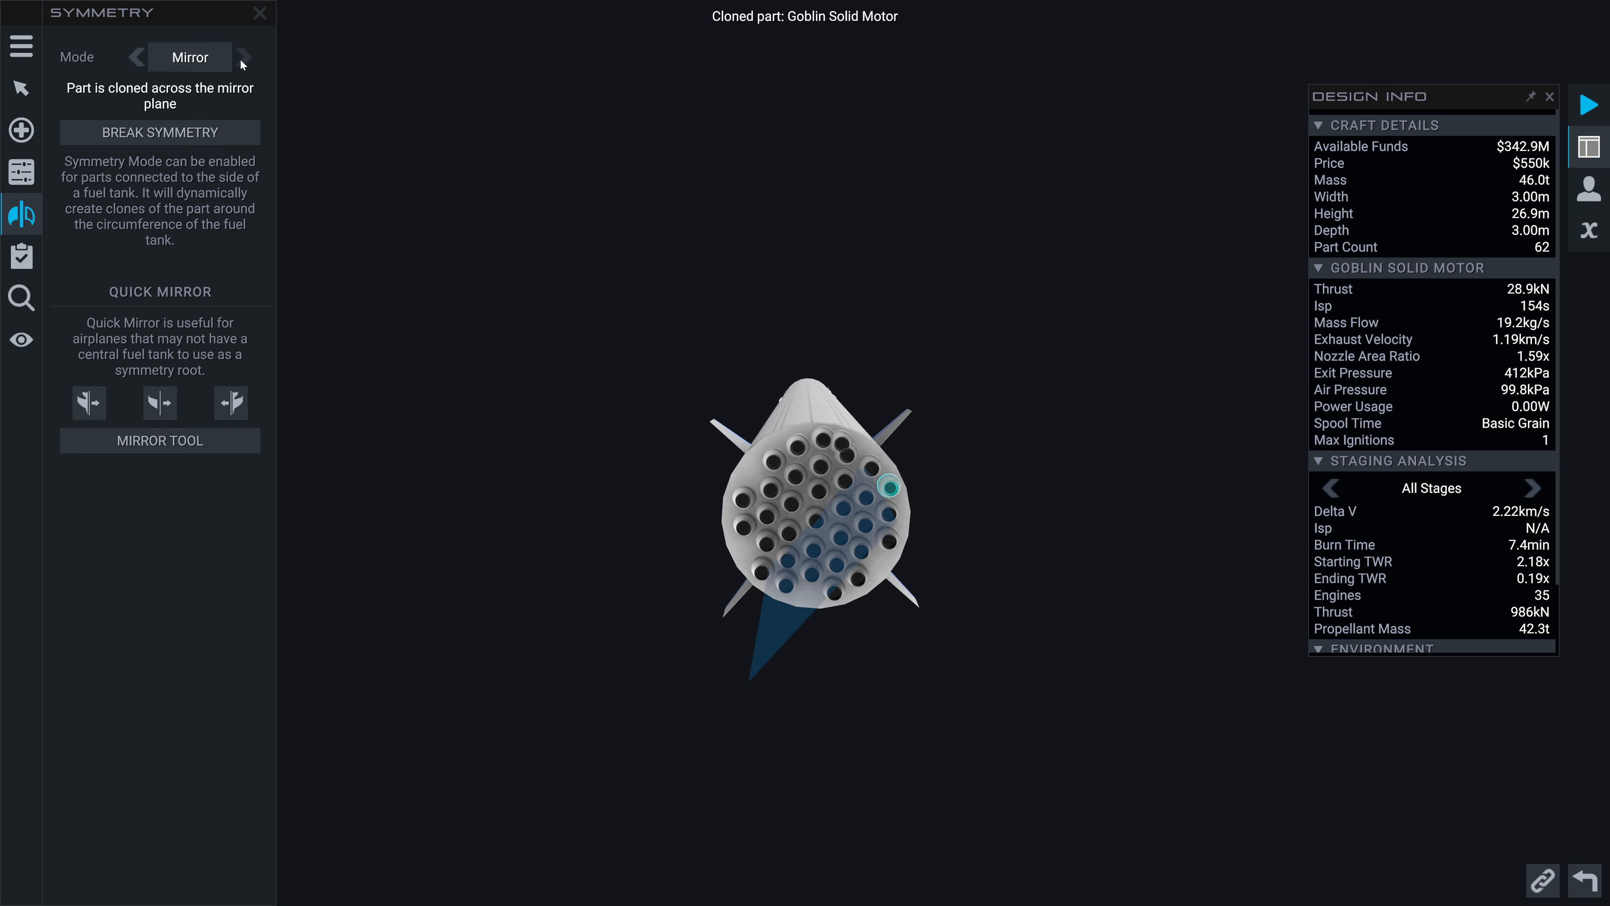
left_click(244, 57)
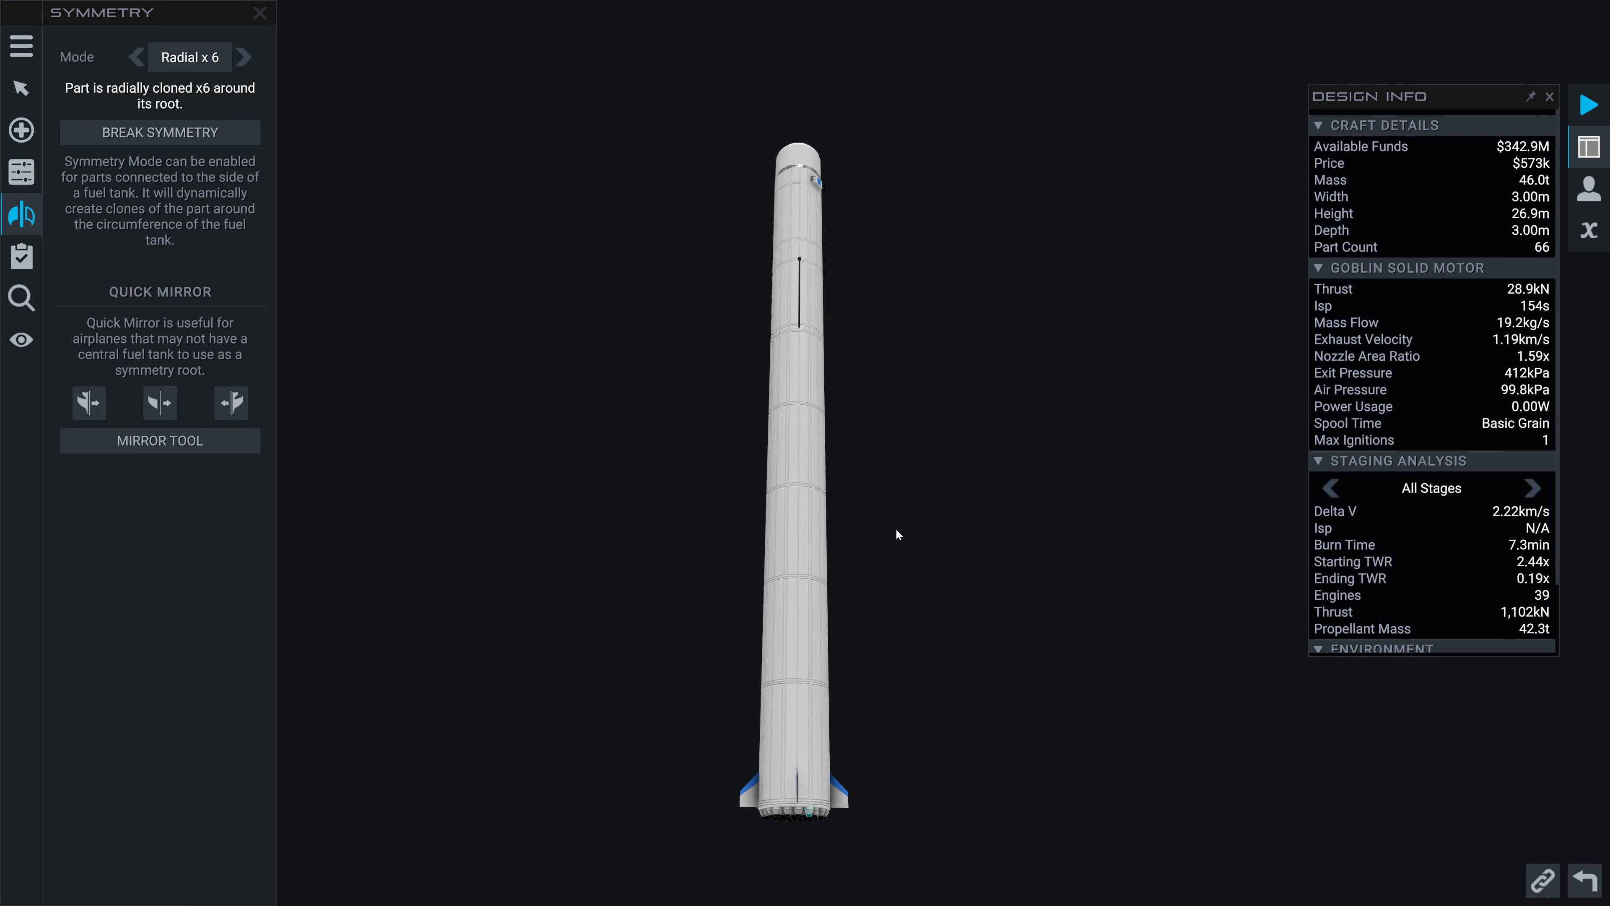
Launch the rebuilt rocket from Ali Pad
left_click_drag(897, 535, 996, 491)
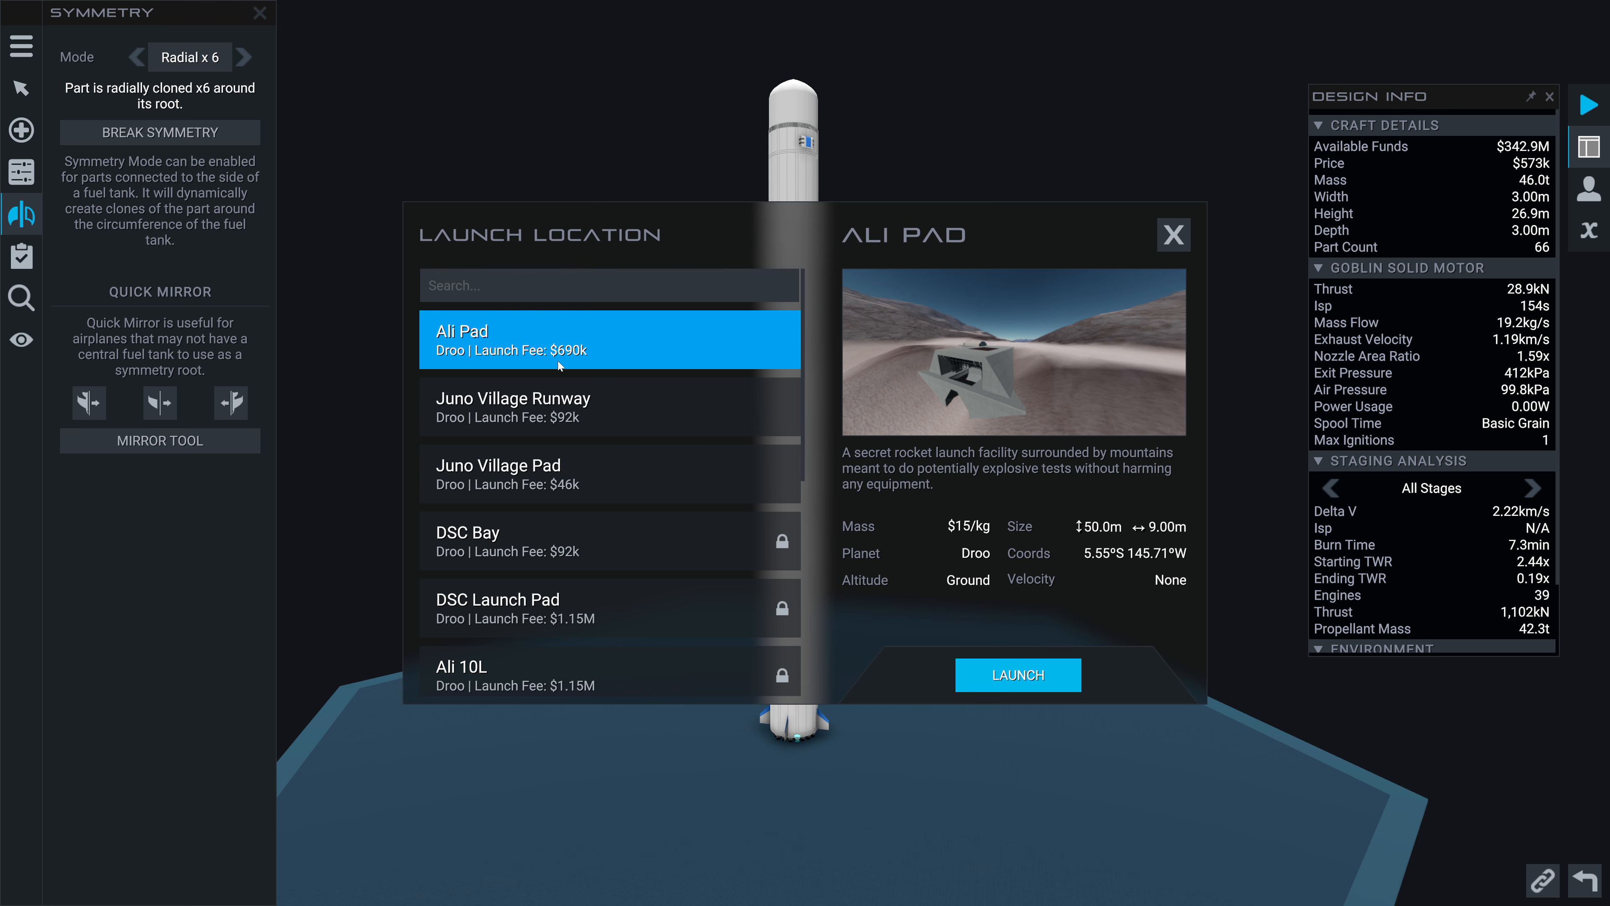
mouse_move(601, 349)
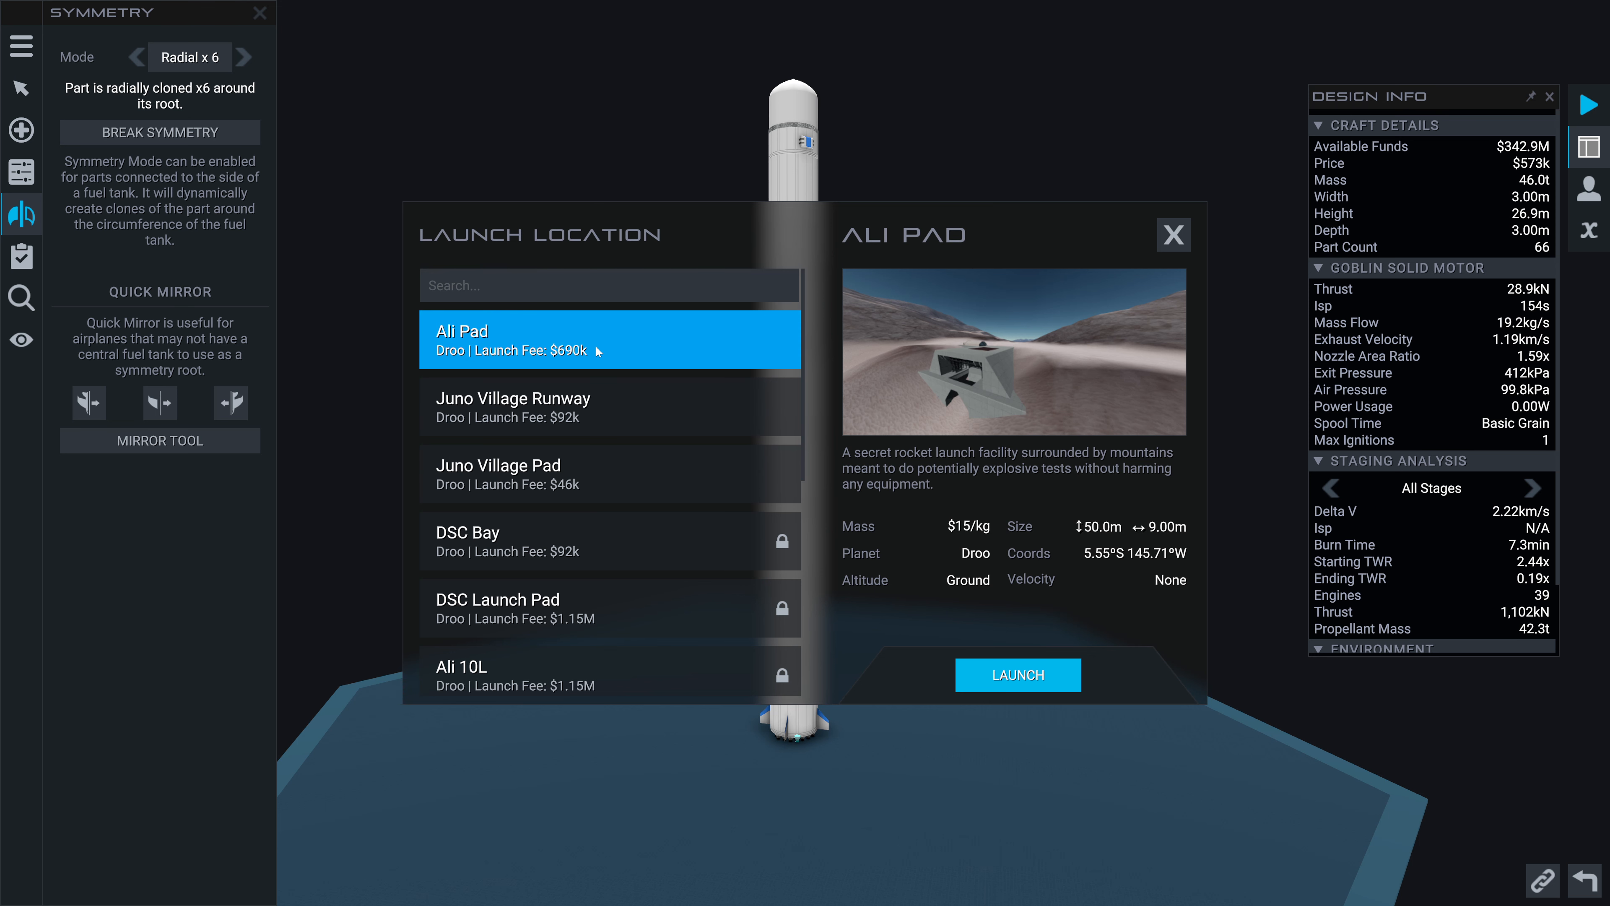
mouse_move(563, 370)
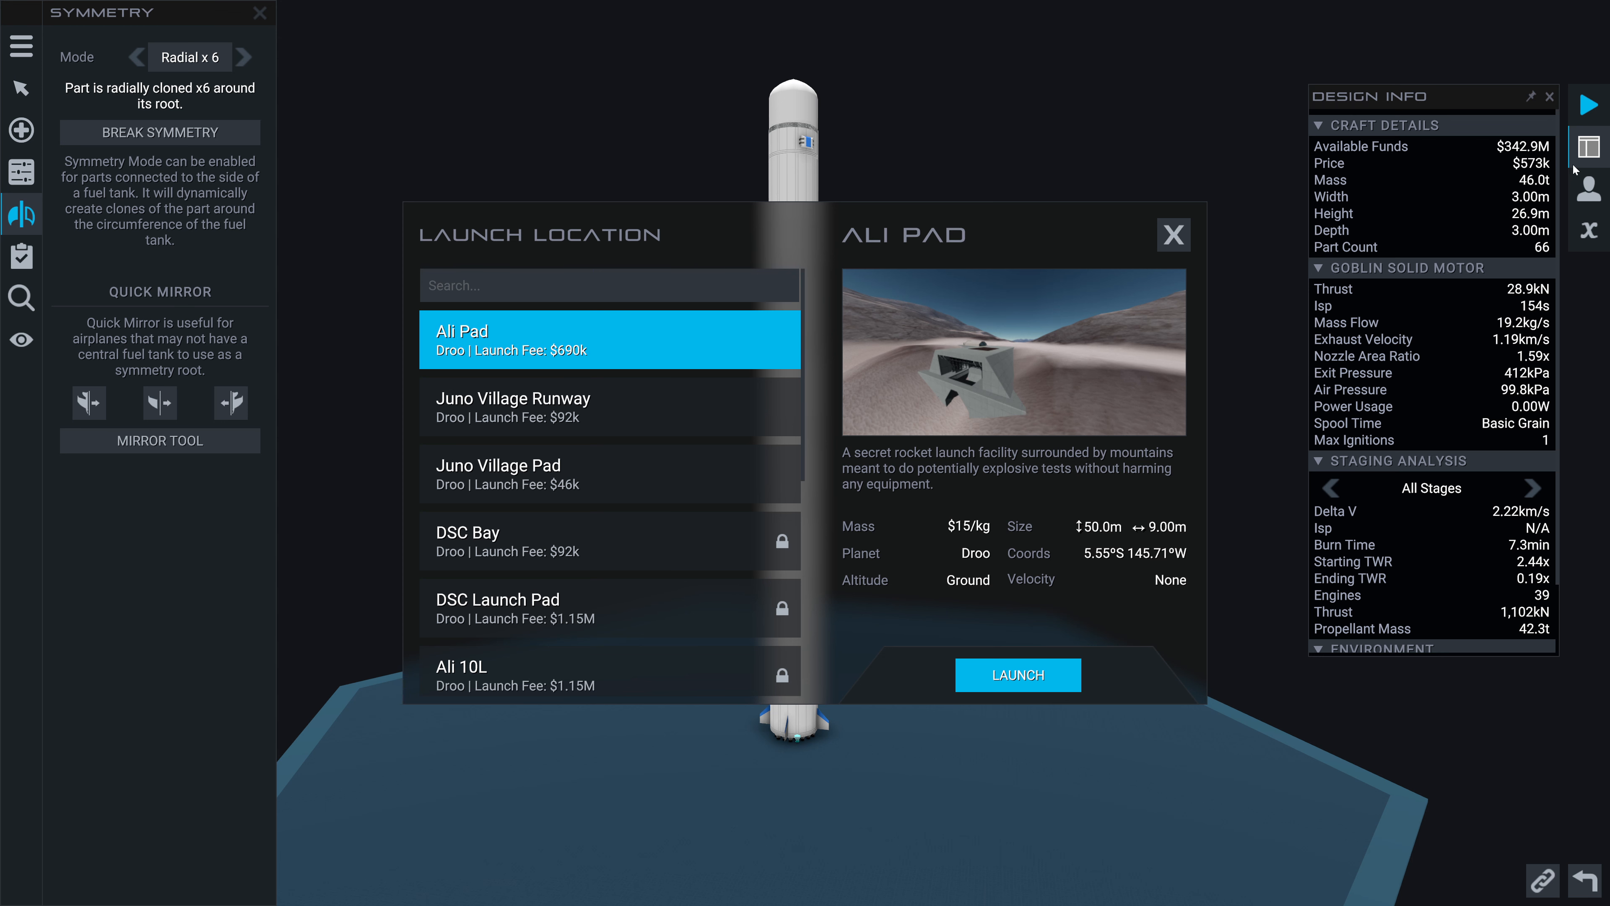
mouse_move(535, 343)
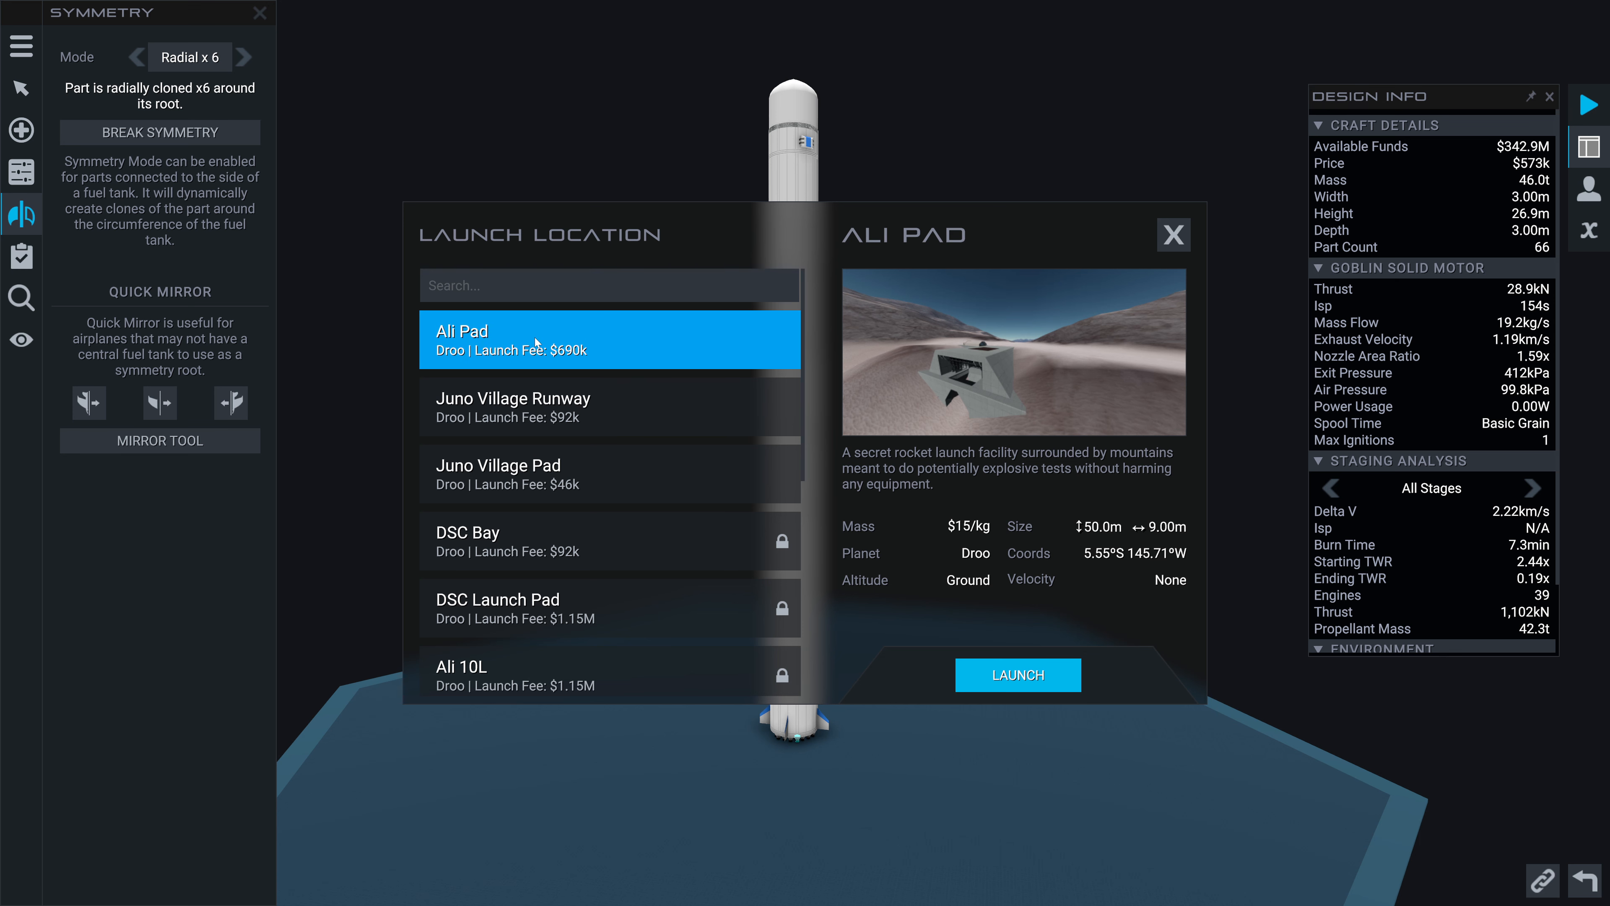
left_click(1017, 674)
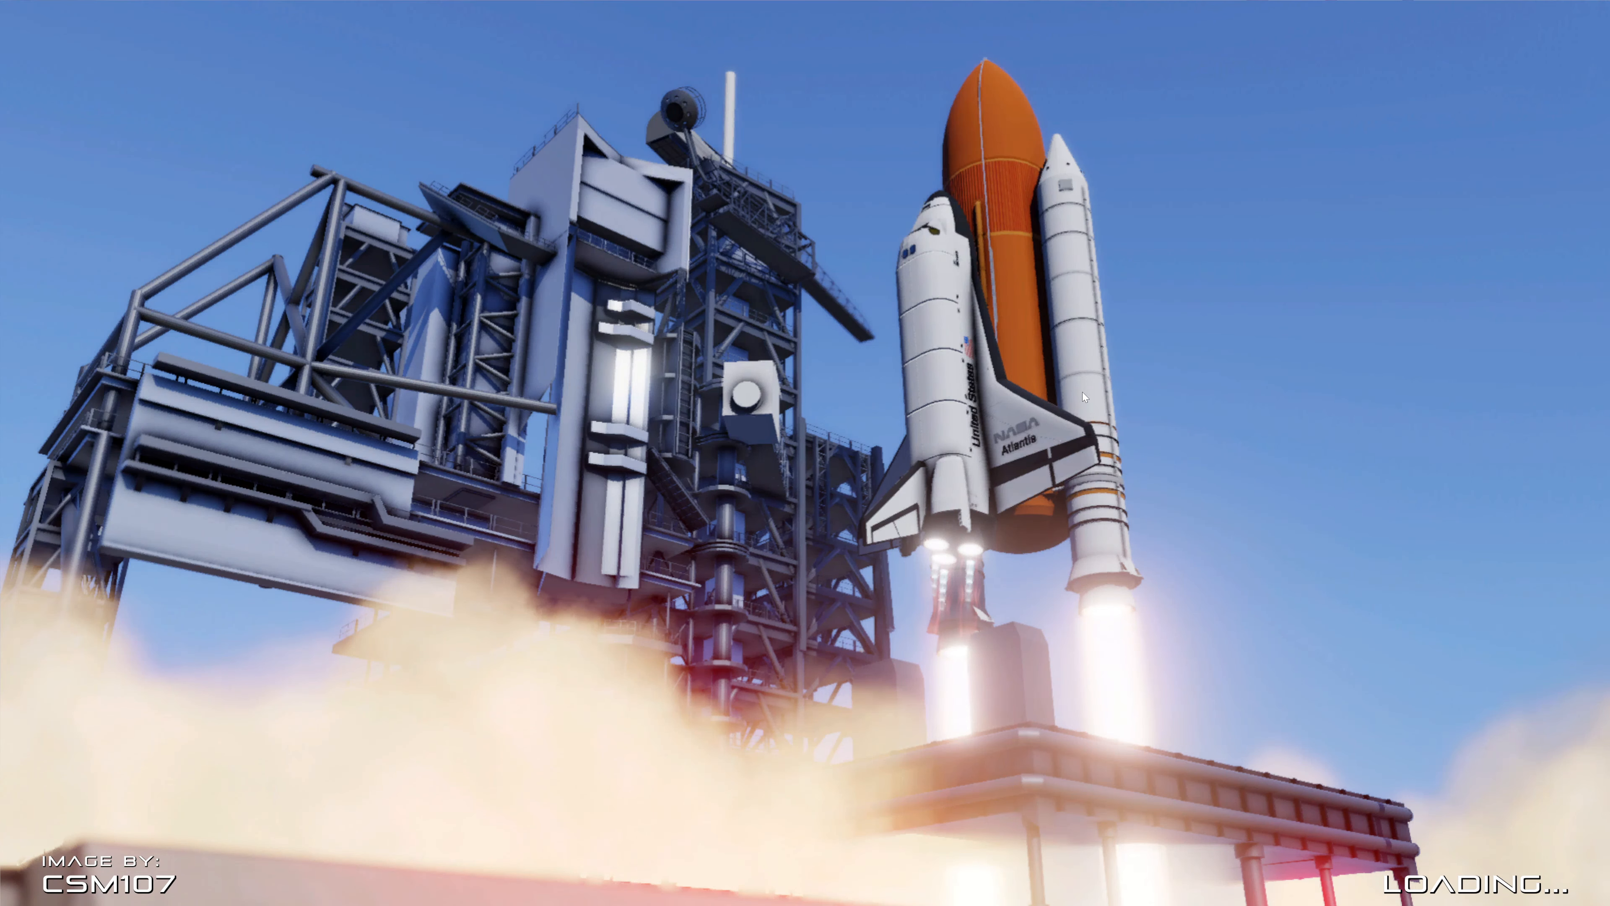
mouse_move(949, 348)
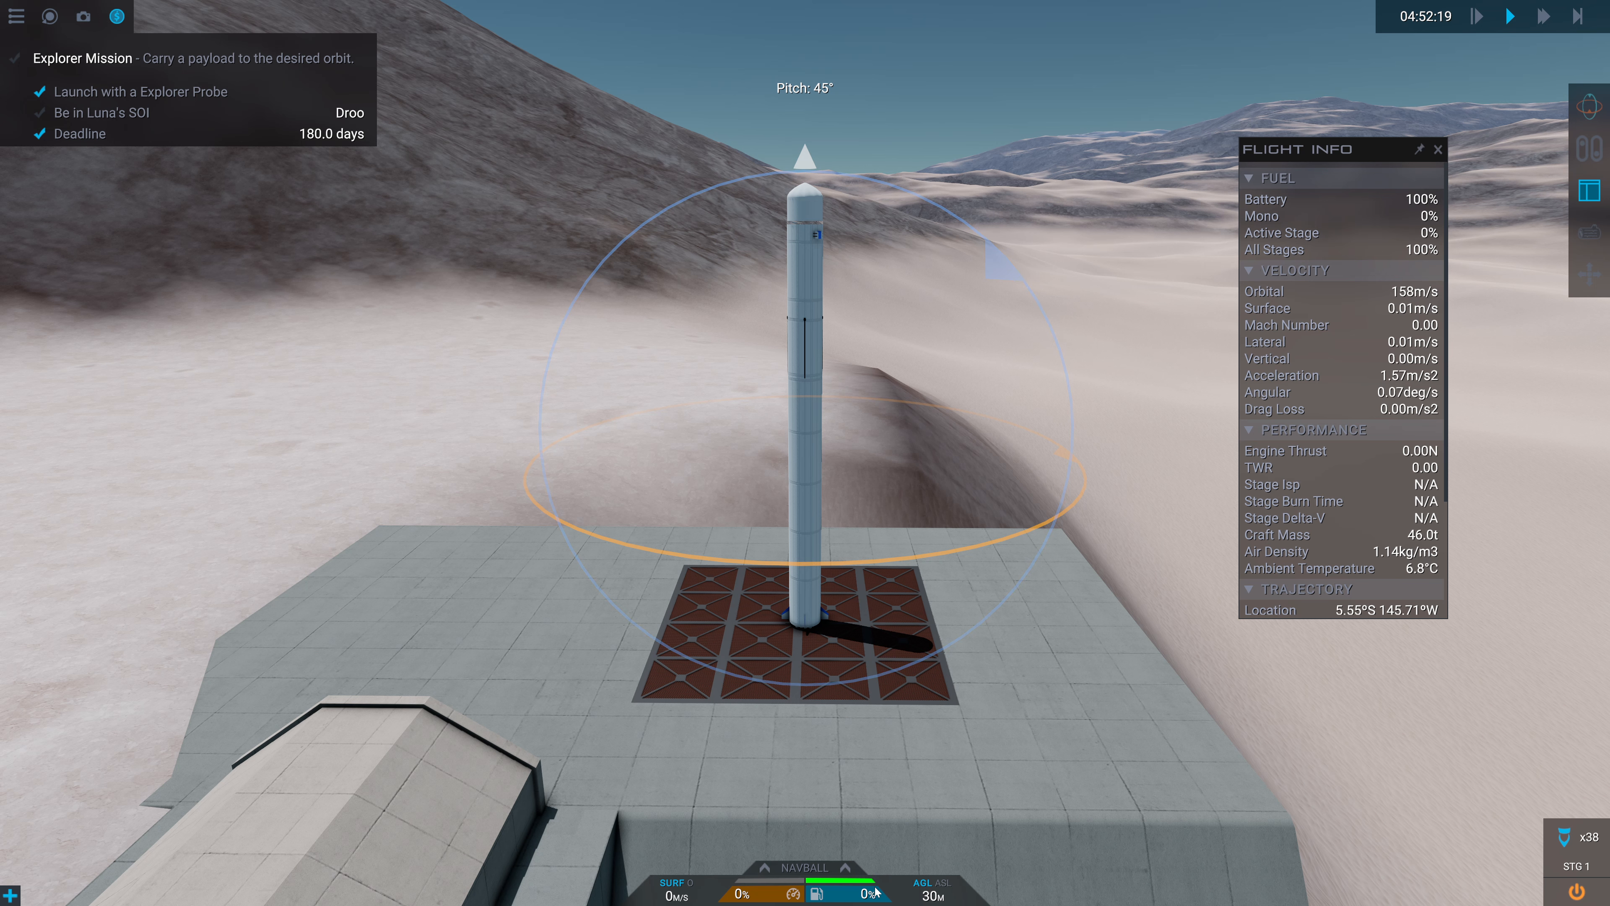
Ignite the first-stage Goblin cluster and fly to about 77 km, ending at the exit-flight stats
key("space")
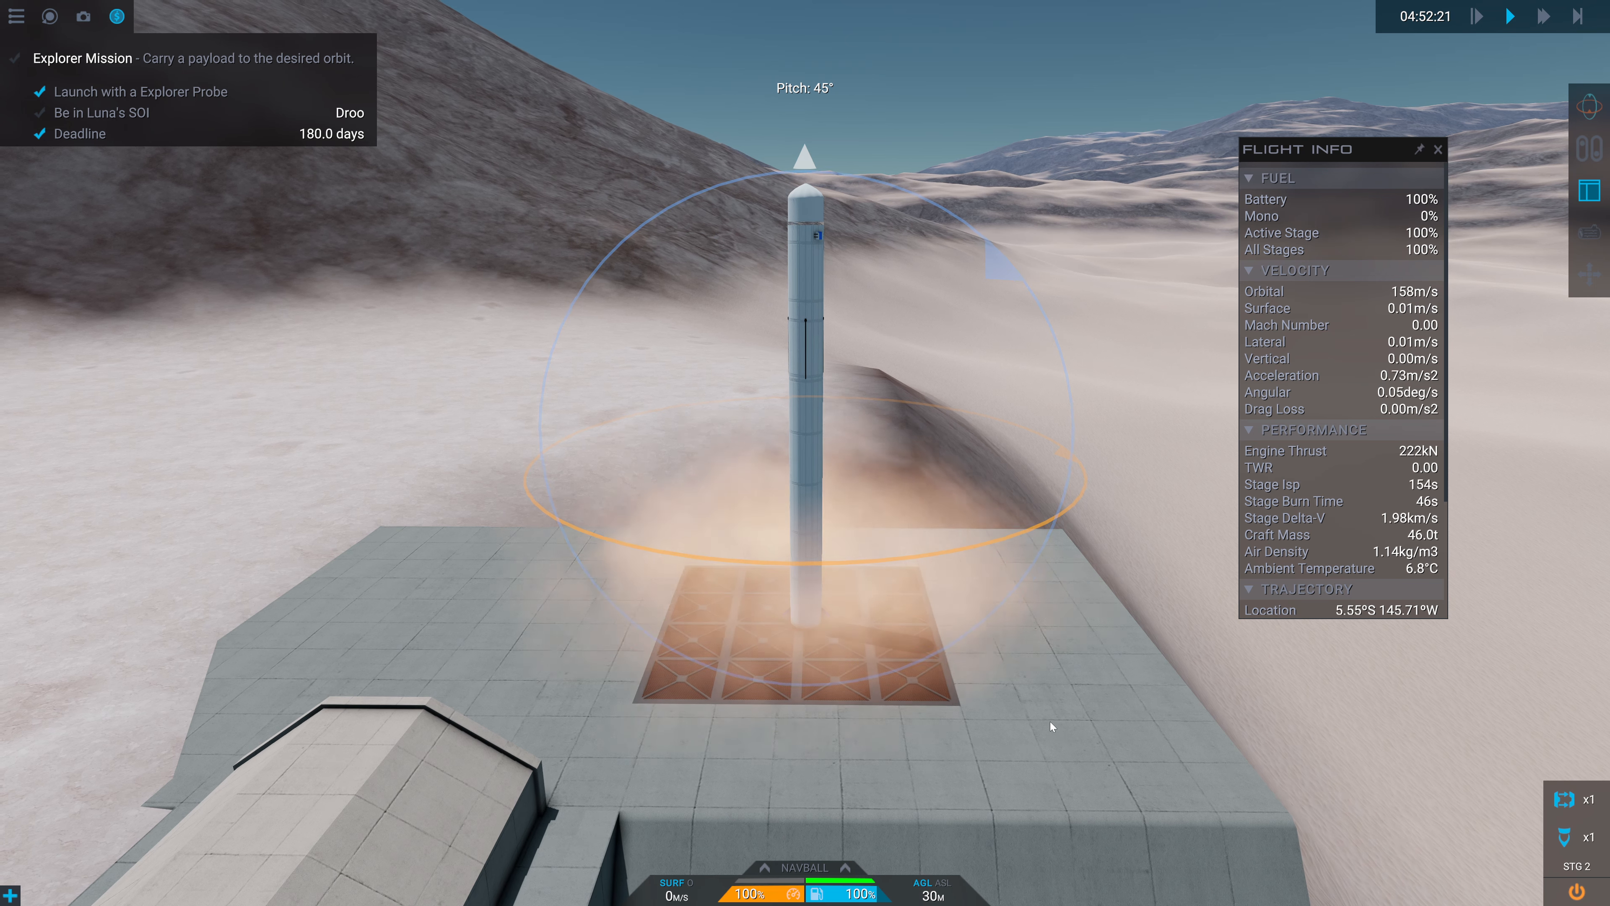
left_click(1542, 15)
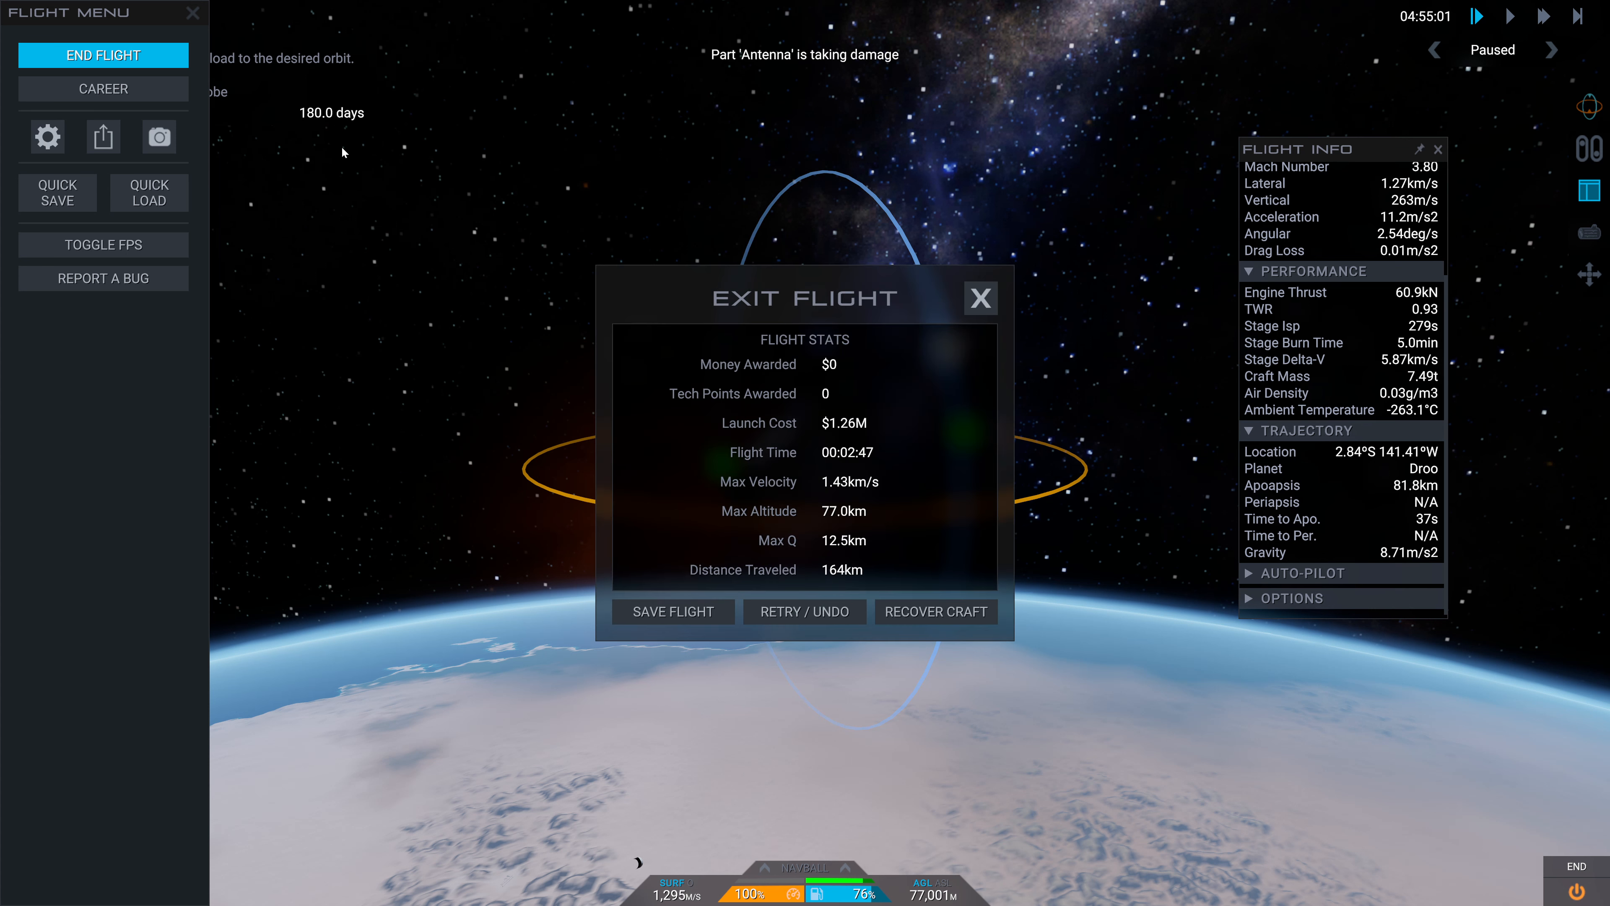
Undo the test flight via Retry/Undo and return to the designer with the 66-part rocket
left_click(805, 612)
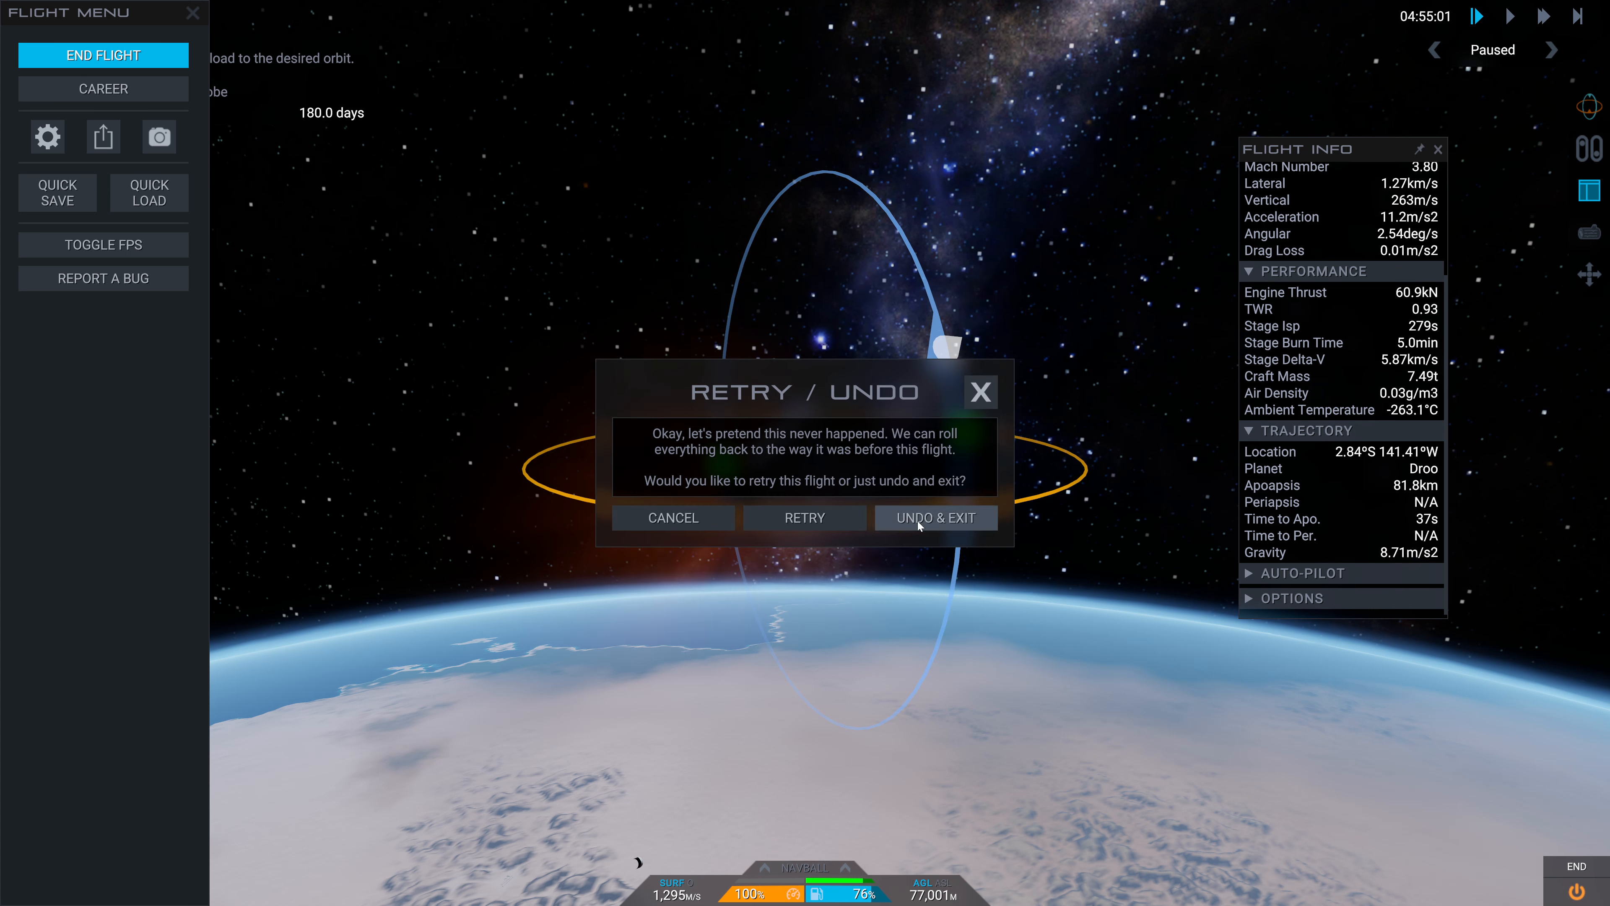
left_click(936, 517)
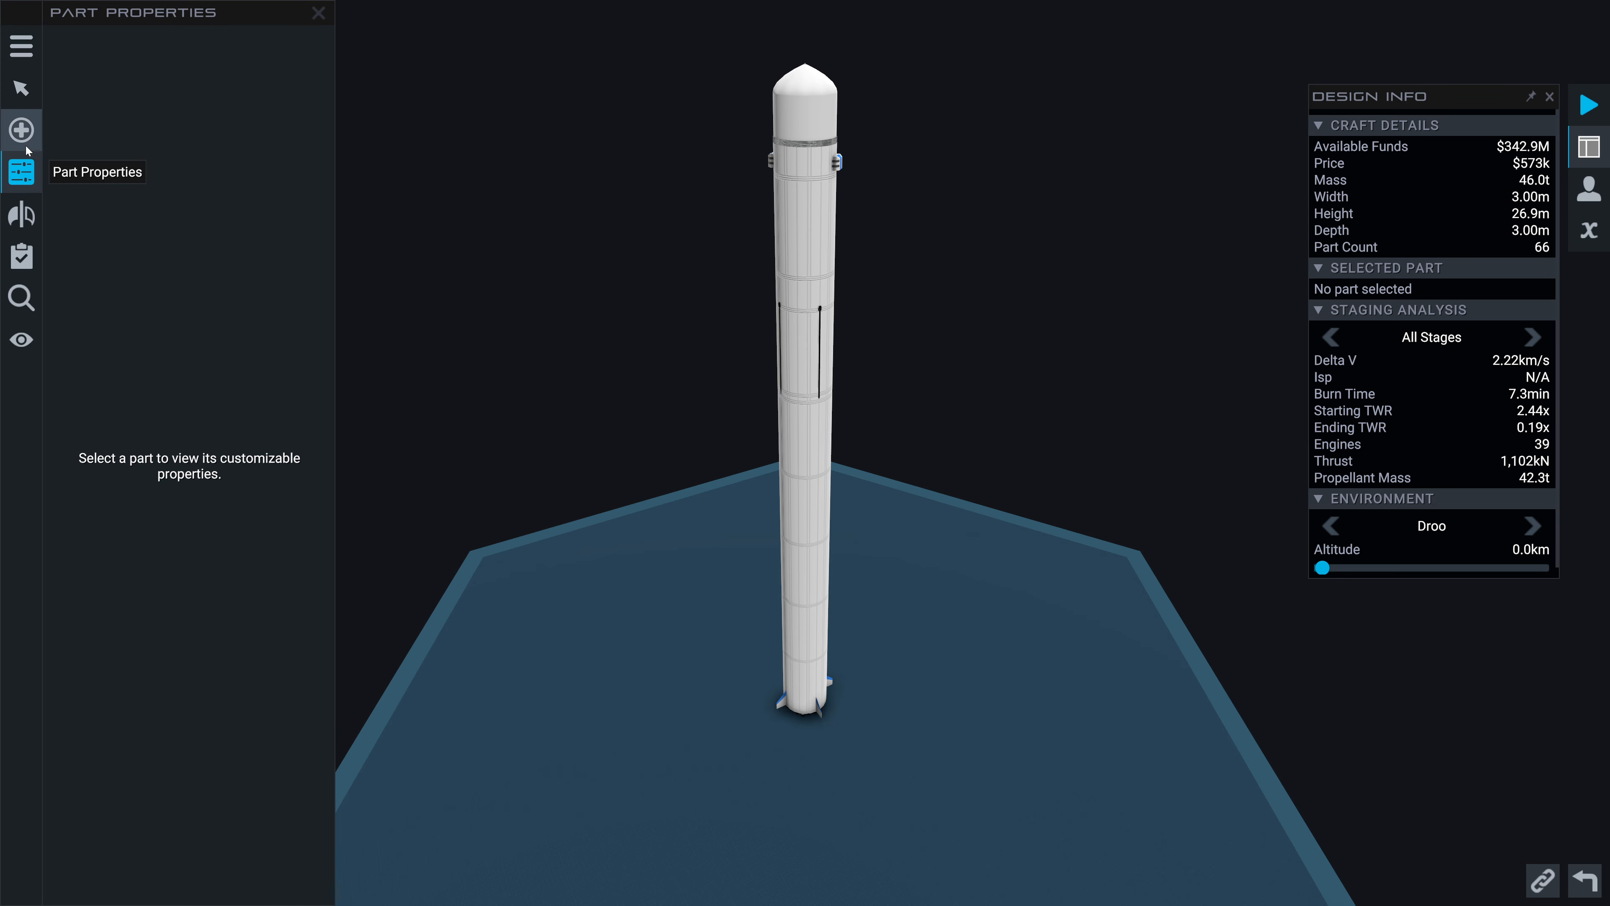
Show the staging sequence listing four stages with 38 engines in stage 1
left_click(20, 256)
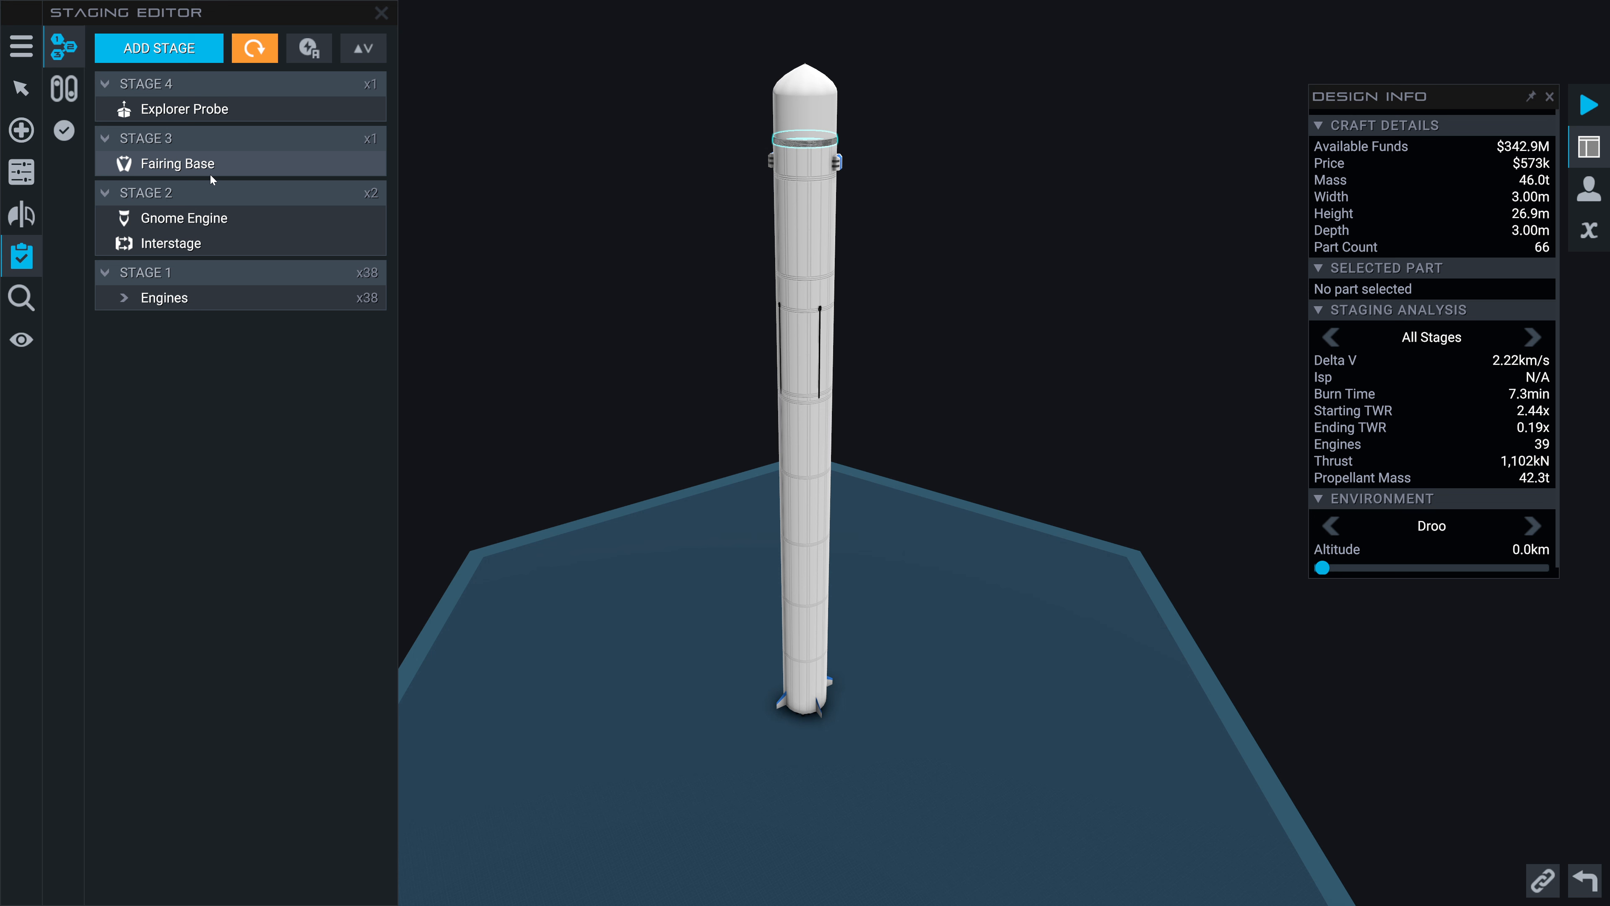
mouse_move(341, 173)
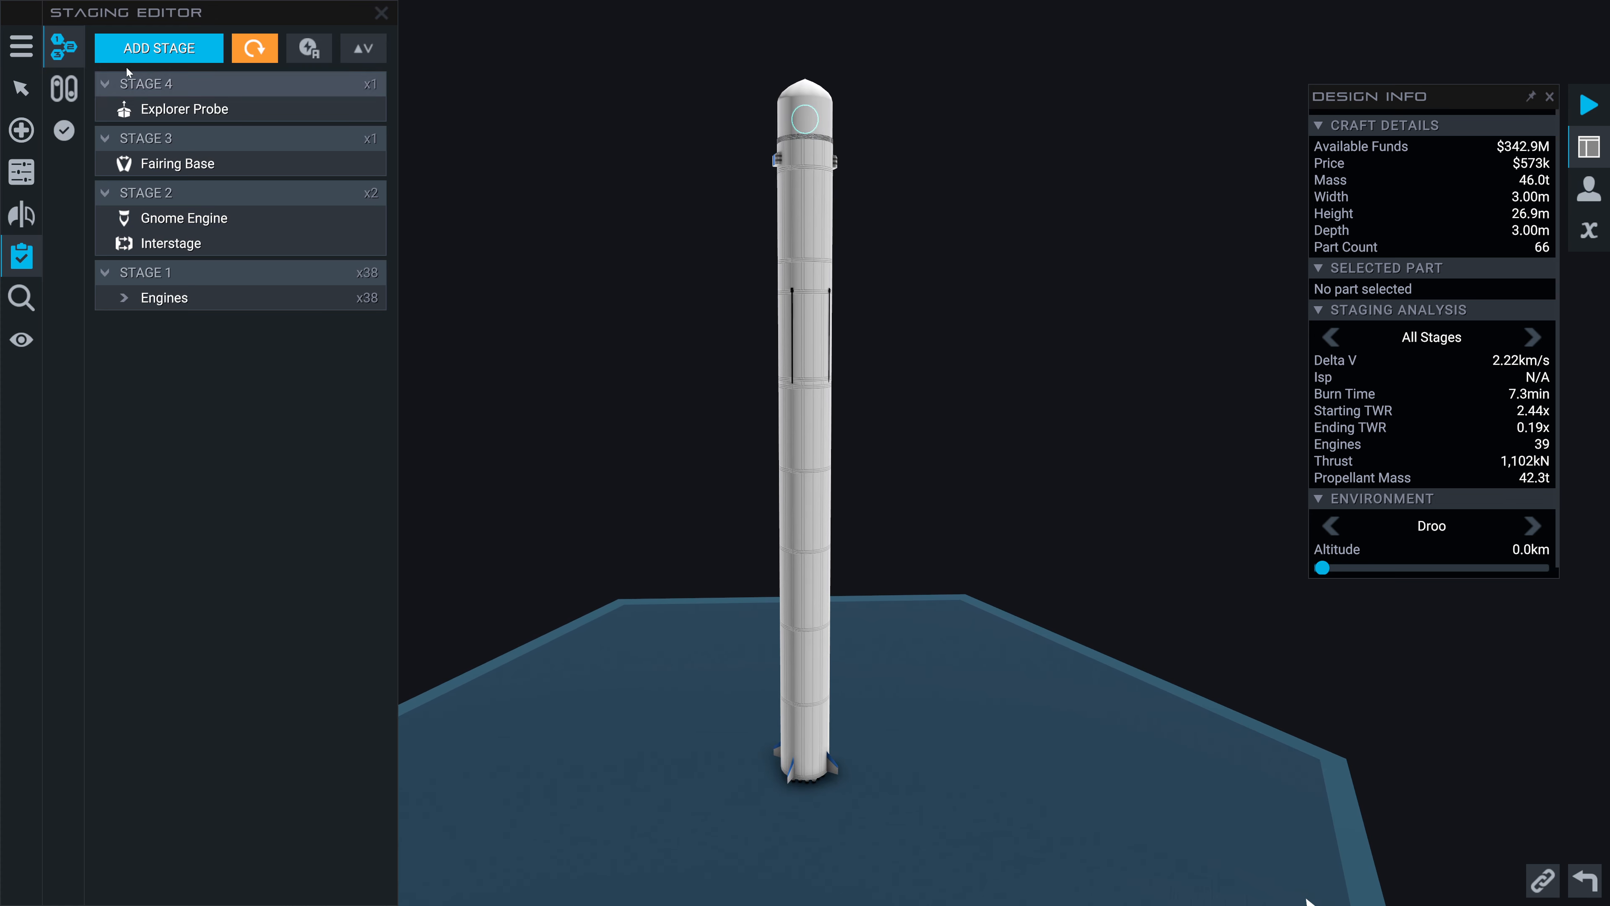
Save the craft as 'Smallsat Launcher' from the designer menu
left_click(20, 47)
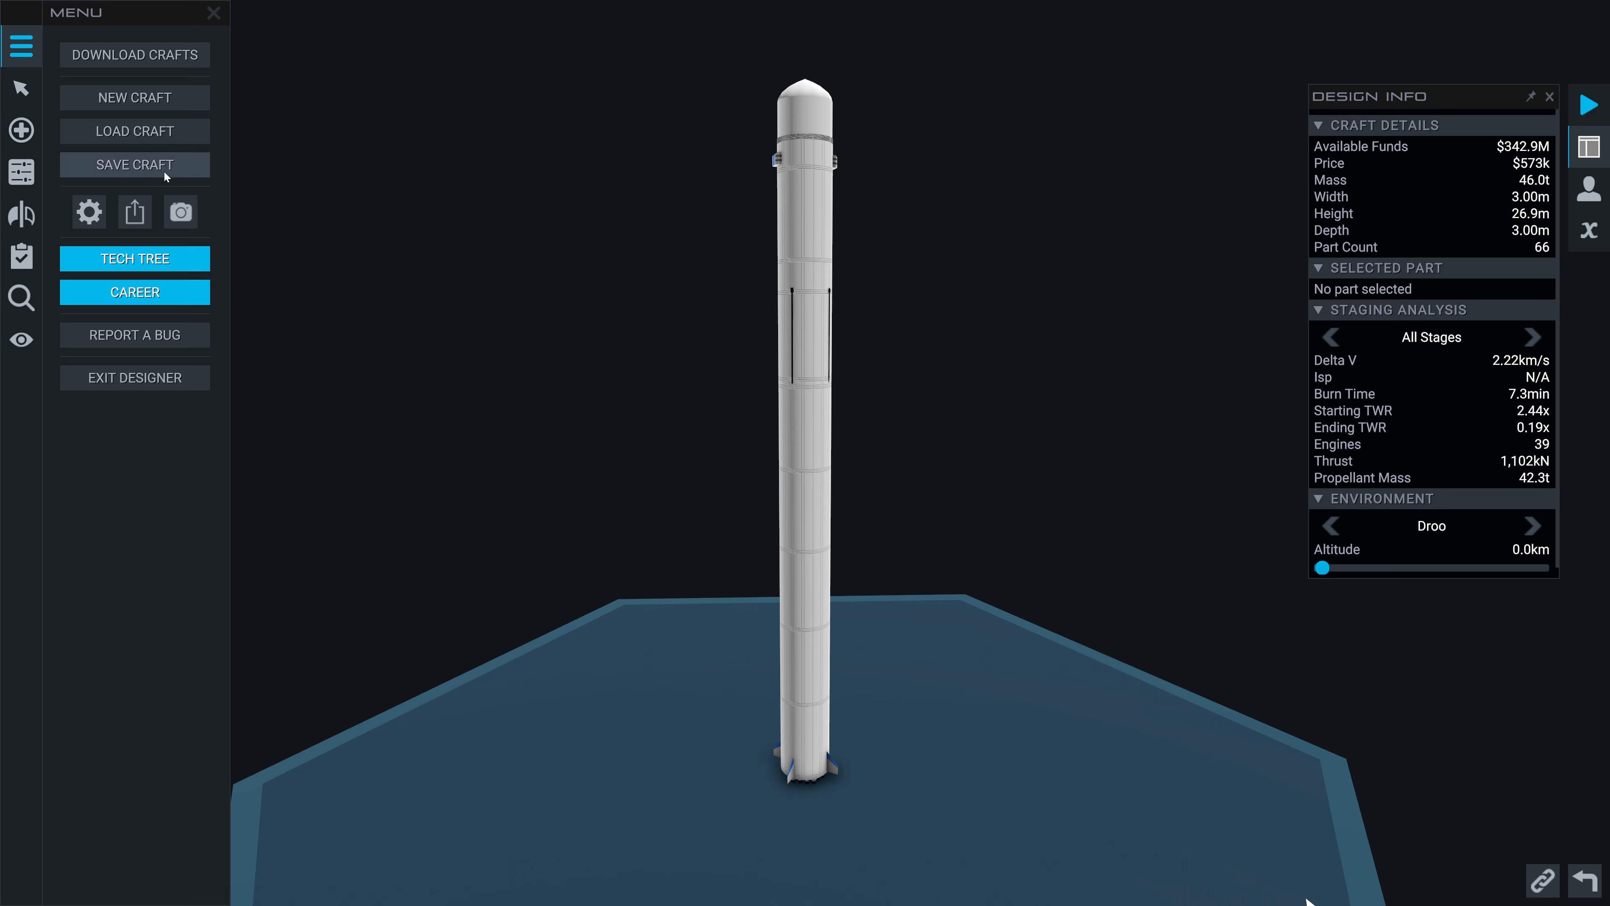
left_click(134, 164)
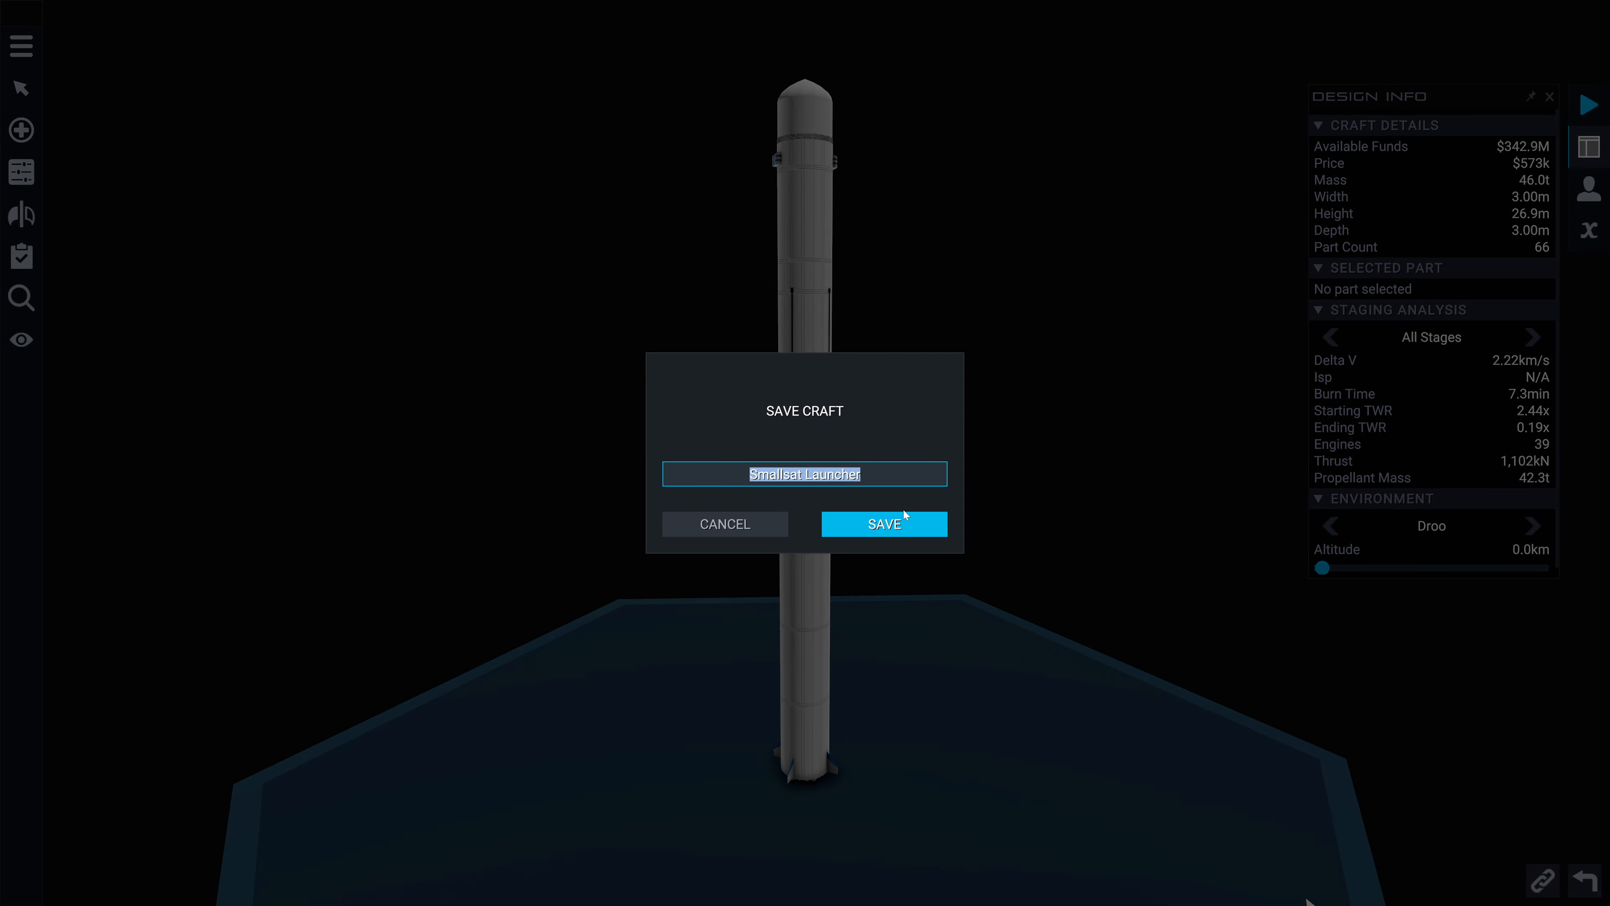
left_click(882, 524)
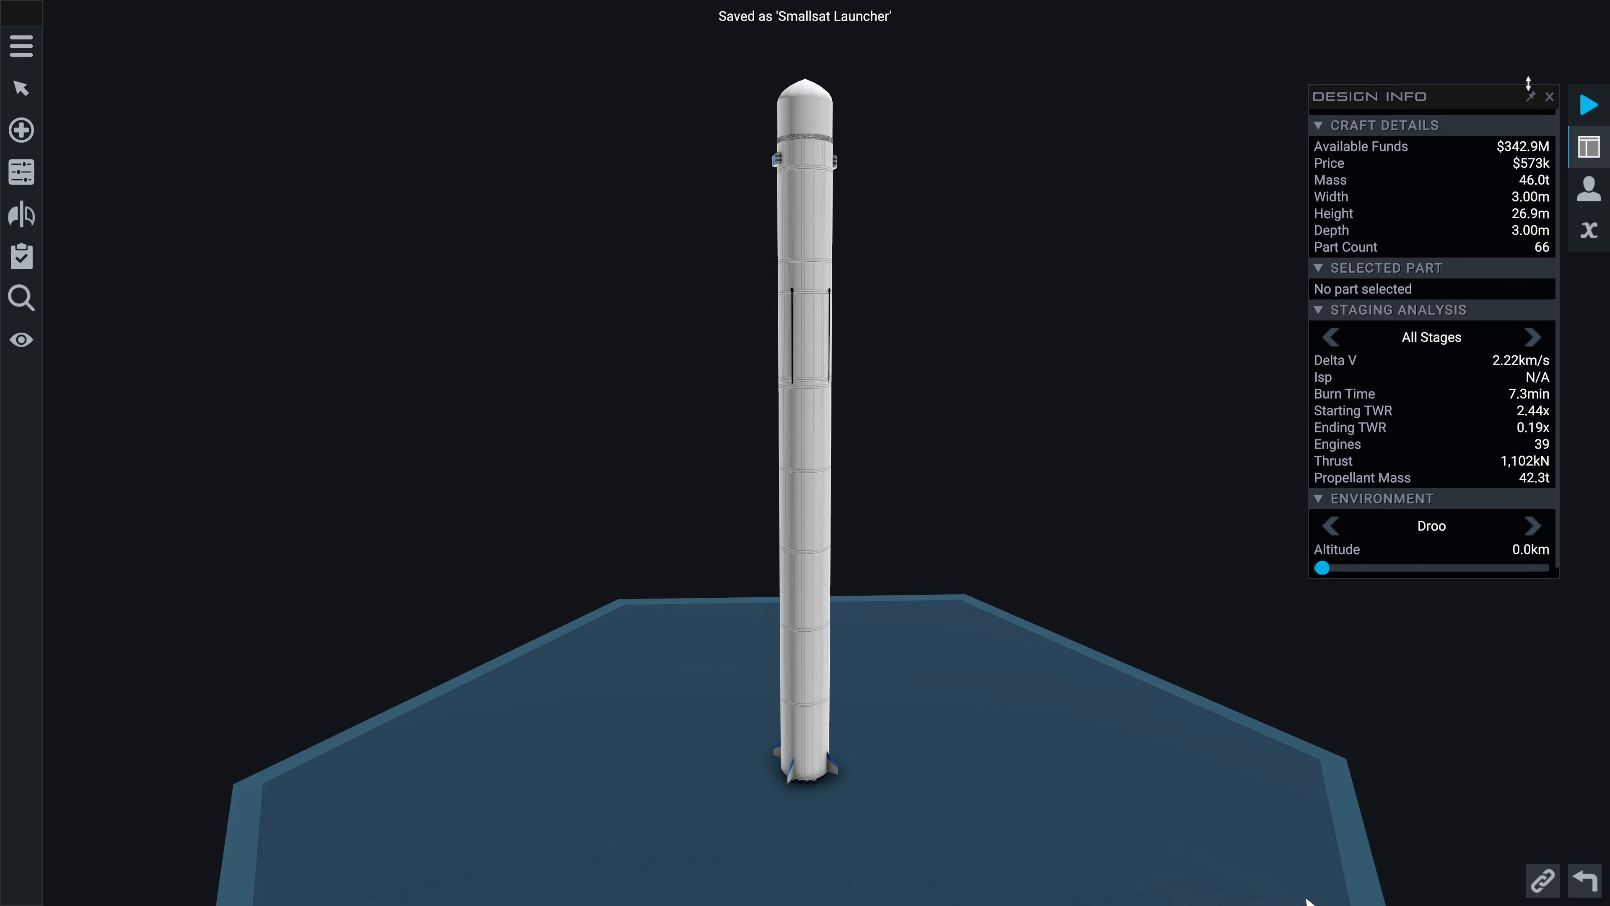
mouse_move(1130, 493)
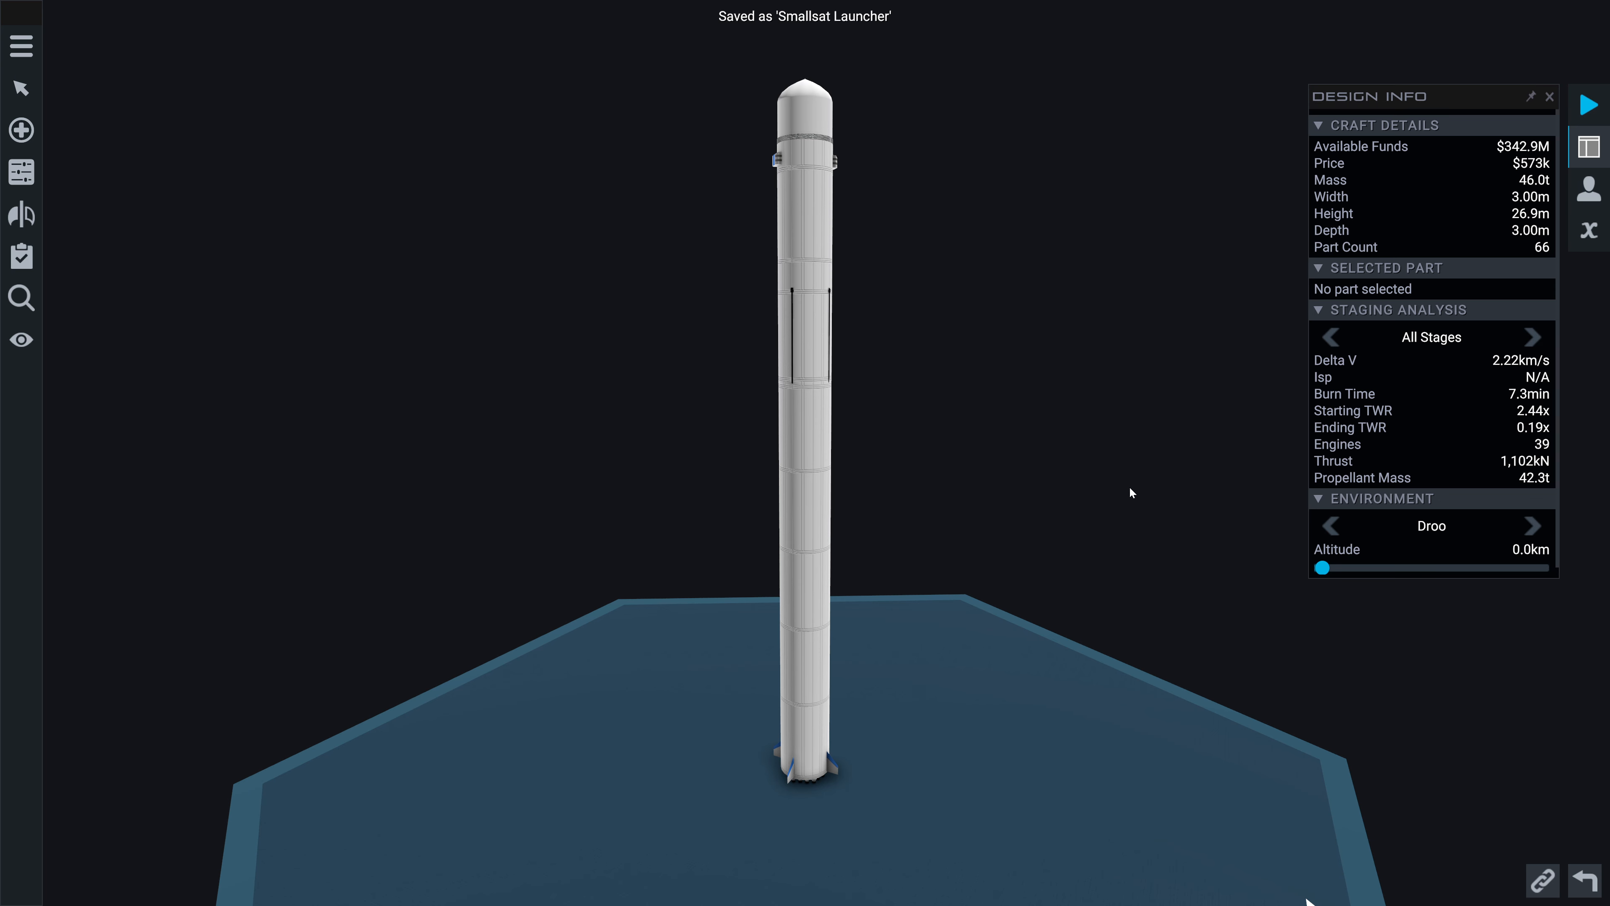
mouse_move(1118, 475)
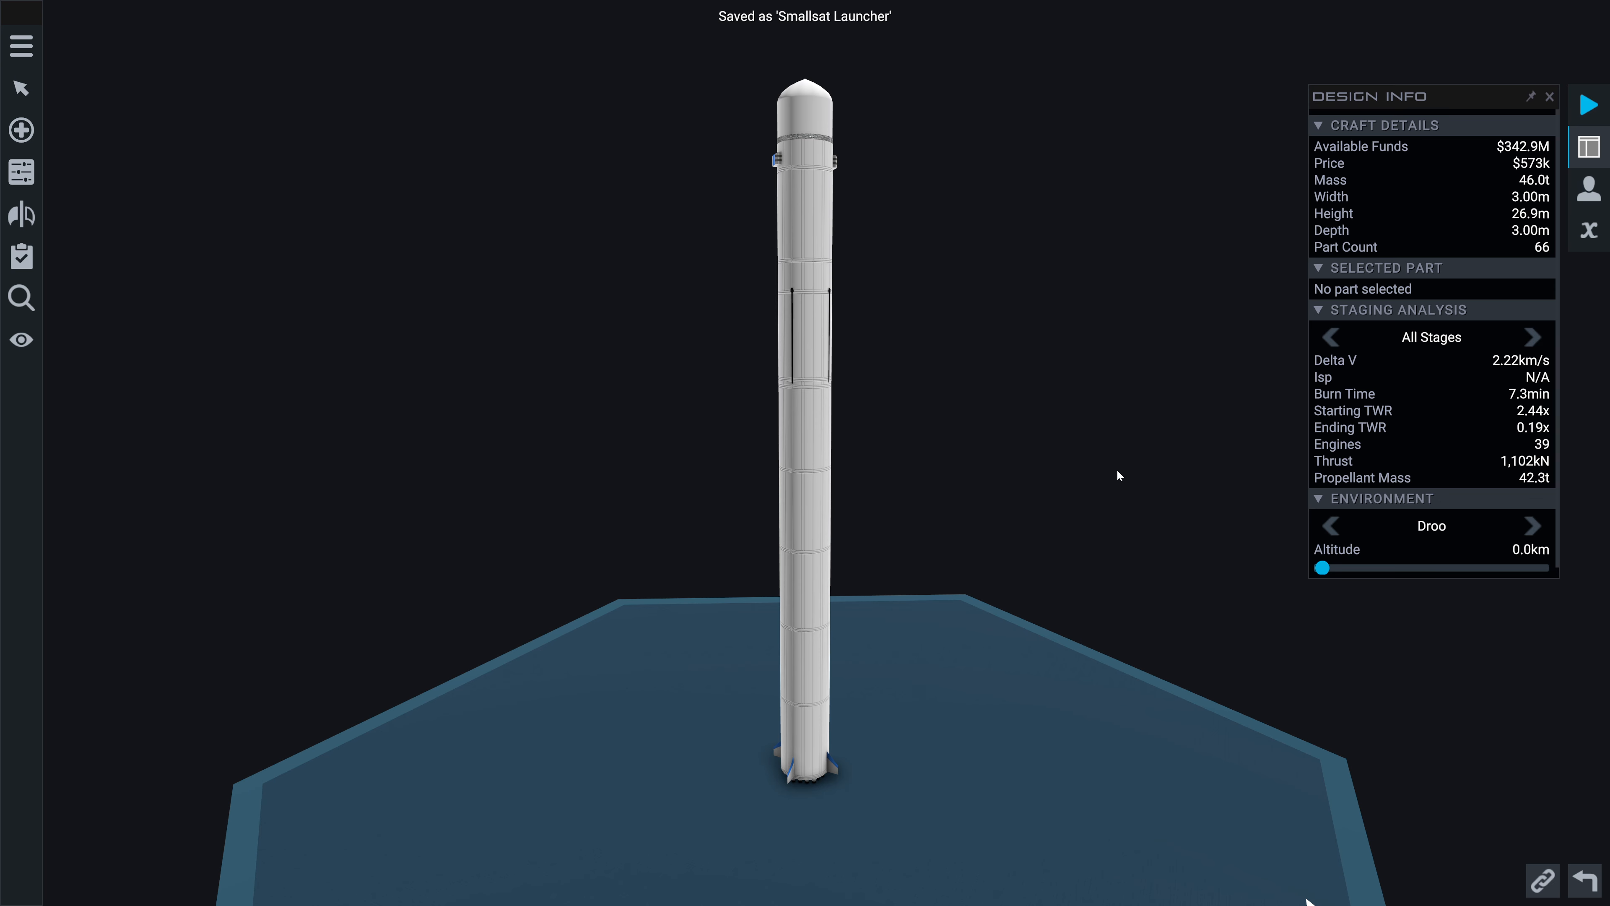
mouse_move(1048, 450)
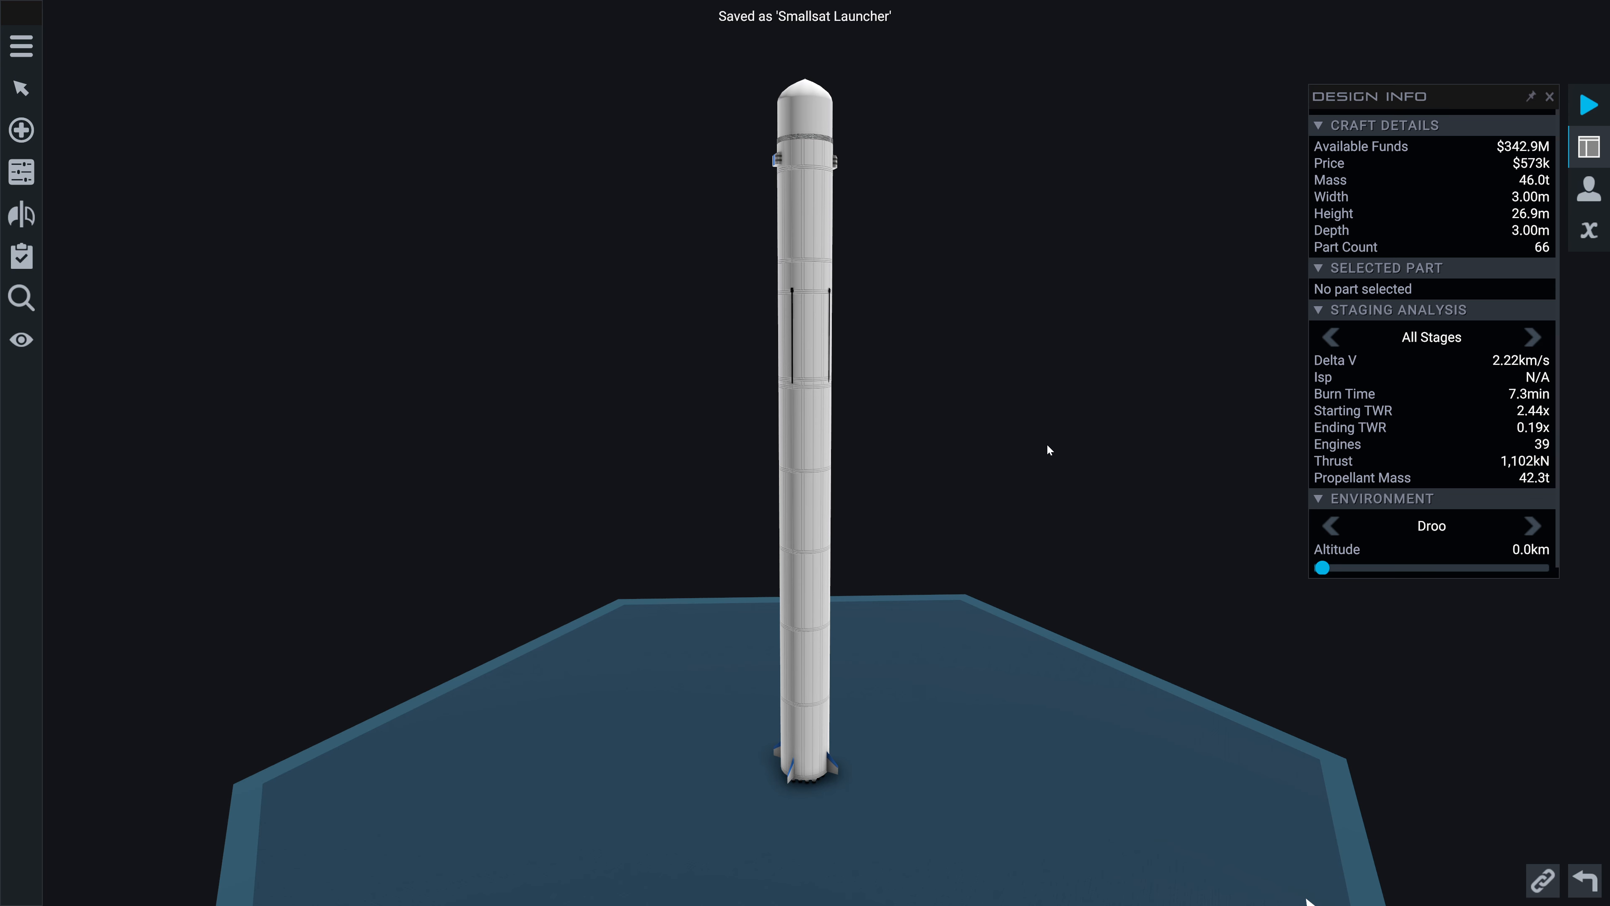